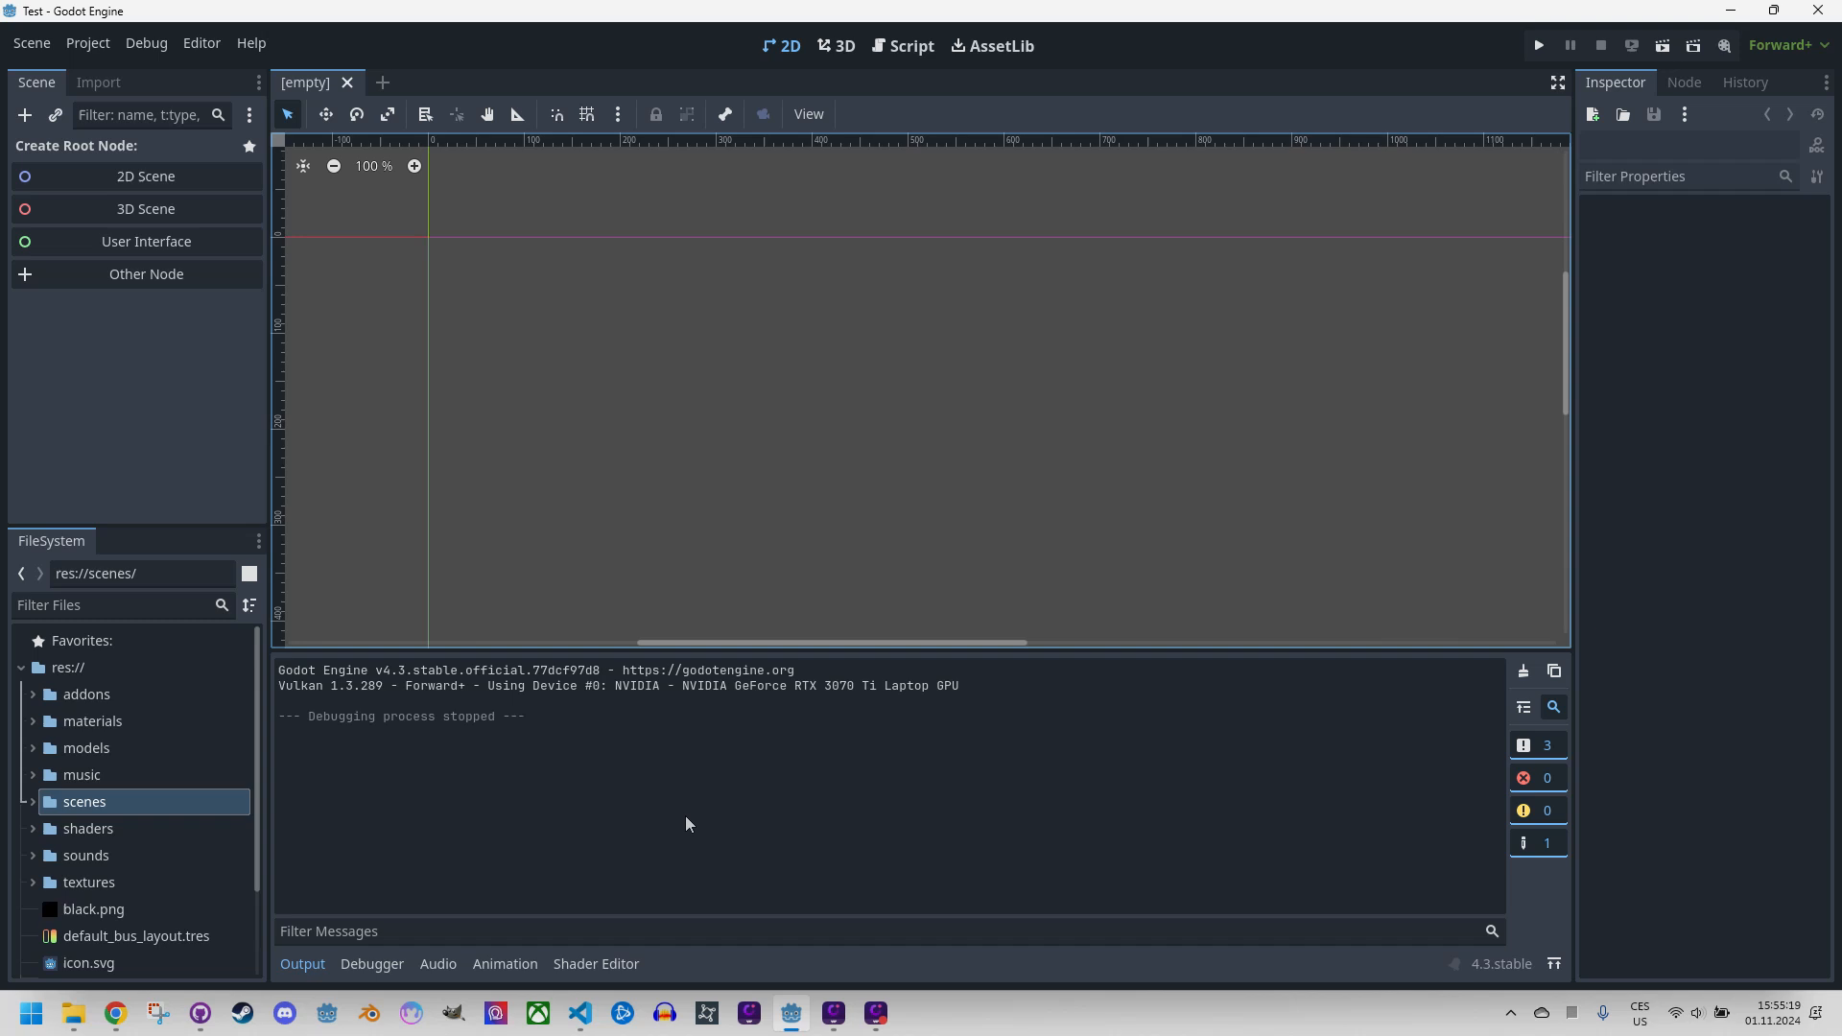
mouse_move(668, 805)
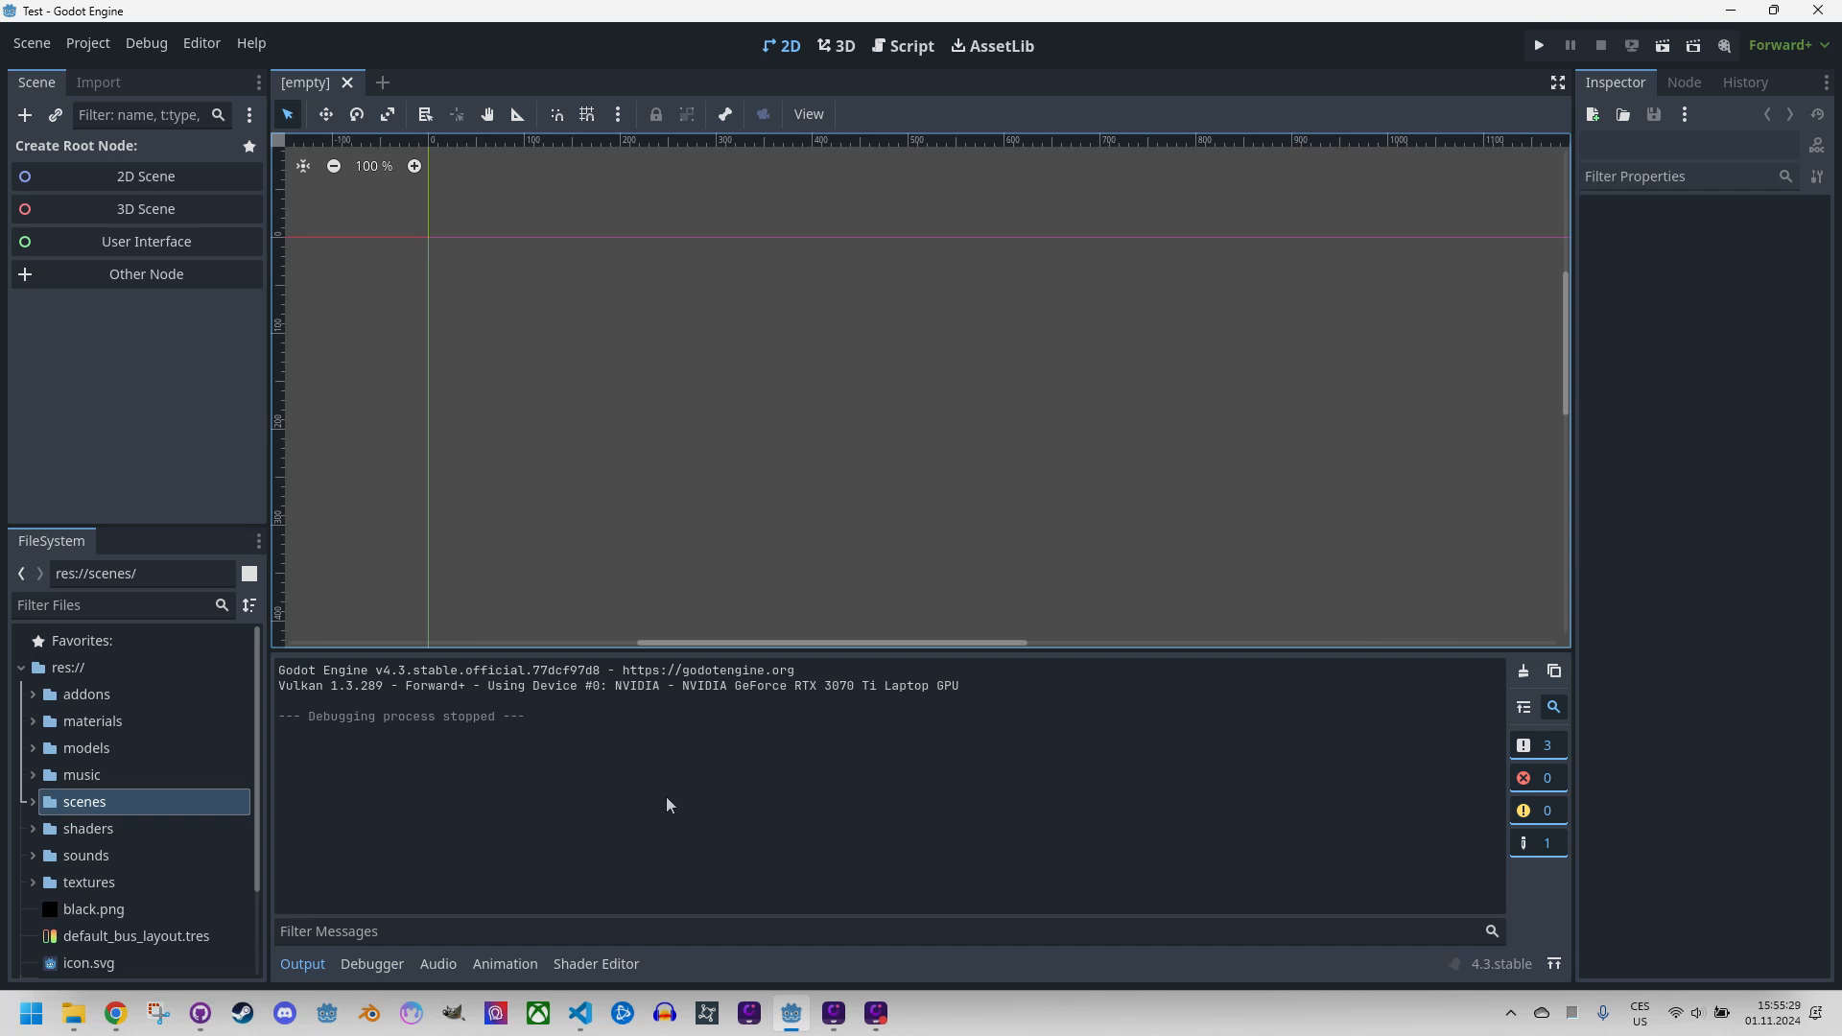
Create a new 2D scene named liquid.
right_click(82, 801)
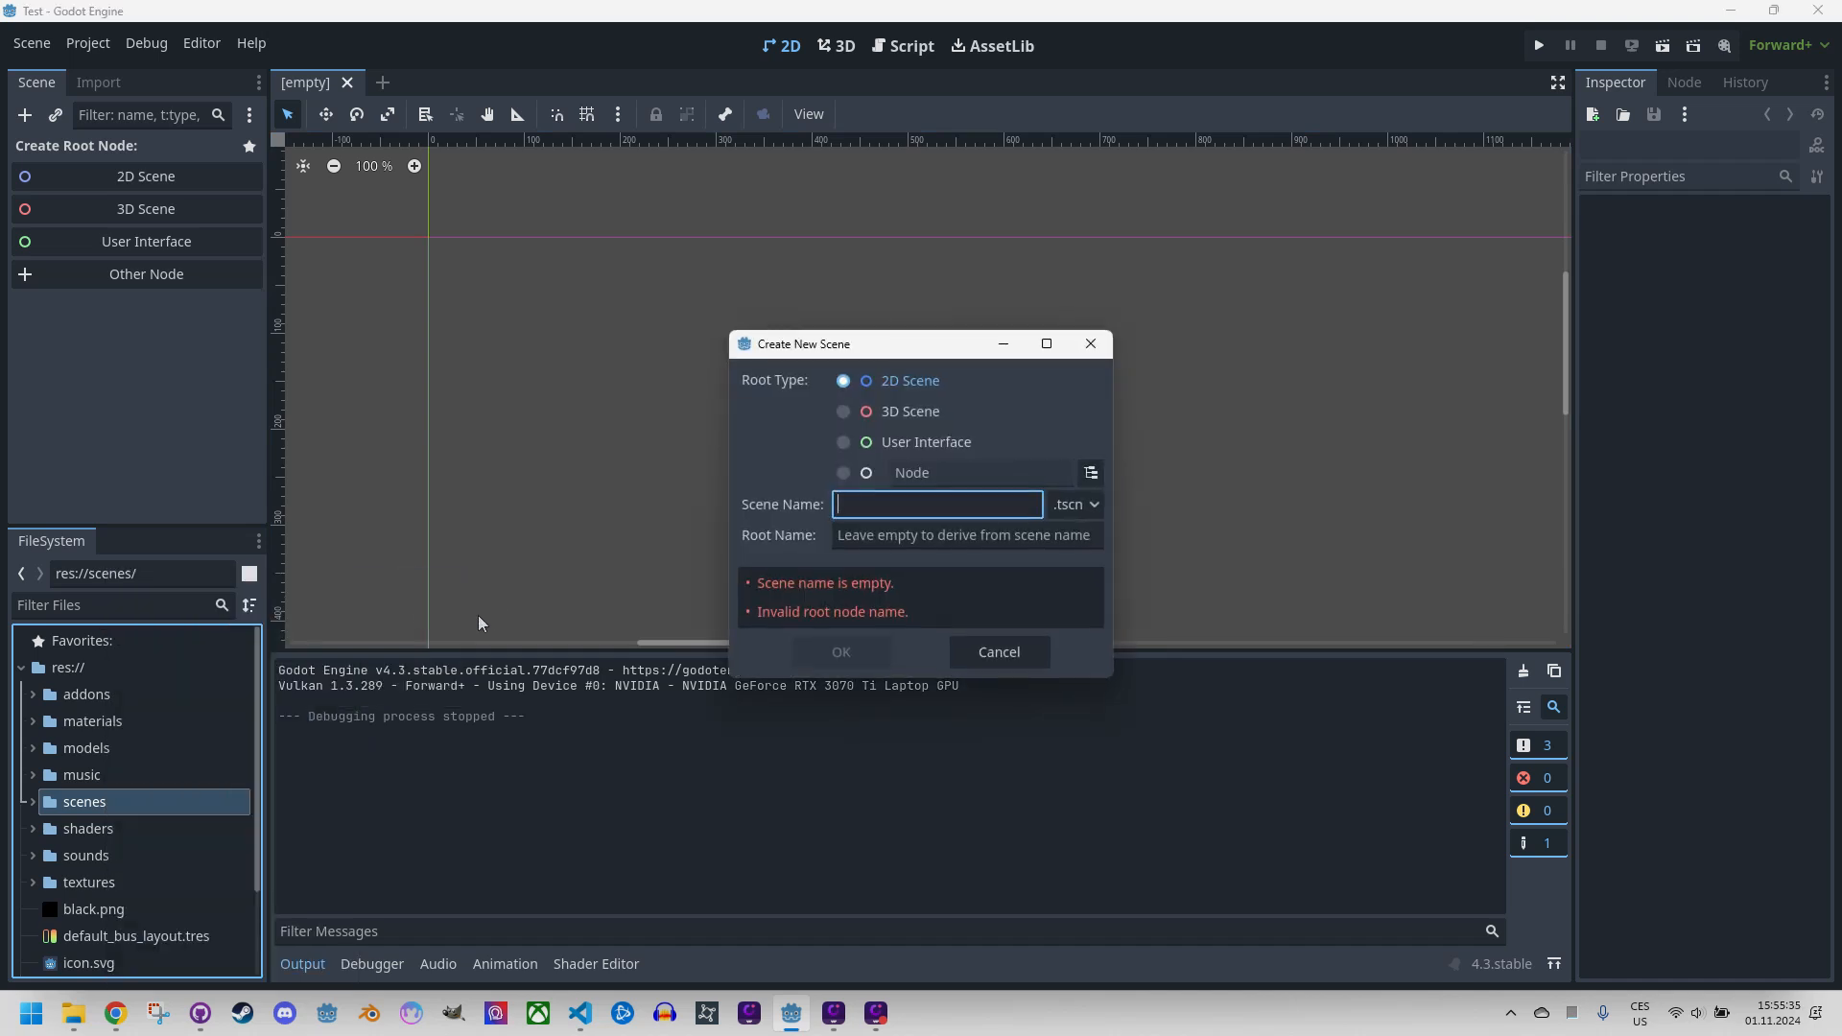
type("liquid")
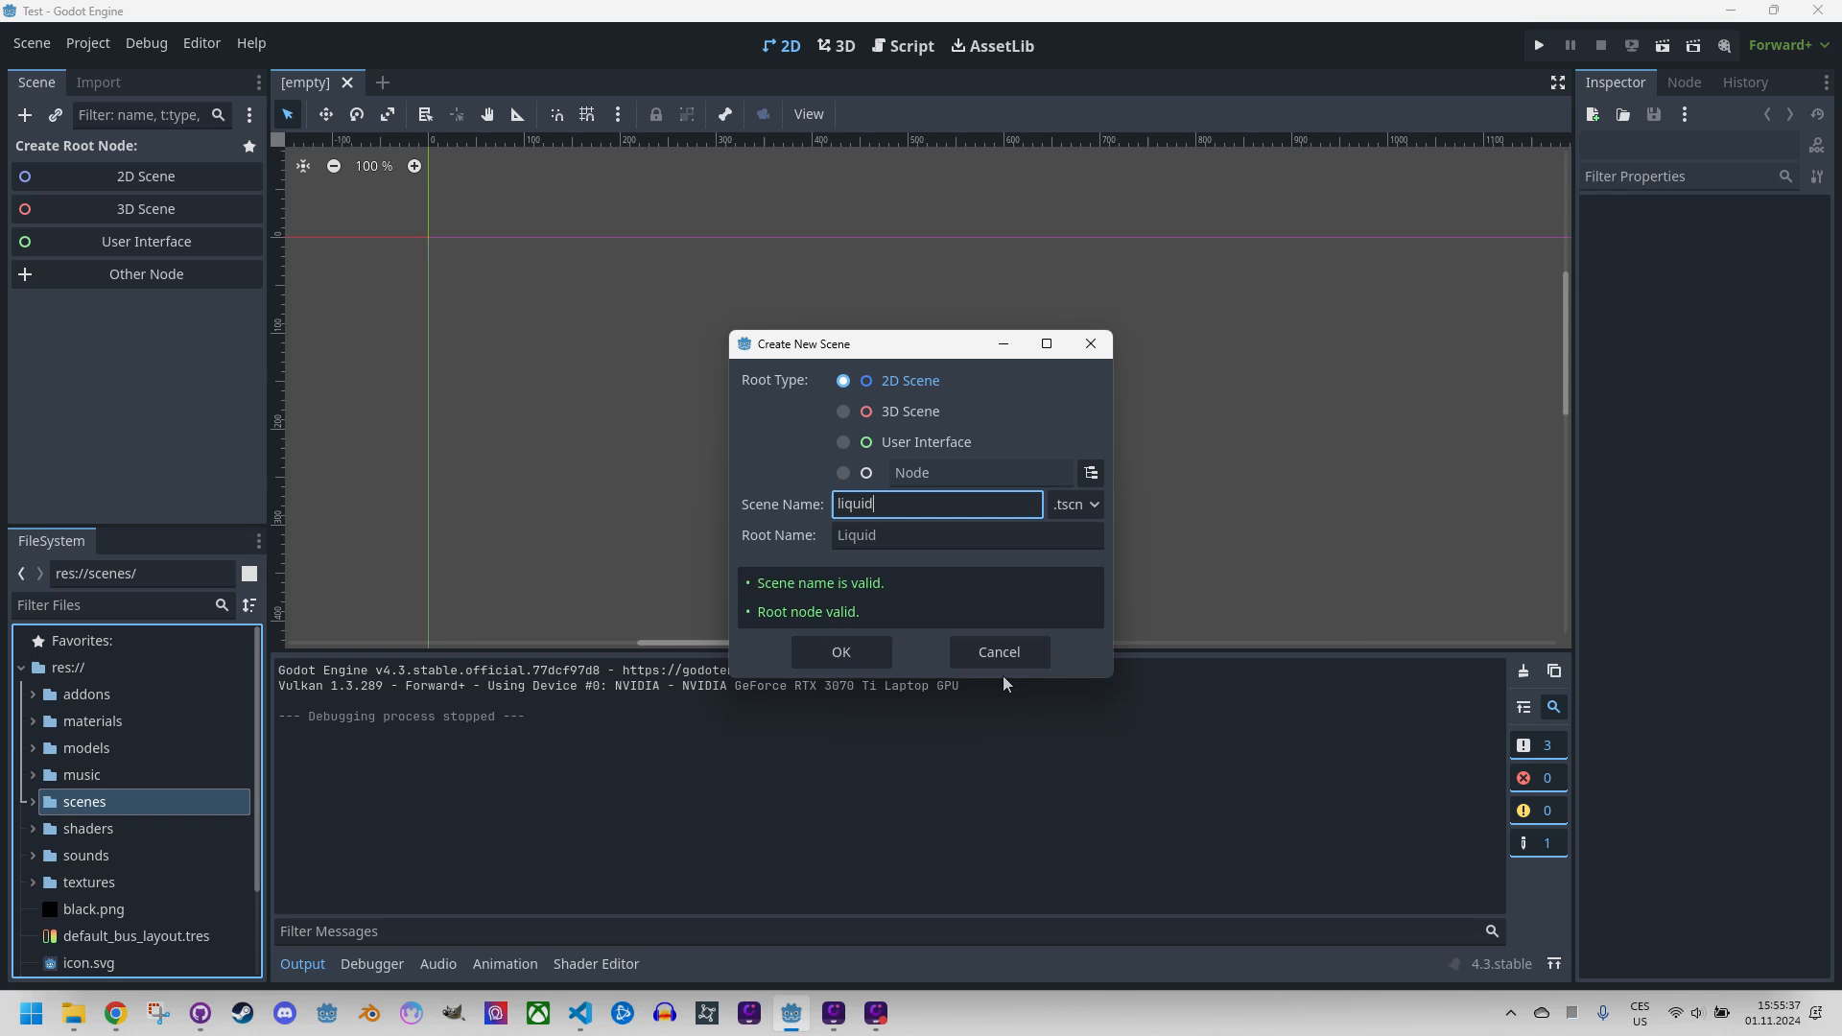
left_click(838, 652)
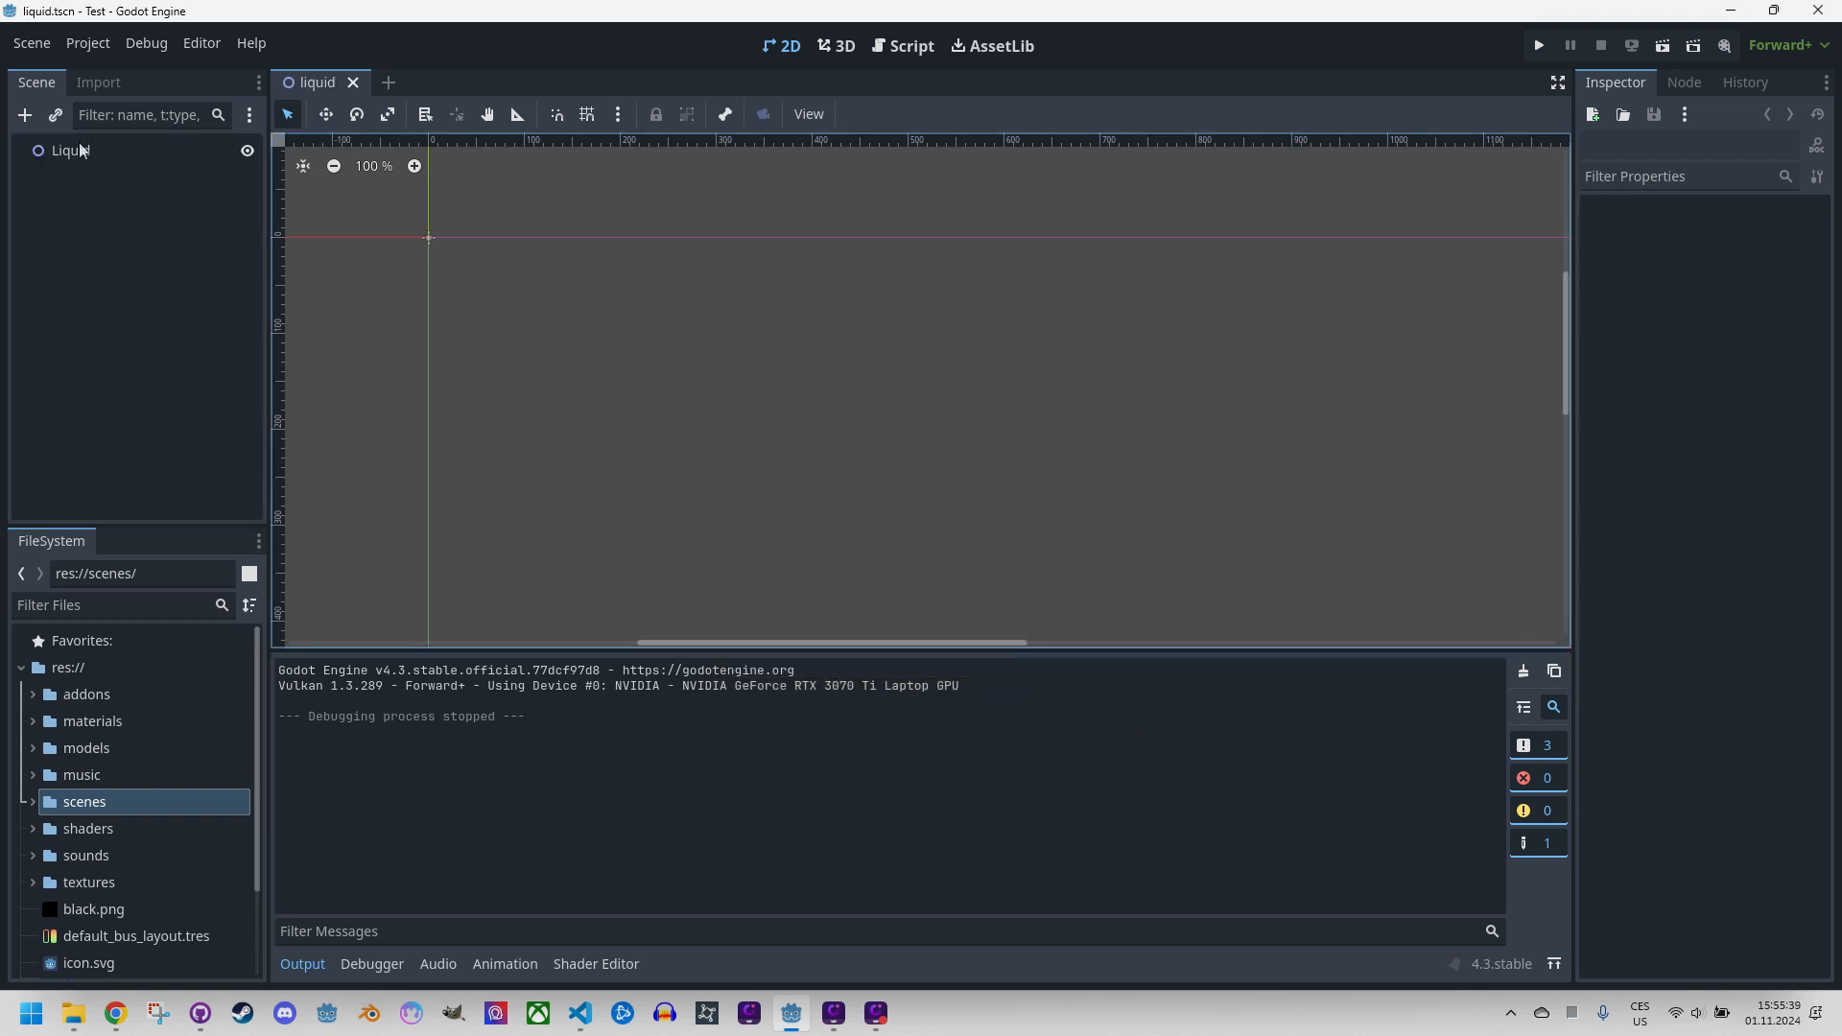
Add a ColorRect child node under the Liquid root.
right_click(68, 150)
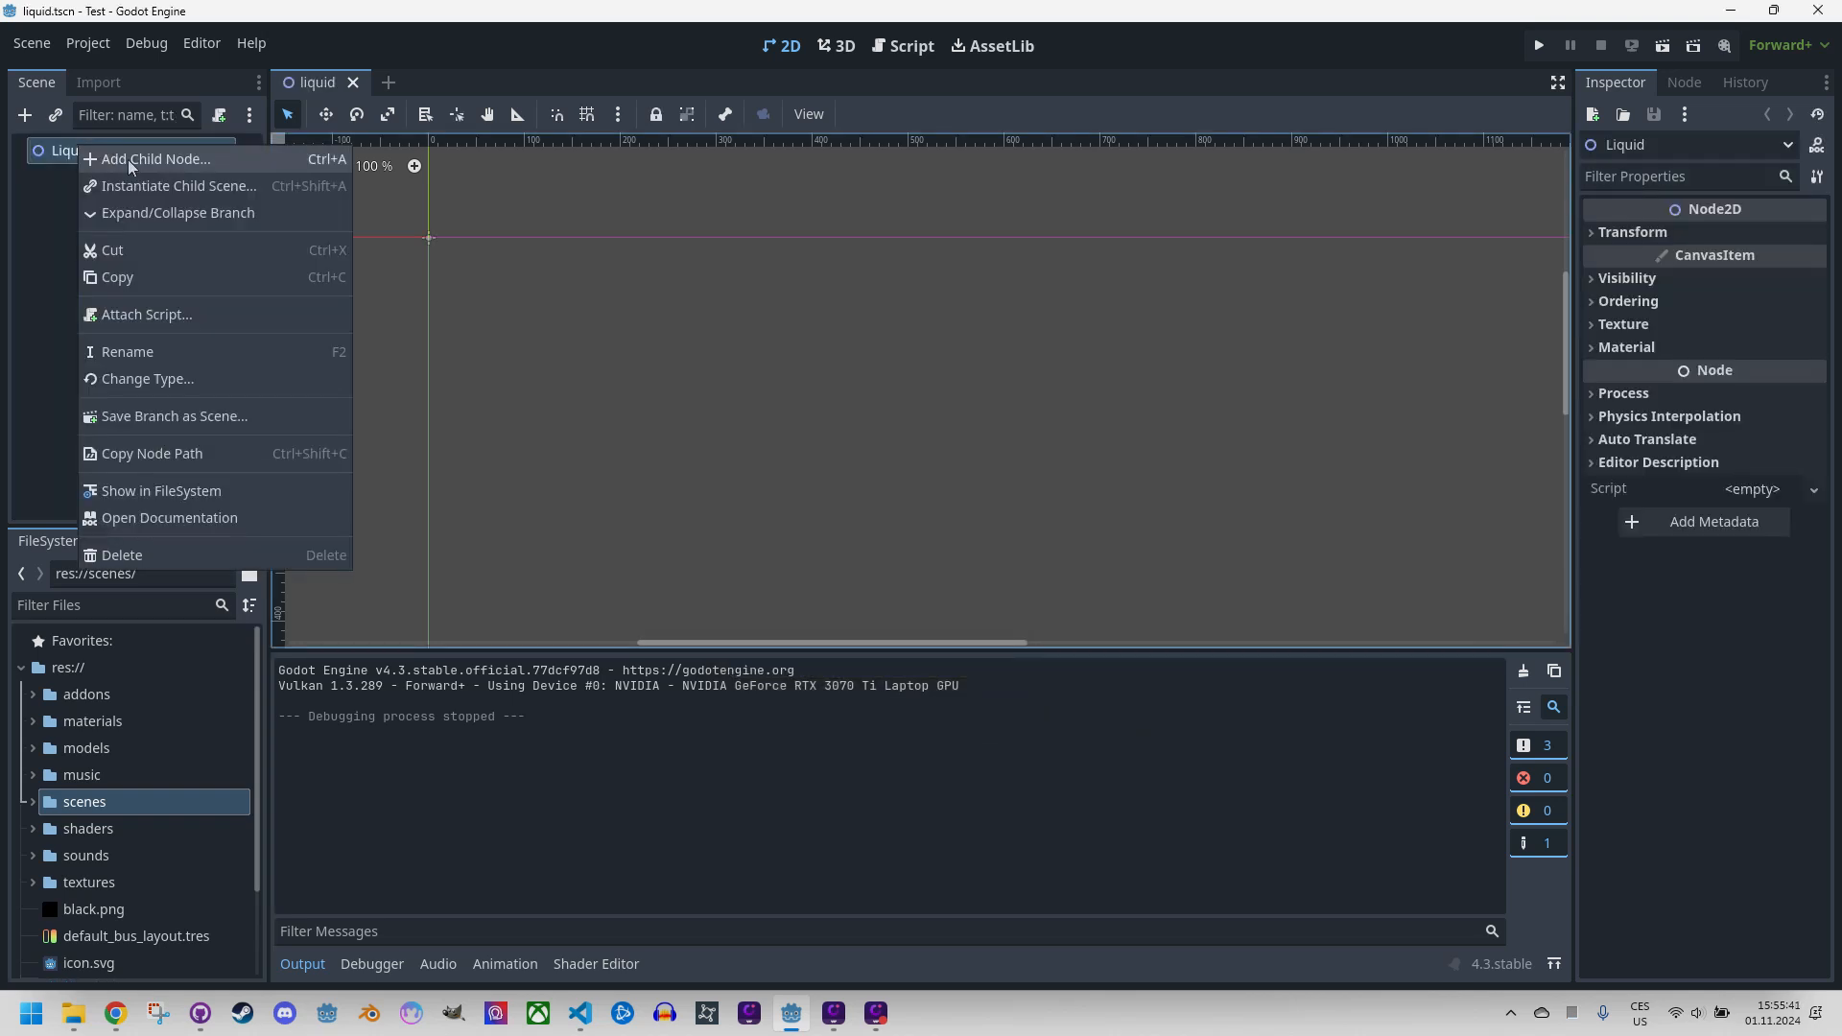
left_click(151, 159)
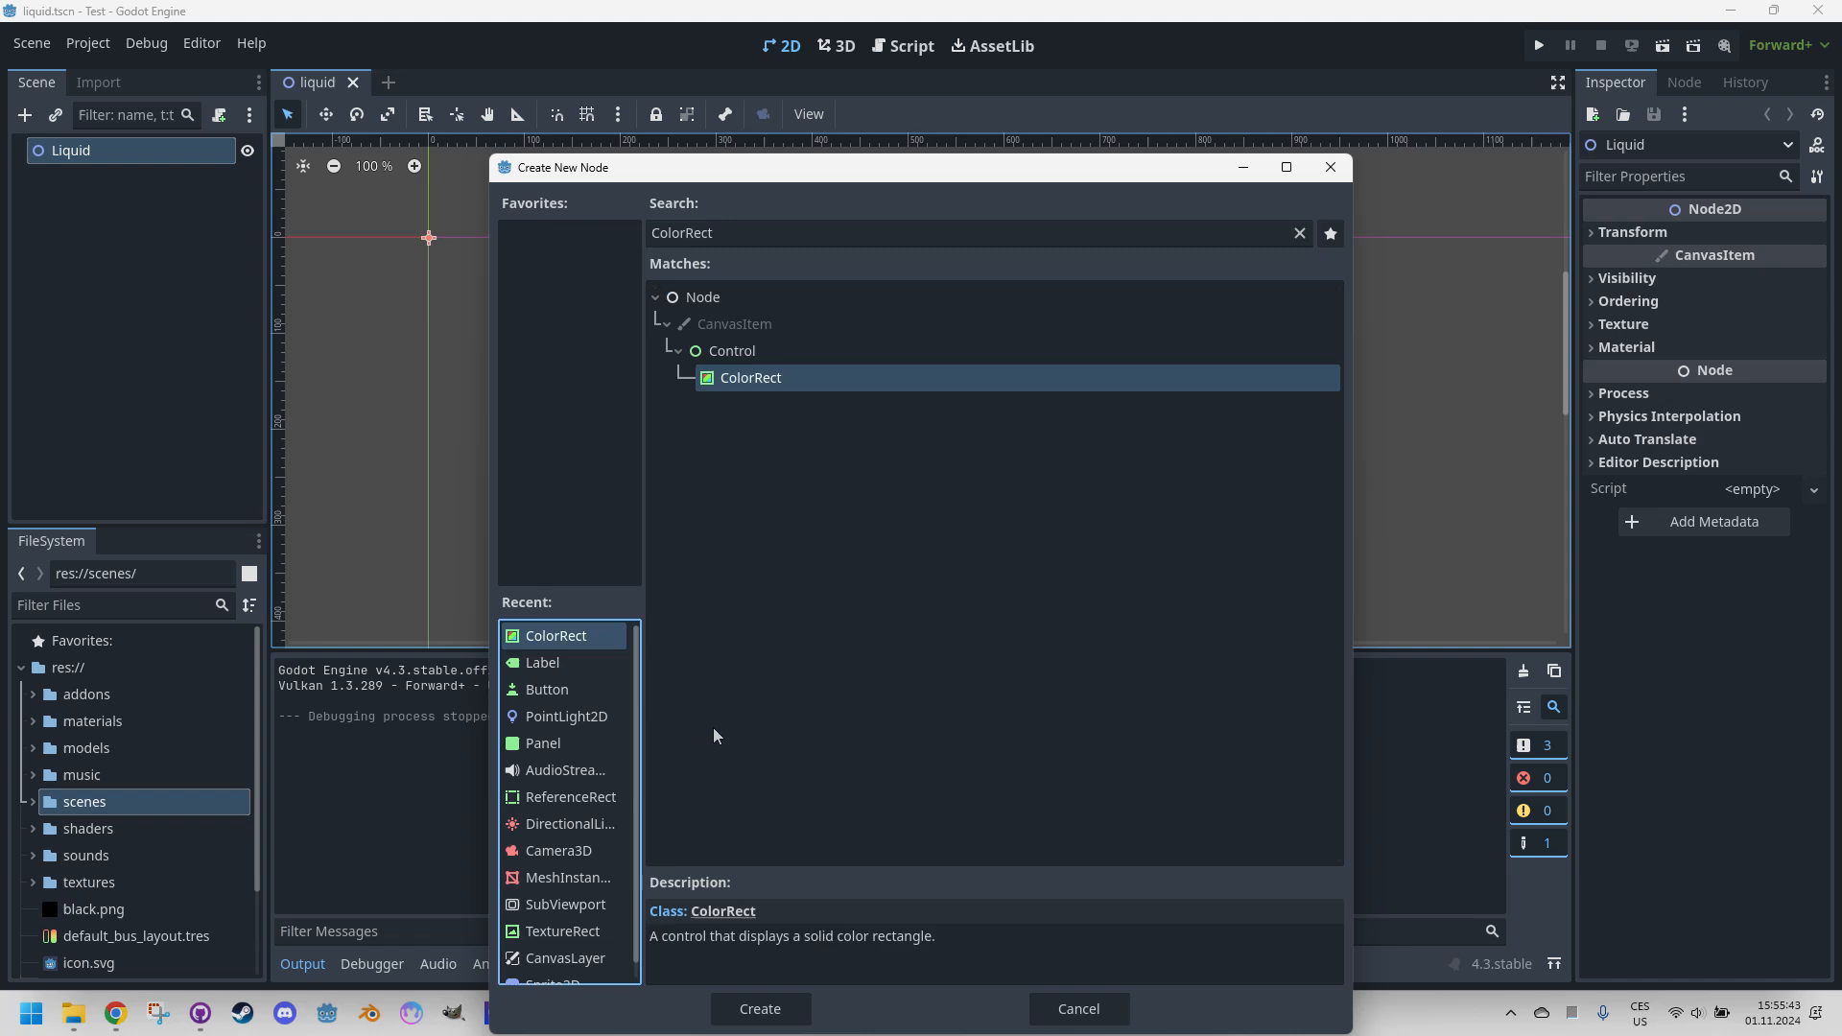
left_click(759, 1009)
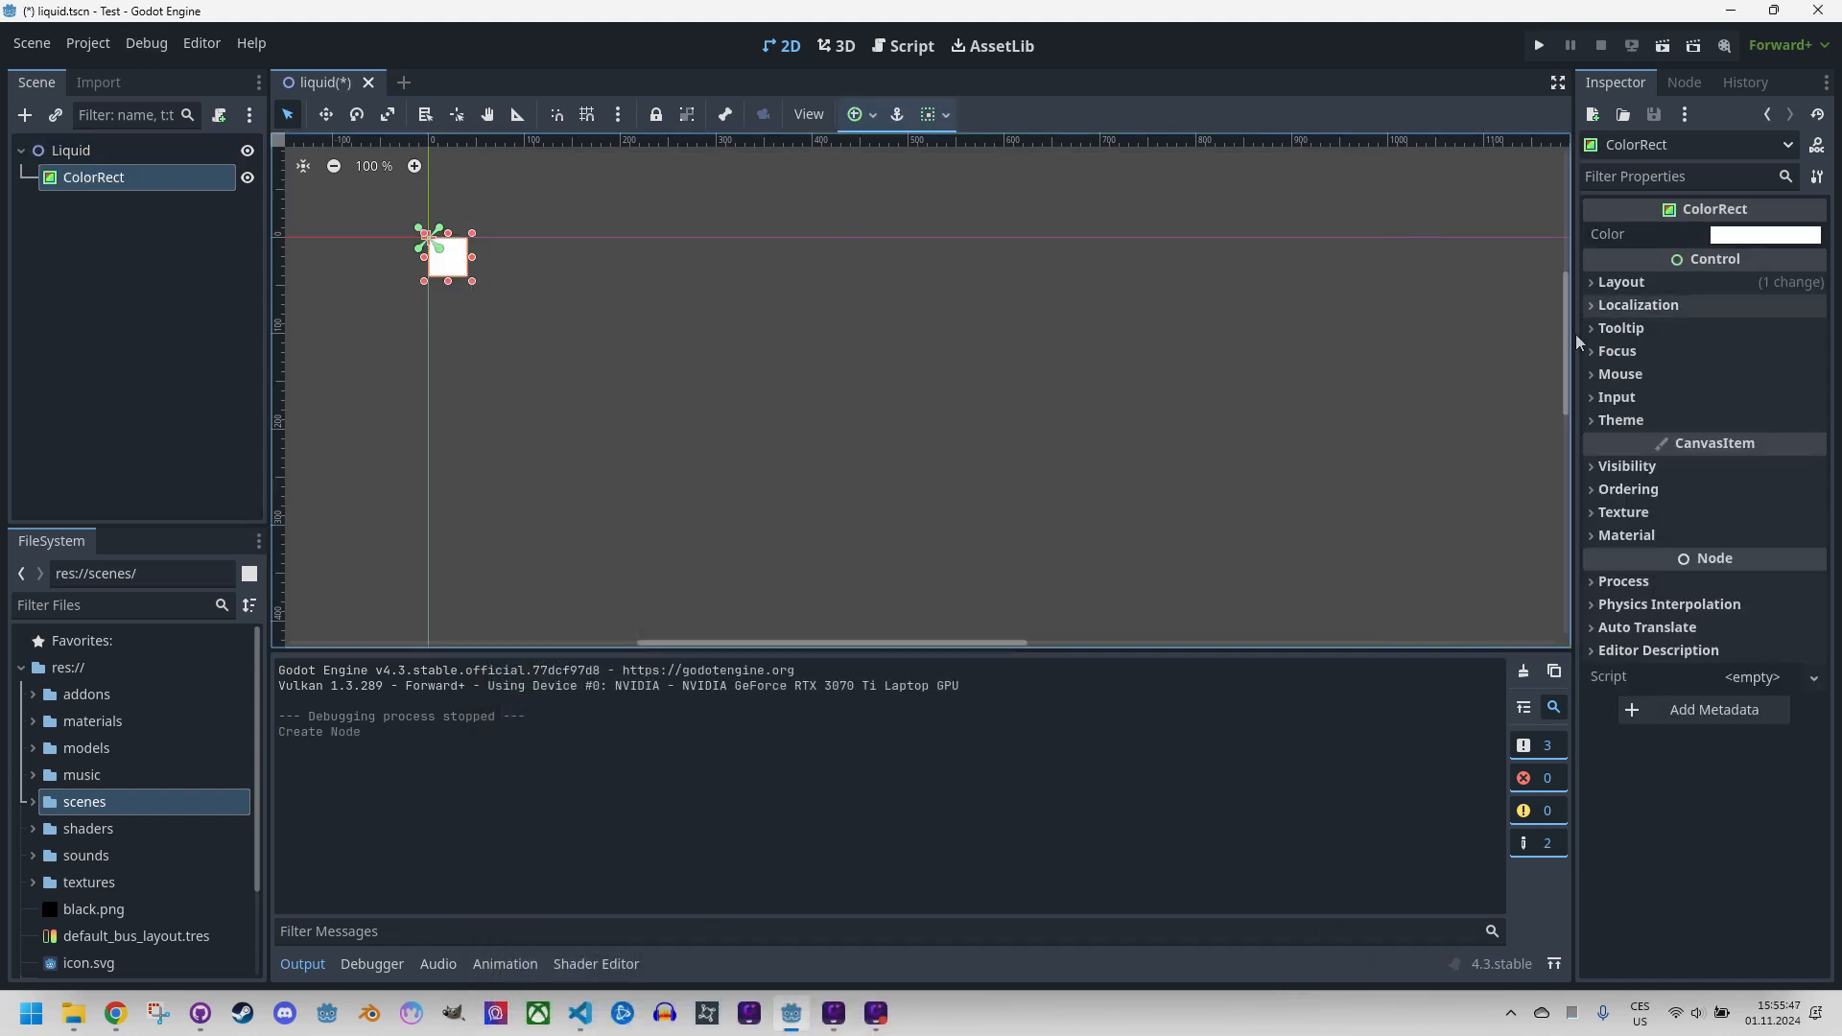
Set the ColorRect's Layout Transform size x to 600.
left_click(1622, 281)
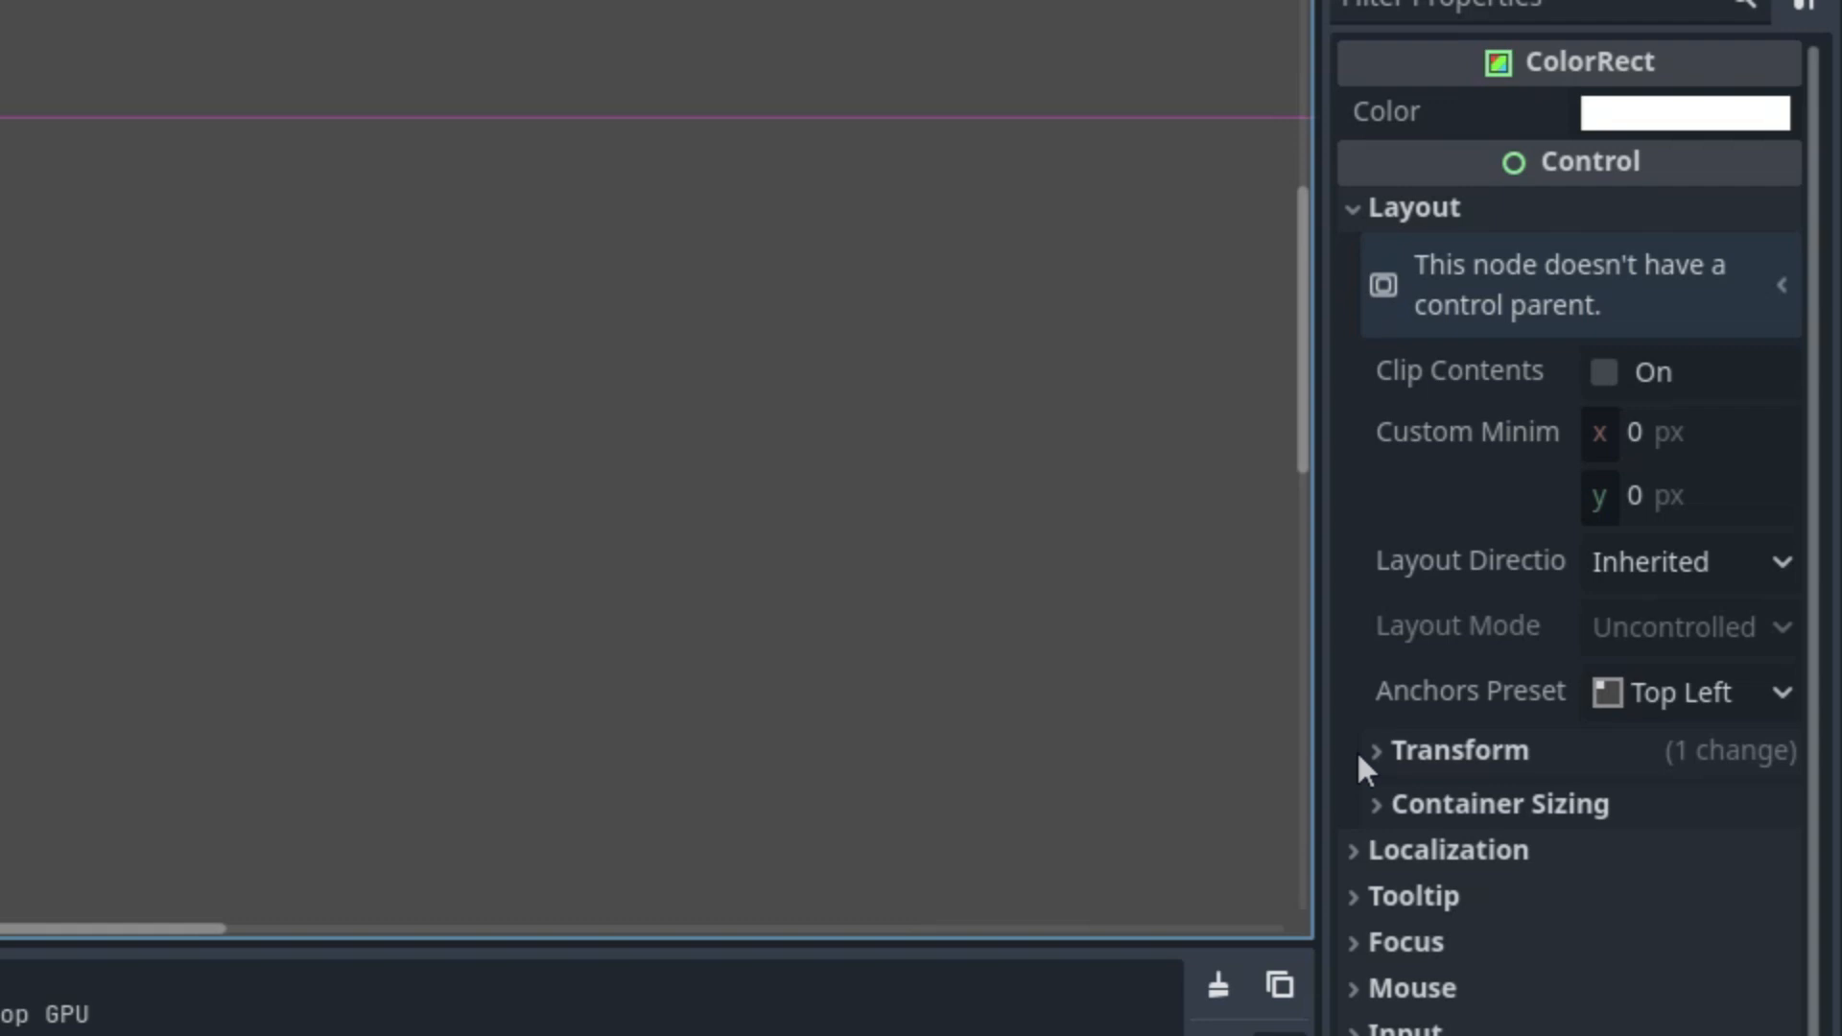
left_click(1456, 750)
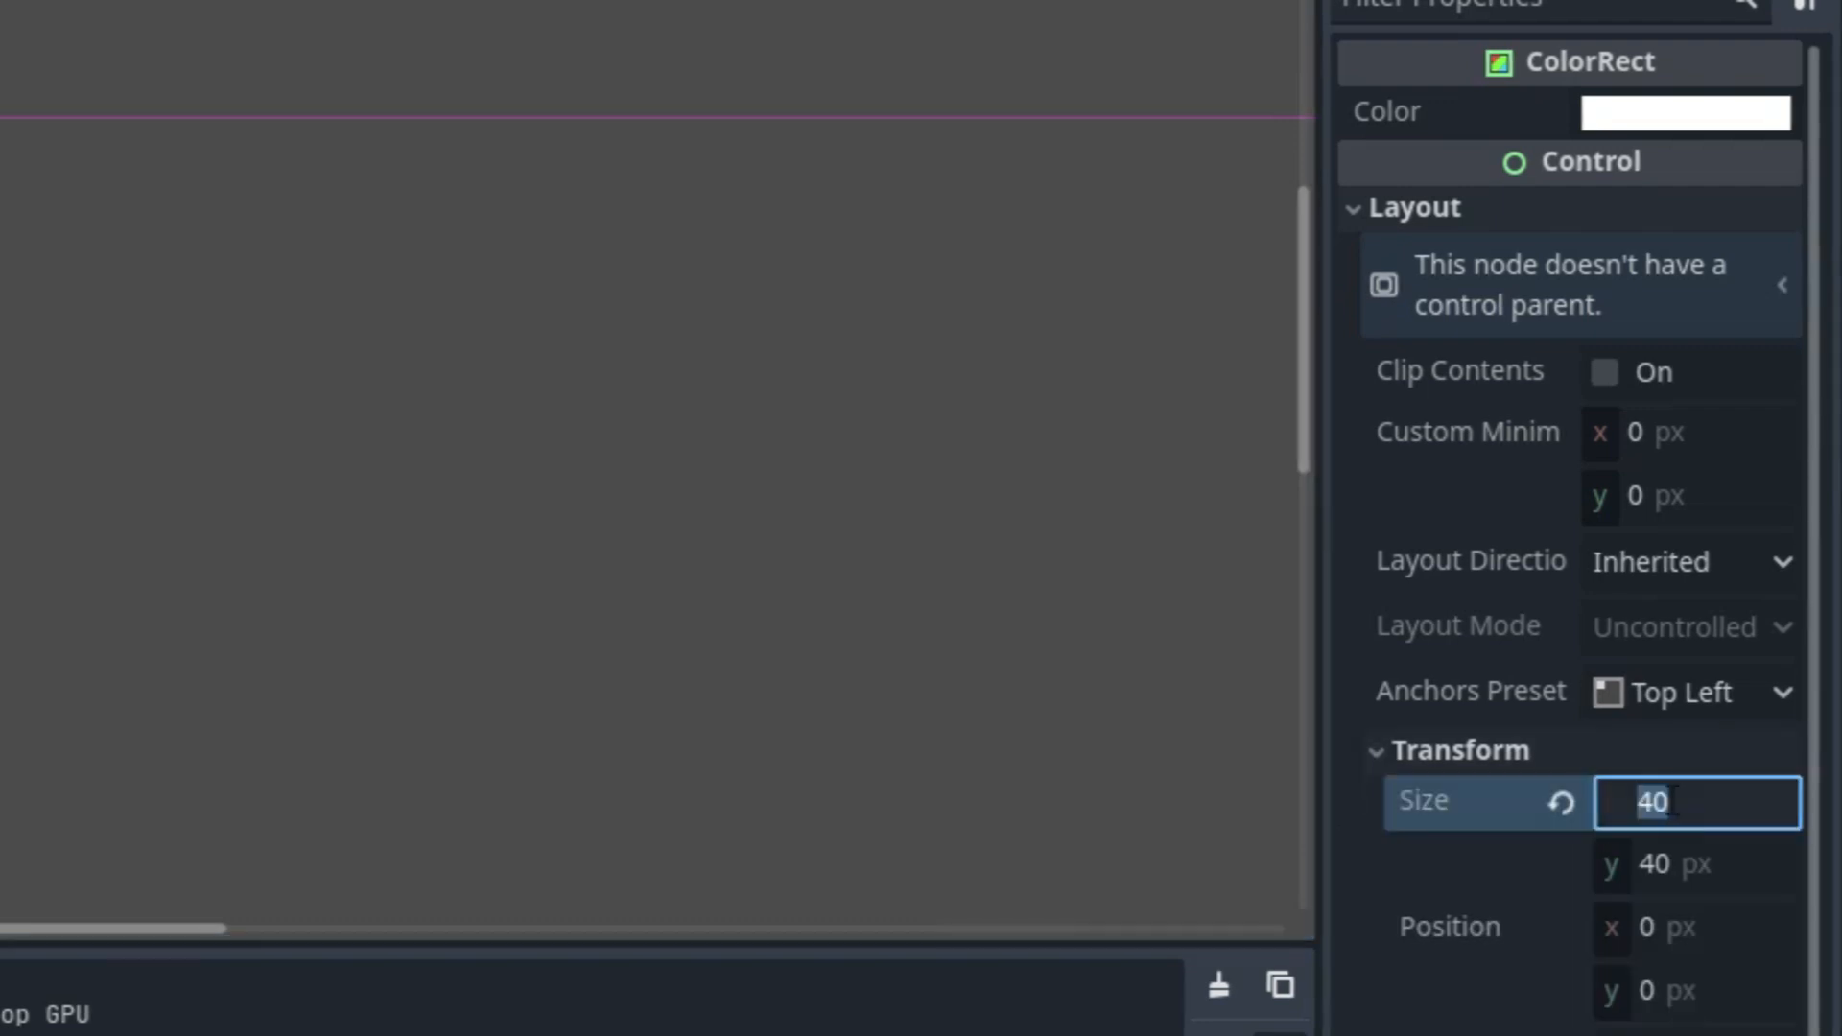
type("600")
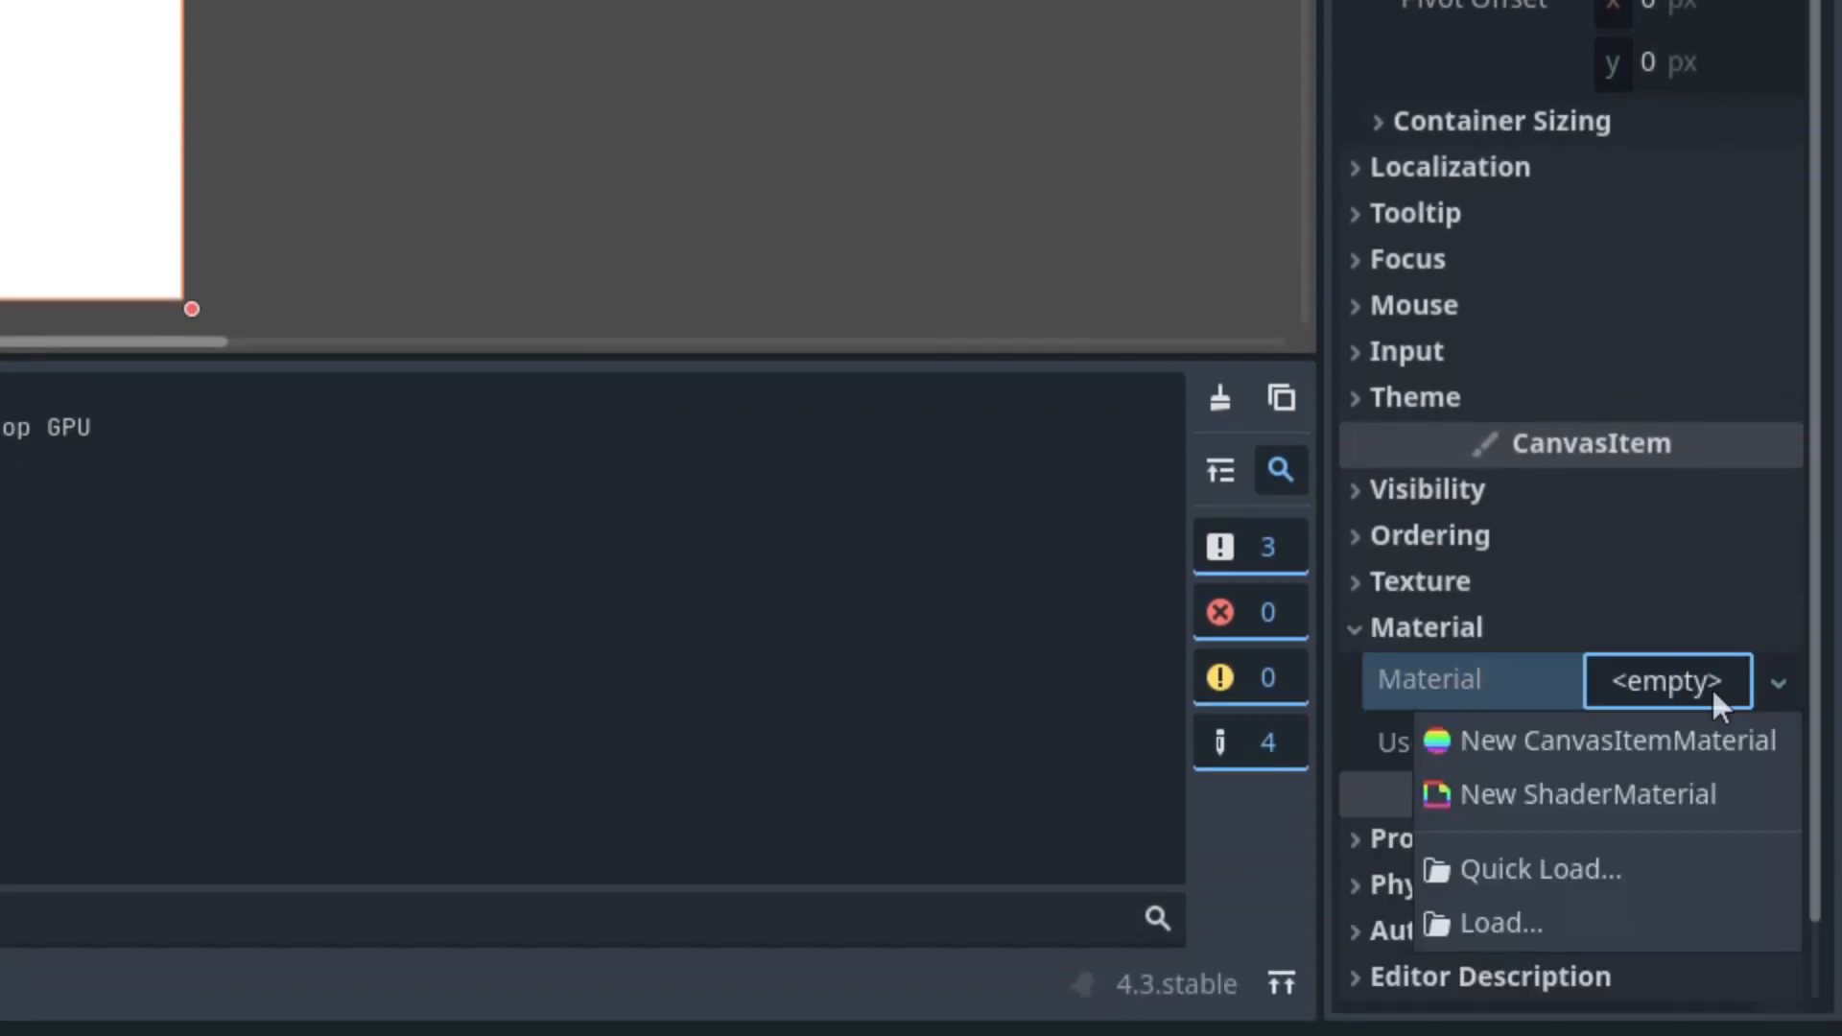
Assign a ShaderMaterial with a new canvas item shader at res://shaders/liquid.gdshader.
left_click(1585, 793)
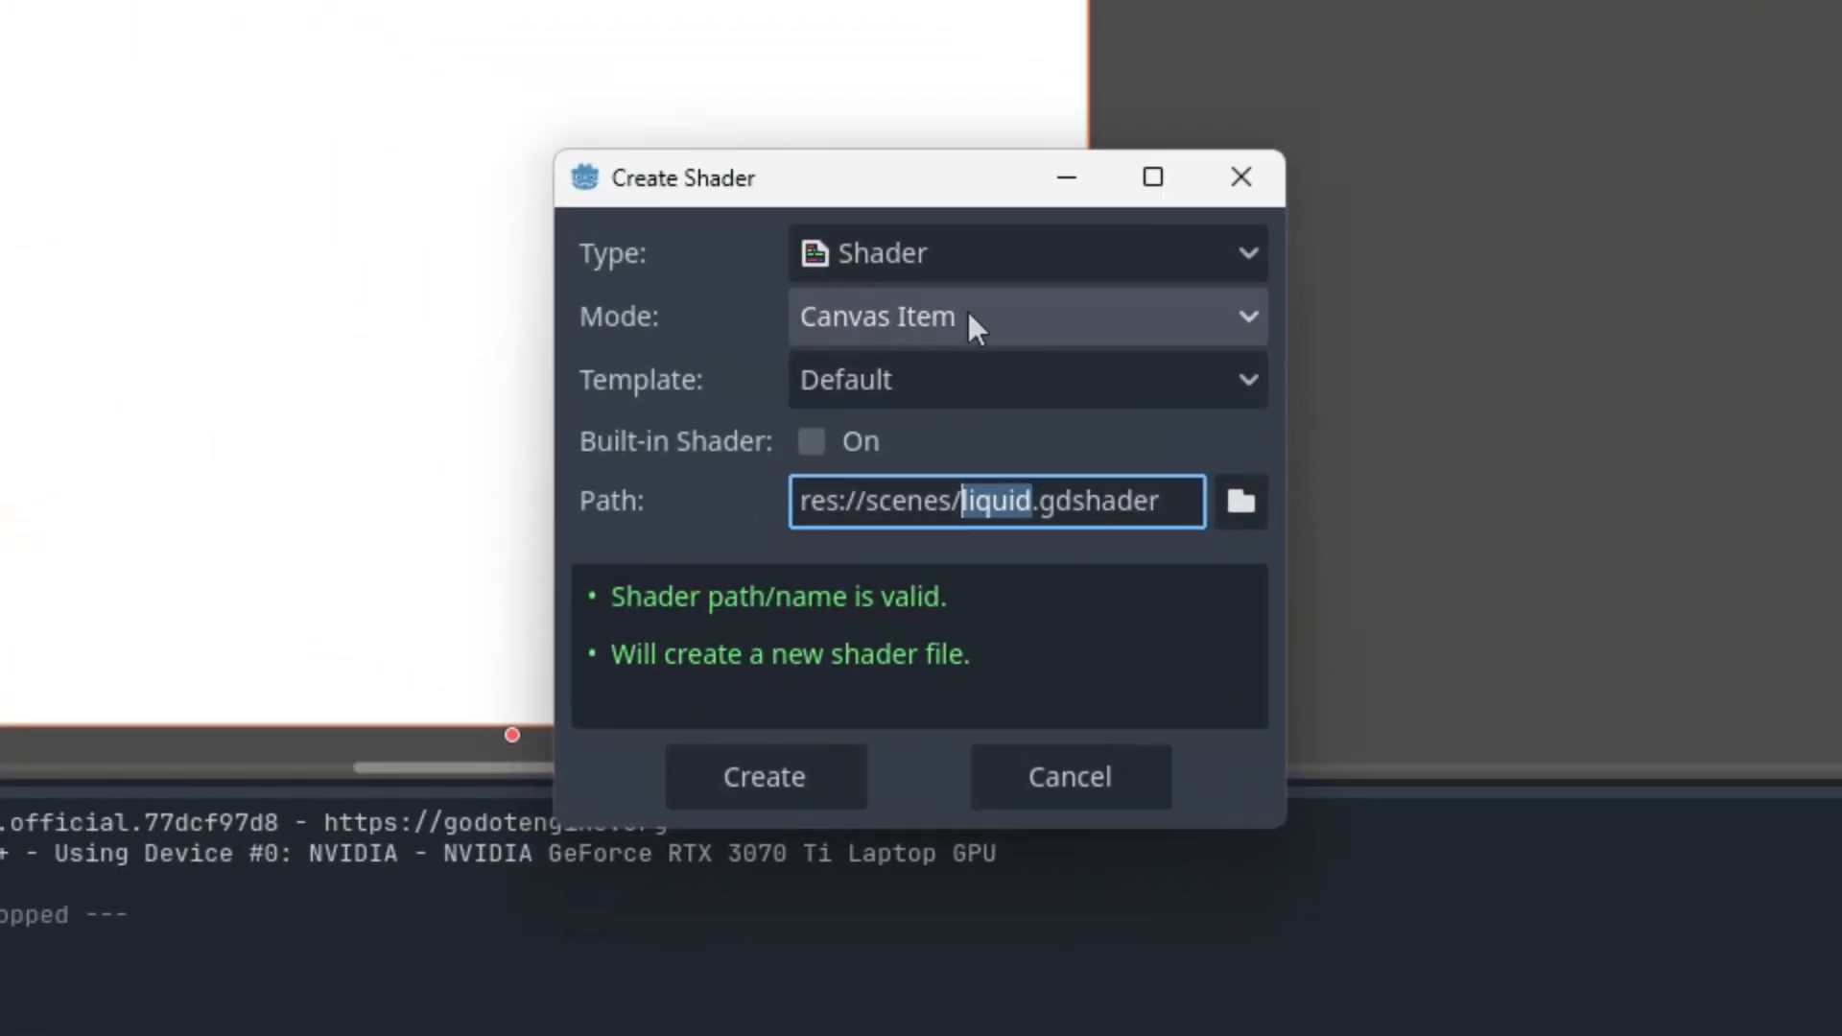
left_click(1241, 501)
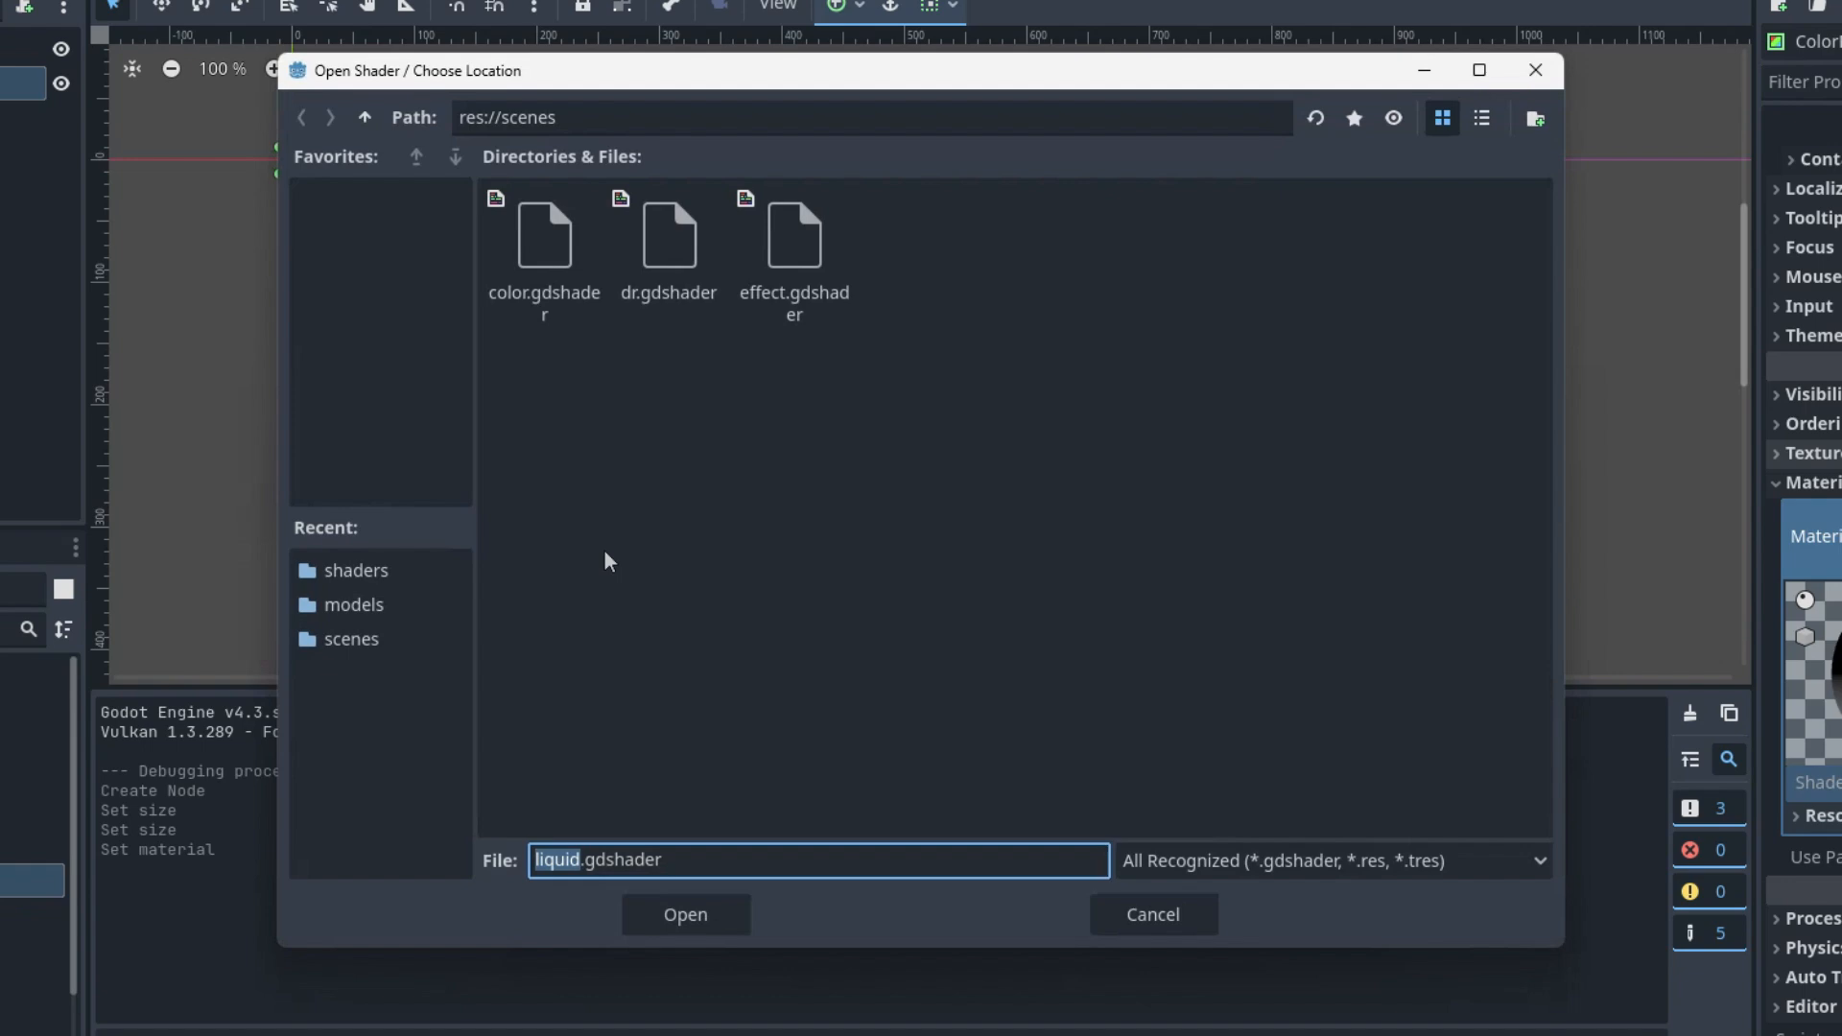
left_click(685, 915)
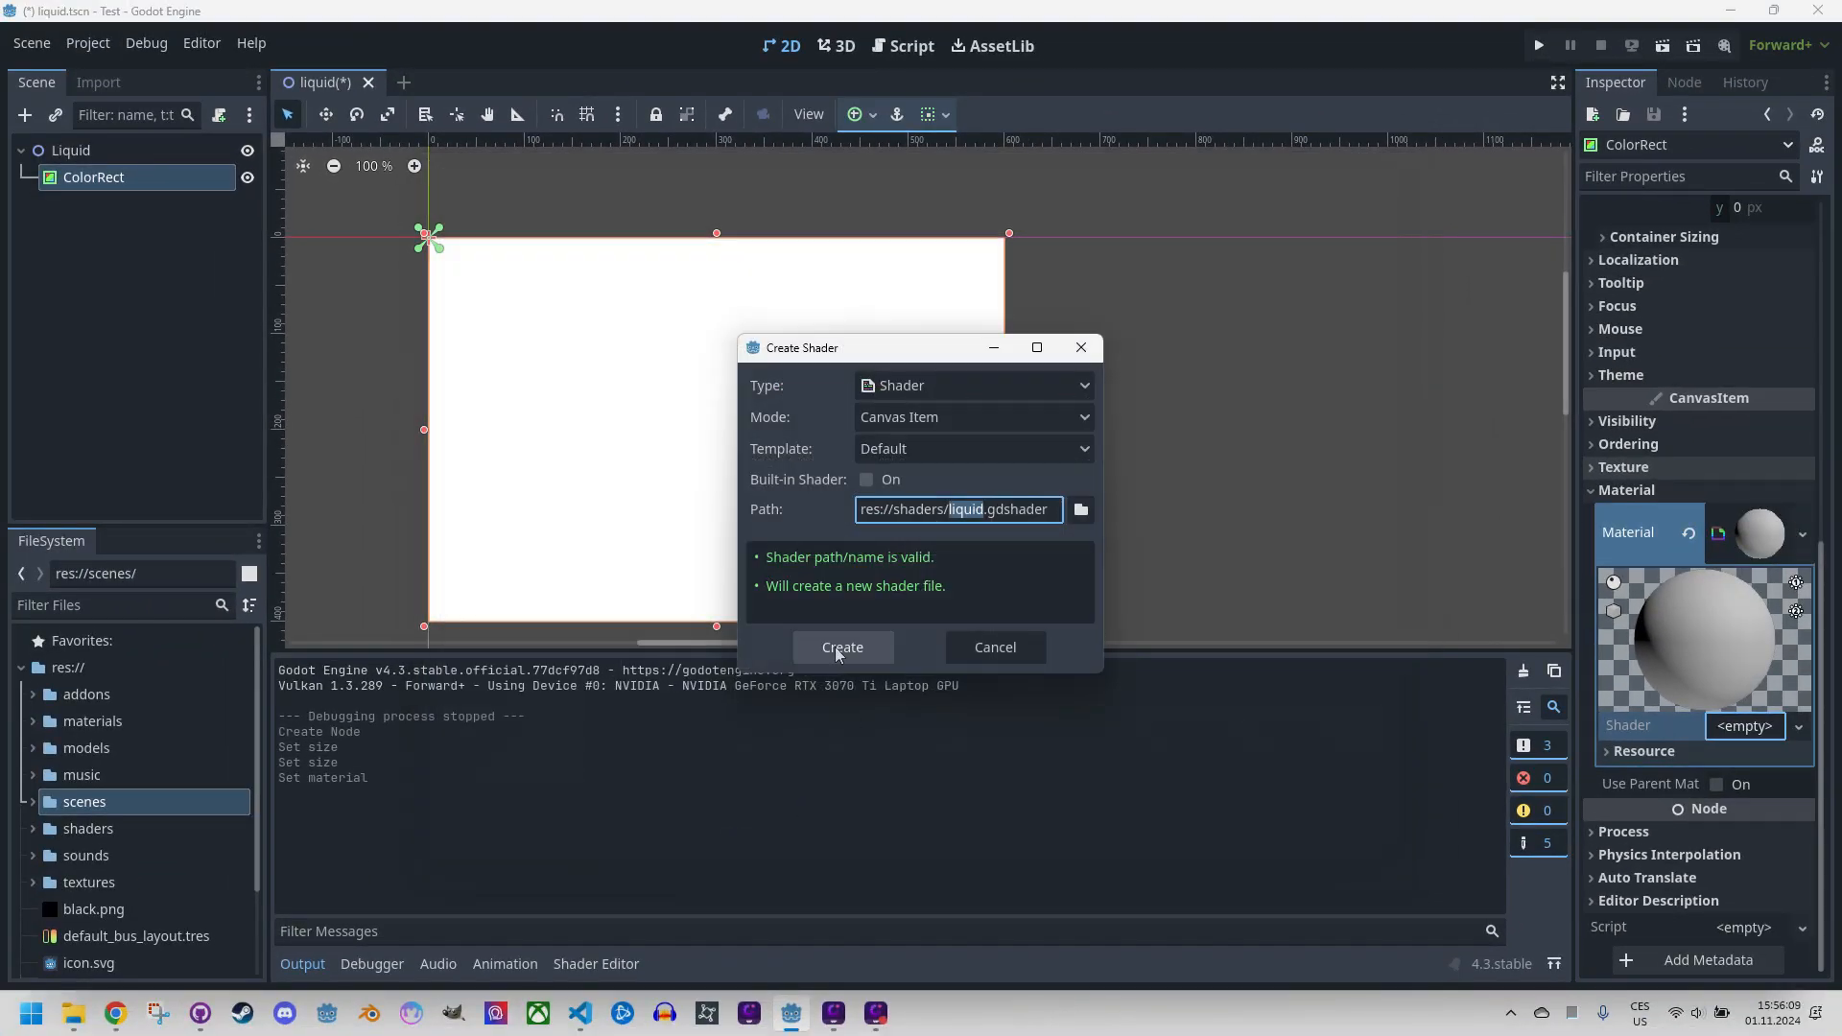
left_click(843, 648)
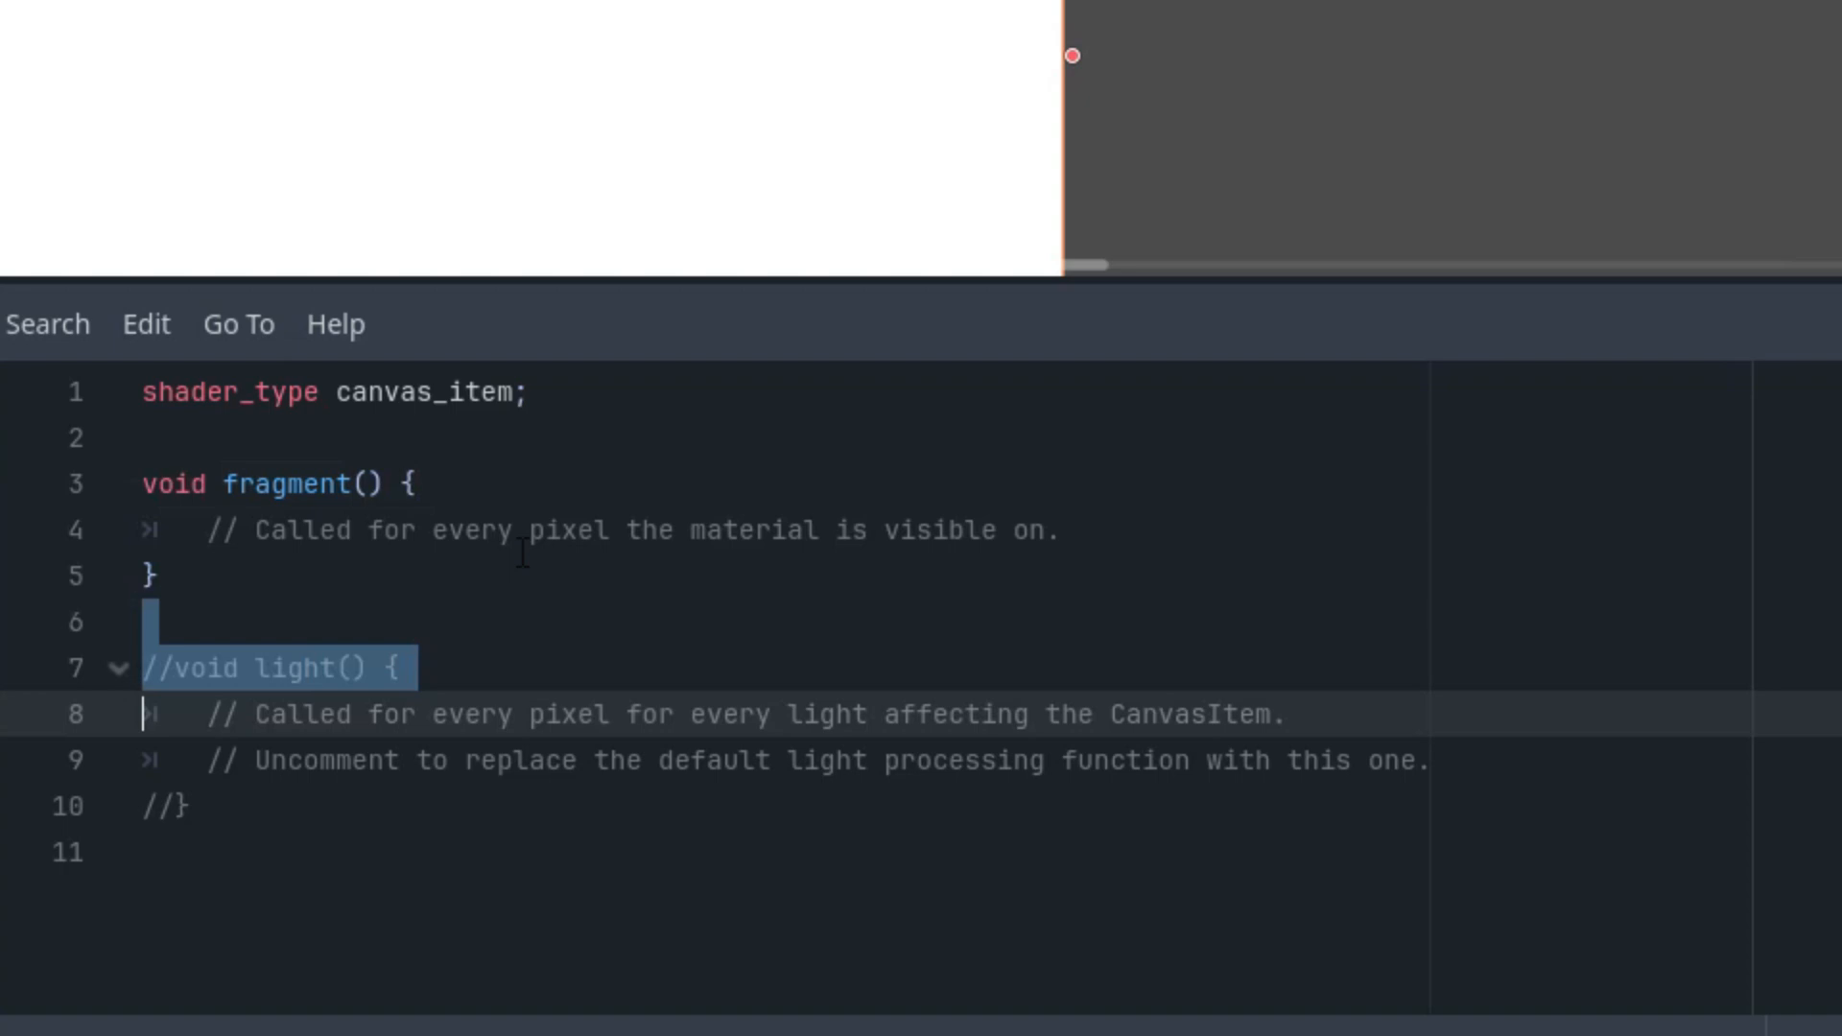
Delete the commented-out light() block from liquid.gdshader.
key("Delete")
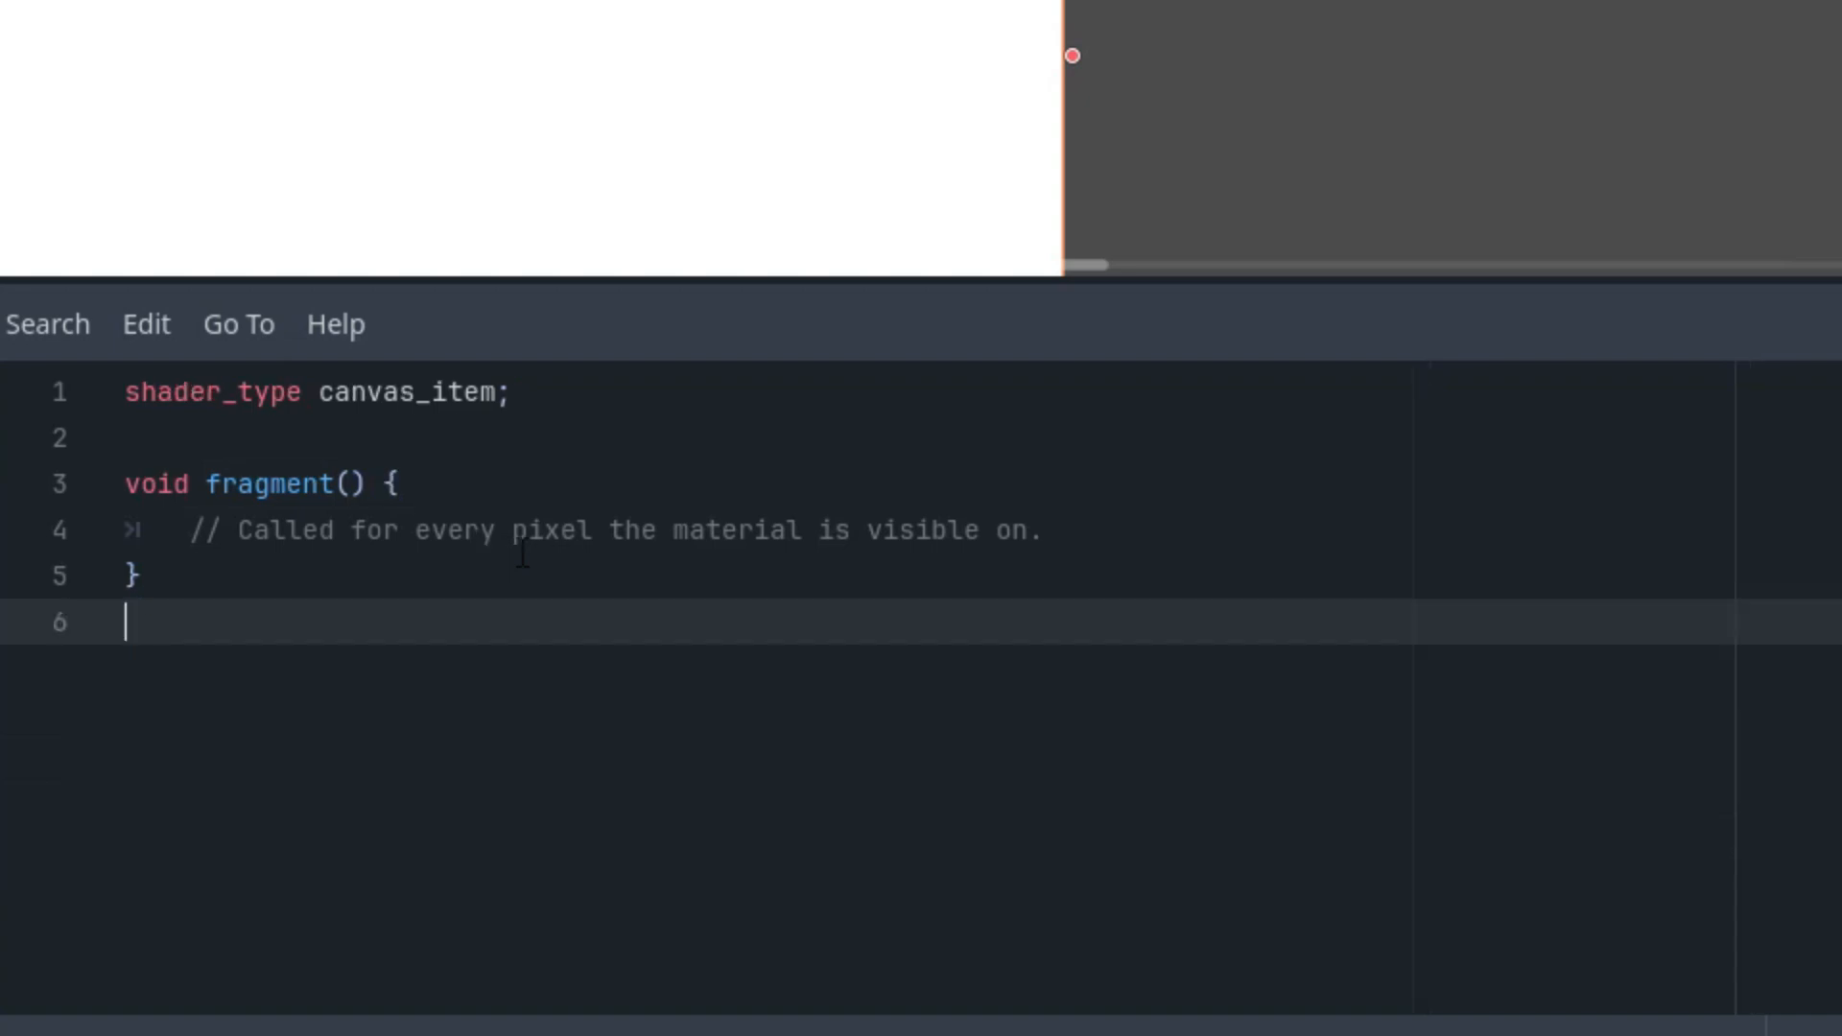
mouse_move(606, 470)
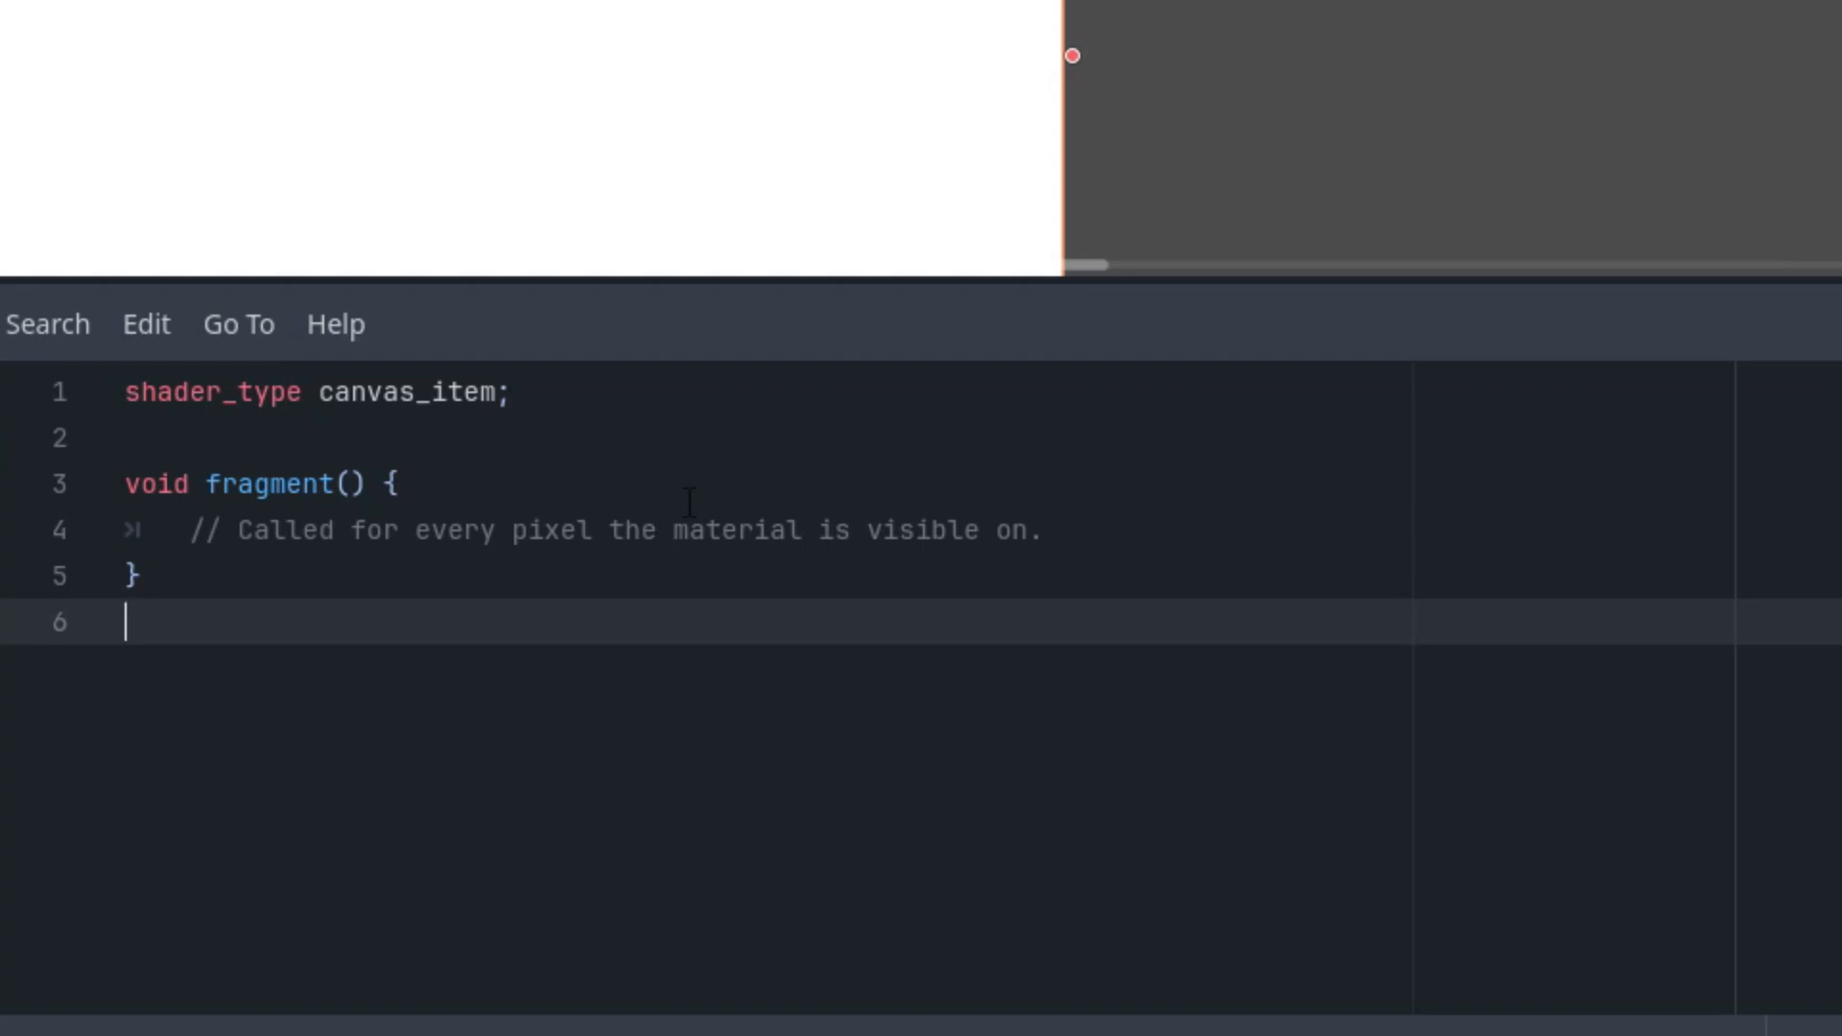
mouse_move(1149, 649)
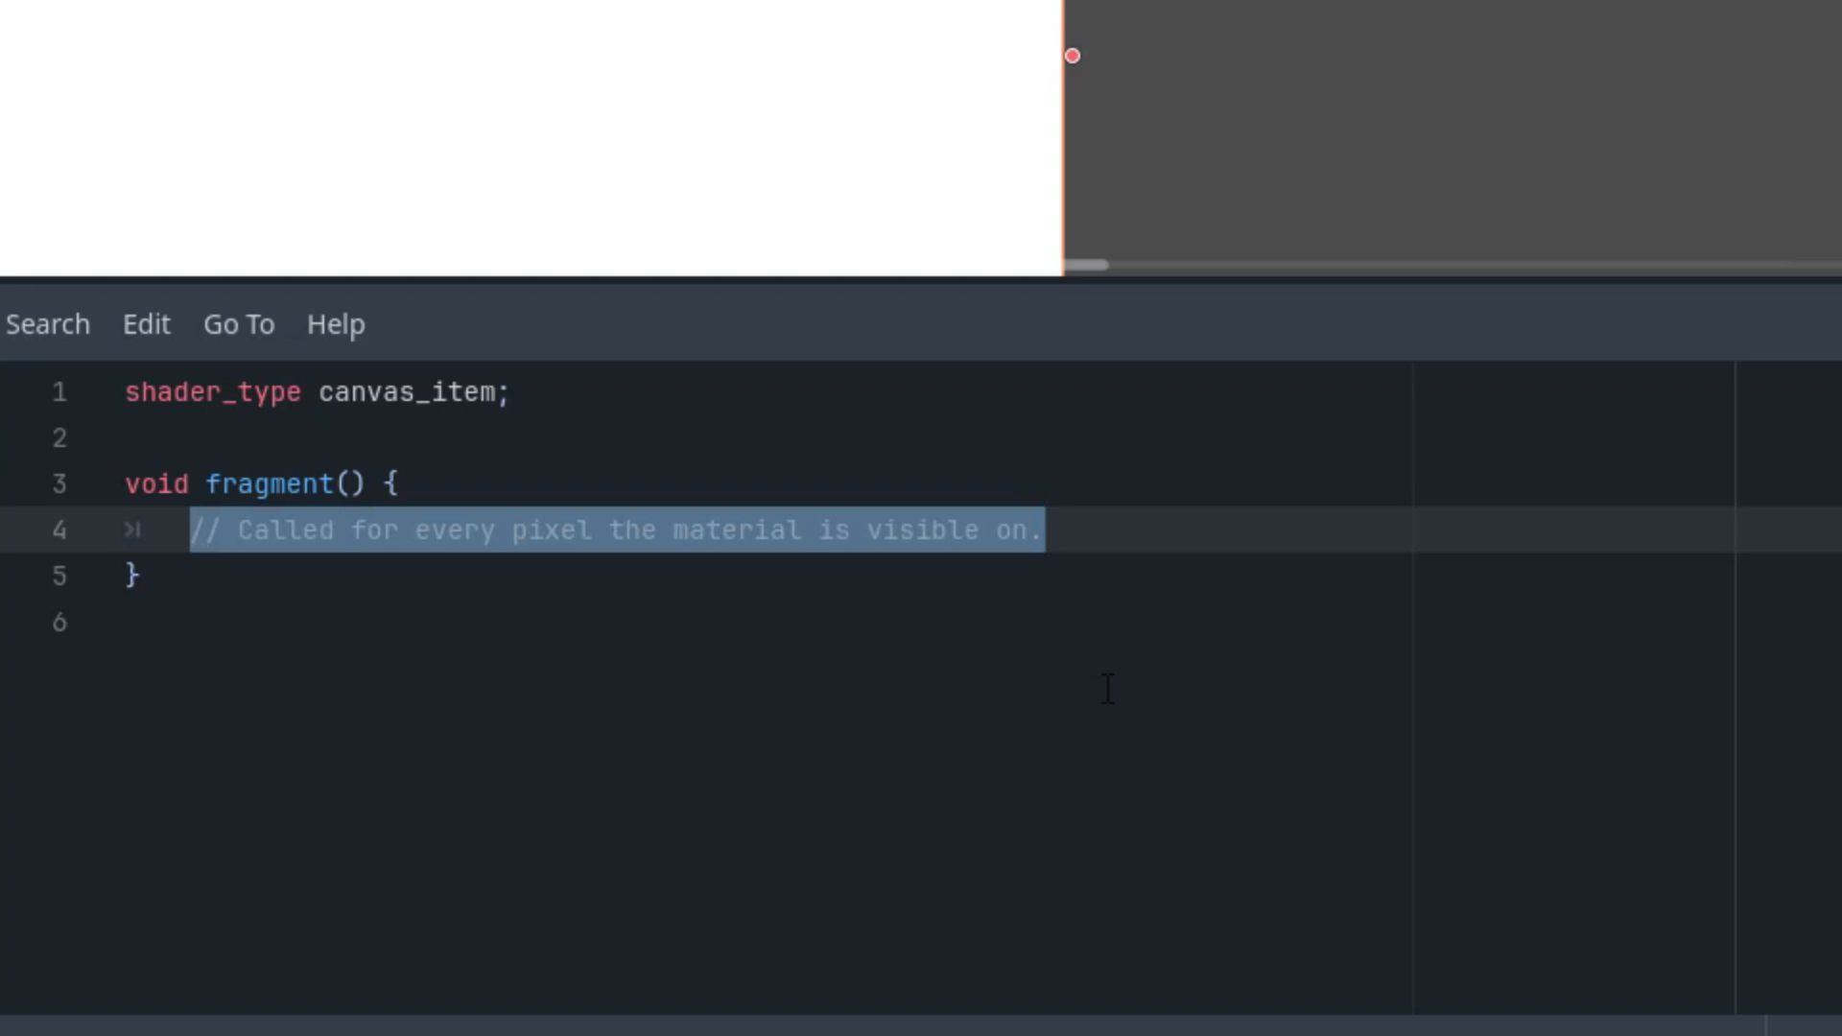
Declare vec2 uv = UV - 0.5 inside fragment().
type("vec2 uv =")
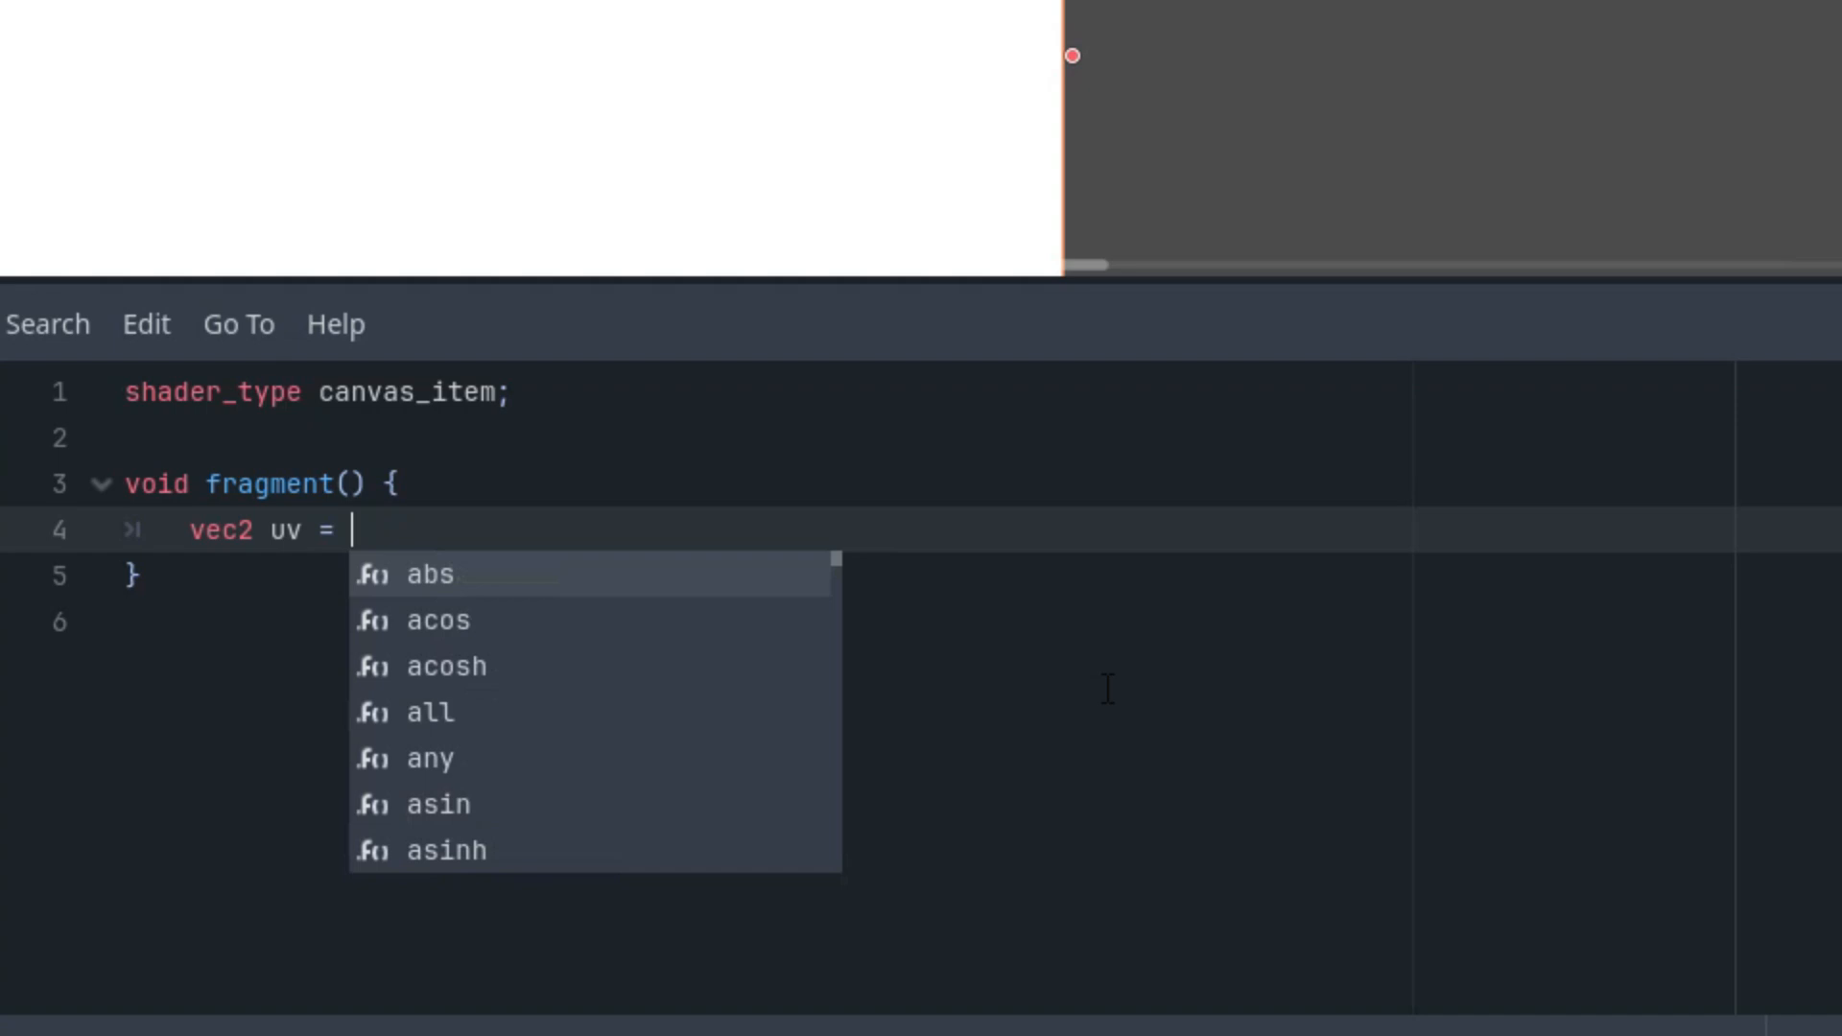
type("UV - 0")
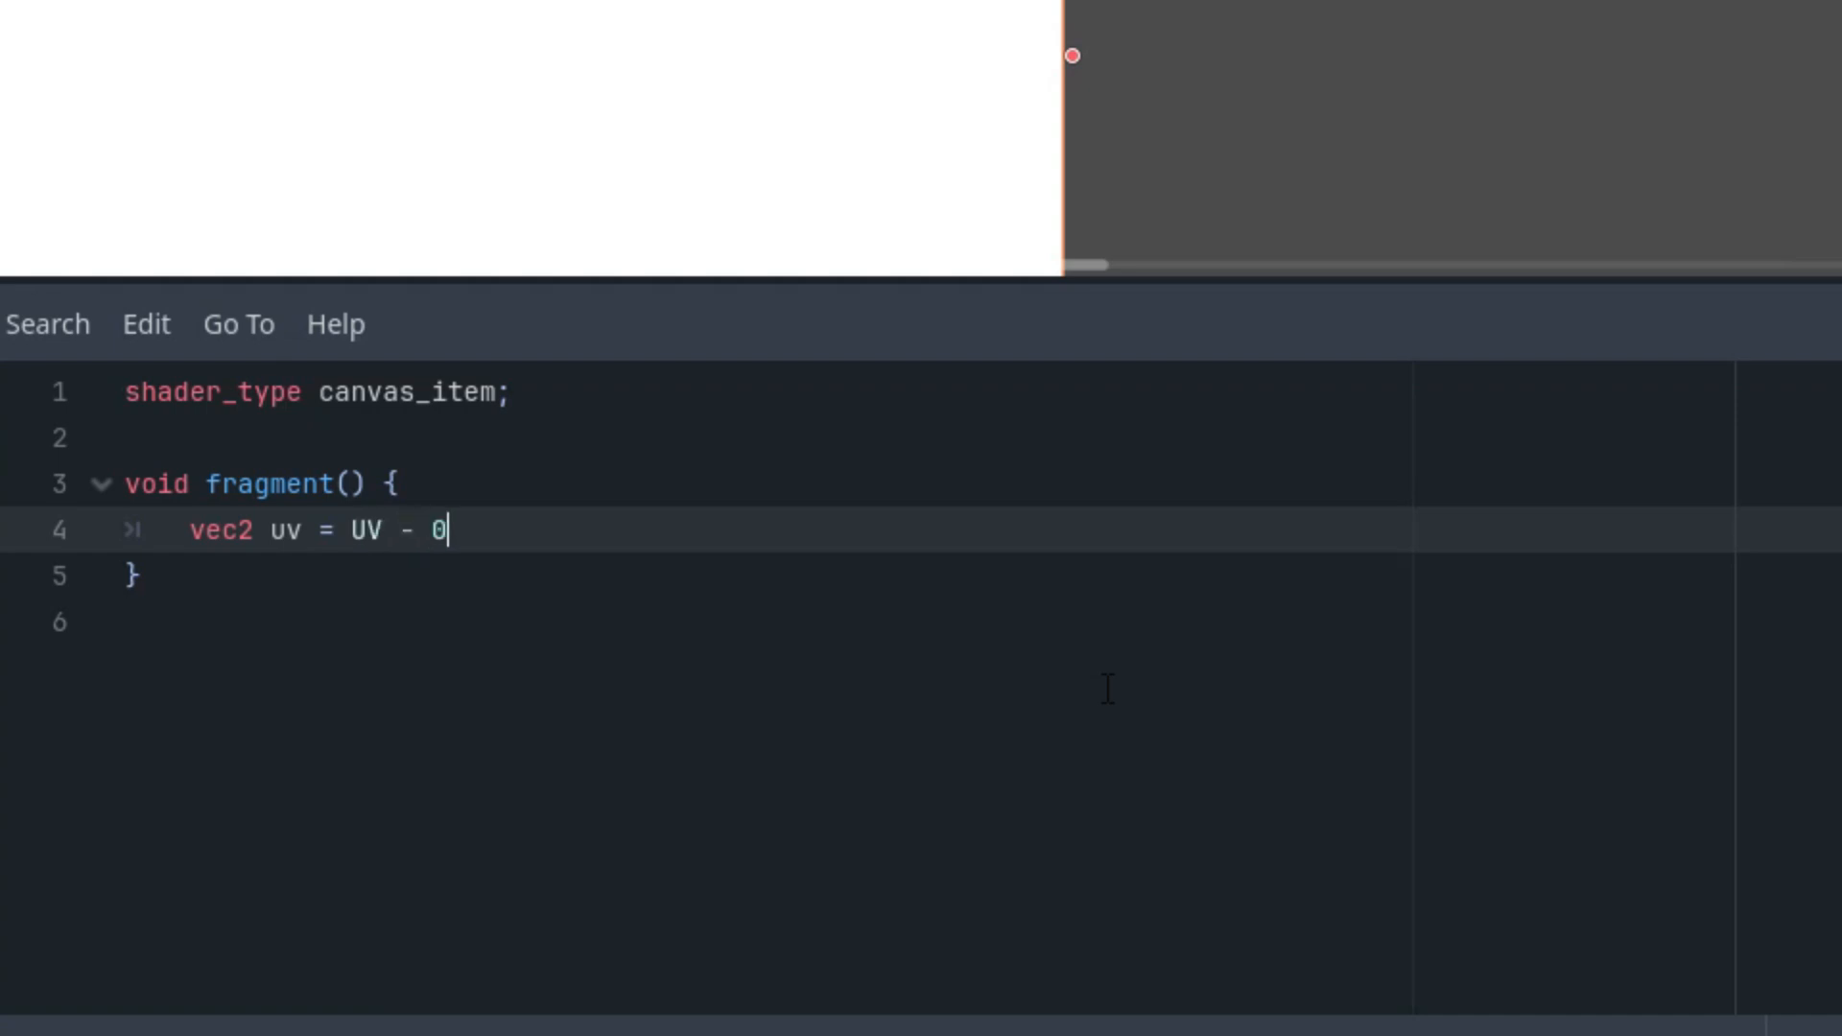
type(".5;")
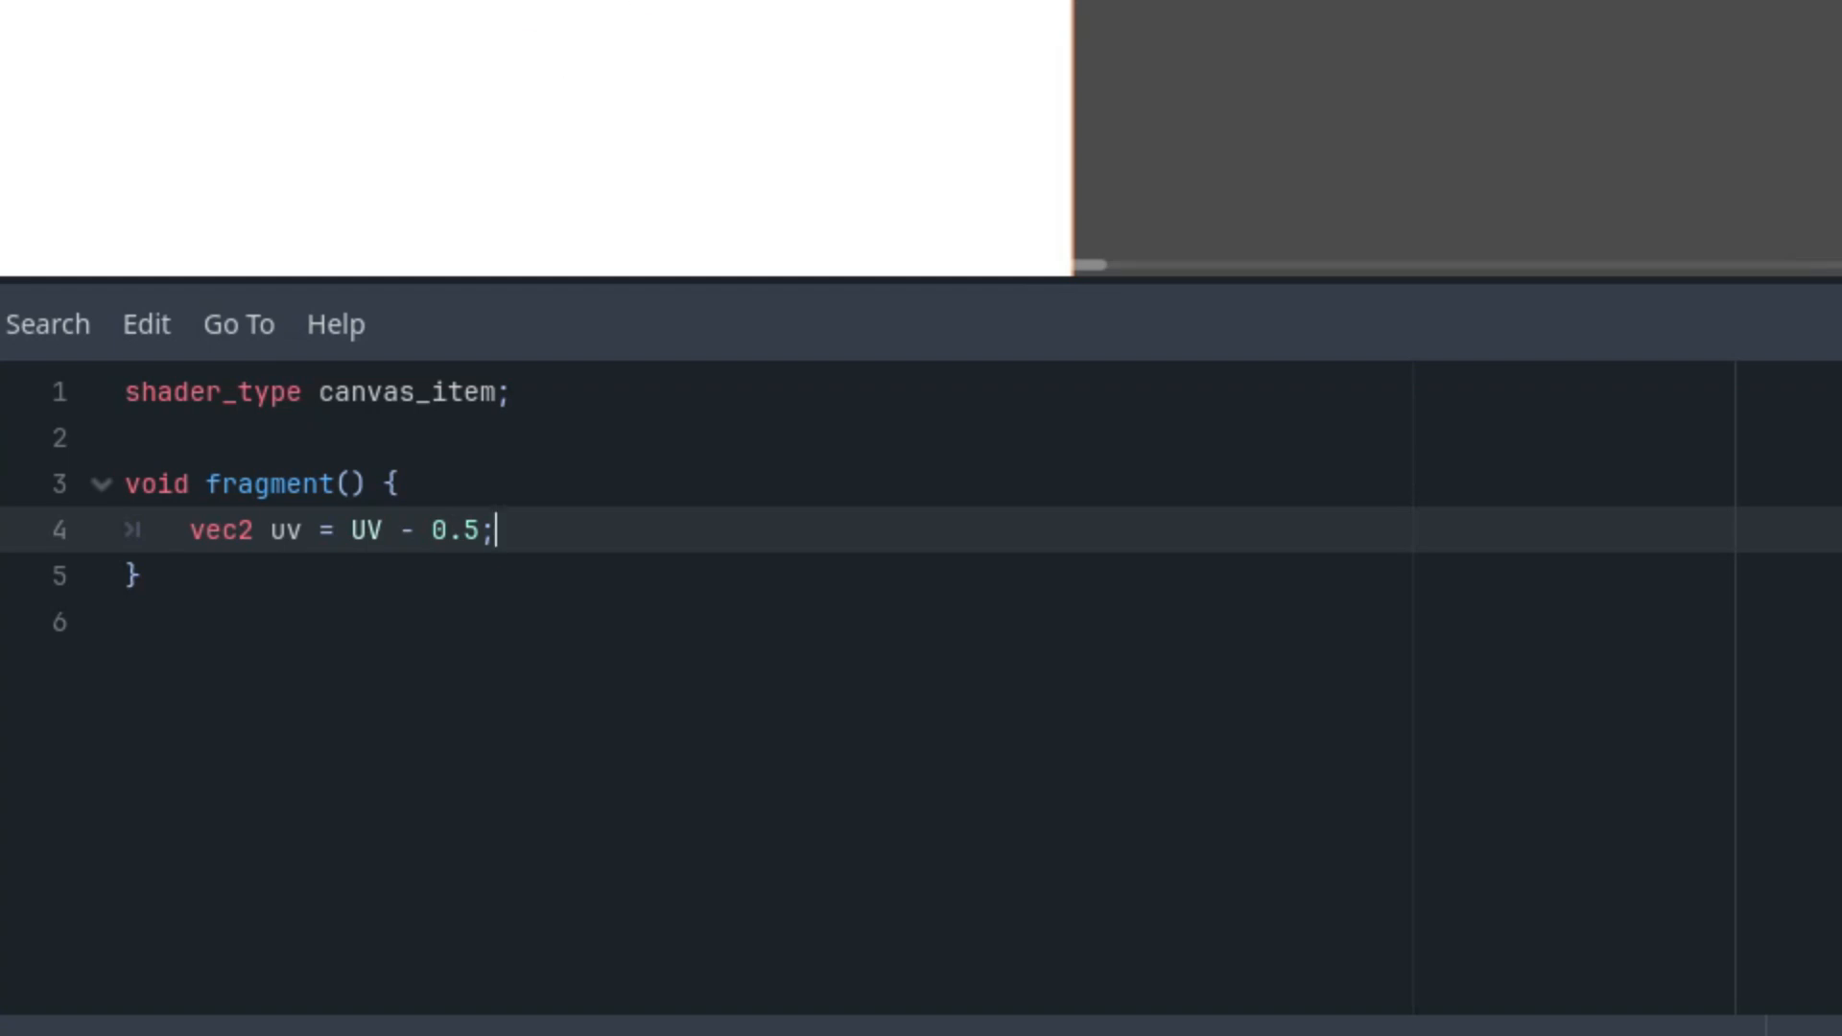
key("enter")
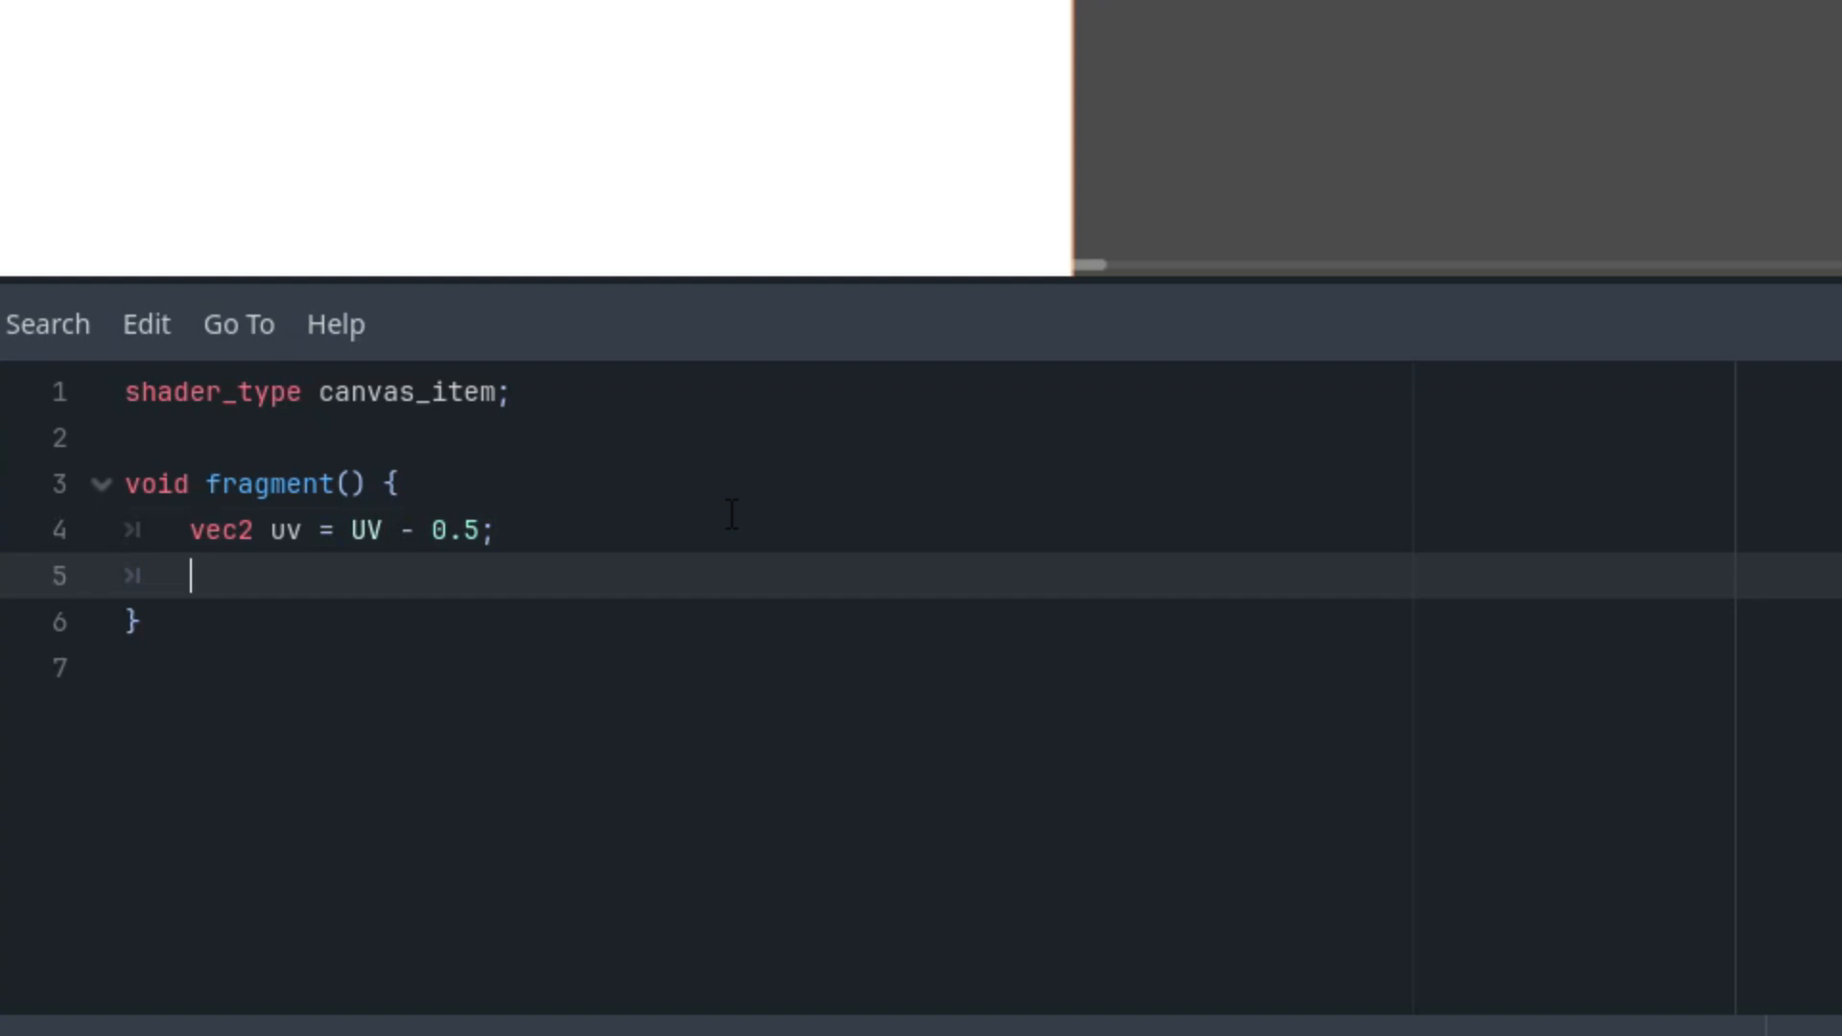
Set color to vec3(0.5) and output COLOR = vec4(color, 1.0).
type("vec3 c")
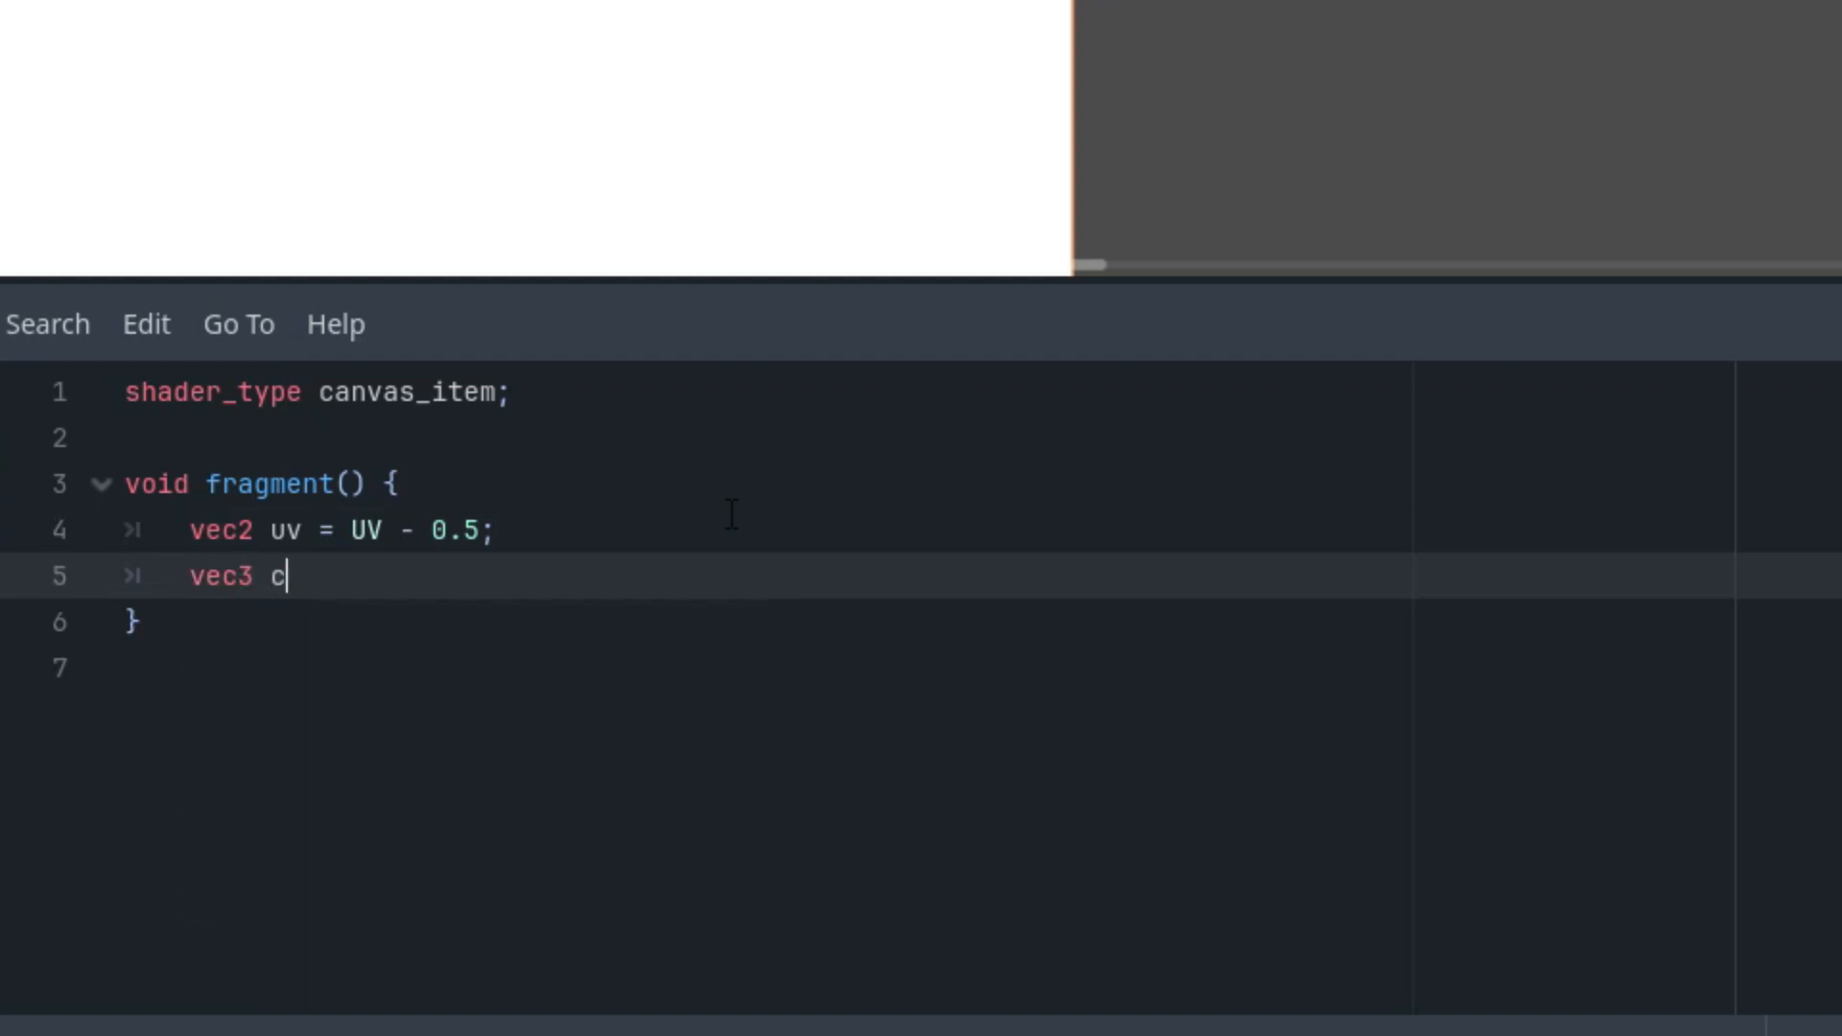
type("olor =")
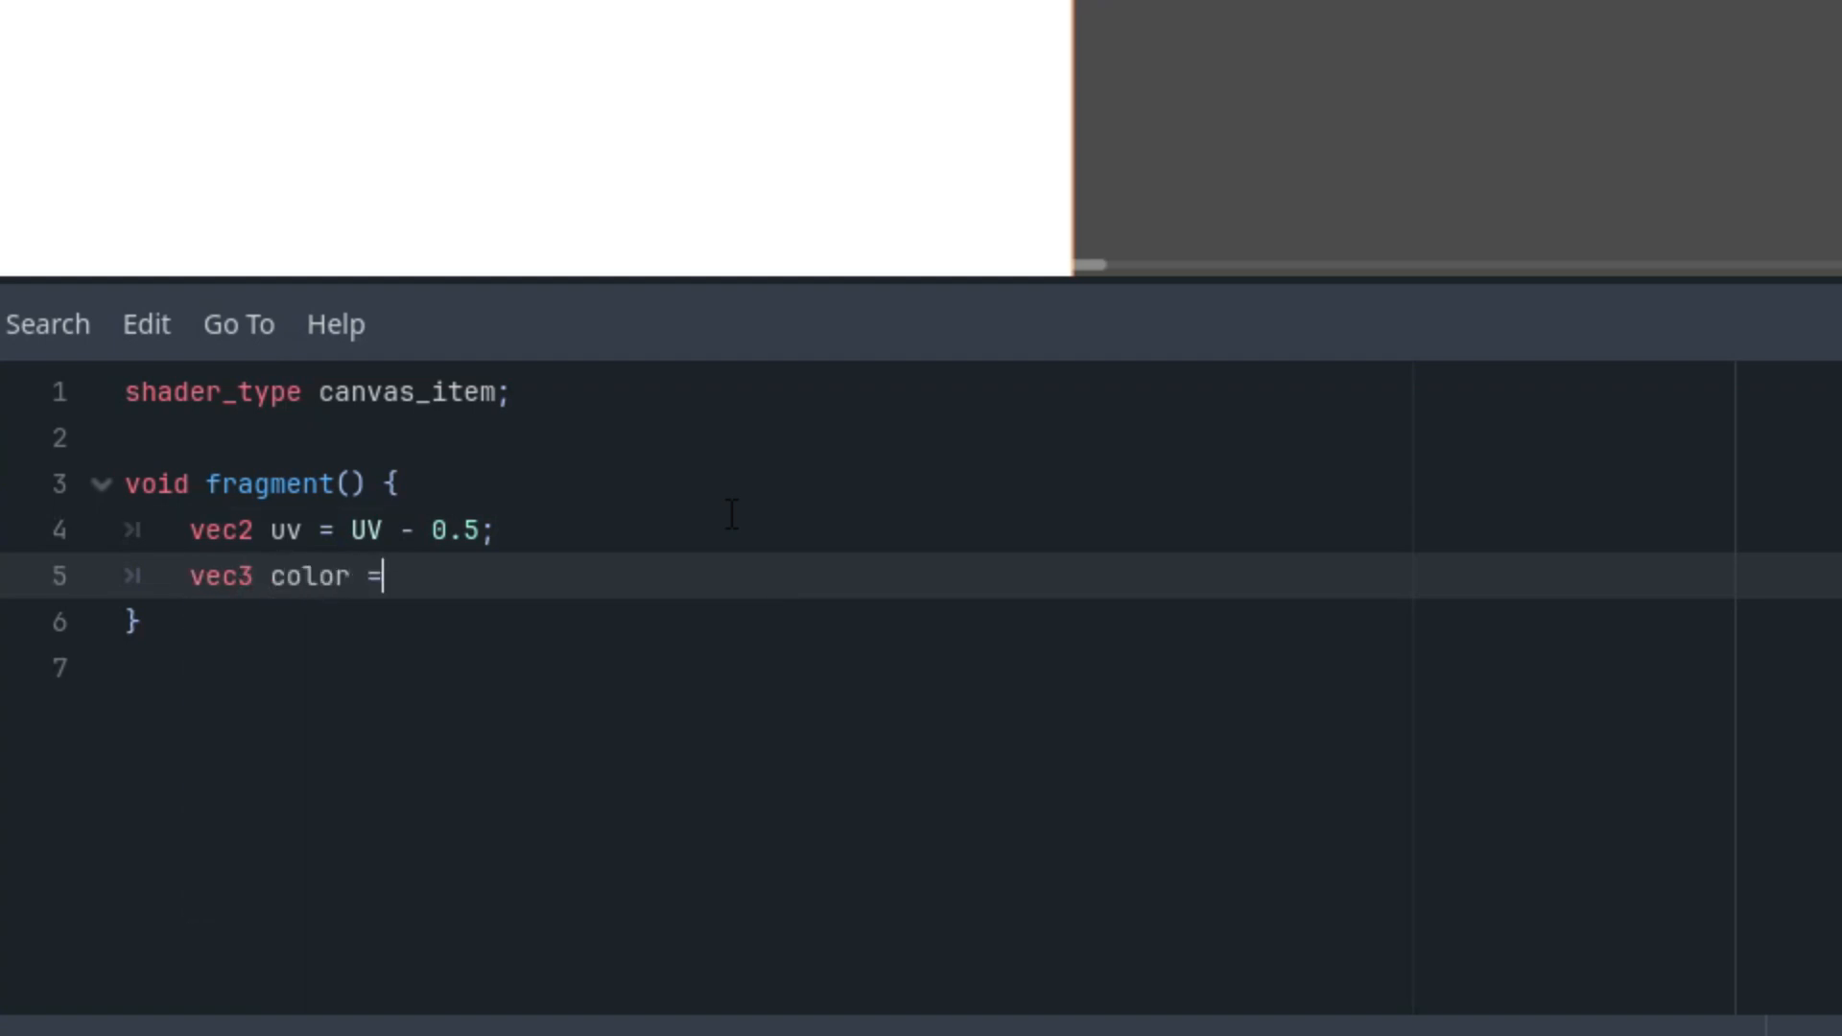
type("vec3(0.")
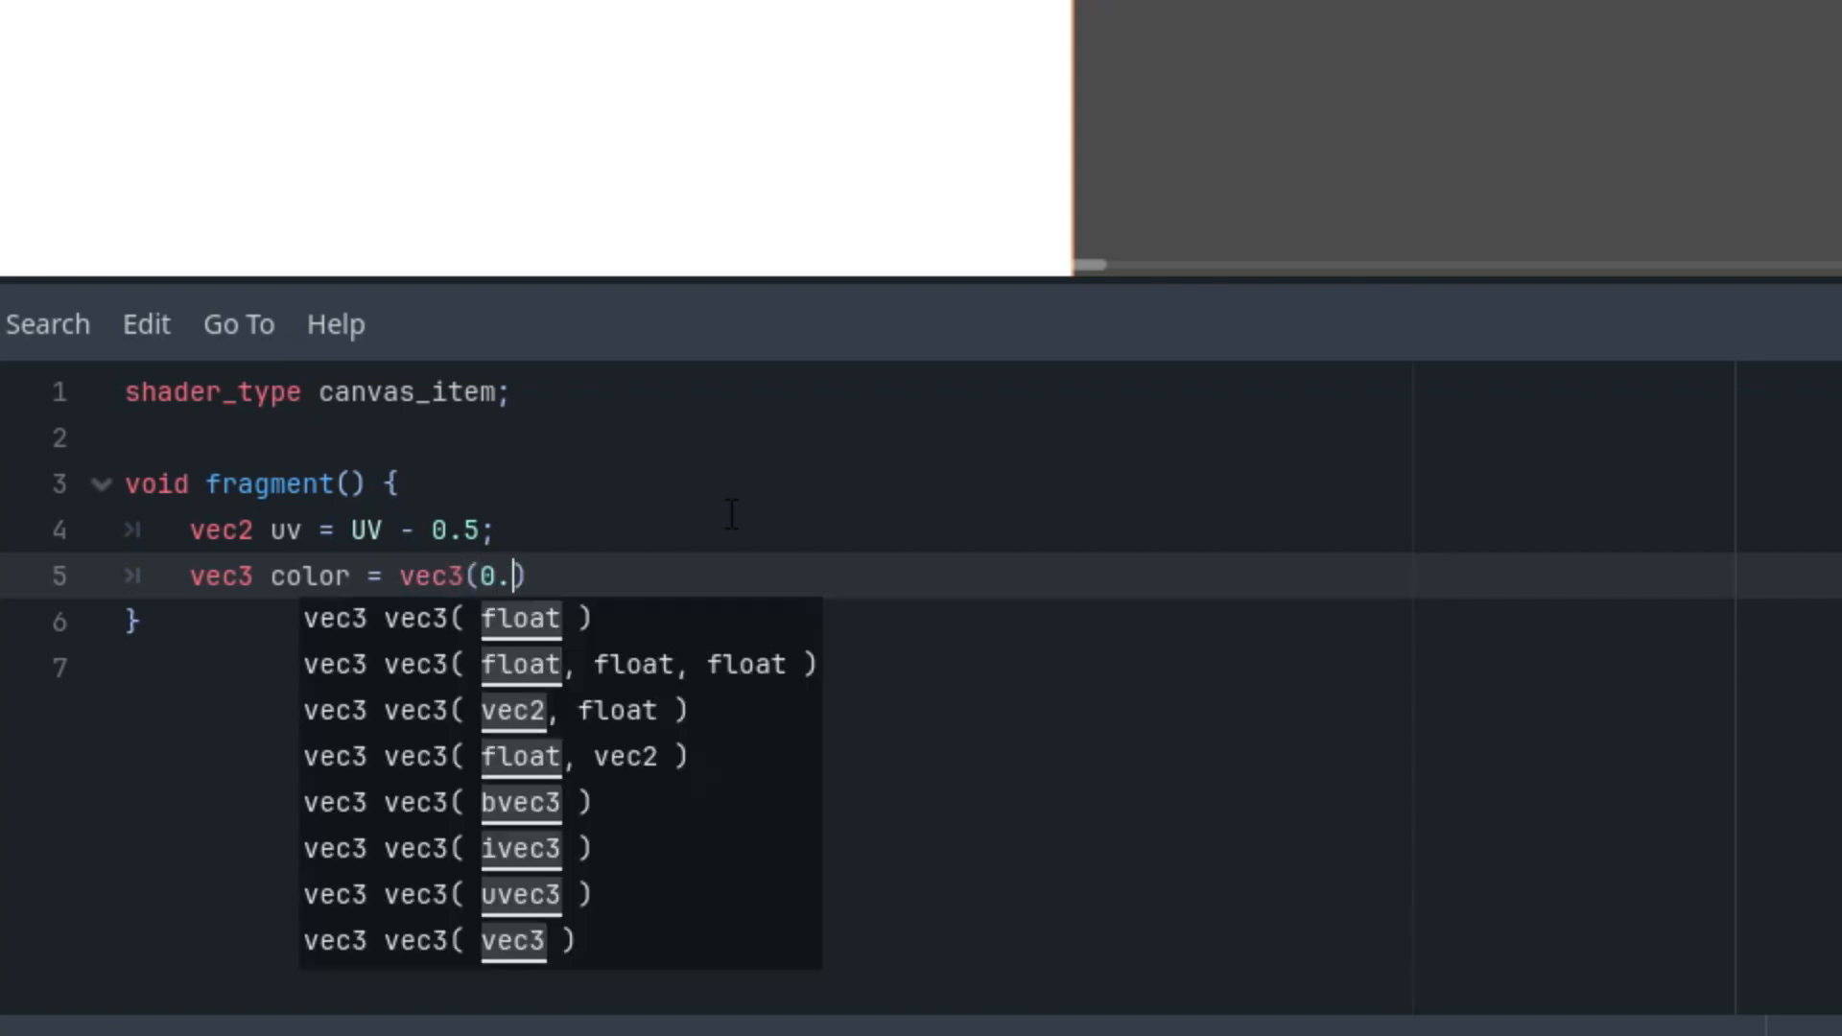
type("5);")
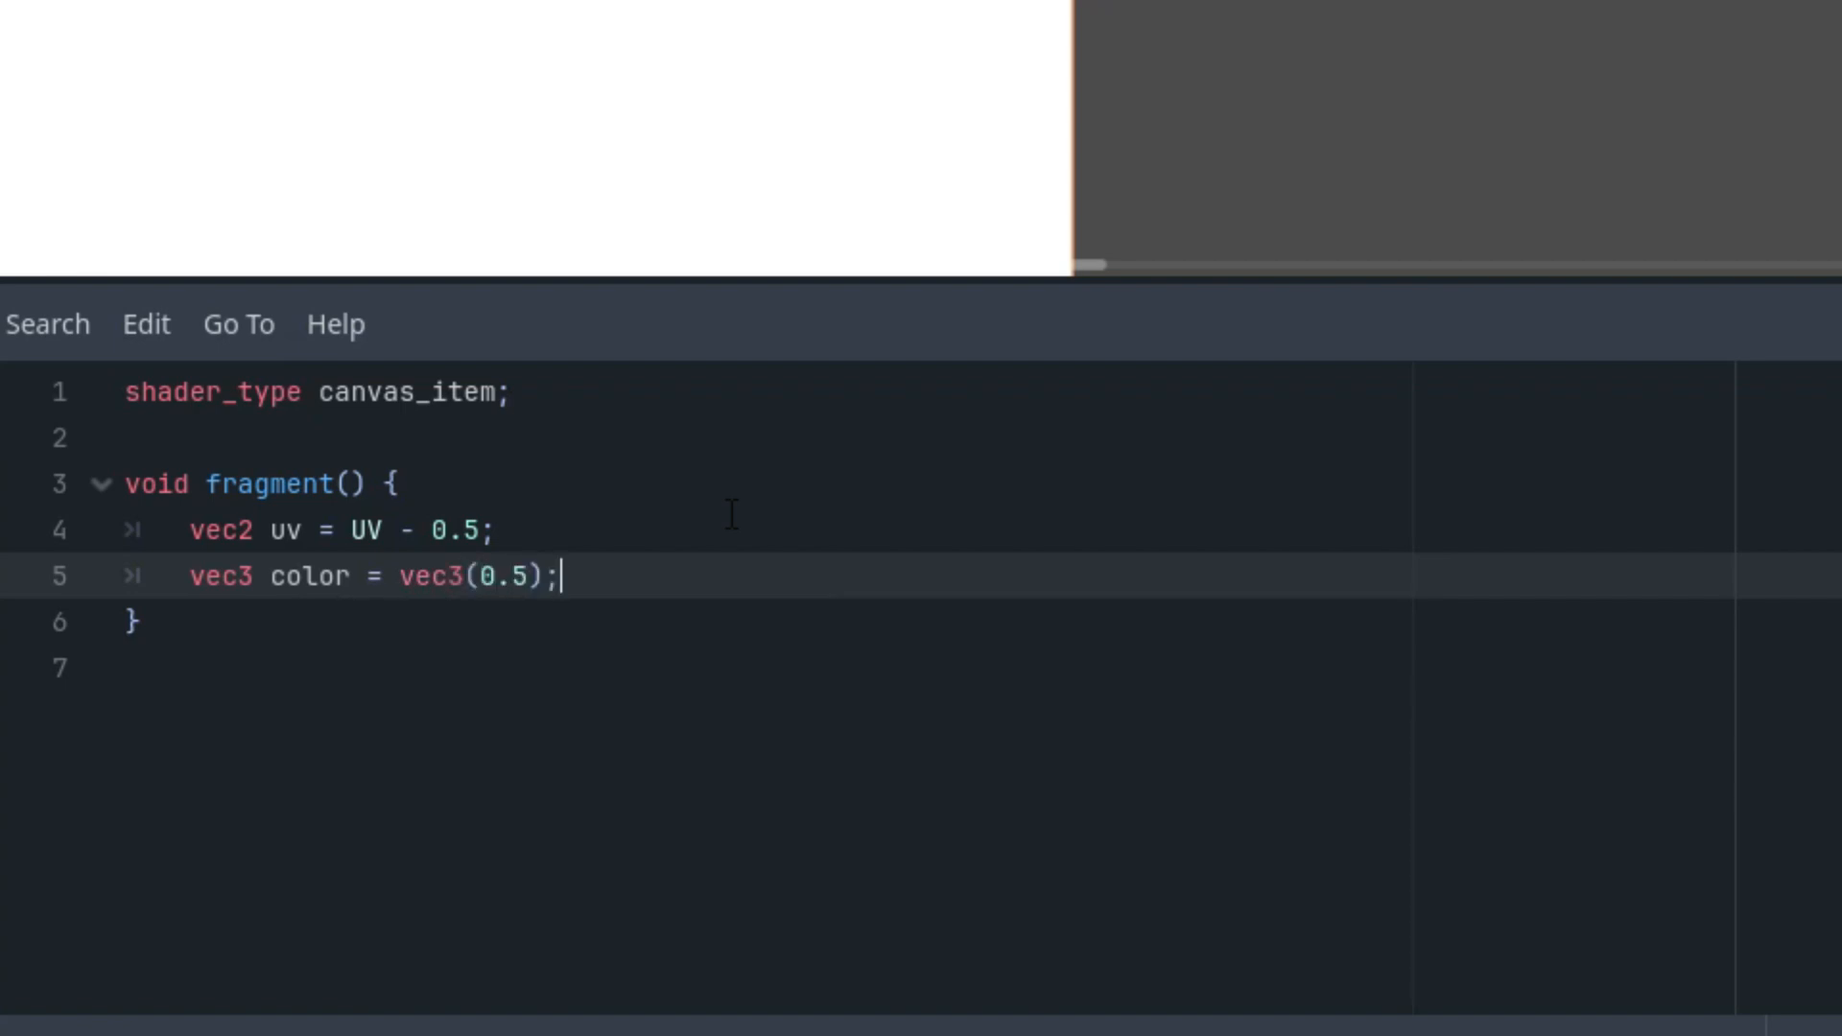
type("co")
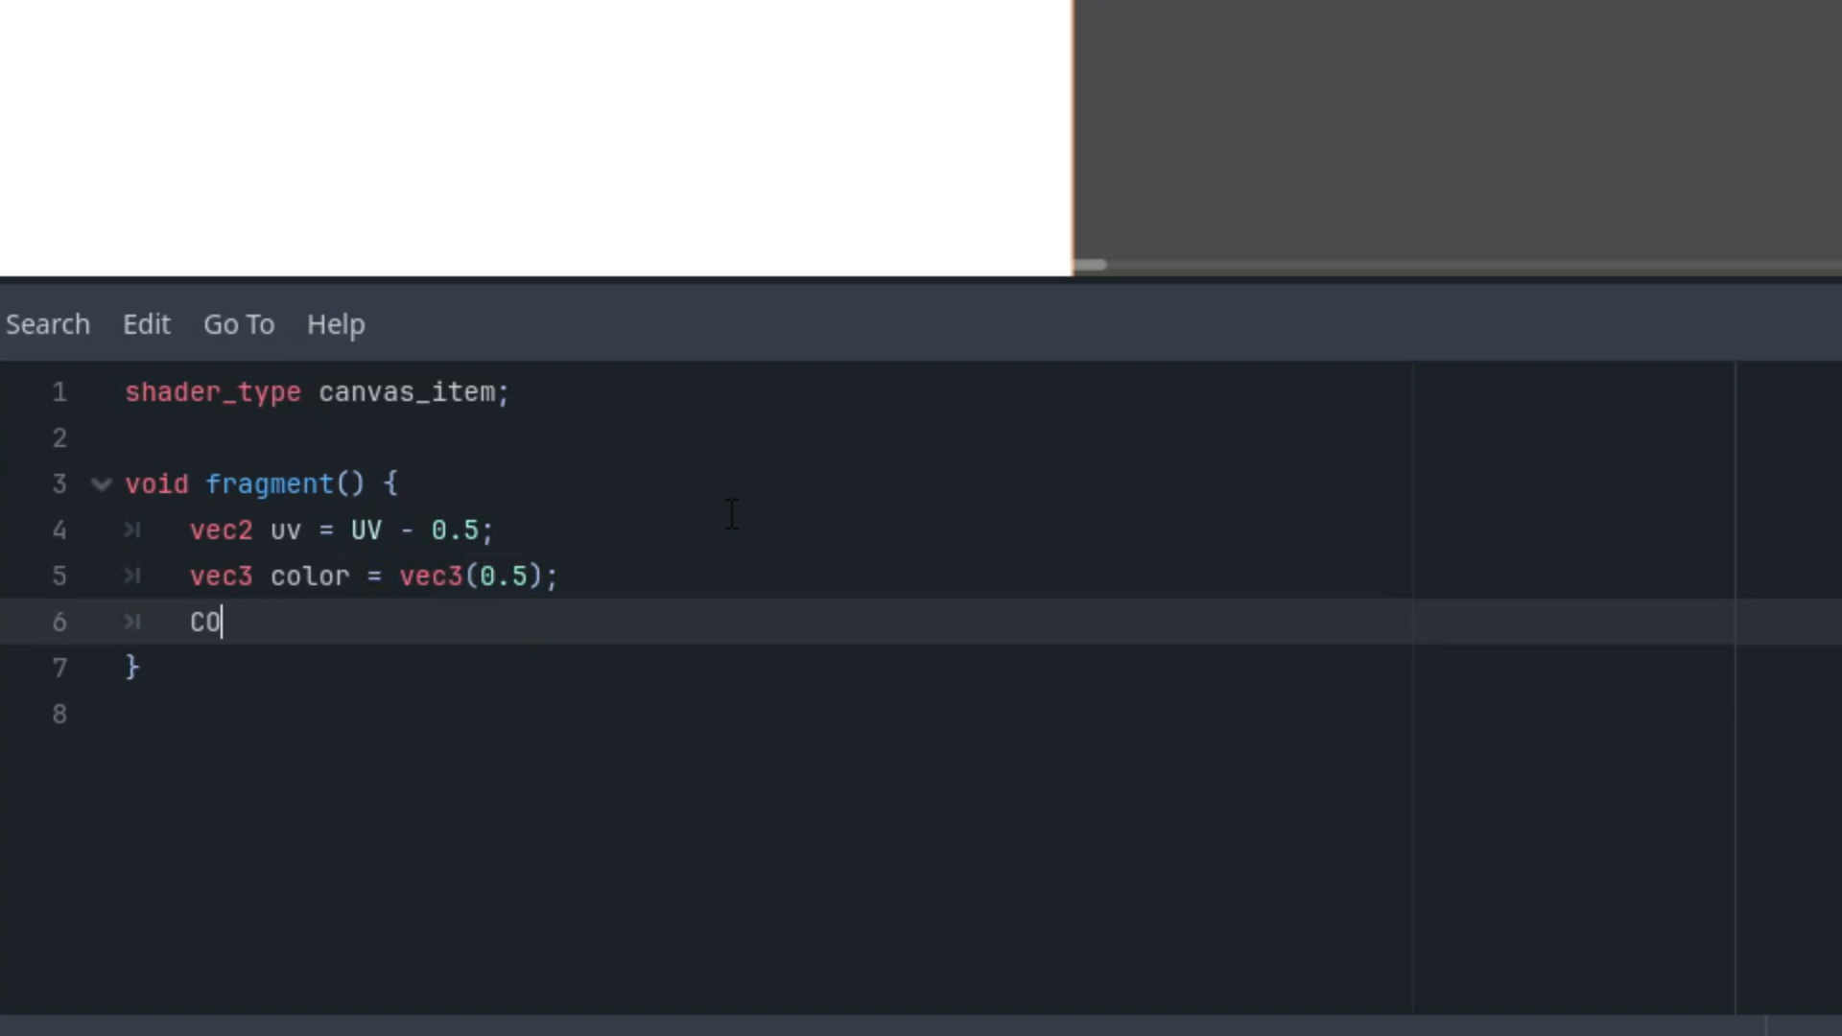
type("LOR =")
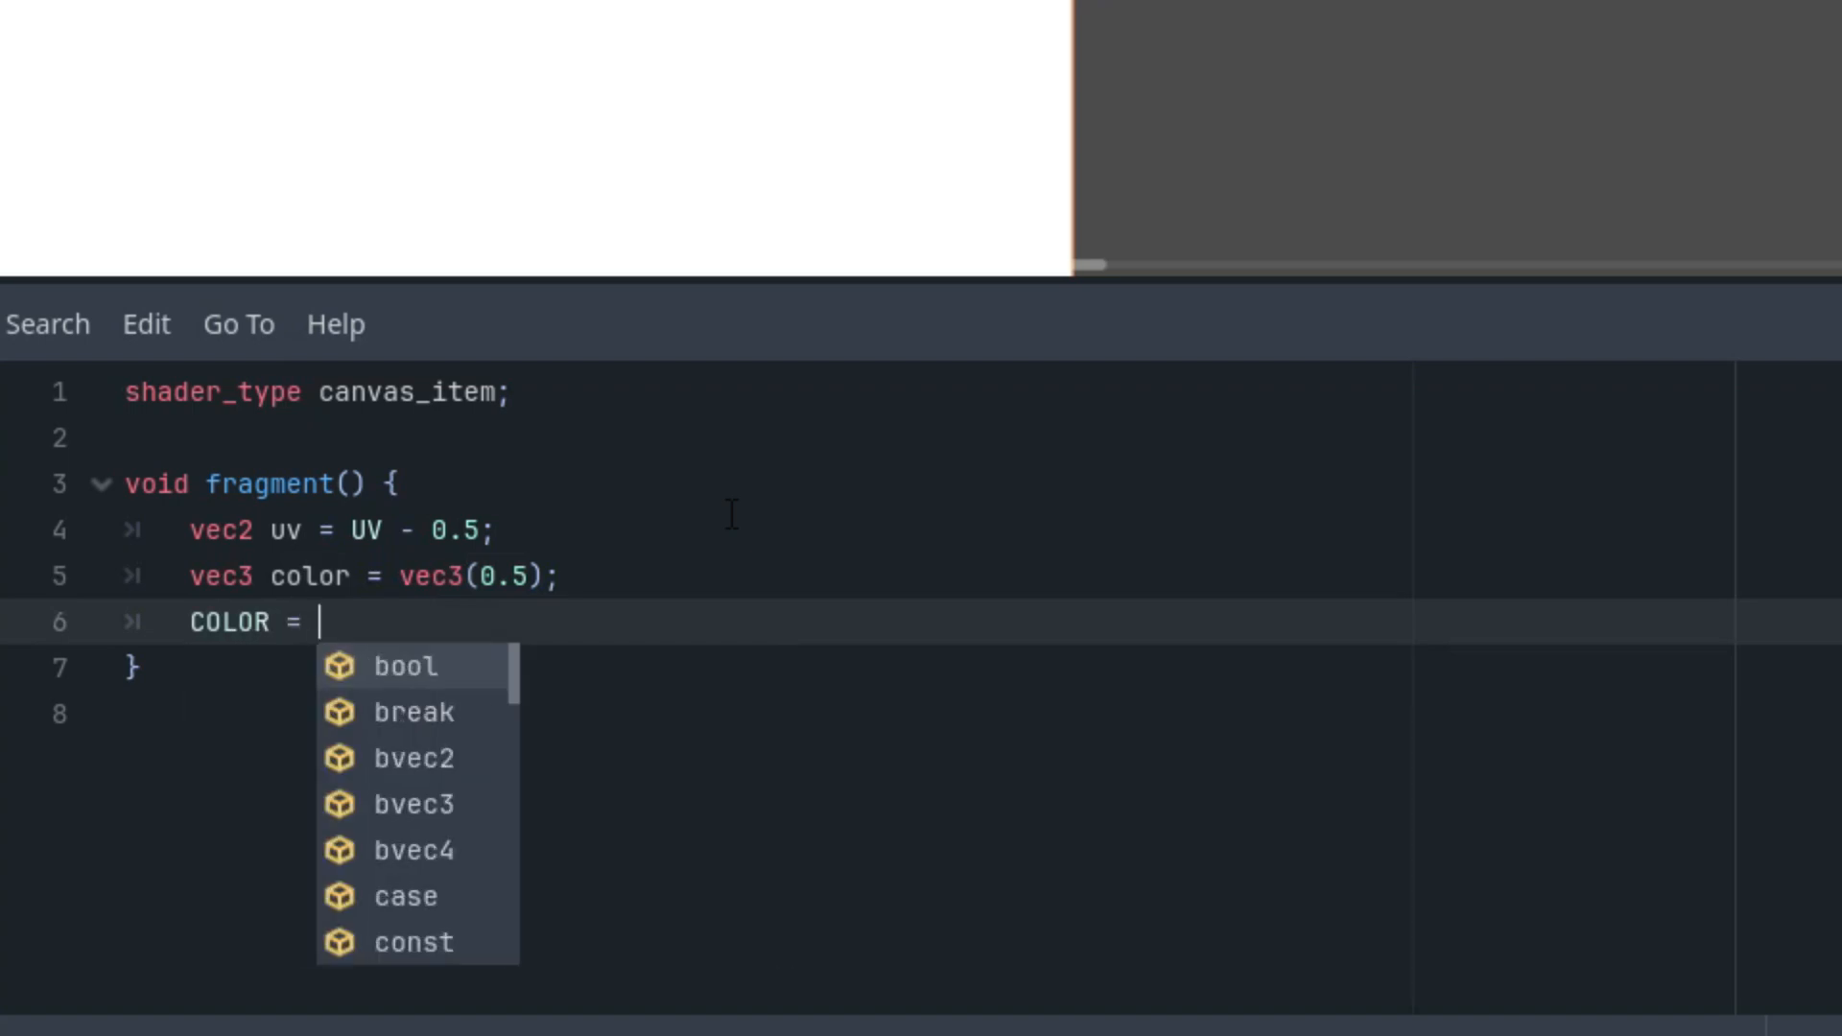
type("vec4()")
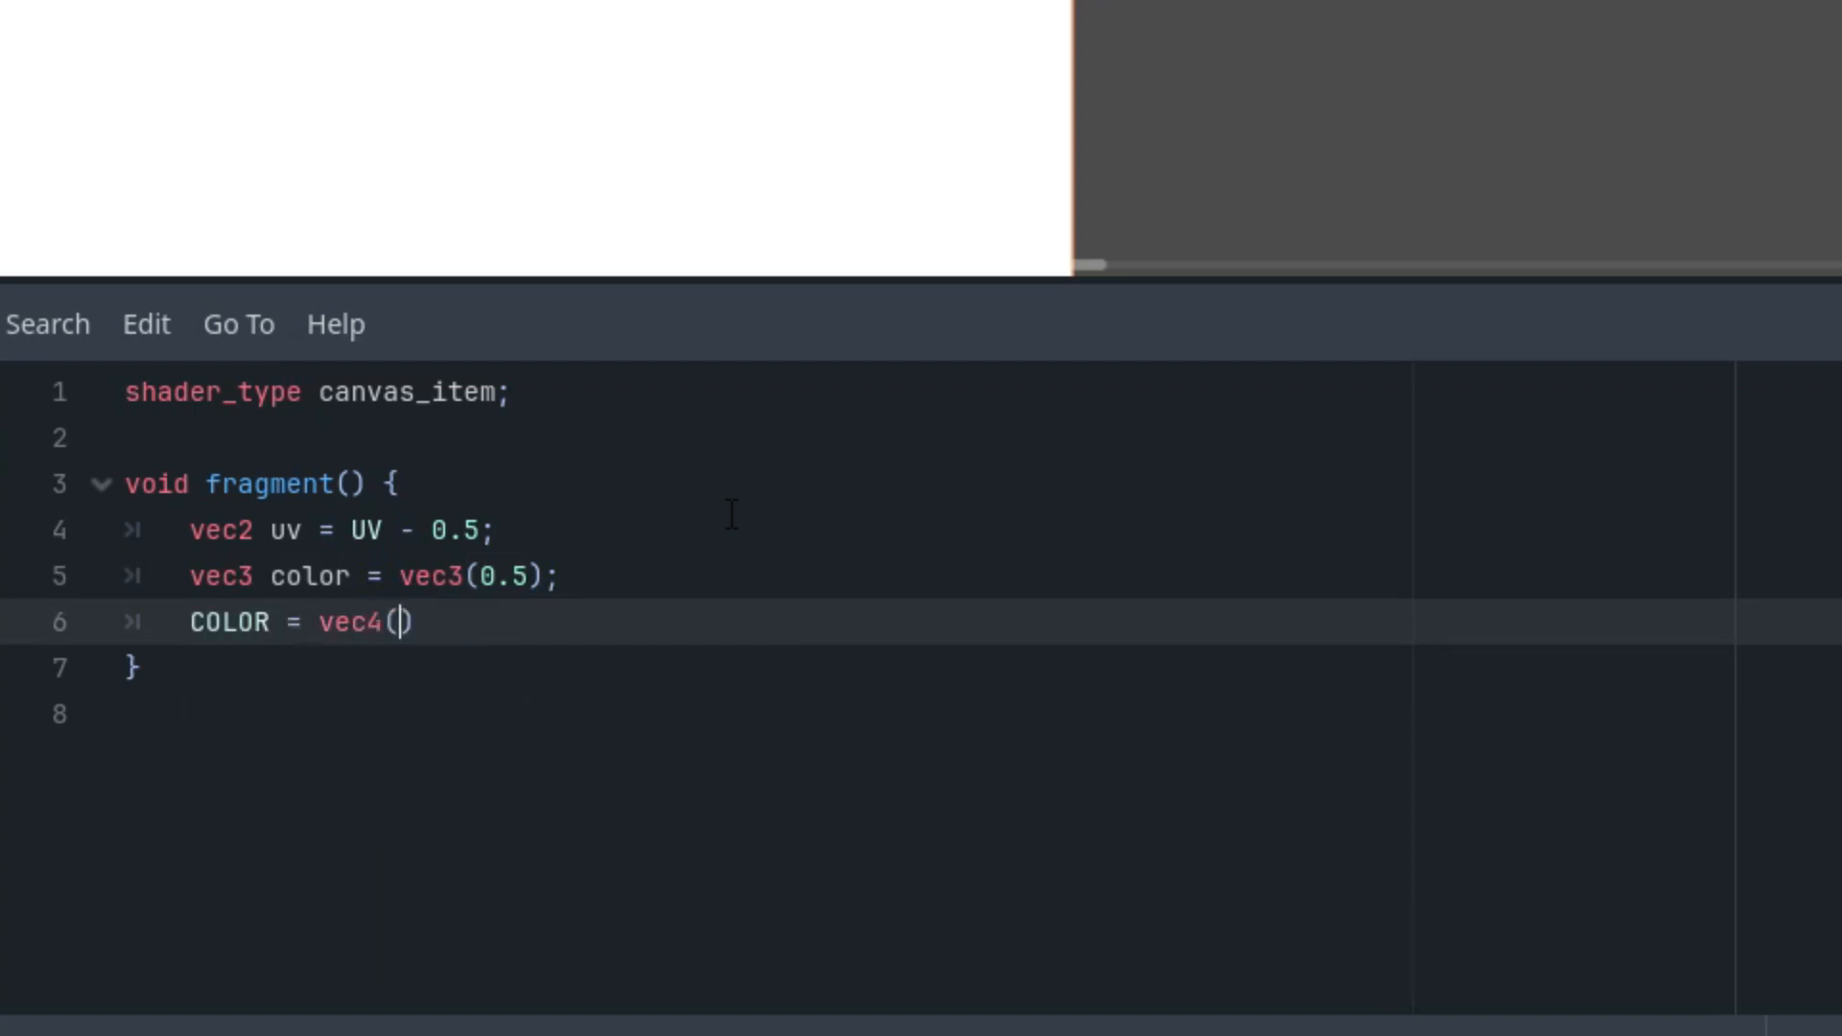
type("color, 1.0")
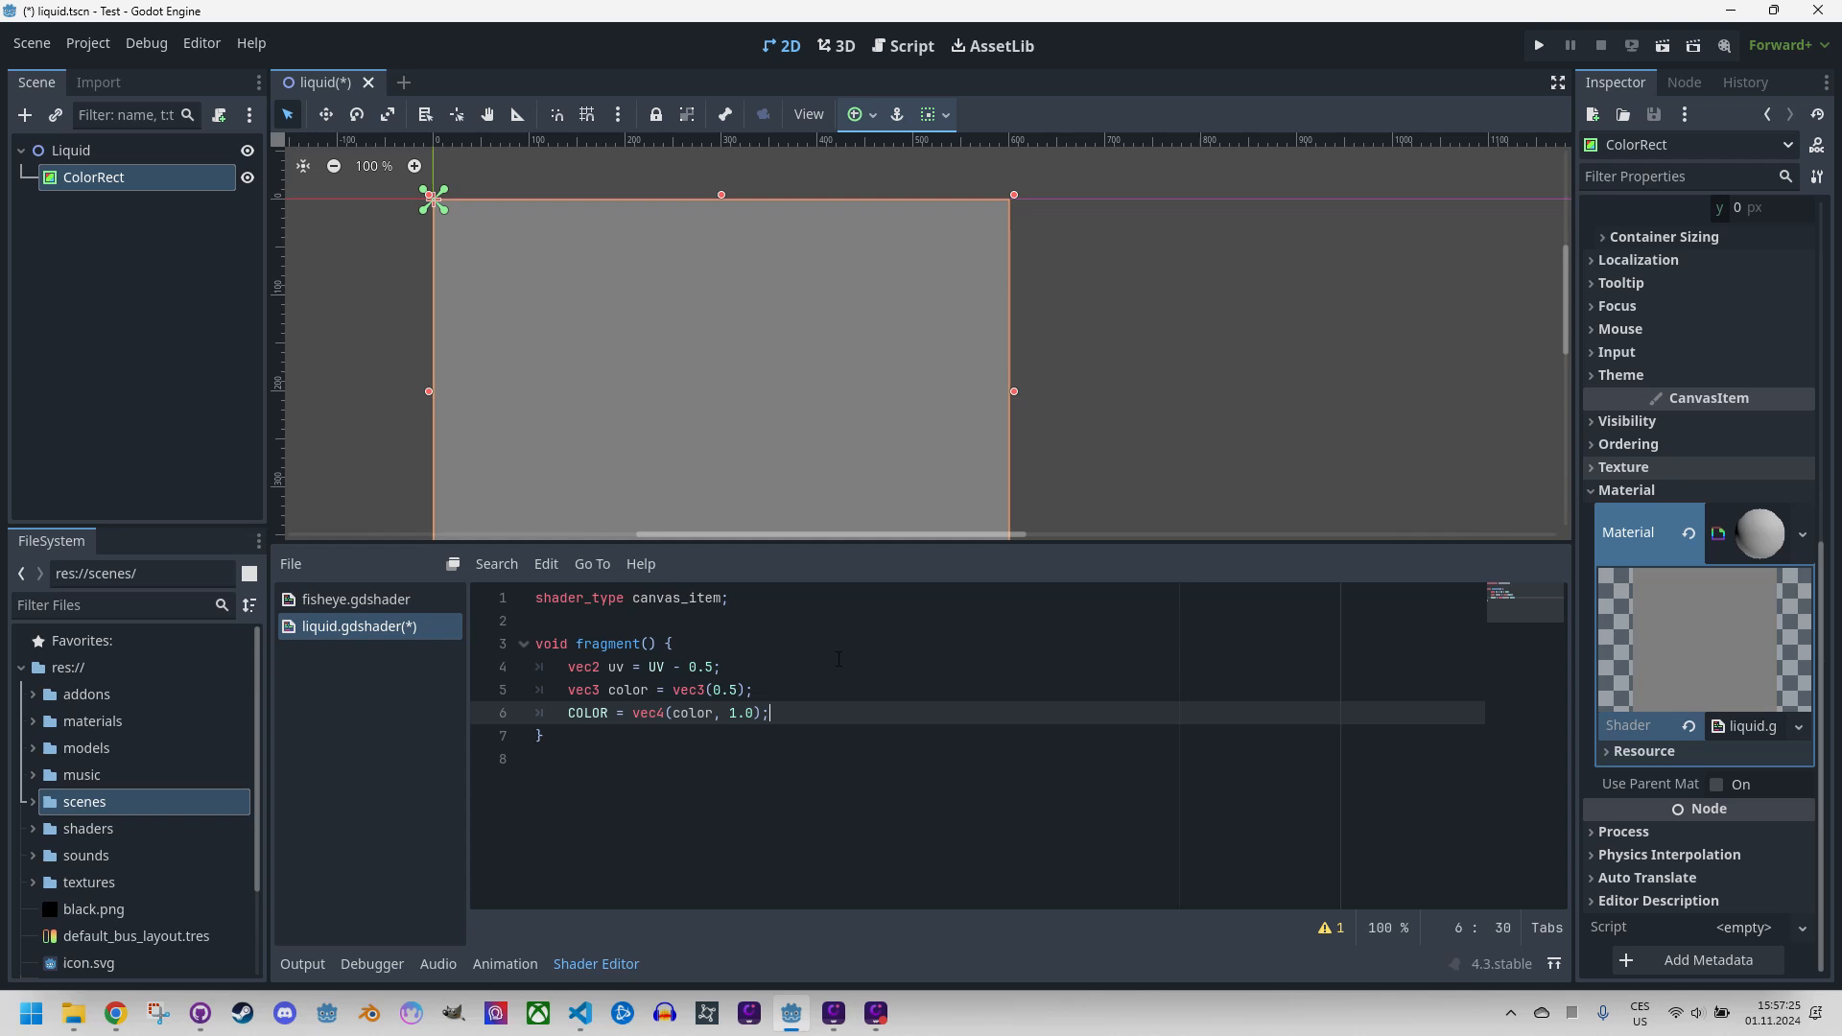
mouse_move(817, 228)
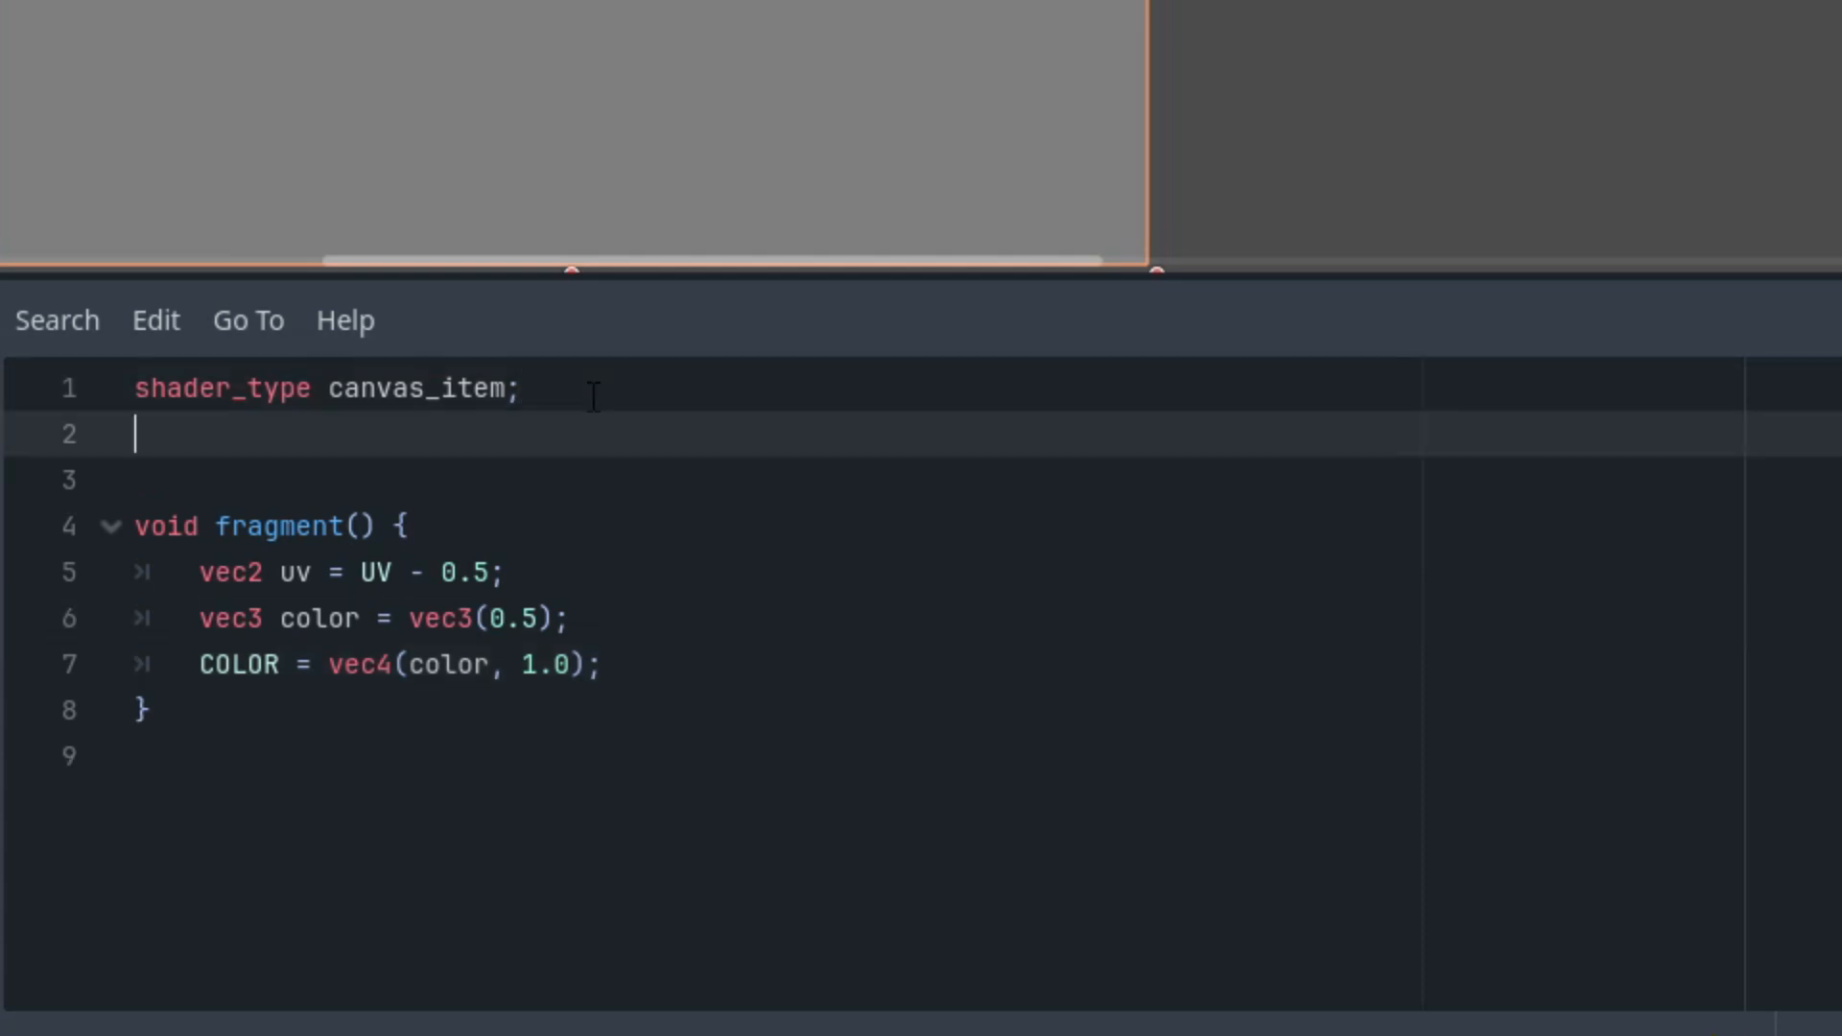
Declare uniform float zoom with hint_range(1.0, 200.0, 0.1) and default 20.0.
type("uniform fk")
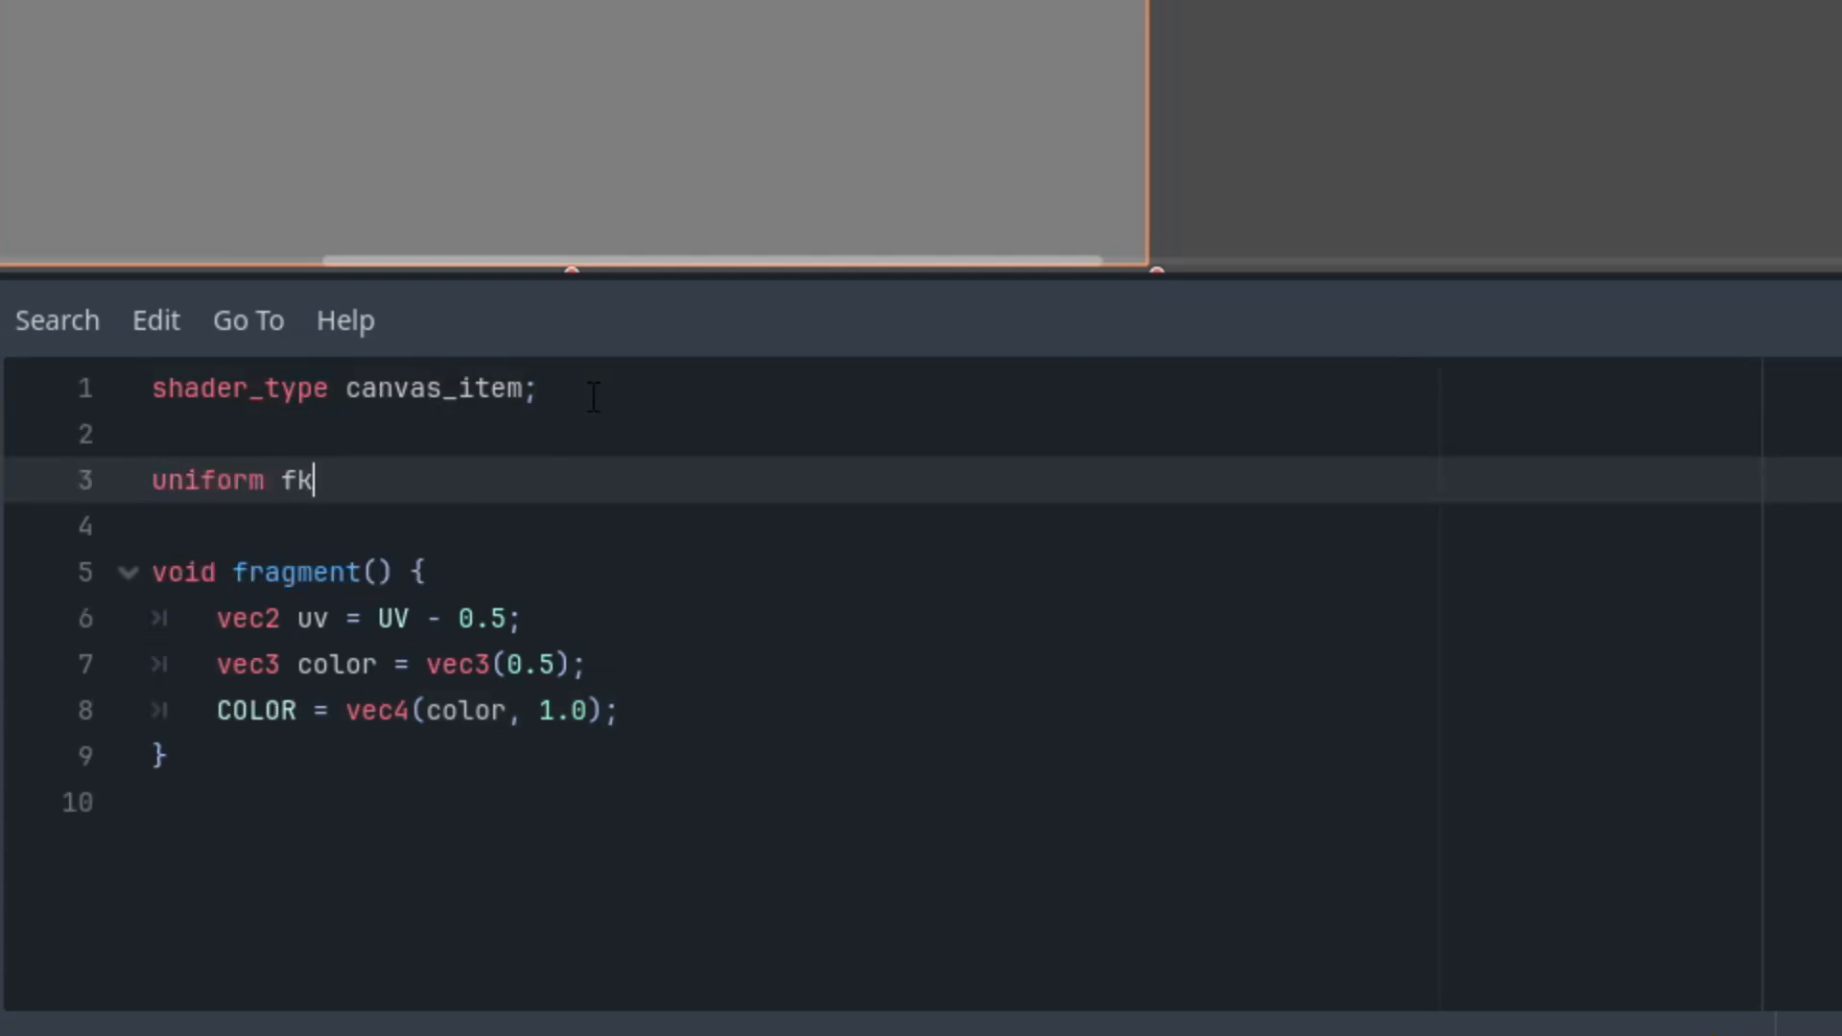
type("loat zoo")
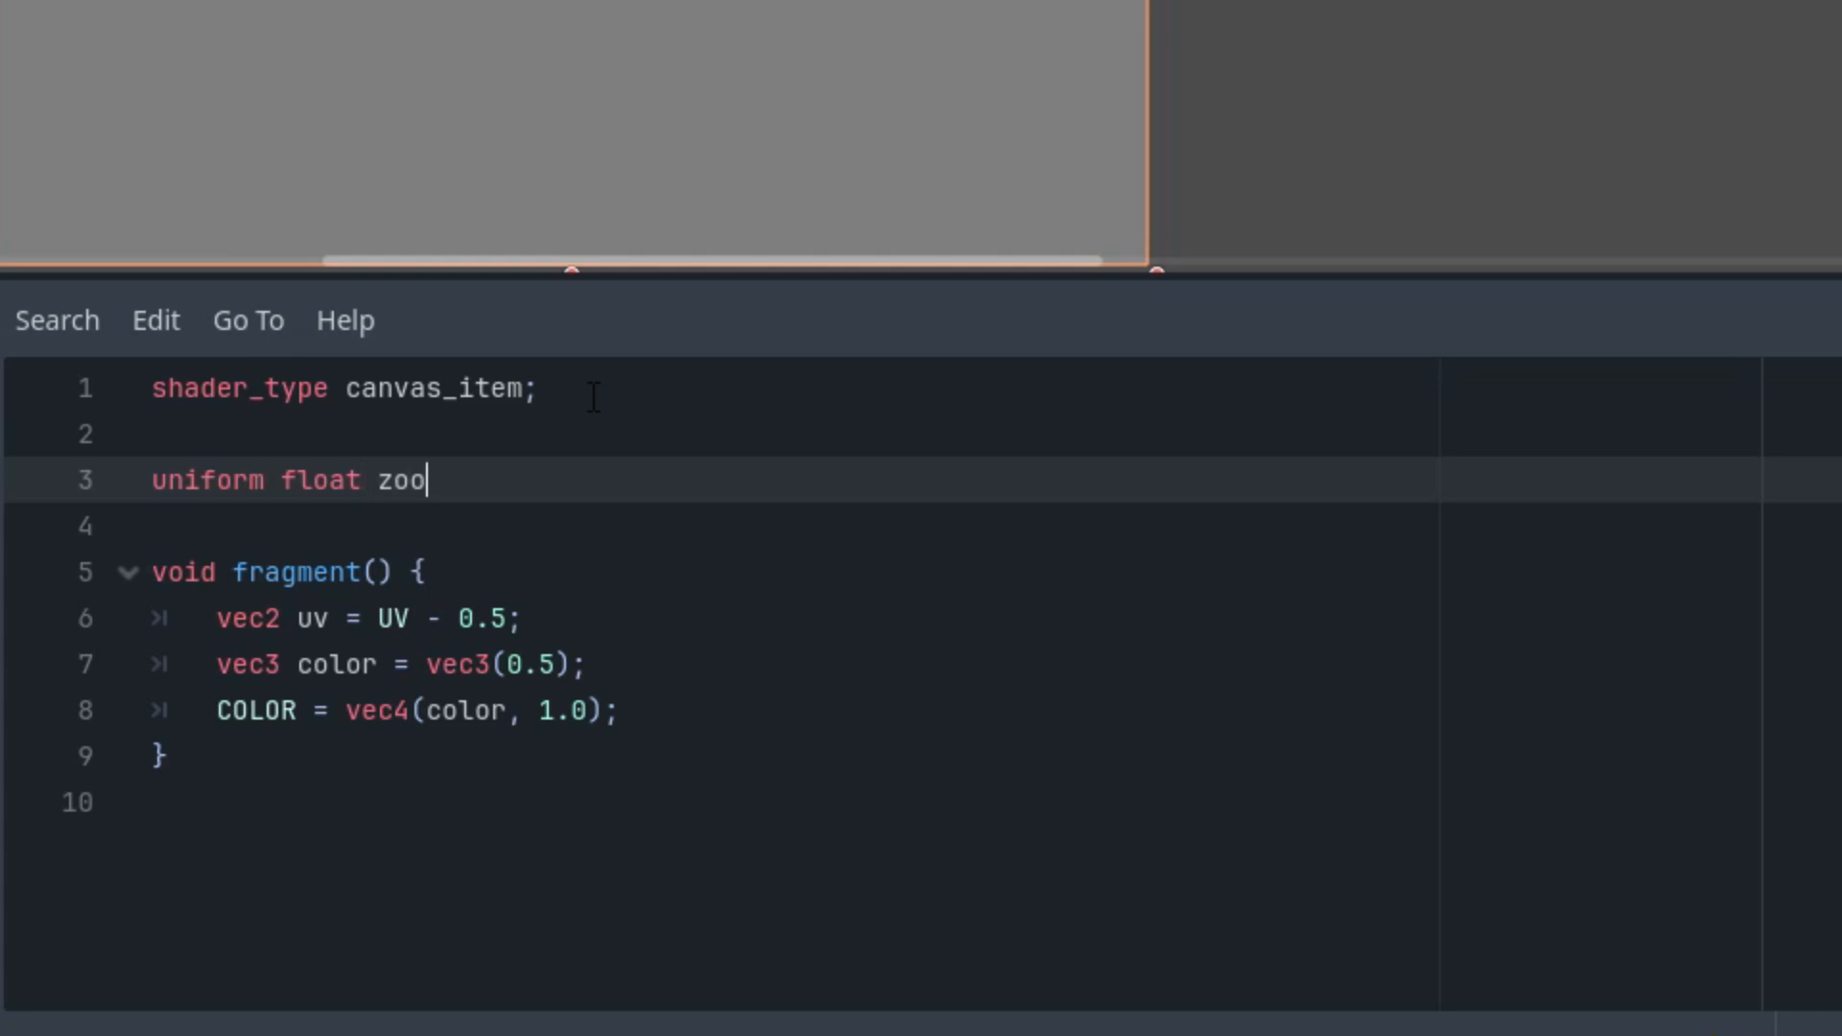
type("m: hint_range(0.0, 1.0, 0.1) = 2")
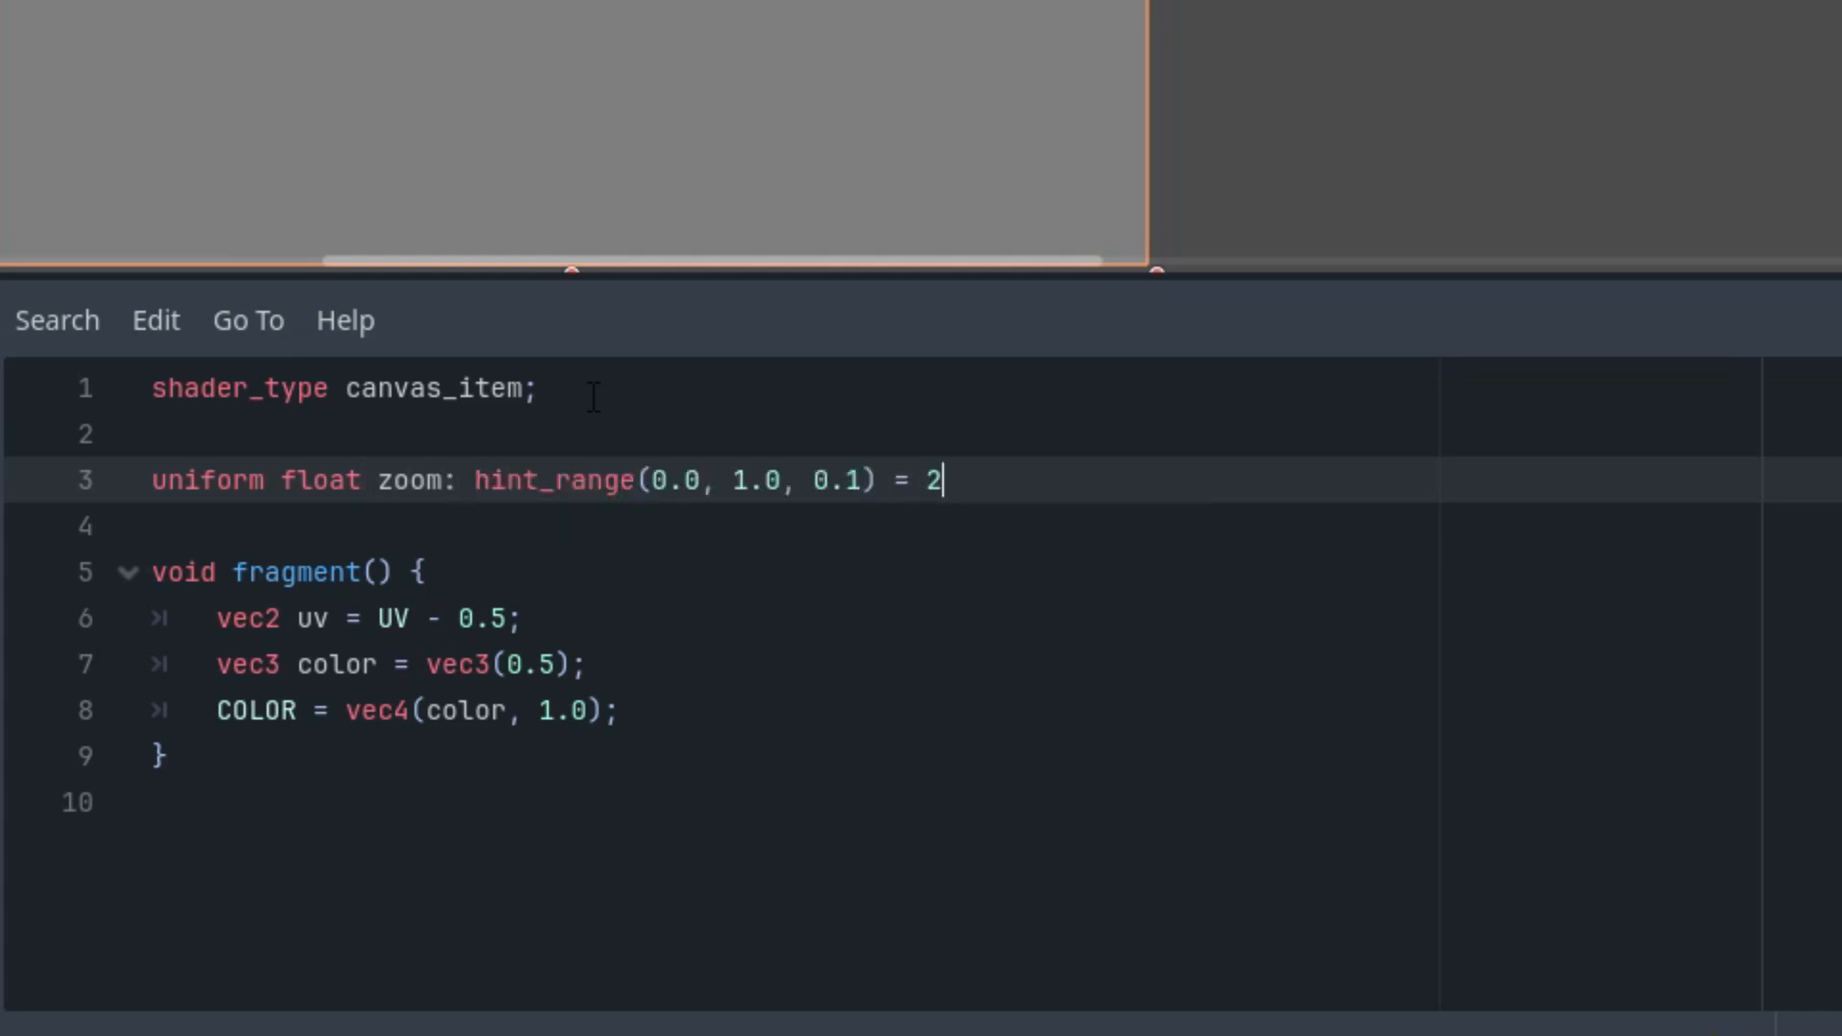
type("0.0;")
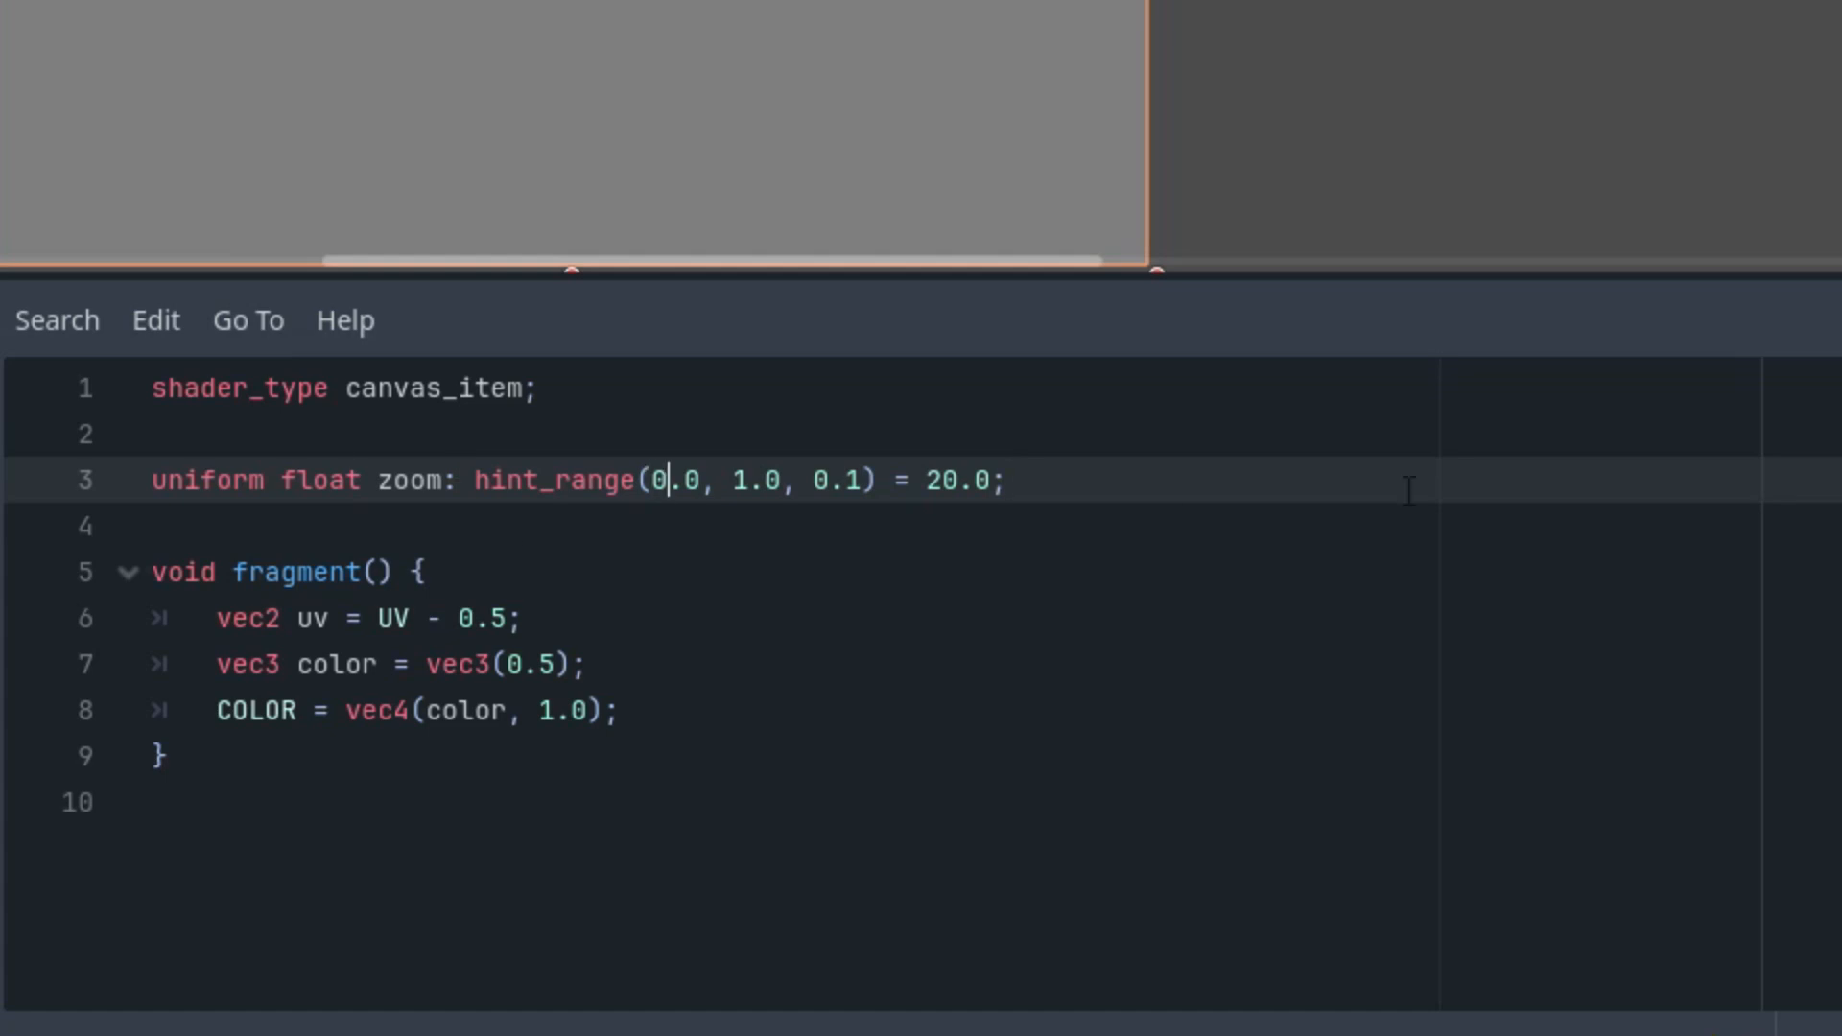
type("1.0")
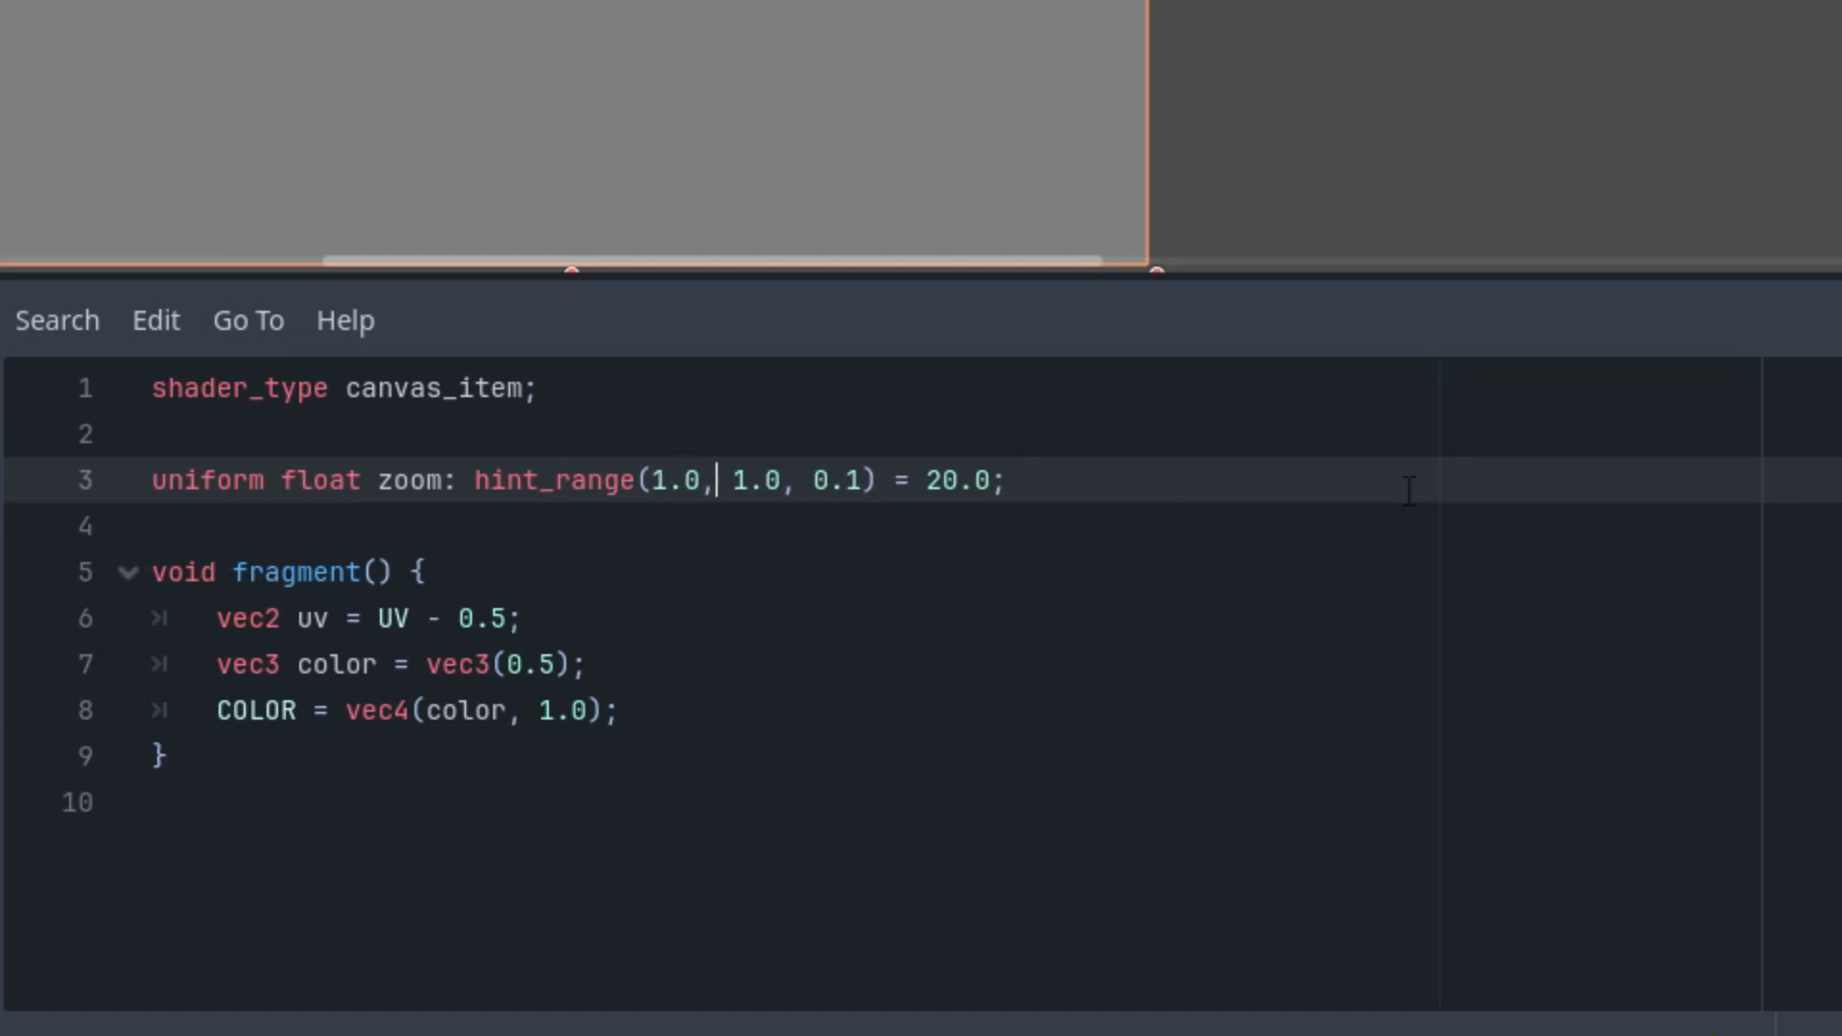
type("200.0")
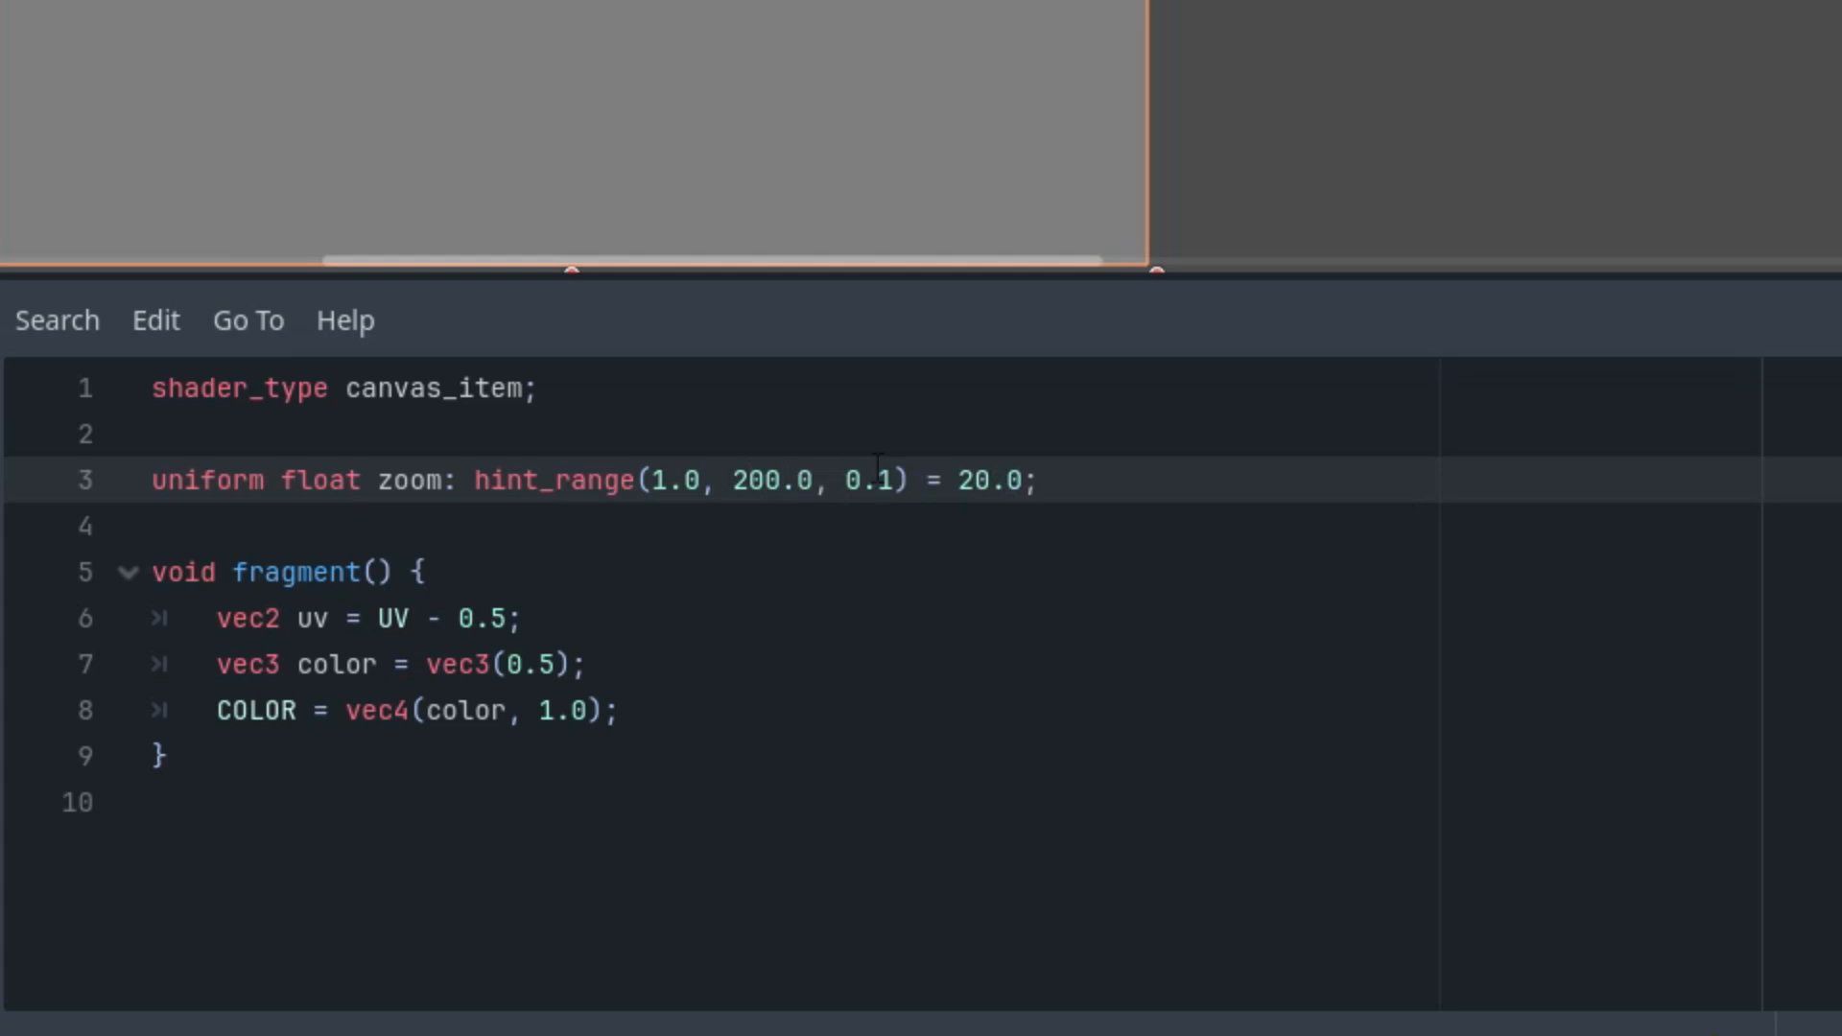
mouse_move(690, 701)
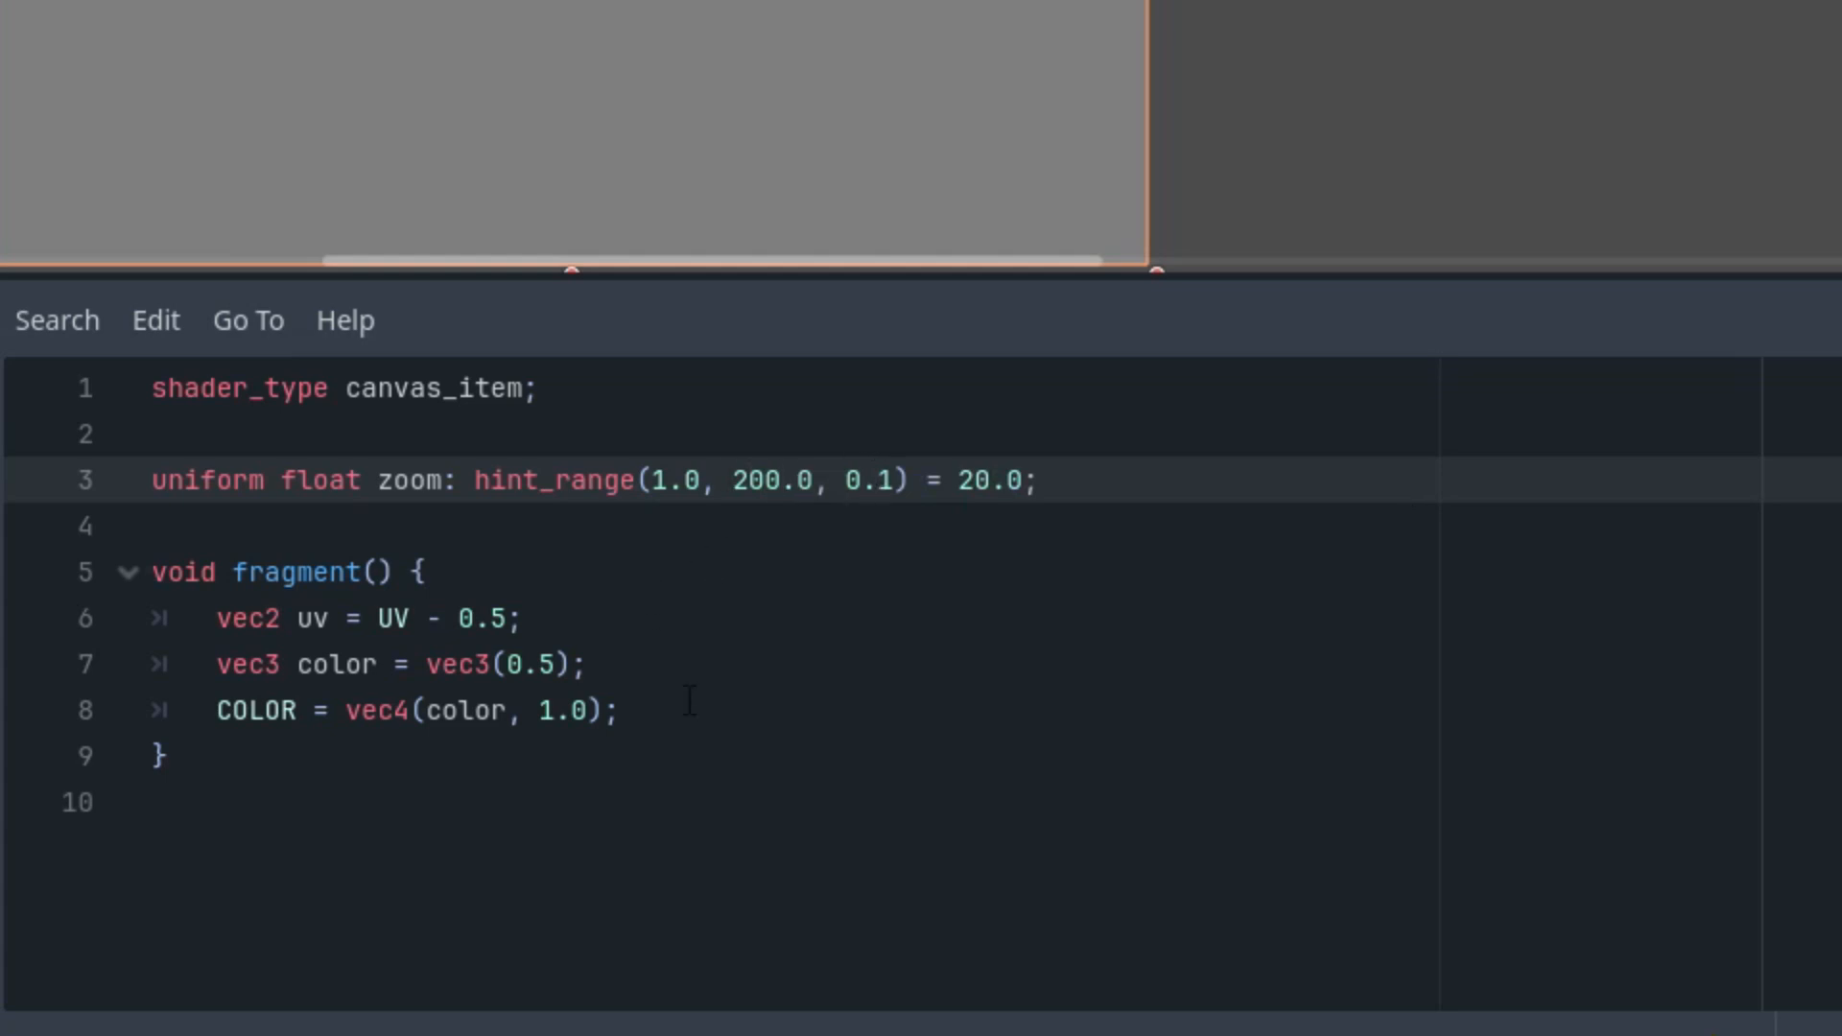
mouse_move(664, 668)
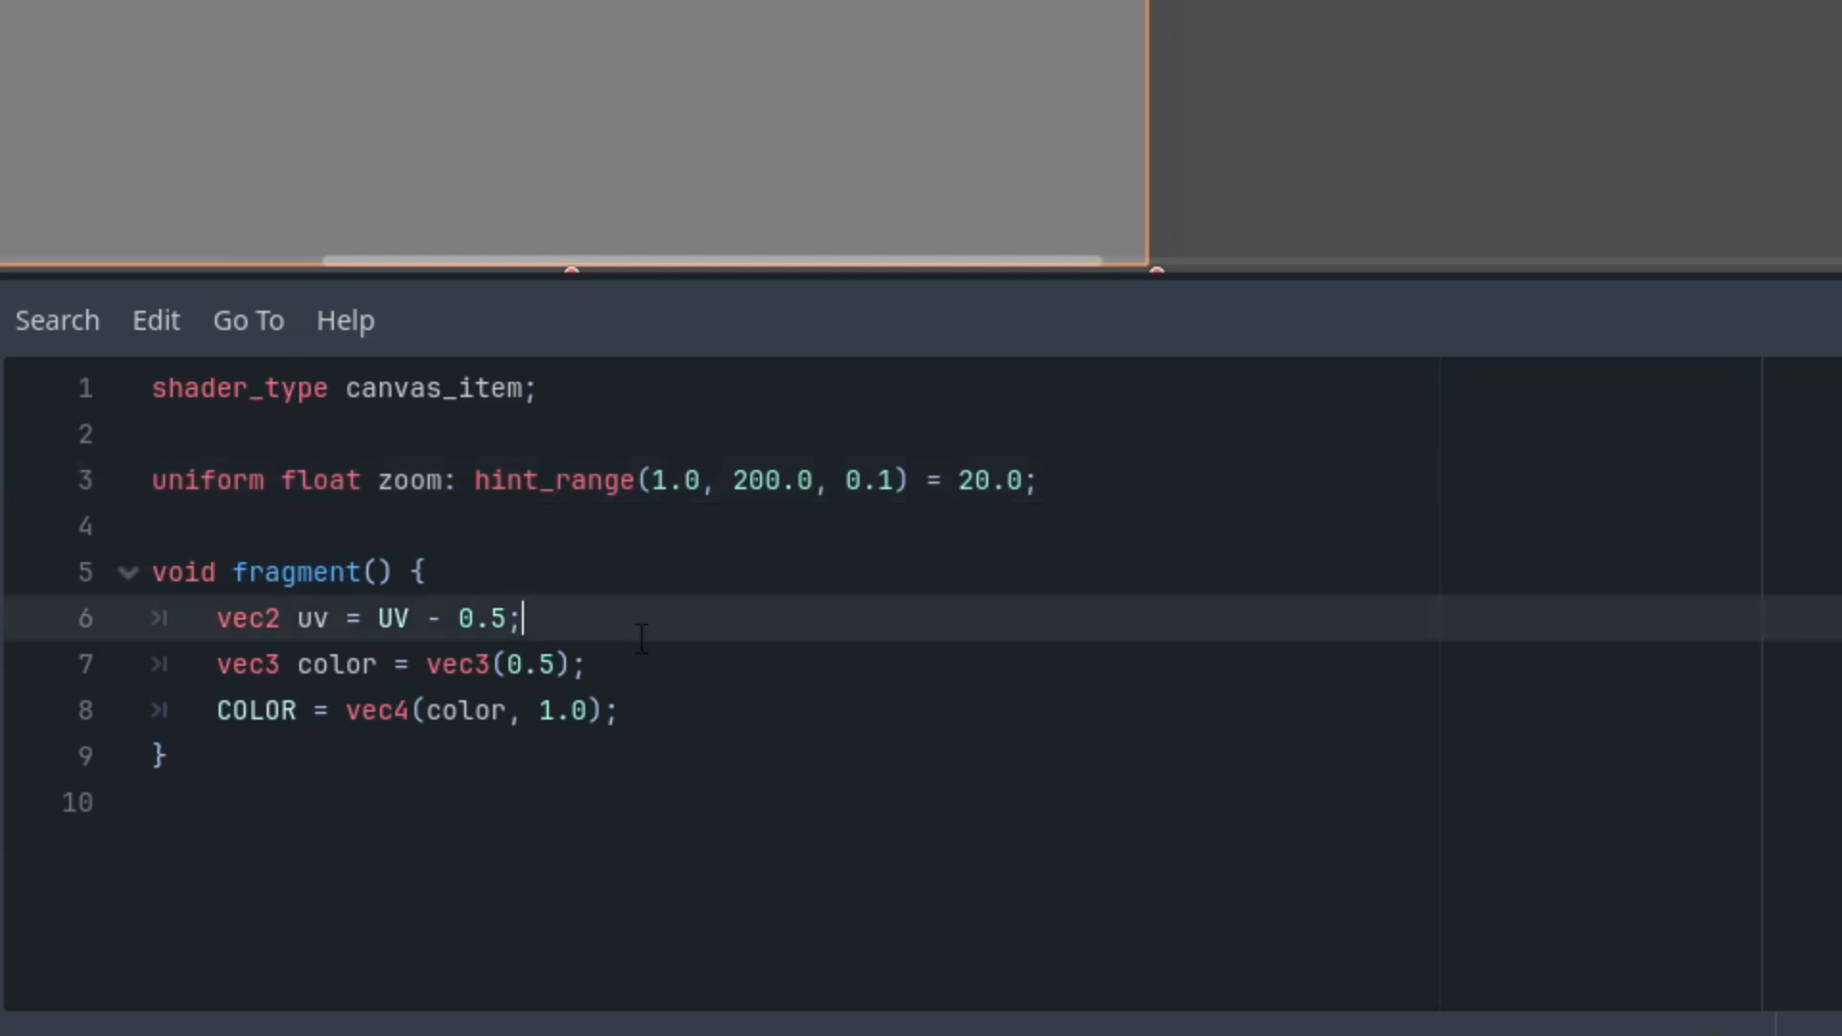
mouse_move(899, 611)
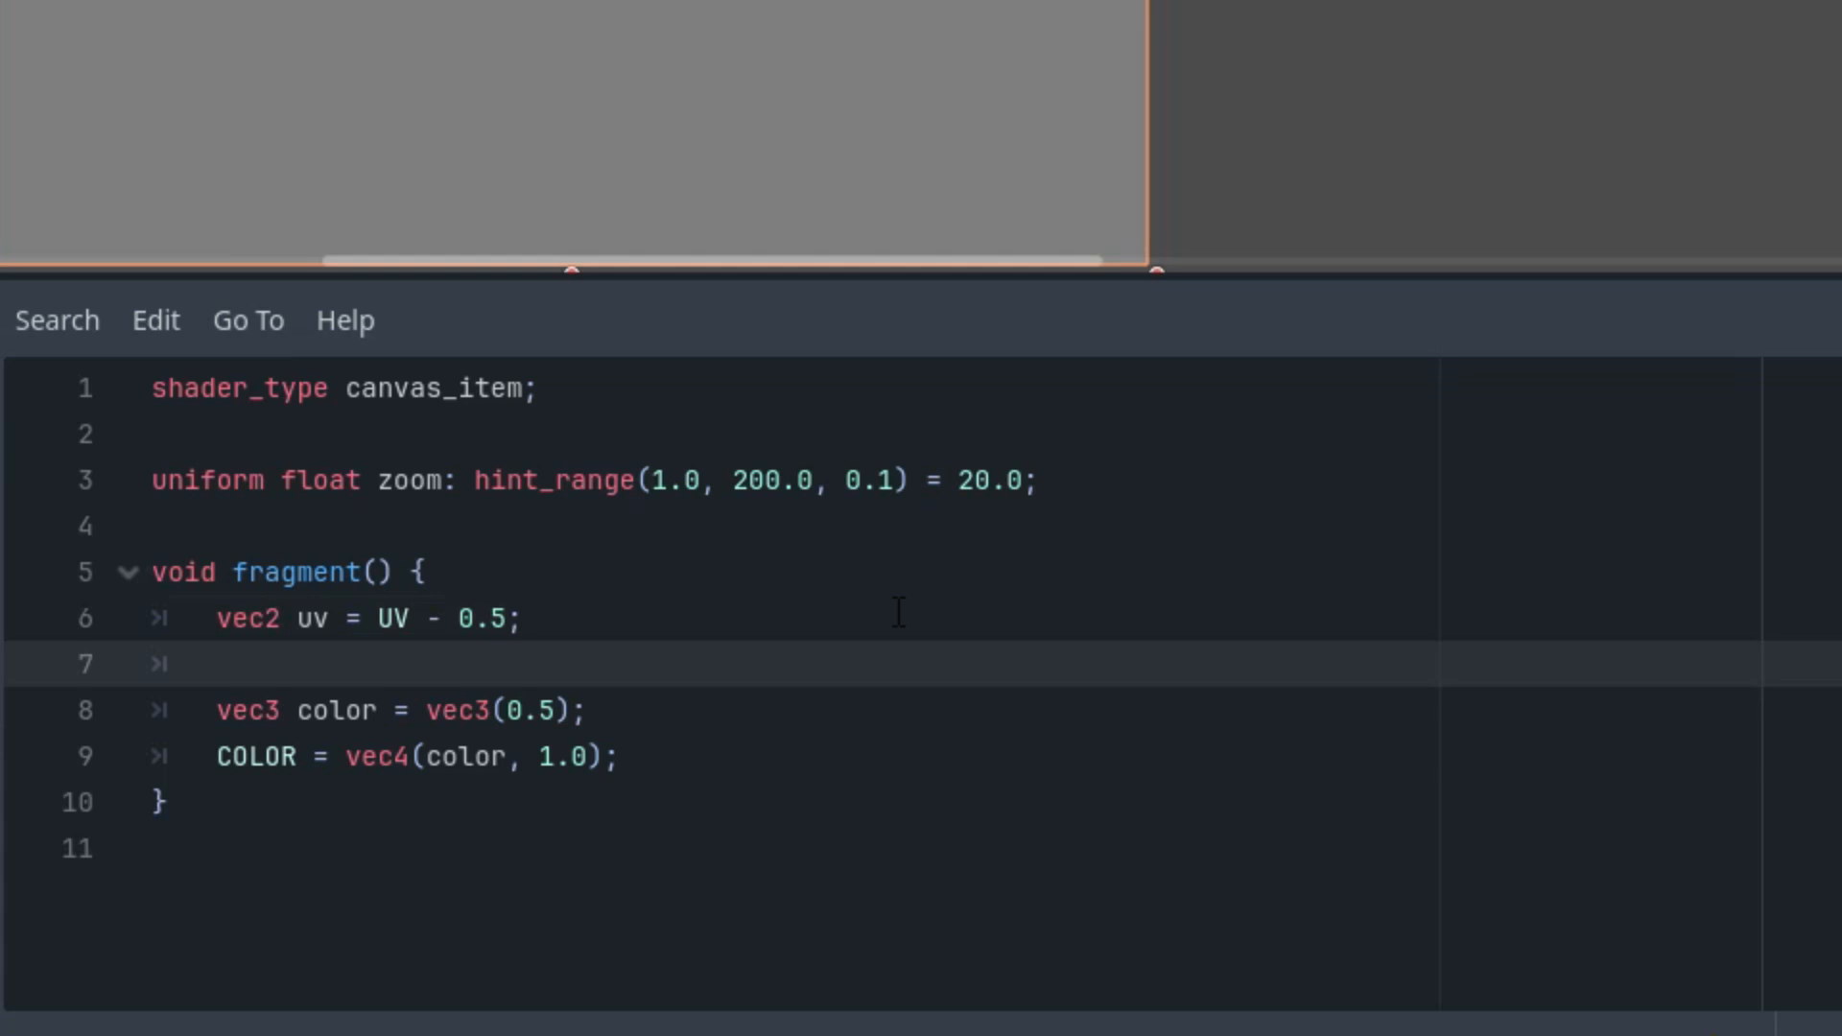
Add float wave = sin(uv.y * zoom) * 0.5 + 0.5 and multiply color by wave.
type("floa")
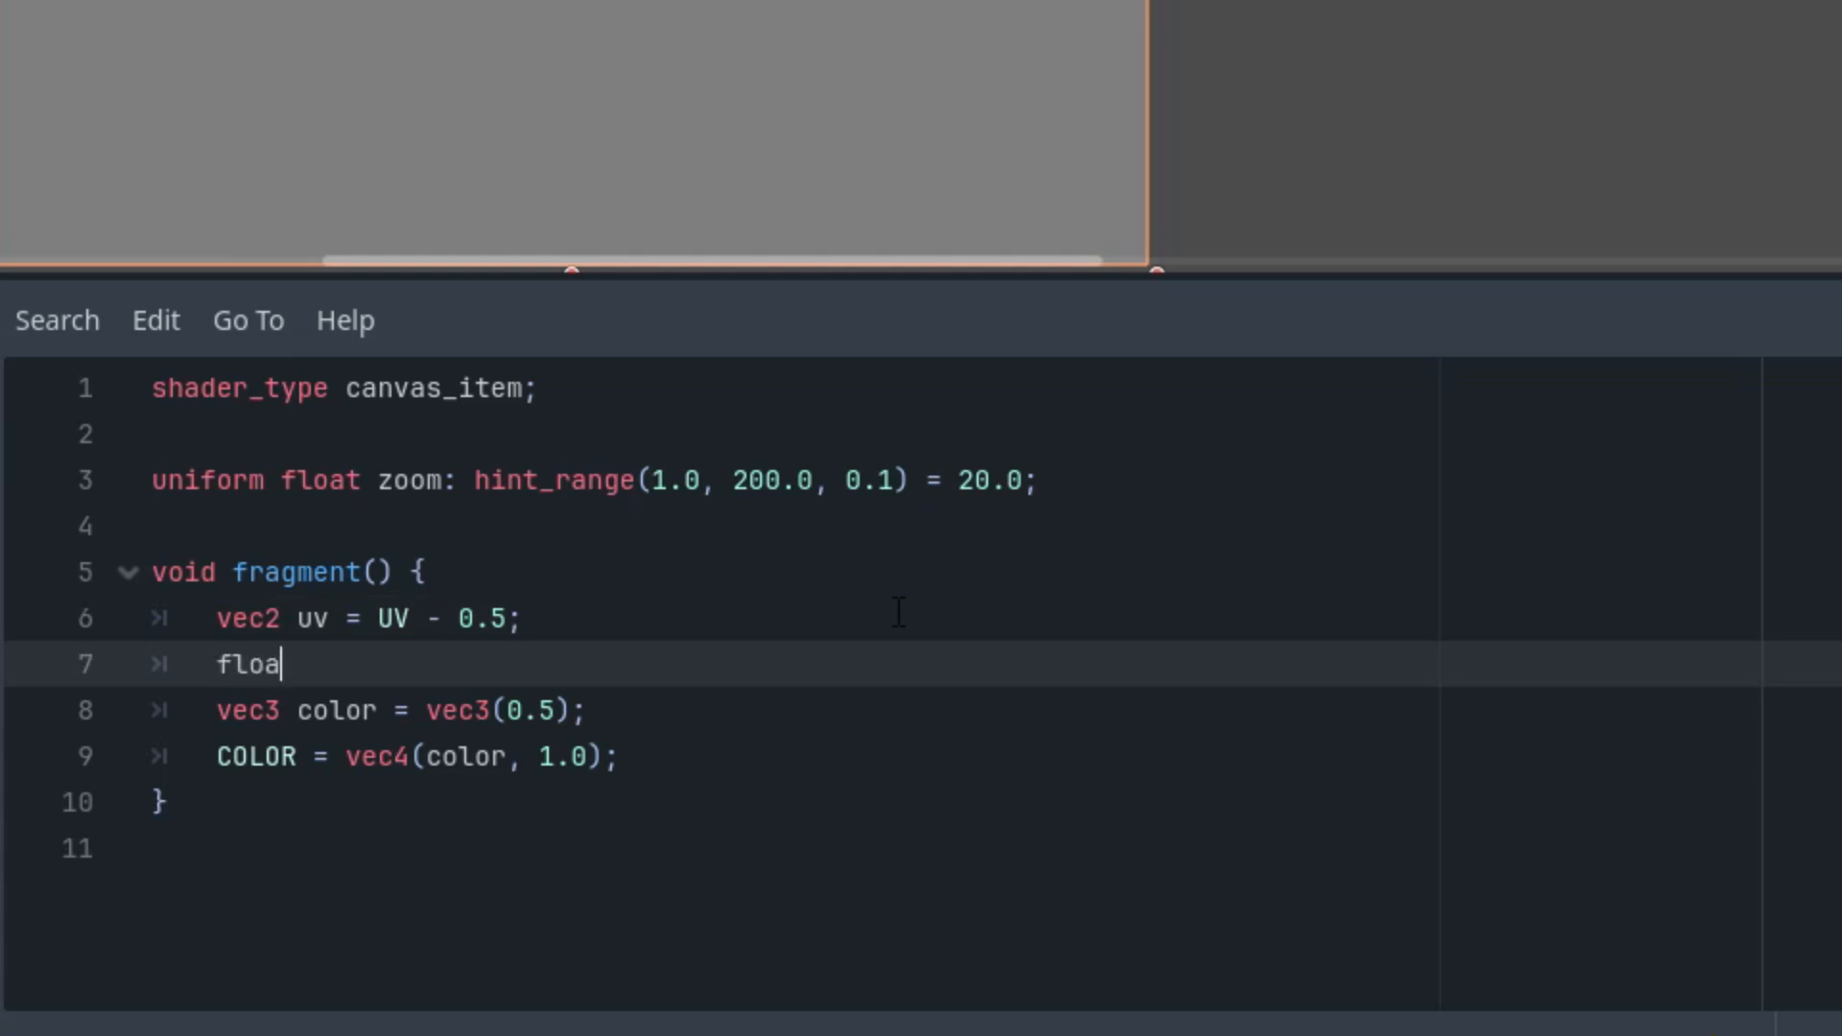
type("t wave")
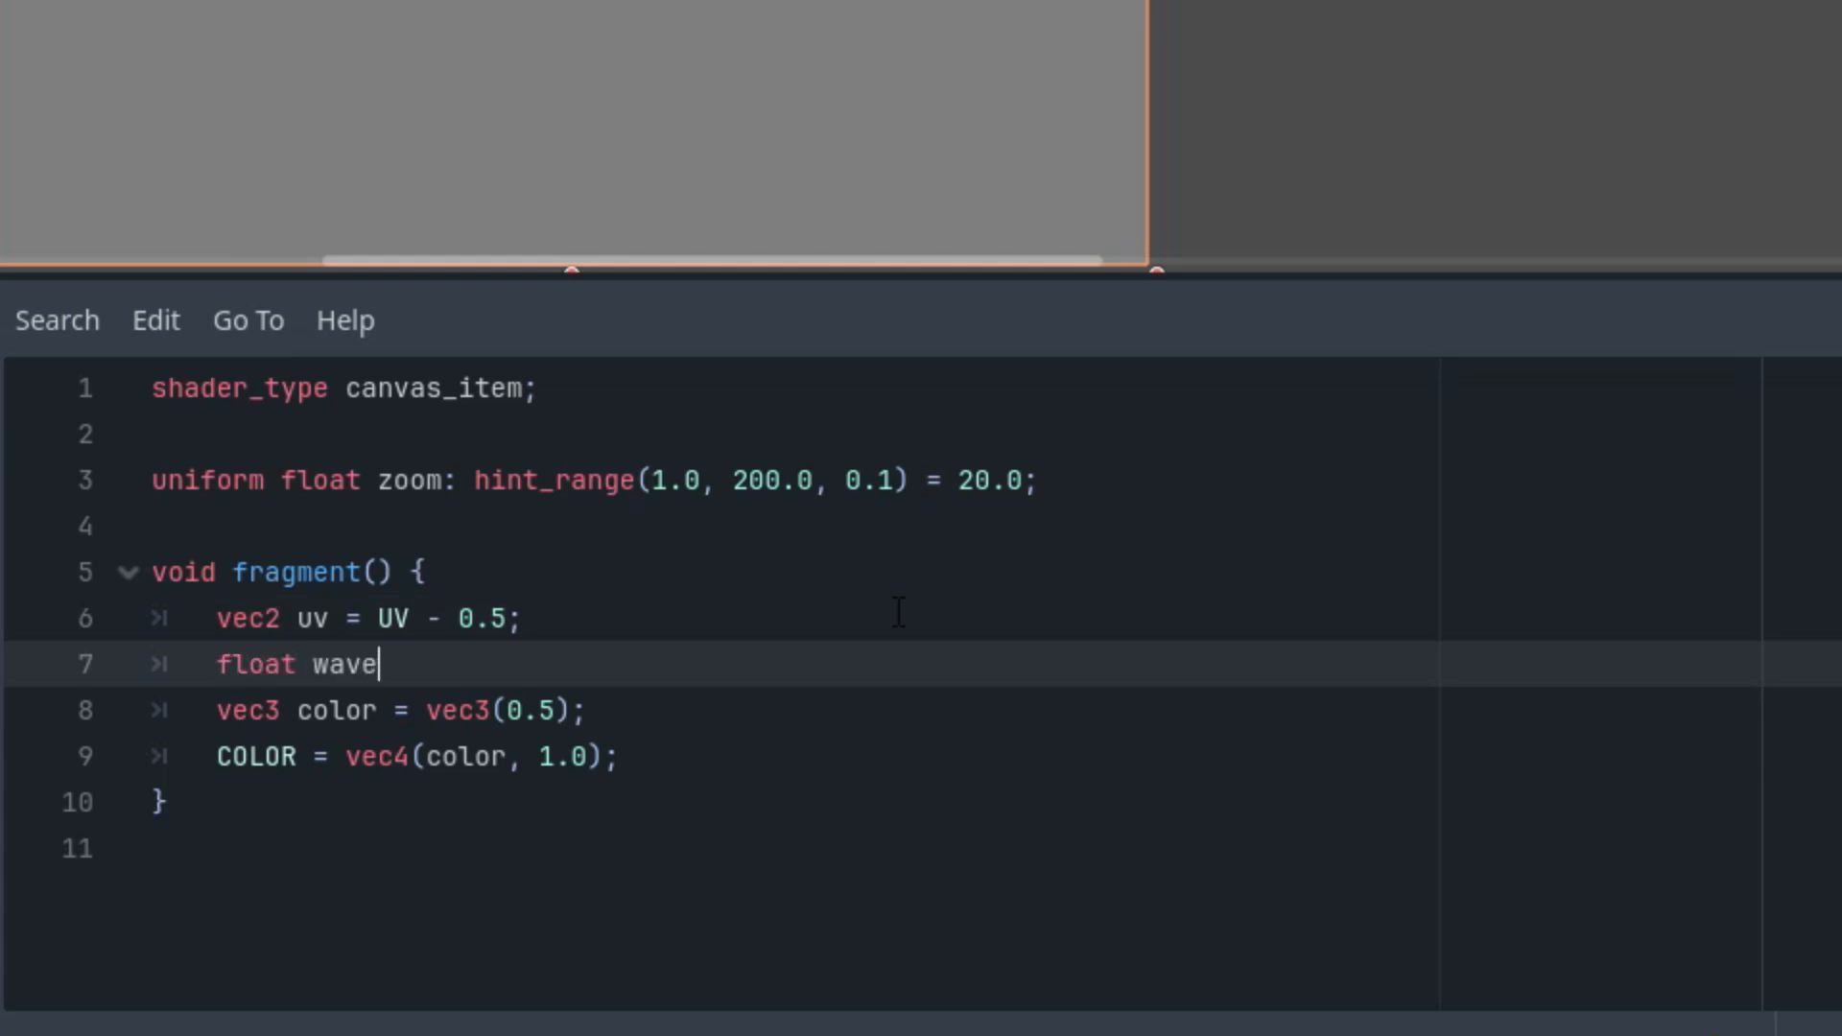
type("=")
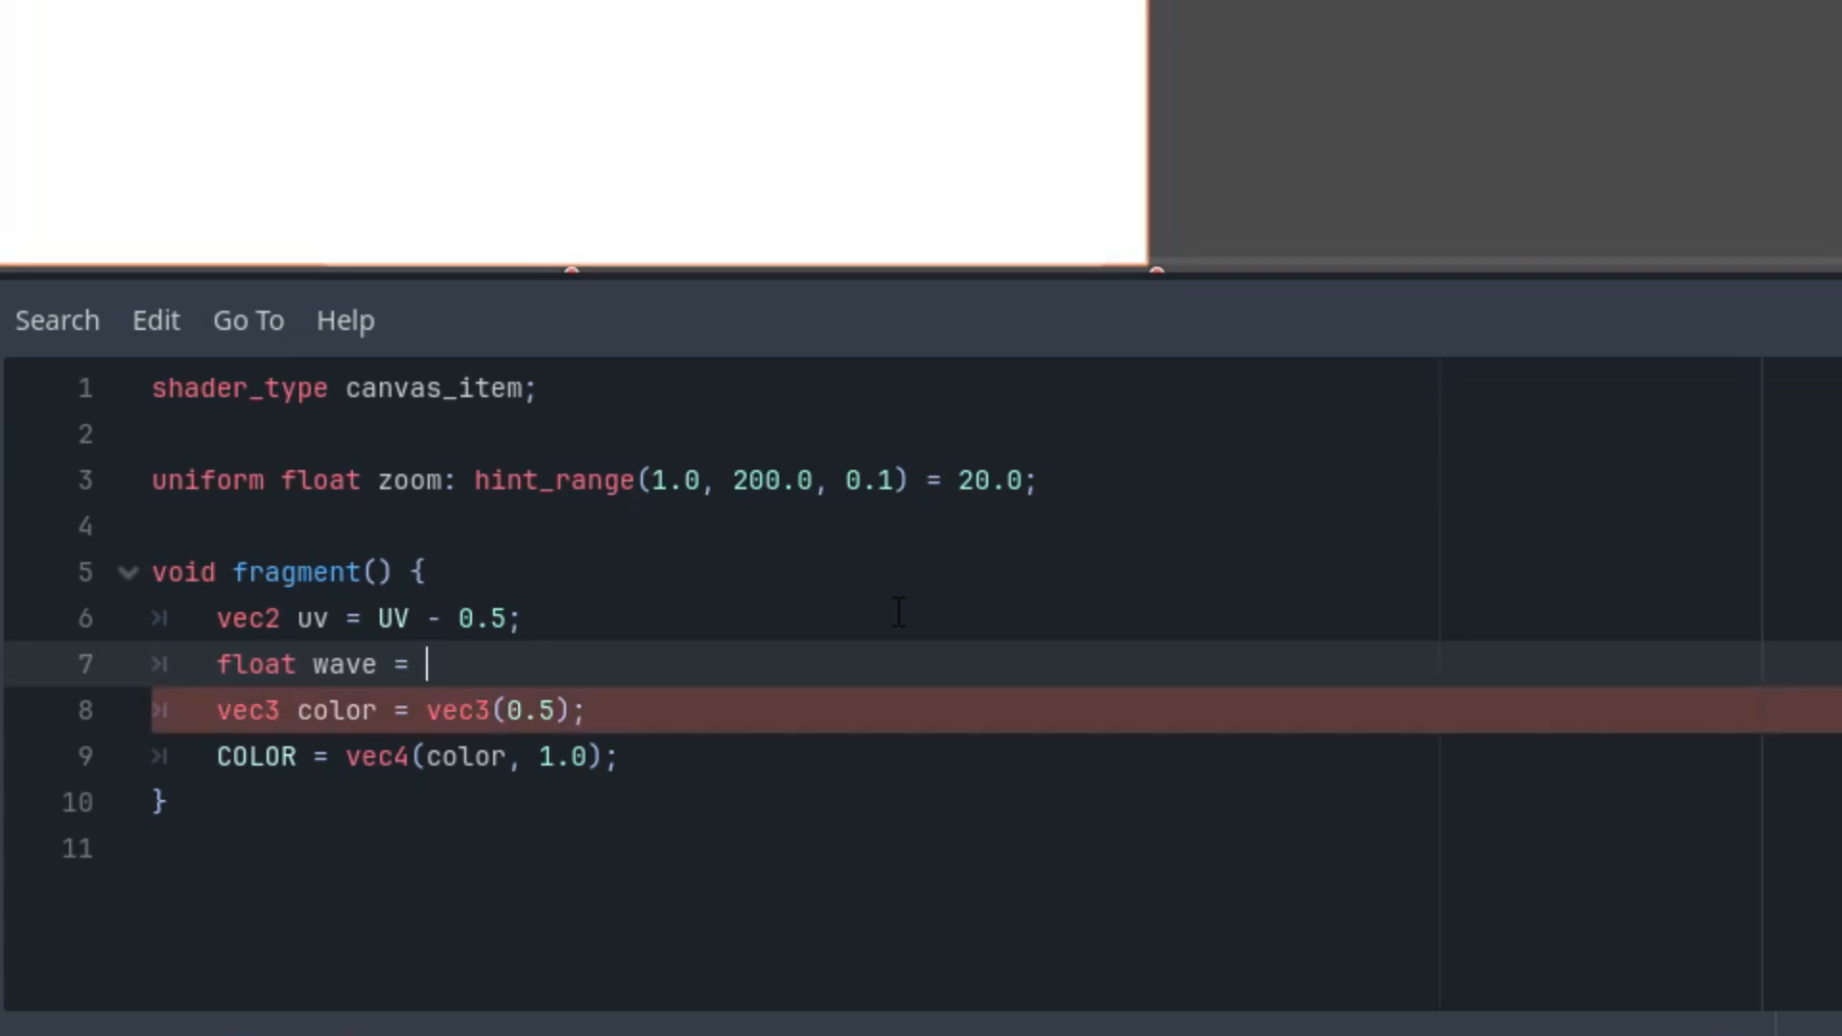
type("sin(")
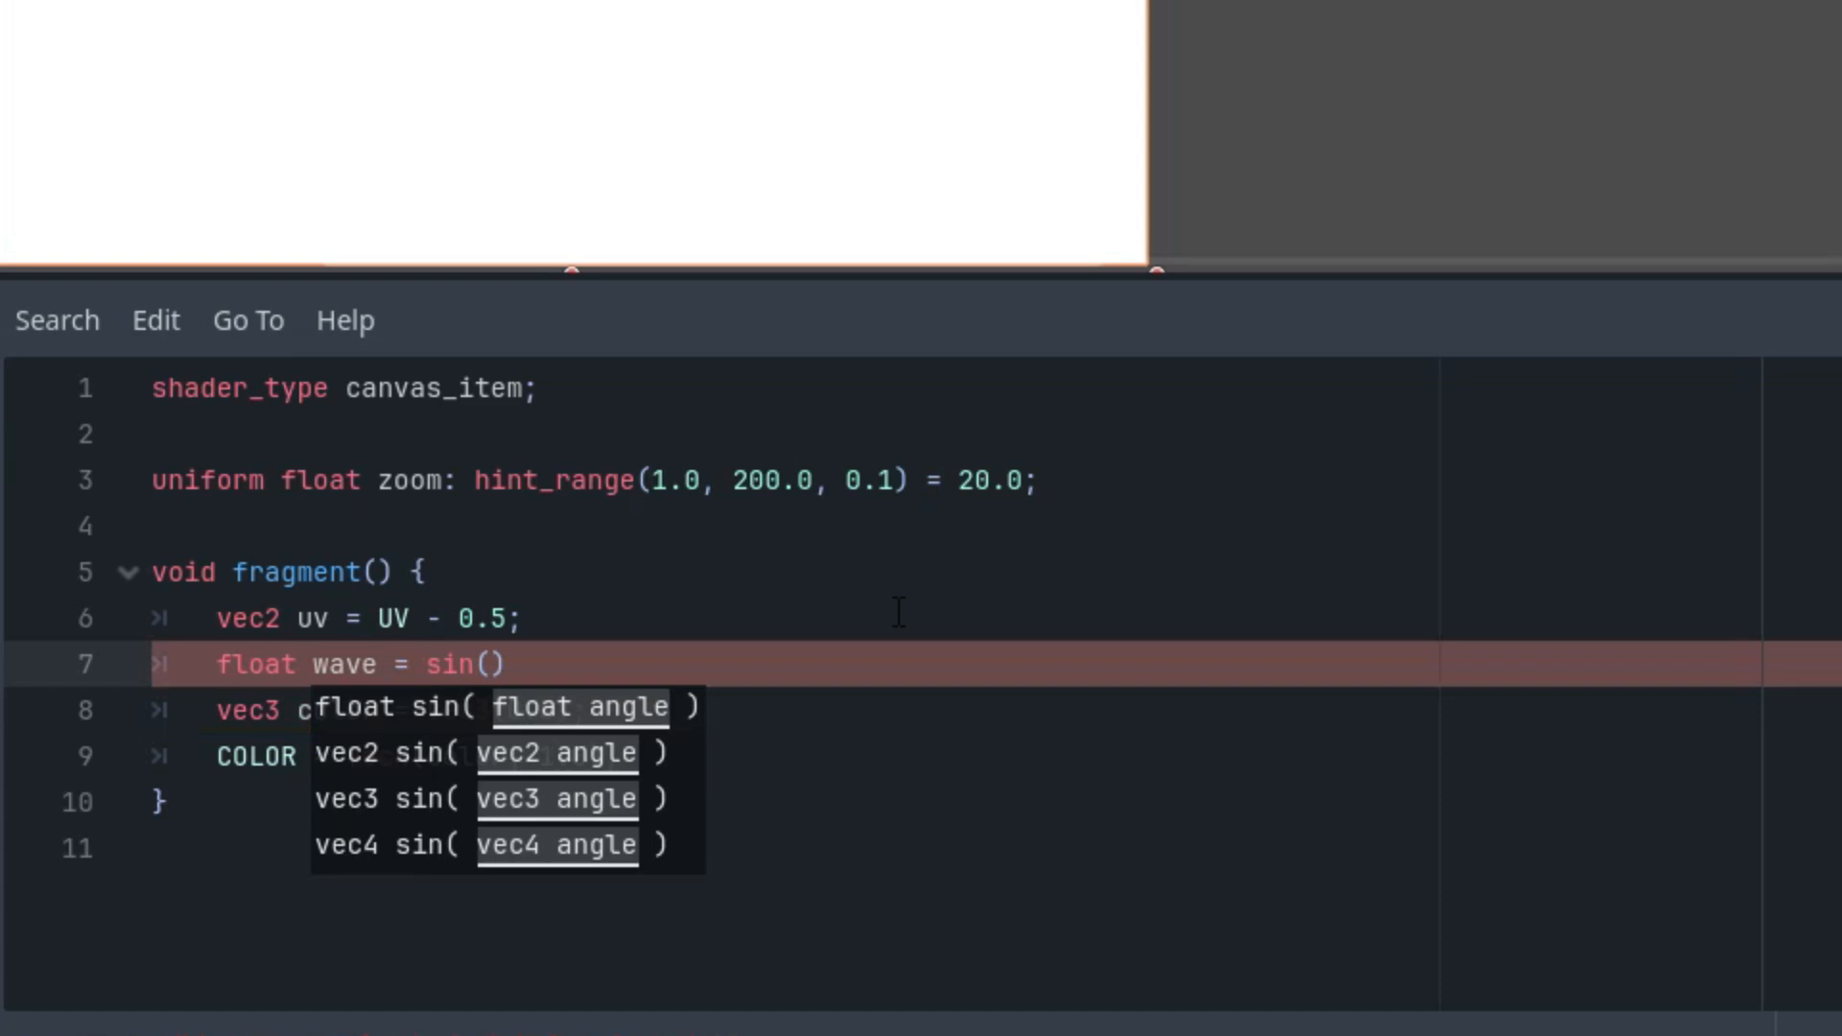
type("uv.y")
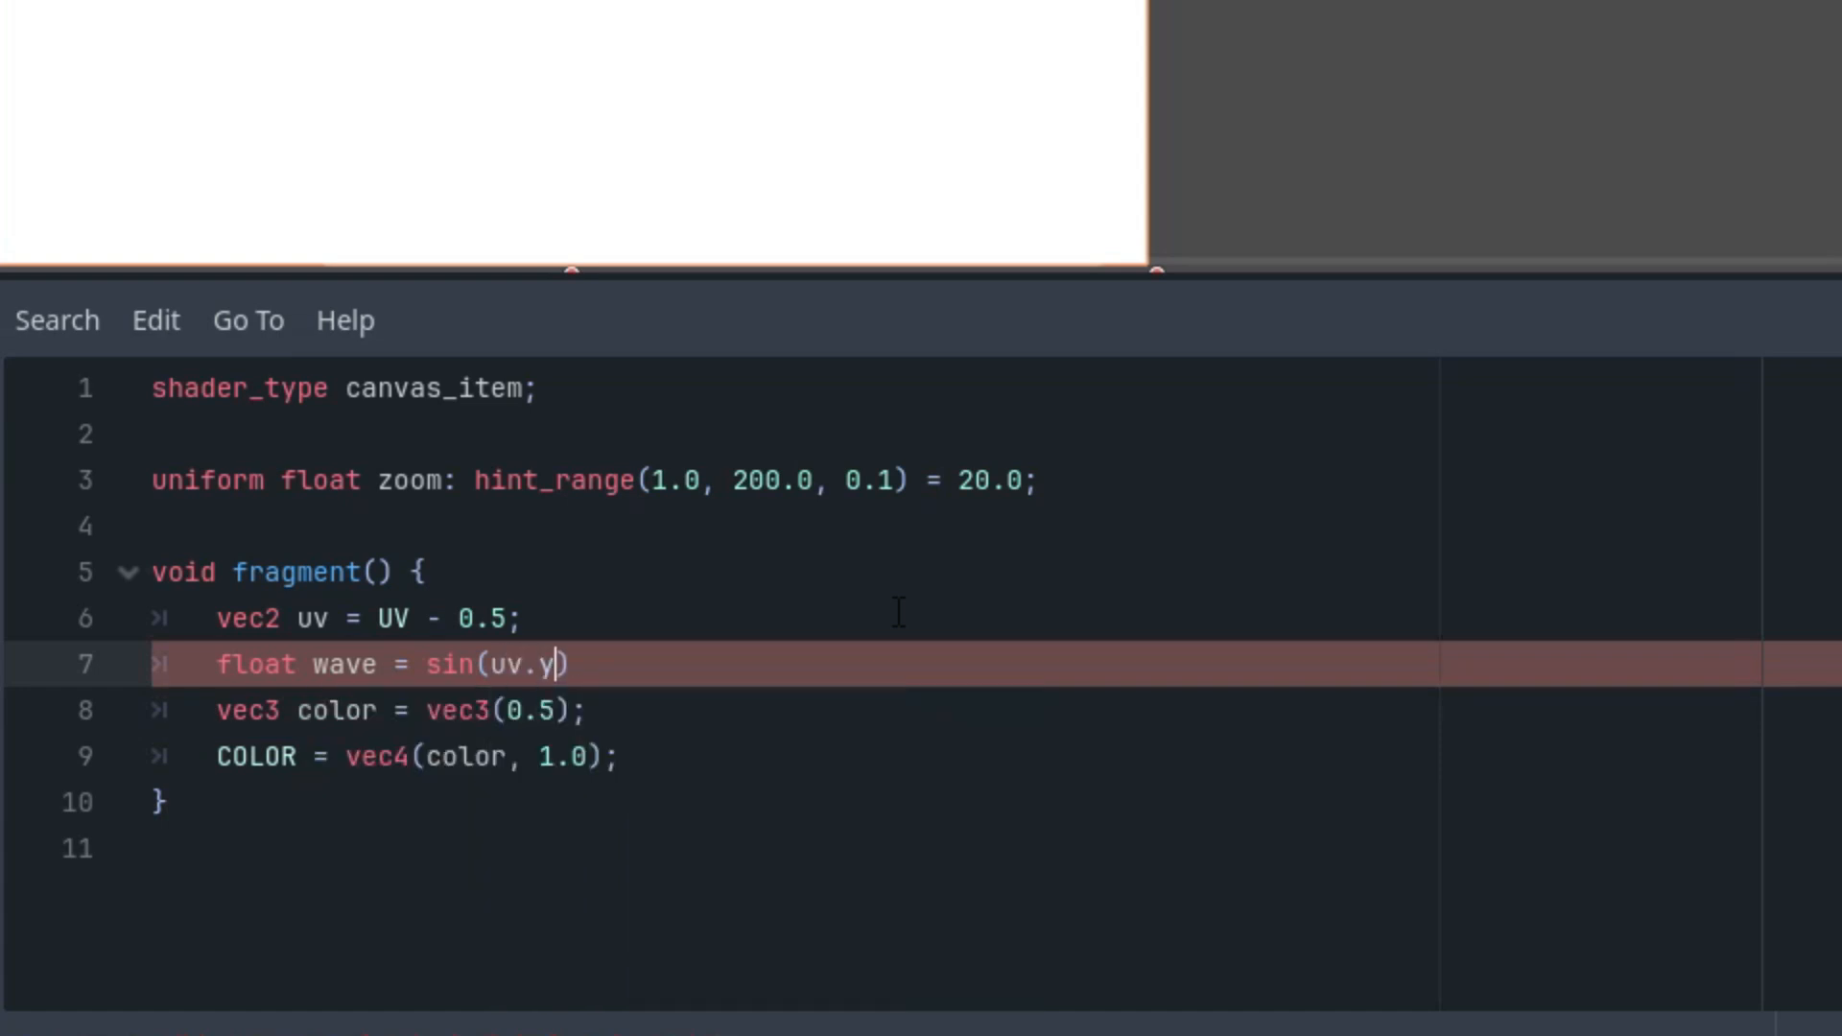
type("*")
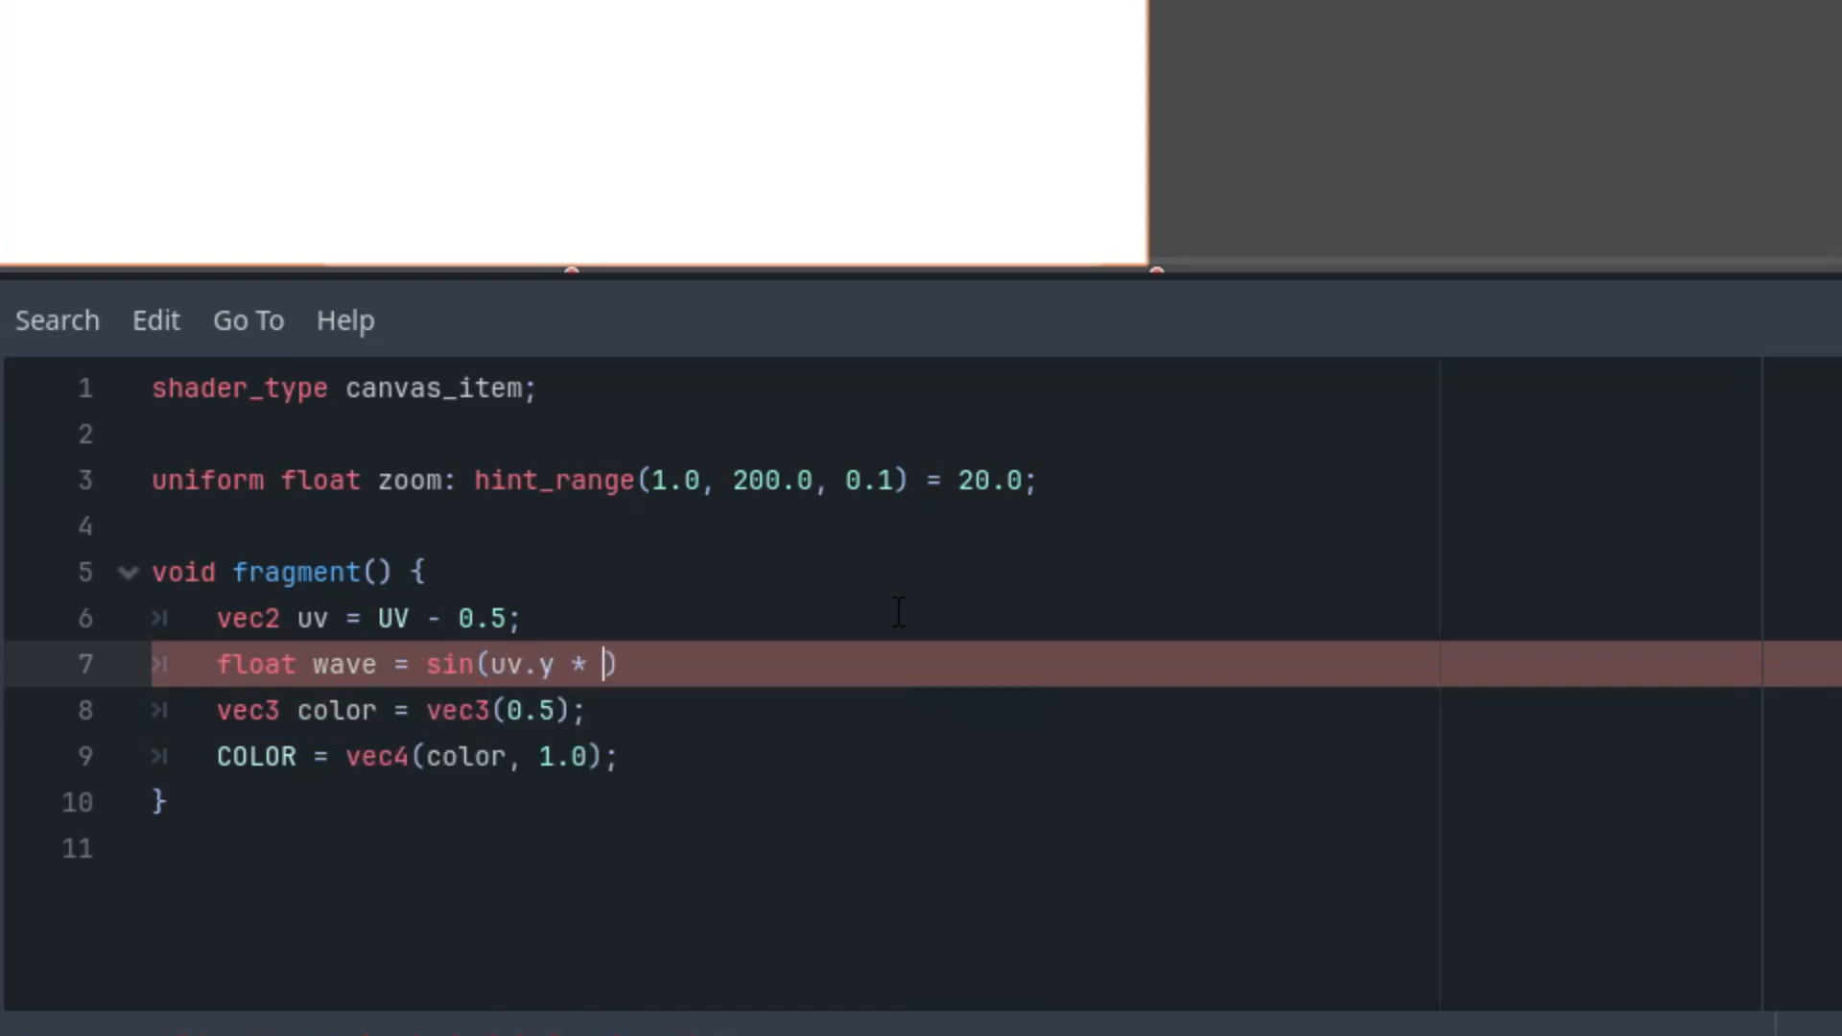
type("zoom)")
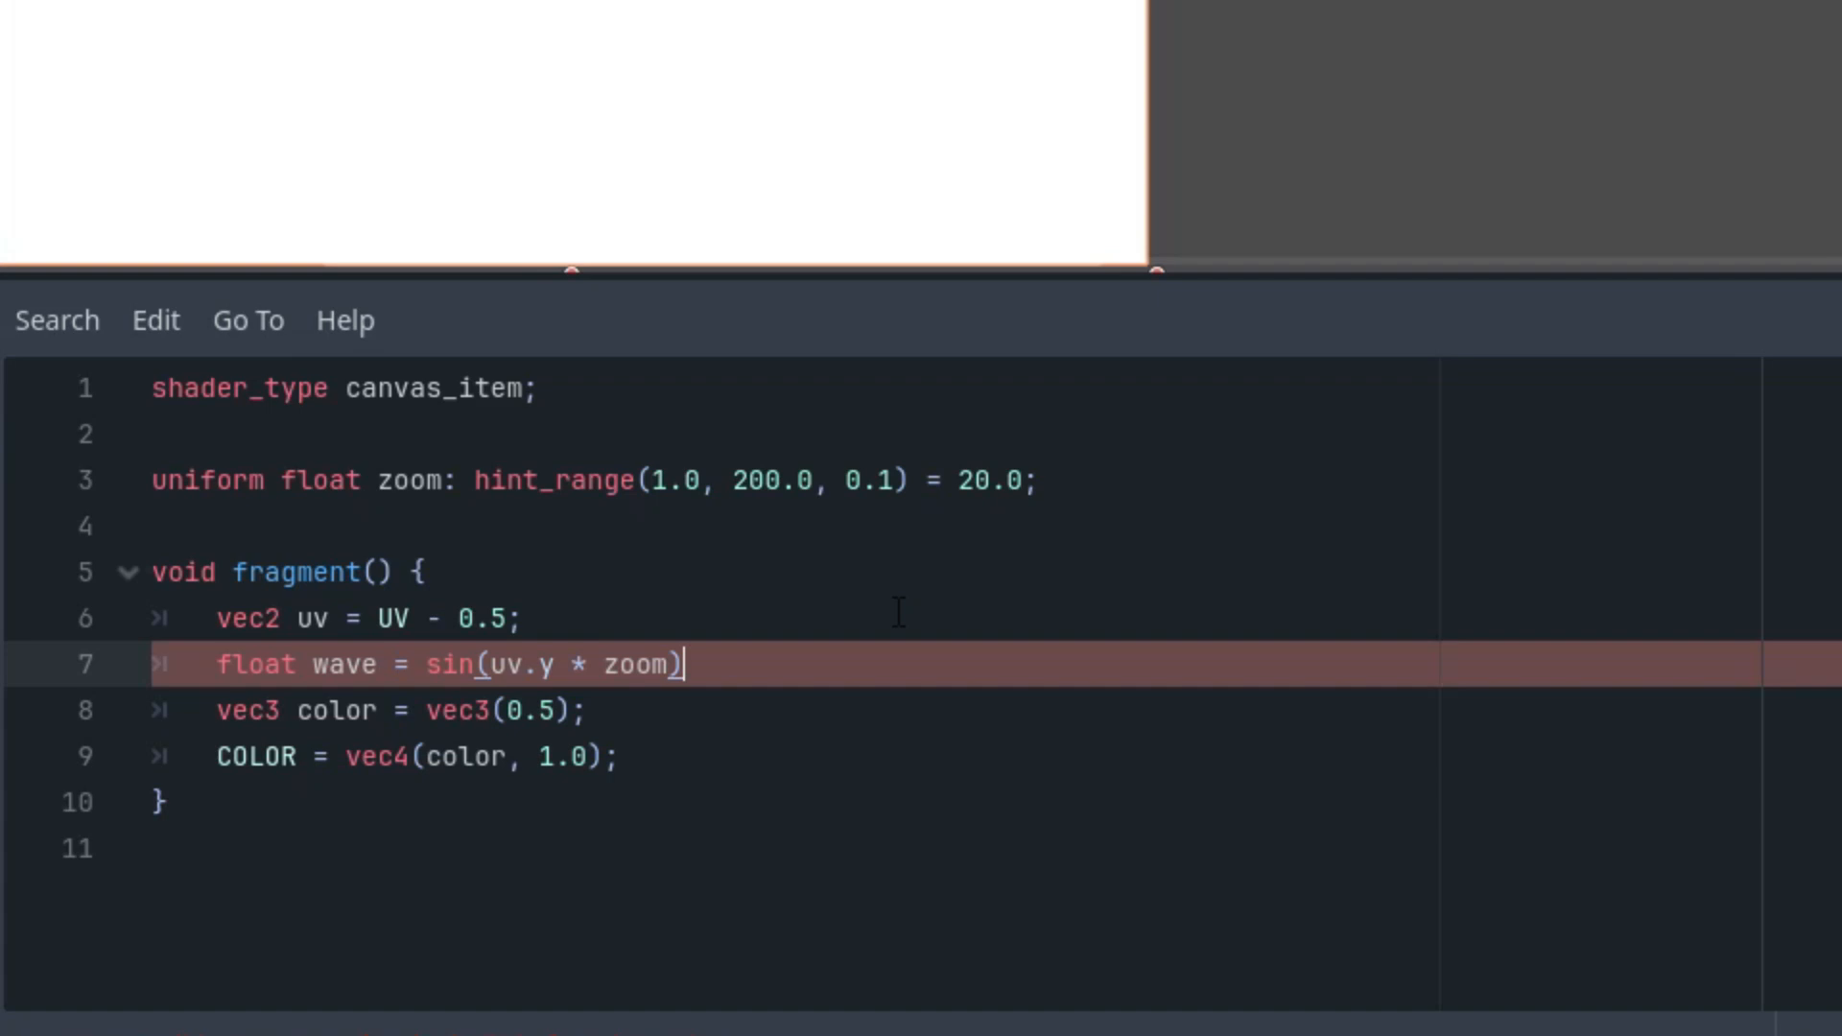
type("*")
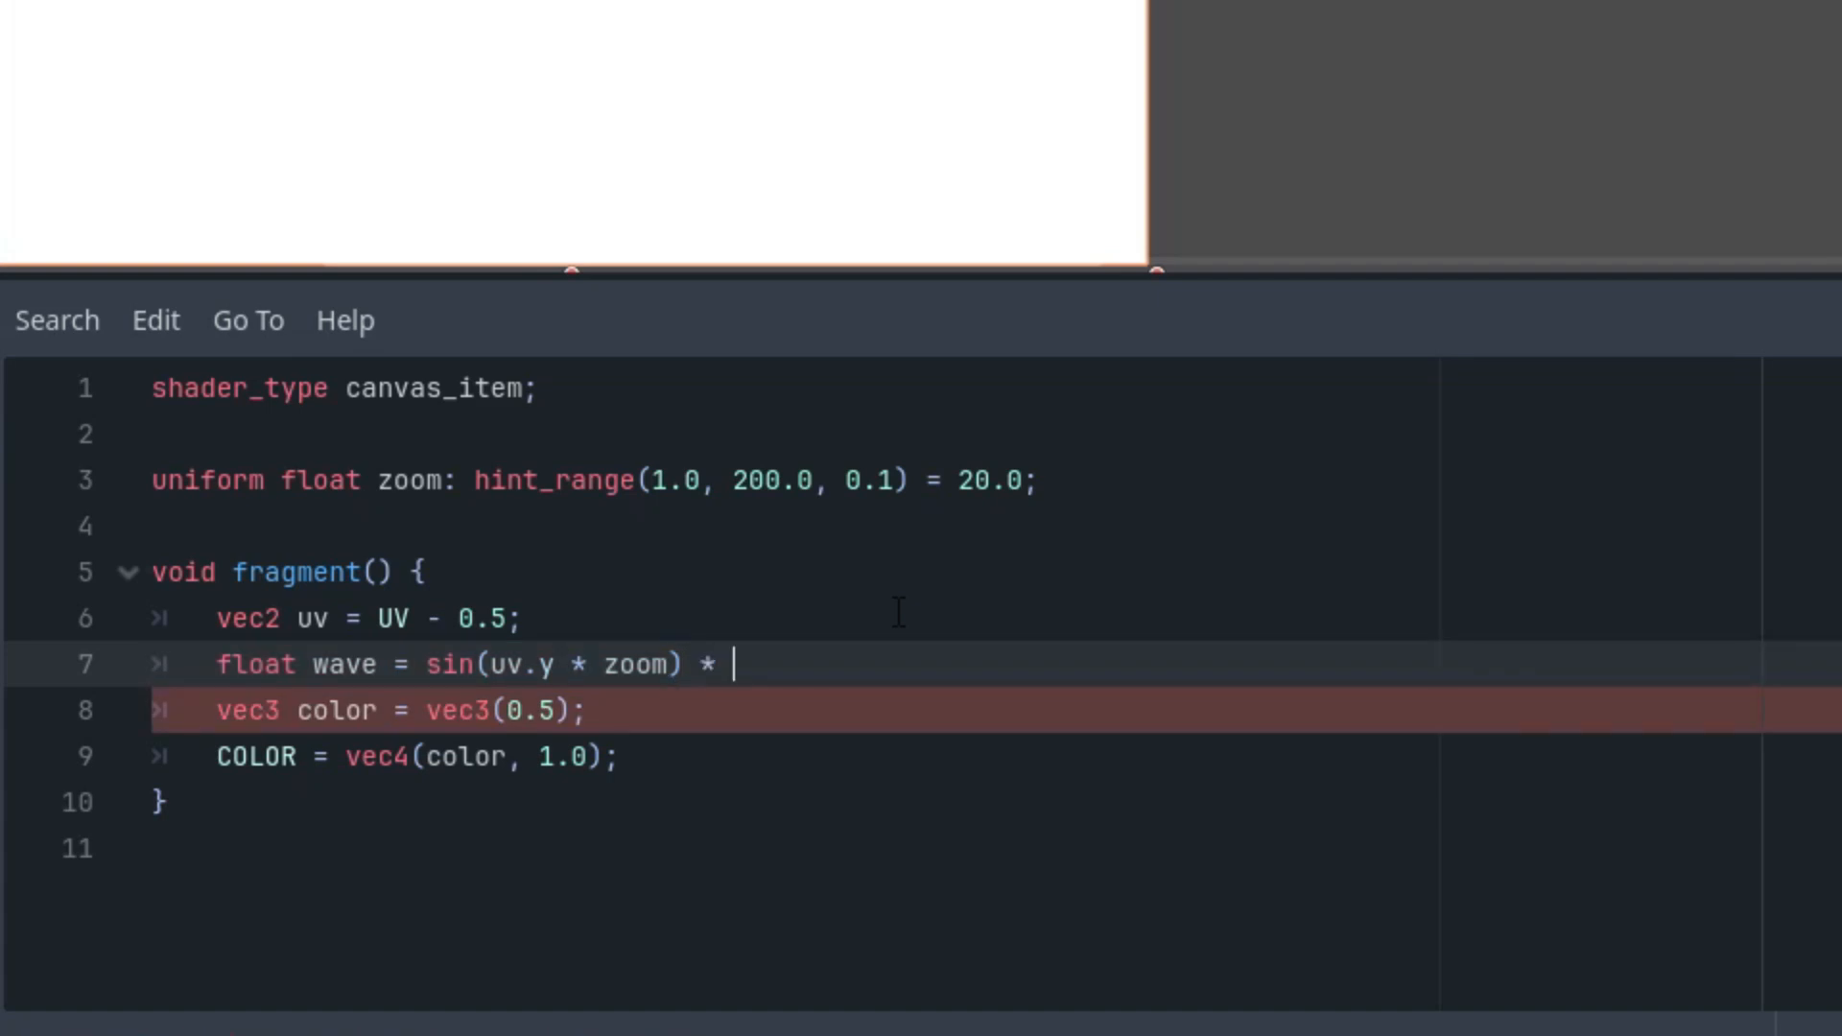
type("0.5 +")
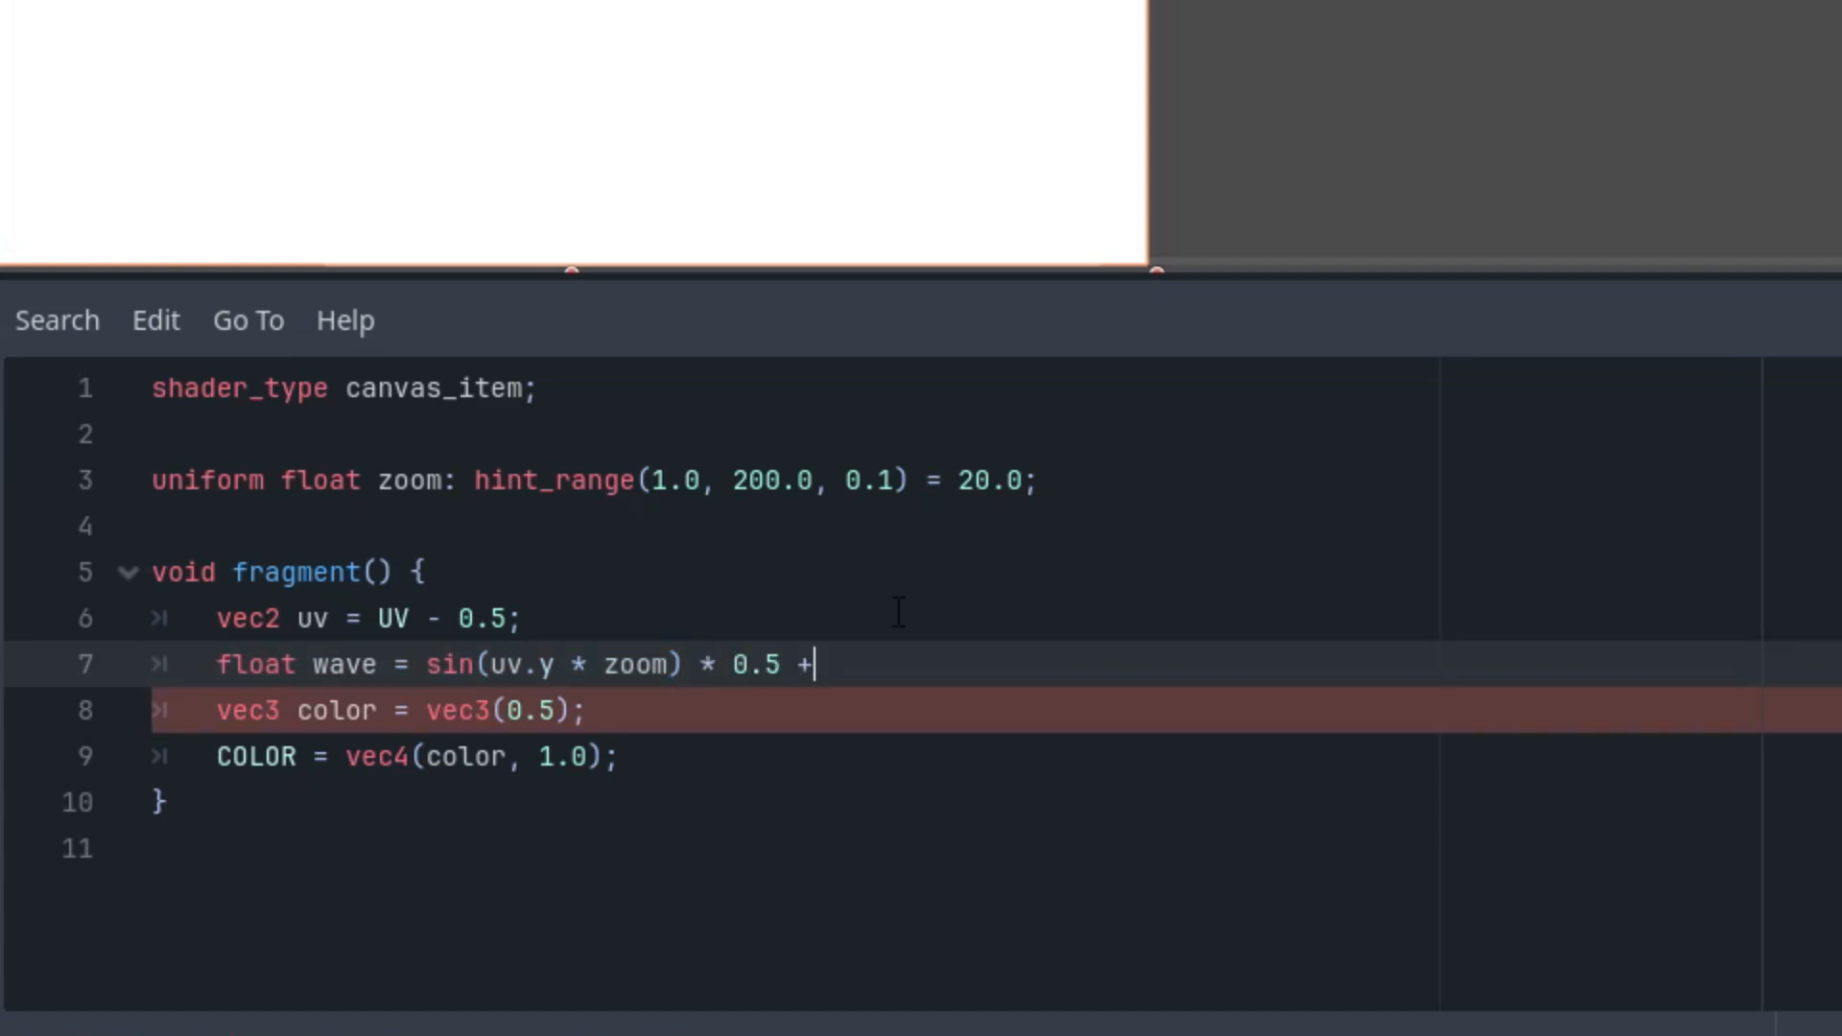
type("0.5;")
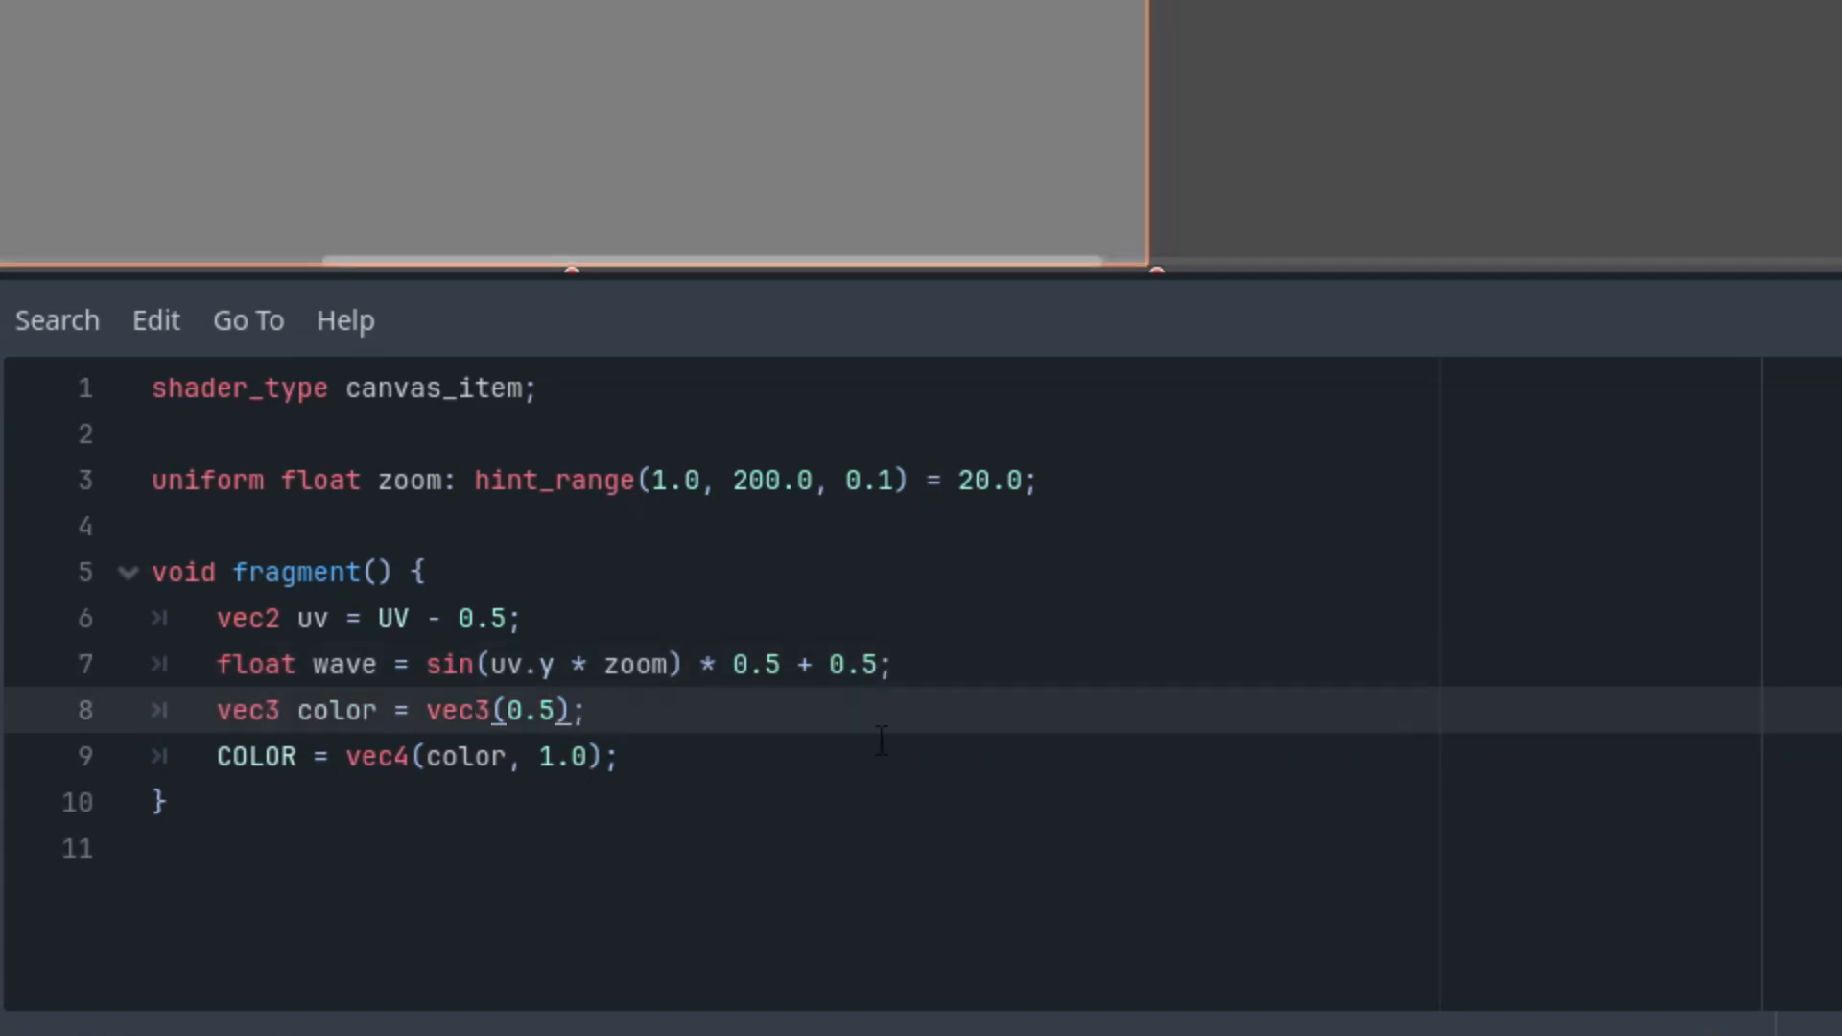
type("*wa")
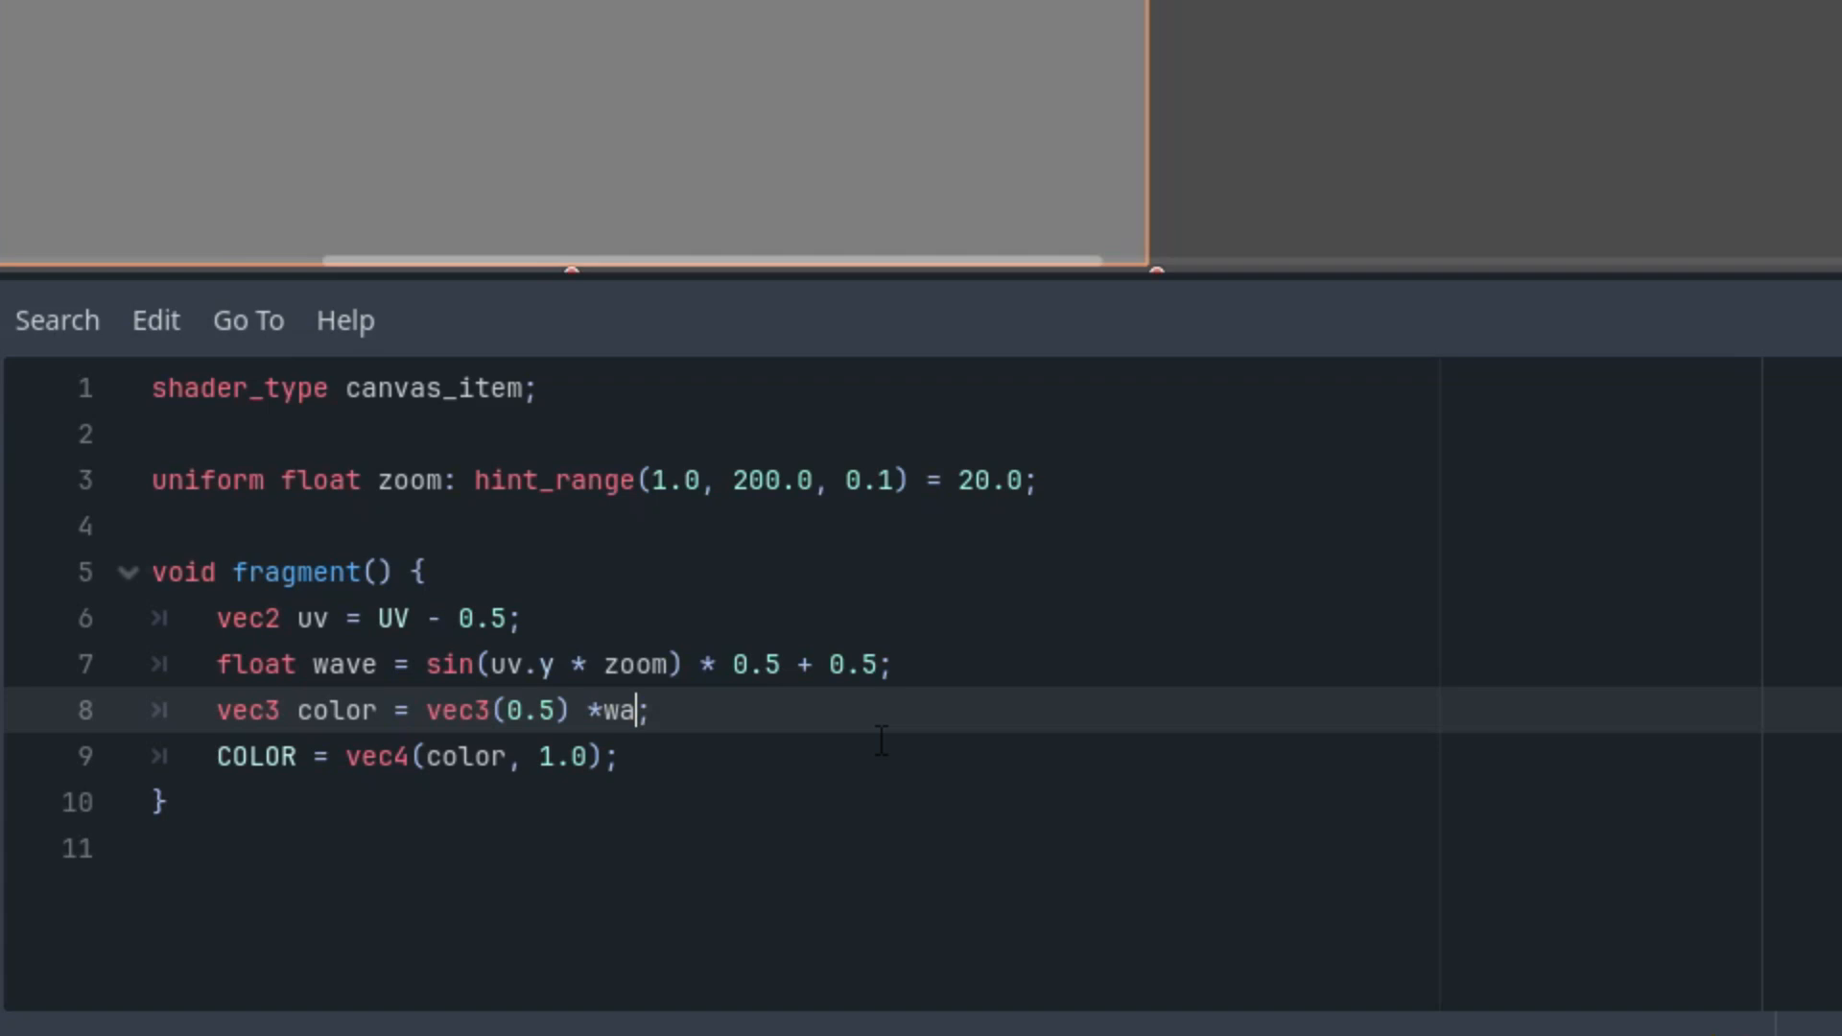
type("ve")
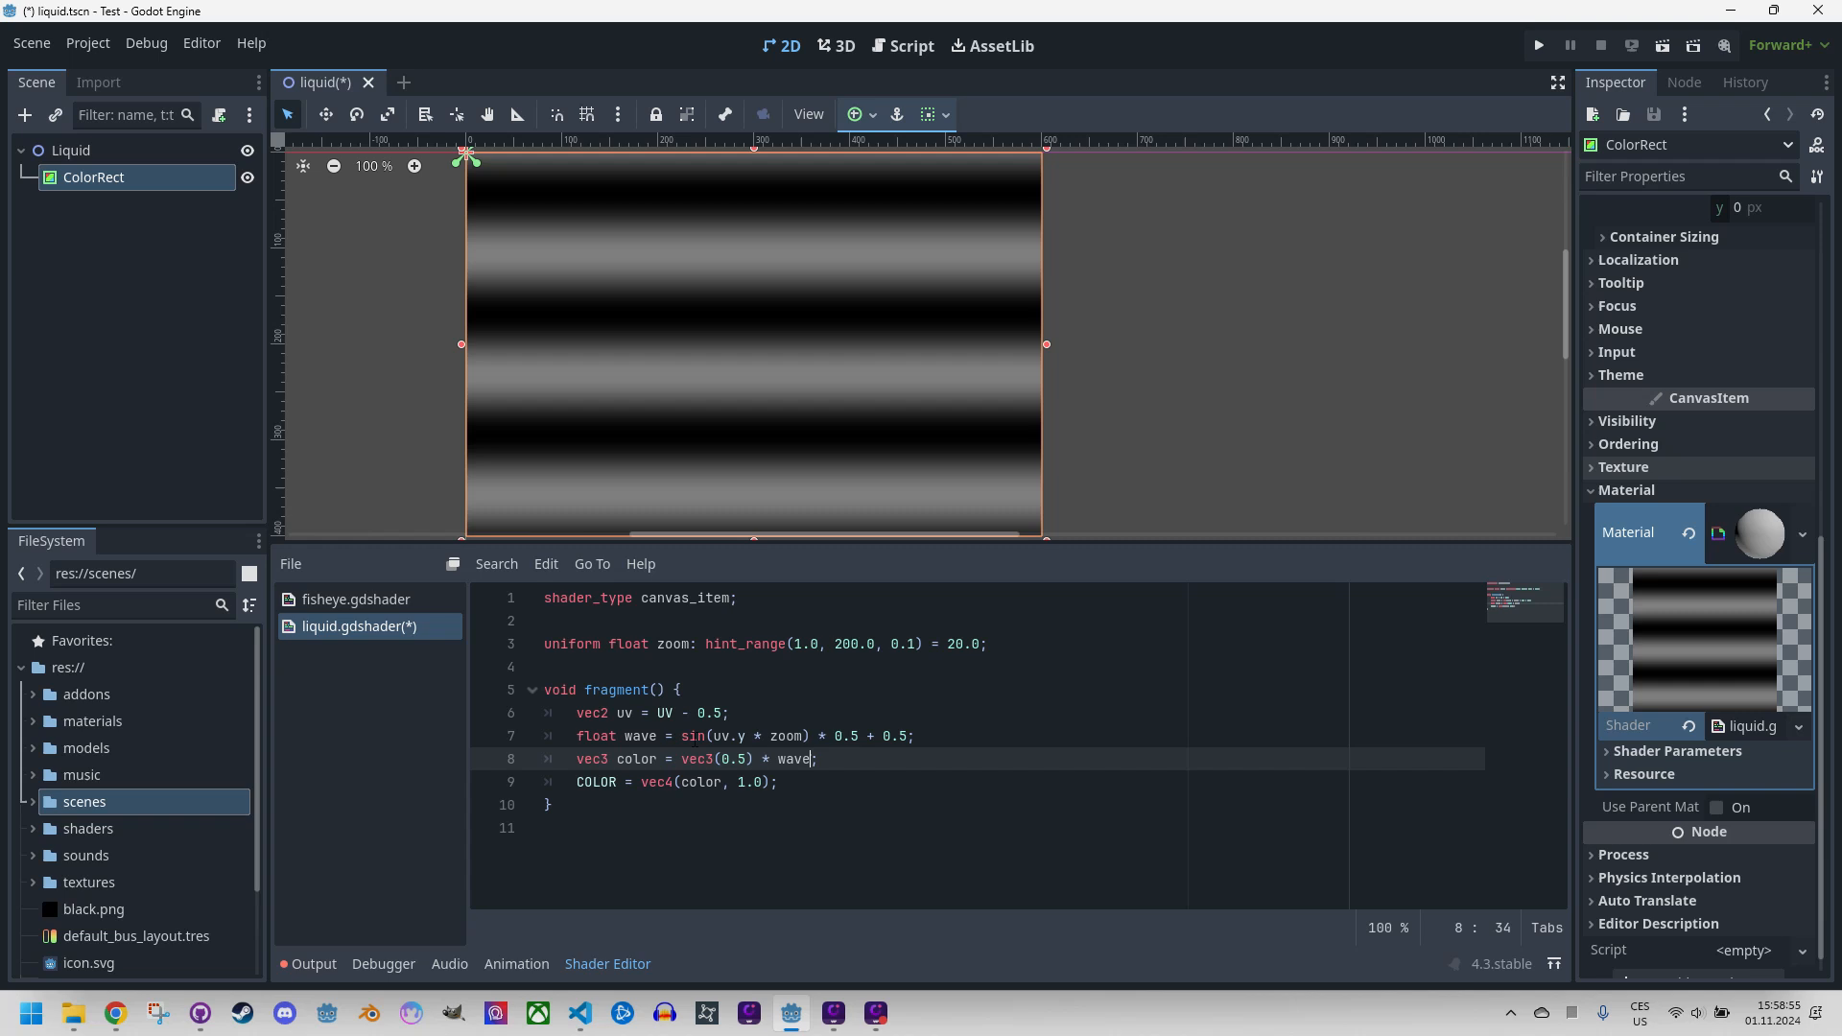
mouse_move(1657, 863)
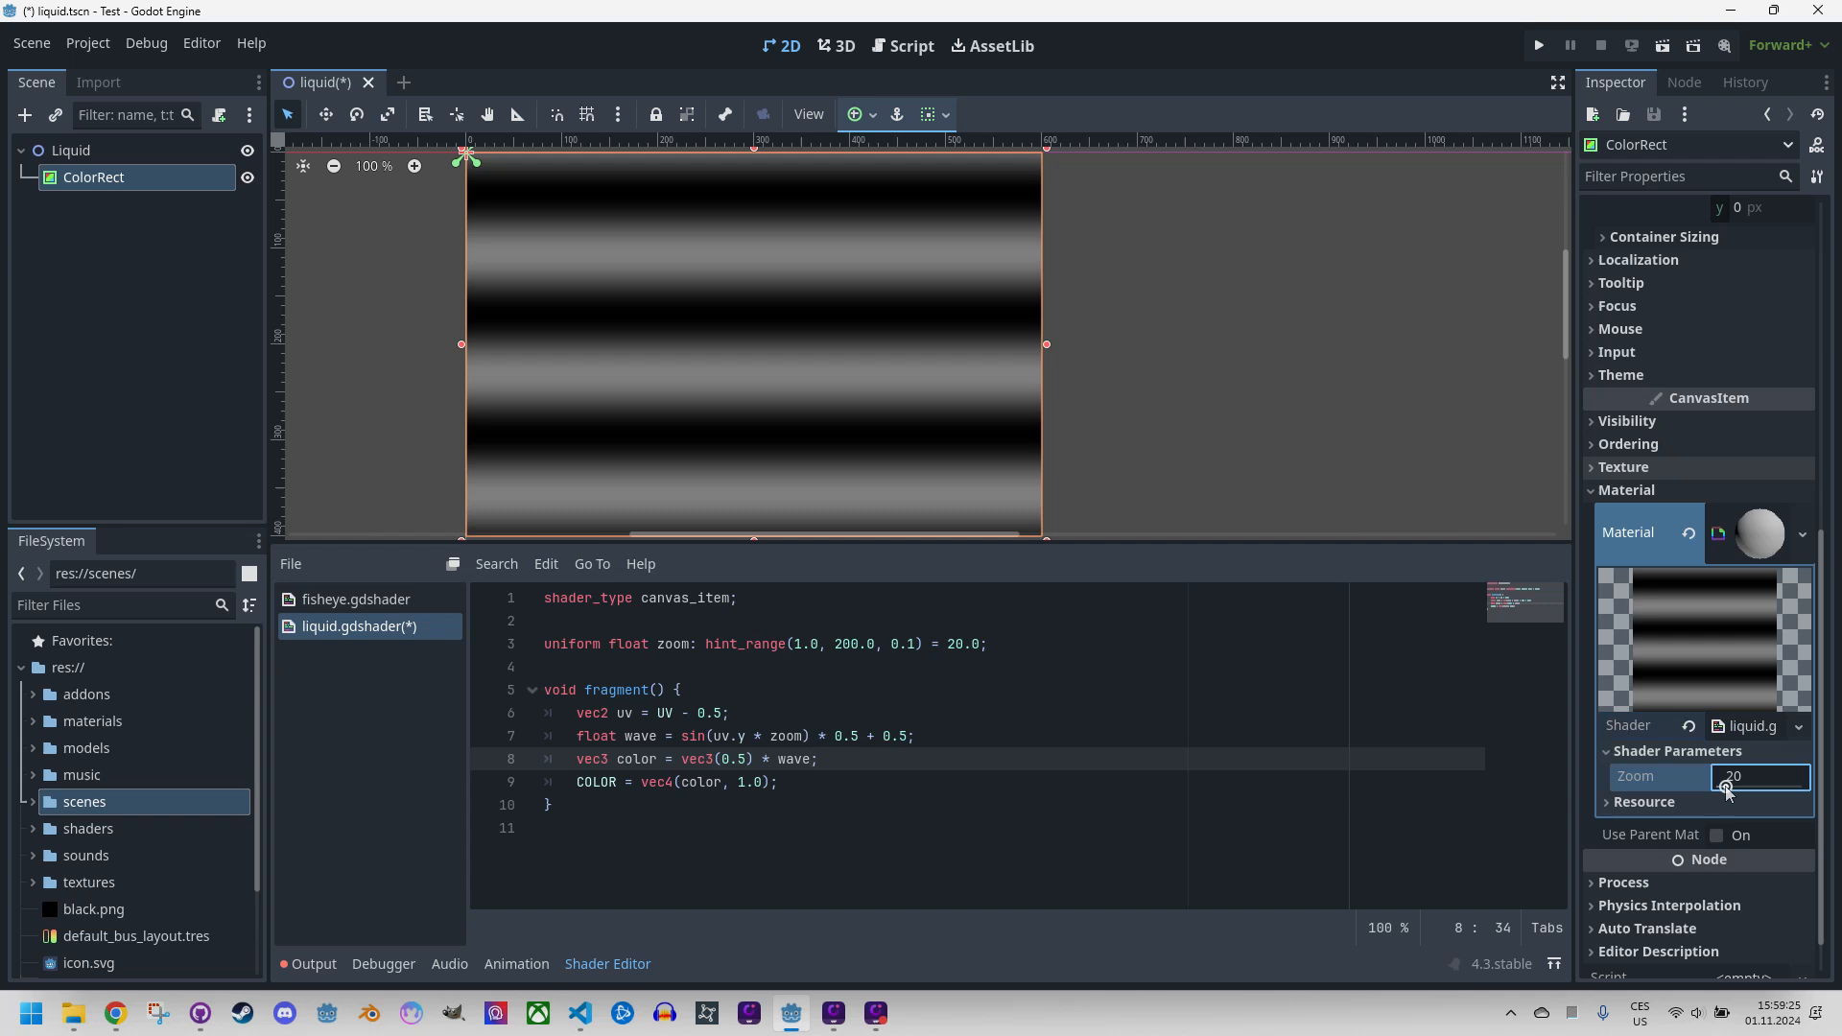
Drag the material's Zoom higher and lower to compare stripe density, then set it to 20.
left_click_drag(1733, 785, 1785, 785)
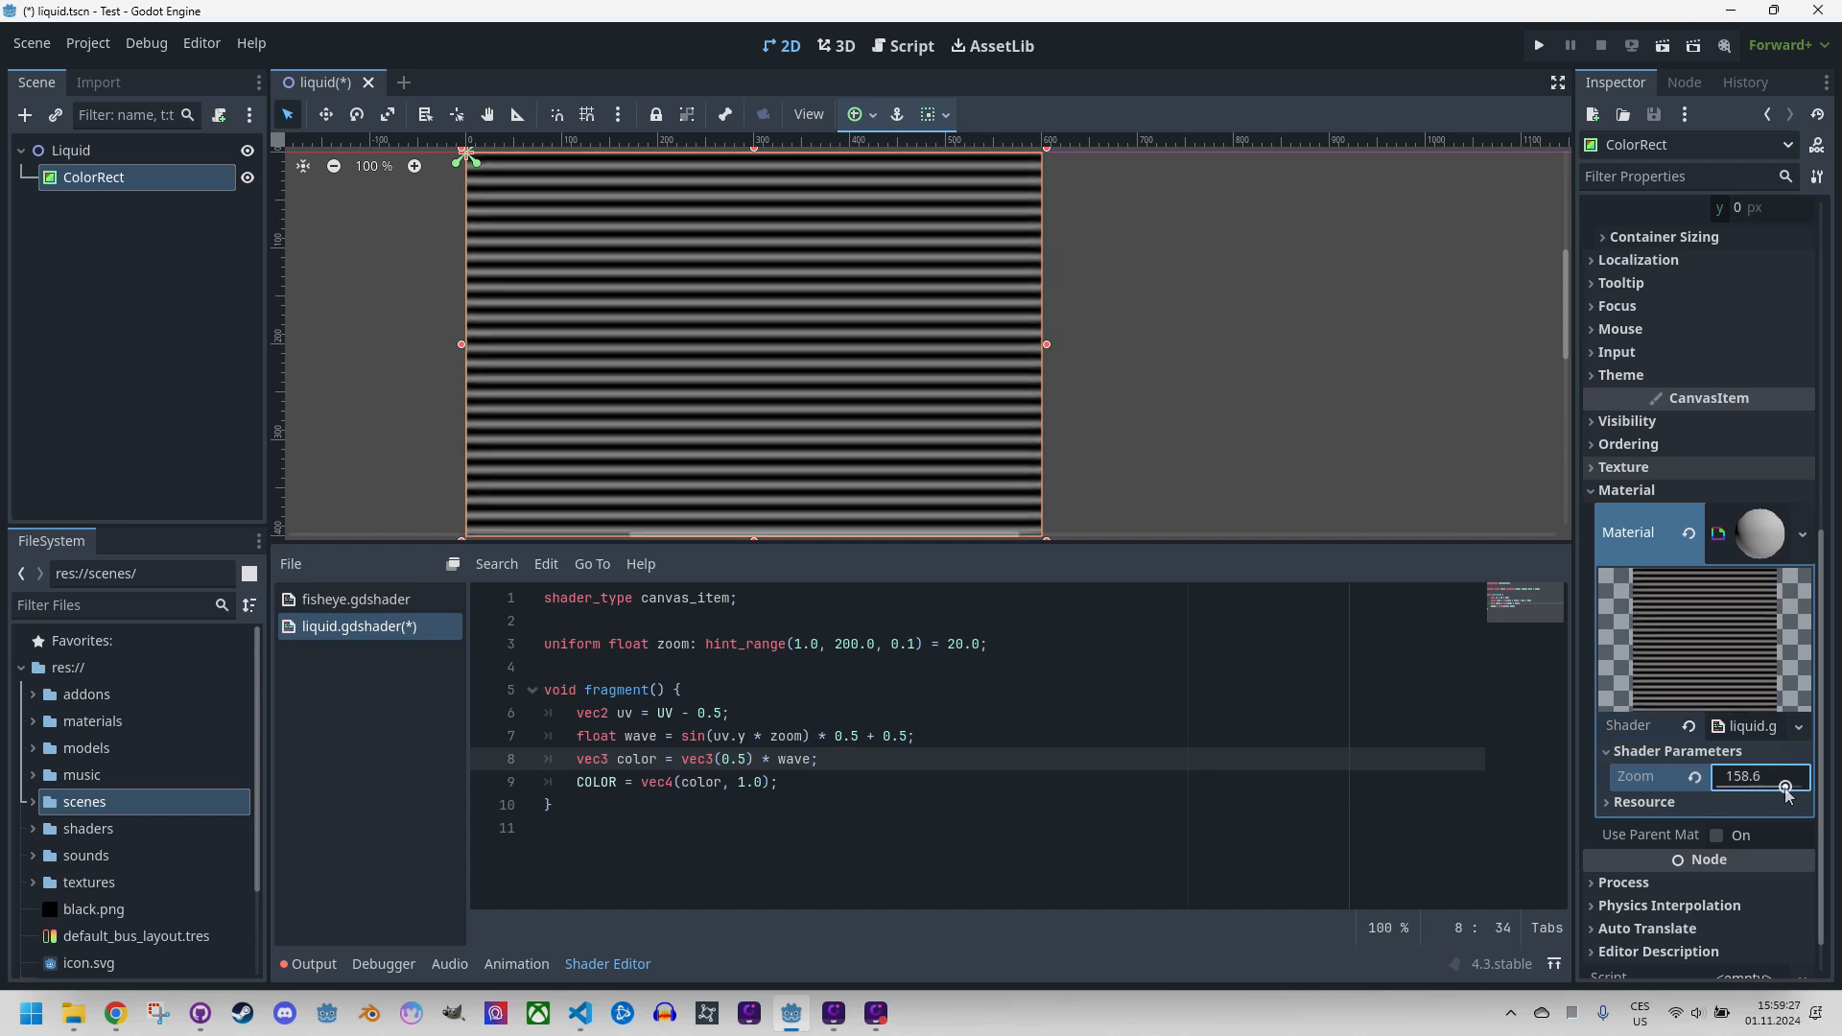
left_click_drag(1784, 785, 1716, 785)
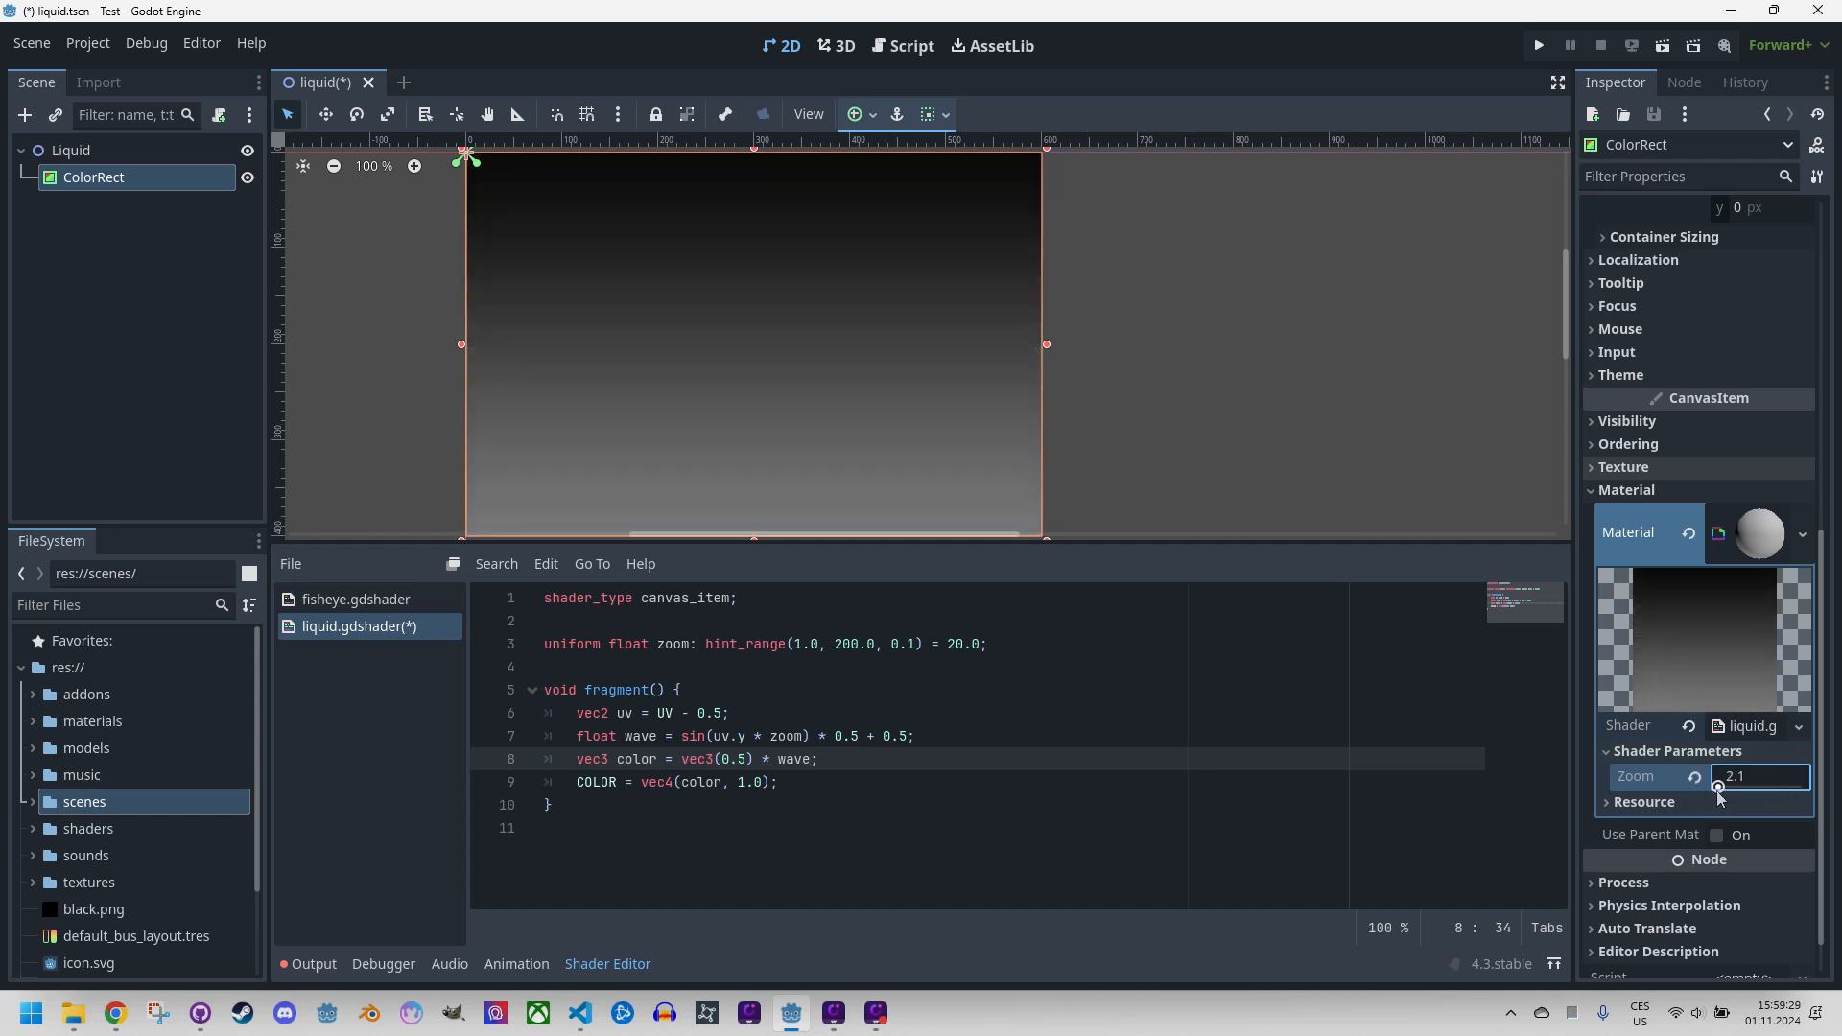
type("20")
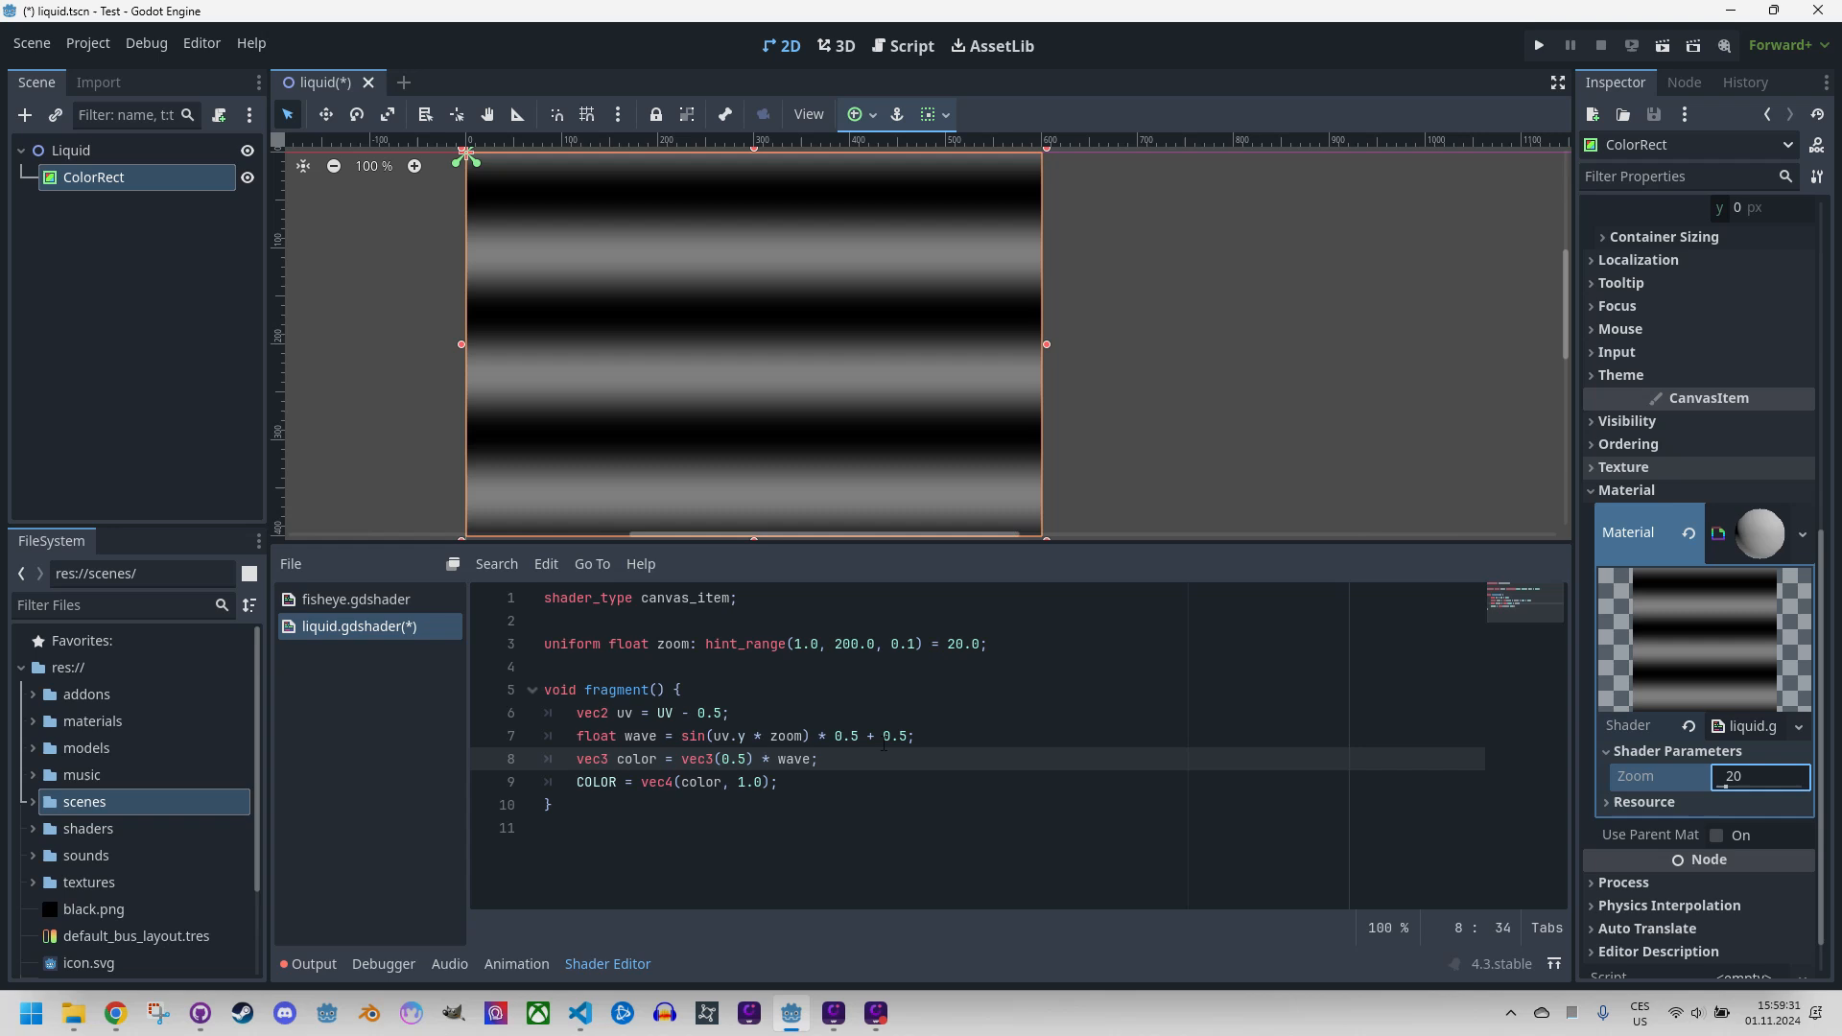
mouse_move(700, 356)
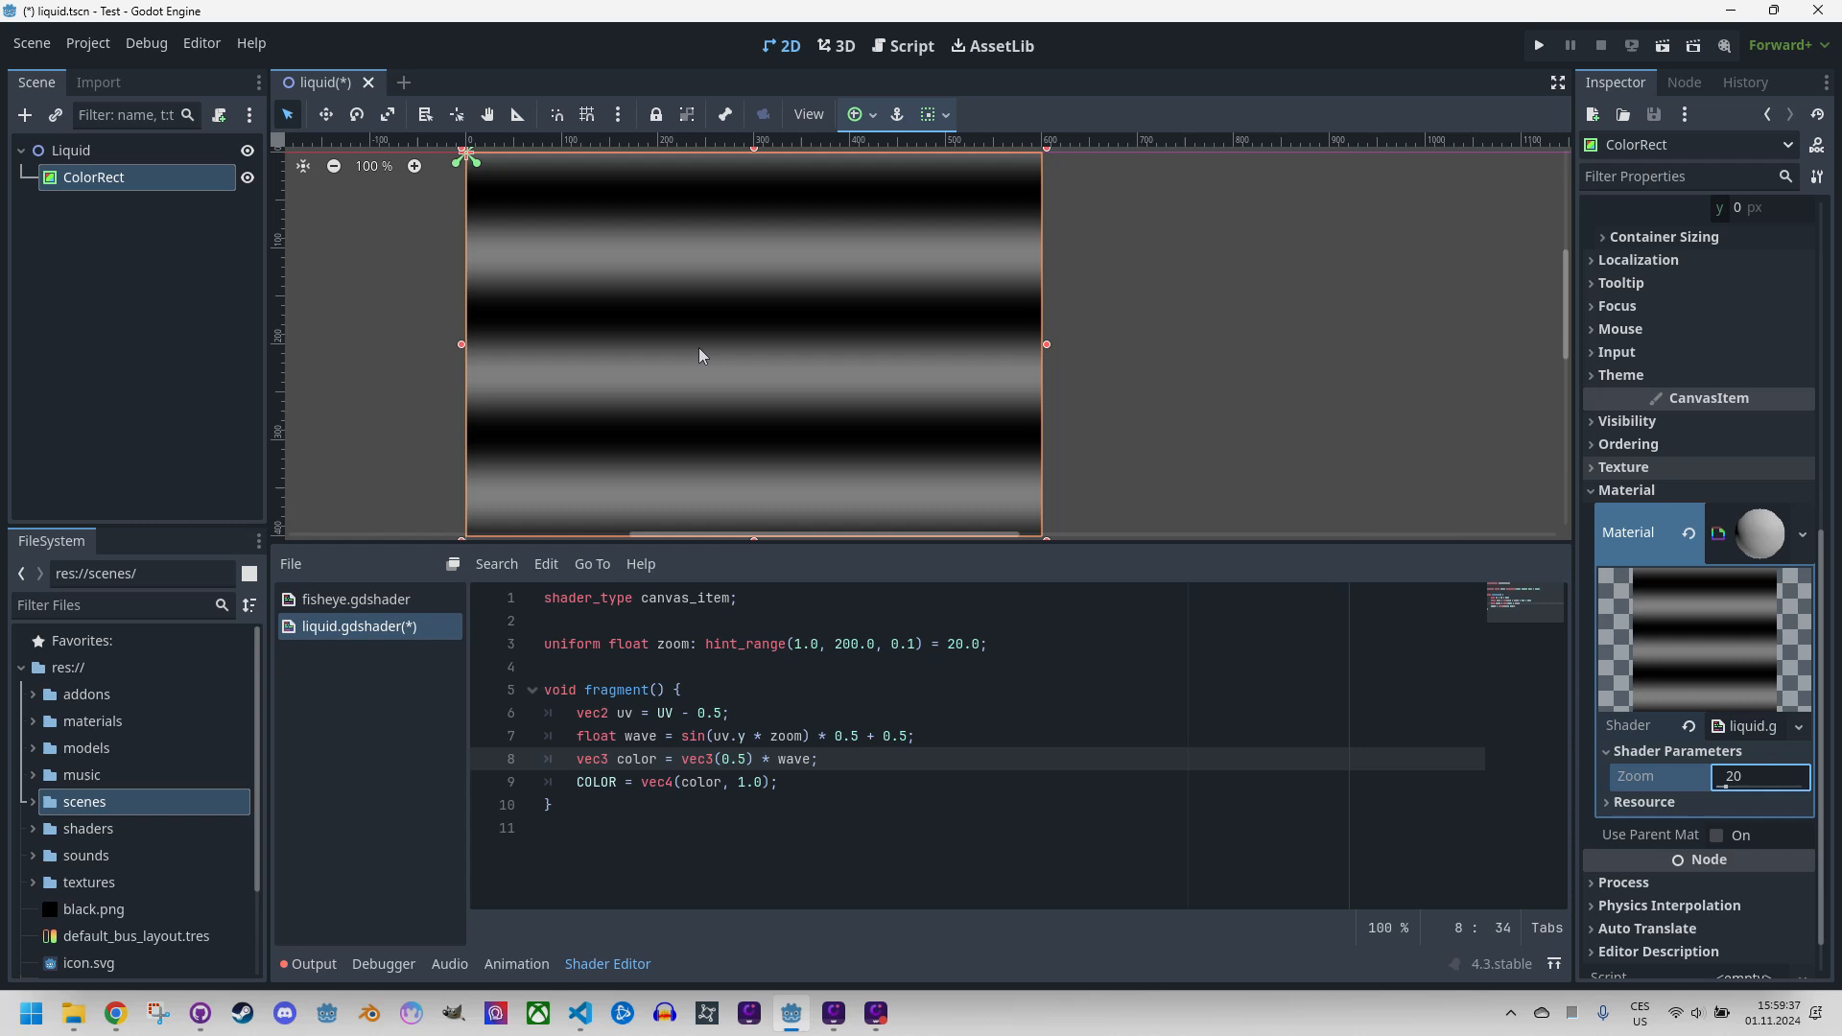
mouse_move(679, 361)
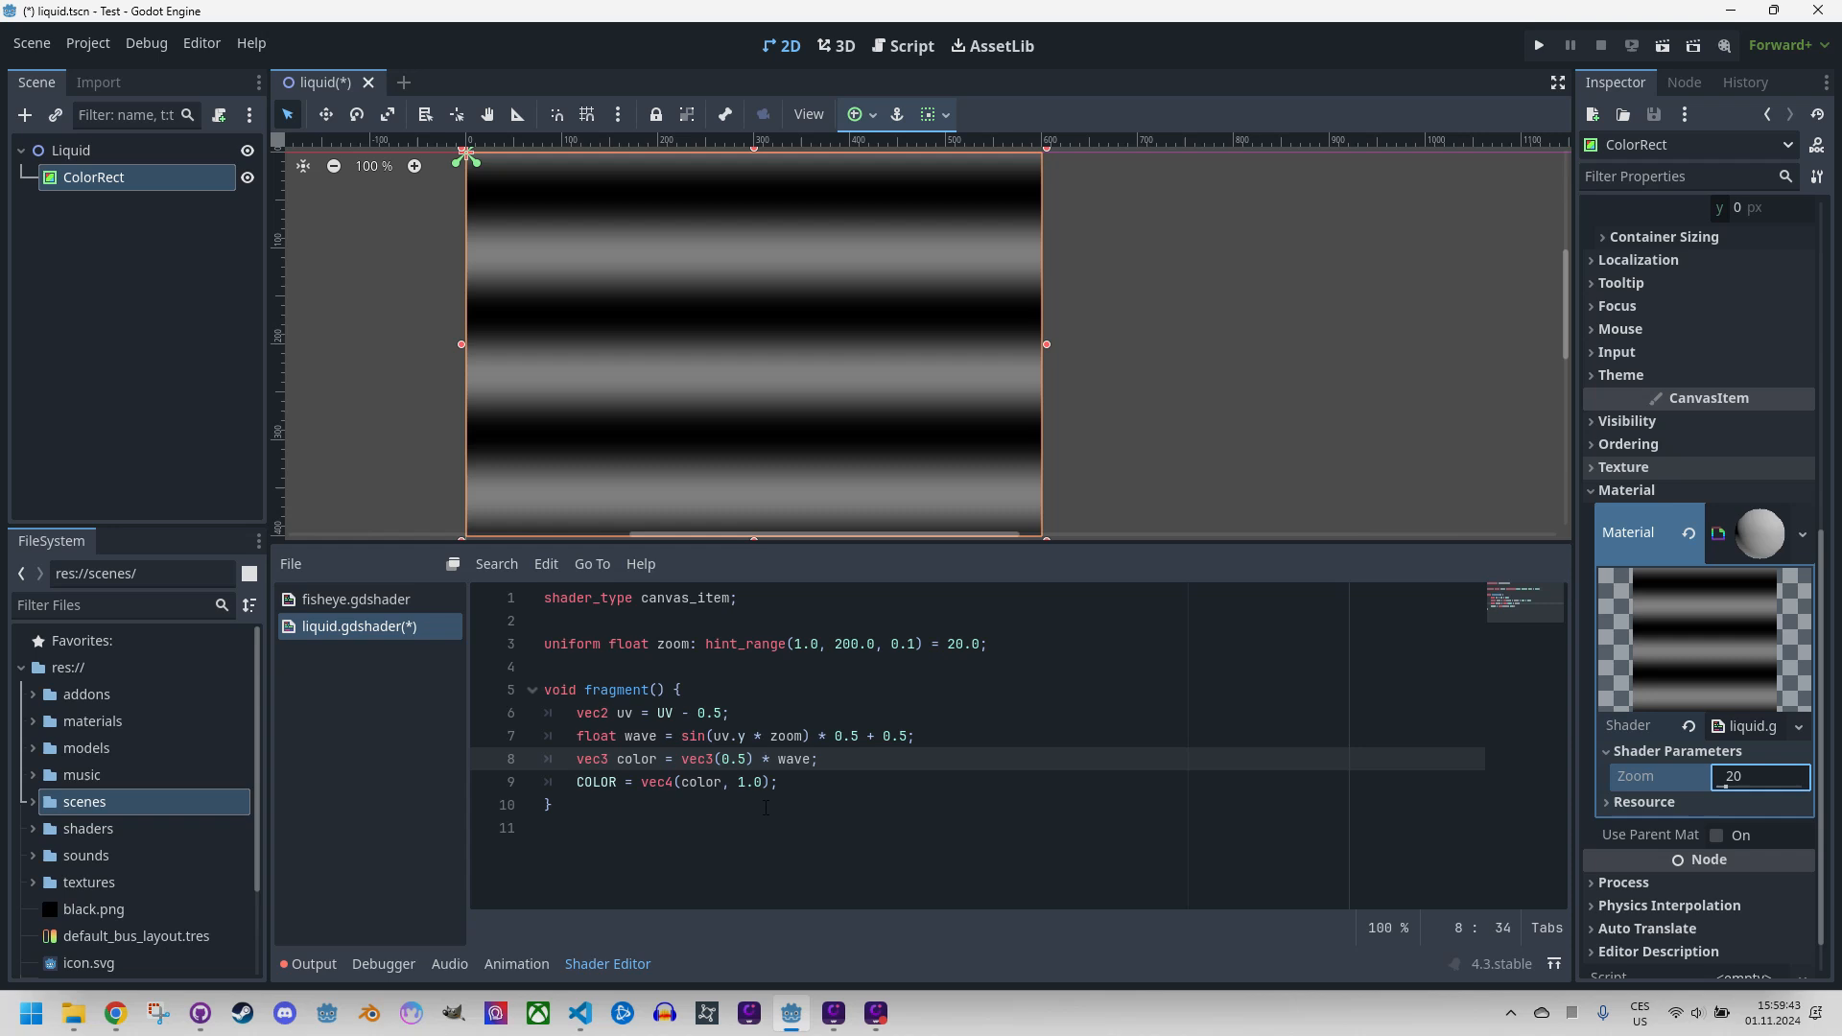
mouse_move(426, 197)
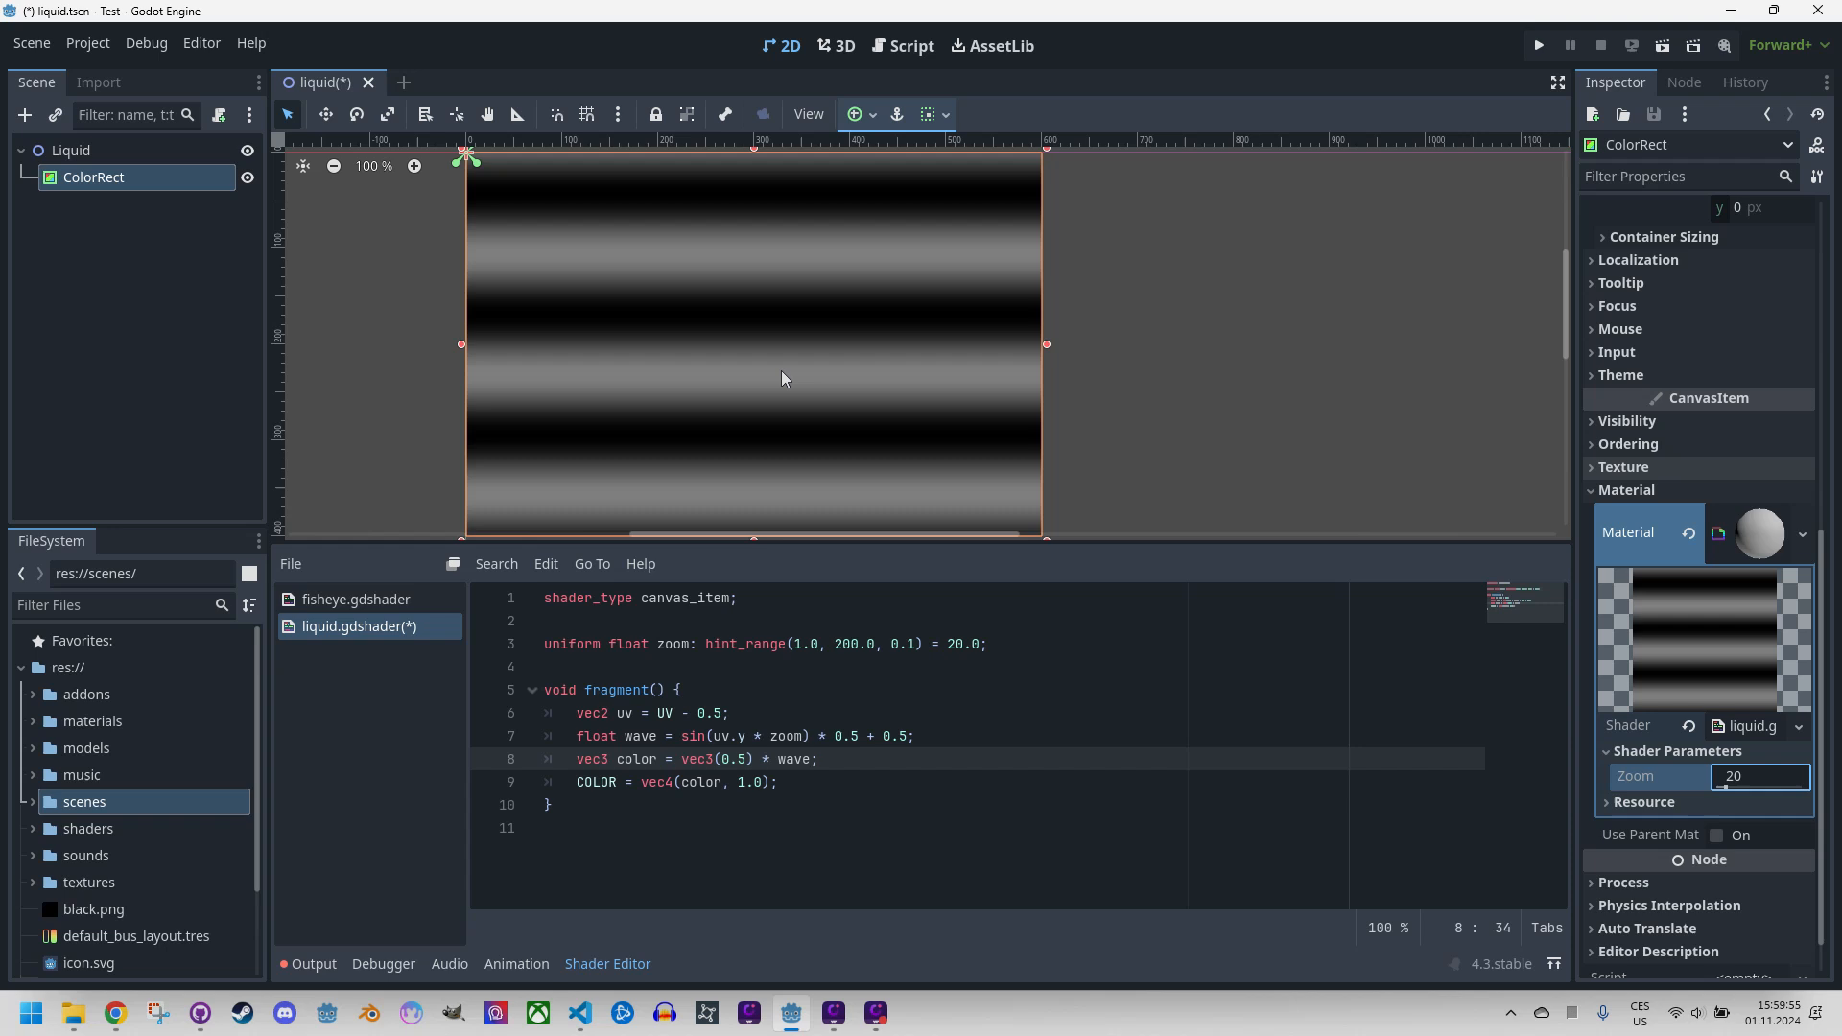
mouse_move(774, 401)
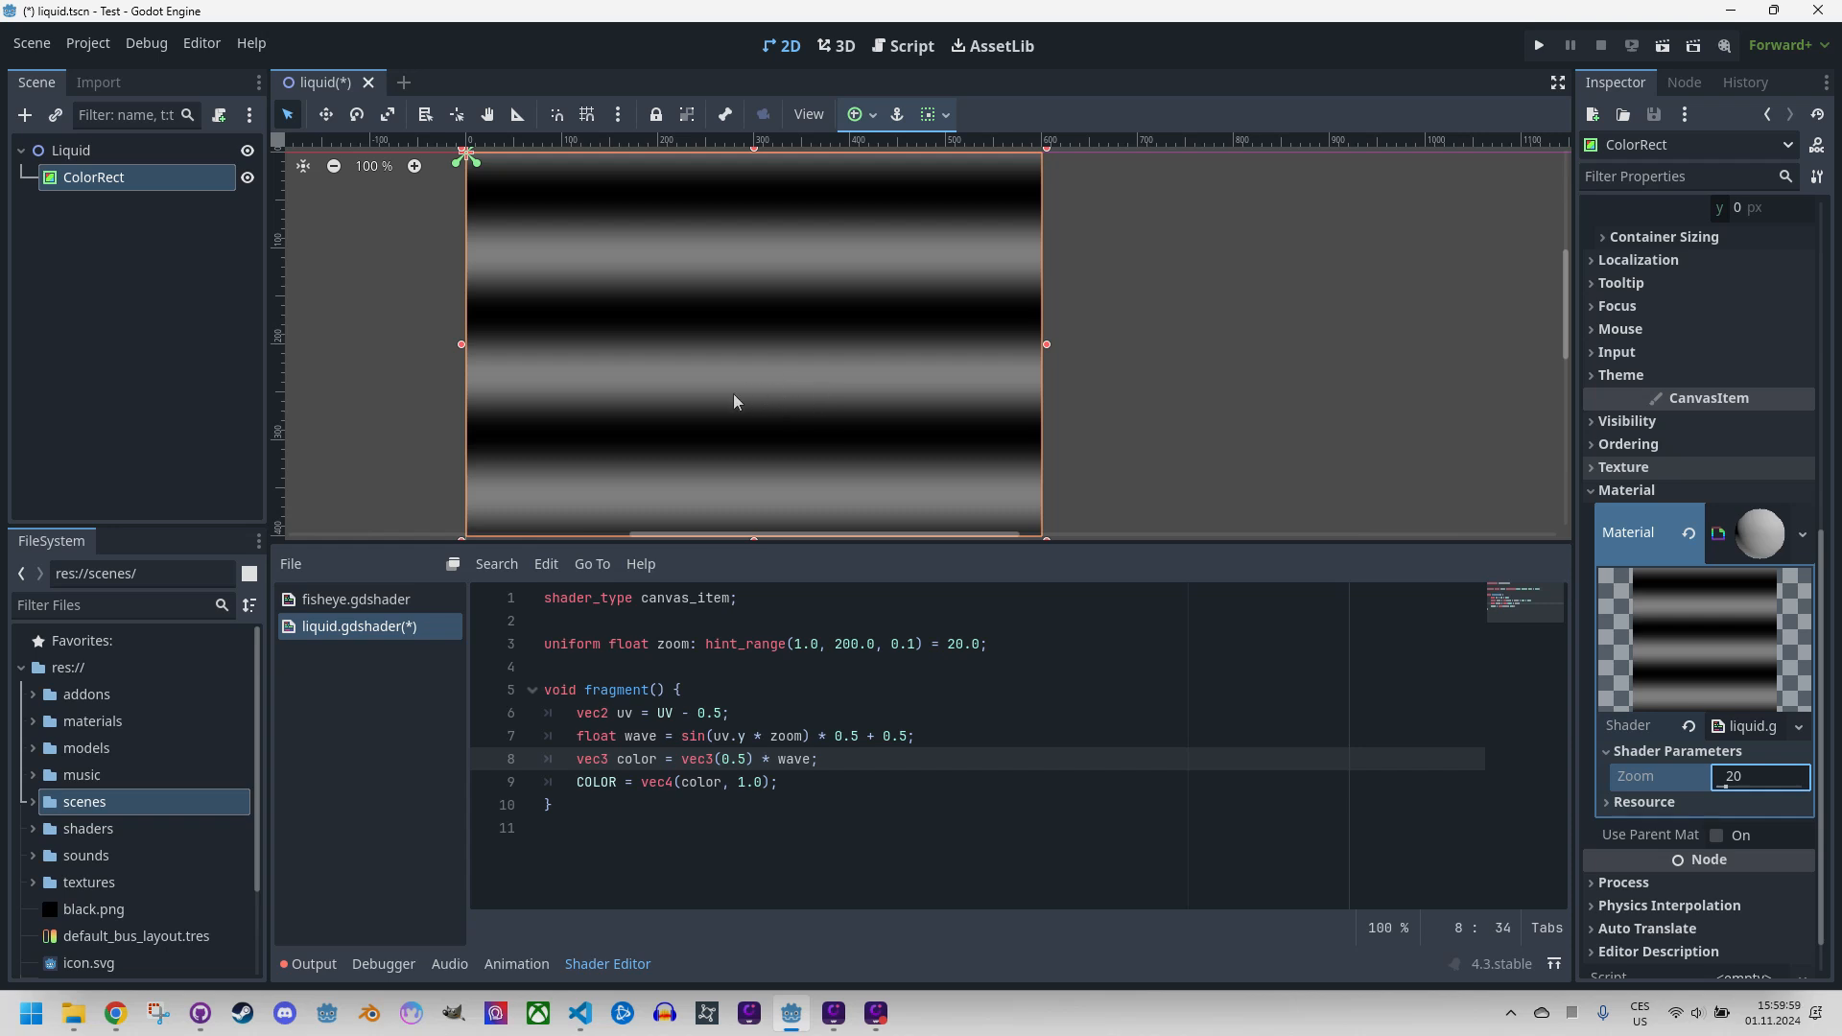
mouse_move(728, 401)
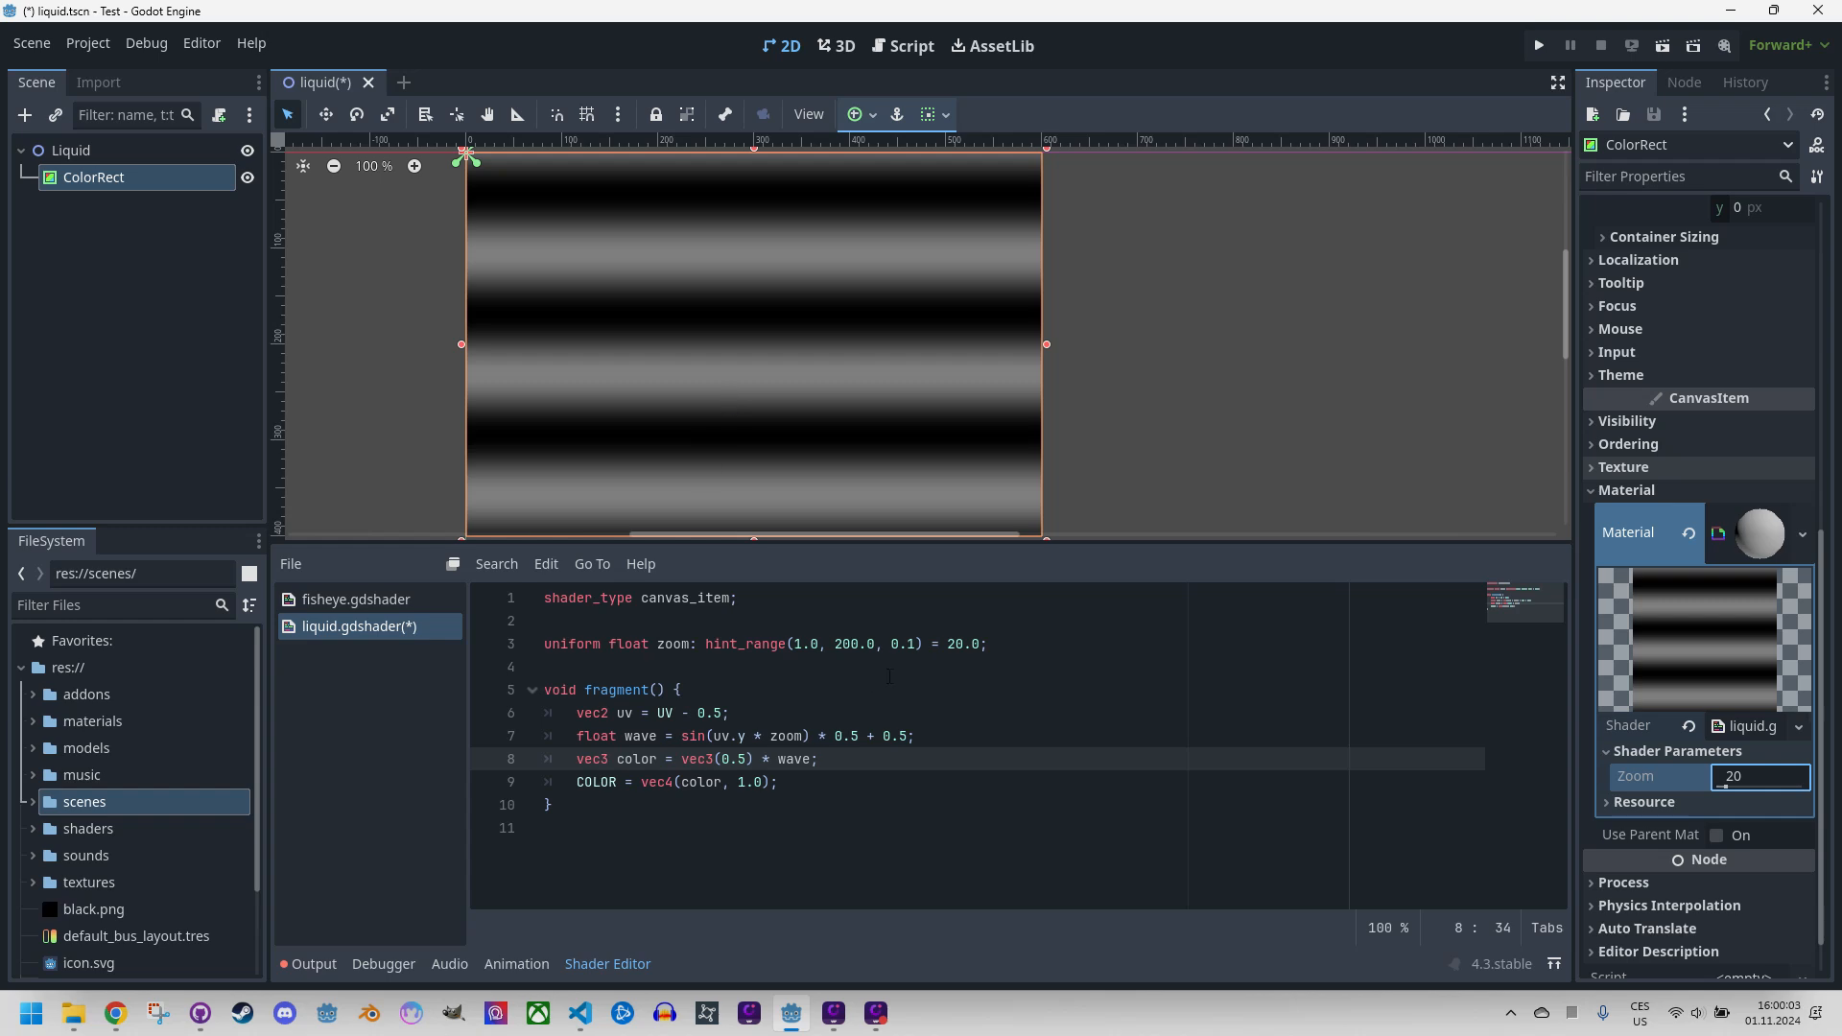
Declare uniform float wave_crop with hint_range(0.0, 1.0, 0.01) and default 0.8.
type("uniform float")
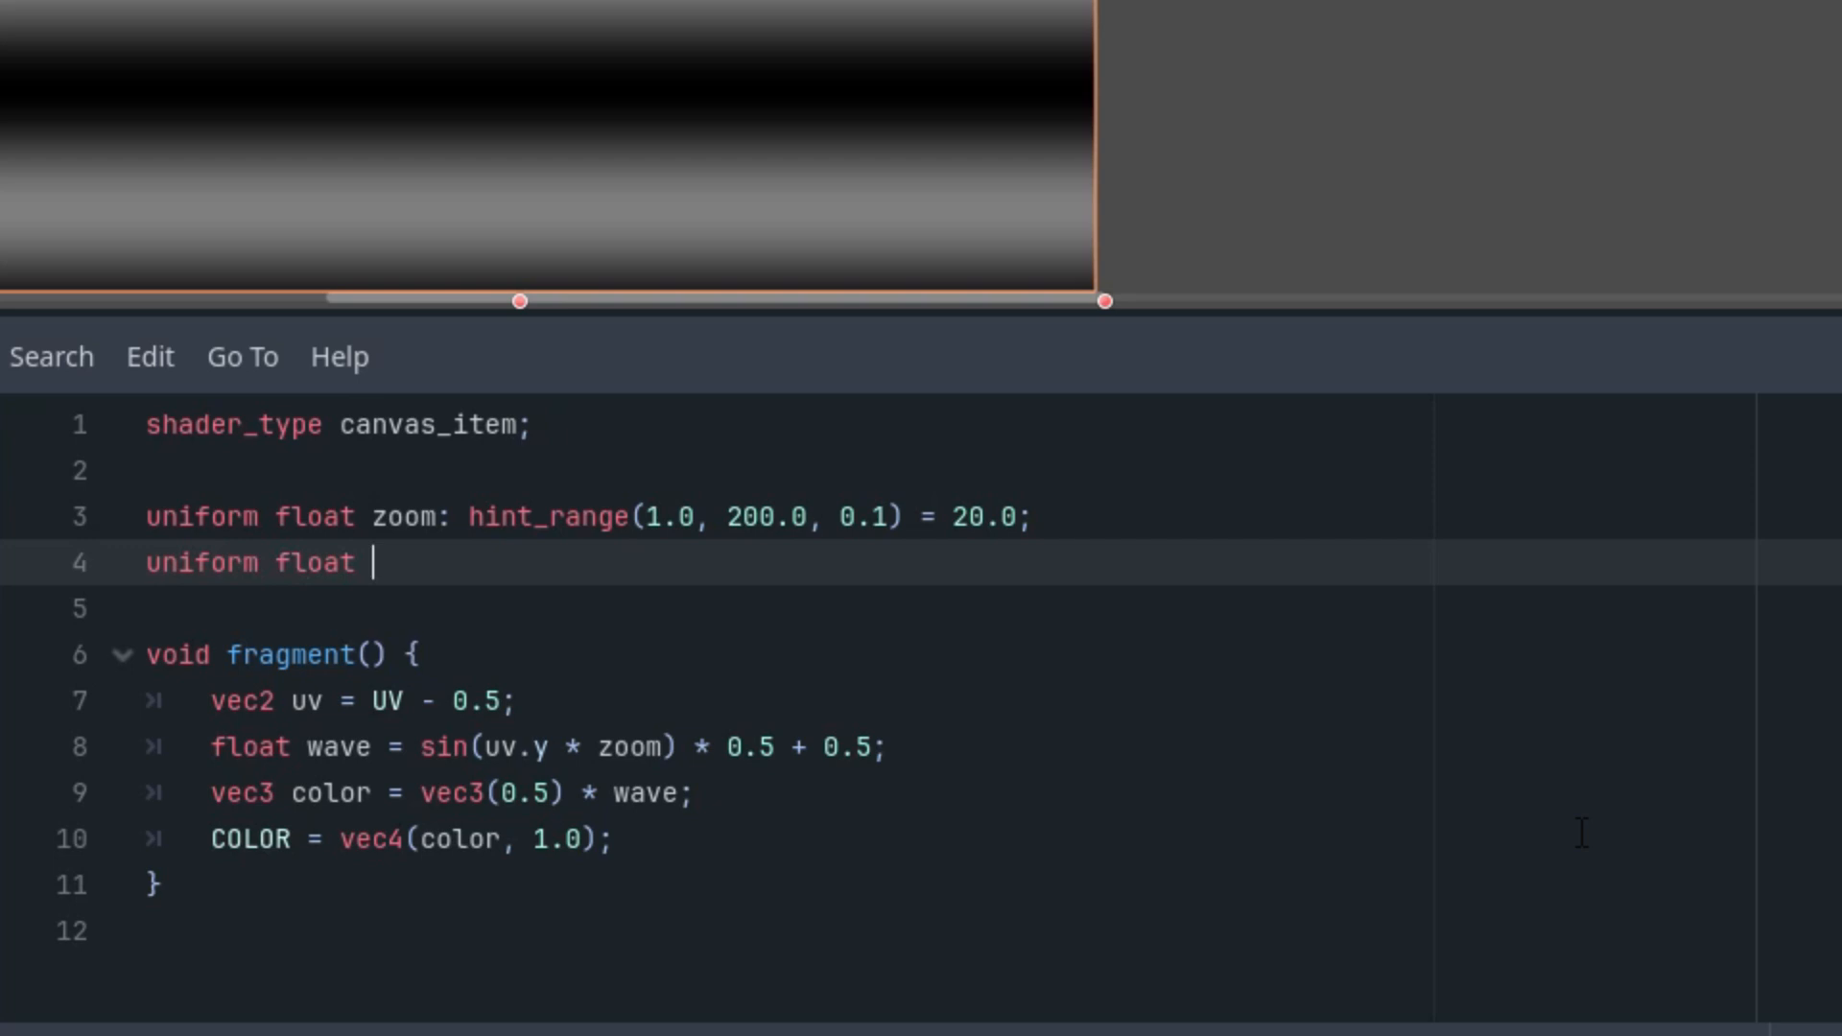
type("wave_cro")
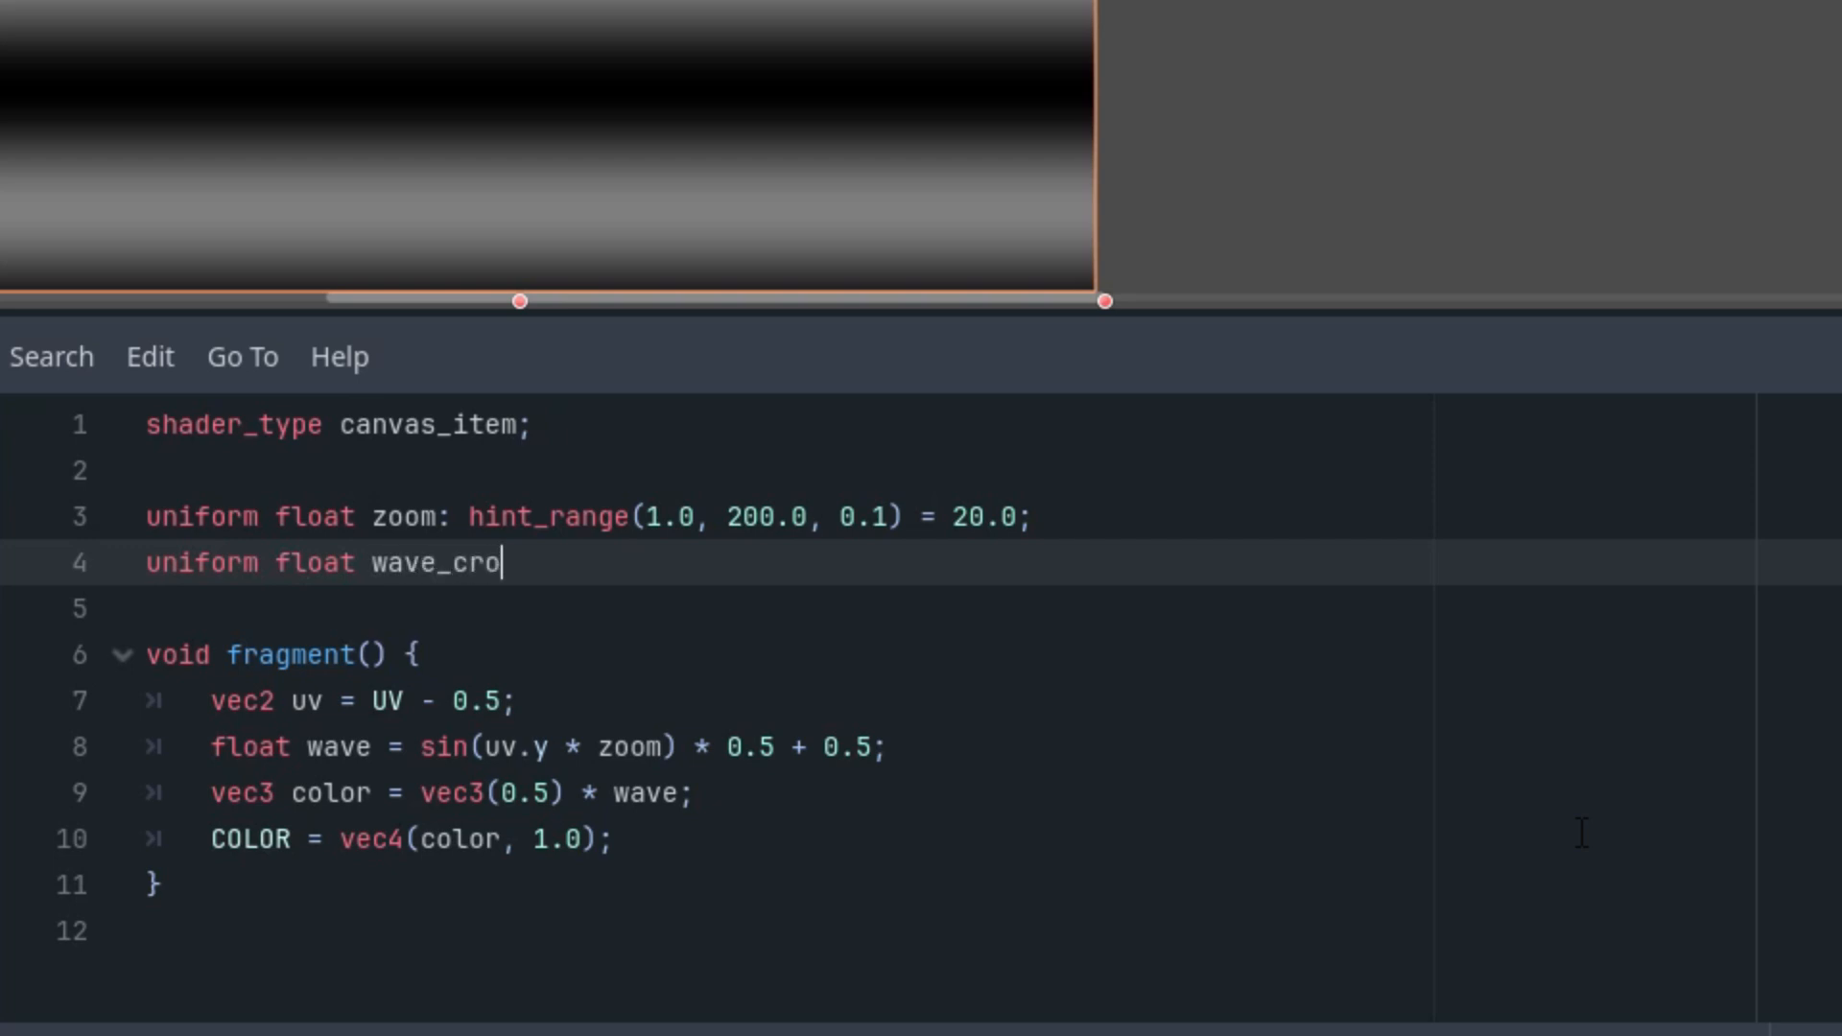
type("p: hint_range(0.0, 1.0, 0.1) =")
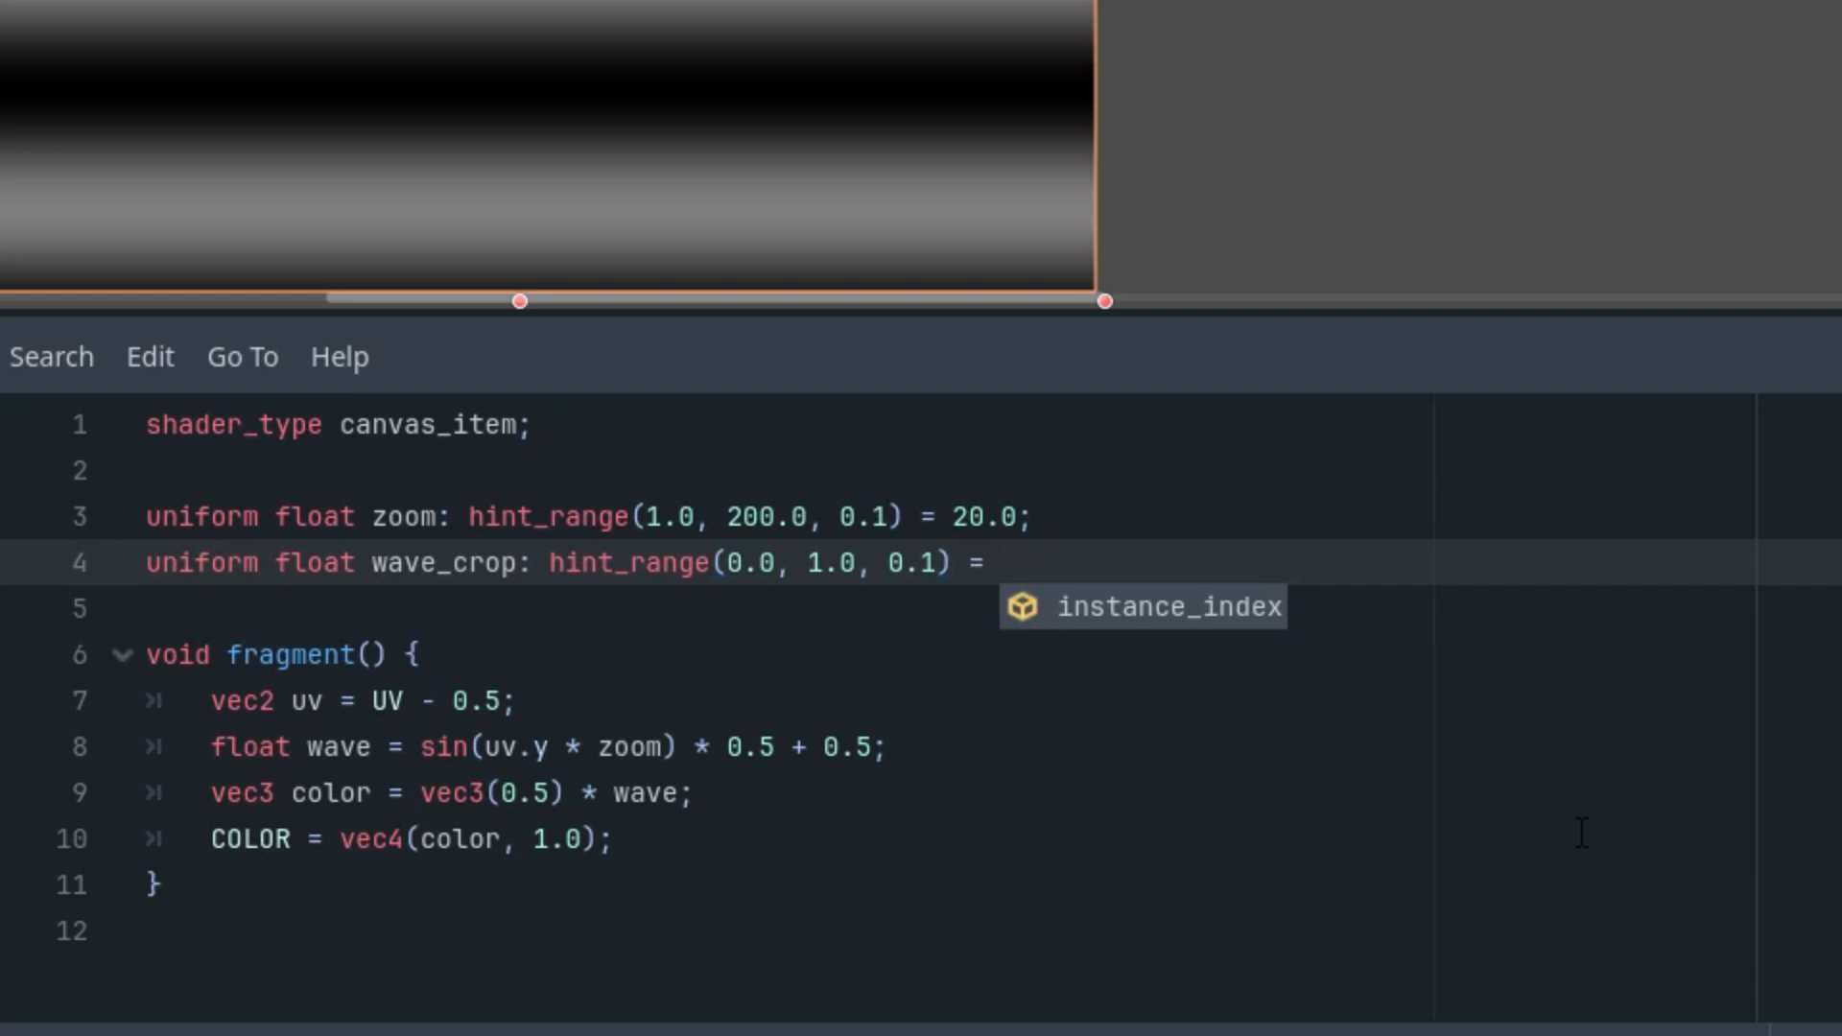
type("0.8;")
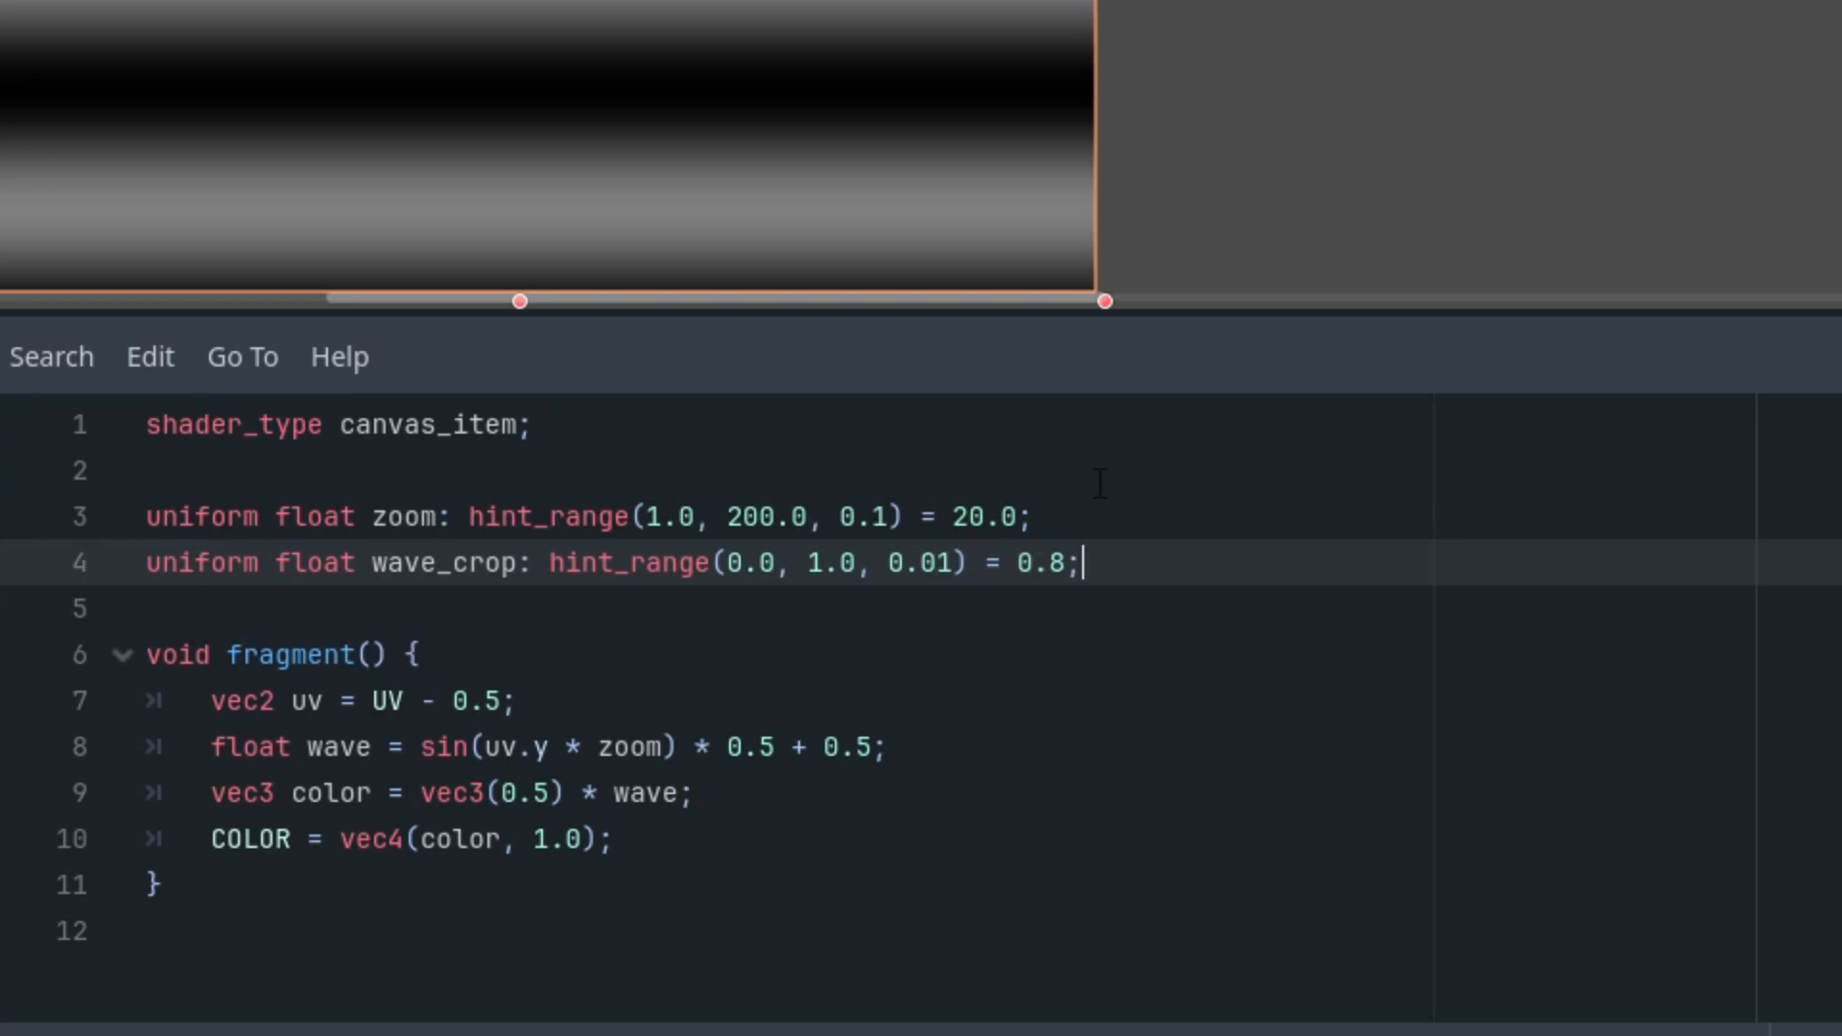
mouse_move(961, 593)
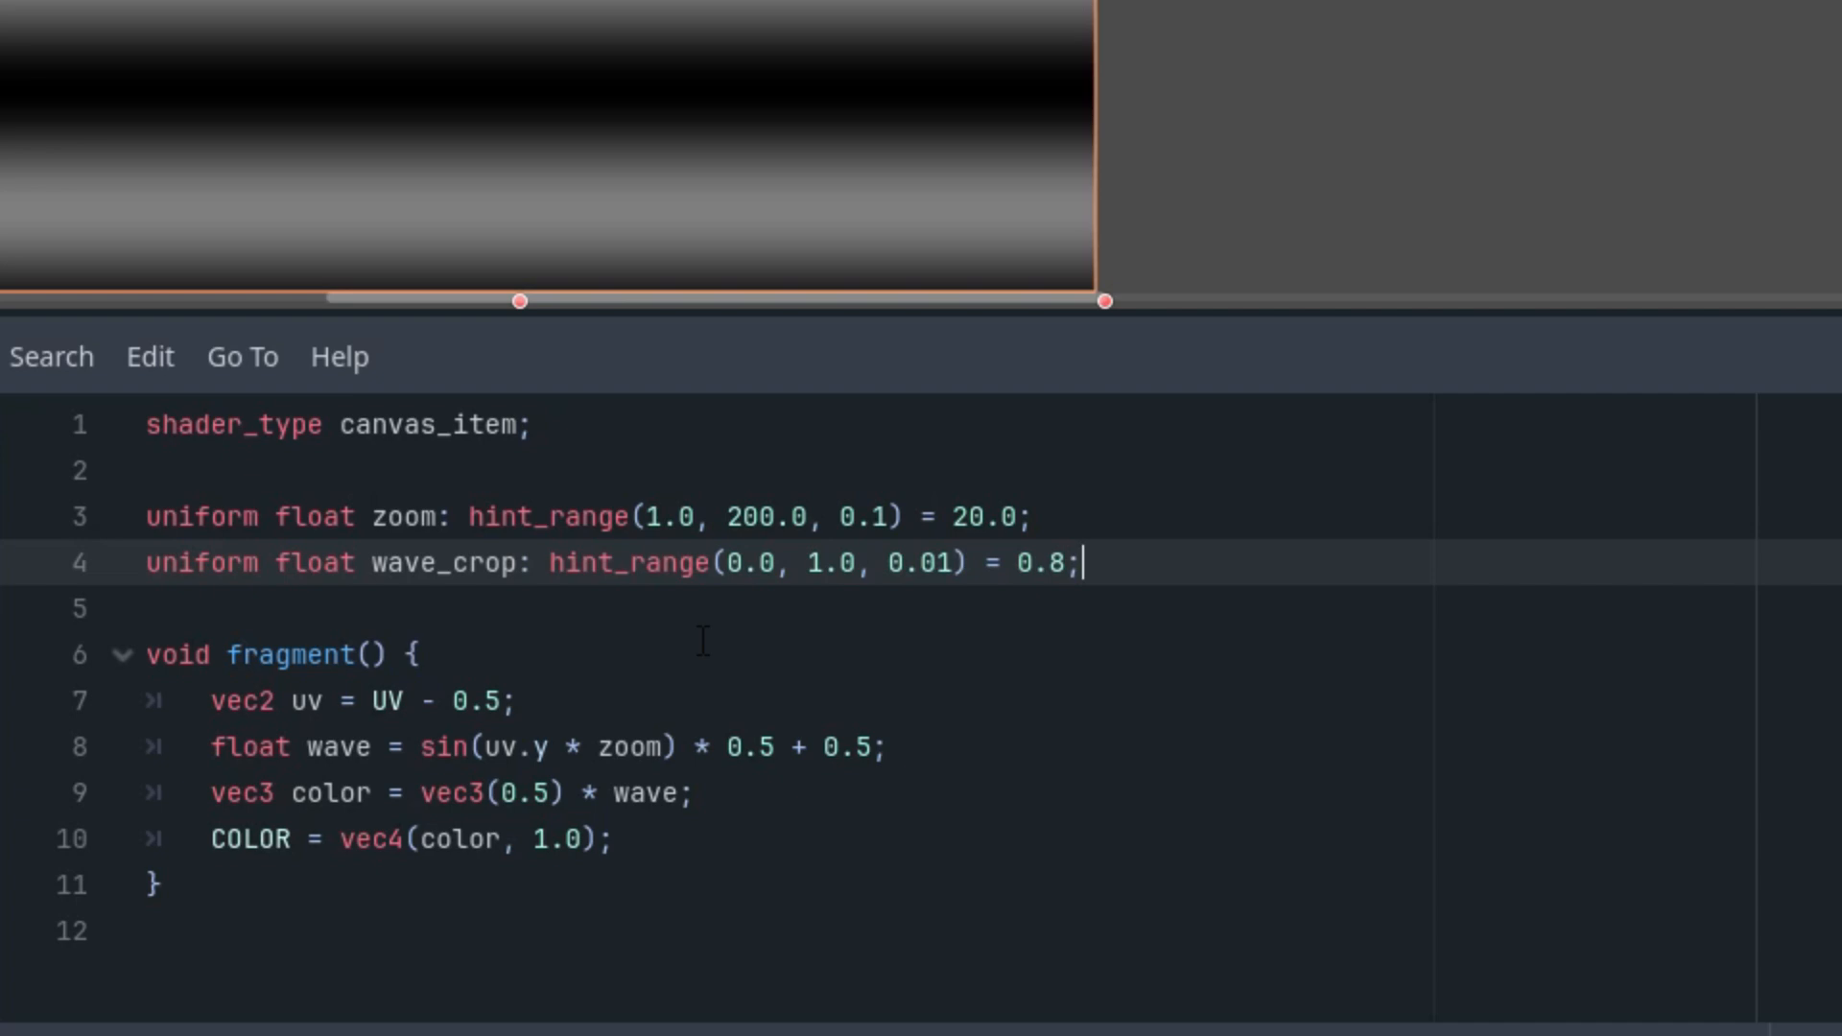
mouse_move(523, 872)
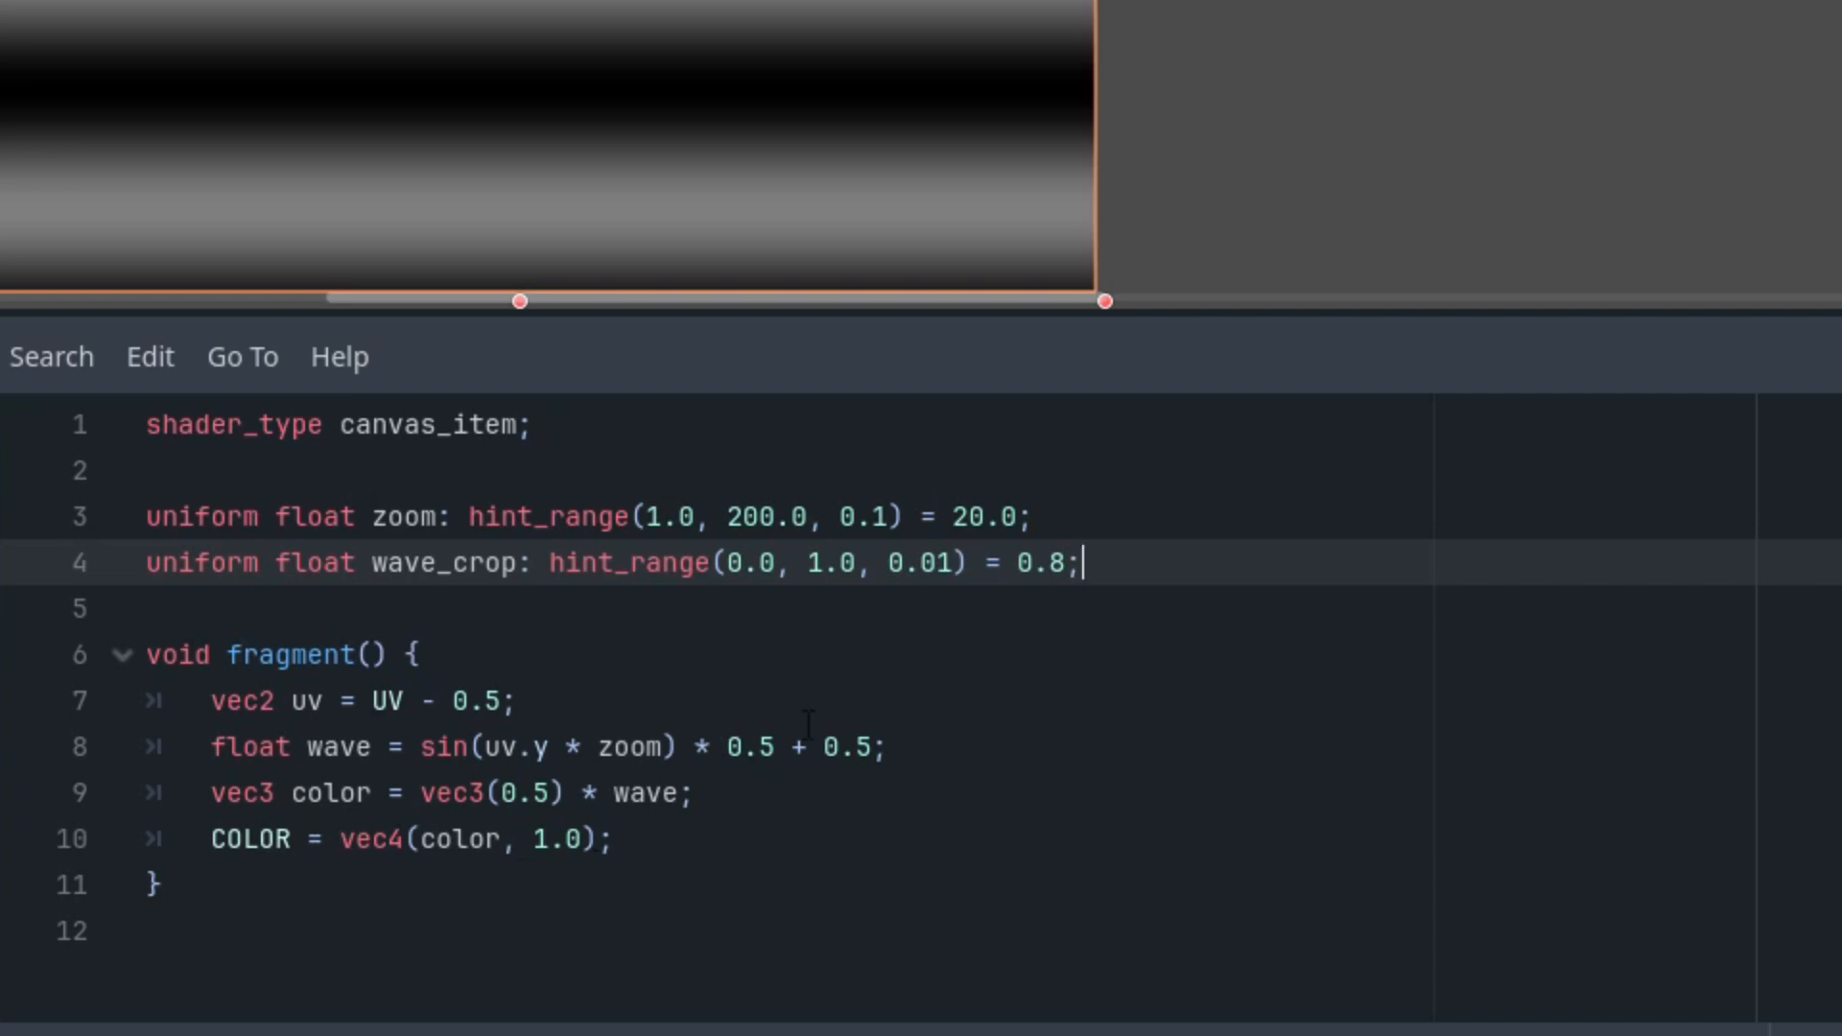
Add float hard_limit = step(wave_crop, 1.0 - abs(uv.y)) in fragment().
left_click(513, 701)
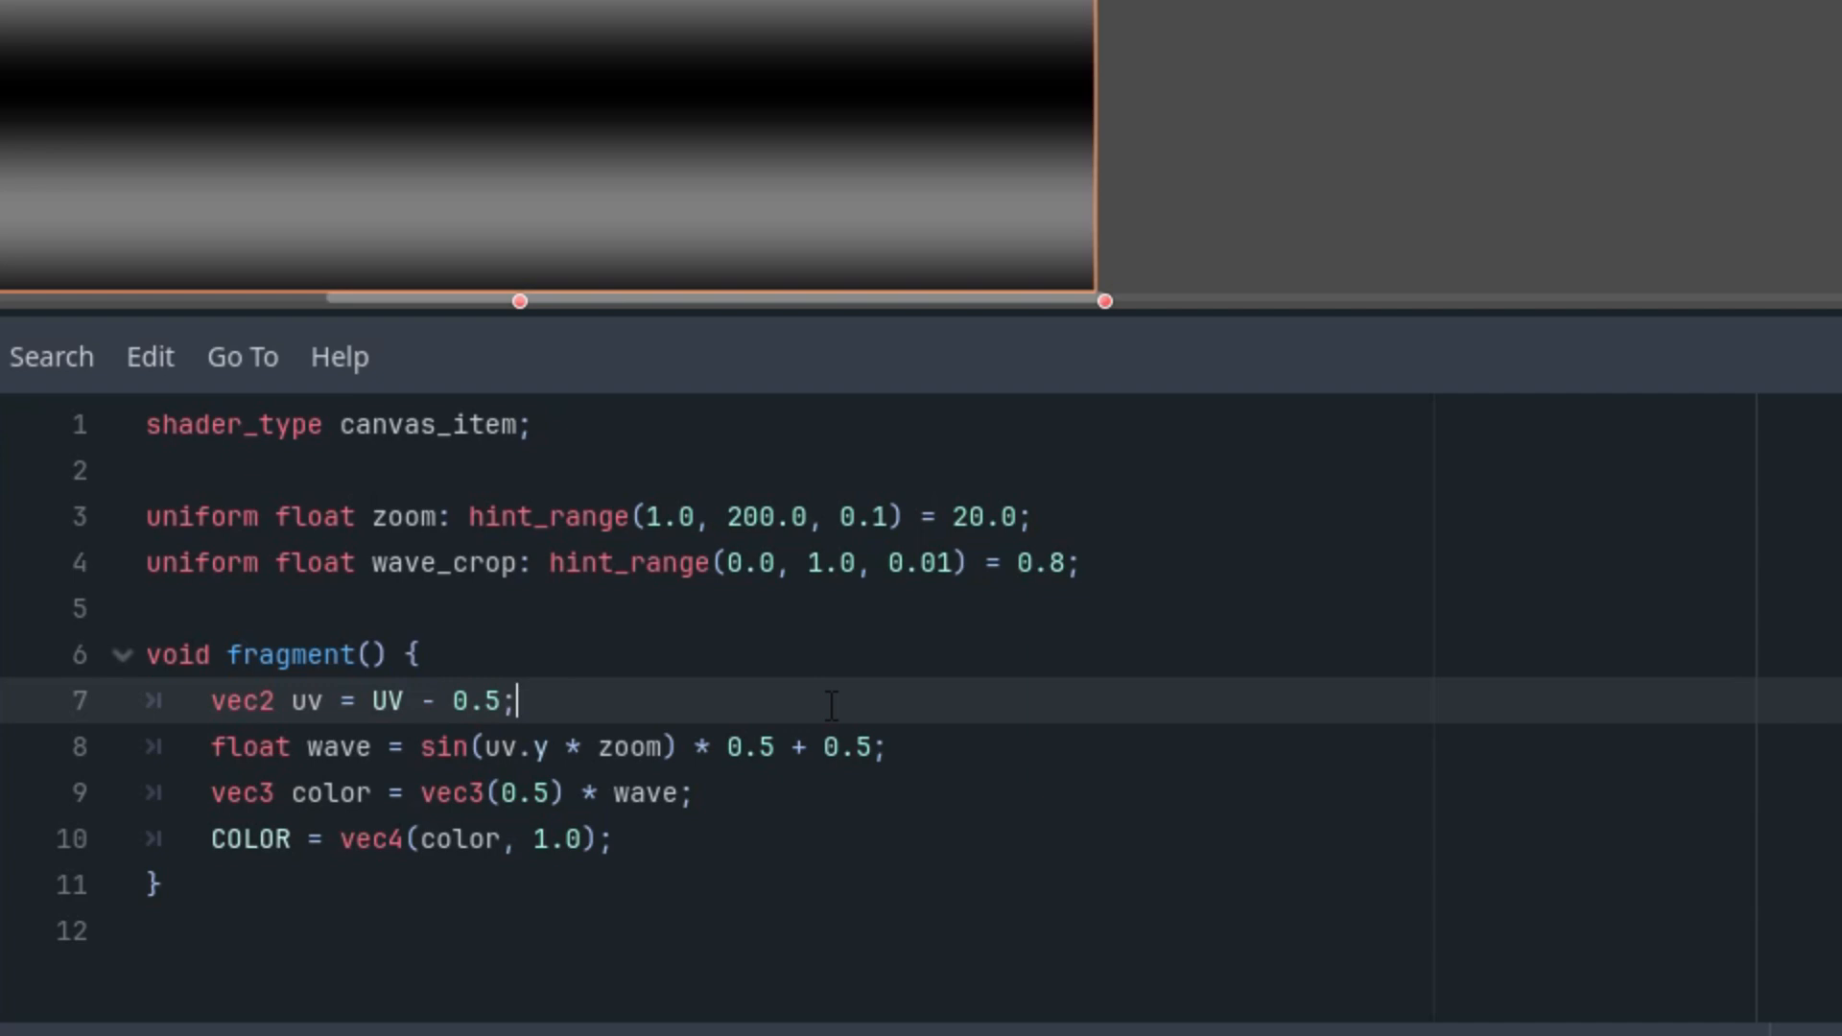
key("Enter")
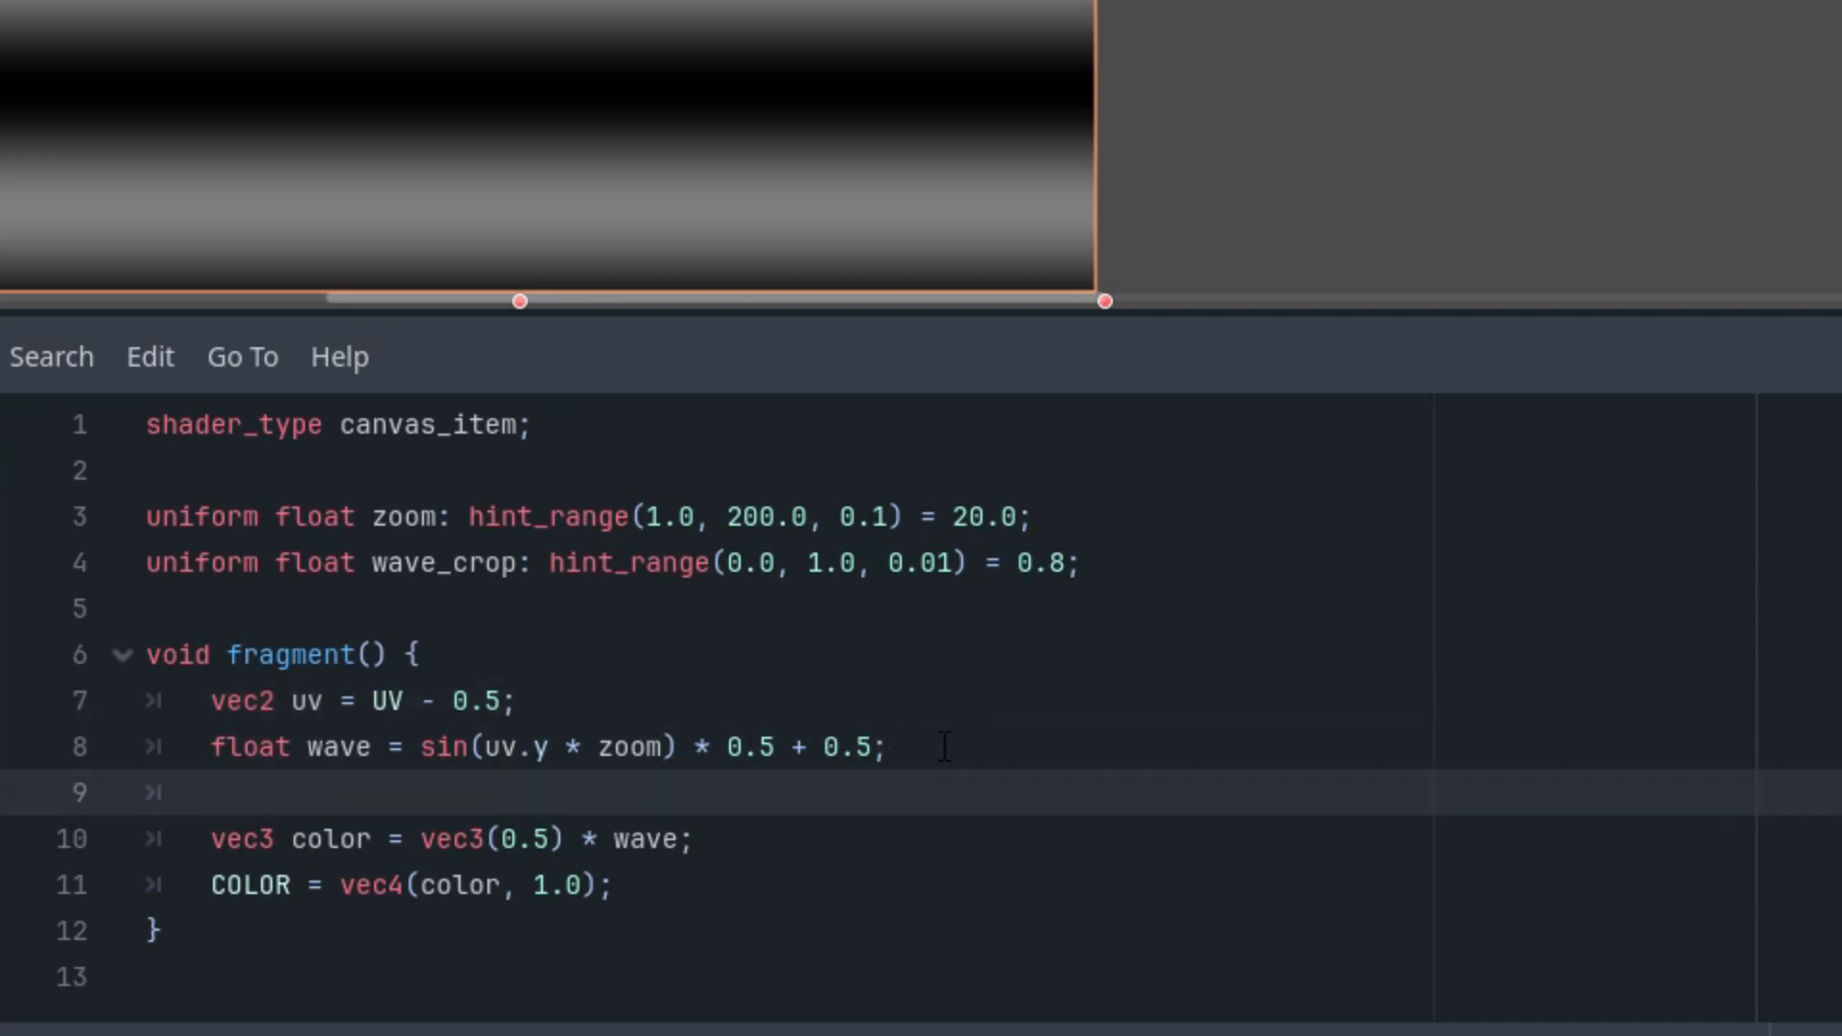
type("float")
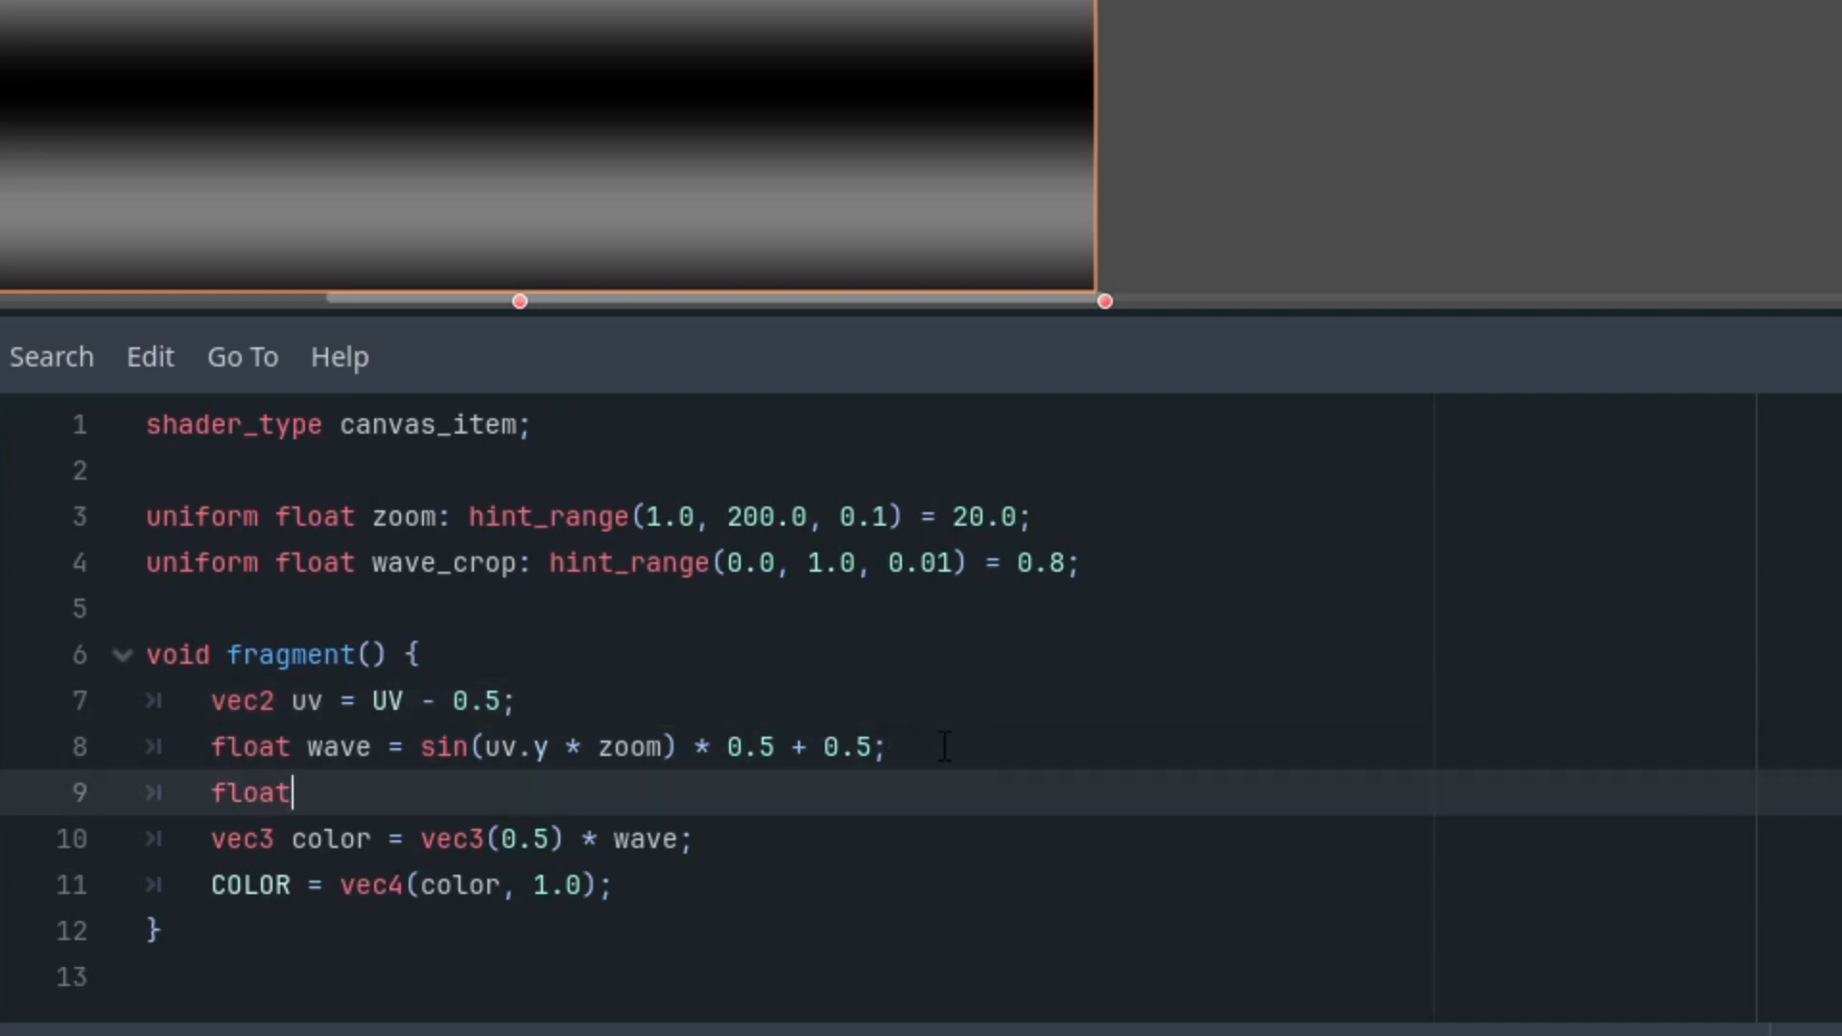
type("har")
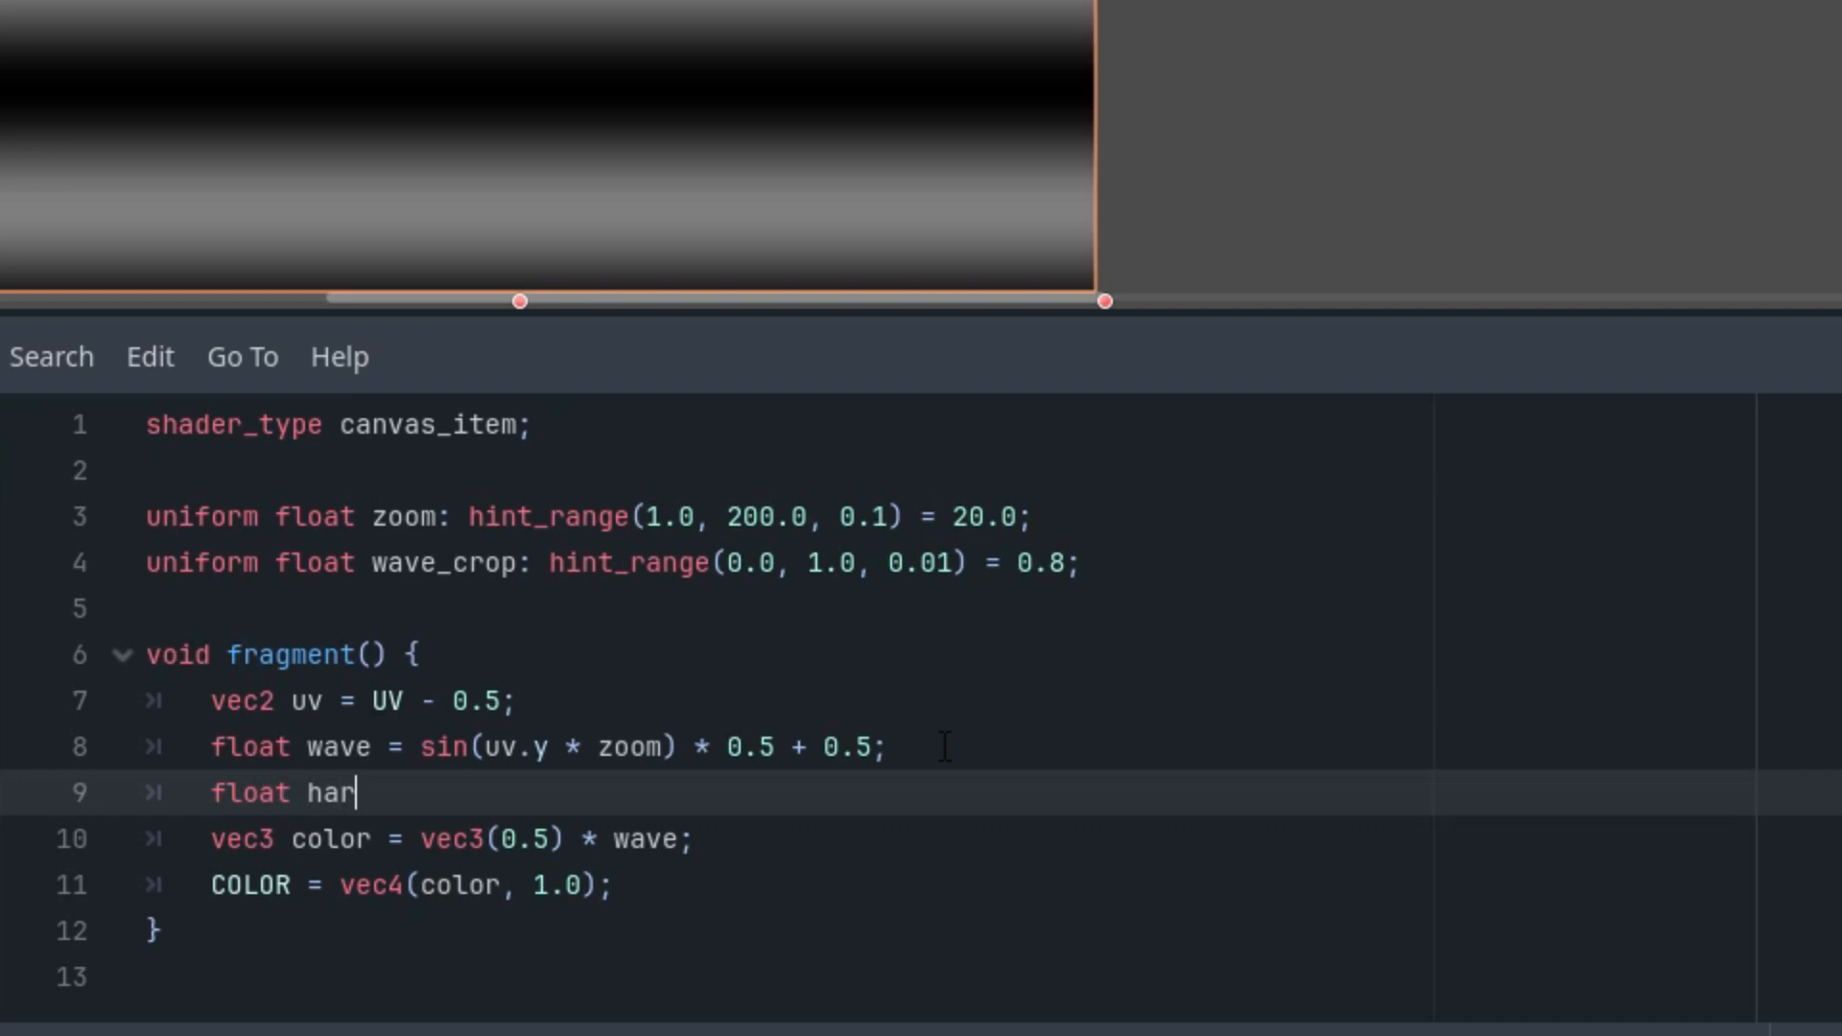
type("d_limit")
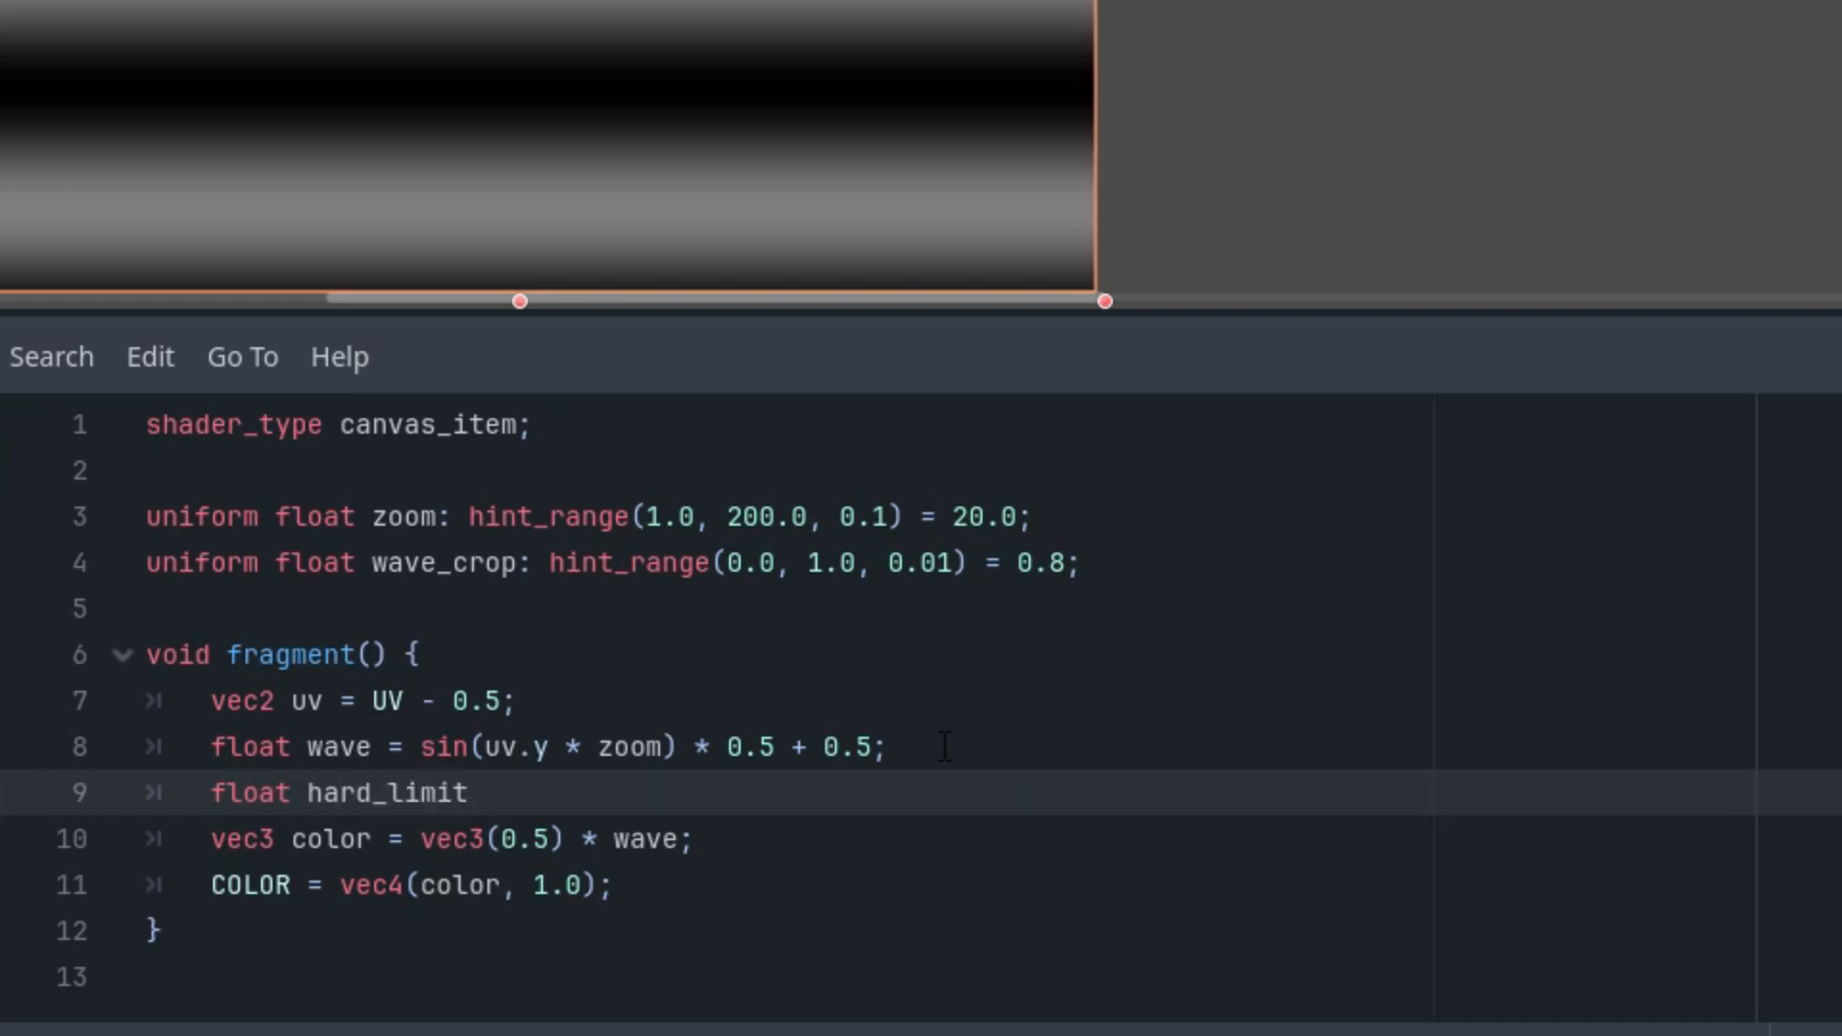
type("= step")
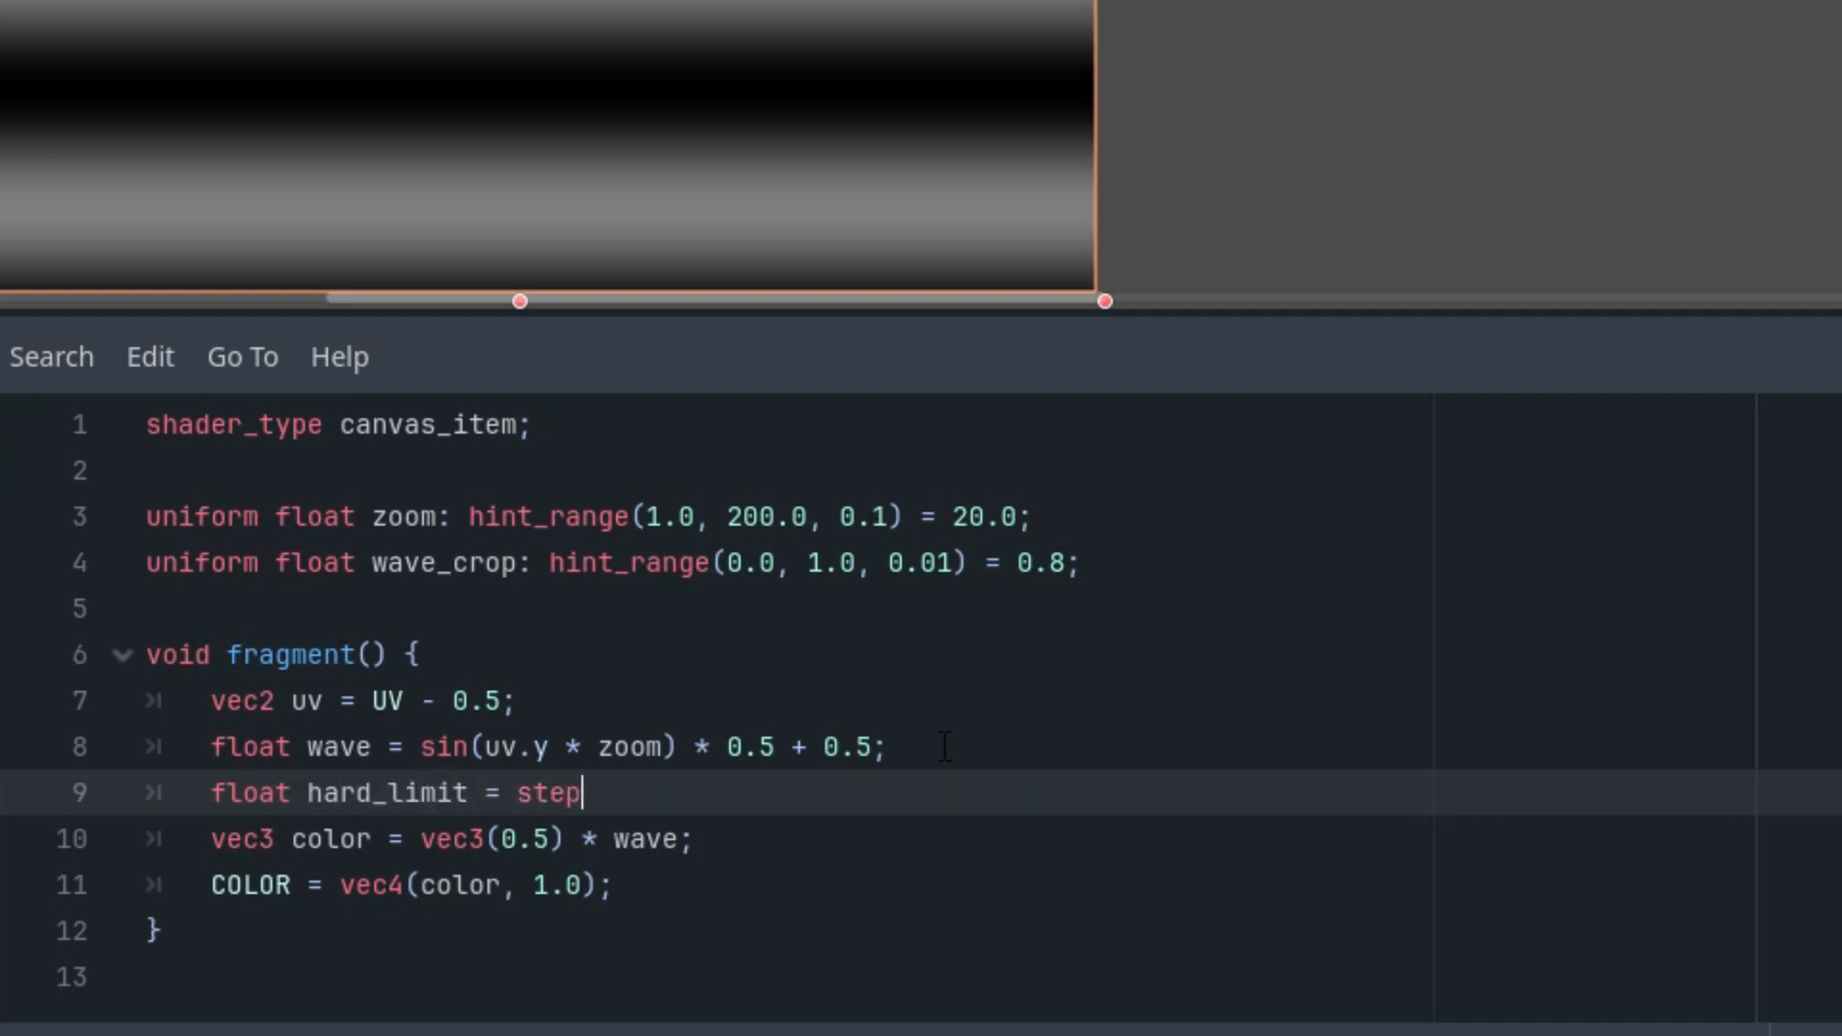
type("(wave")
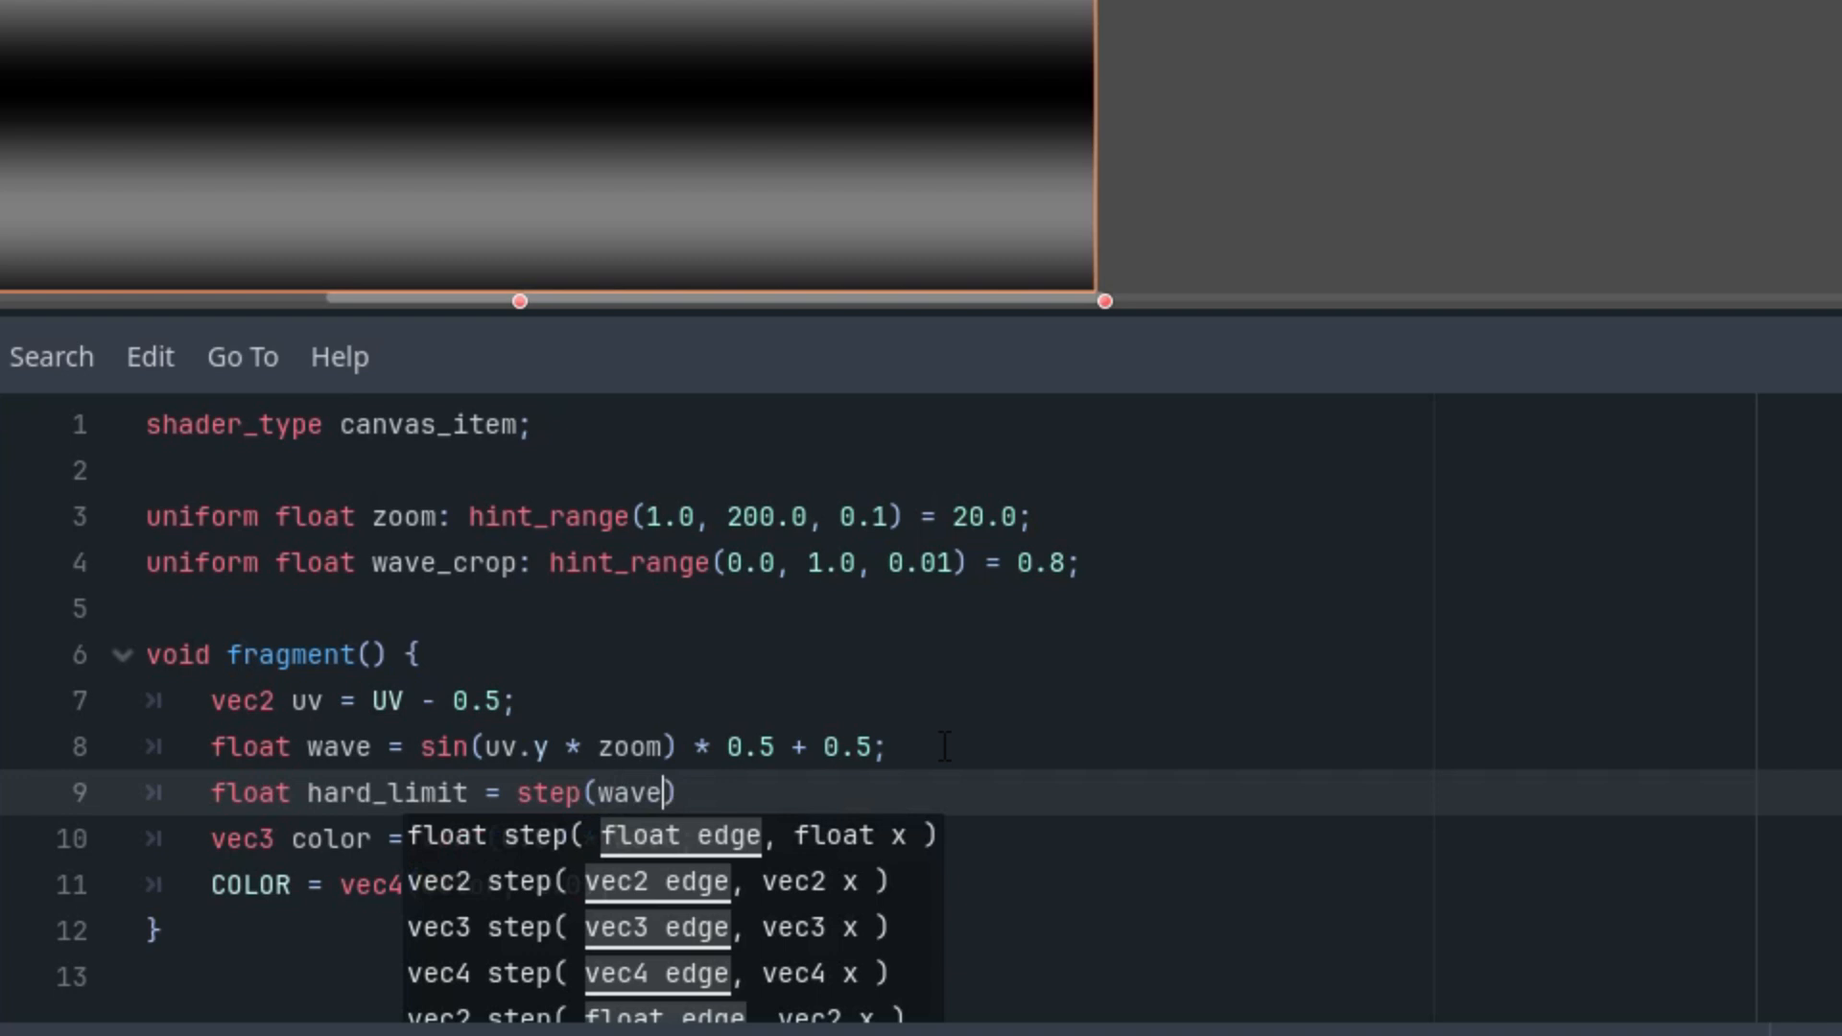
type("_crop")
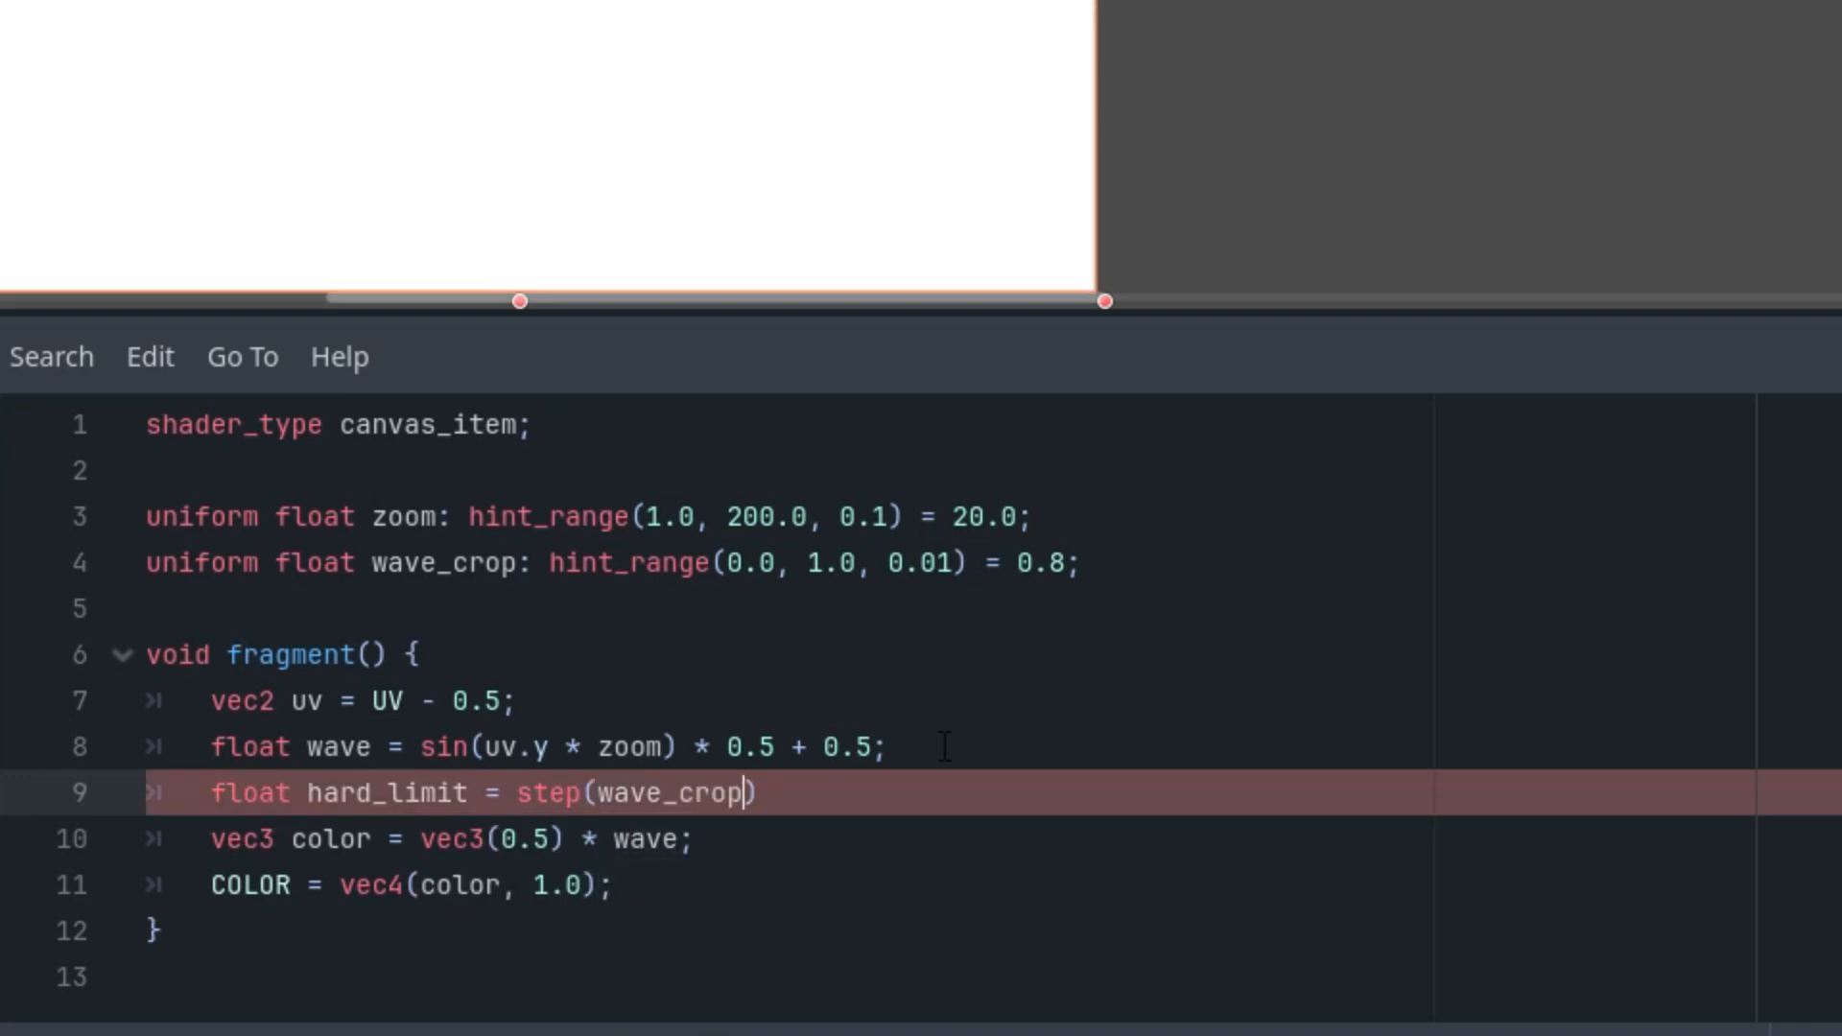
type(",")
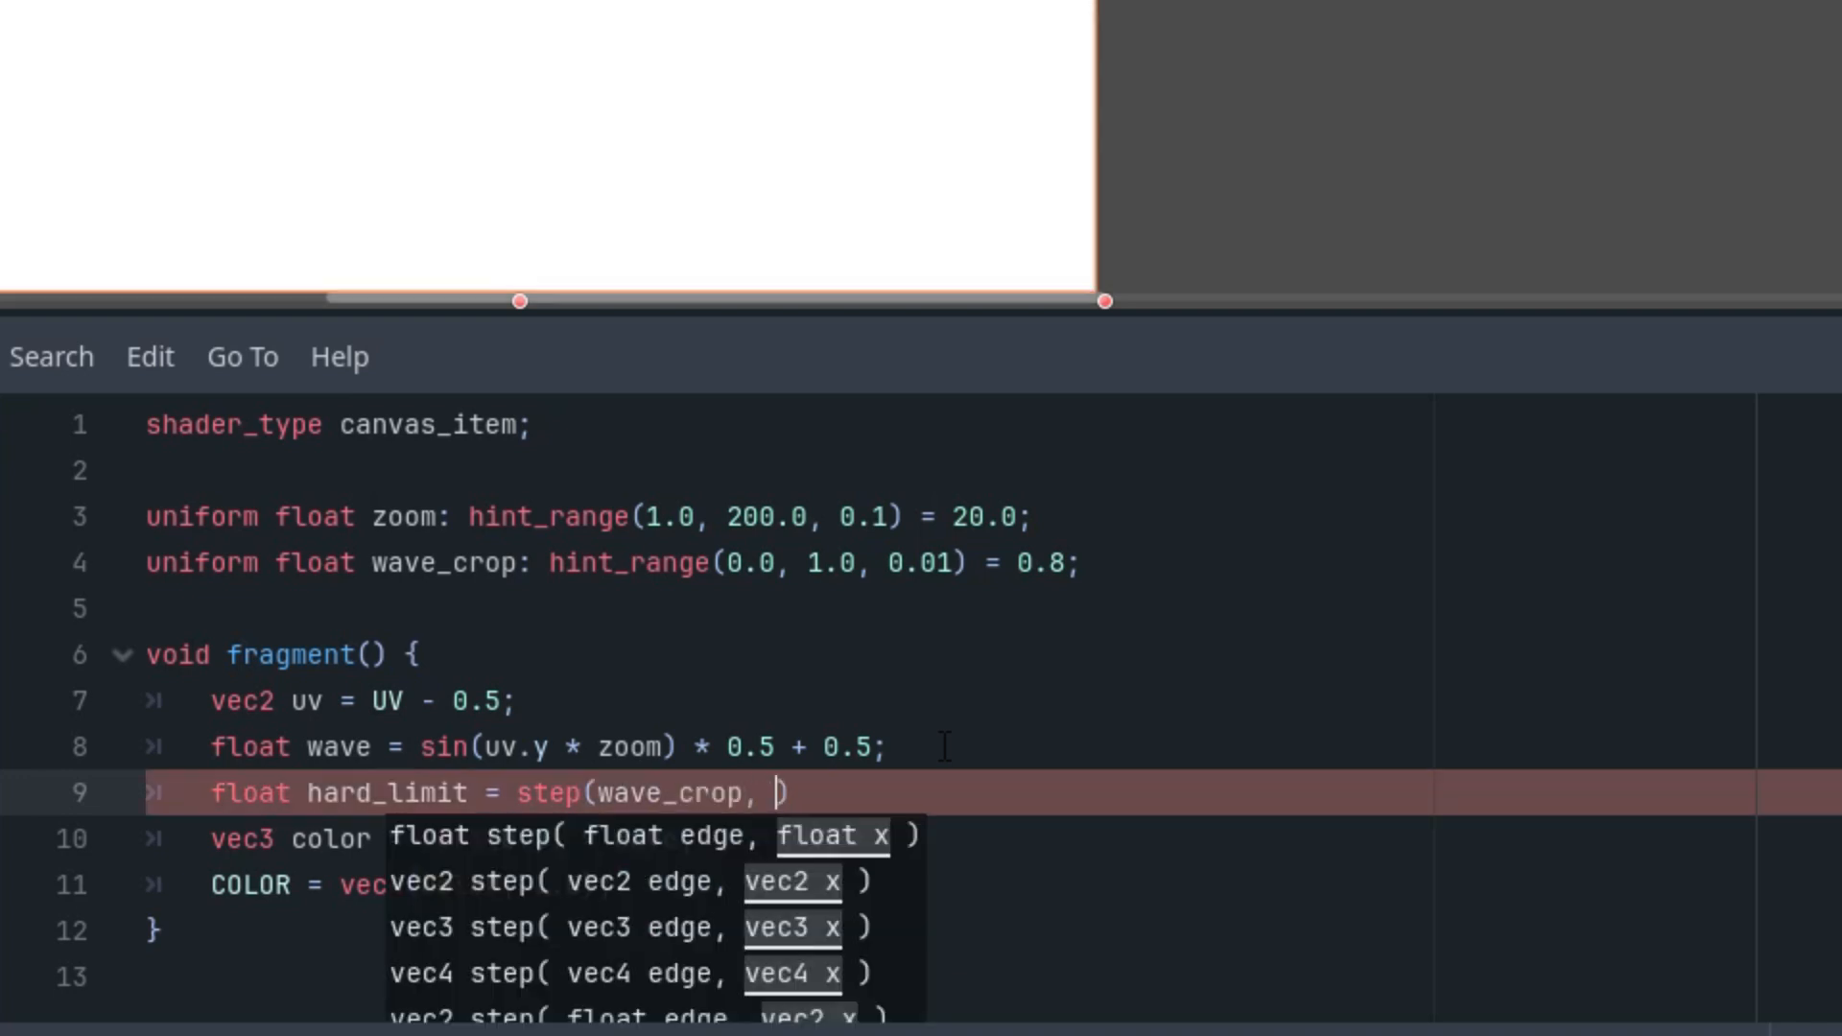
type("1.0 -")
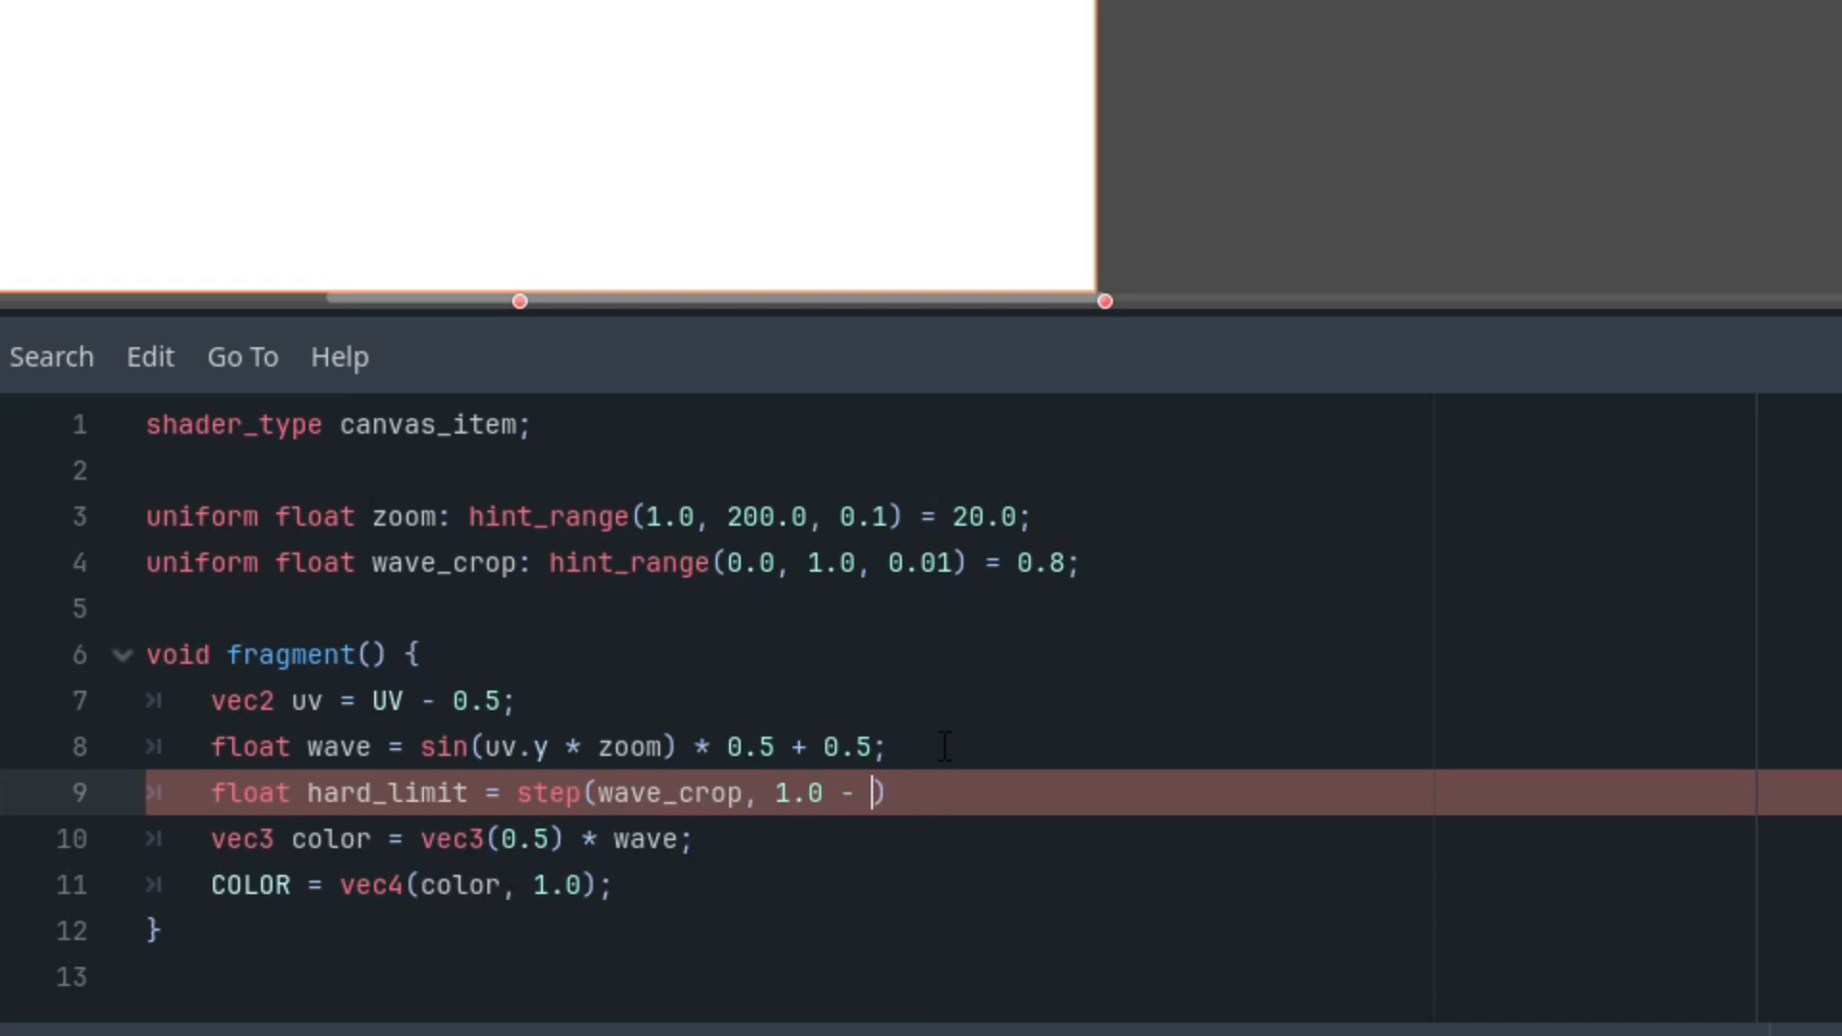
type("abs")
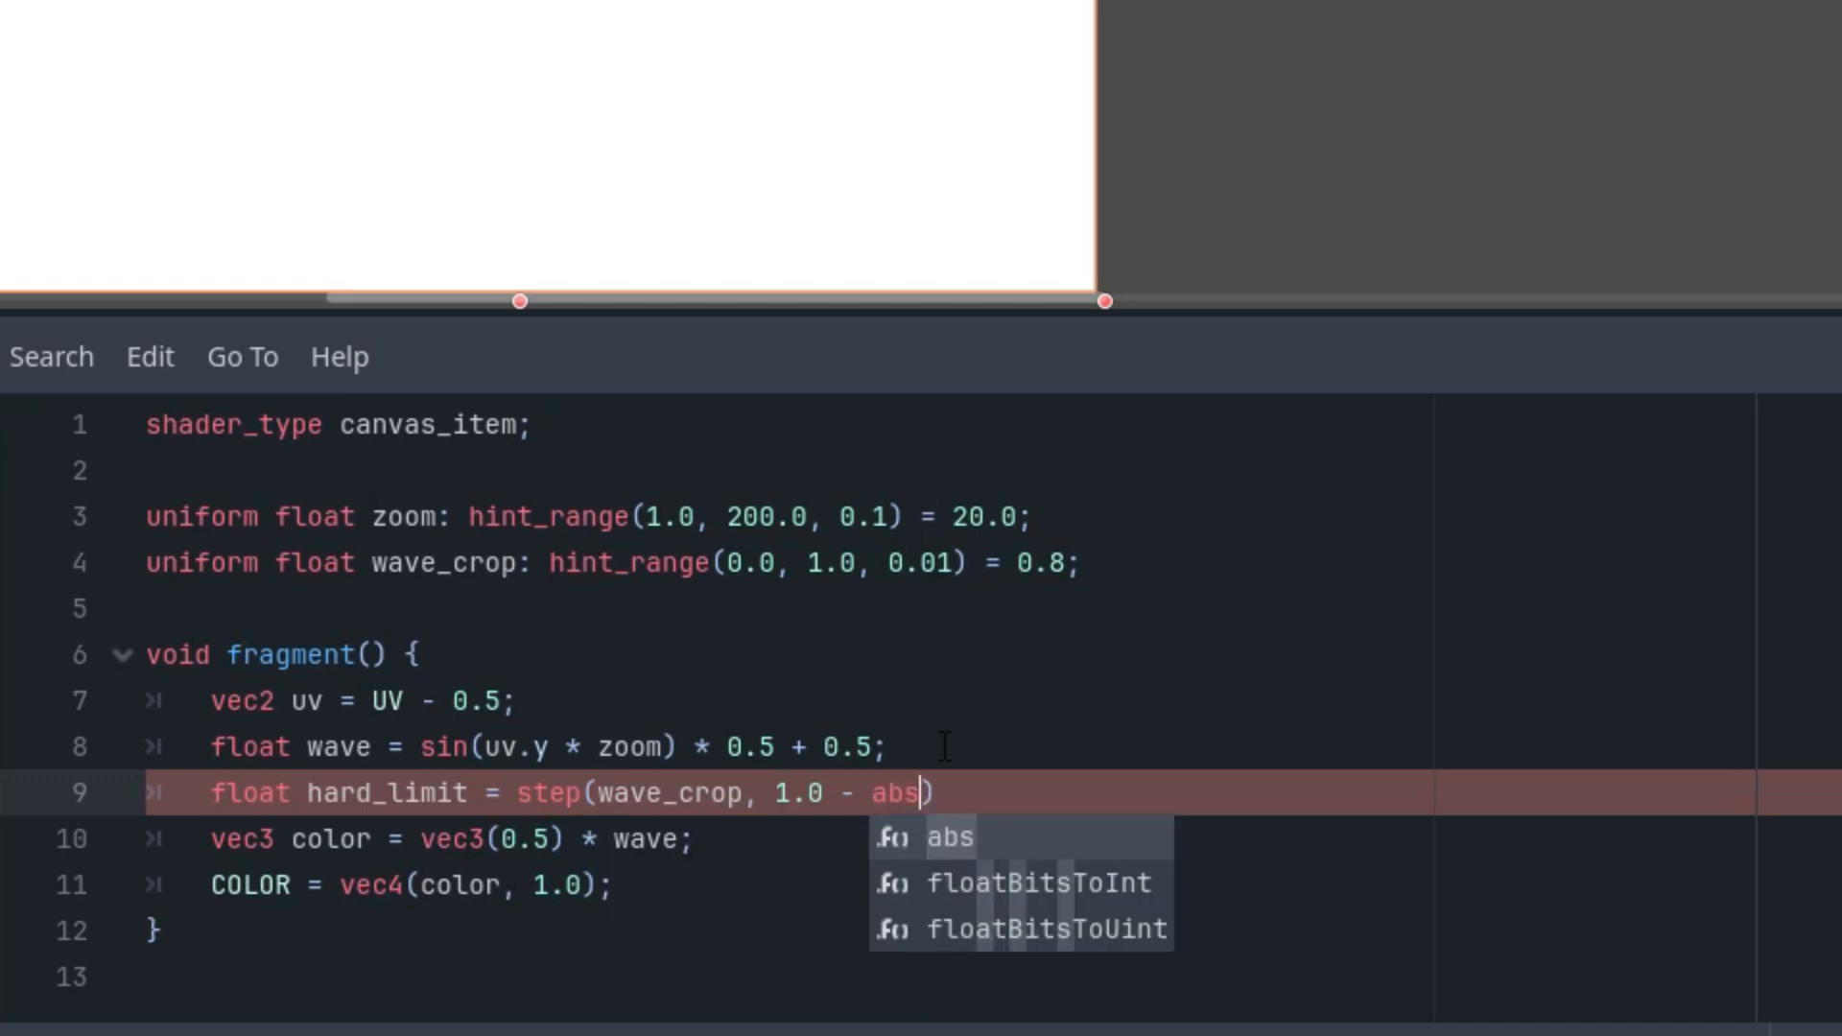
type("(uv.y")
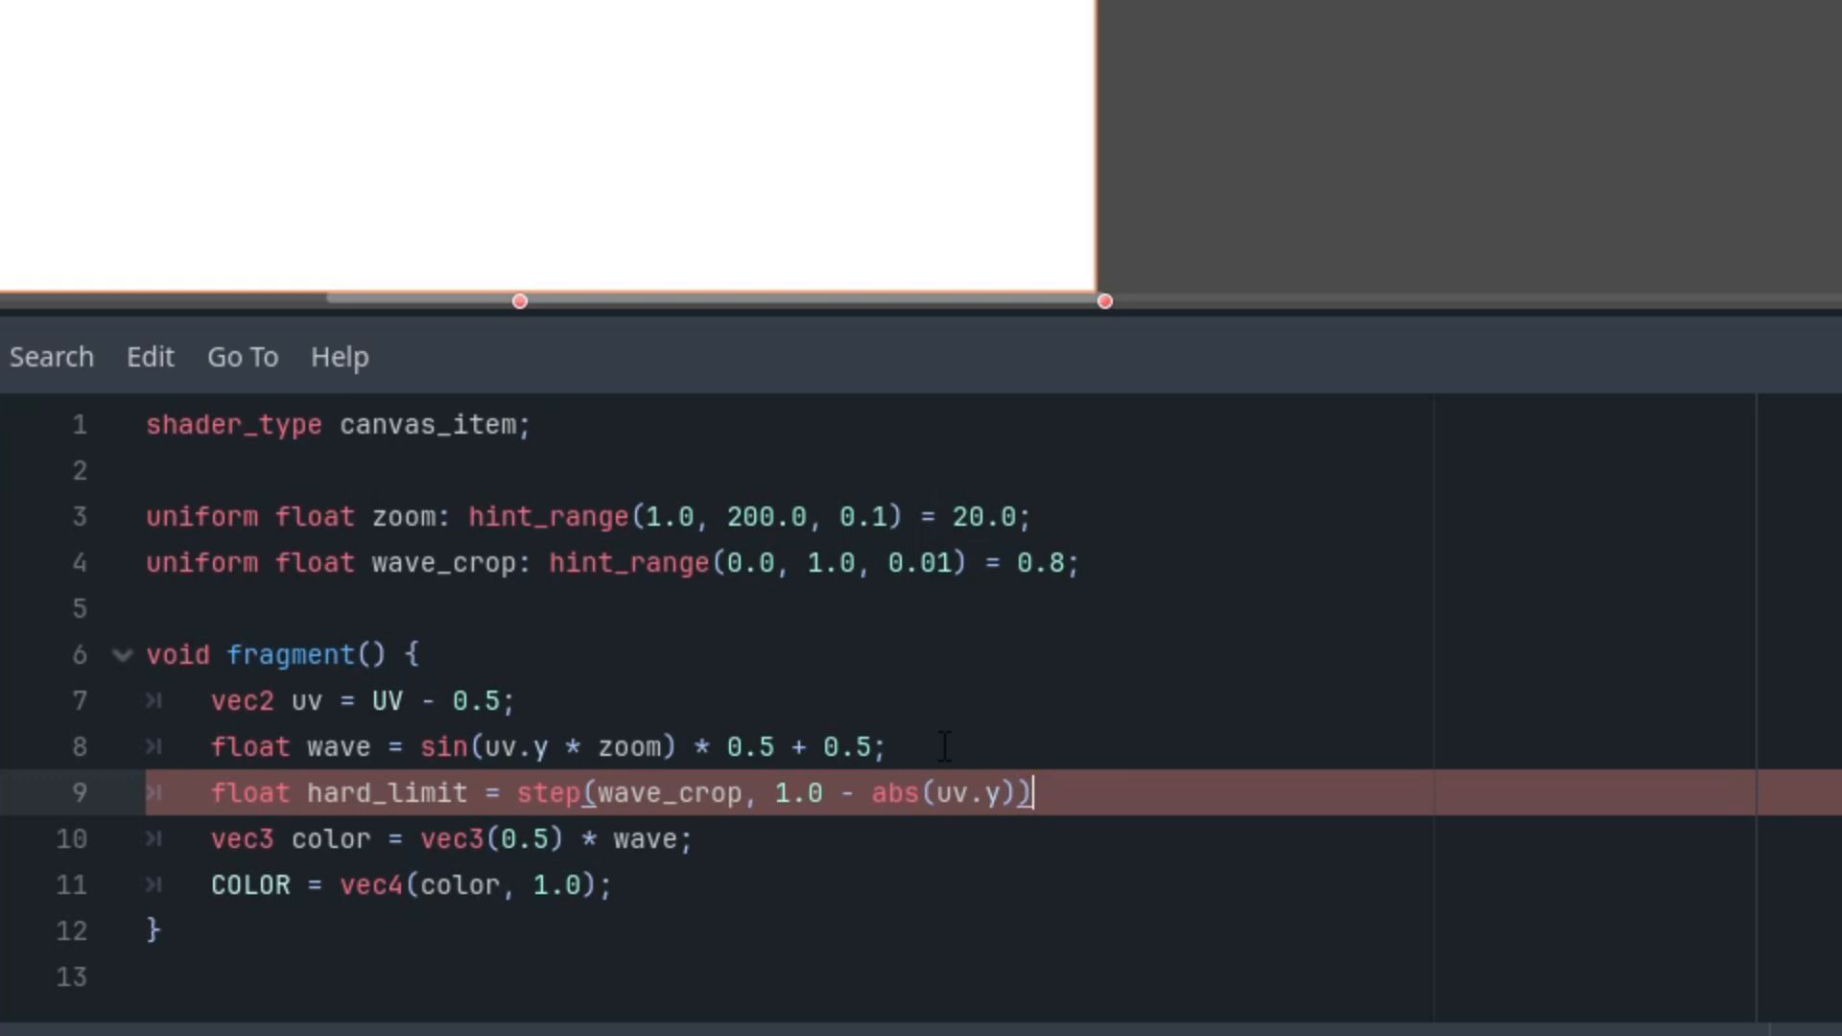
type(";")
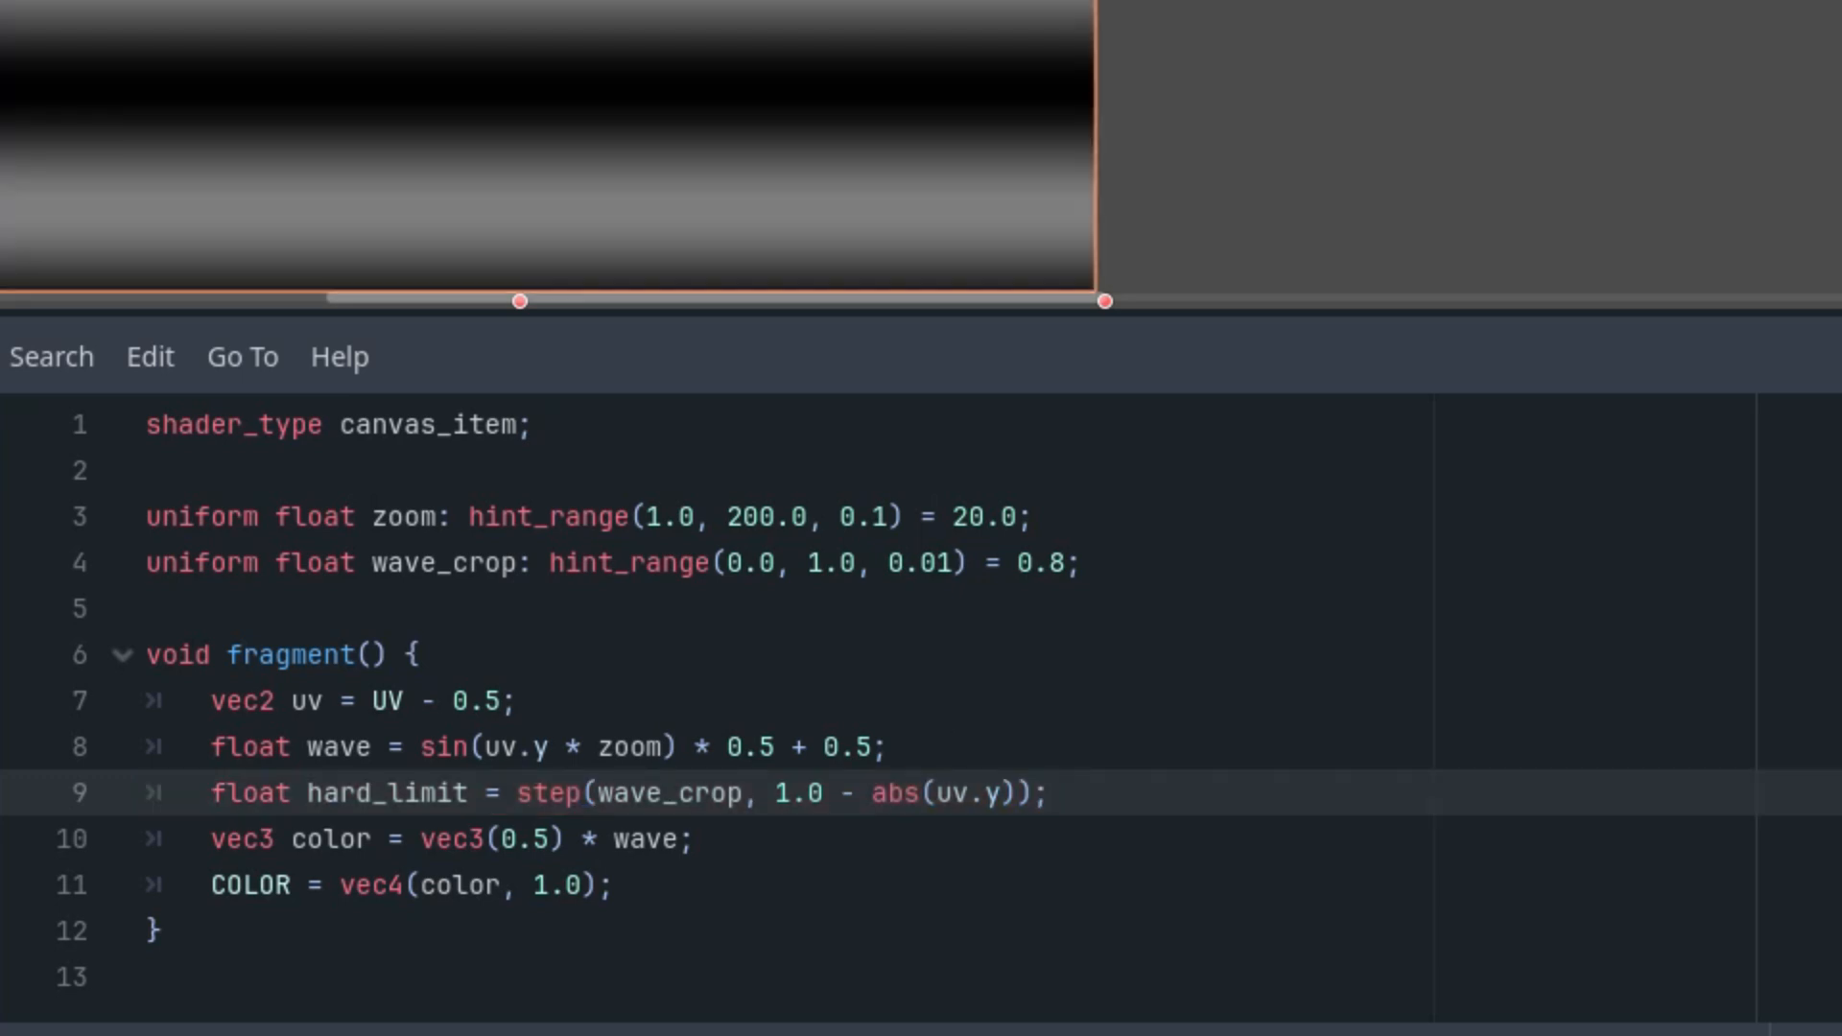
mouse_move(423, 194)
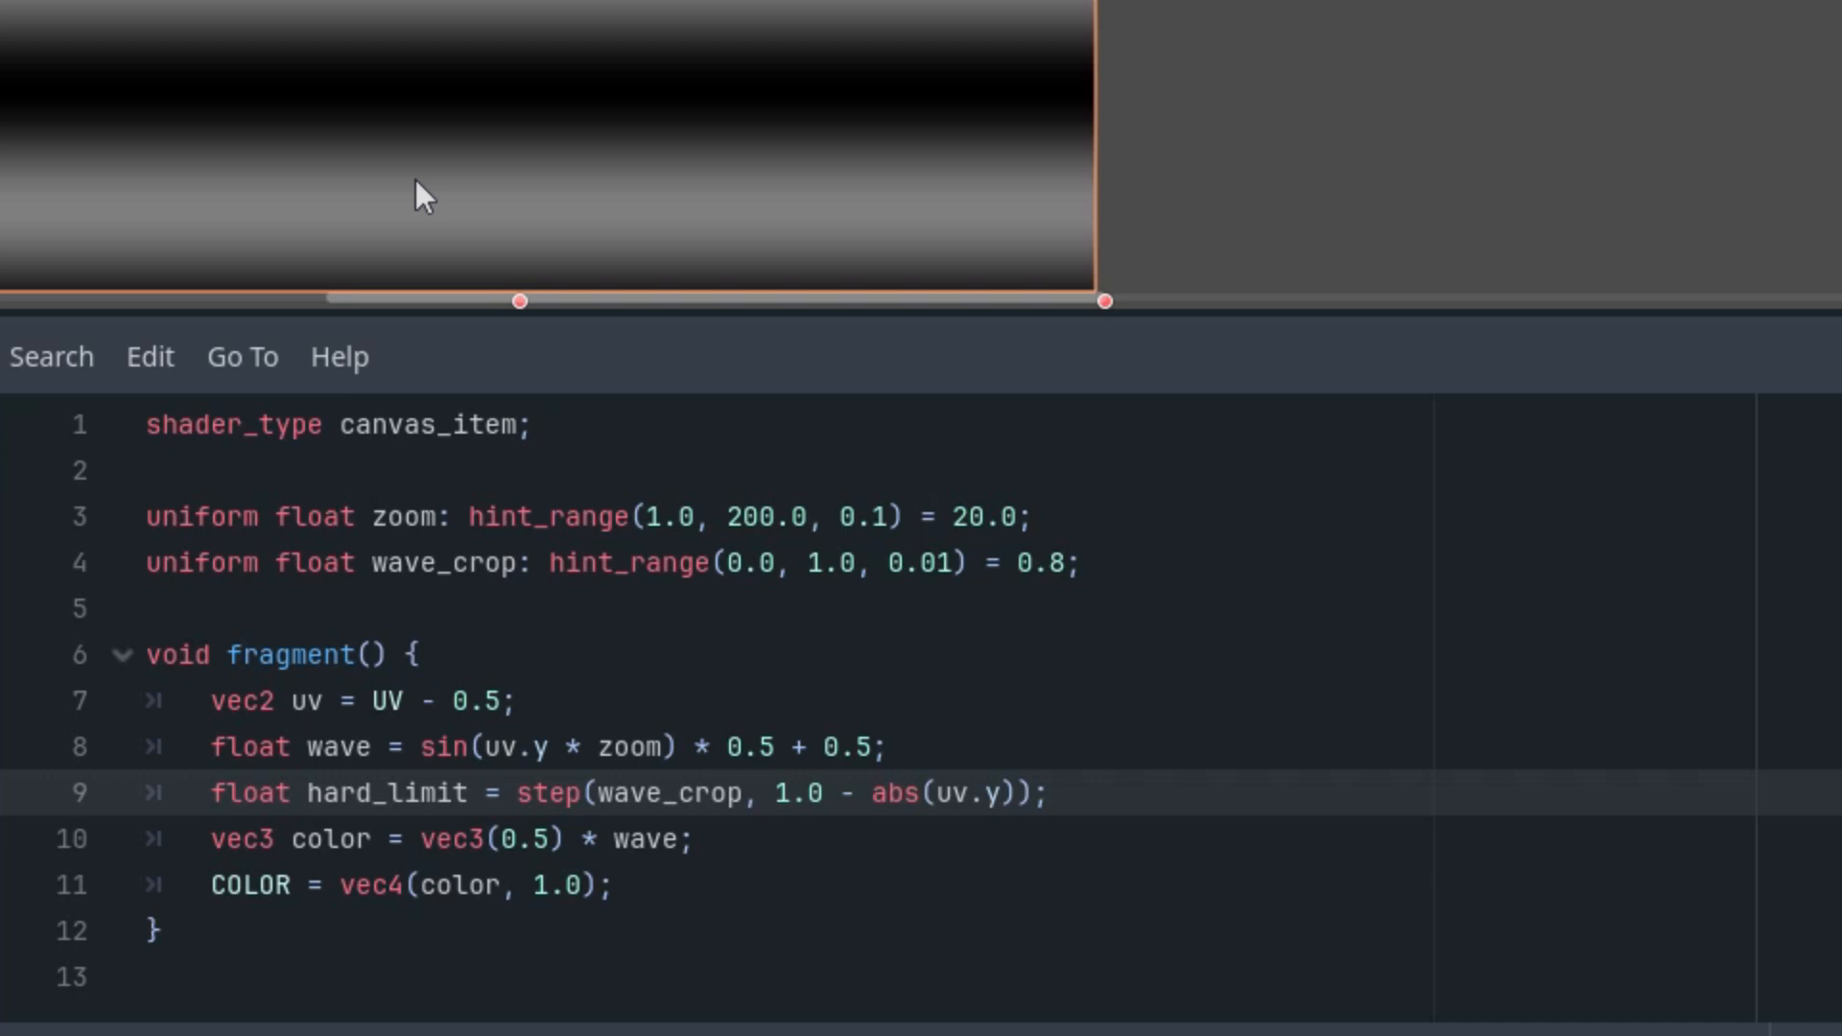
Multiply the wave by hard_limit with wave *= hard_limit.
left_click(1052, 791)
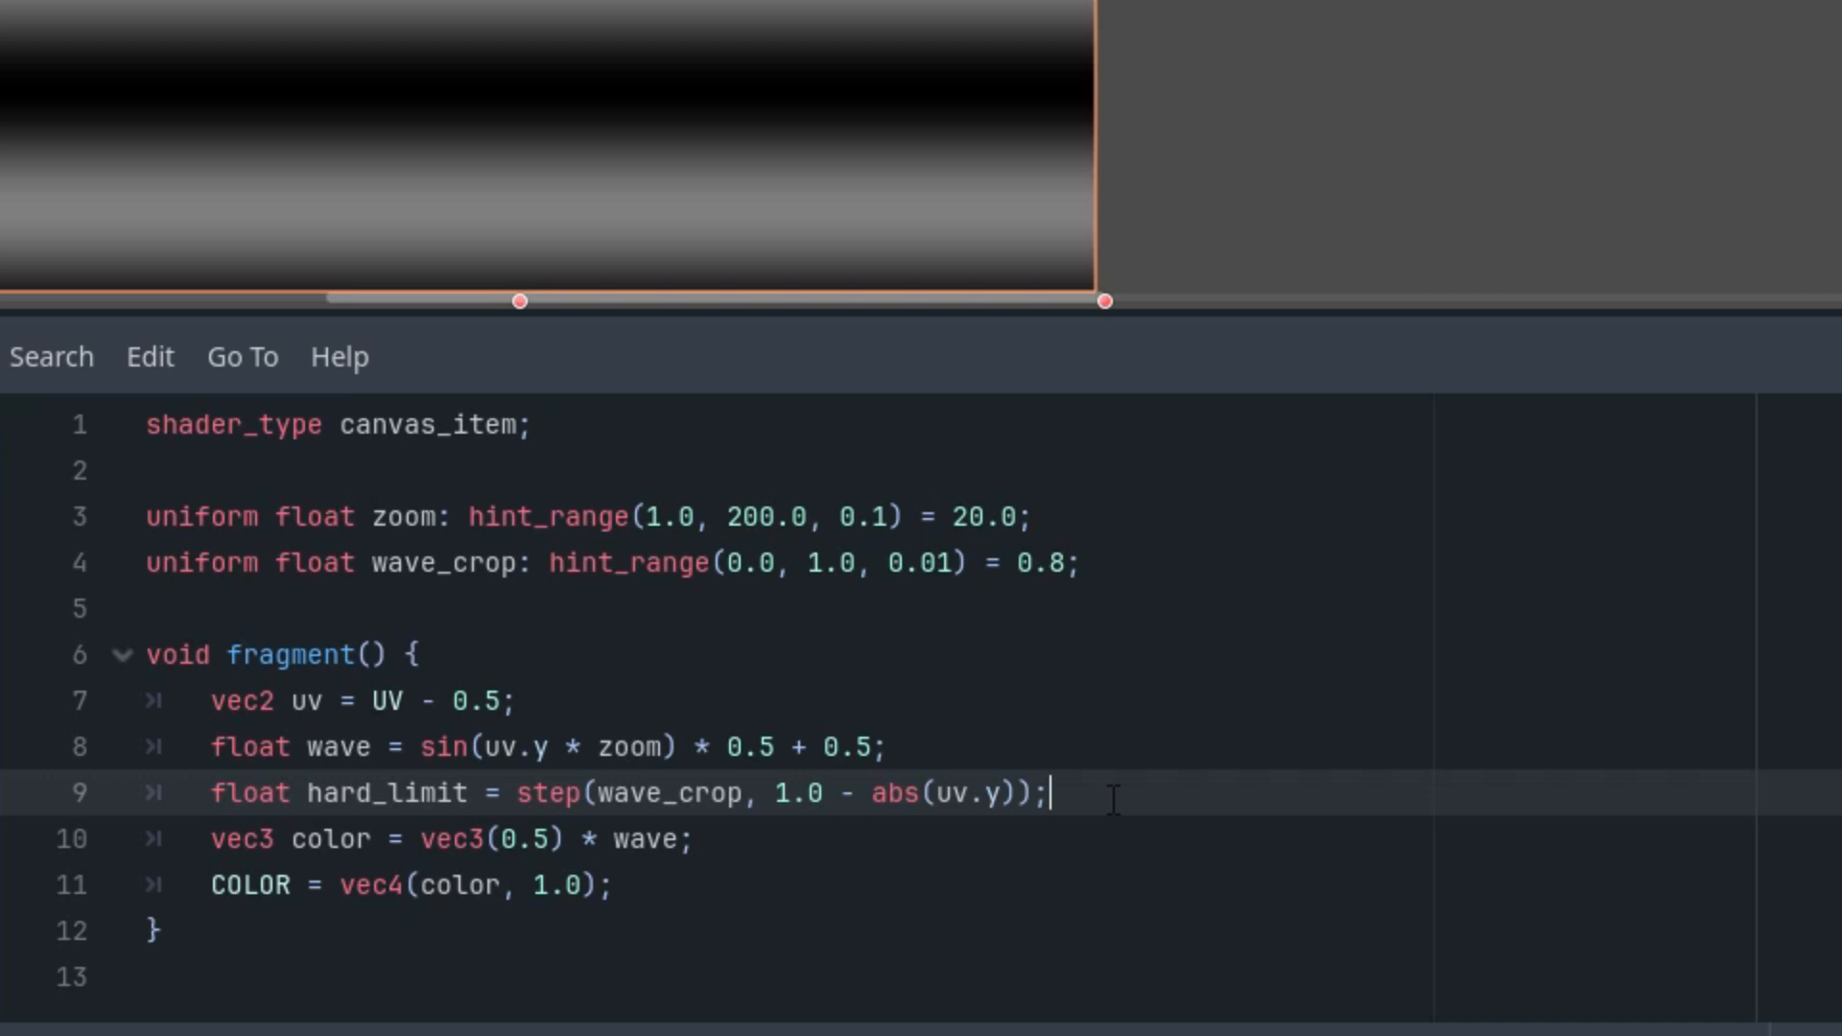
type("wa")
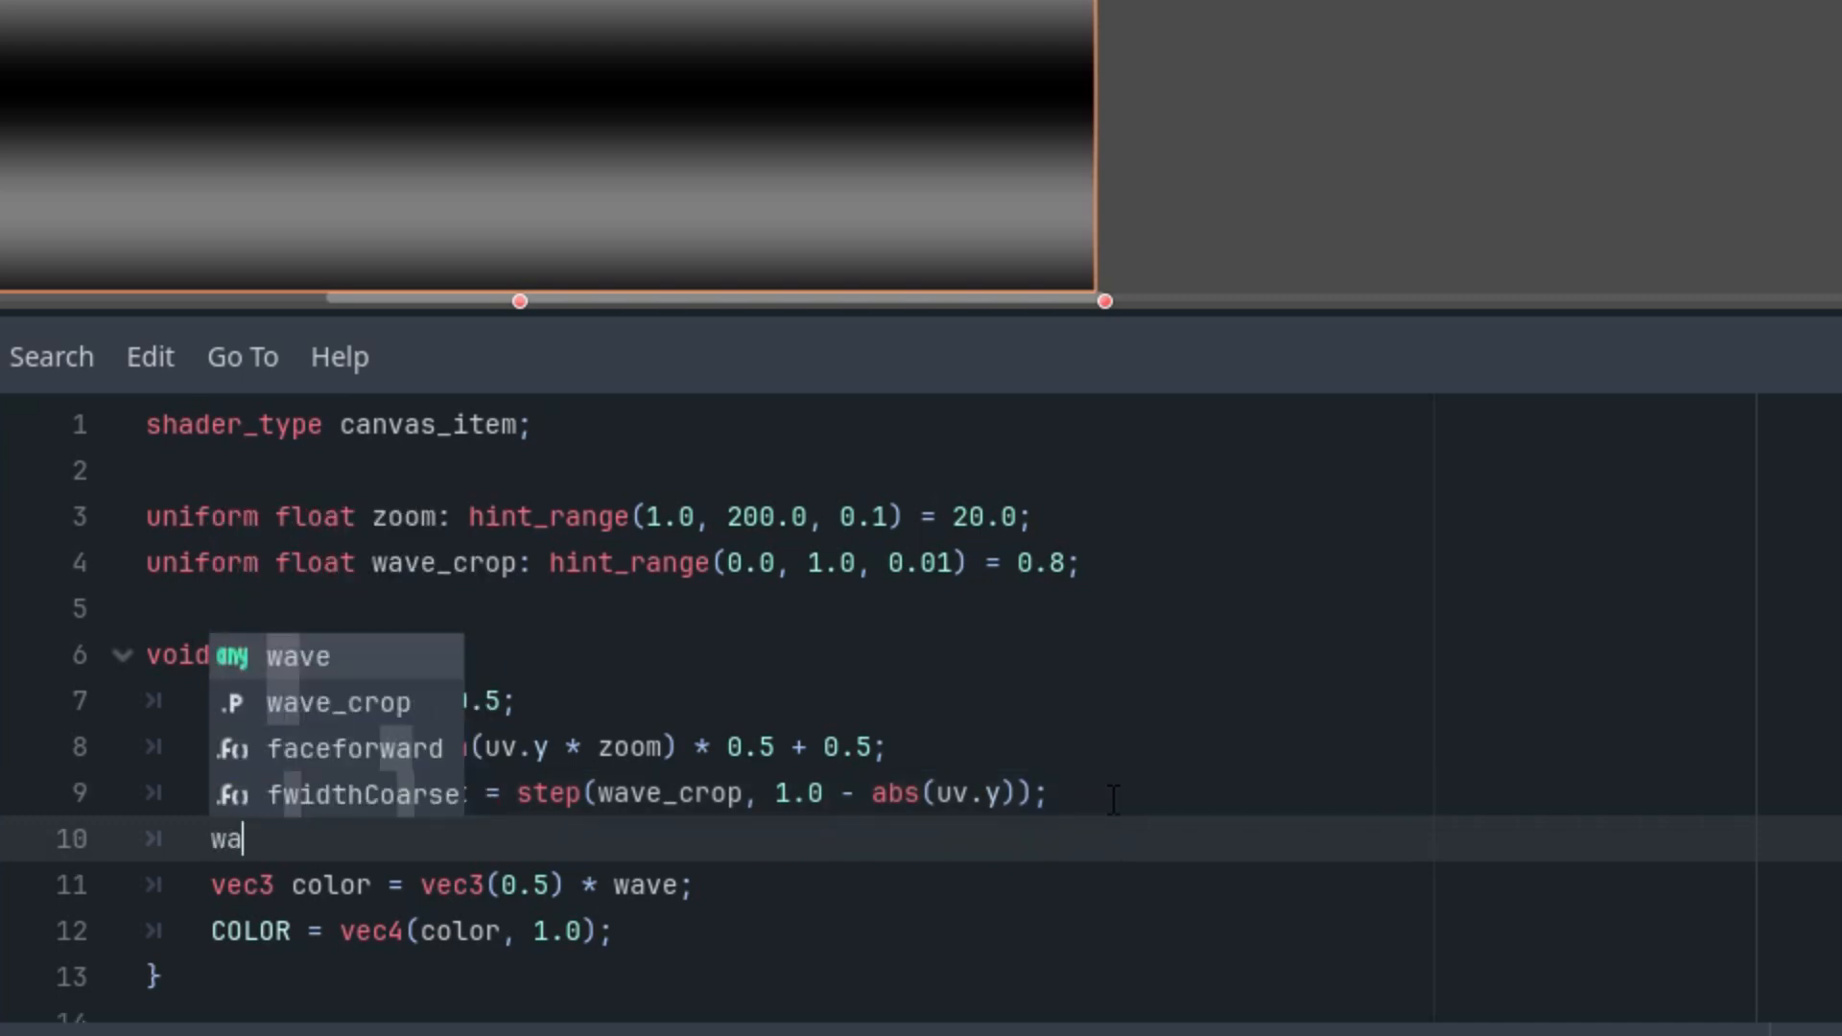
type("*")
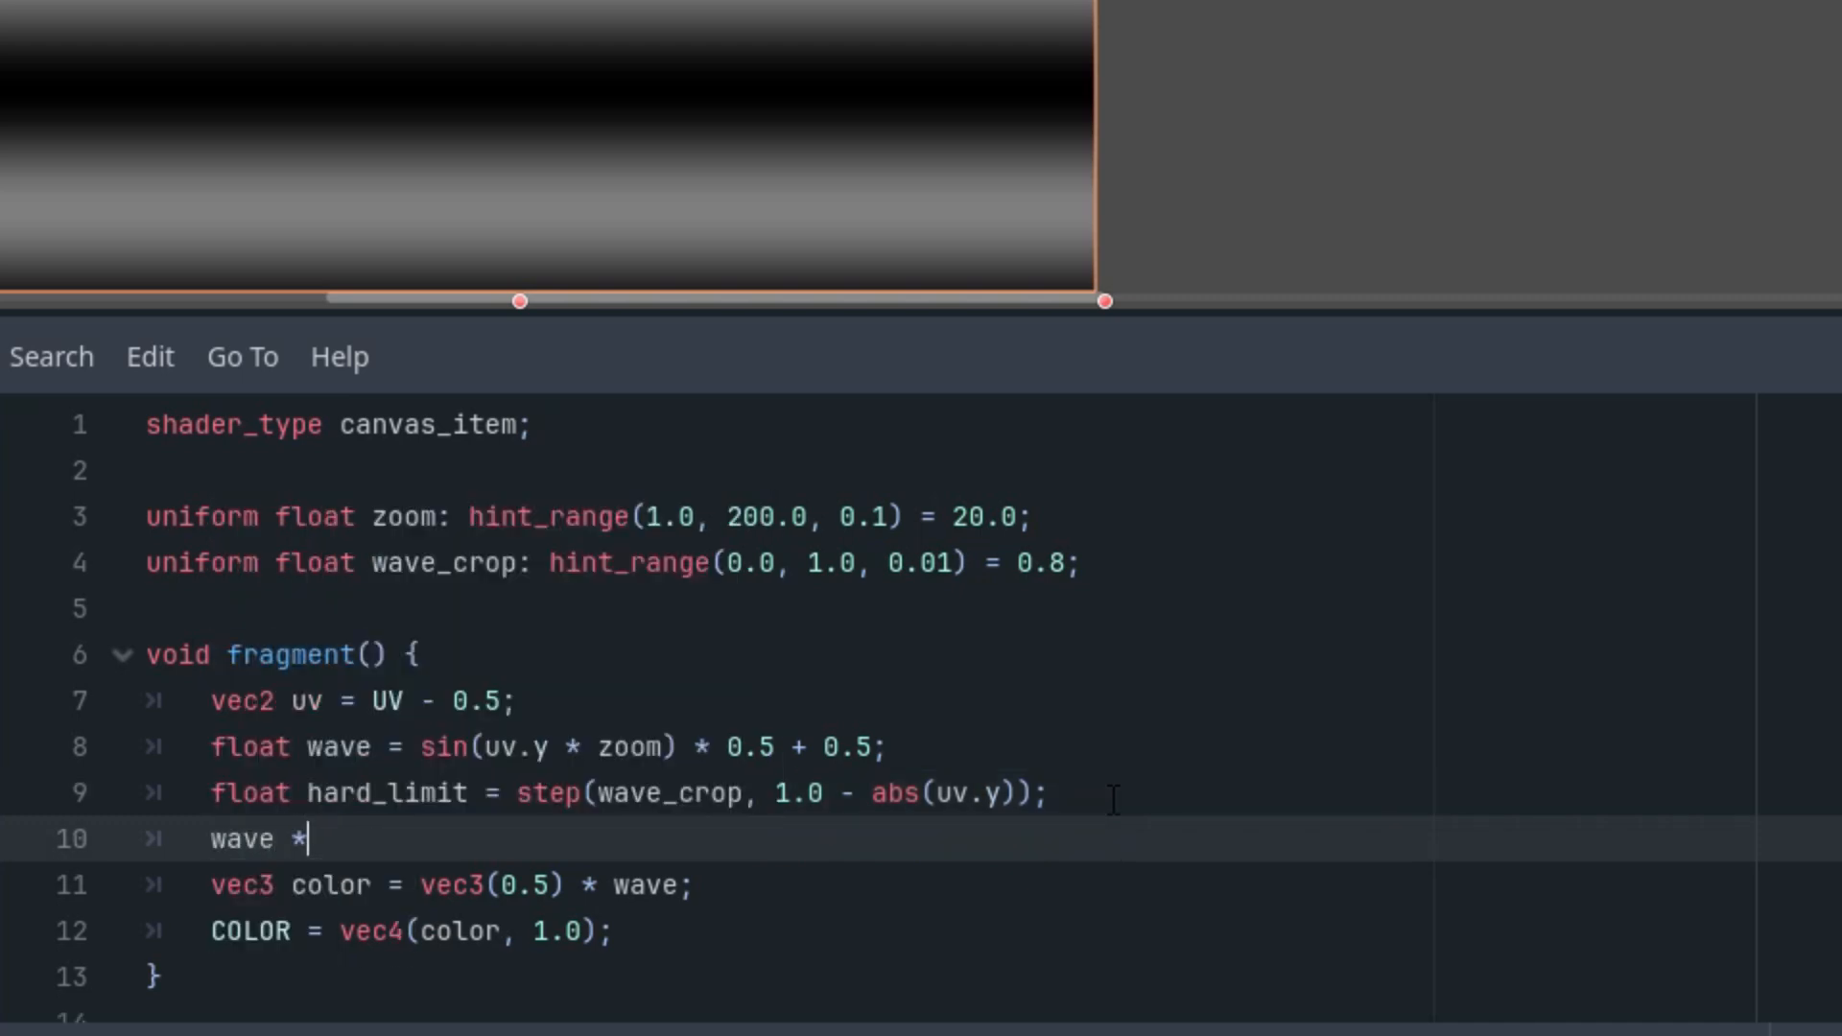
type("= hr")
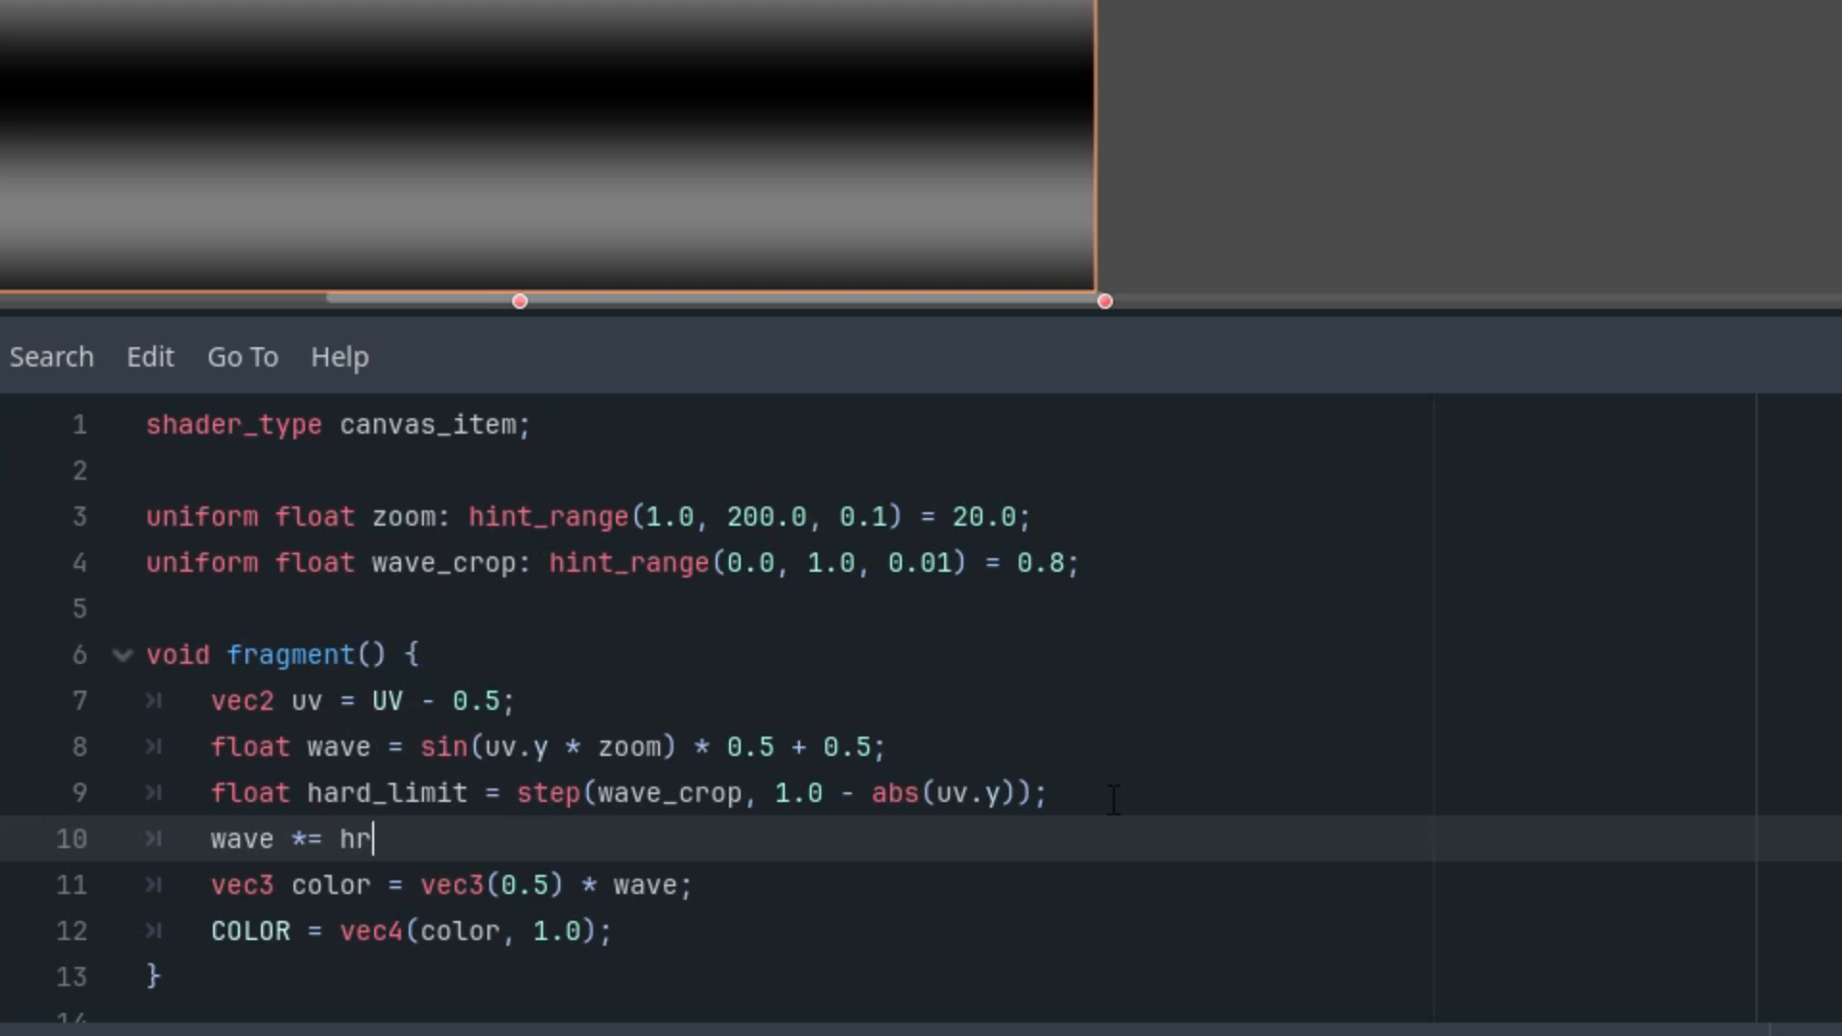
type("ard_limit;")
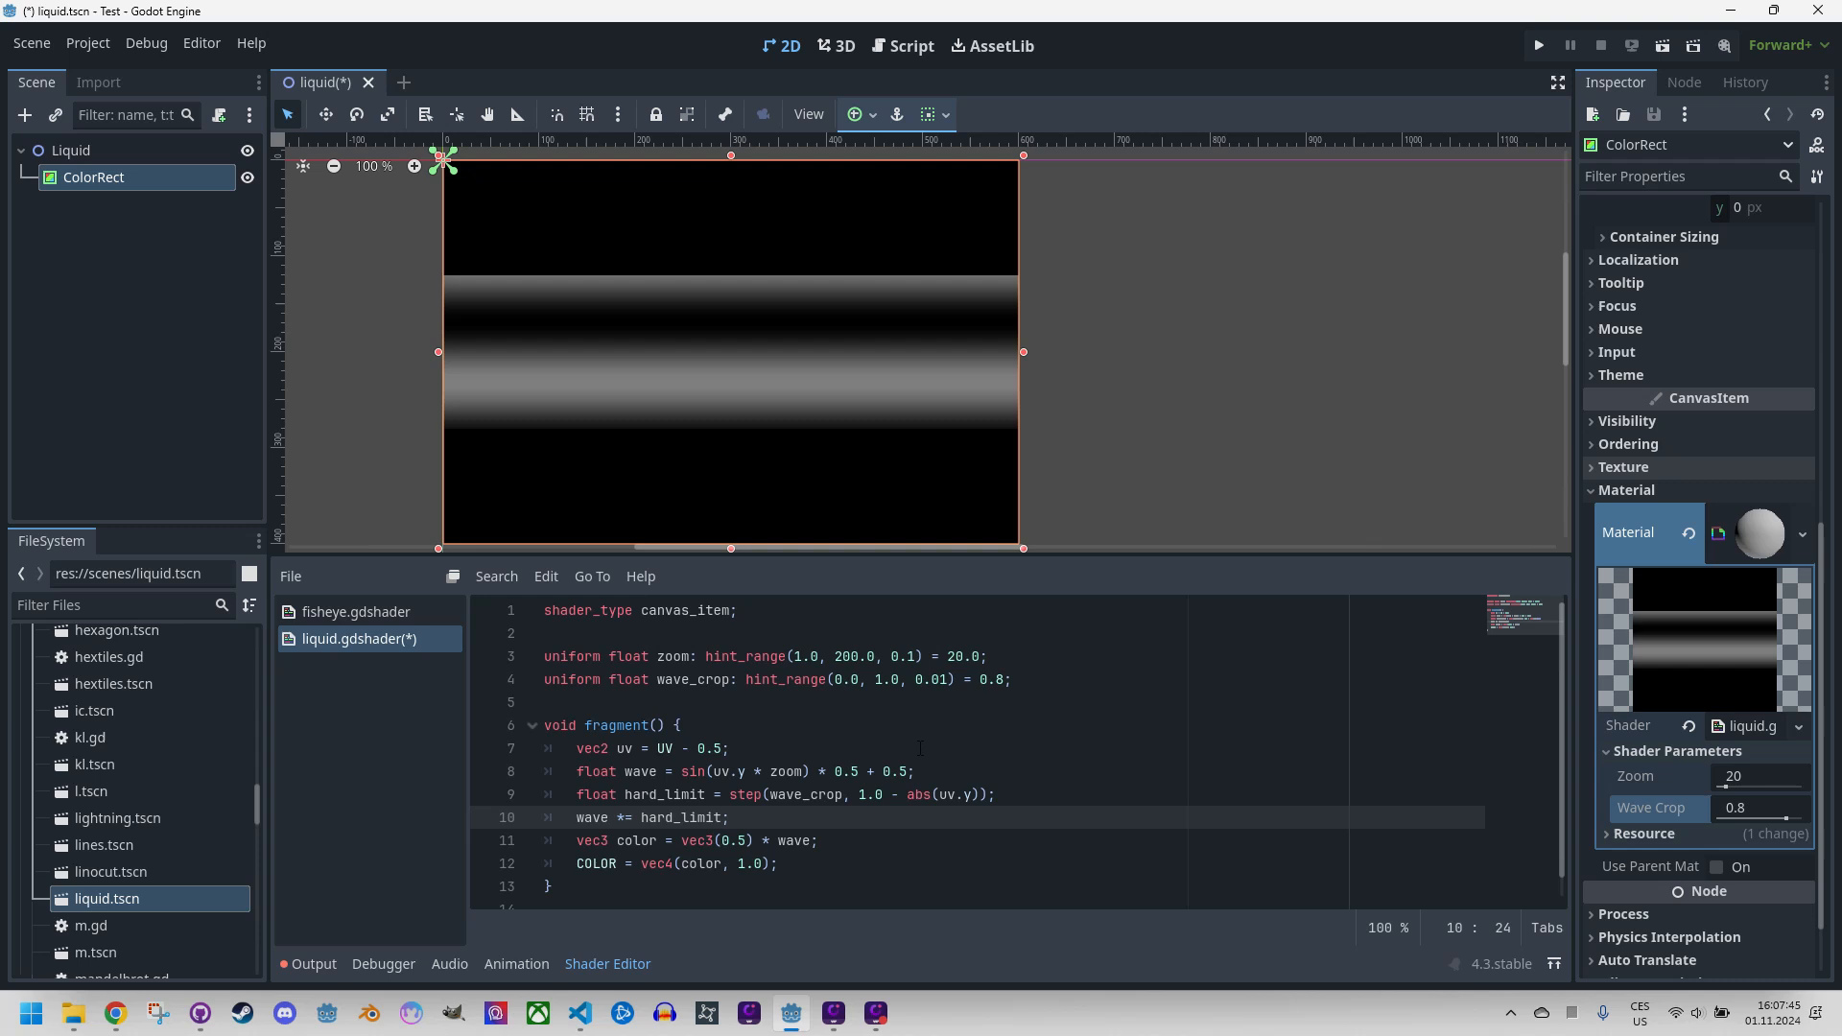
mouse_move(729, 367)
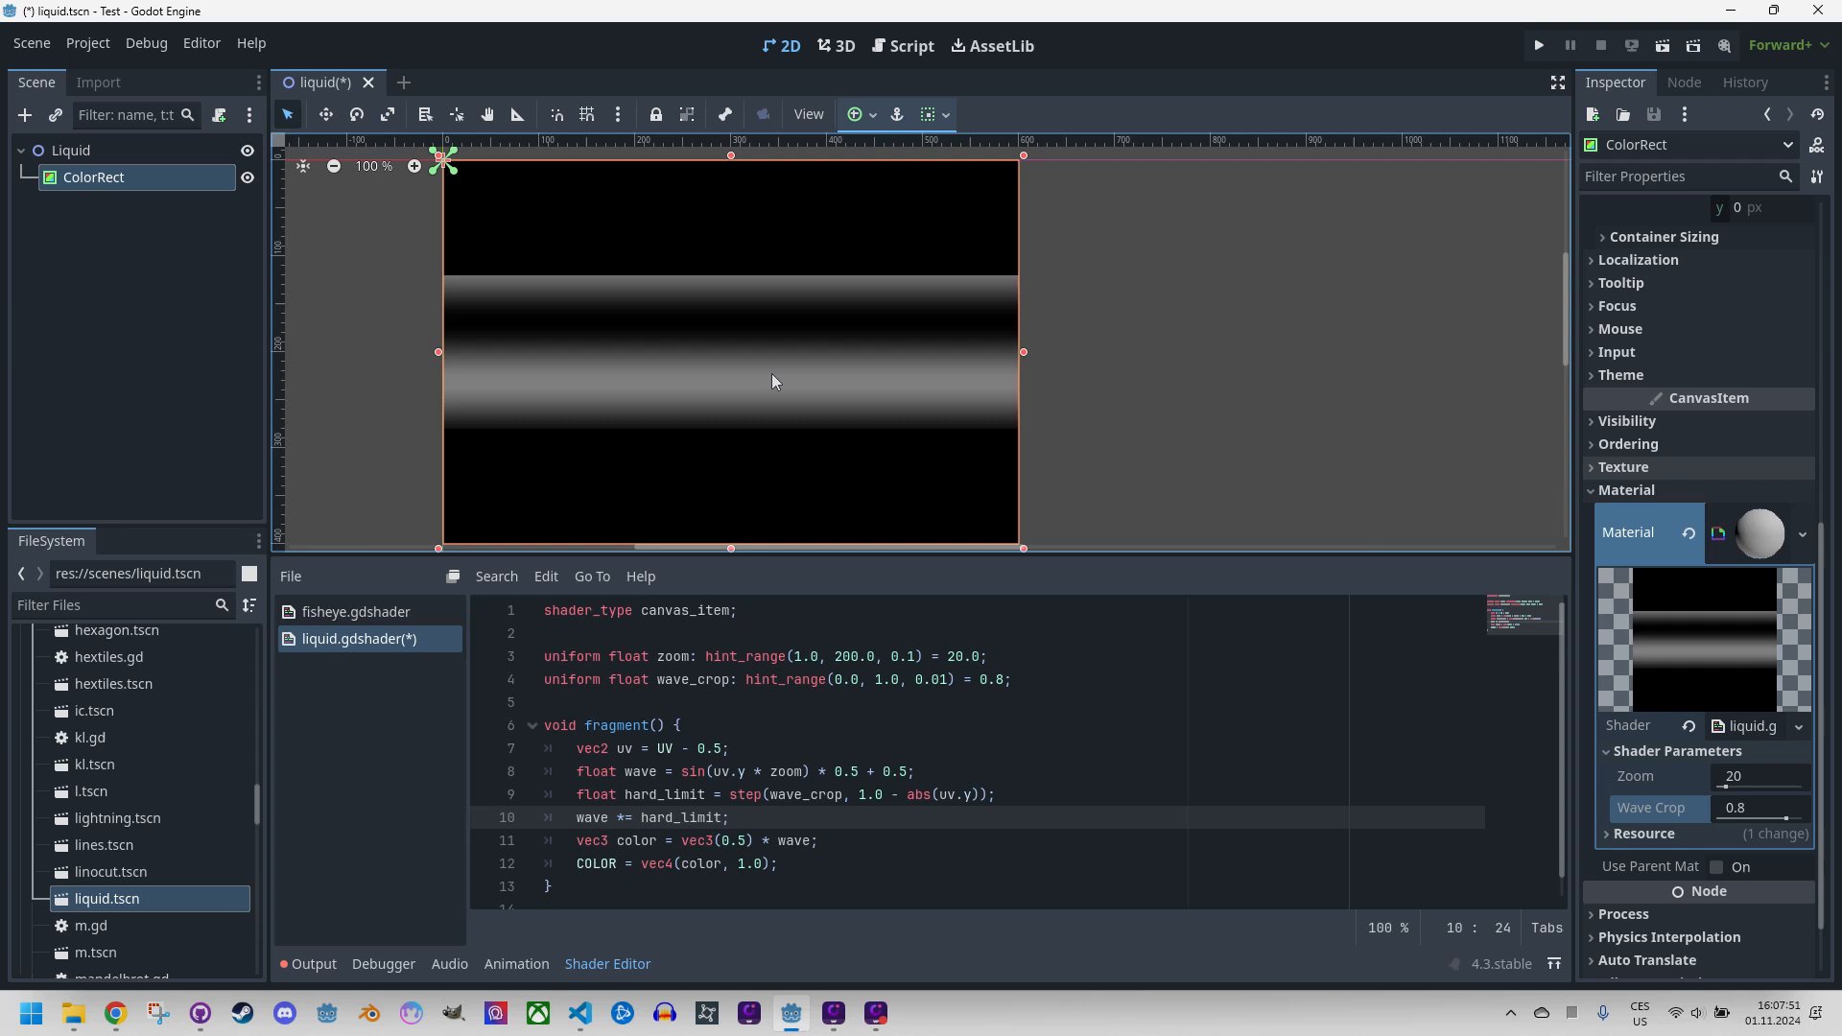
mouse_move(738, 380)
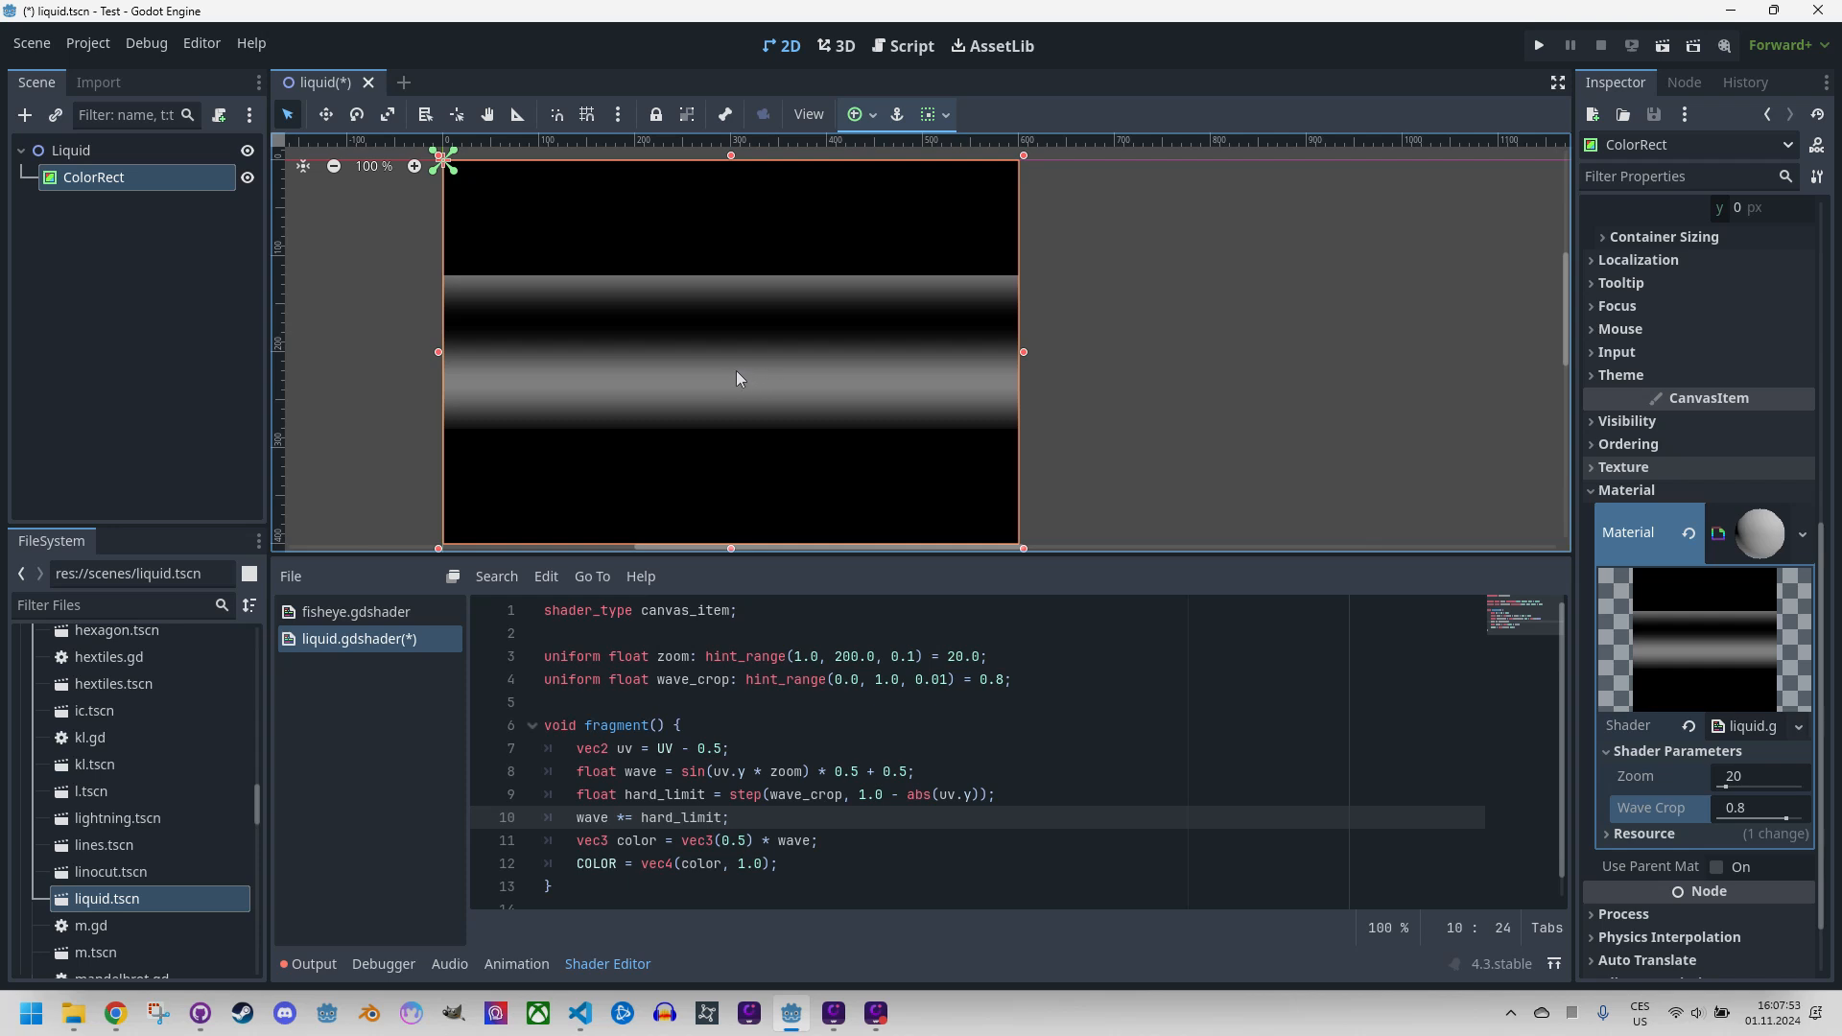
mouse_move(729, 383)
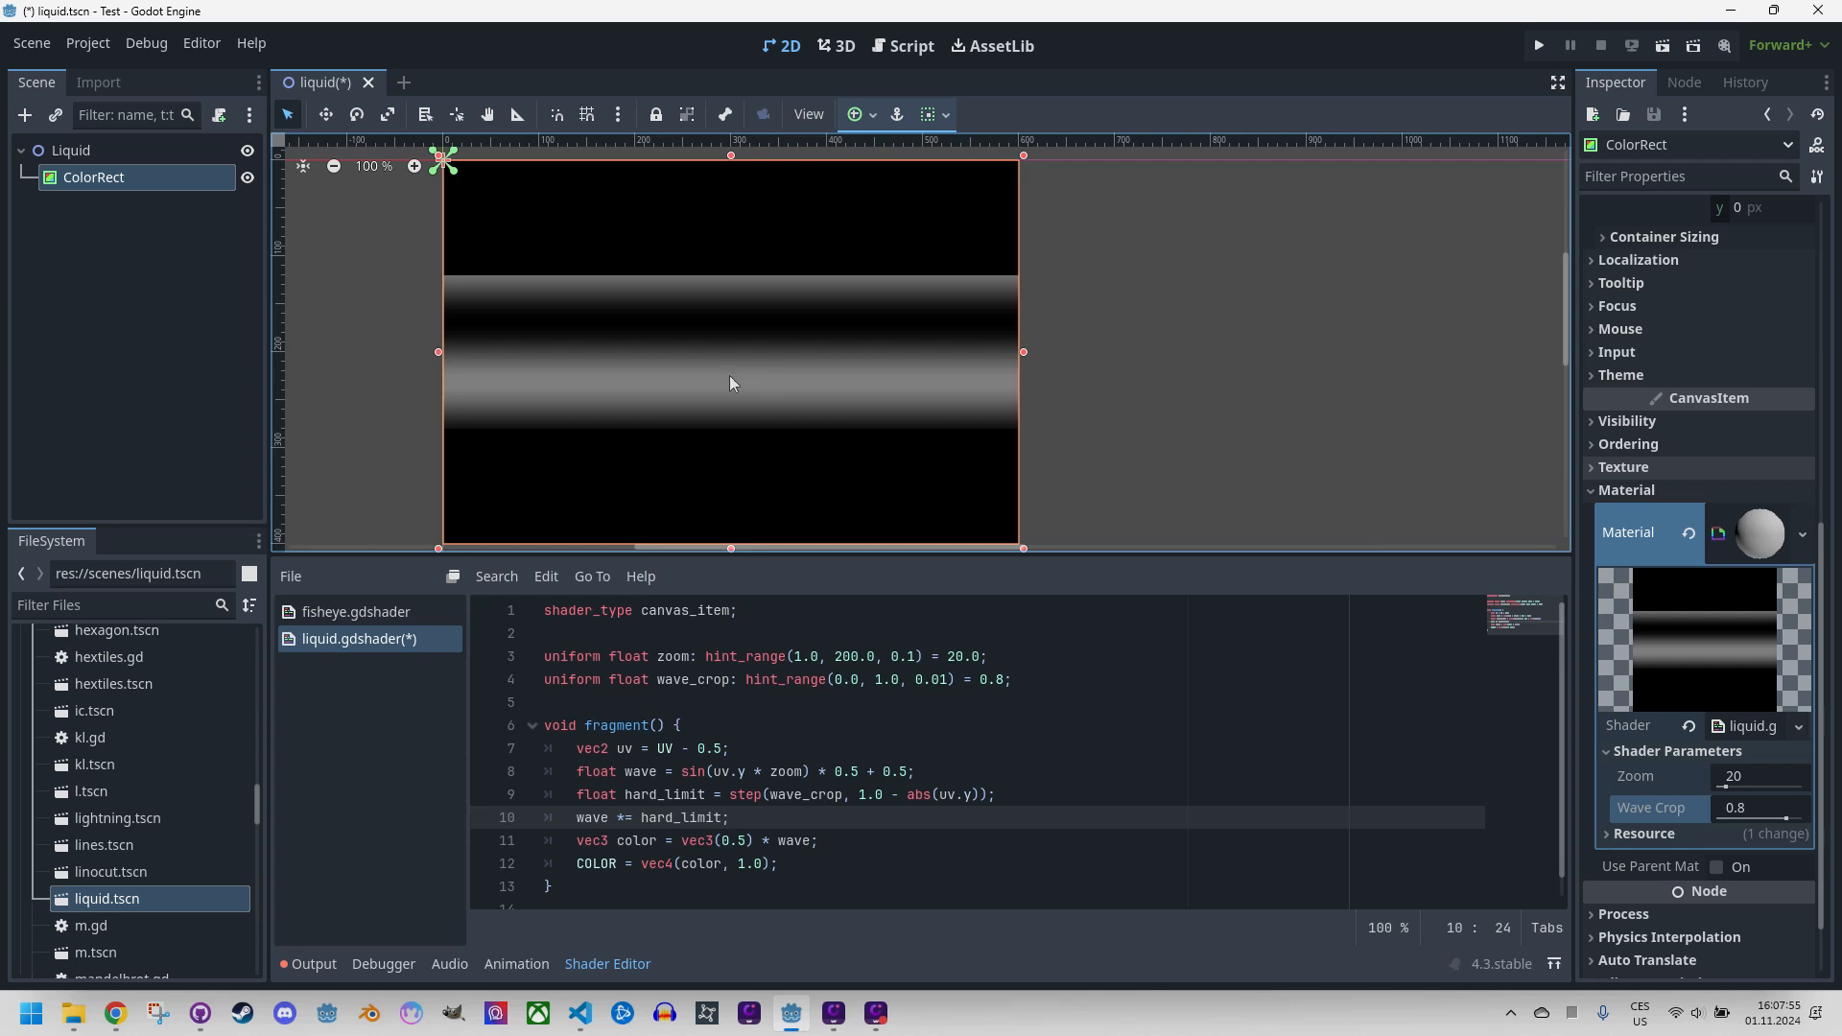
mouse_move(727, 393)
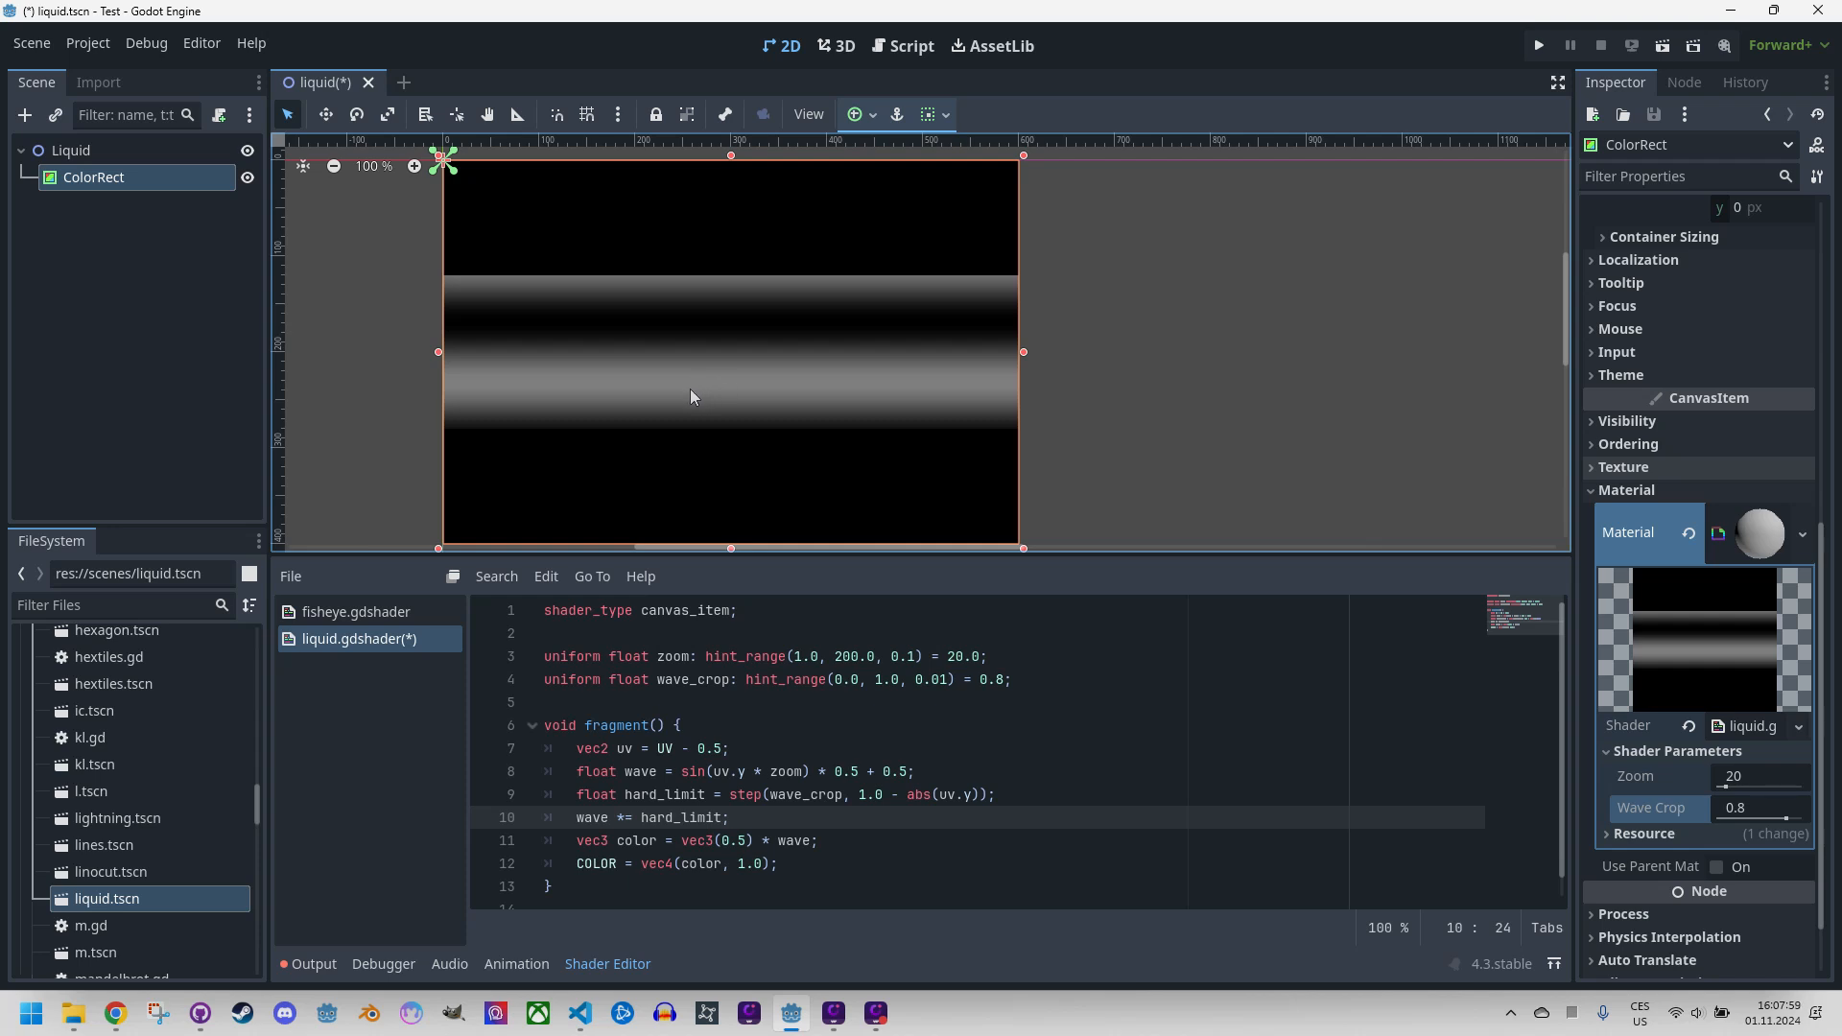
mouse_move(717, 577)
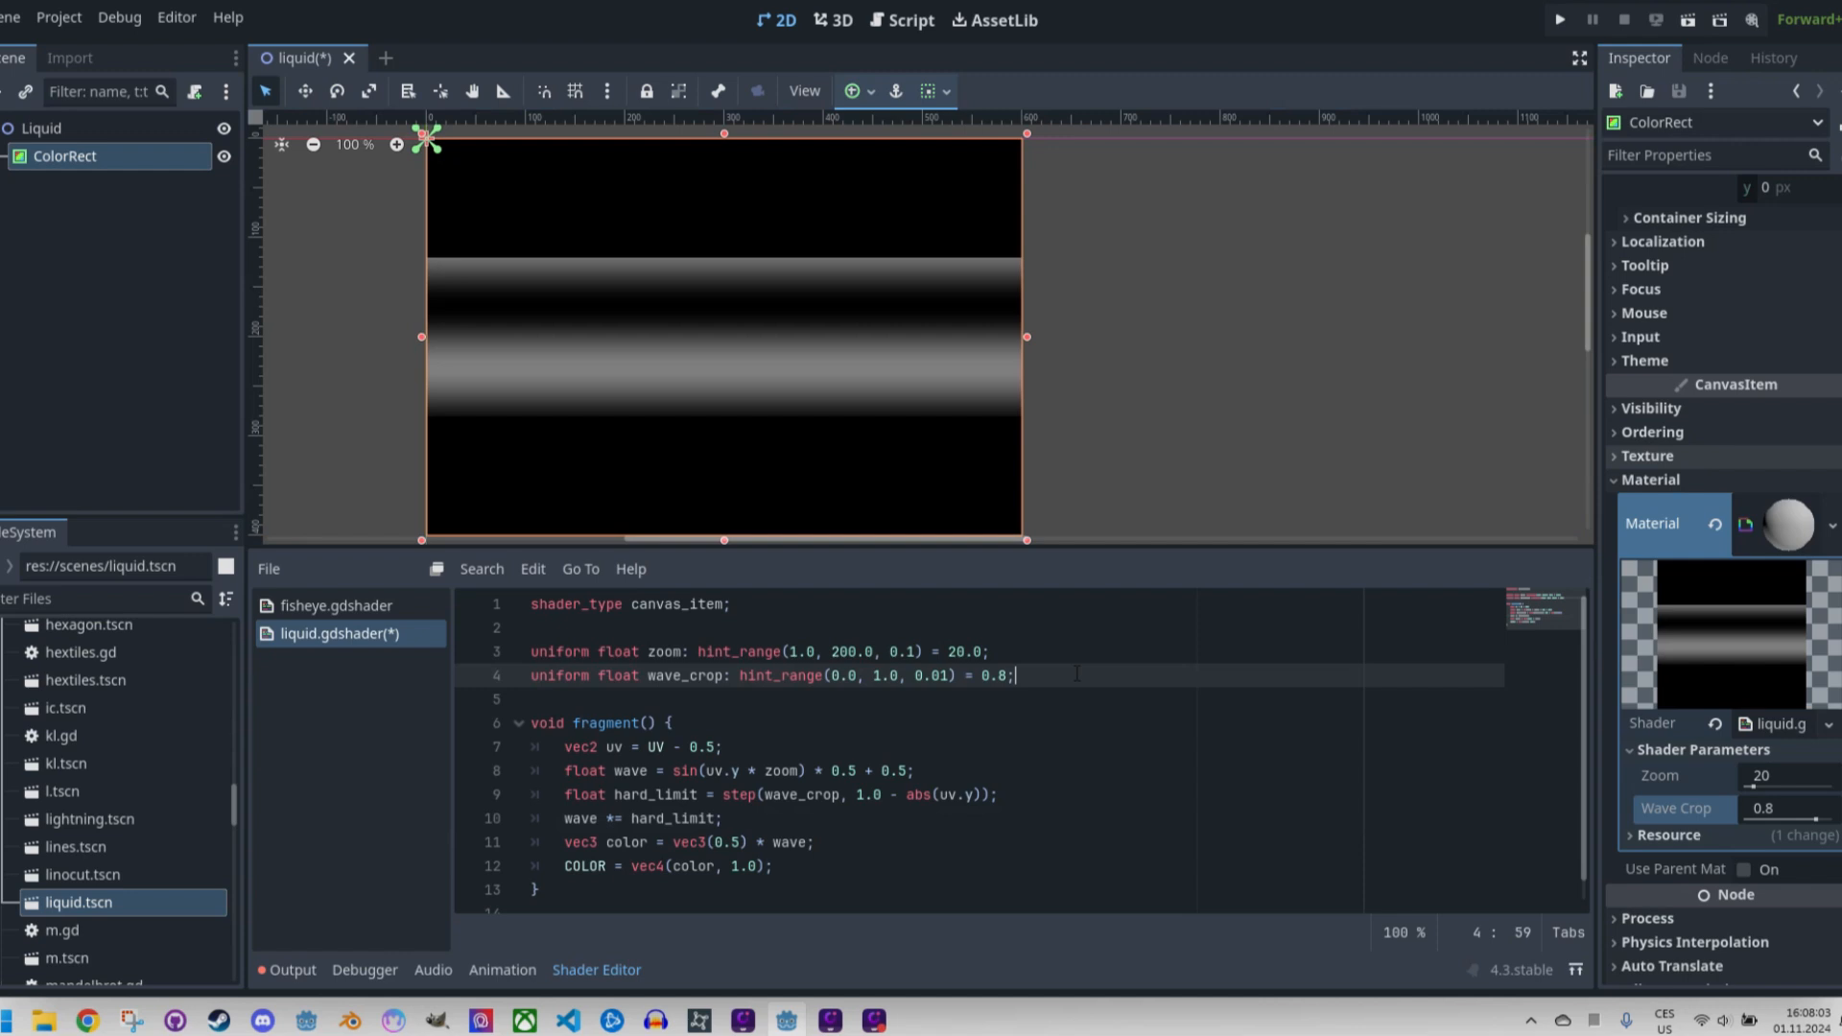
Declare 'uniform float brightness' with a hint_range and a default of 0.5.
type("uni")
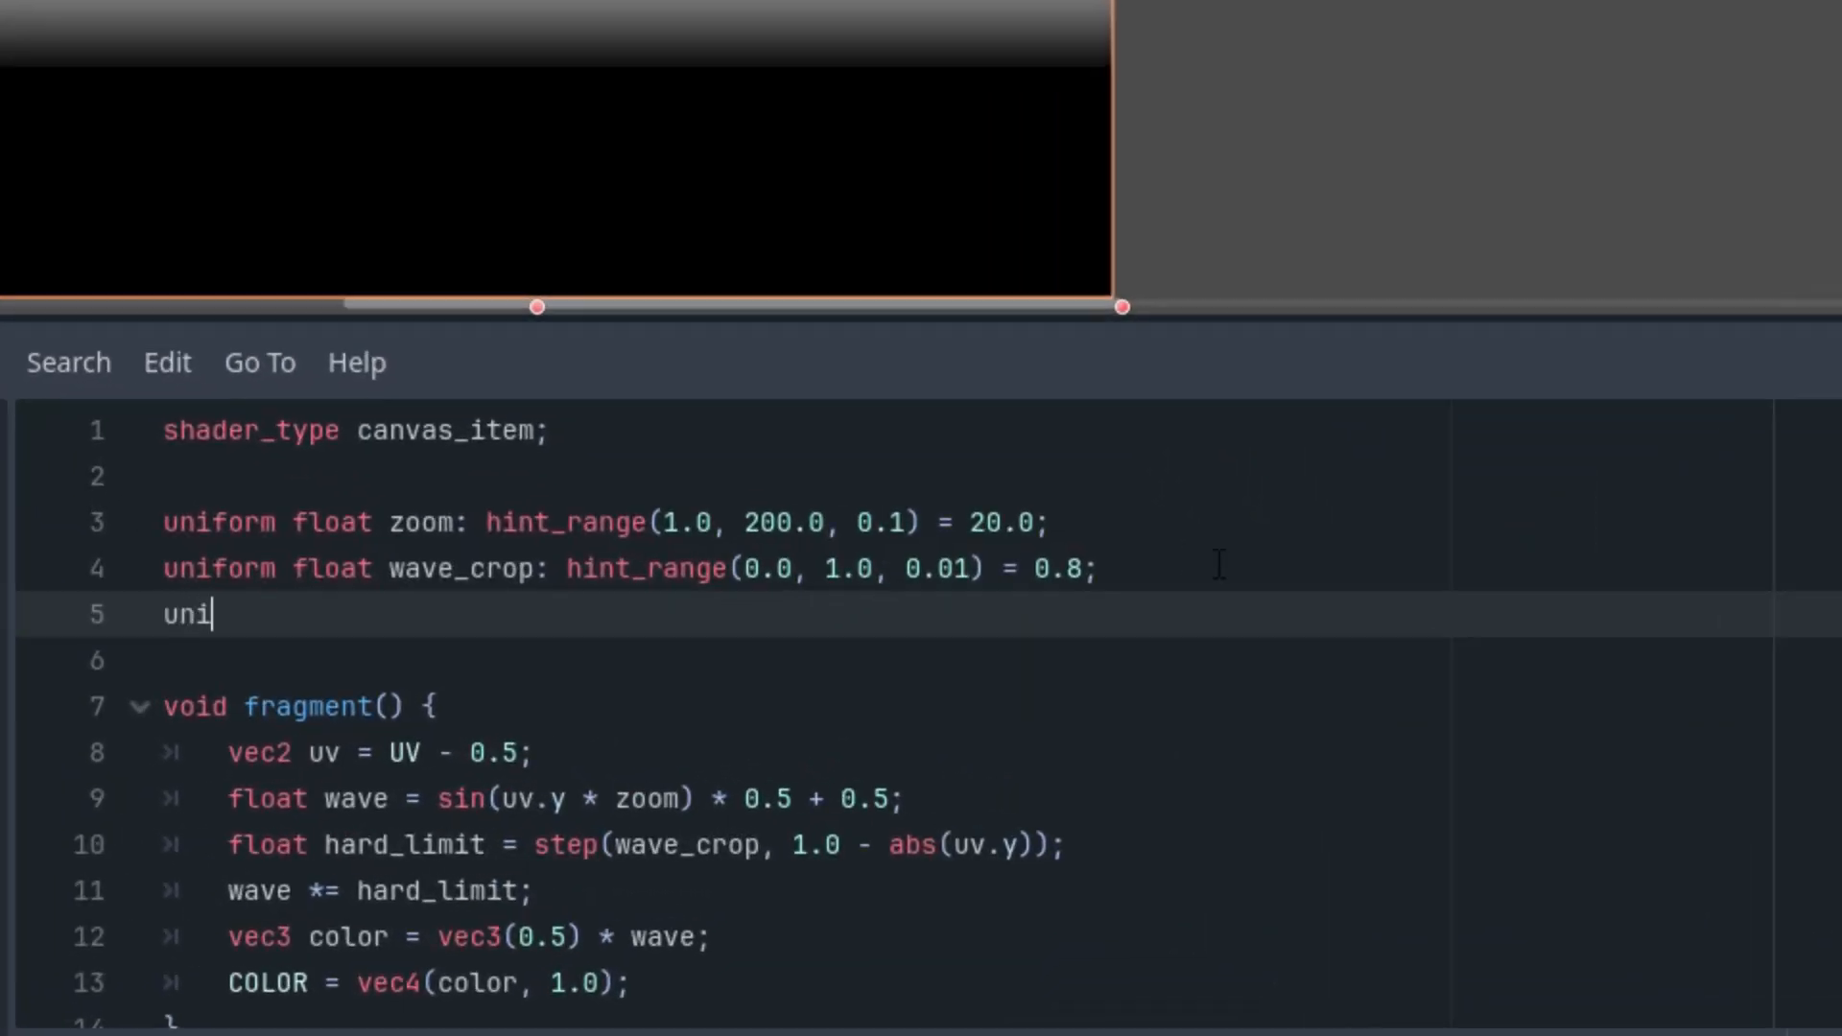
type("form float")
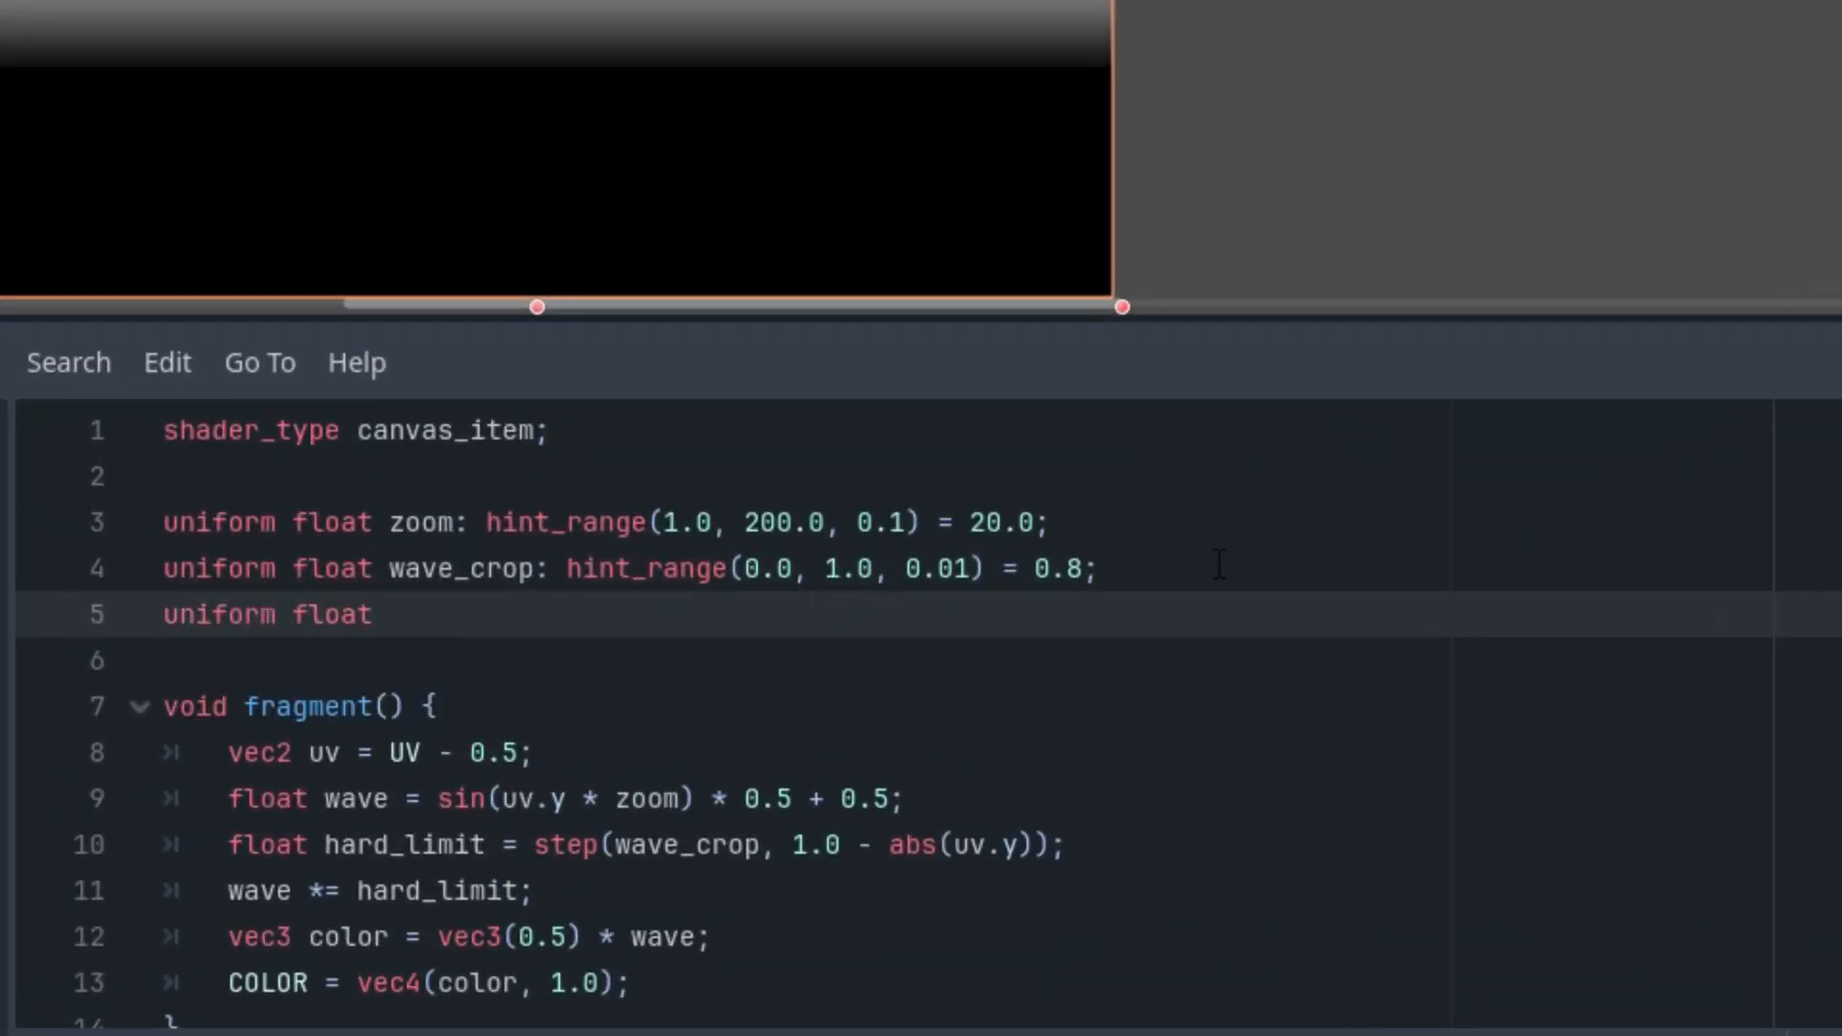
type("brightnes")
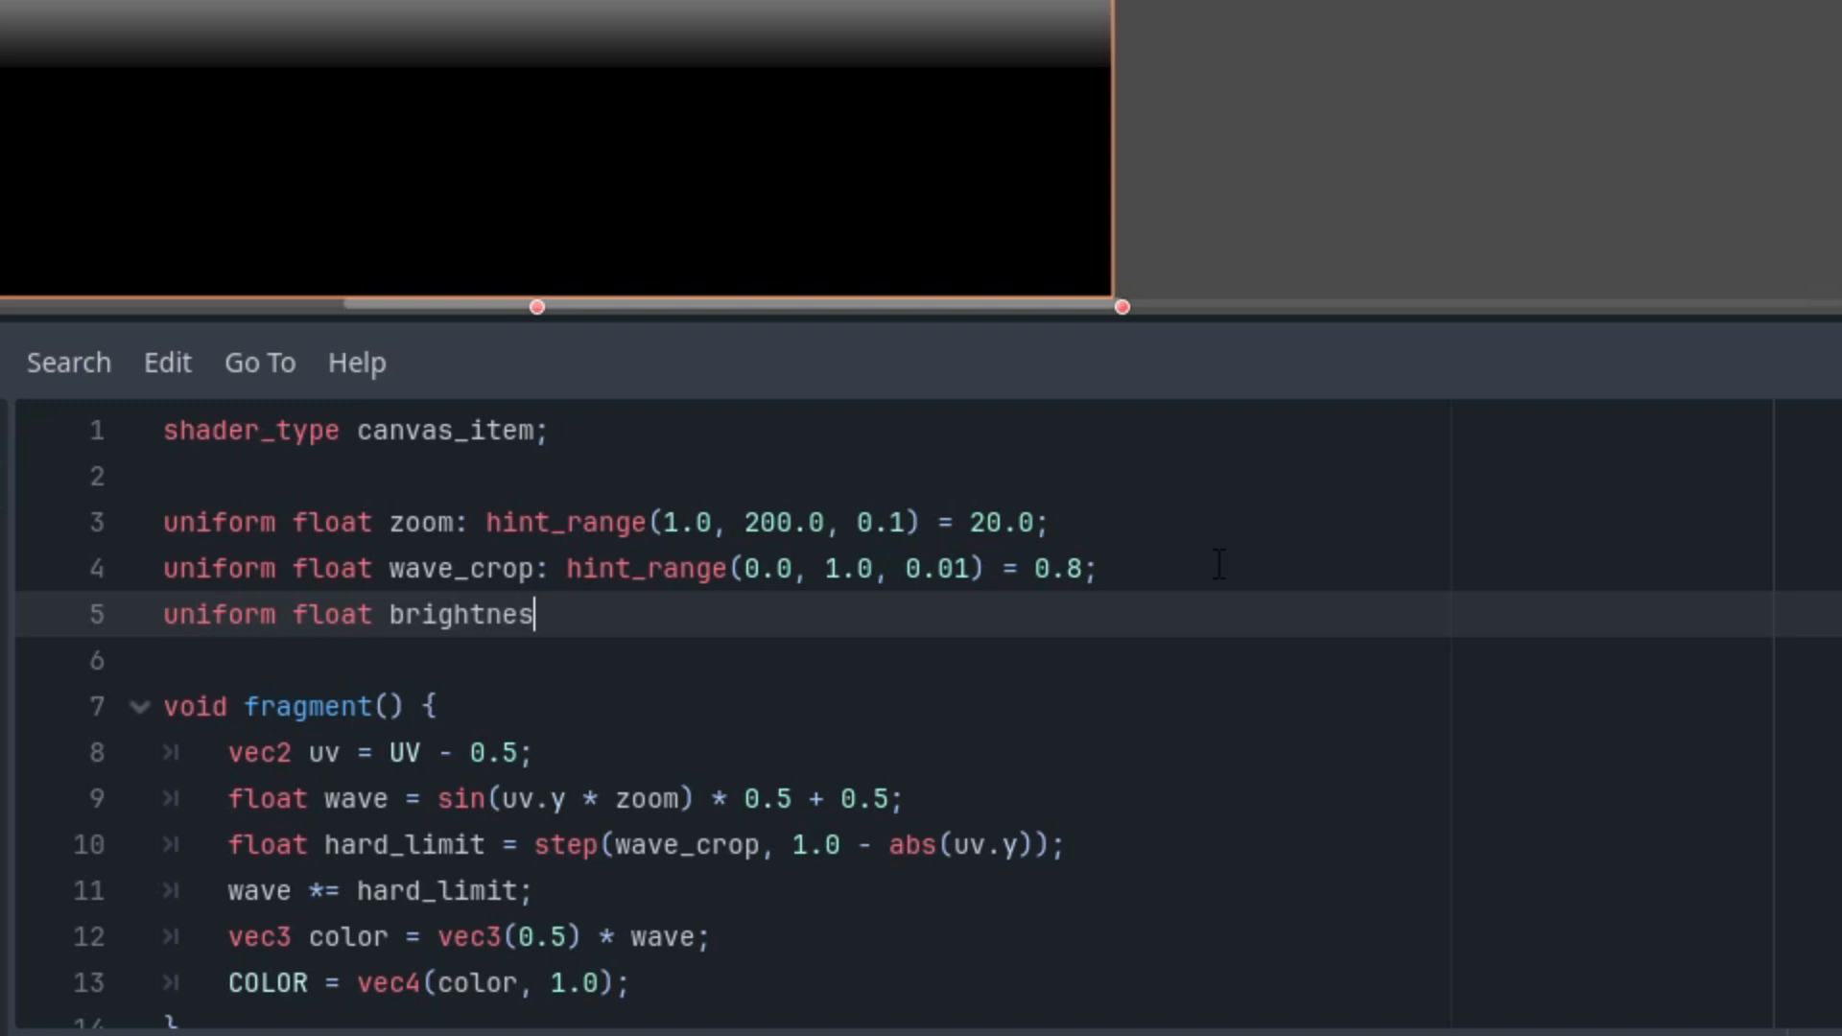
type("s: hint_range(0.0, 1.0, 0.1)")
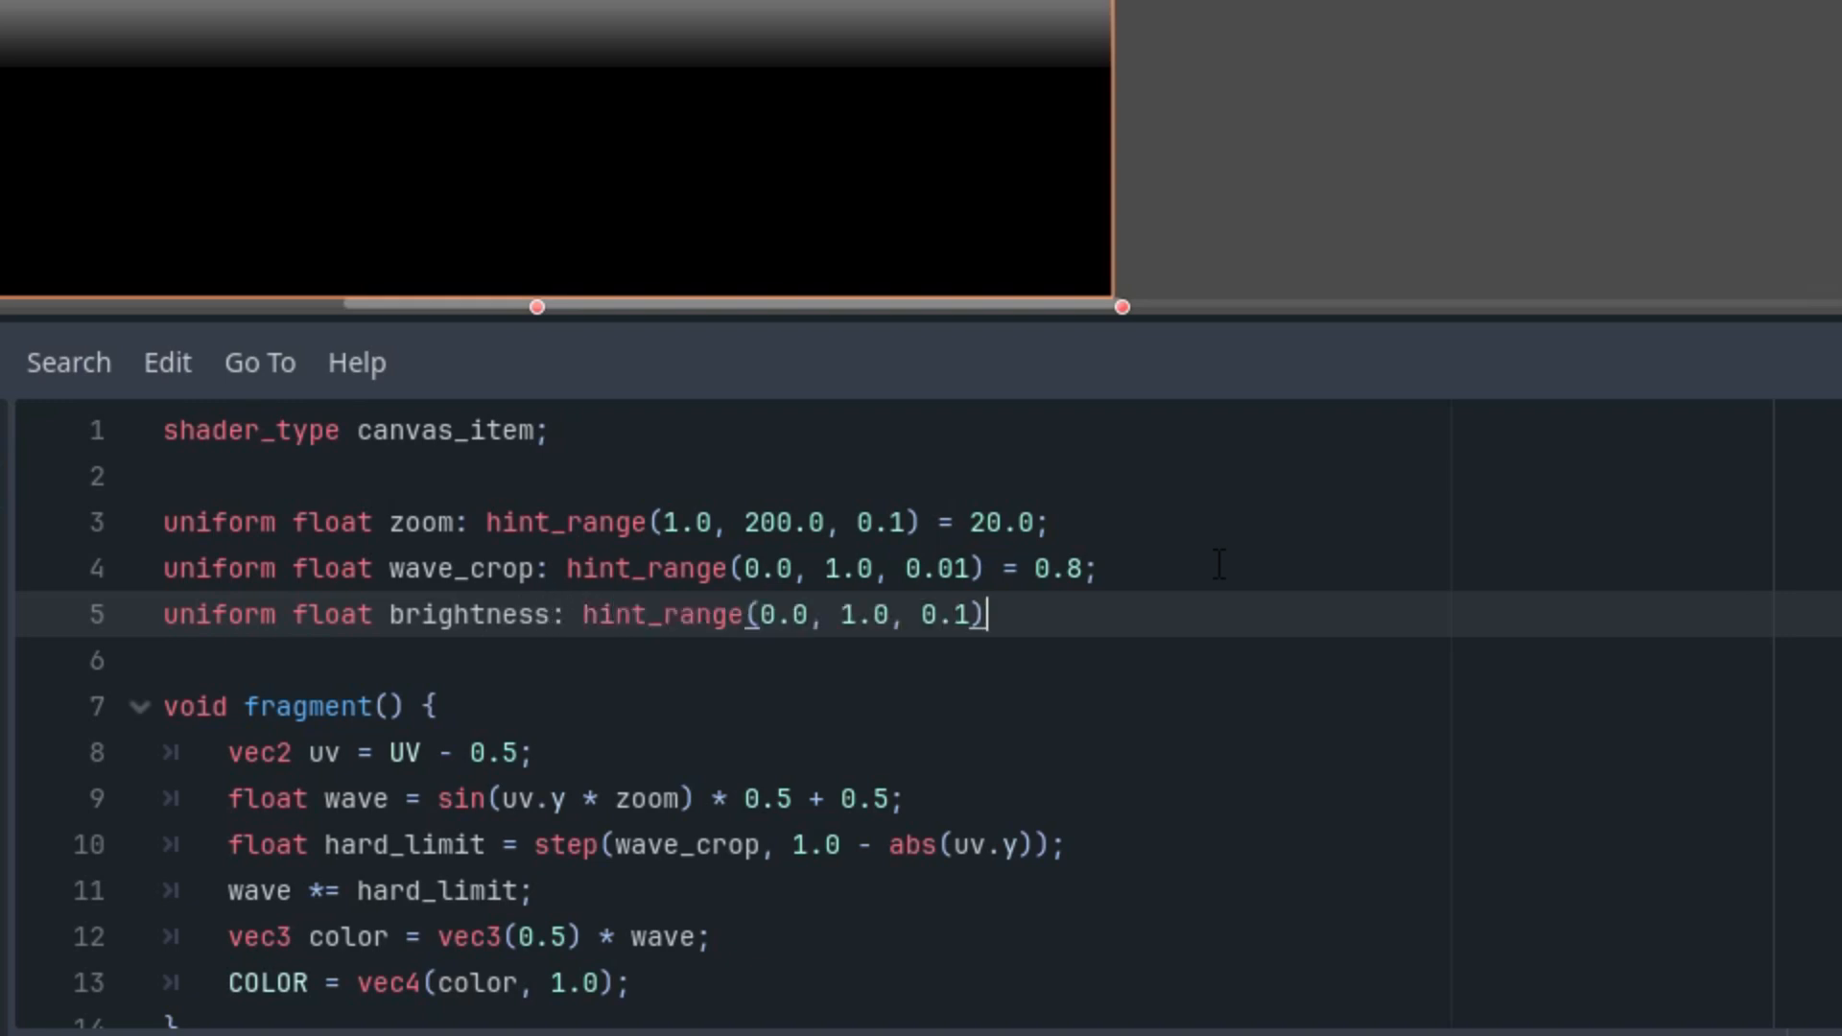
type("= 0.")
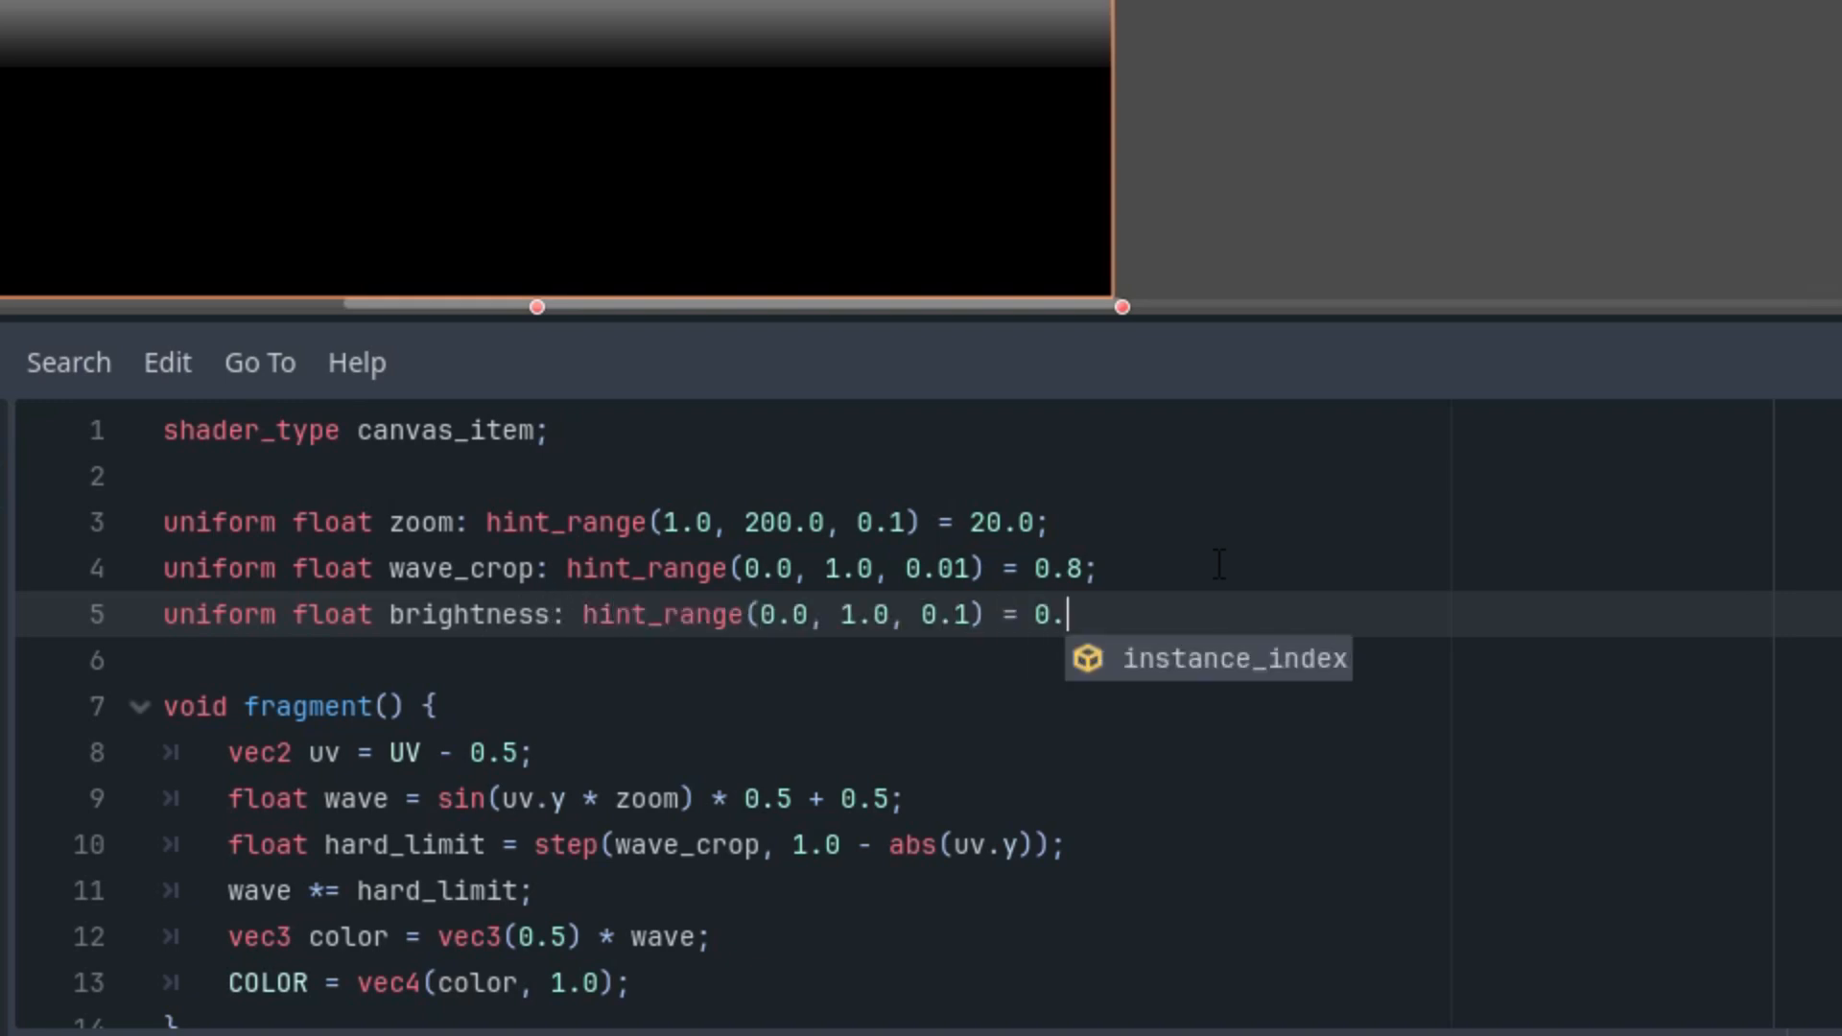
type("5;")
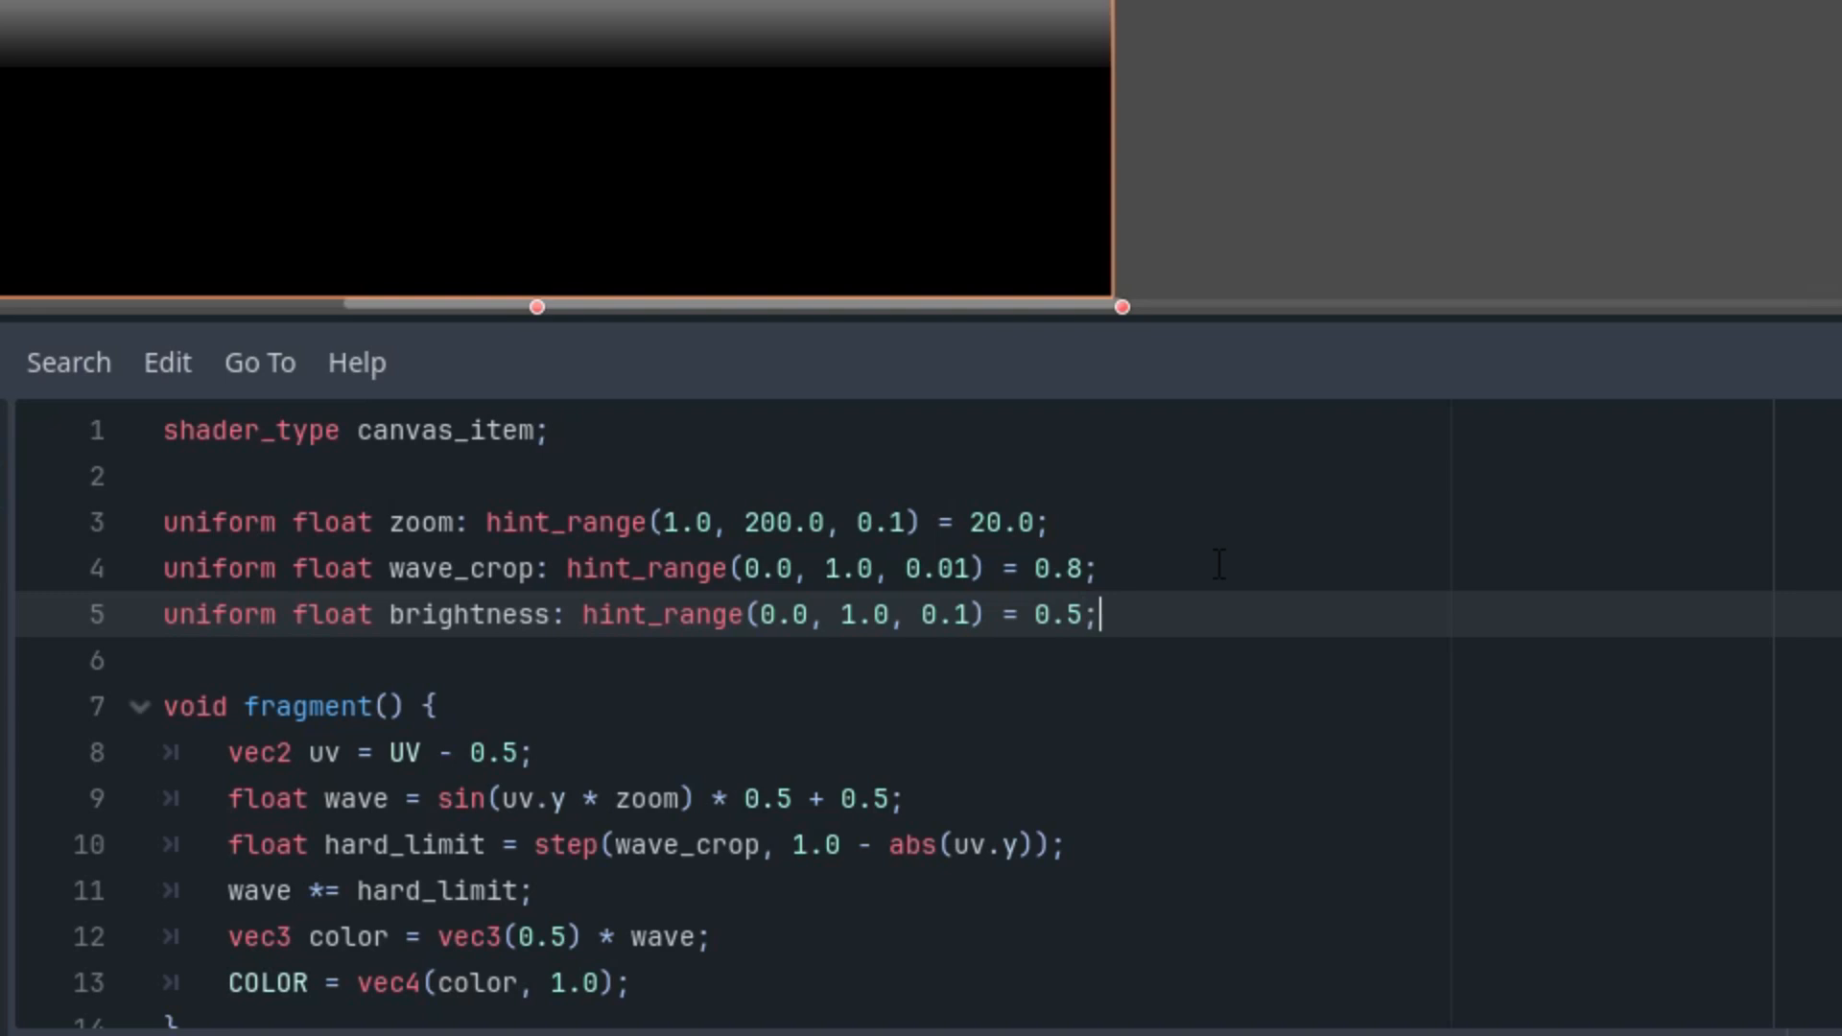
mouse_move(822, 619)
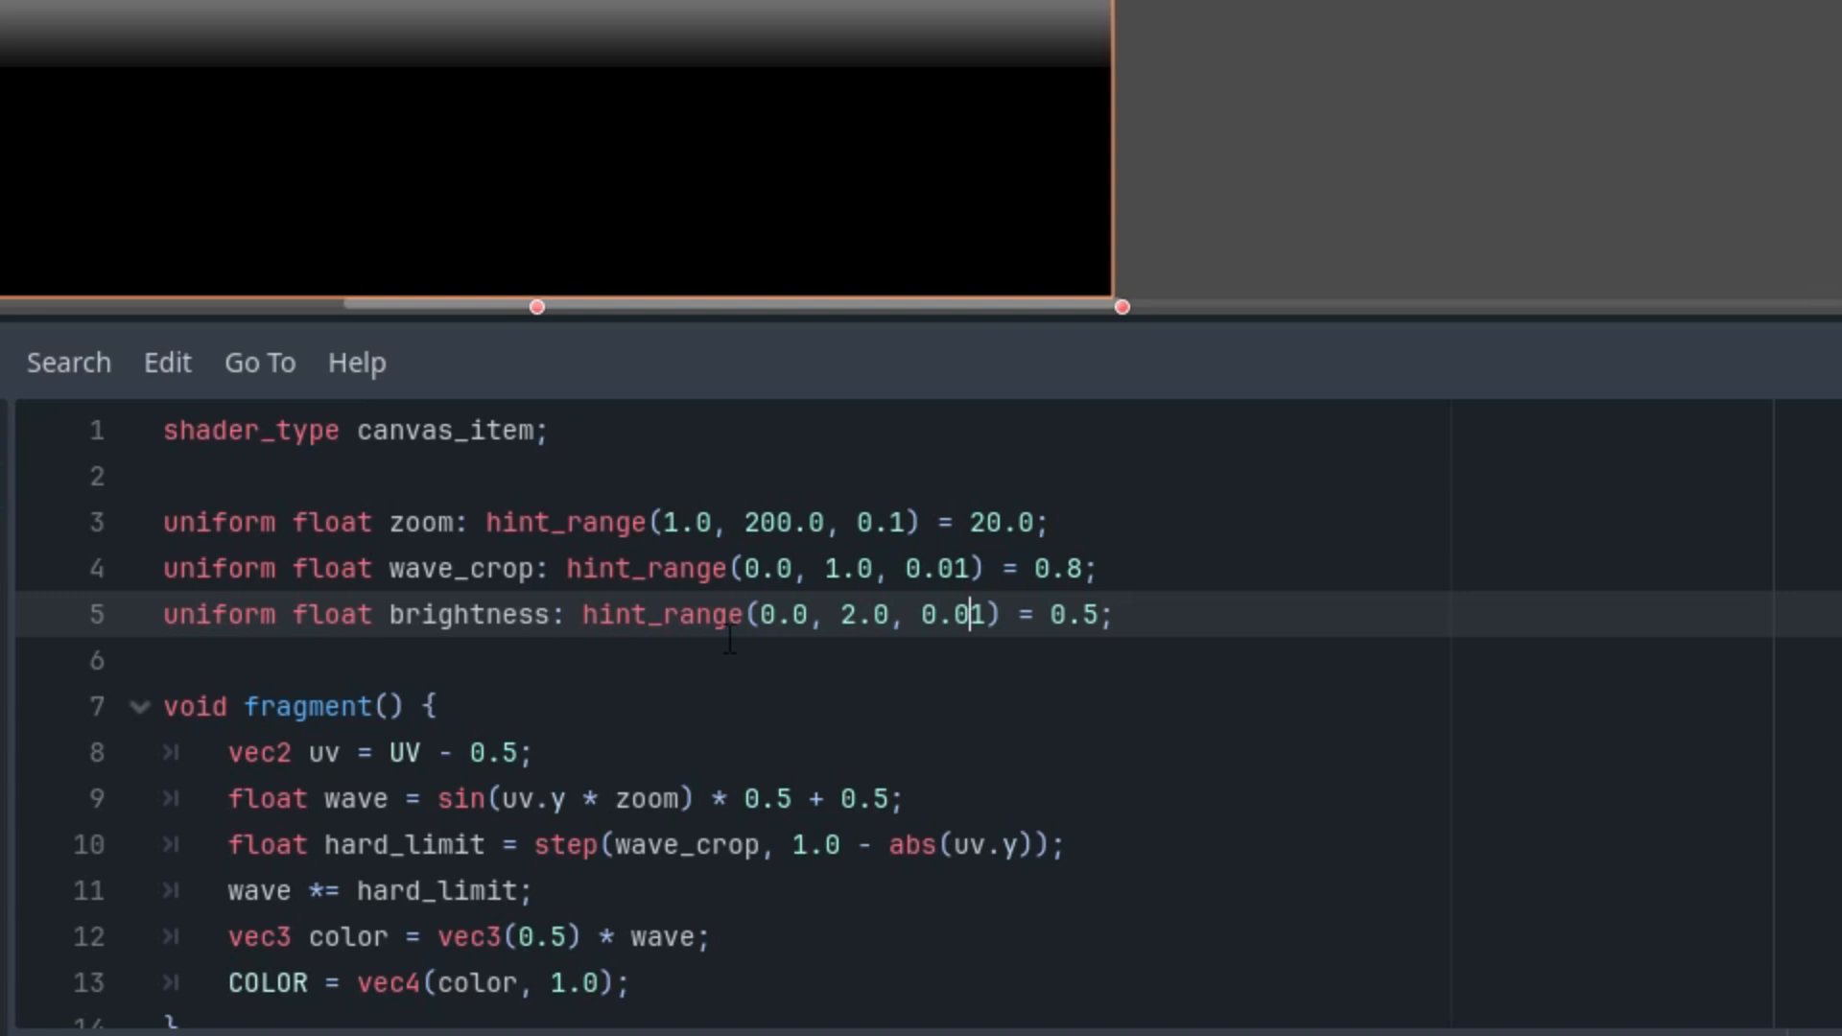
mouse_move(726, 693)
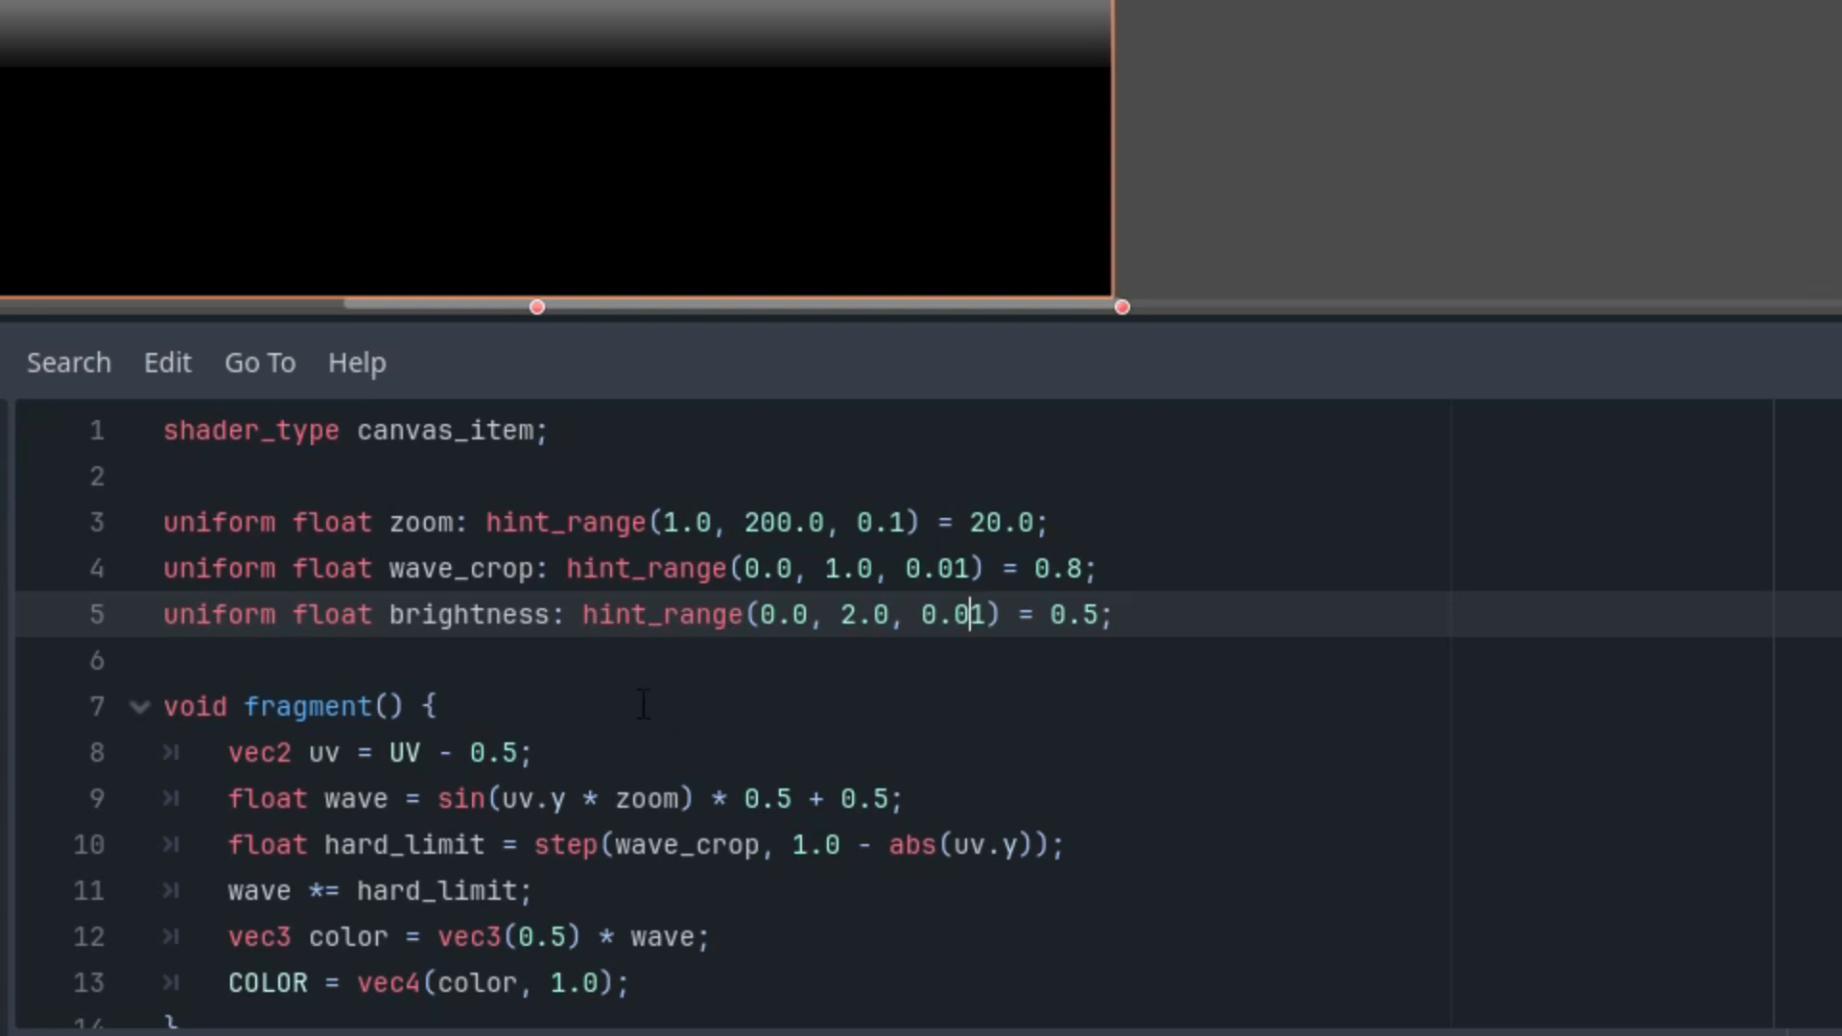
mouse_move(559, 660)
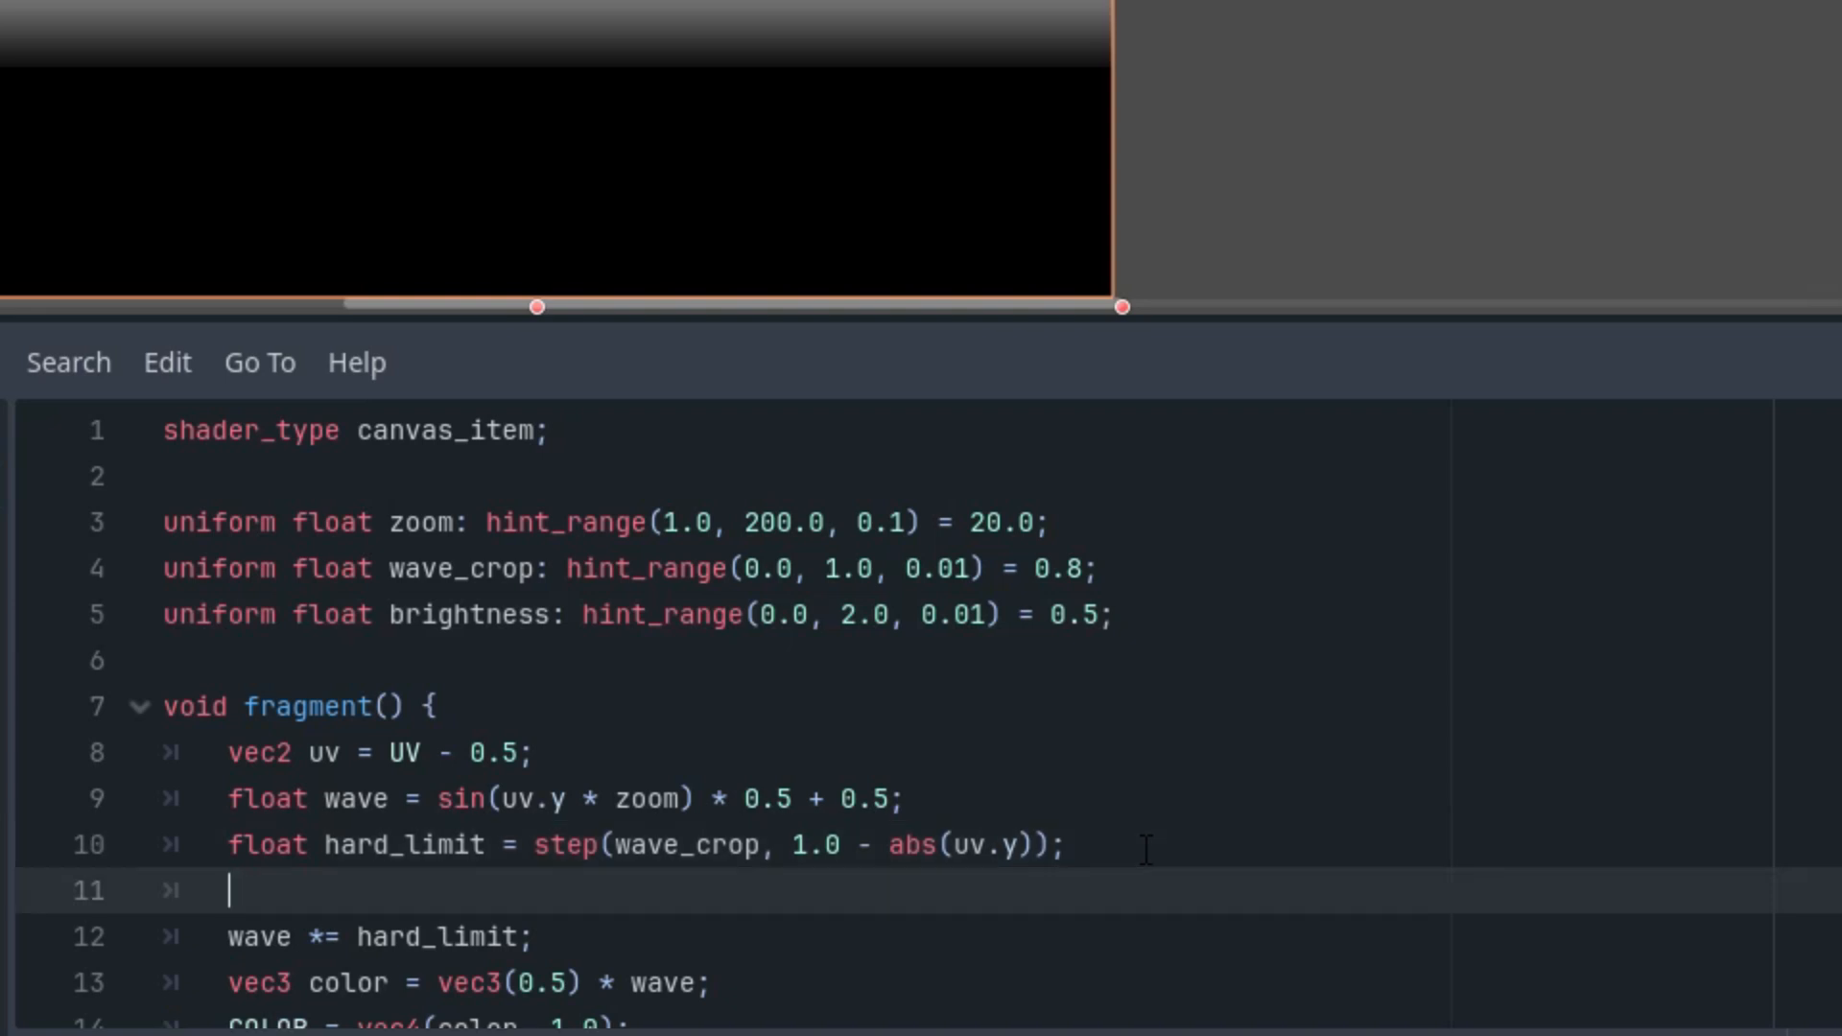
Declare soft_limit = smoothstep(wave_crop, wave_crop + 0.1, 1.0 - abs(uv.y)).
type("float soft_li")
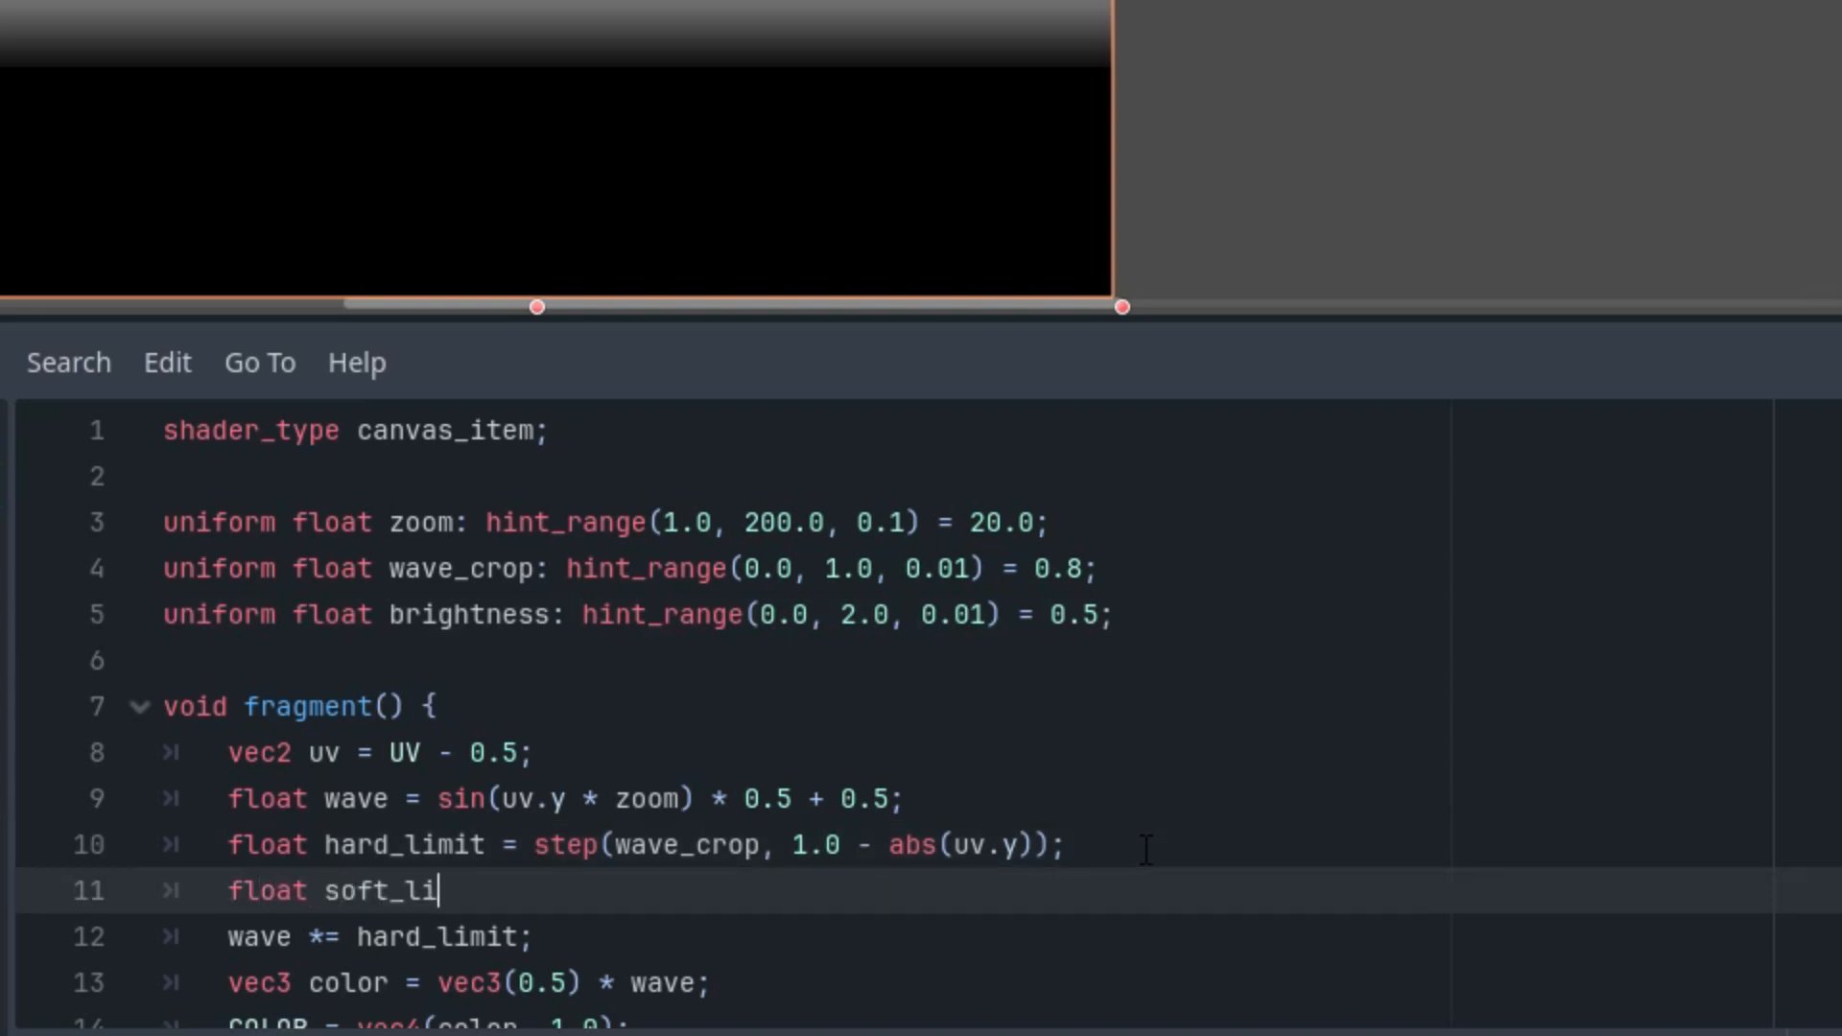
type("mit = smo")
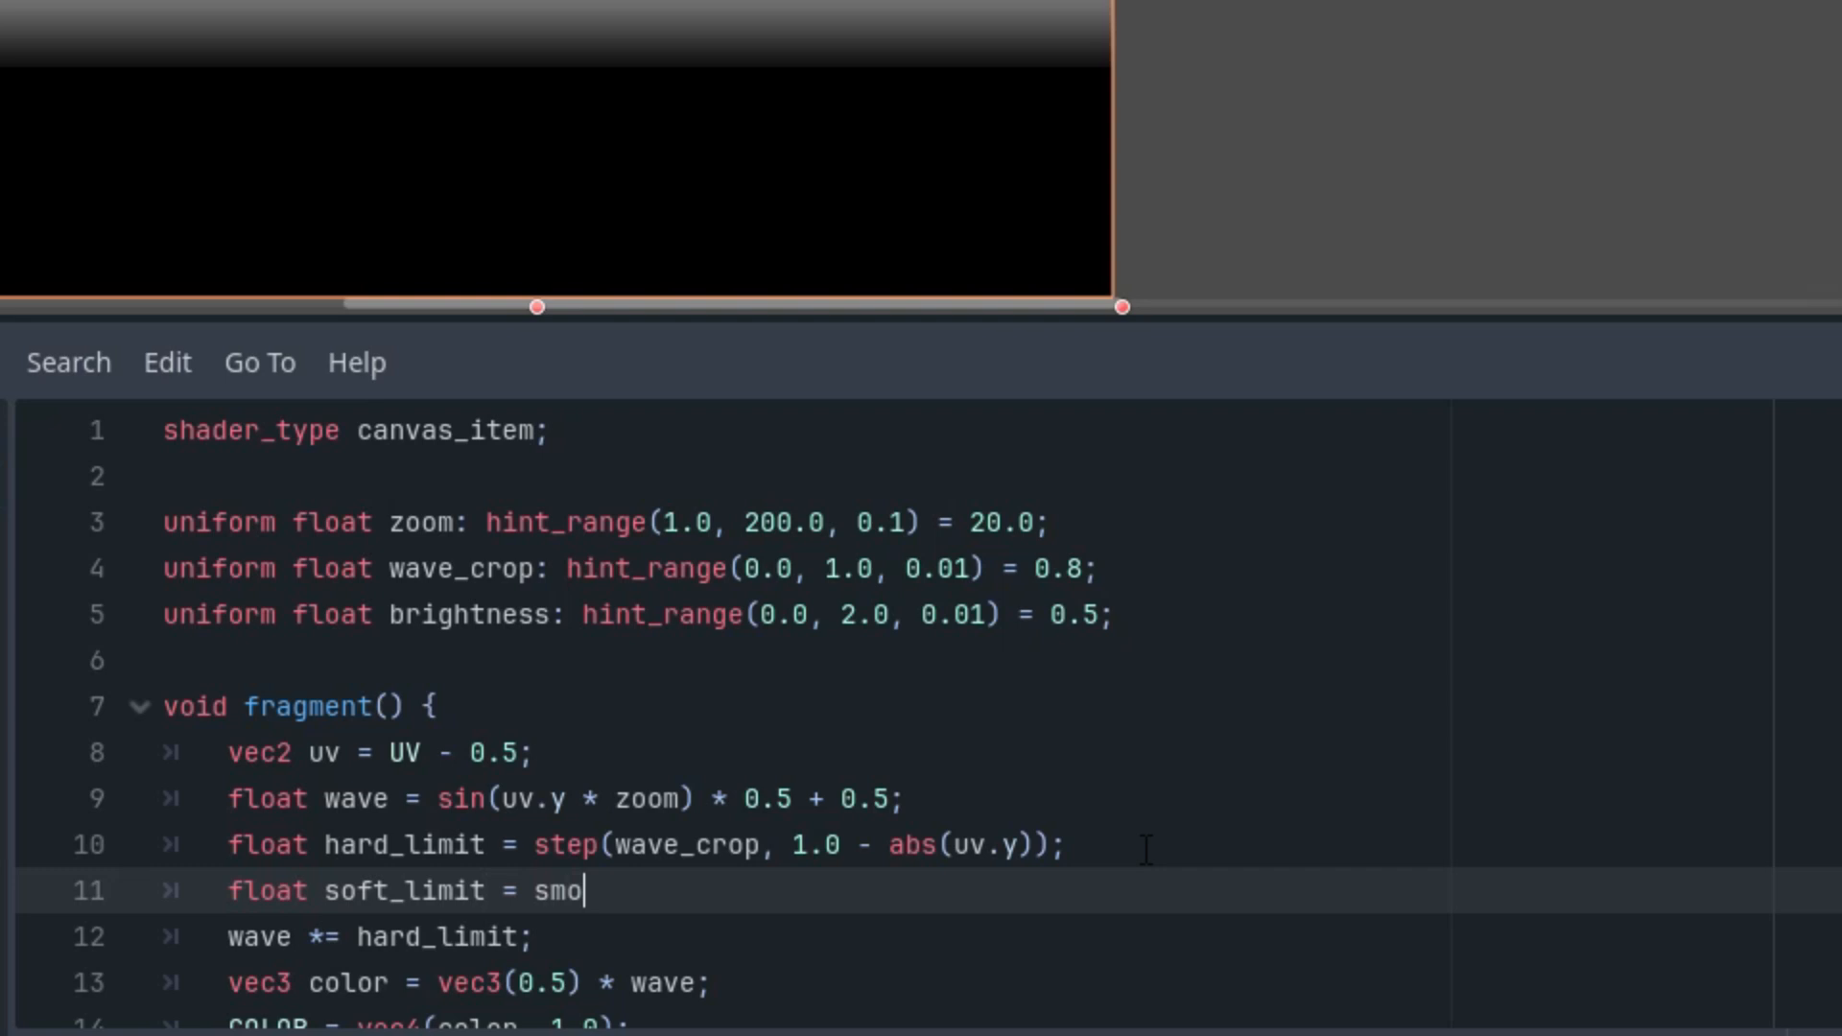
type("othstep(w")
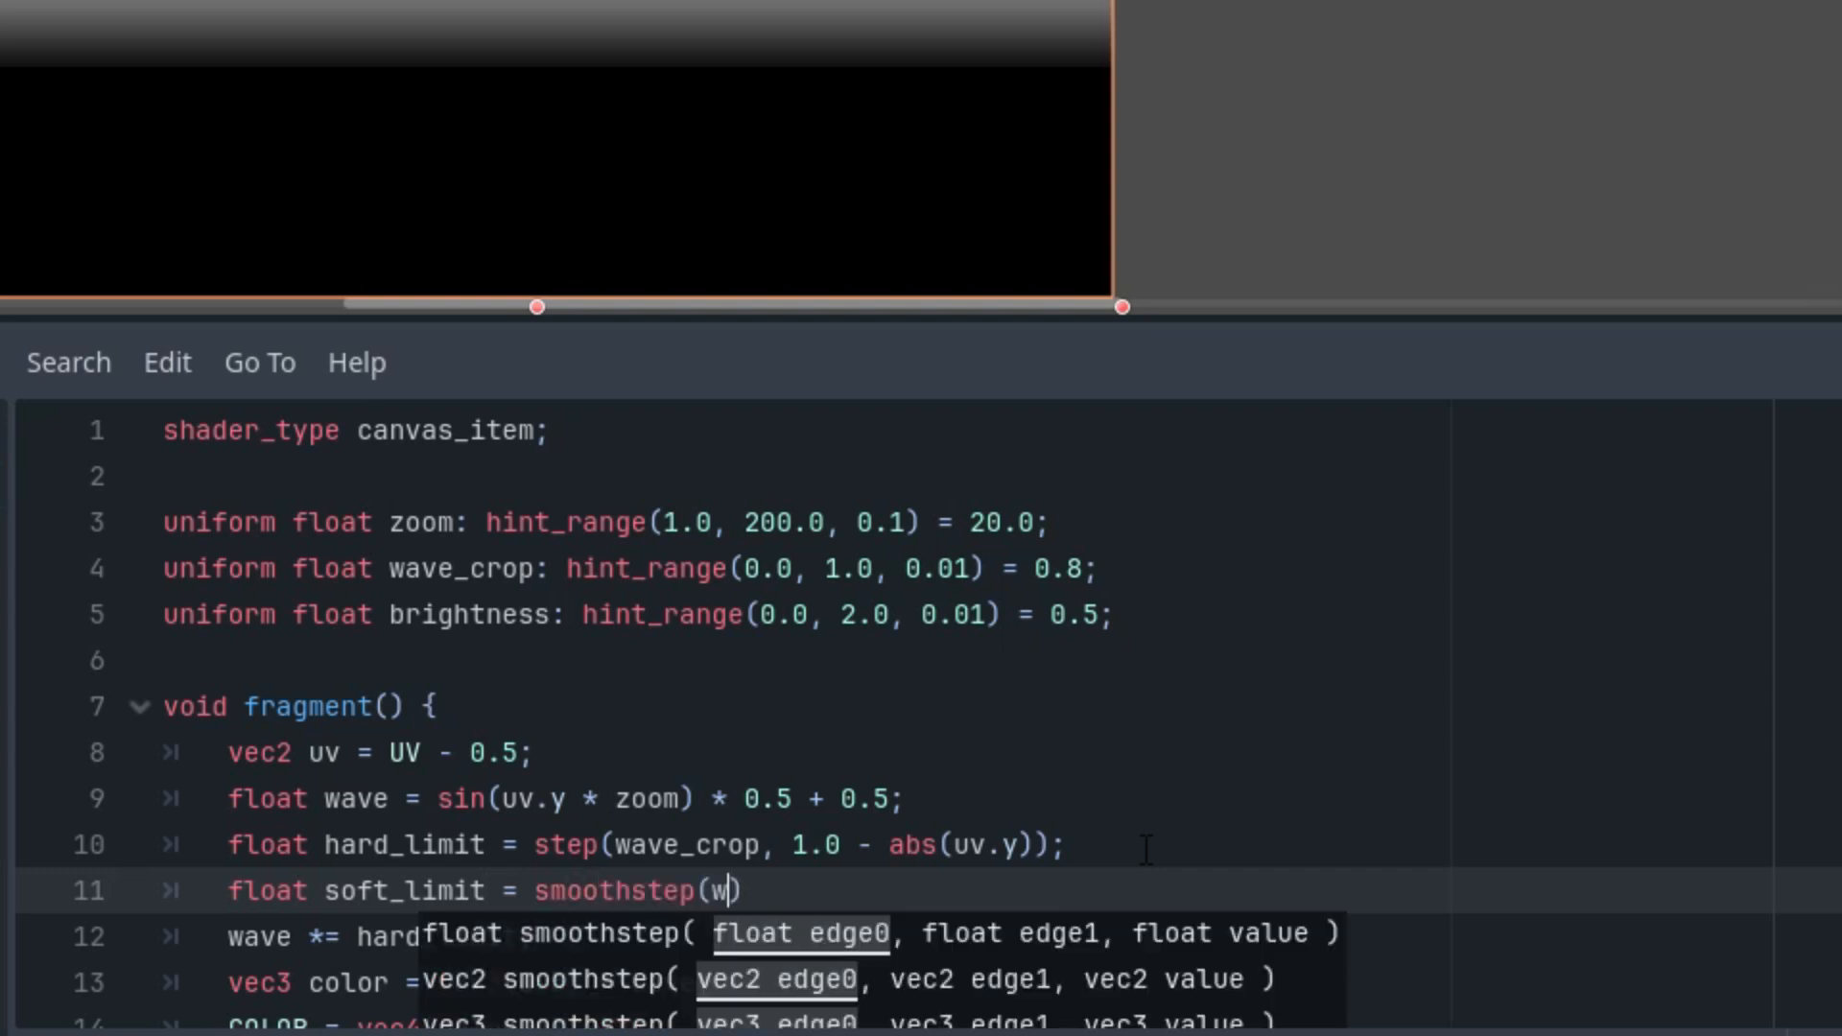
type("ave_crop)")
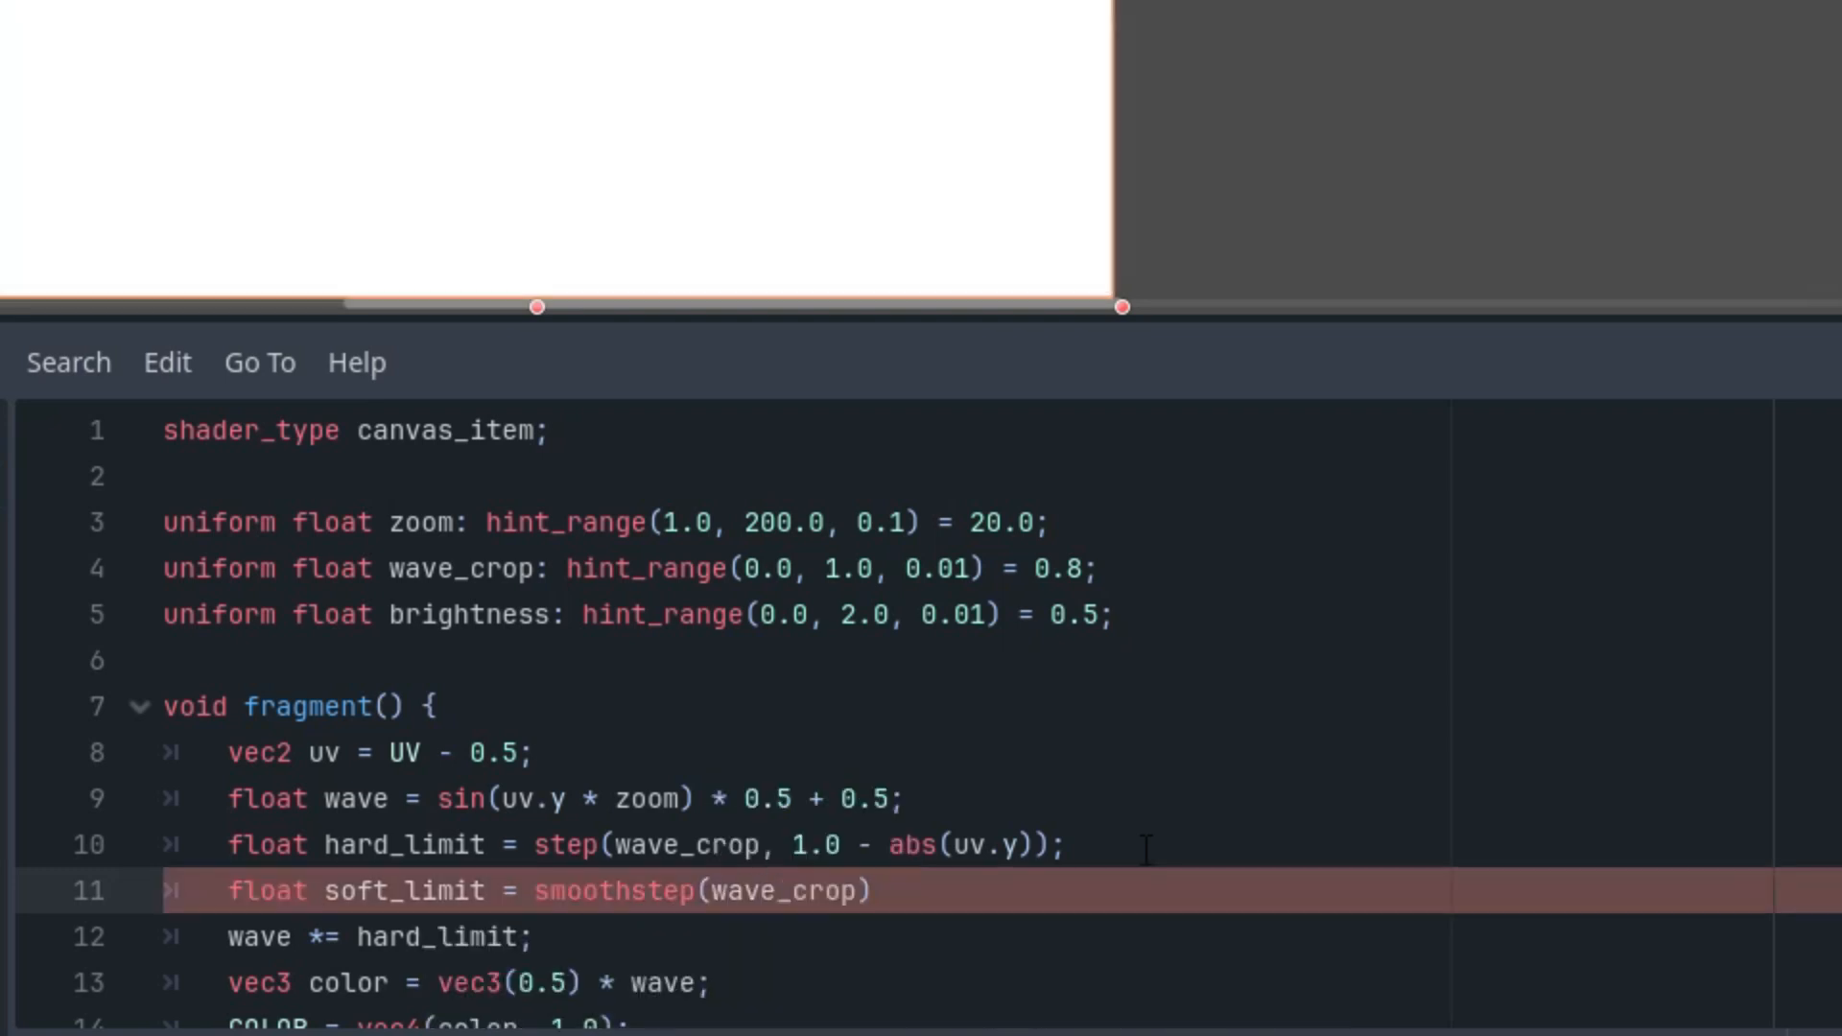
type(",")
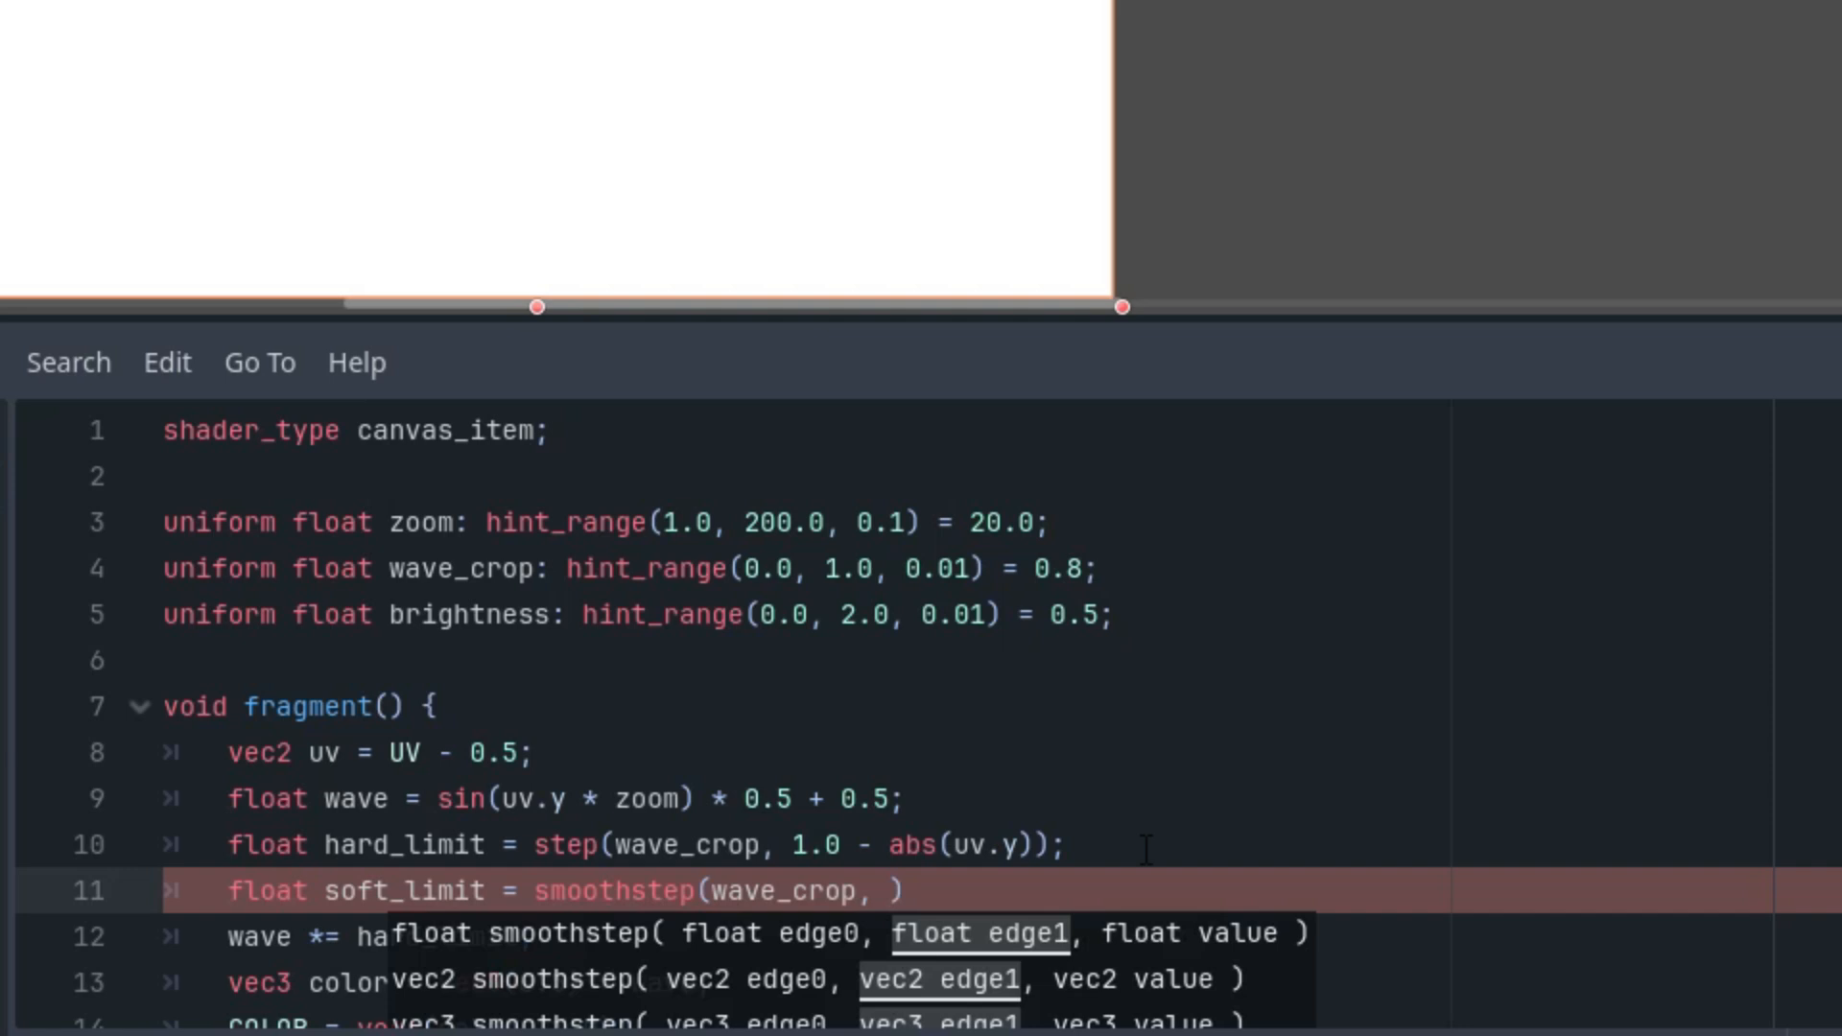
type("wave")
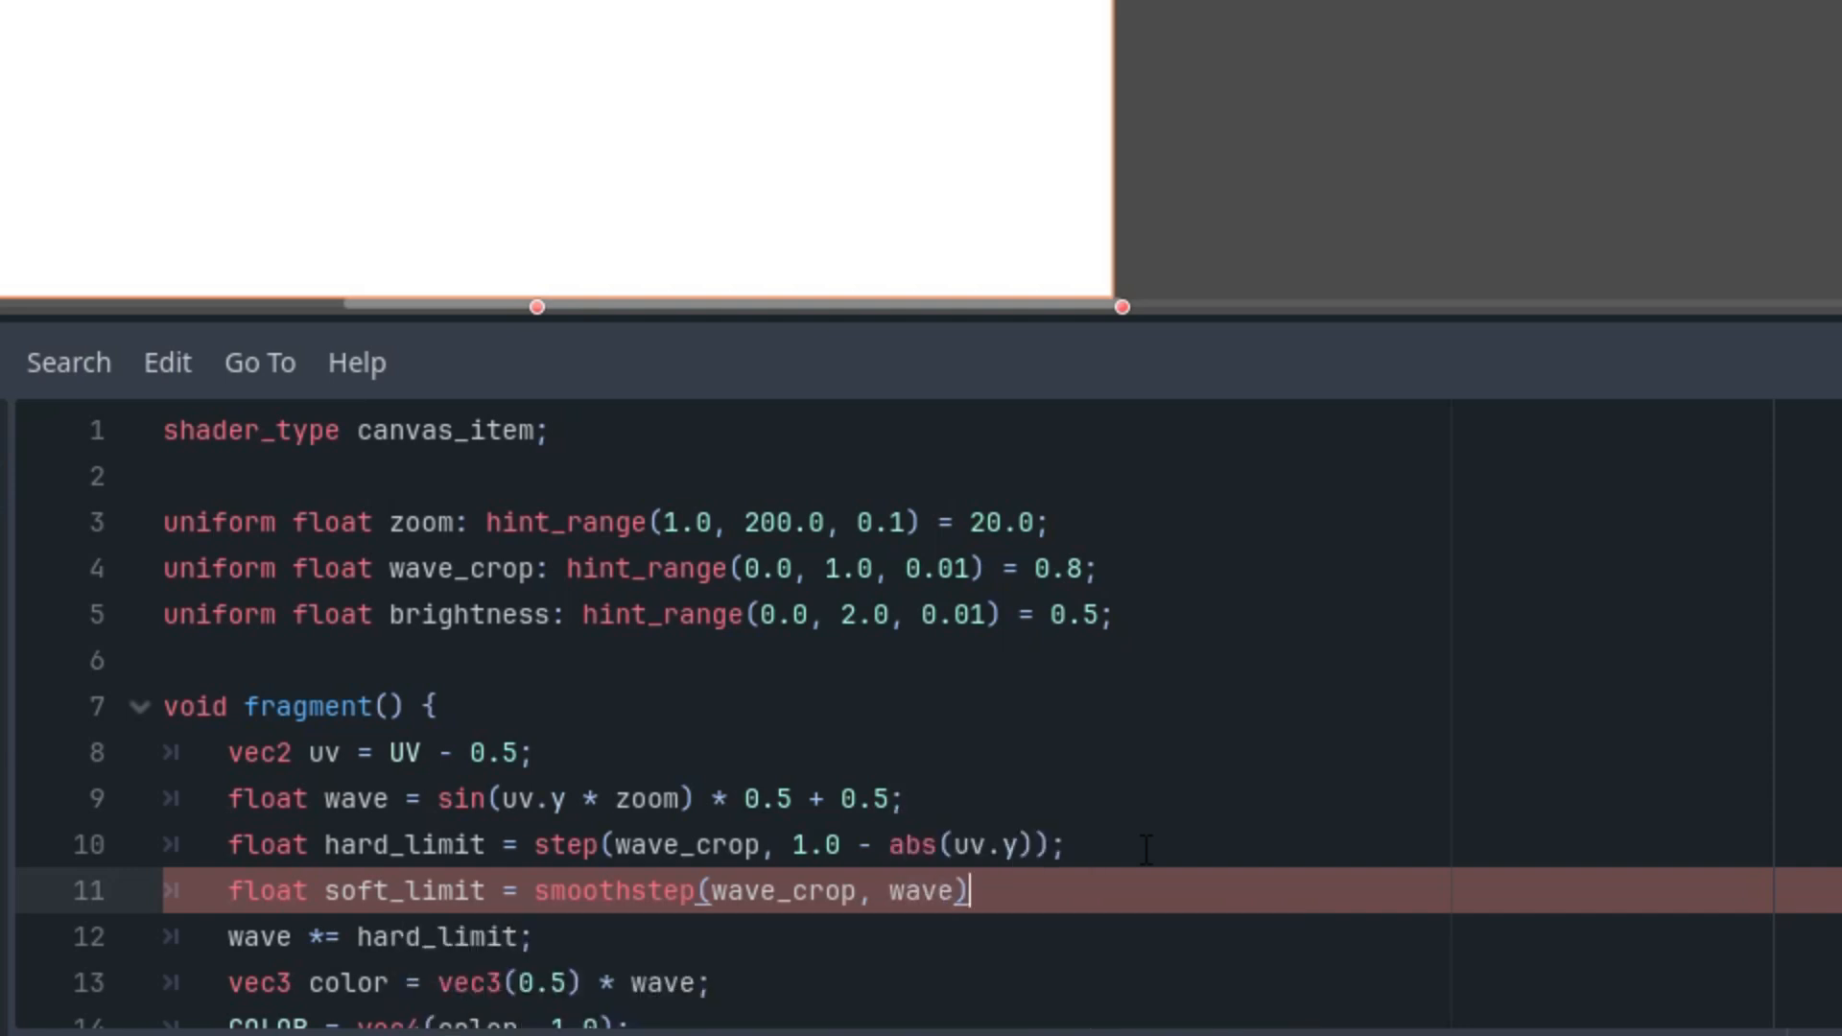
type("_crop +")
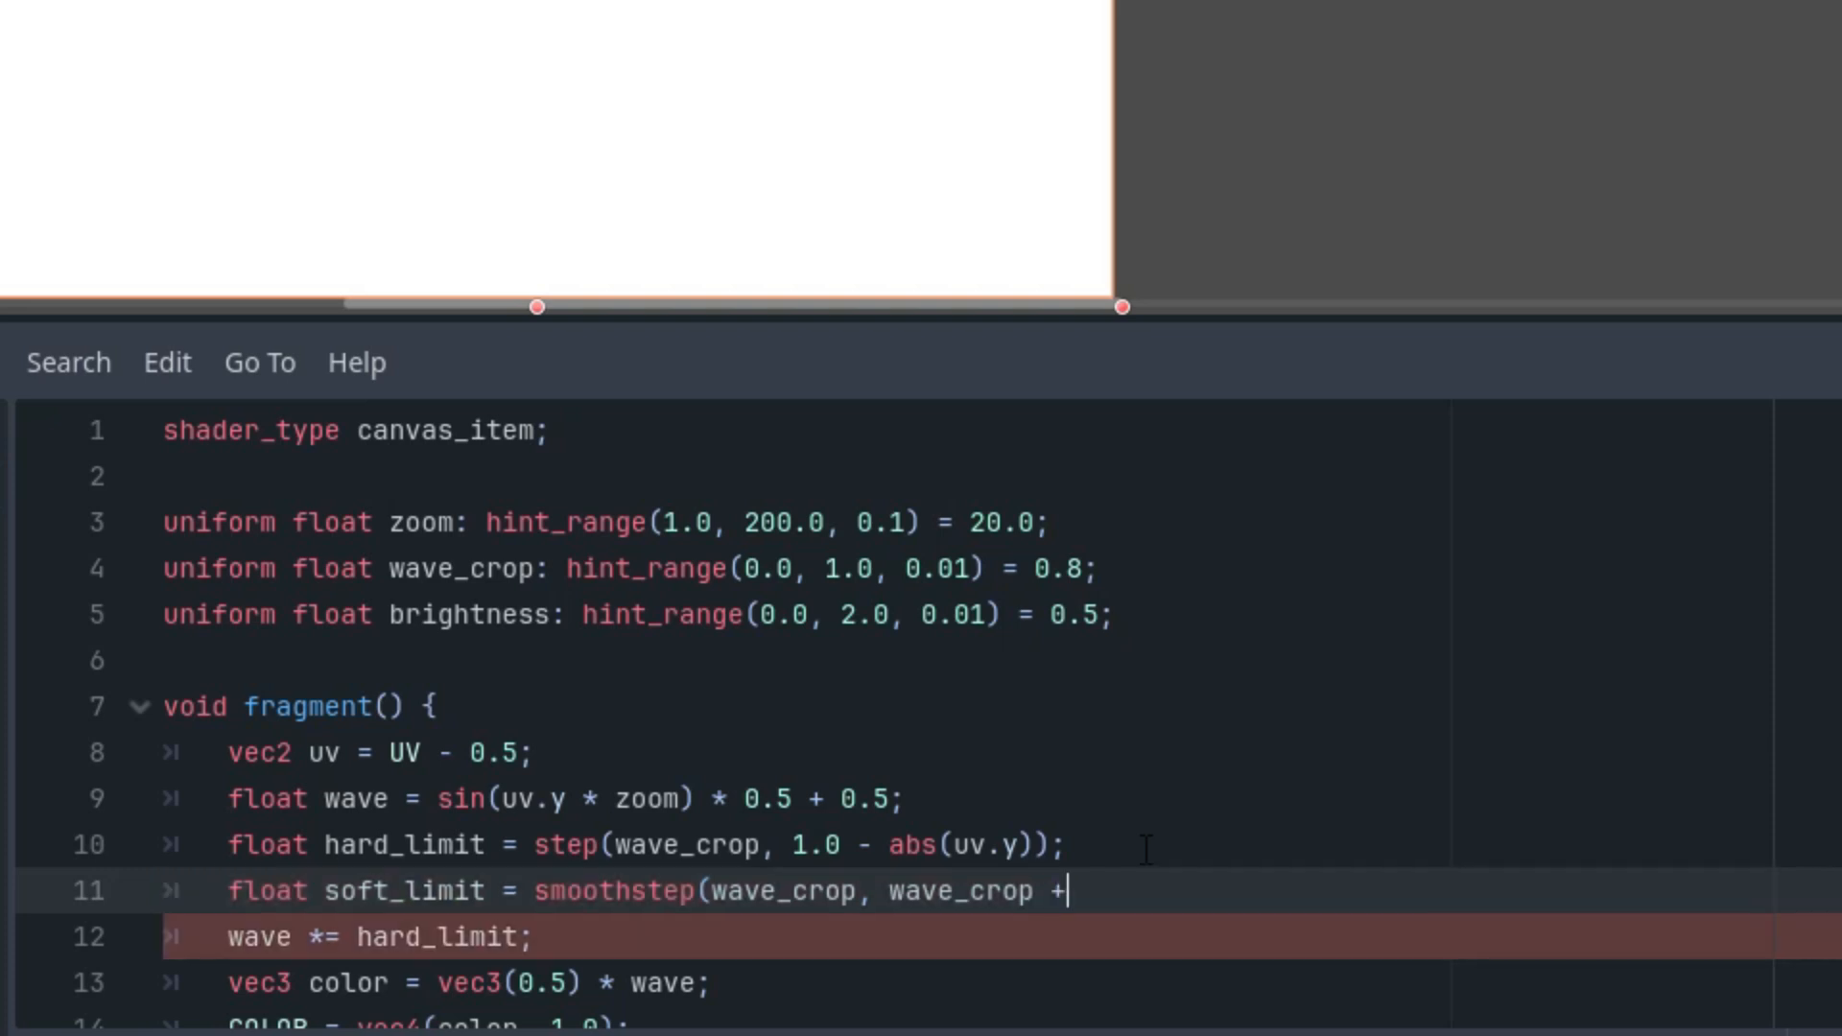
type("0.1, 1.0 - abs(")
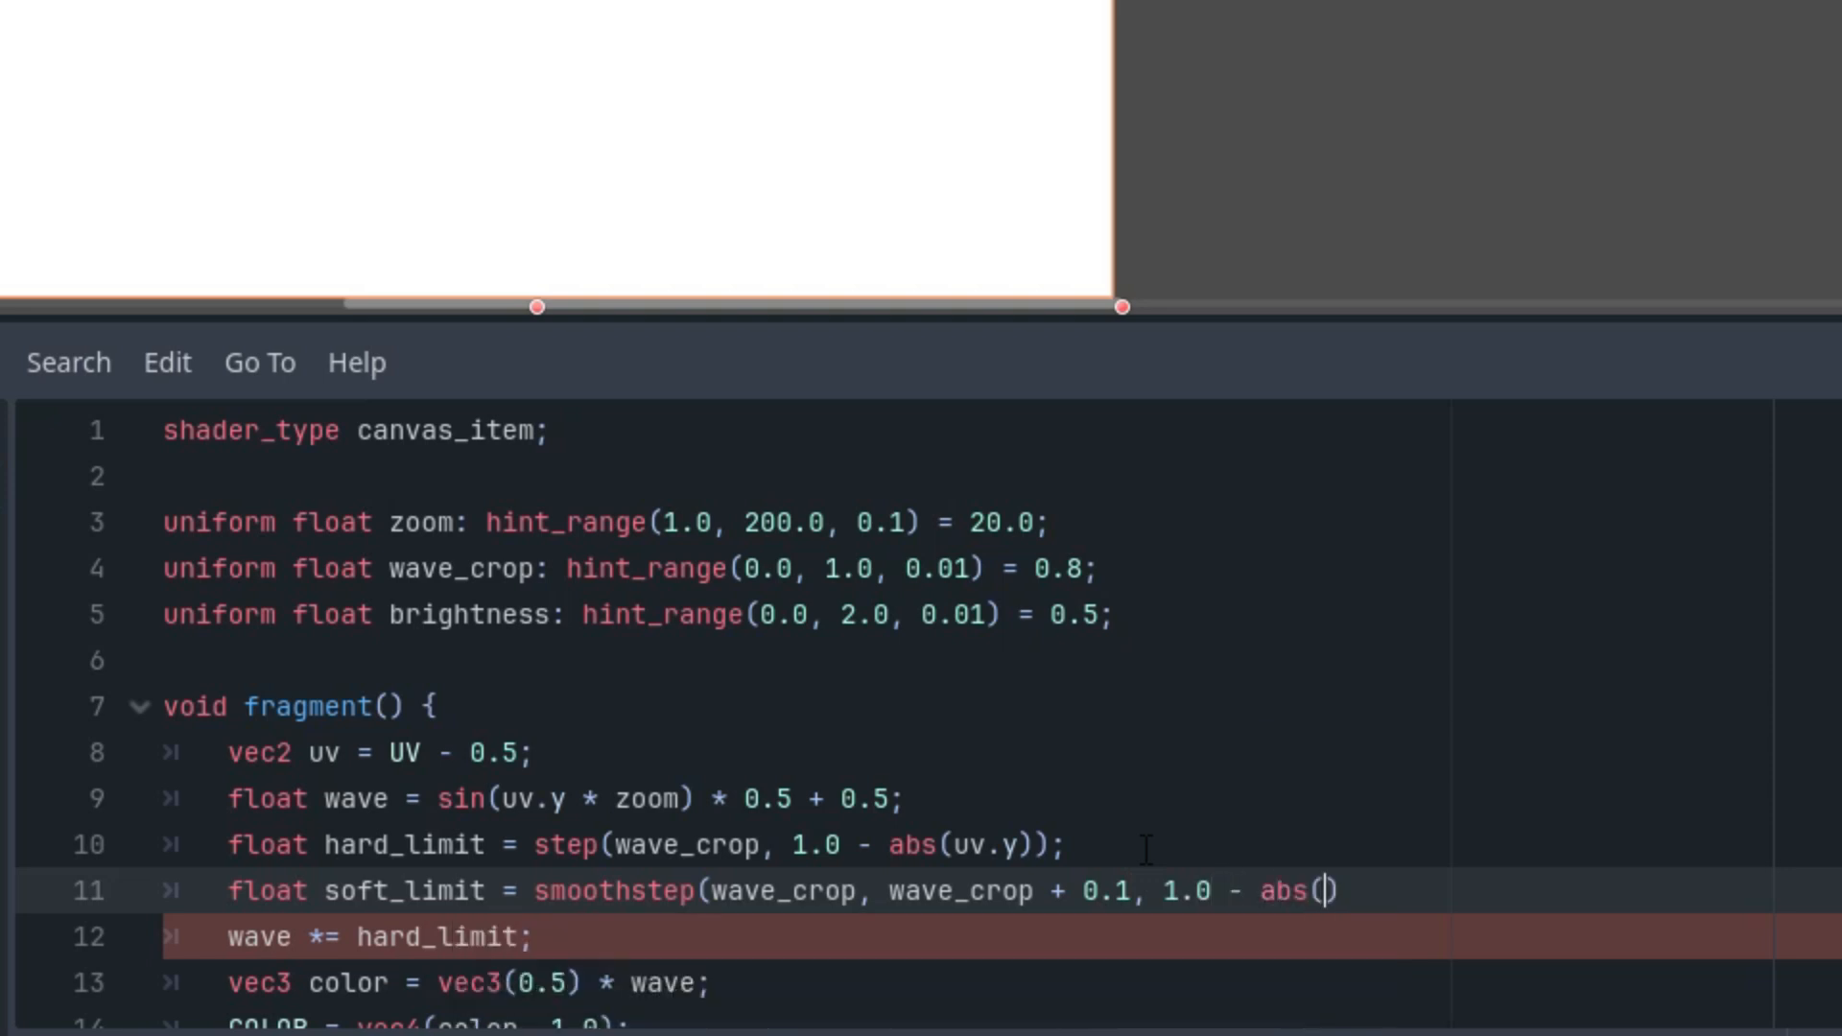
type("uv")
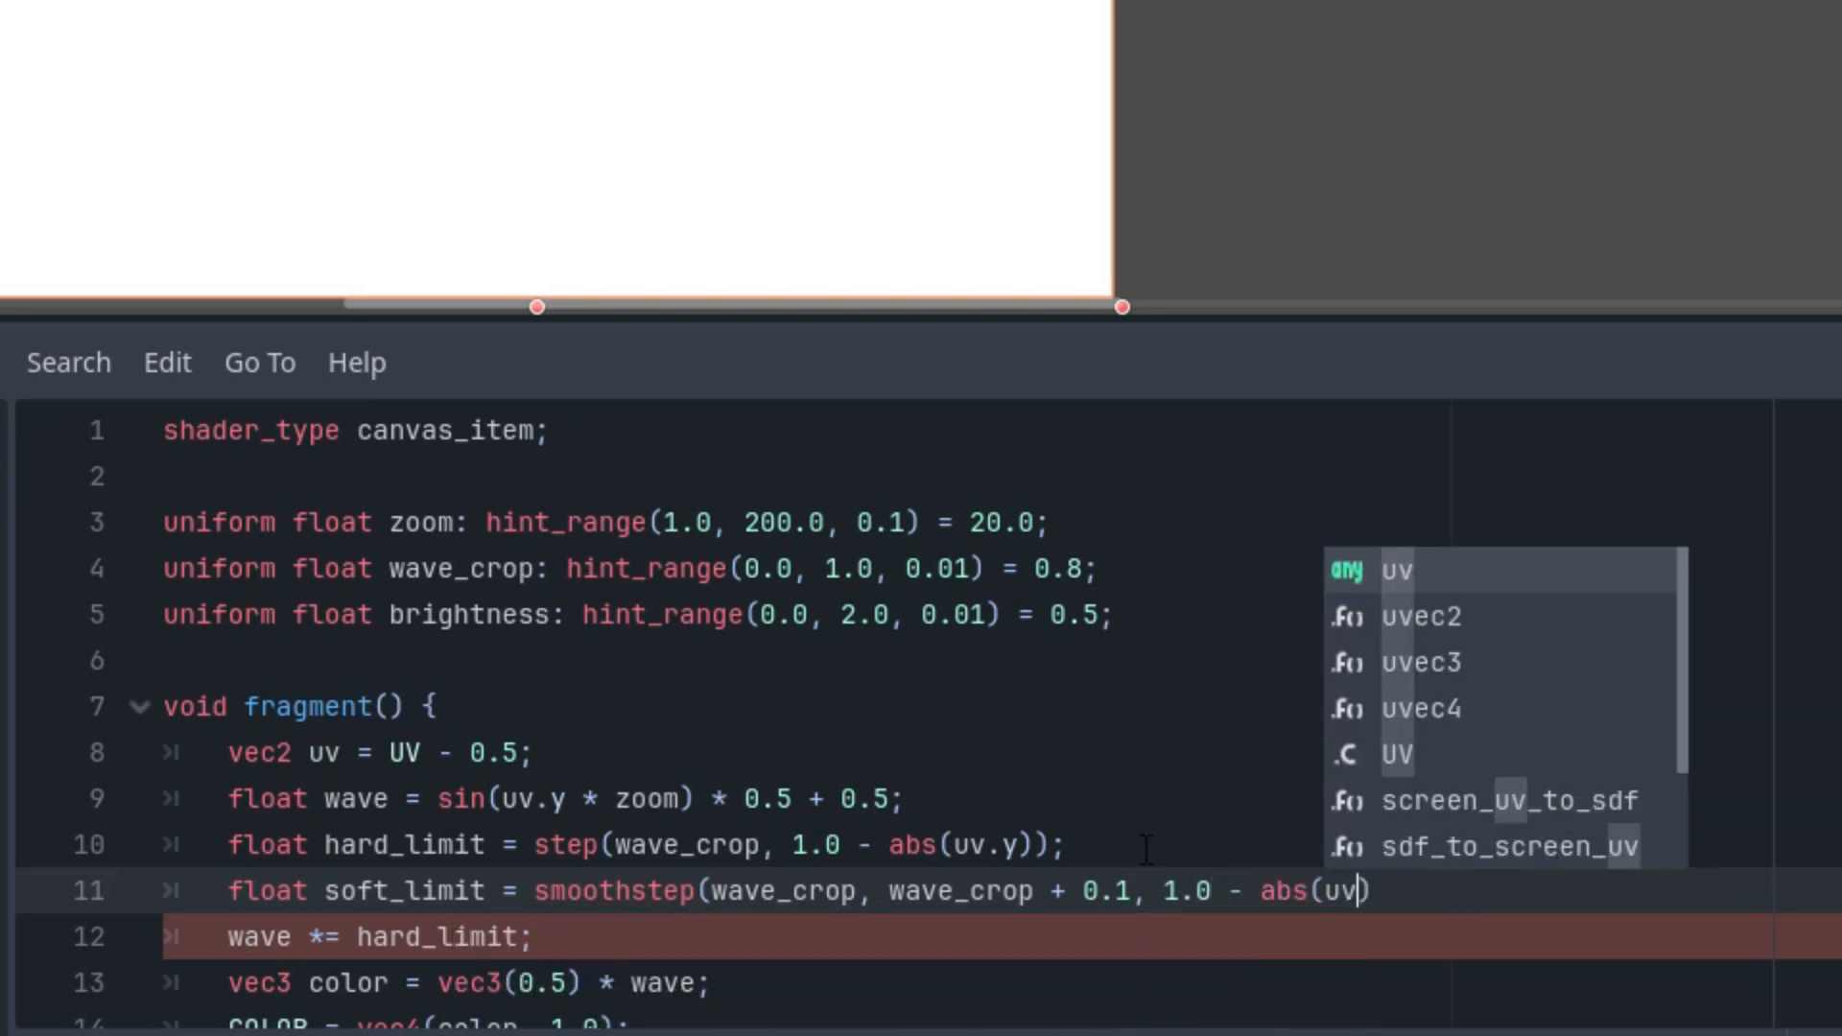
type(".y")
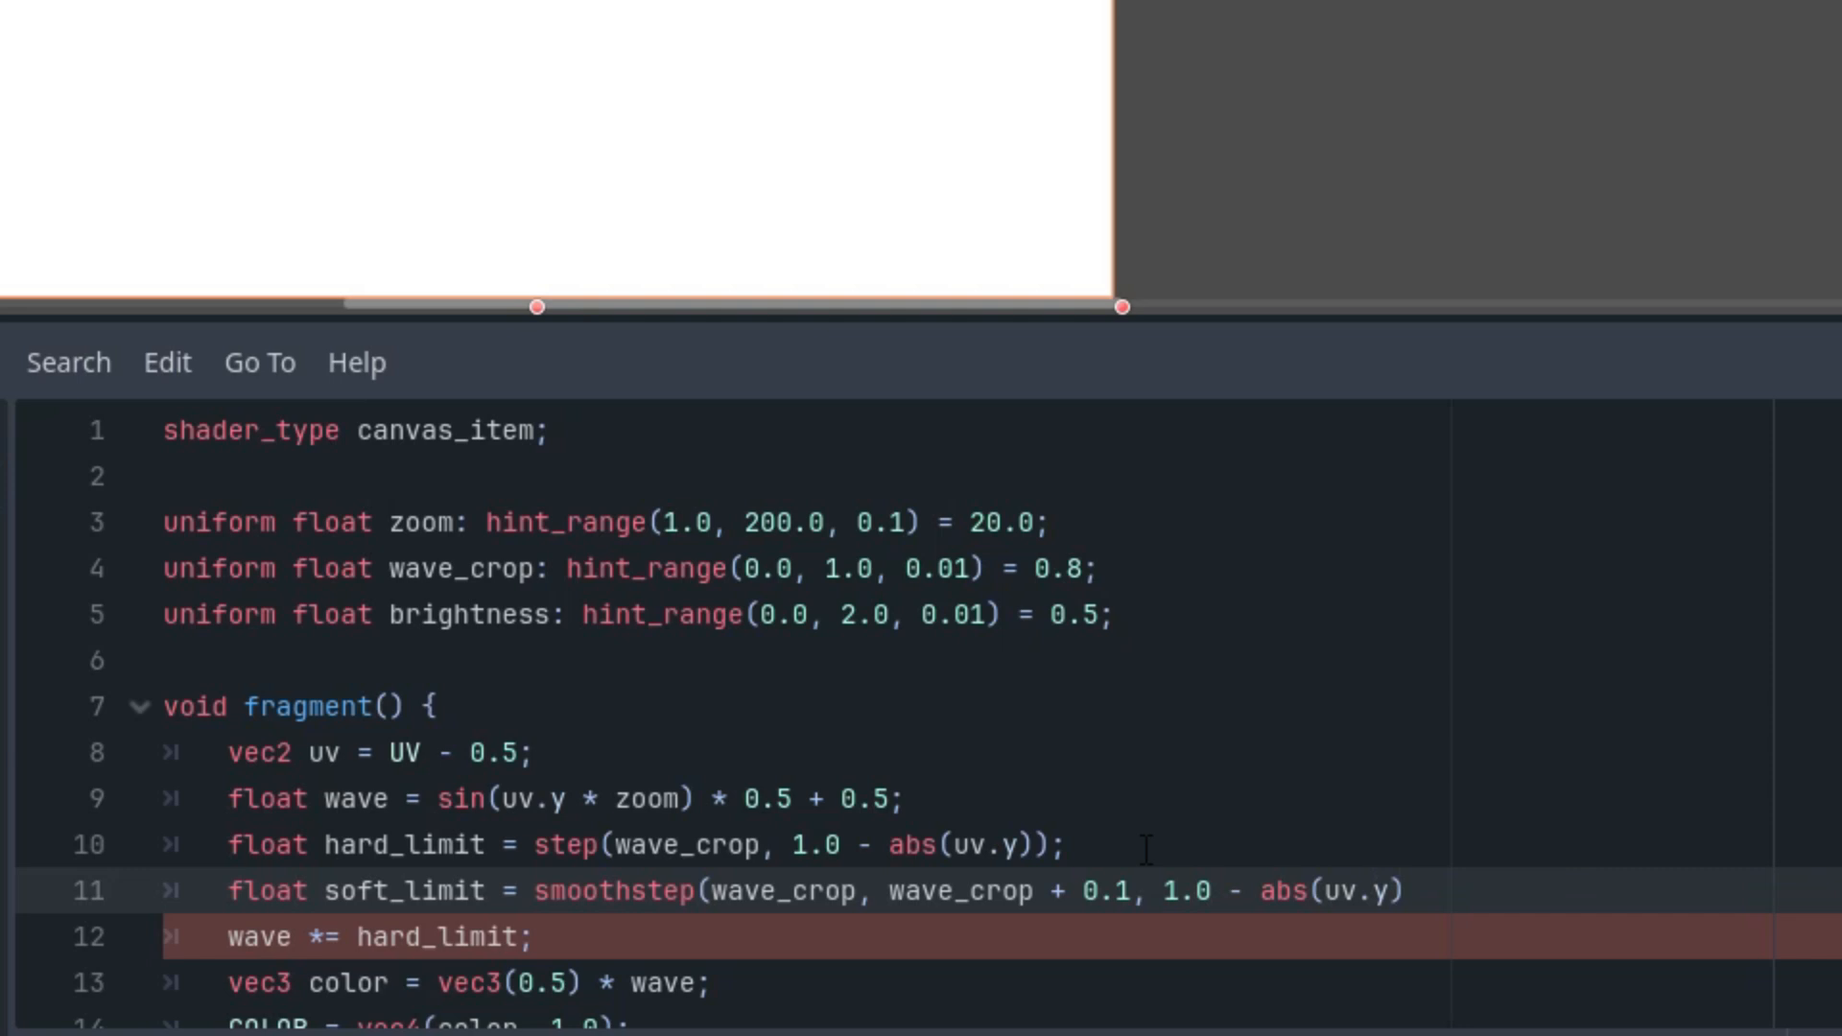
type(");")
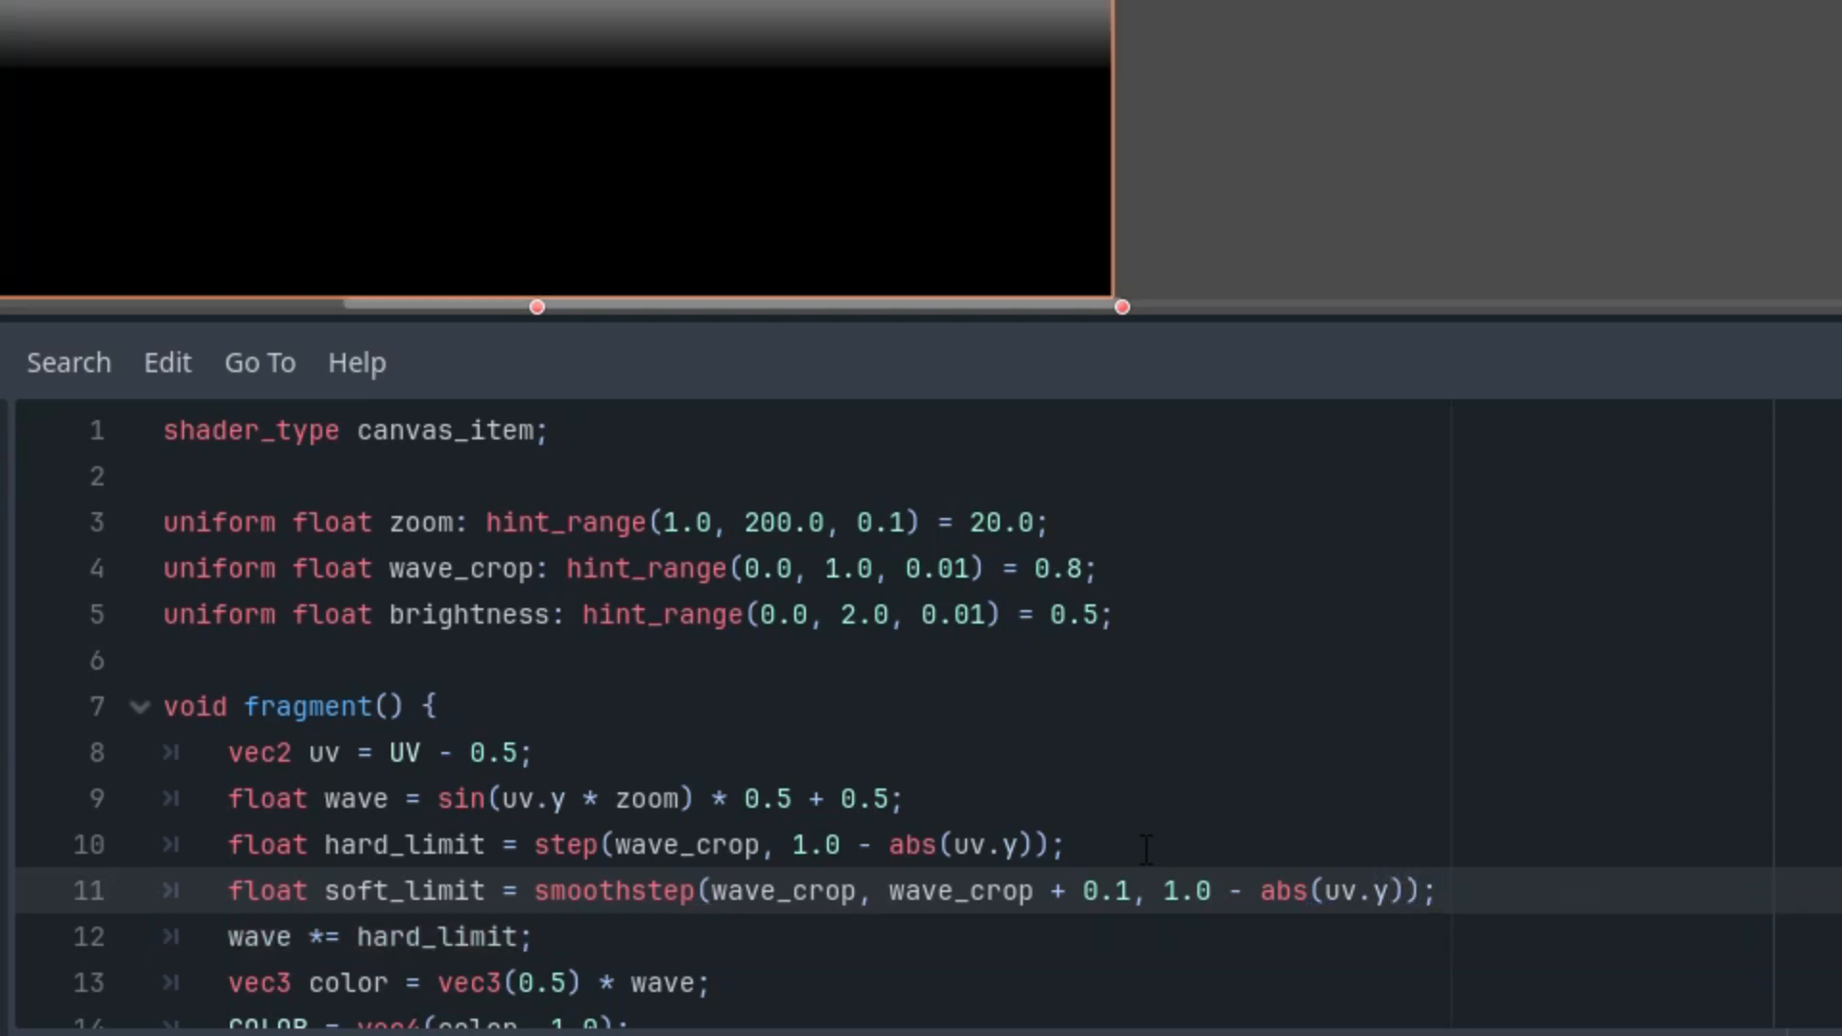
mouse_move(1099, 807)
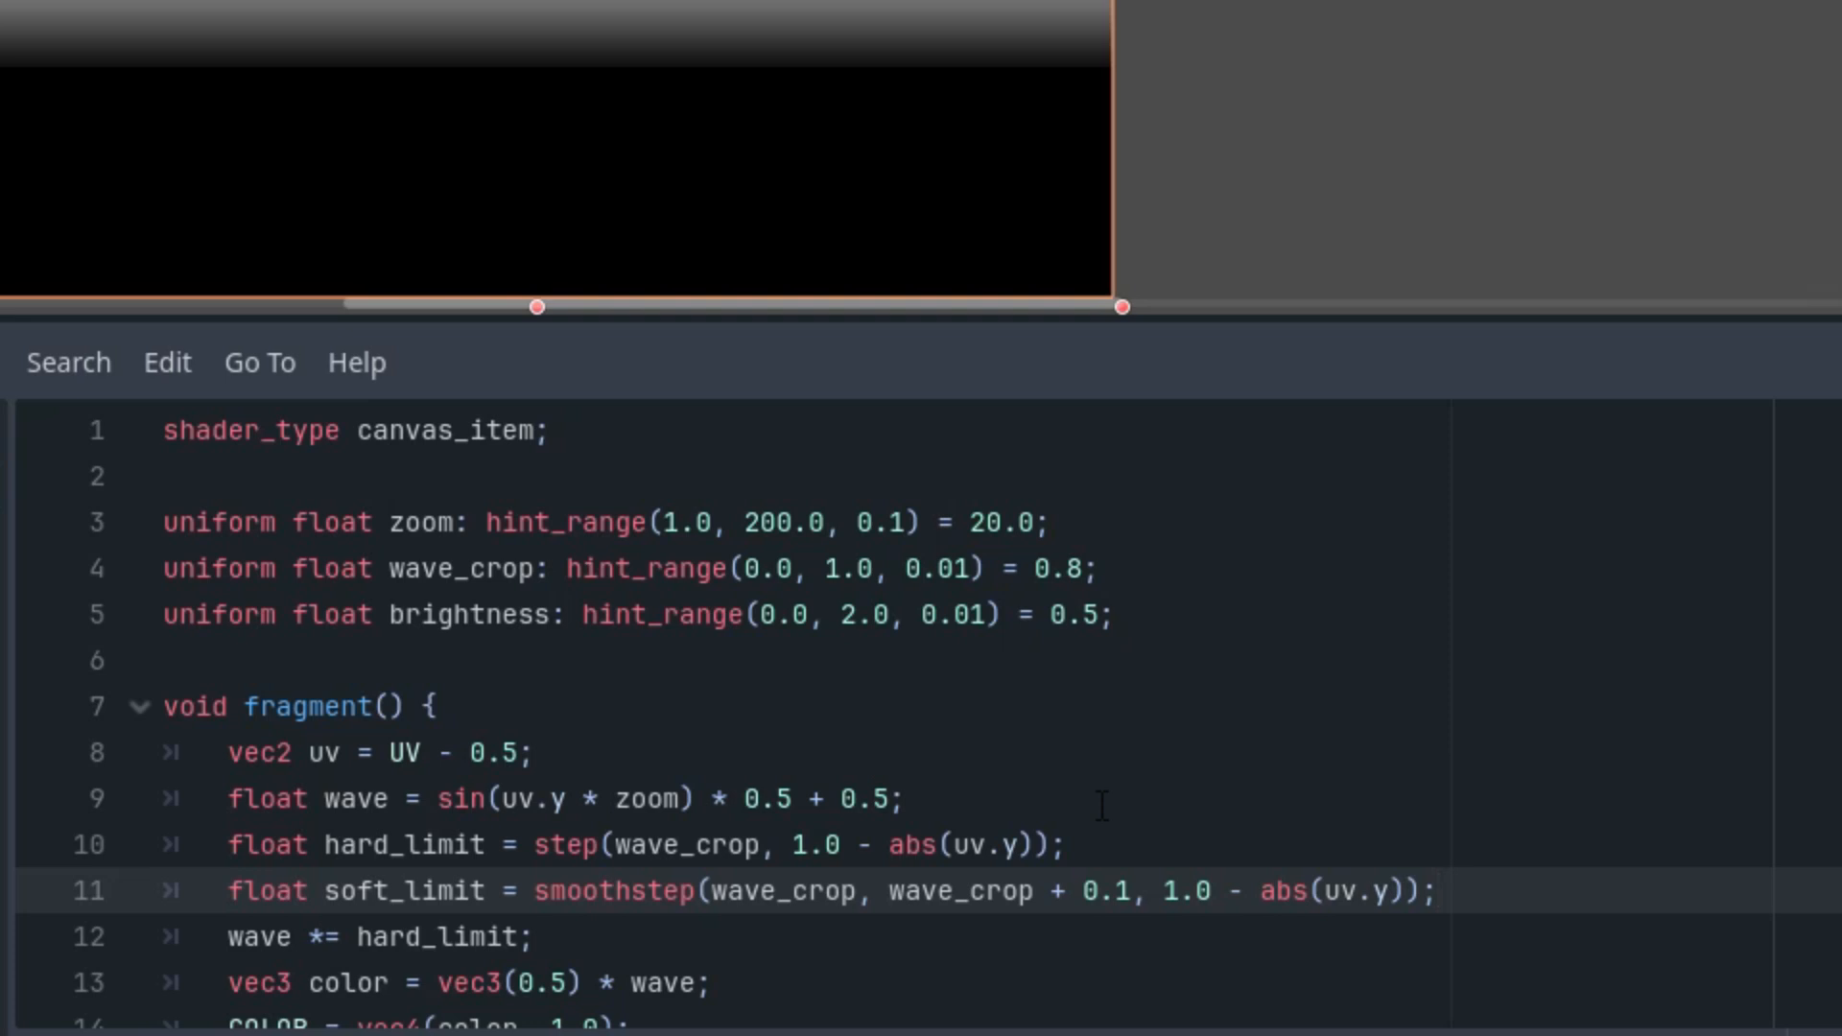
mouse_move(931, 671)
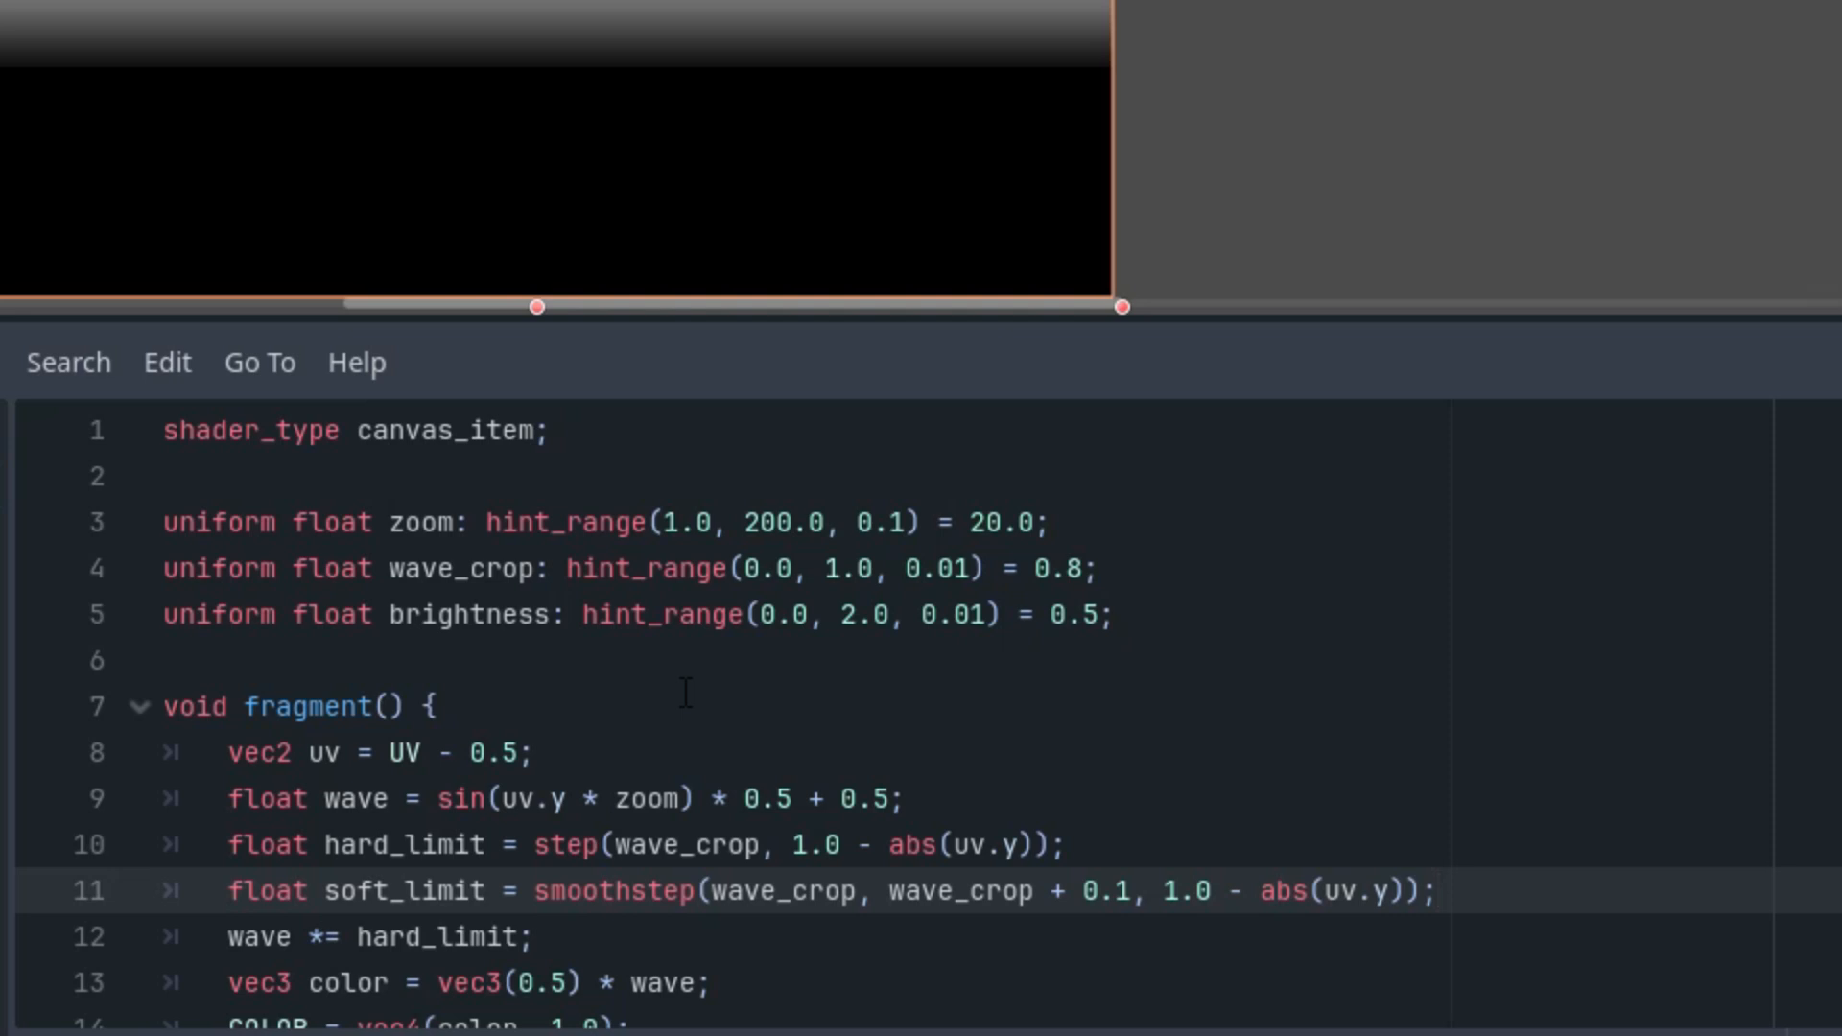
mouse_move(691, 752)
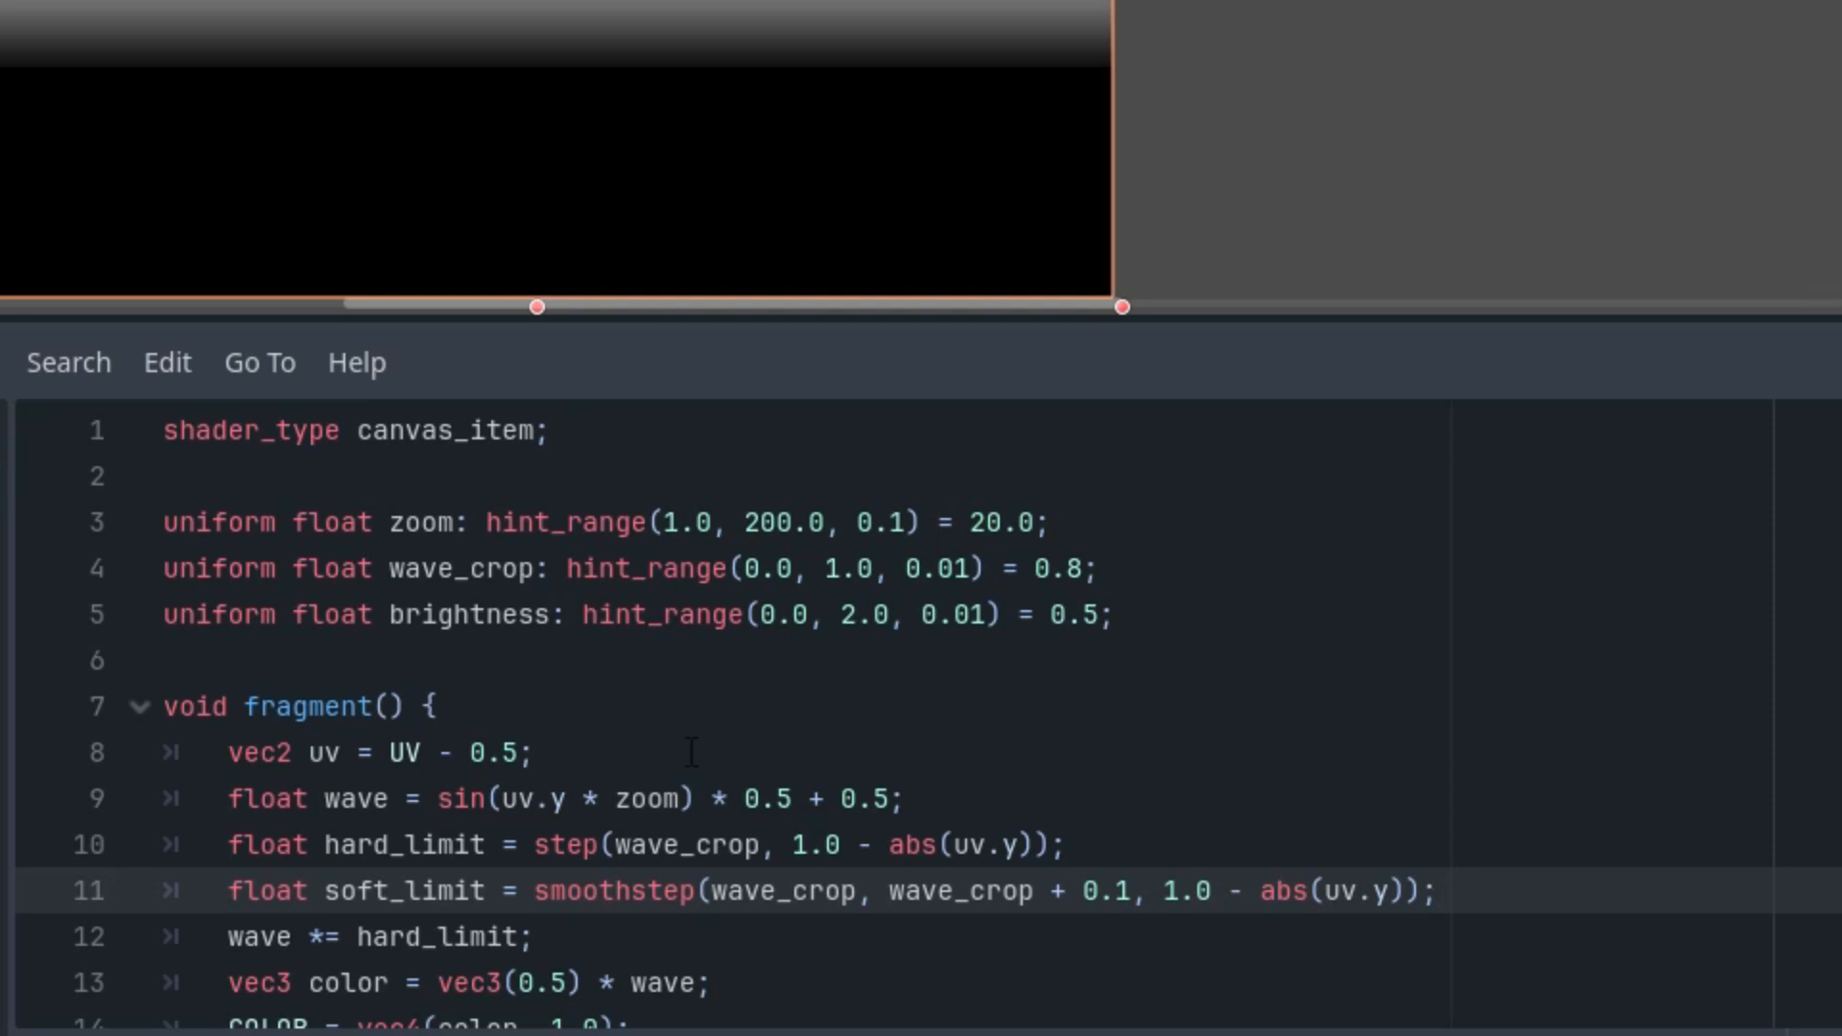
Add color.gb += brightness * vec2(uv.x + 0.5, uv.y + 0.5) * soft_limit.
scroll("down", 3)
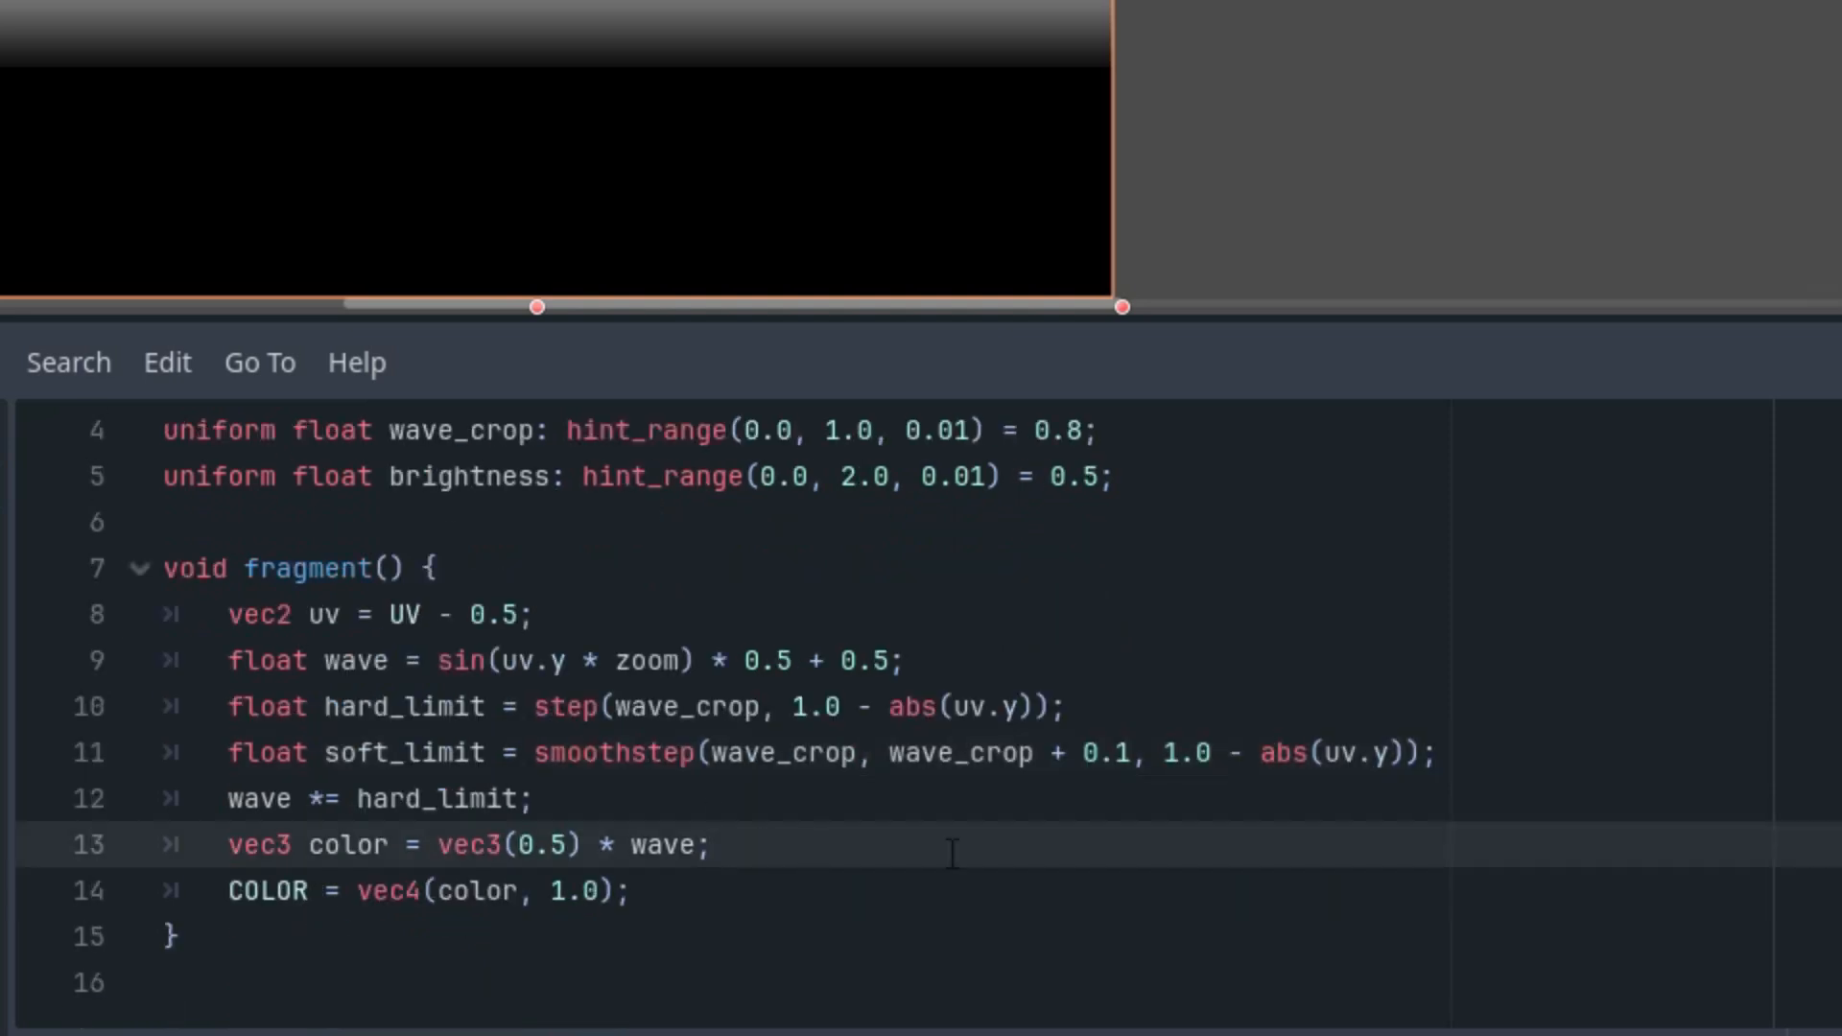
type("co")
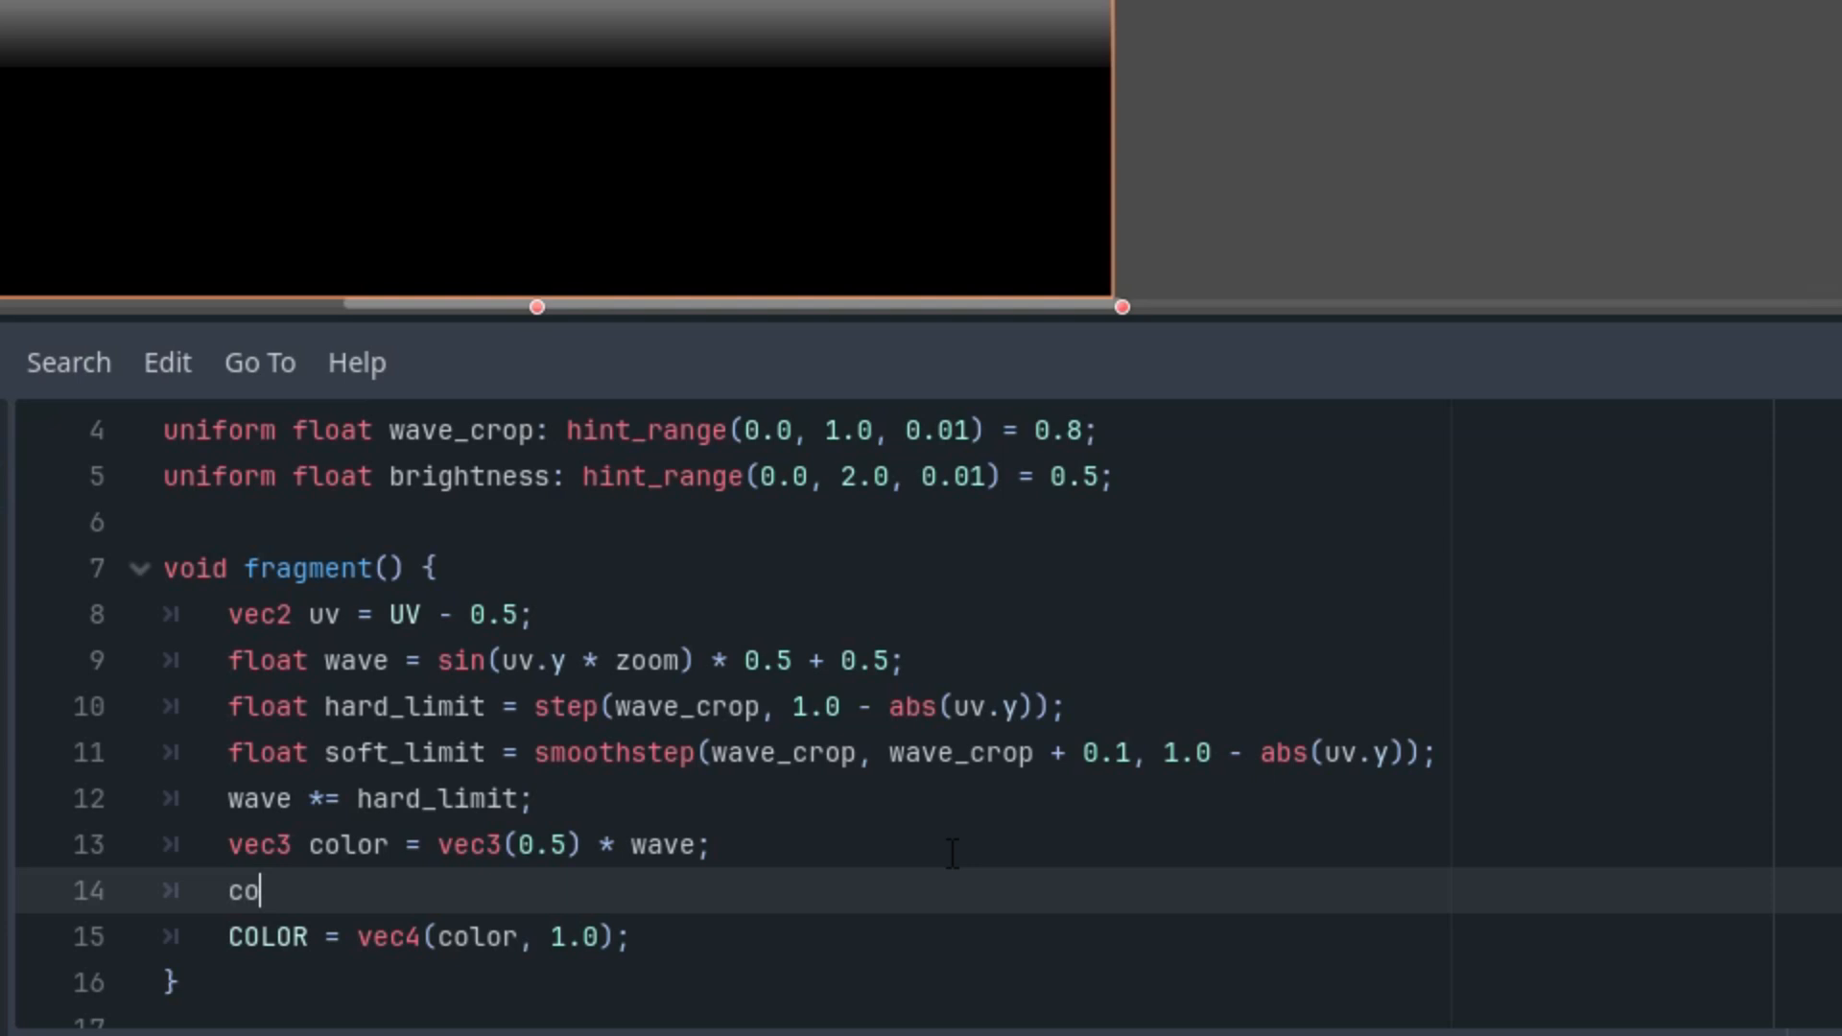
type("lor.")
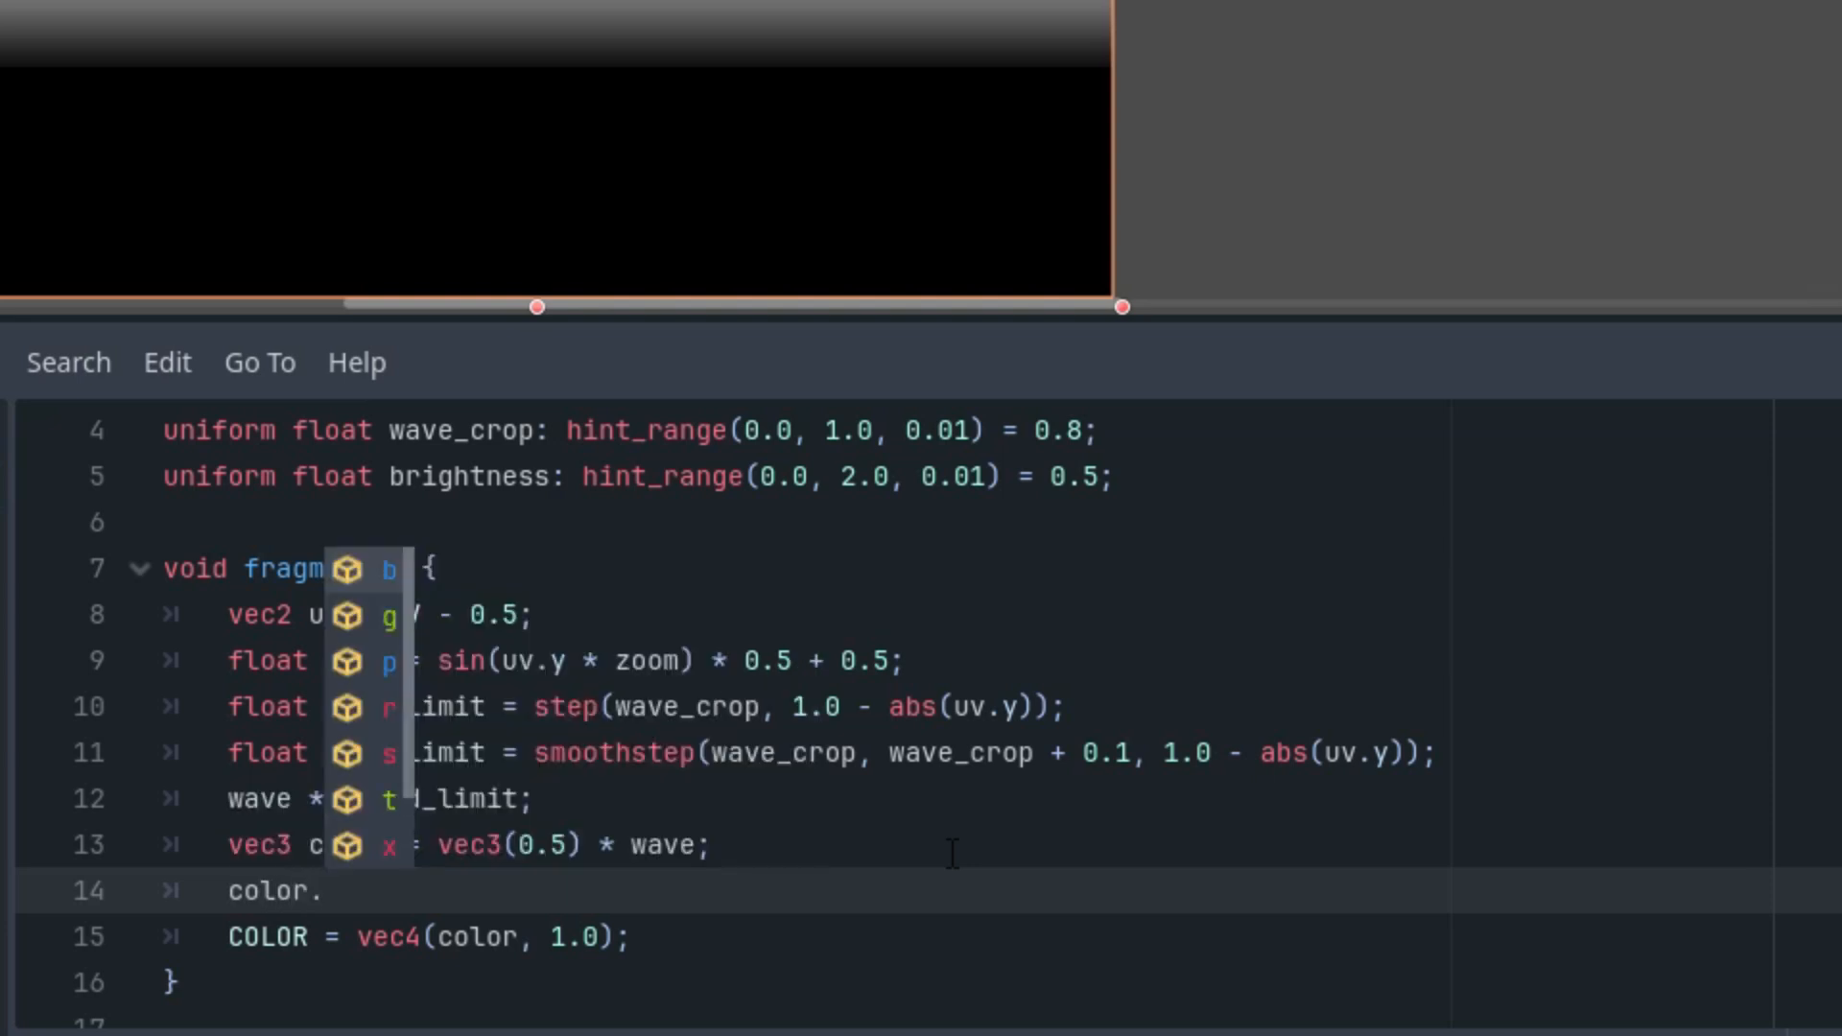
type("gb")
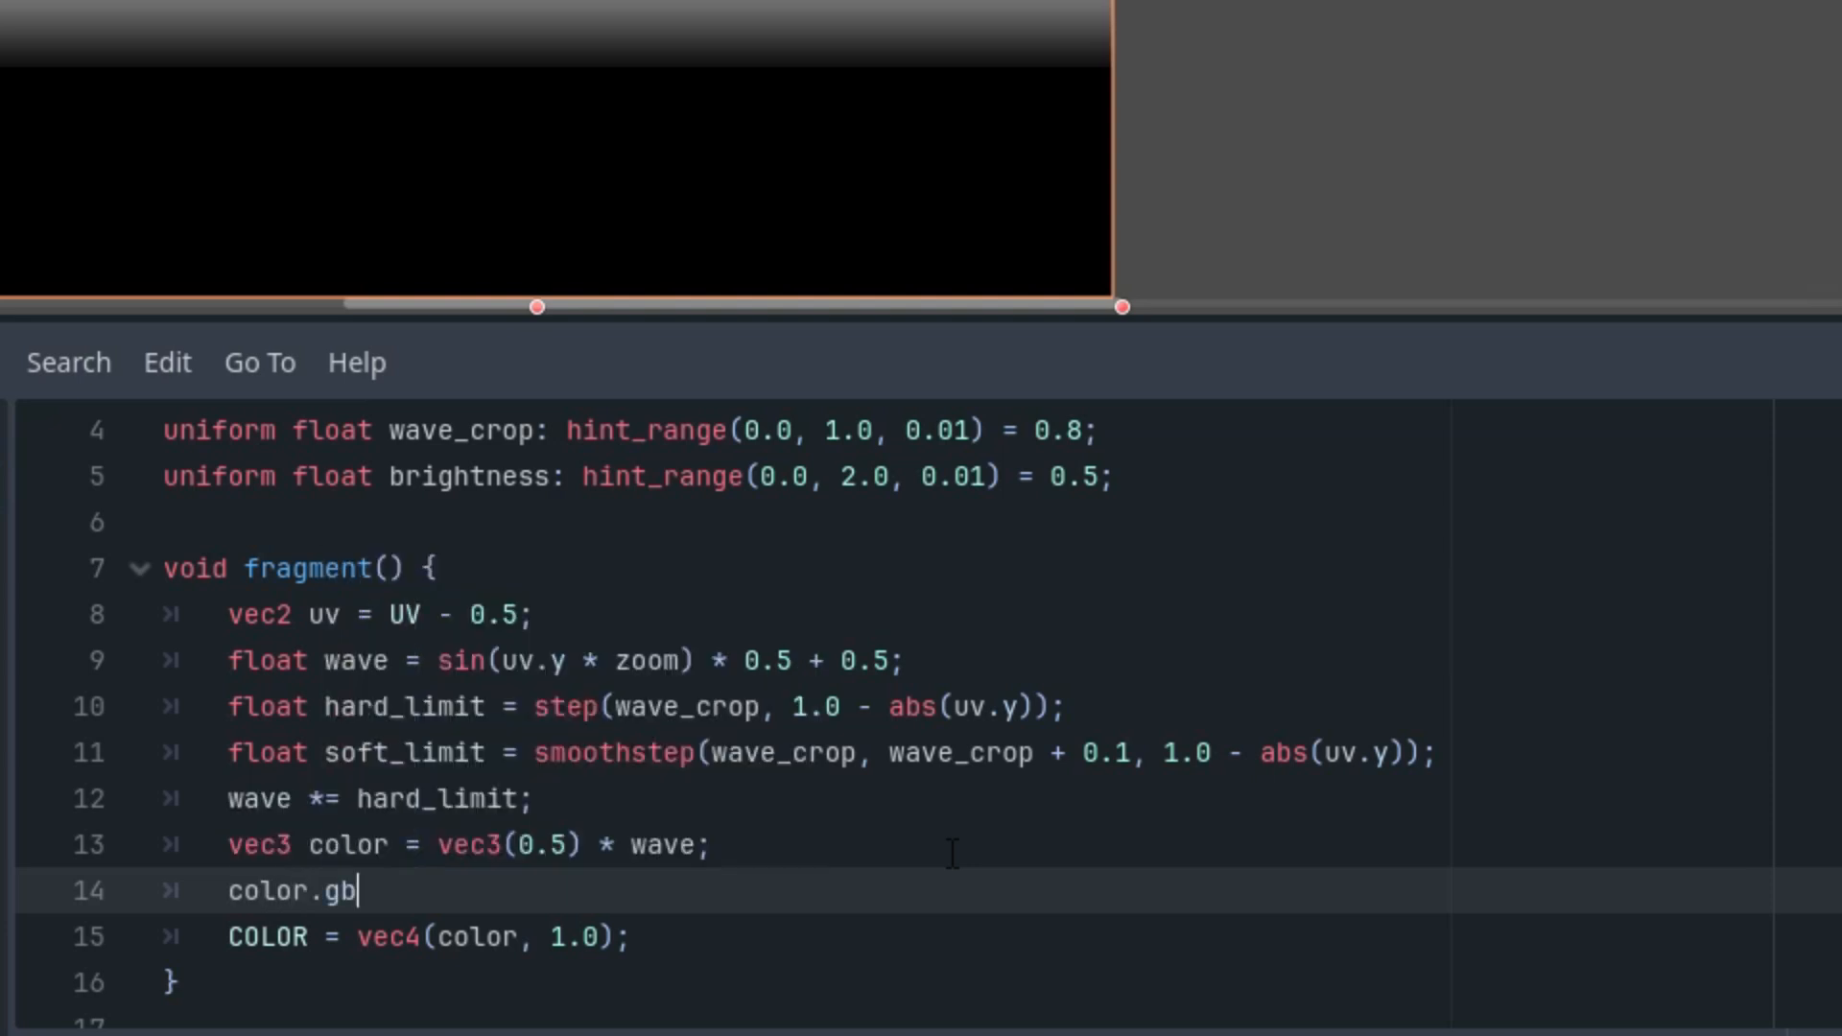
type("+=")
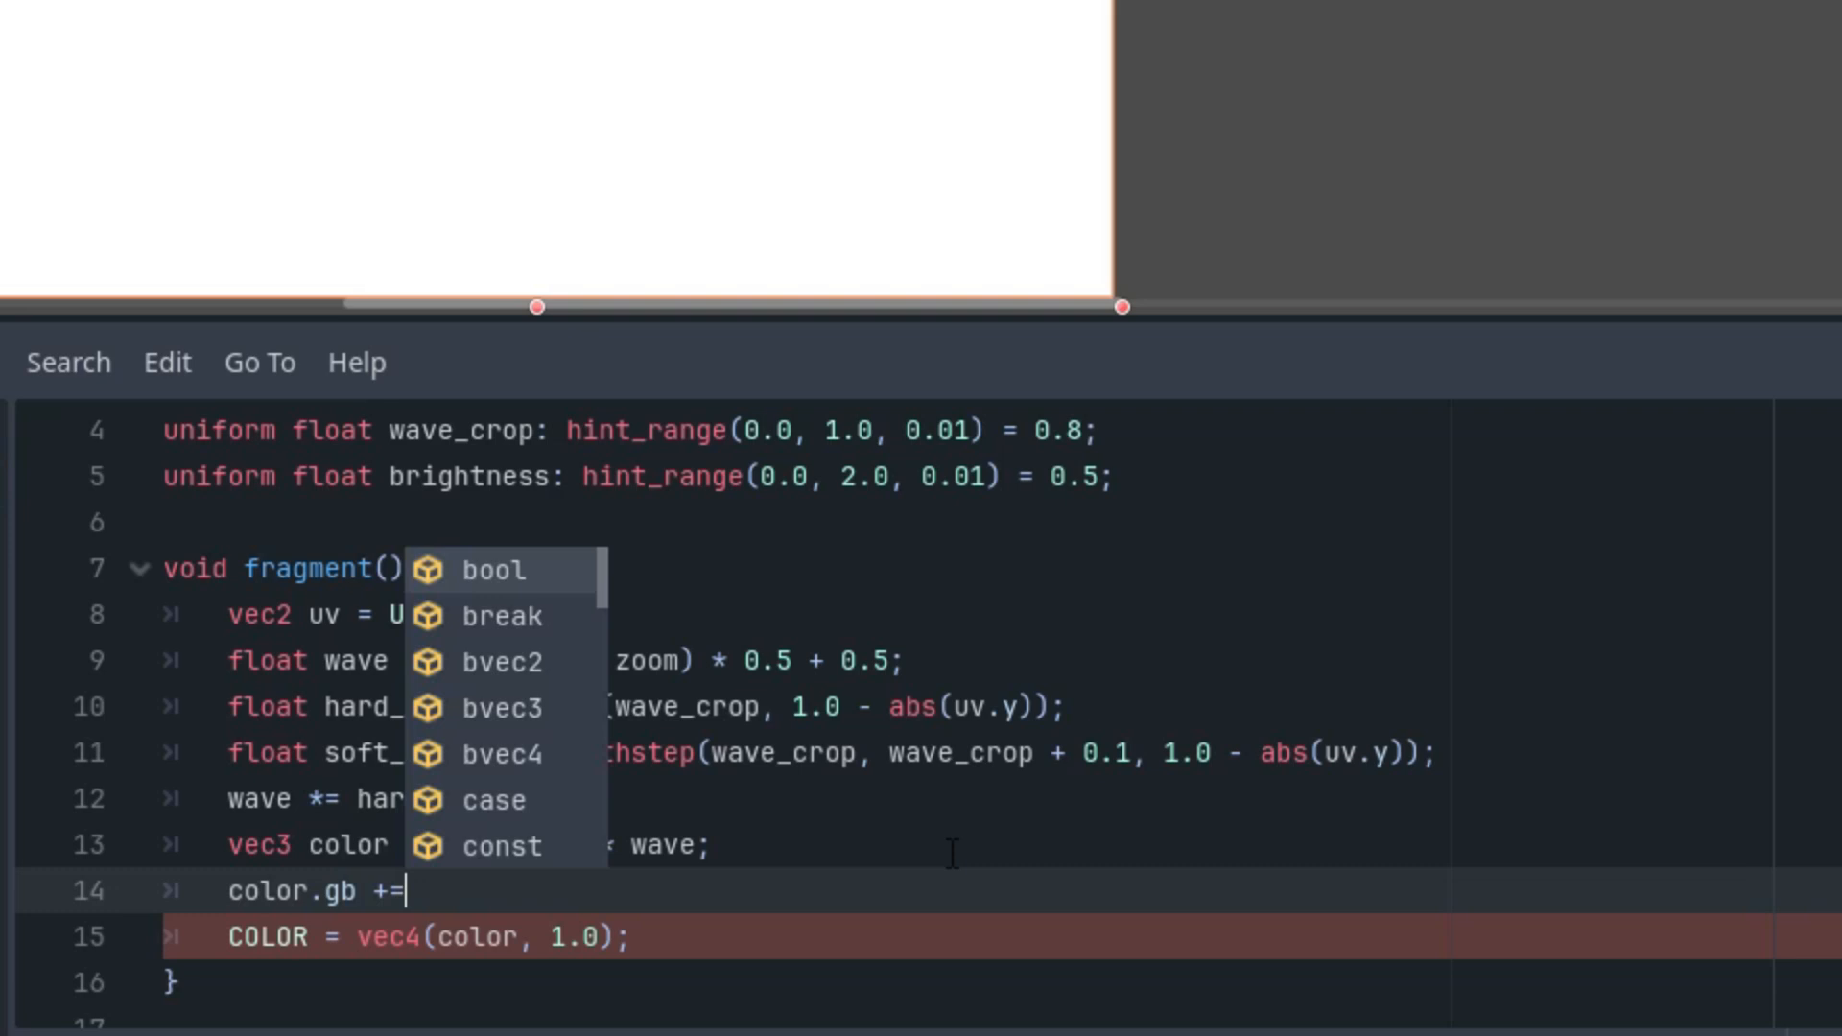
type("brightness *")
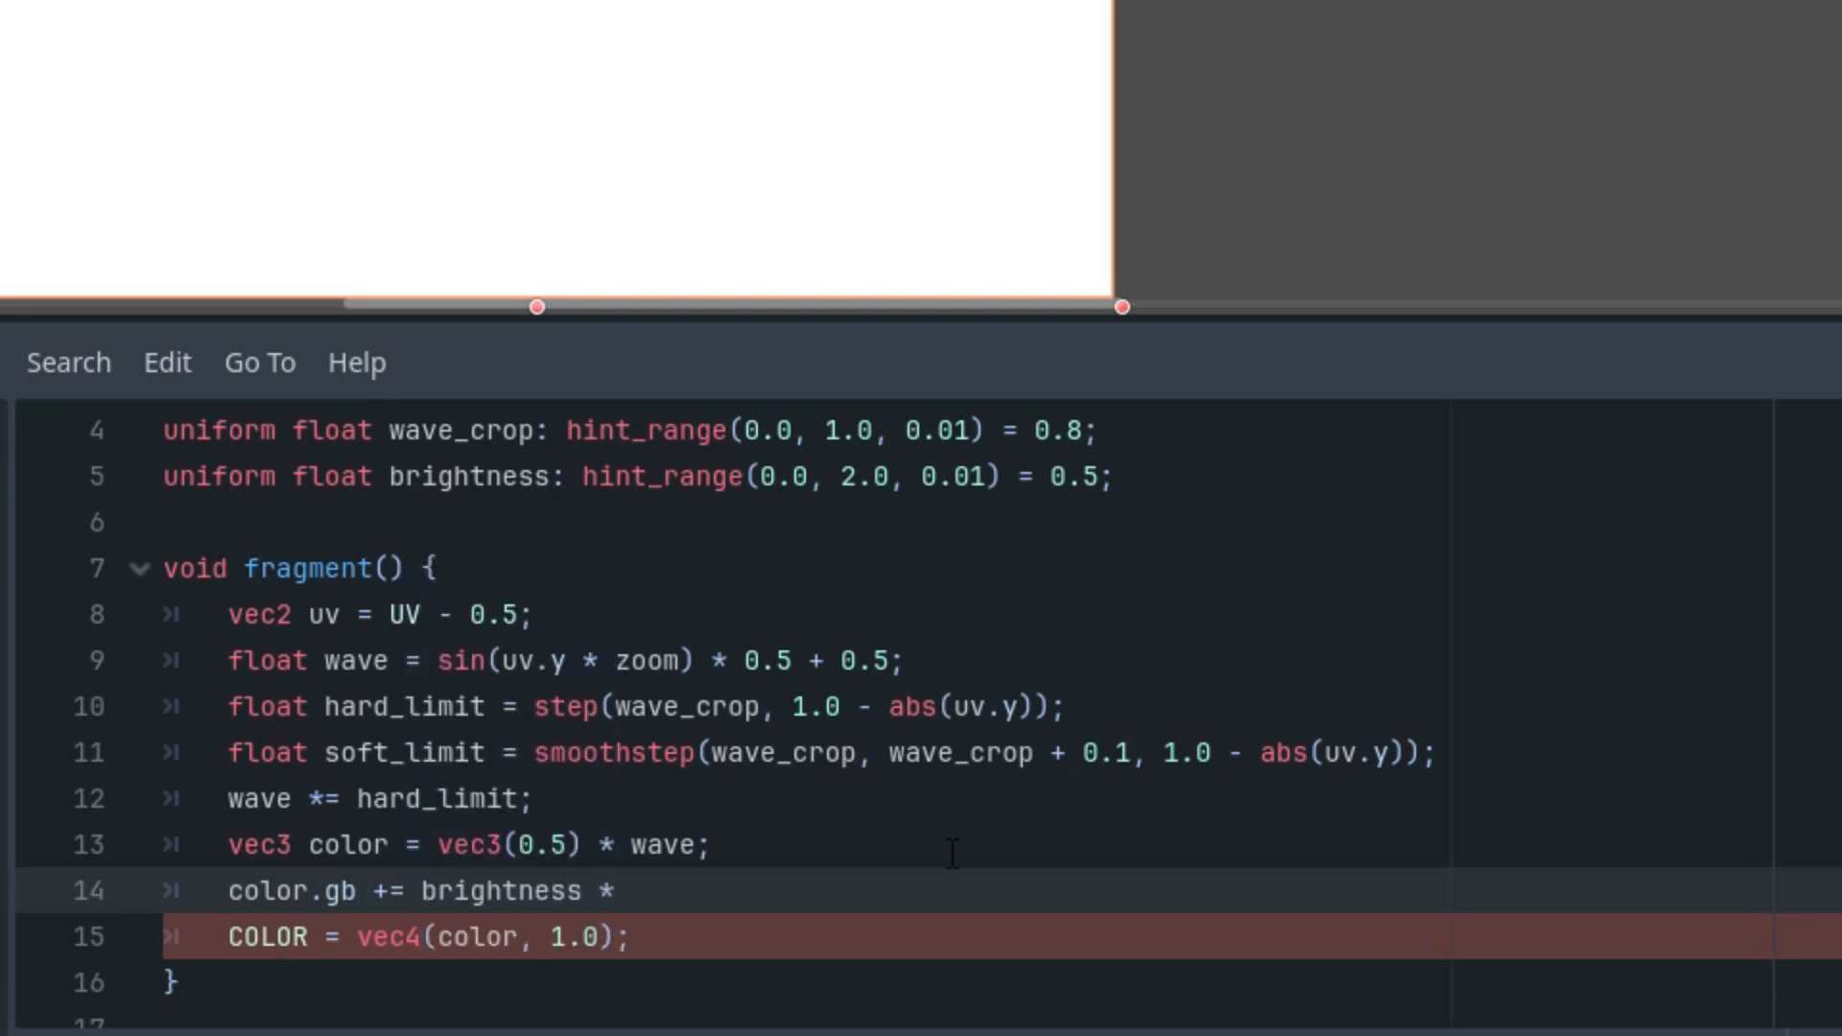
type("vec2(")
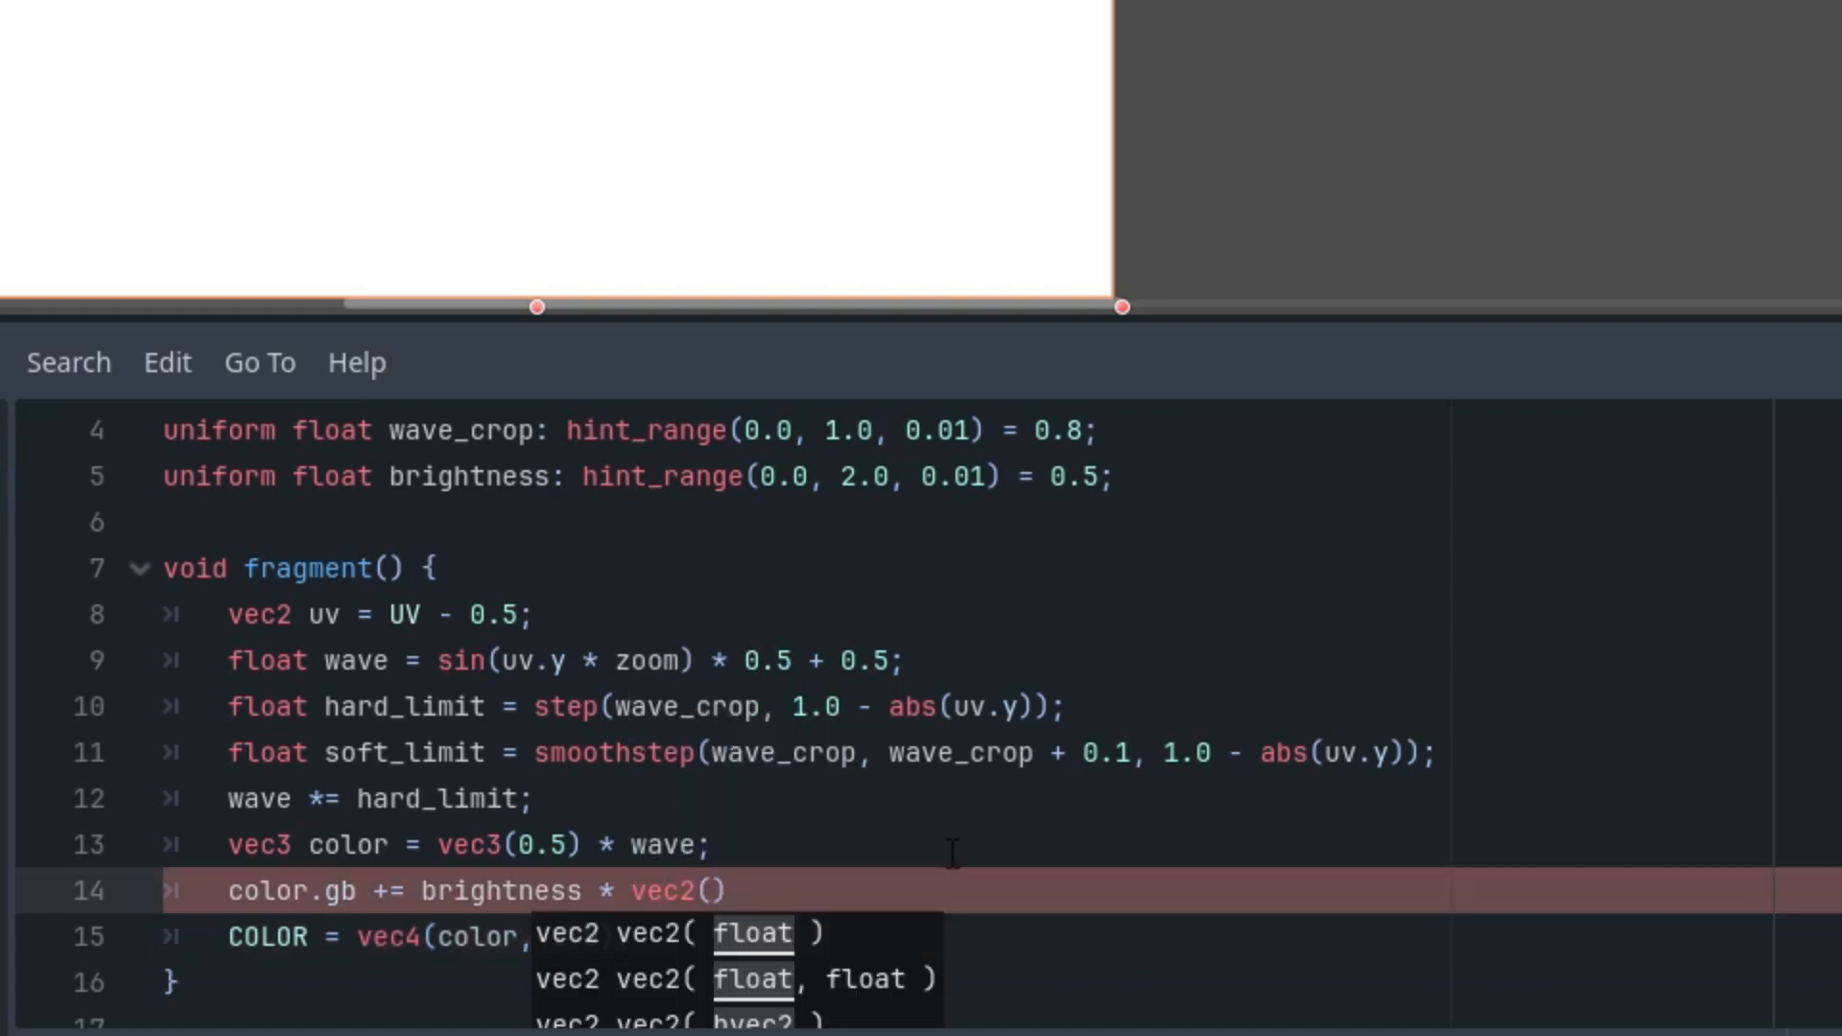
type("uv.")
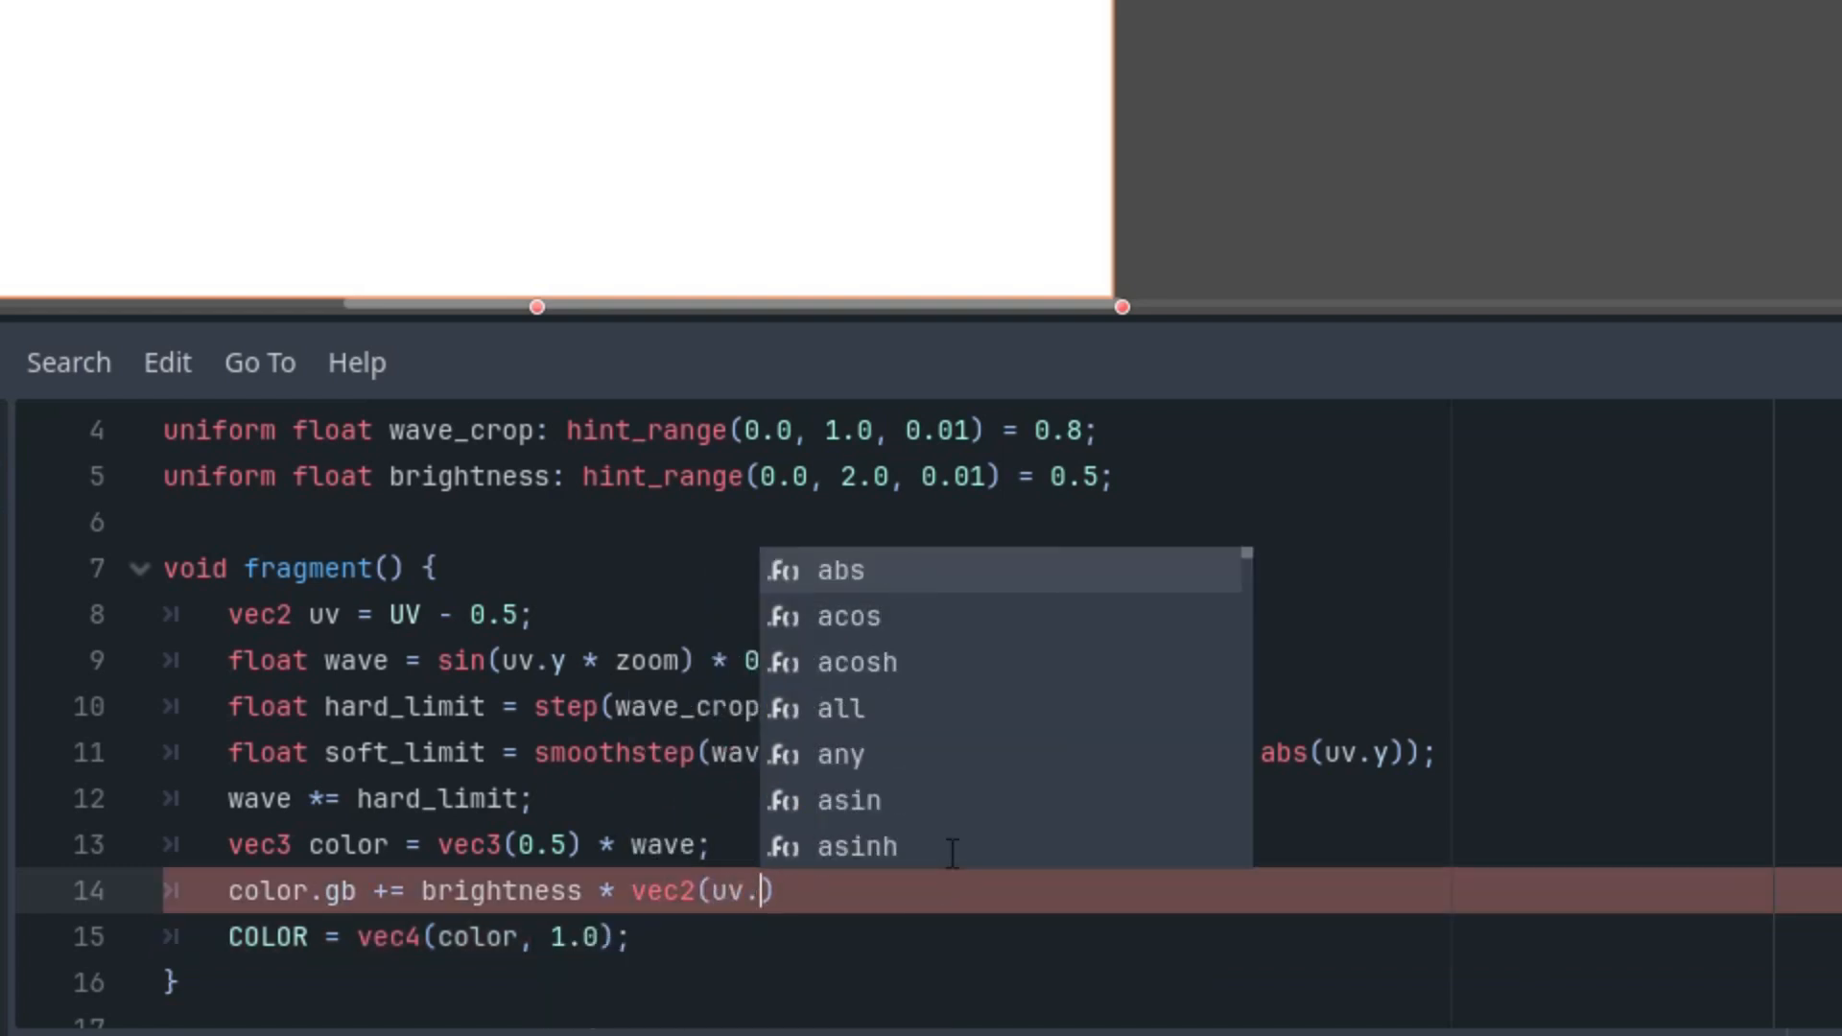
type("x")
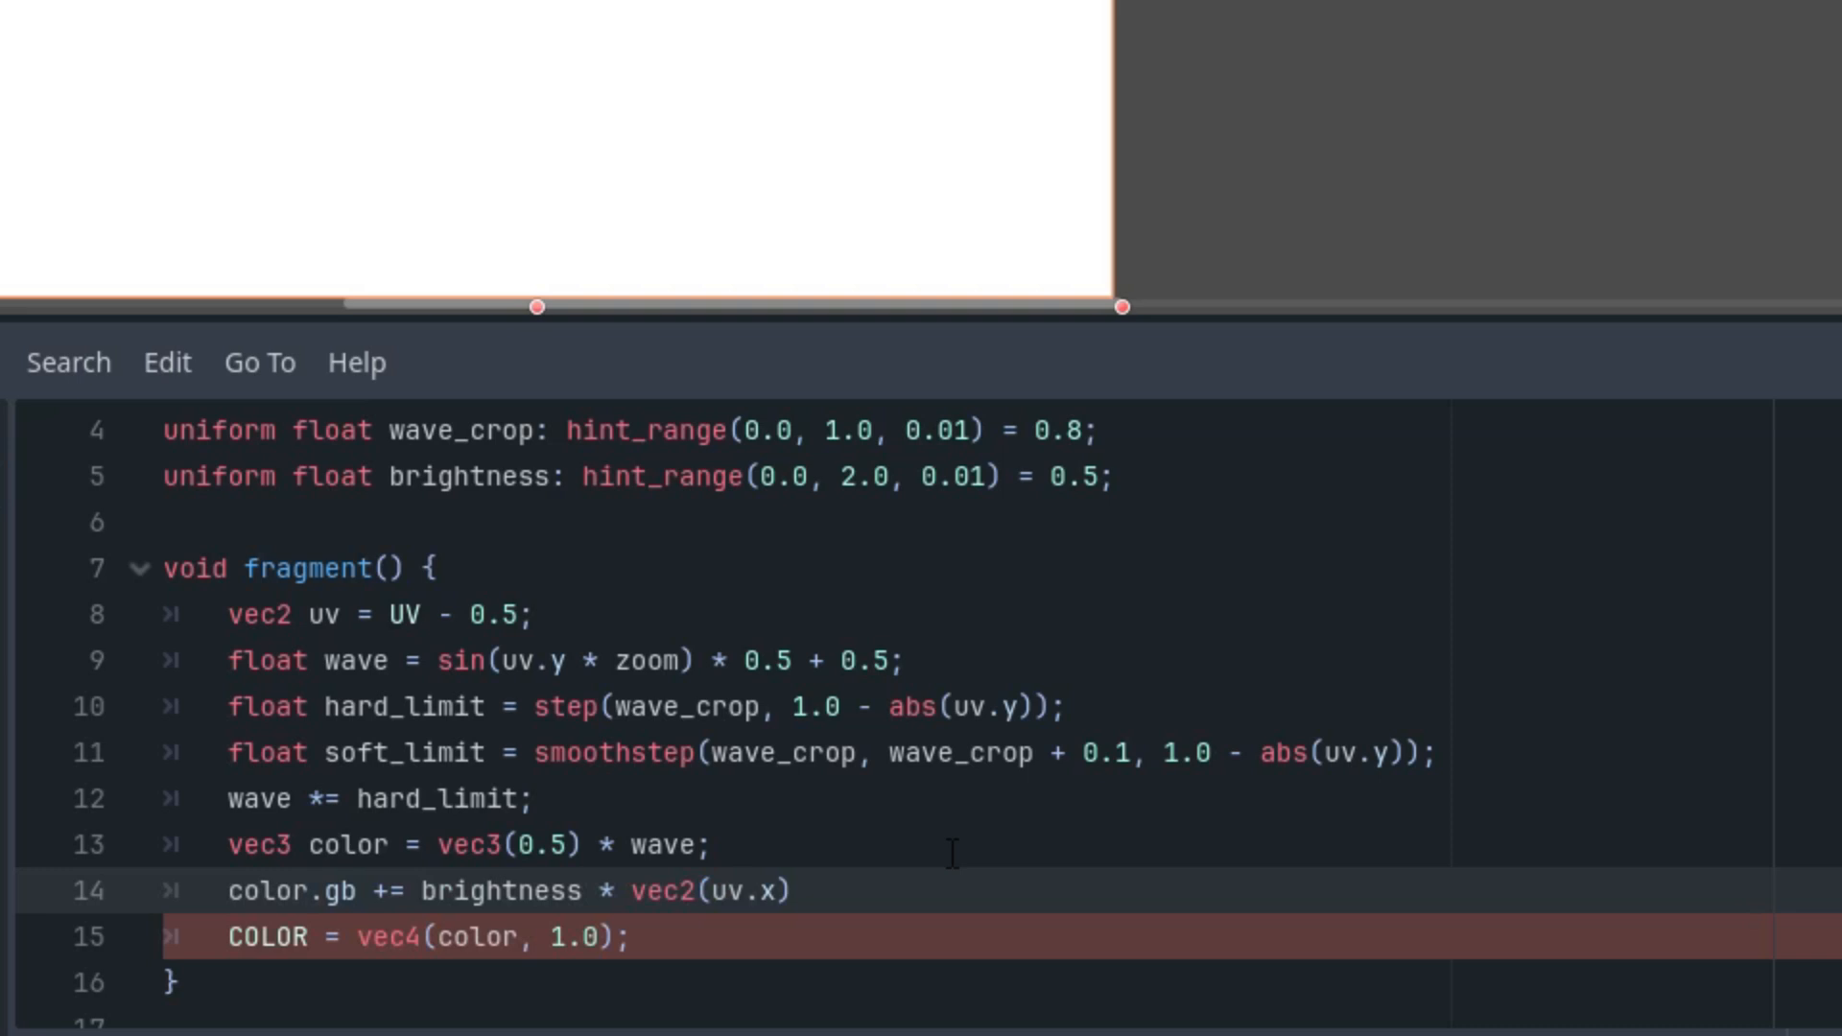
type("+")
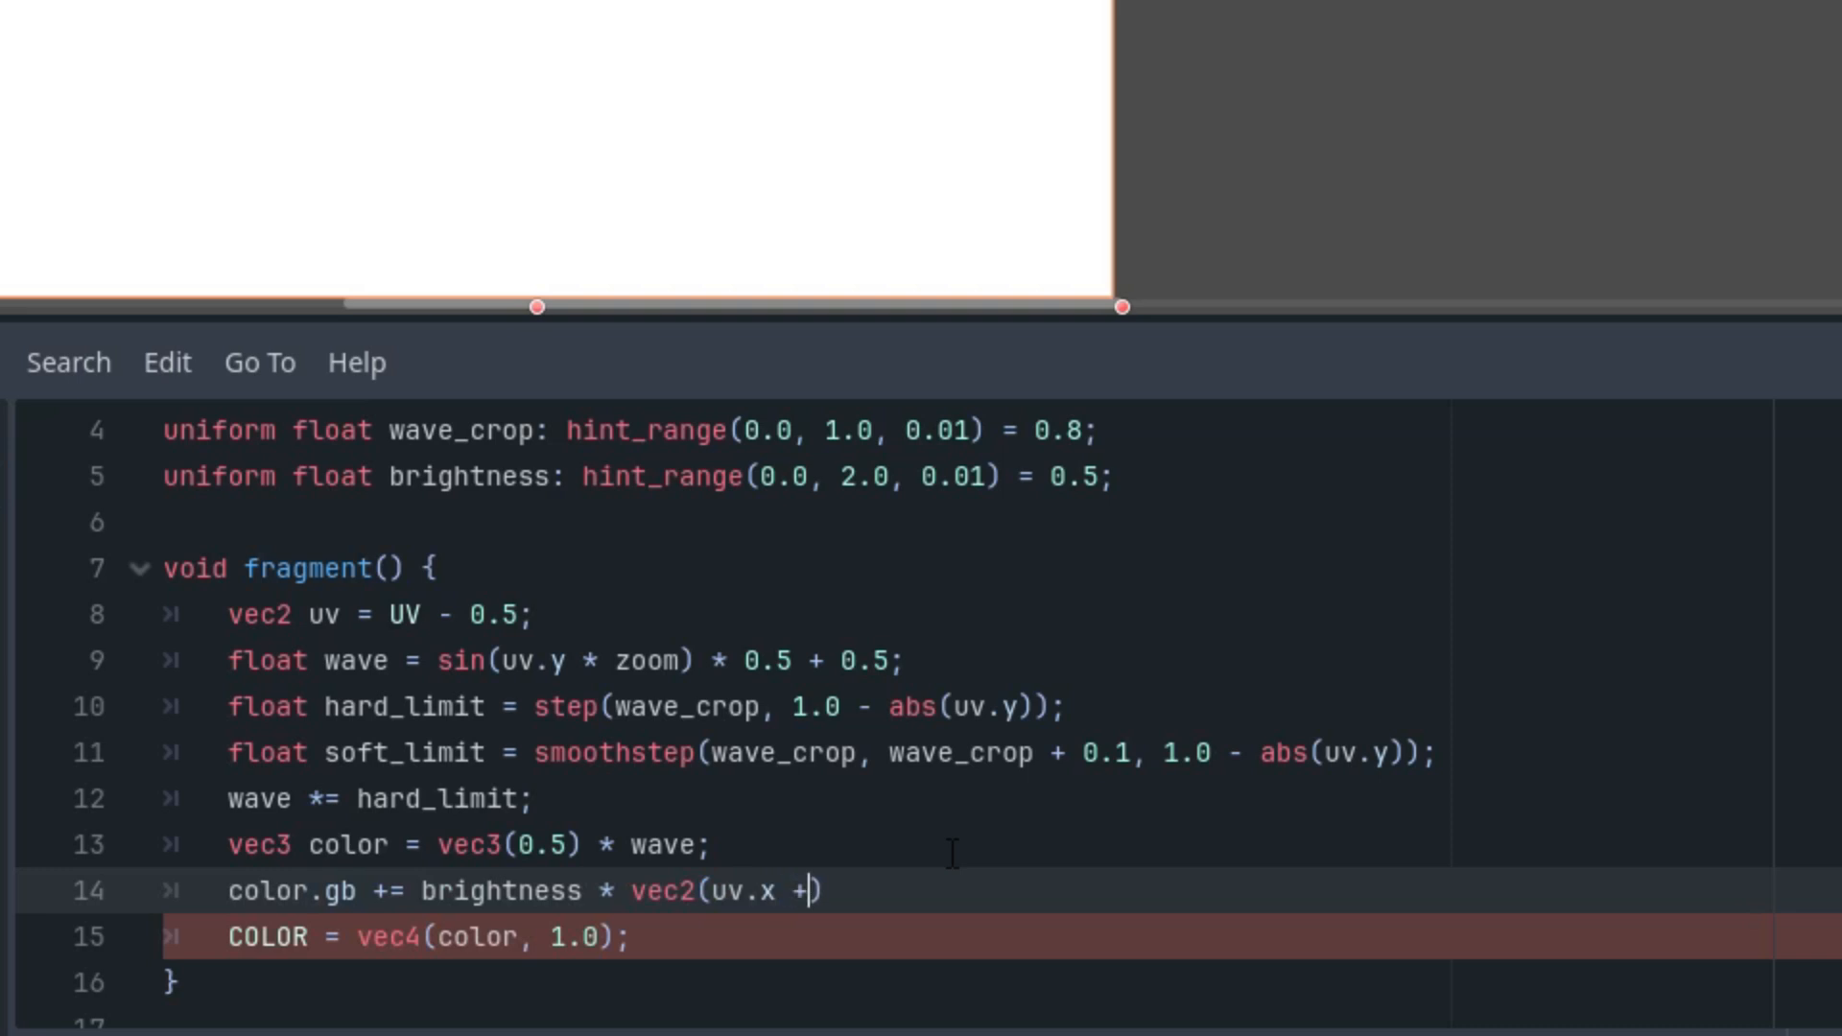
type("0.5)")
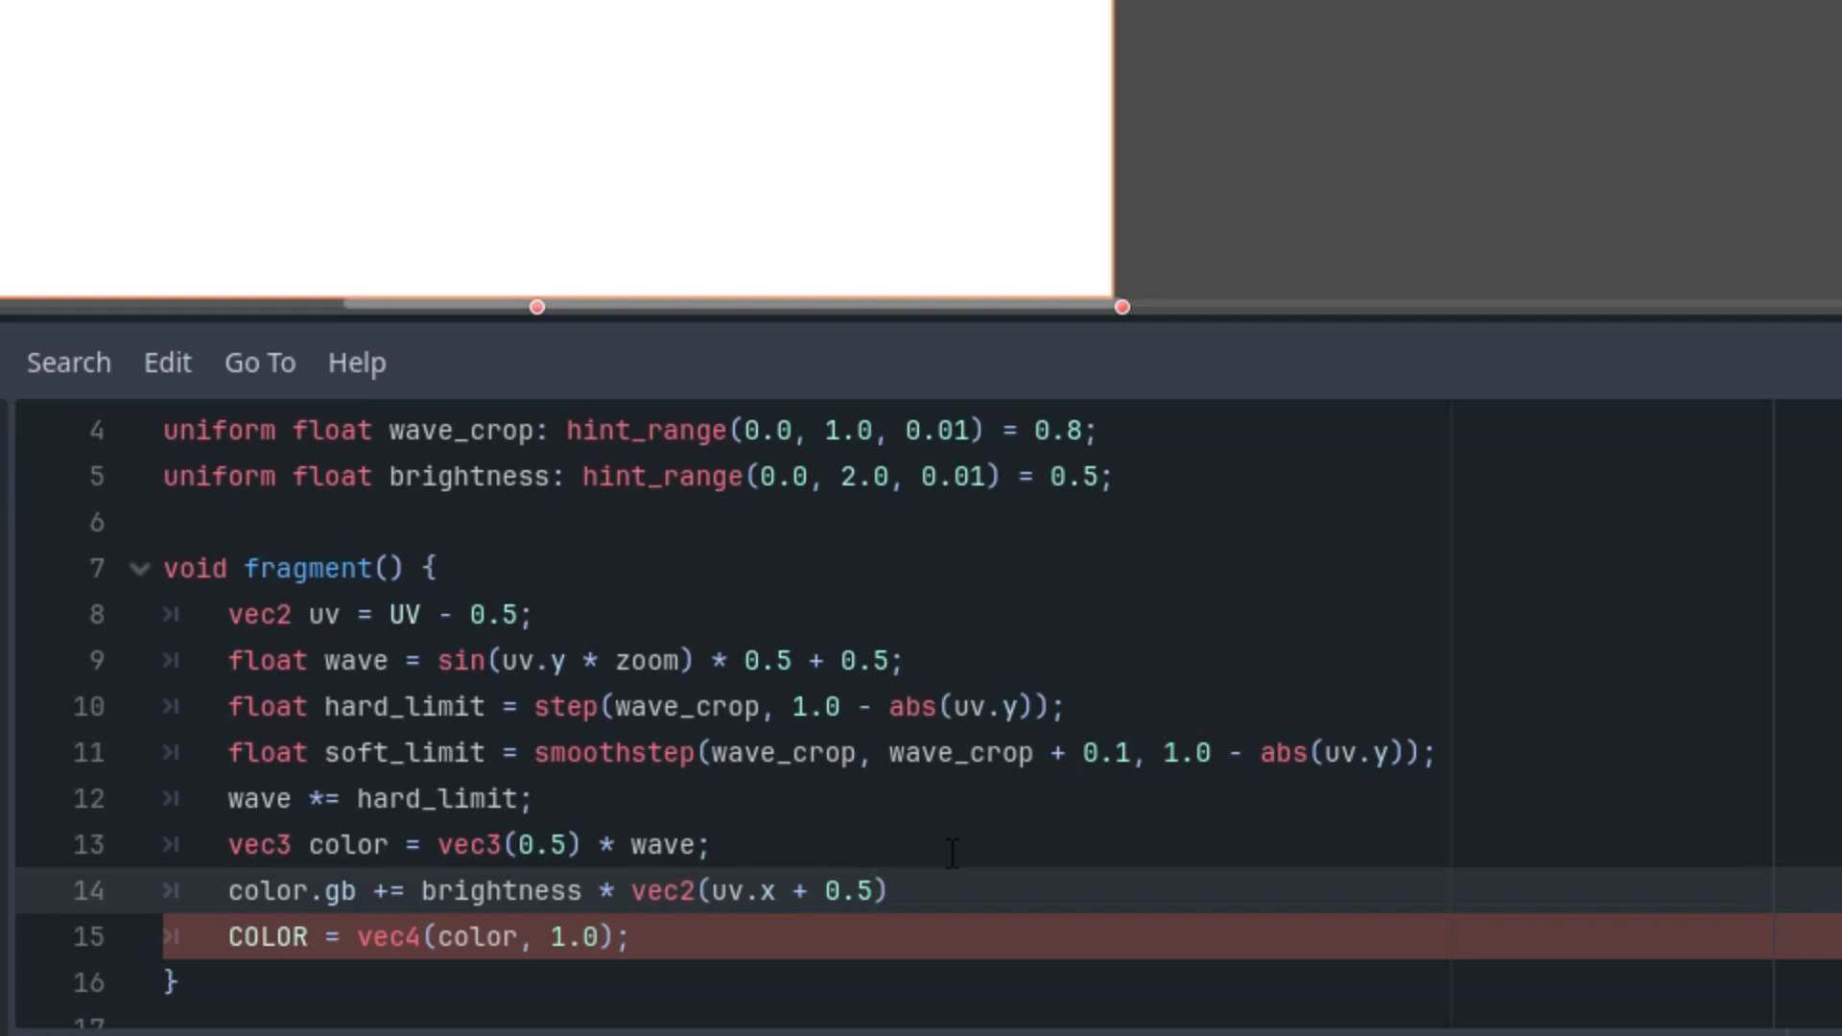
type(",")
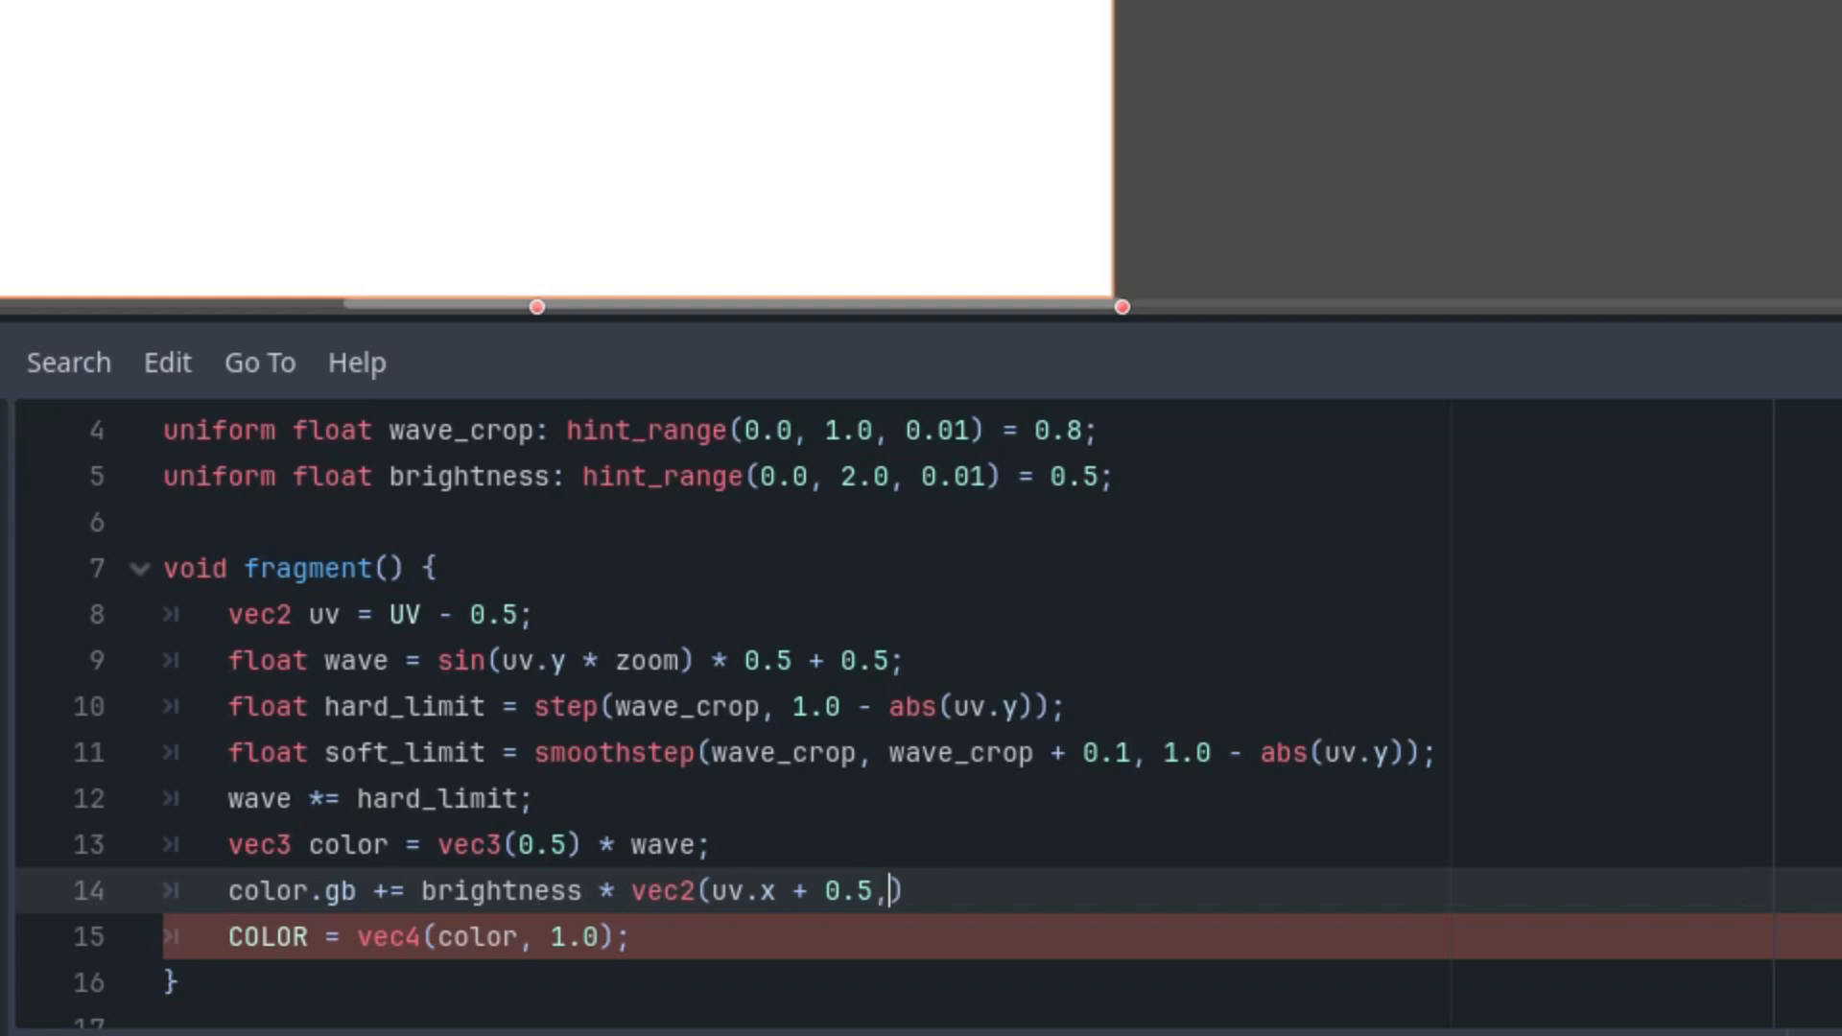
type("uv")
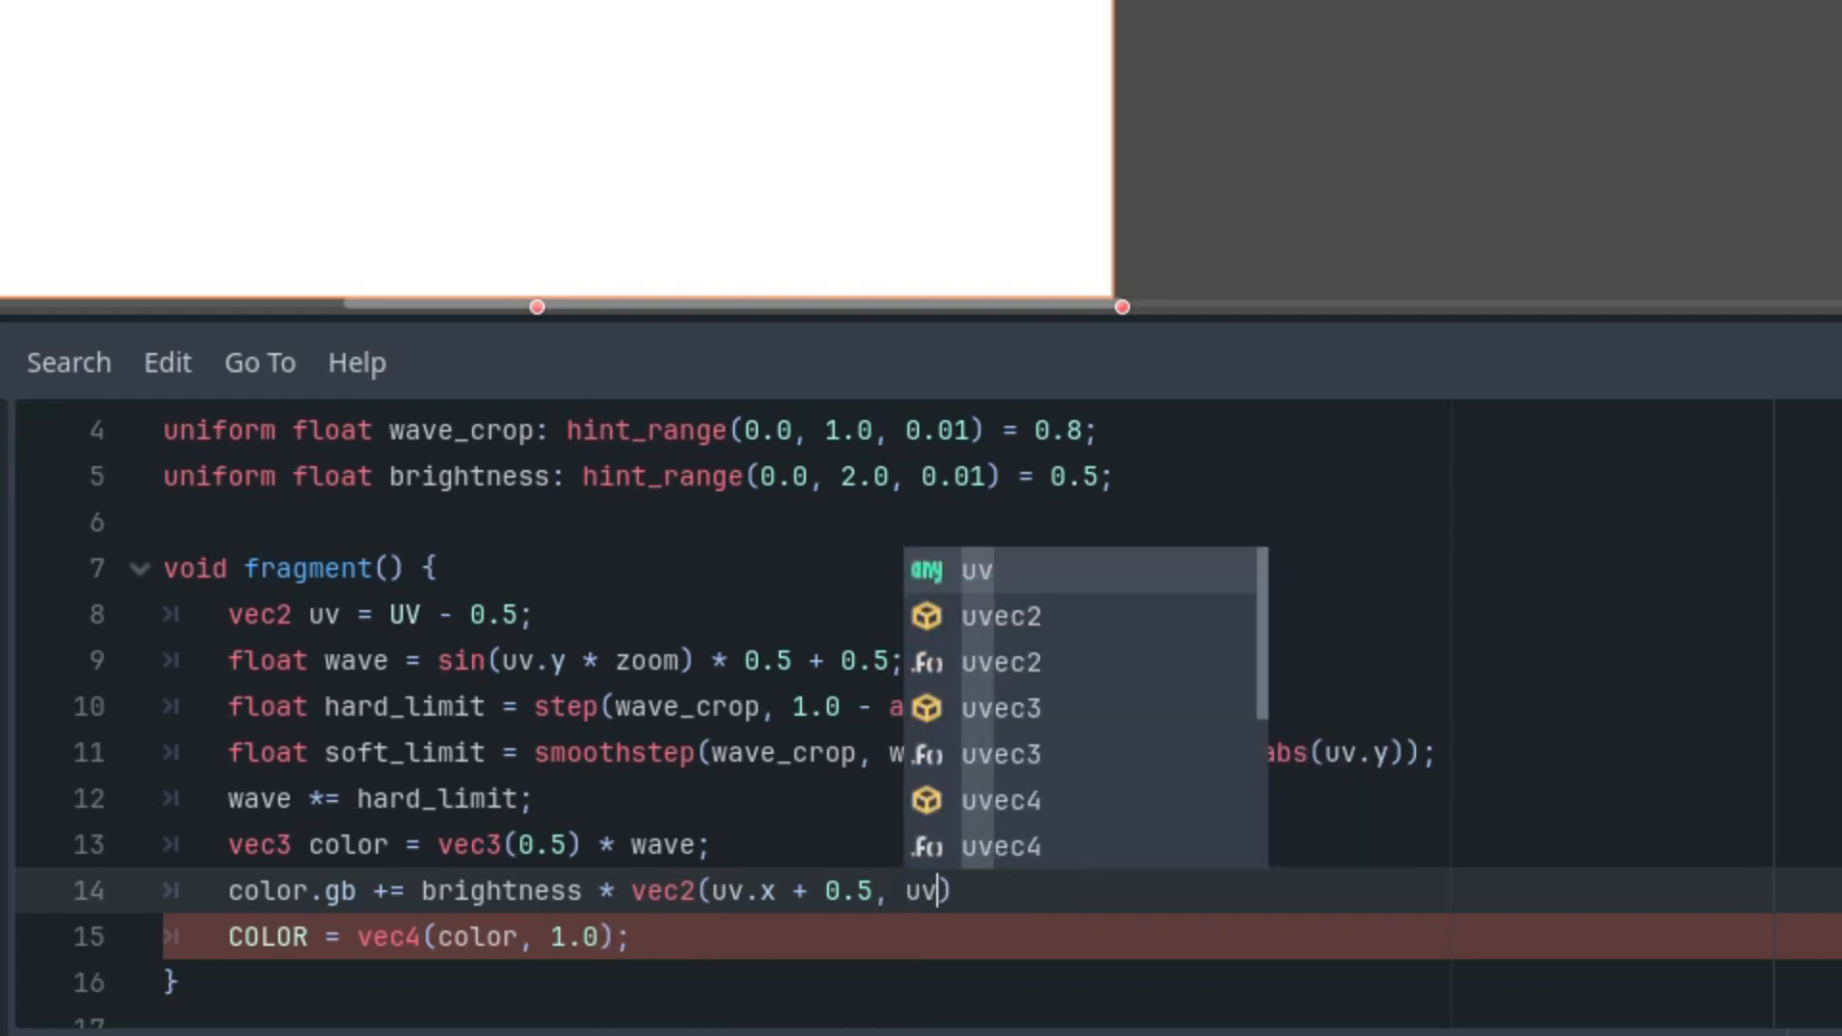
type(".y +")
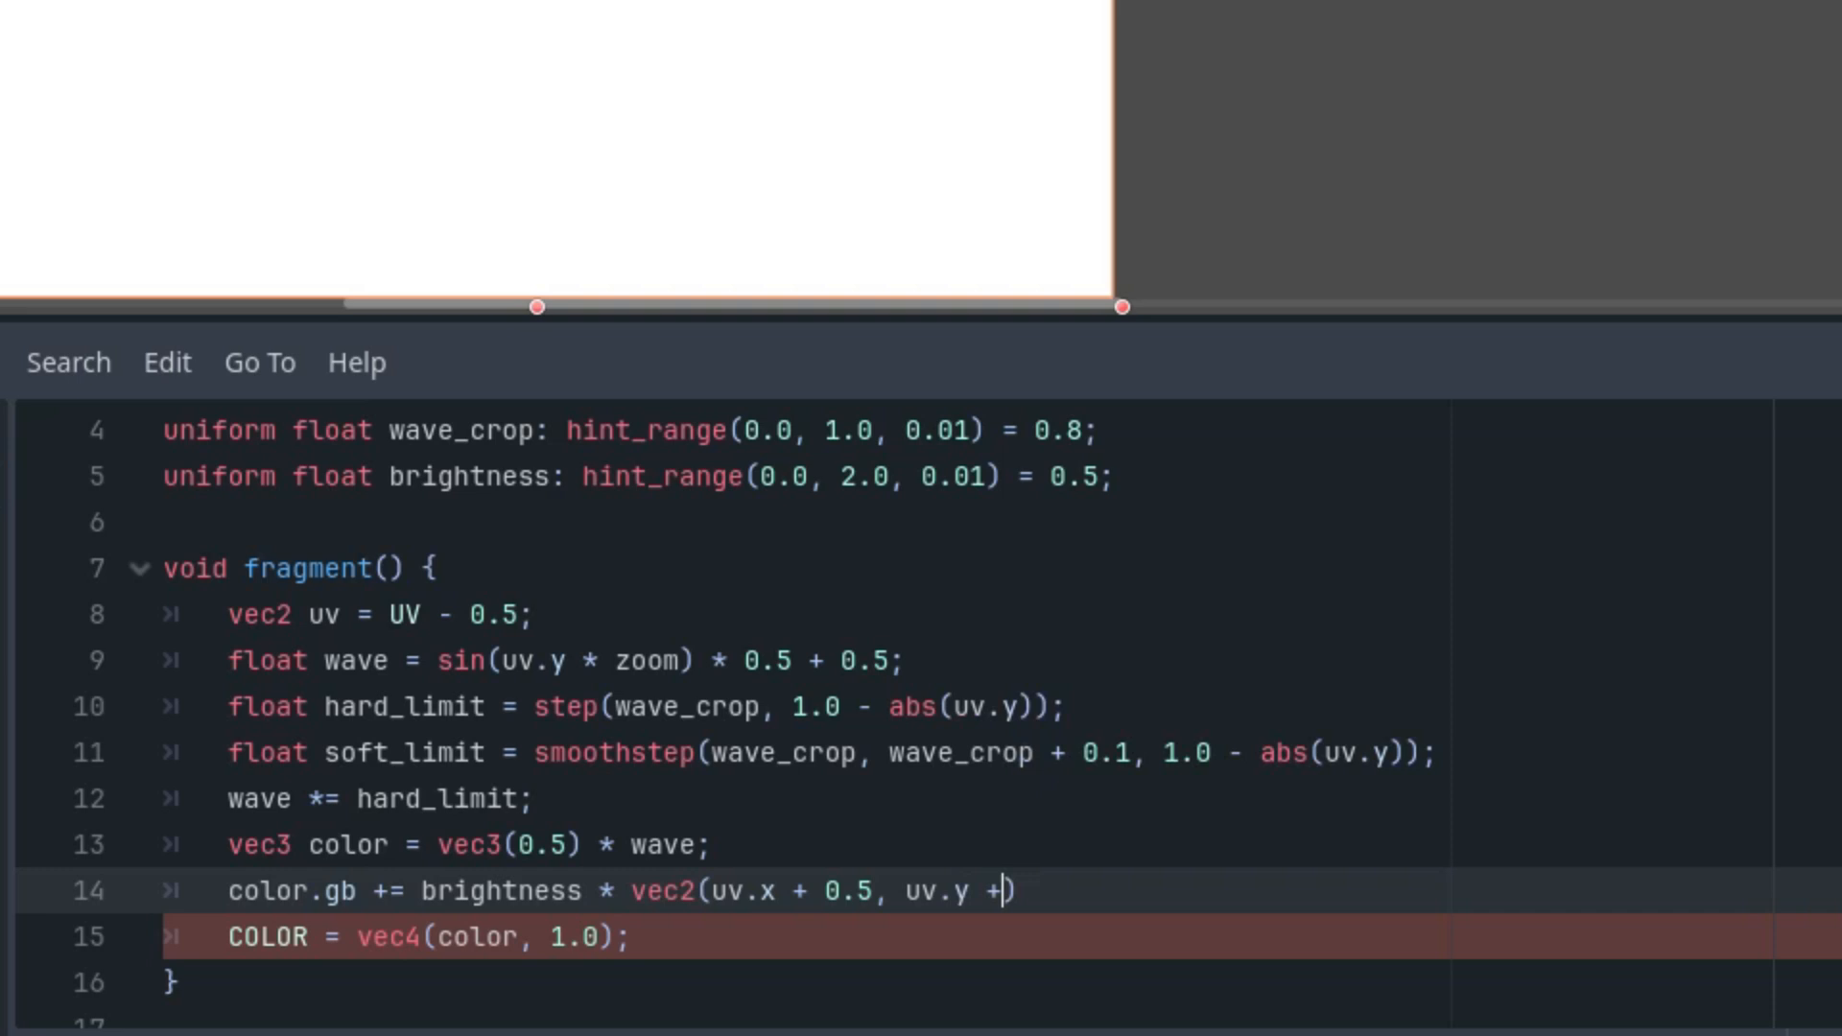
type("0.")
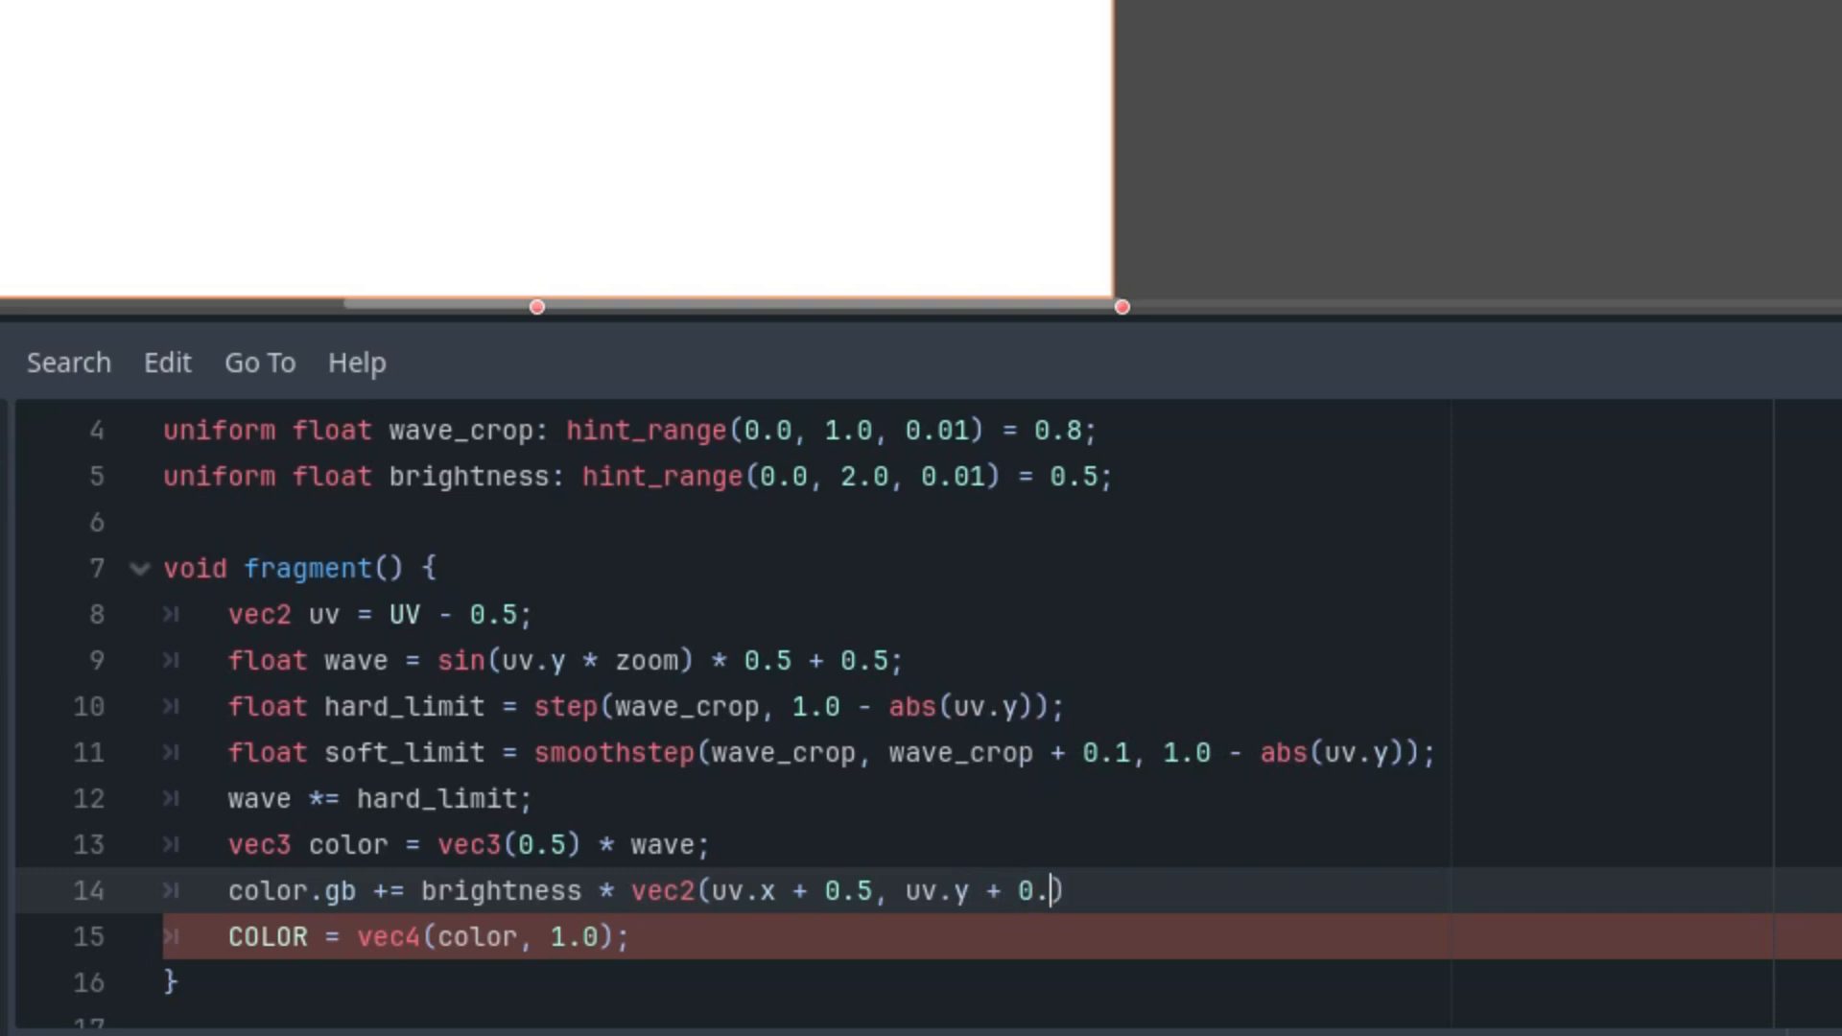
type("5)")
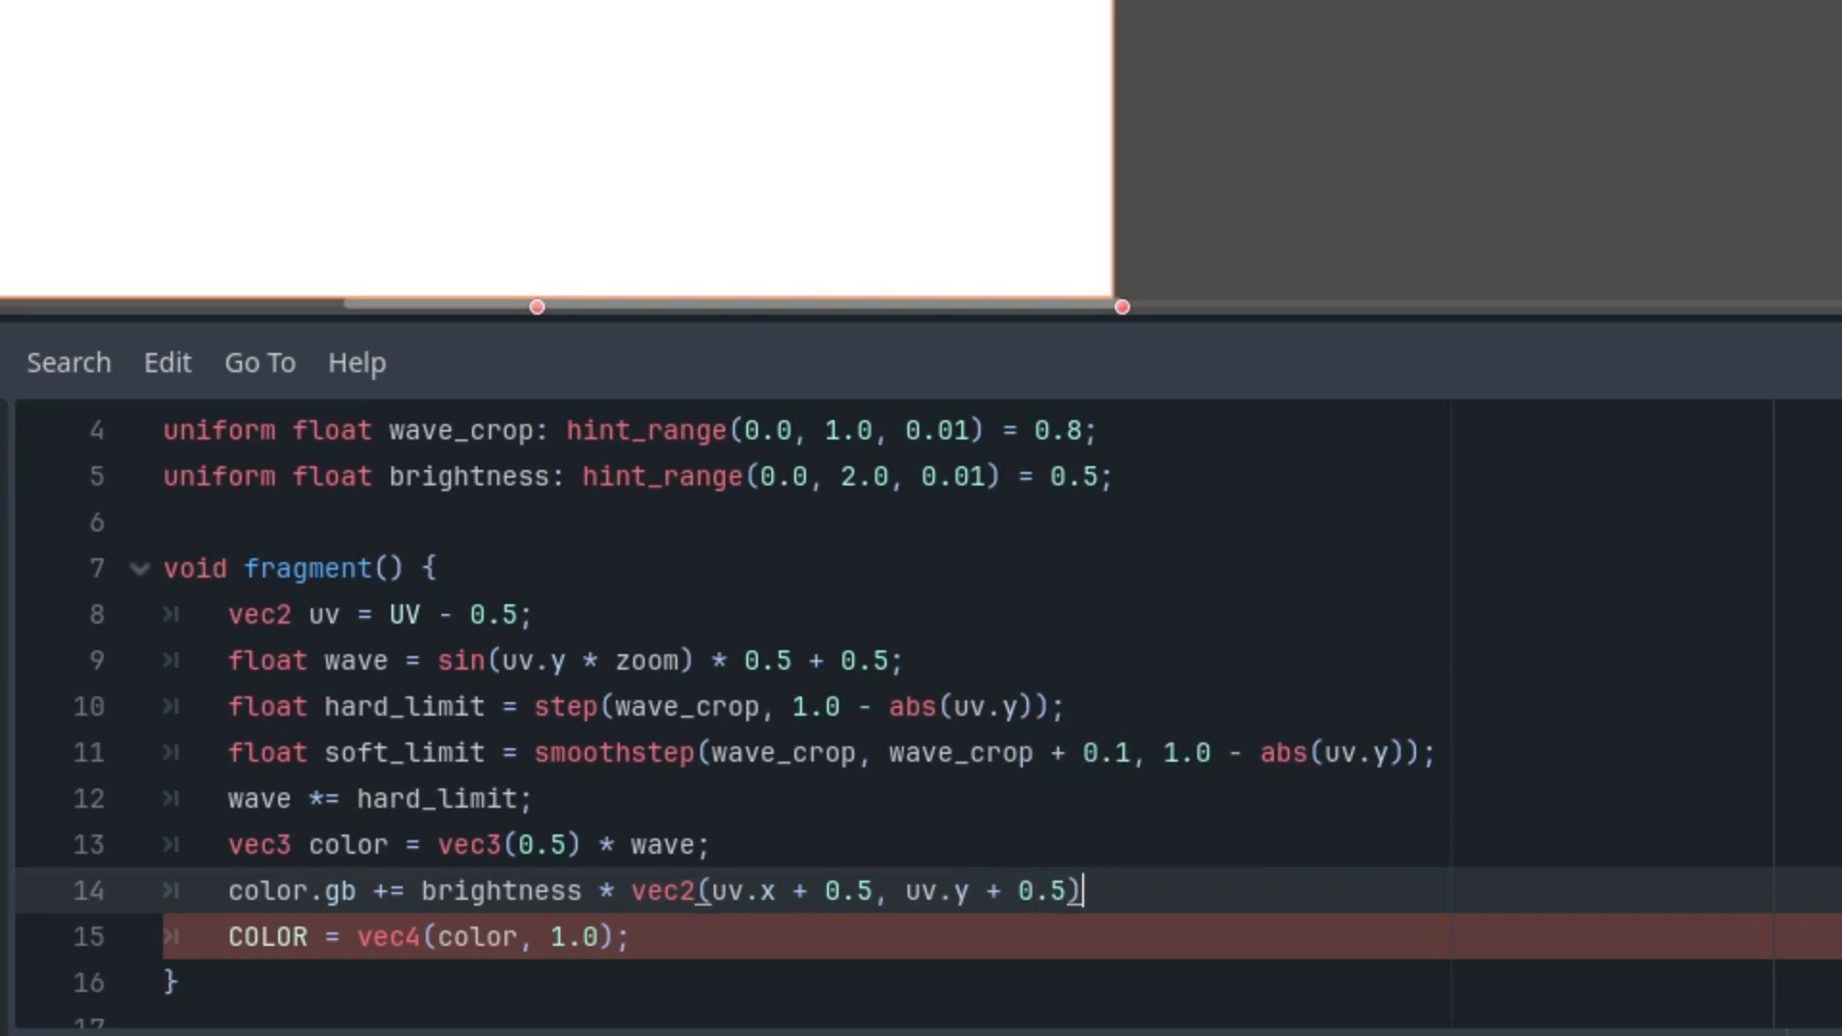
type("*")
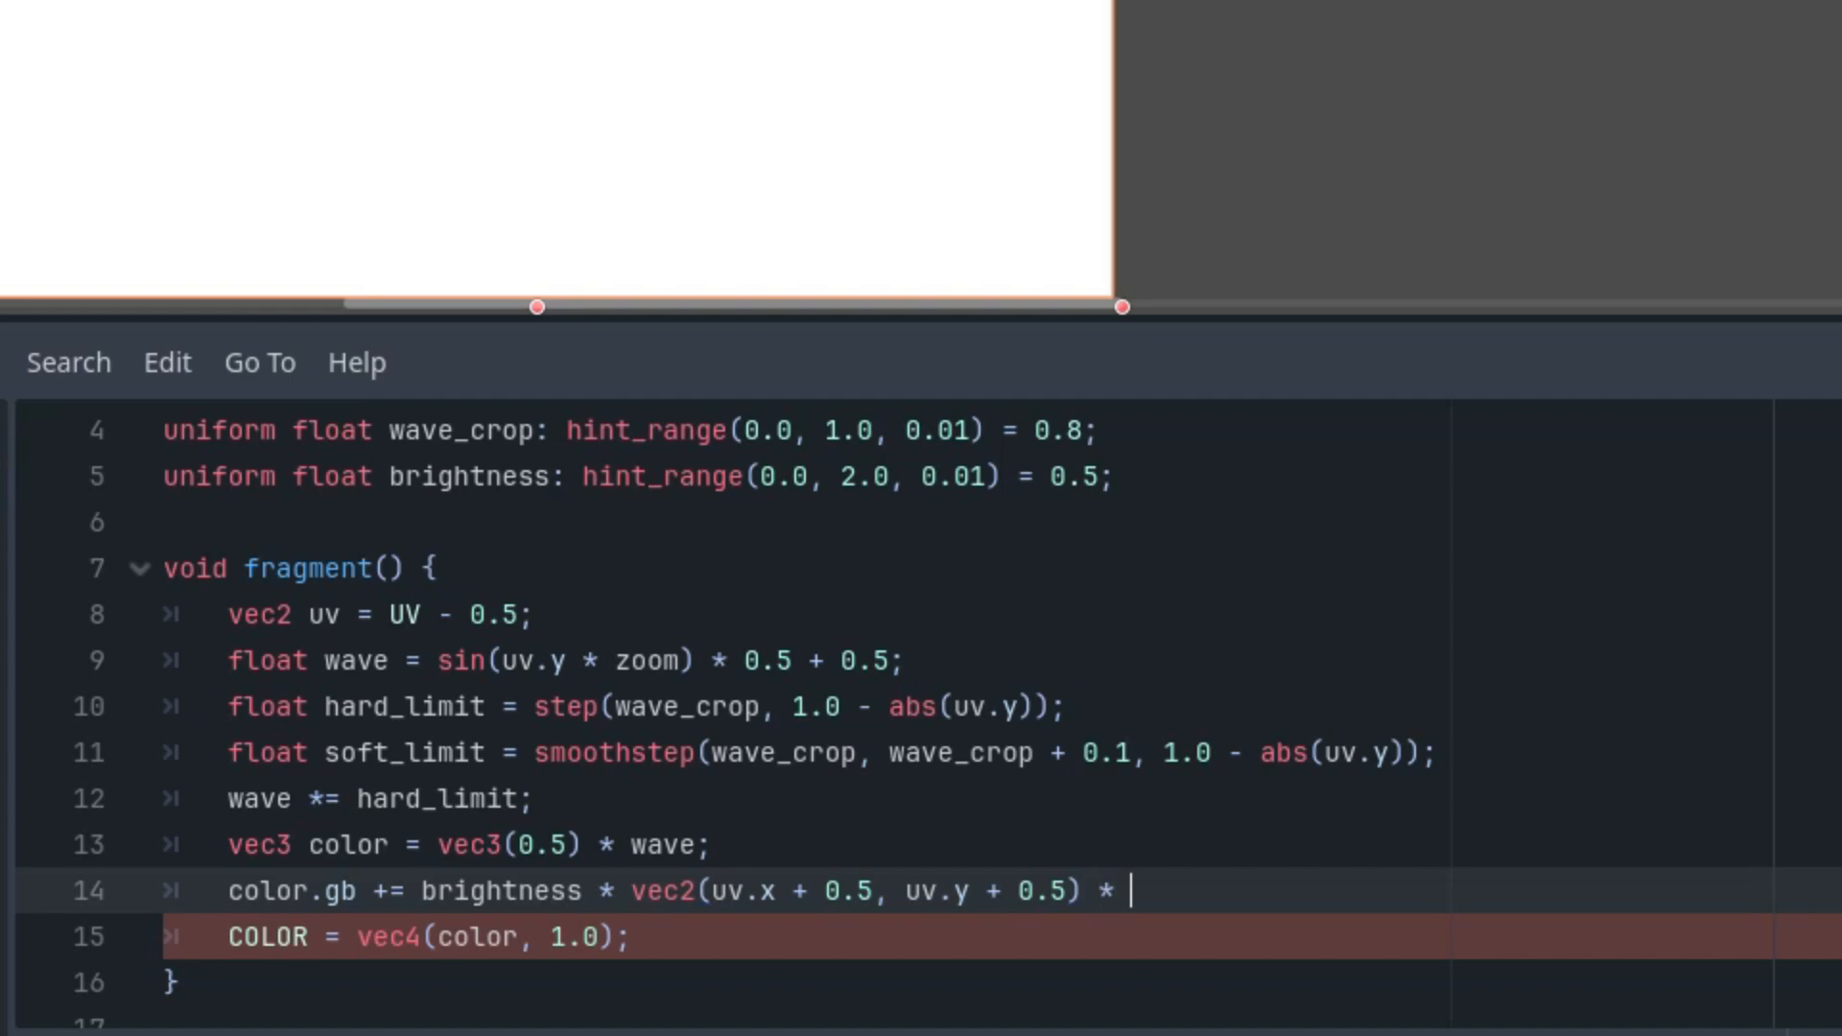
type("soft_limit;")
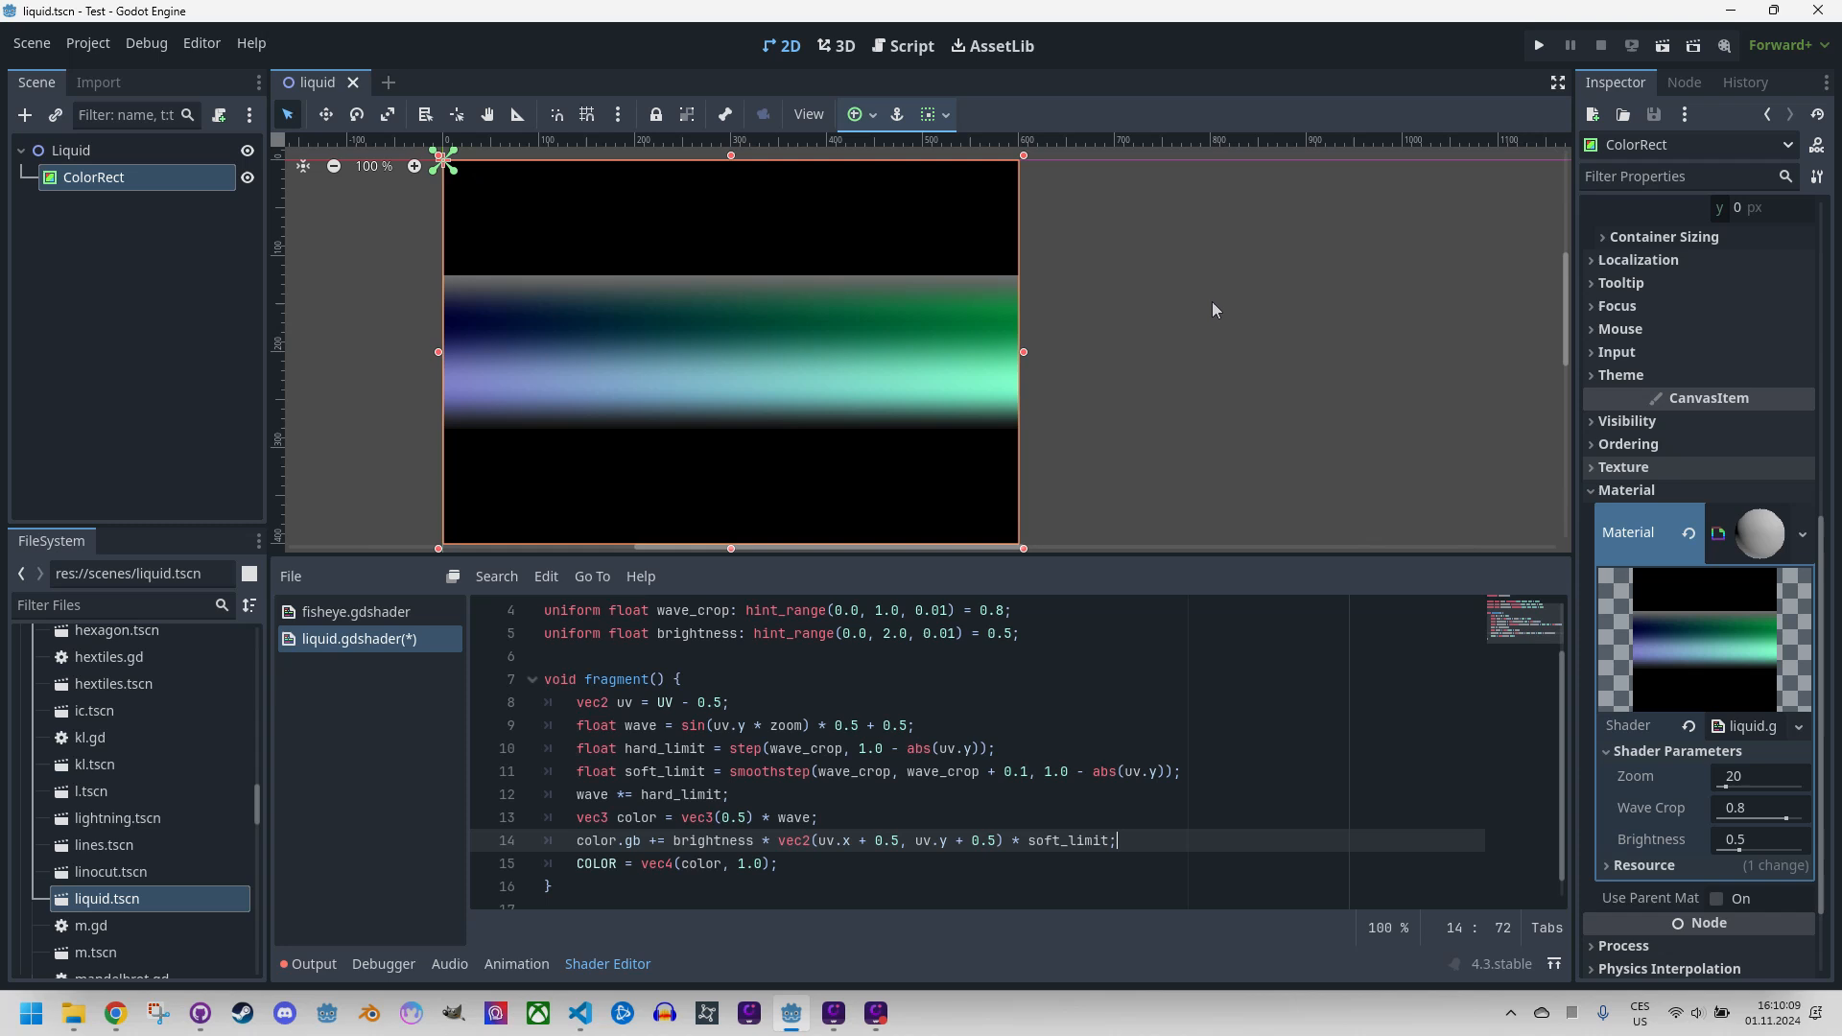
mouse_move(972, 360)
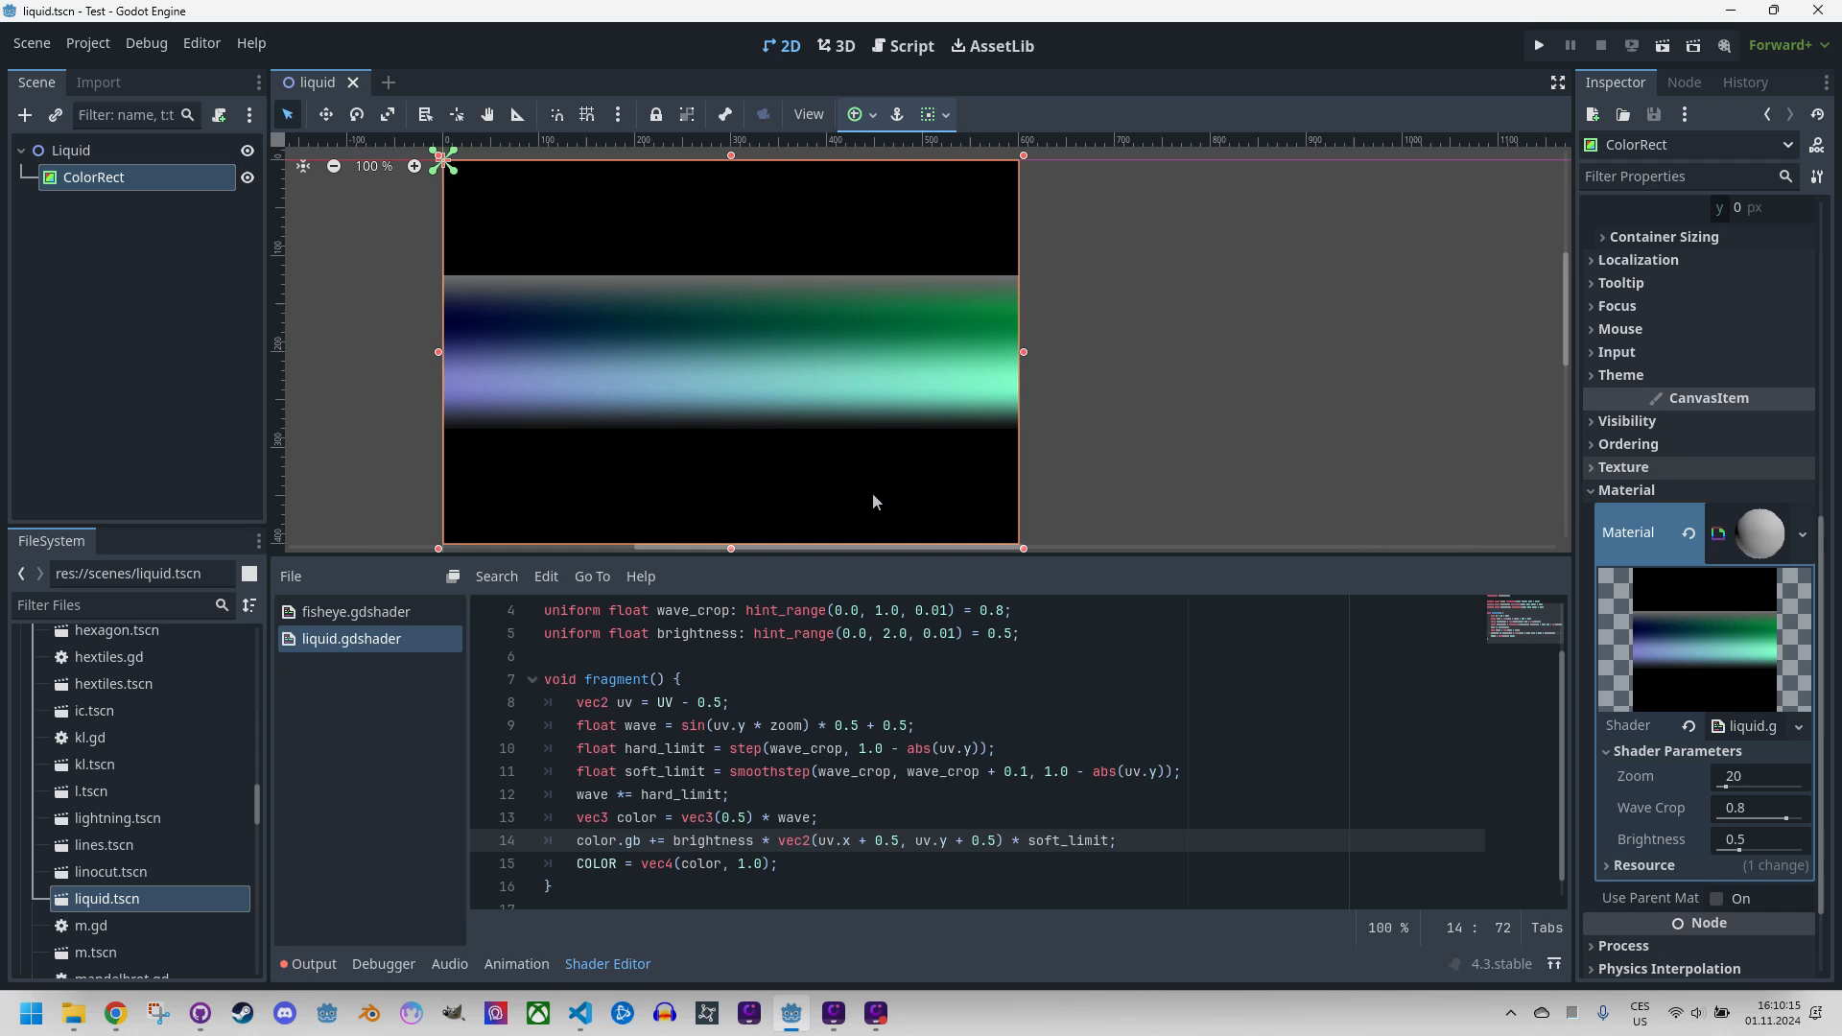
mouse_move(799, 481)
type("1")
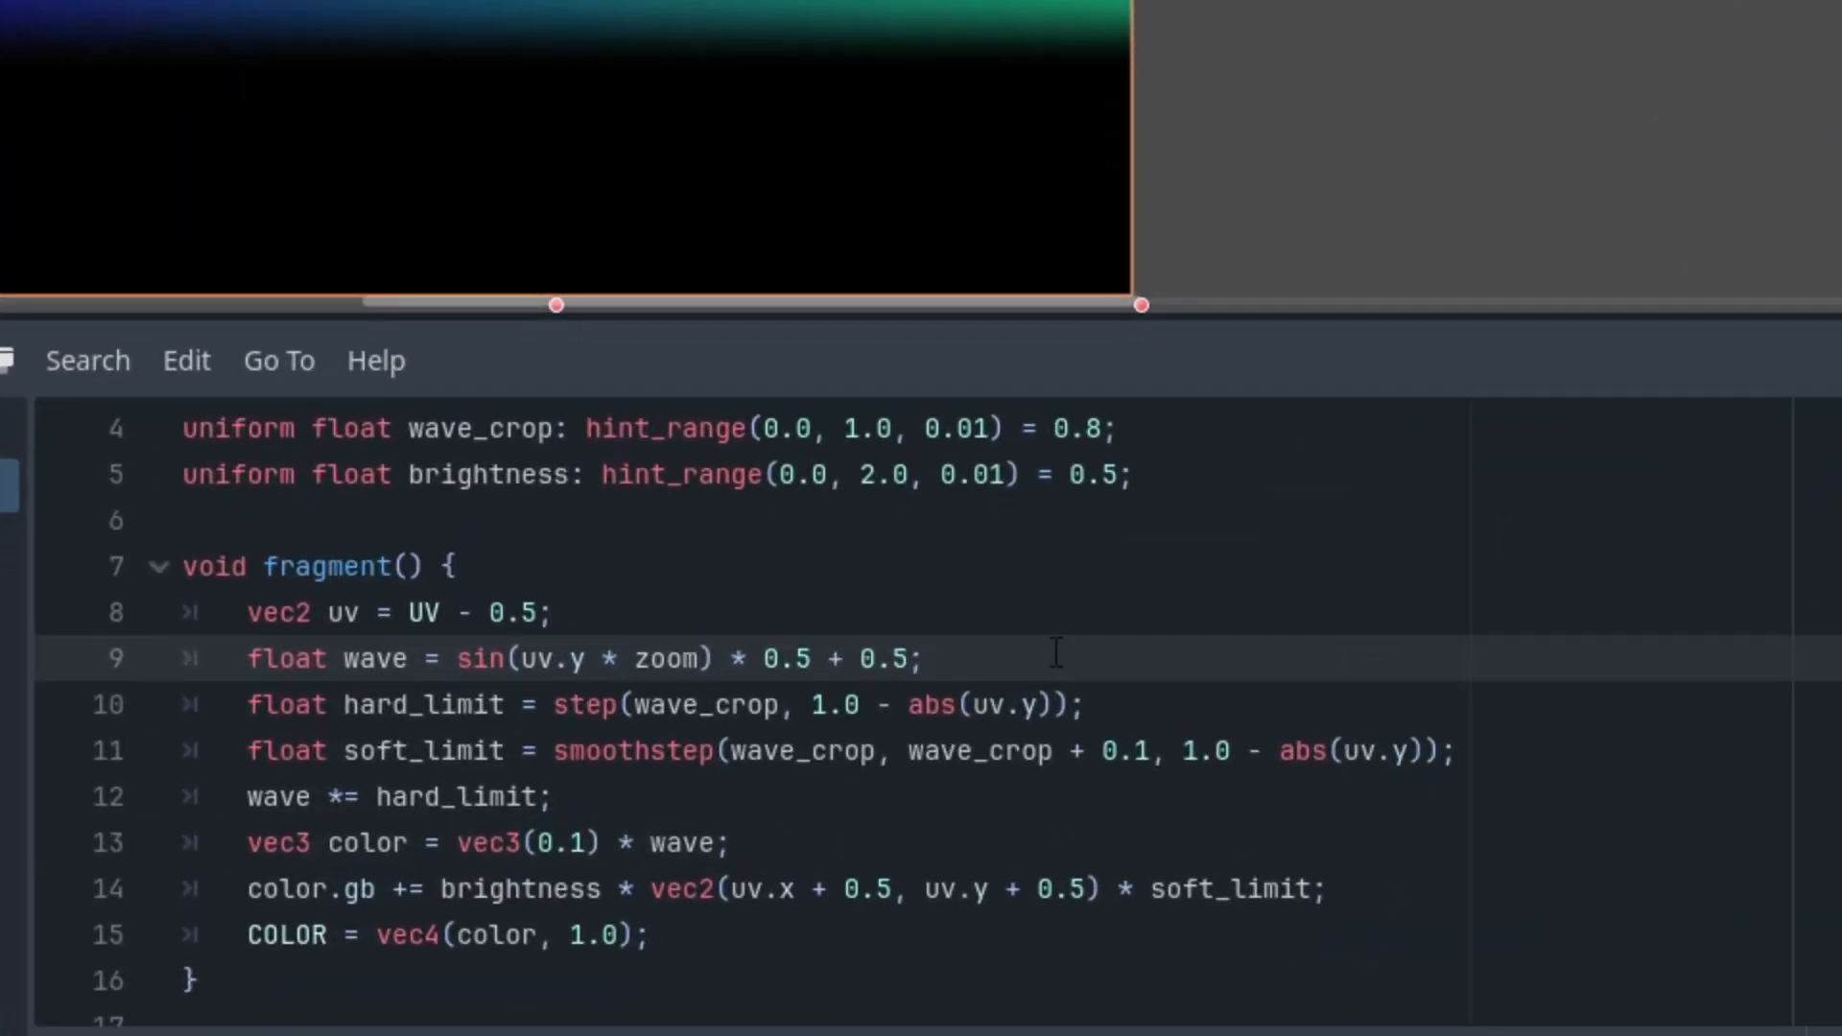
Add the line wave = 1.0 - smoothstep(0.0, 0.5, wave) after line 9.
type("wave")
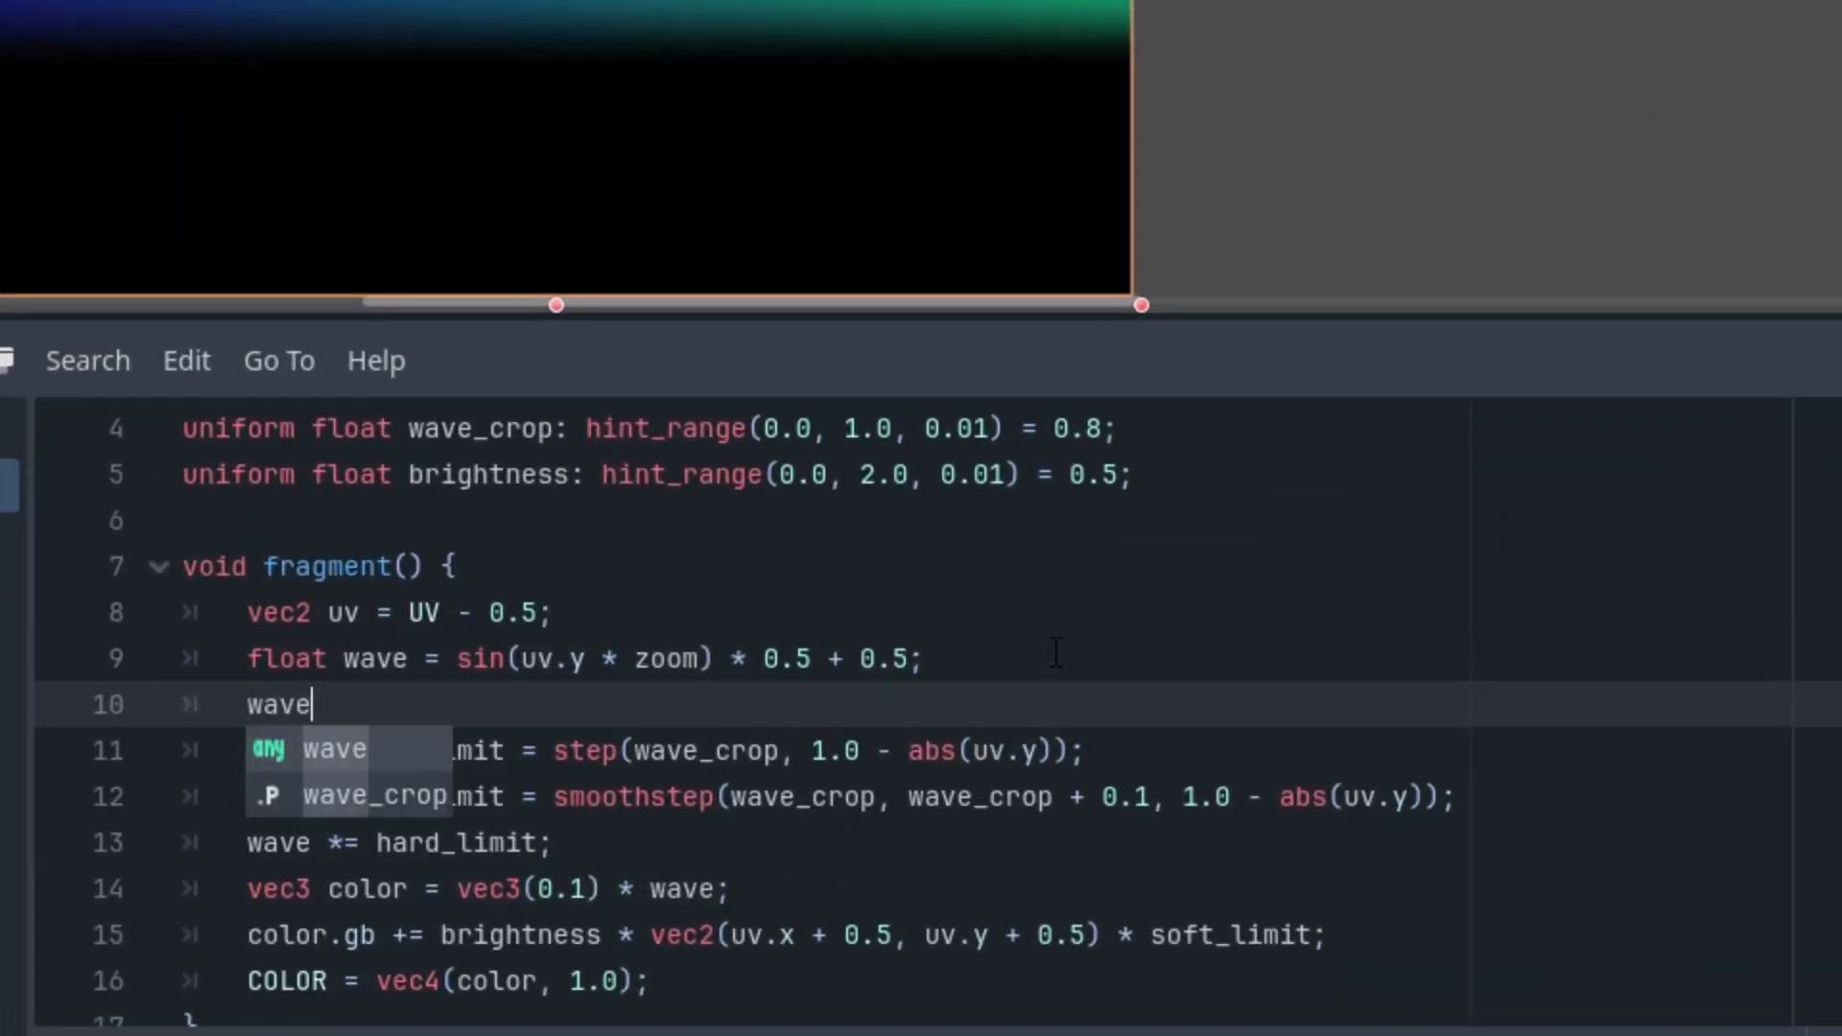
type("= 1")
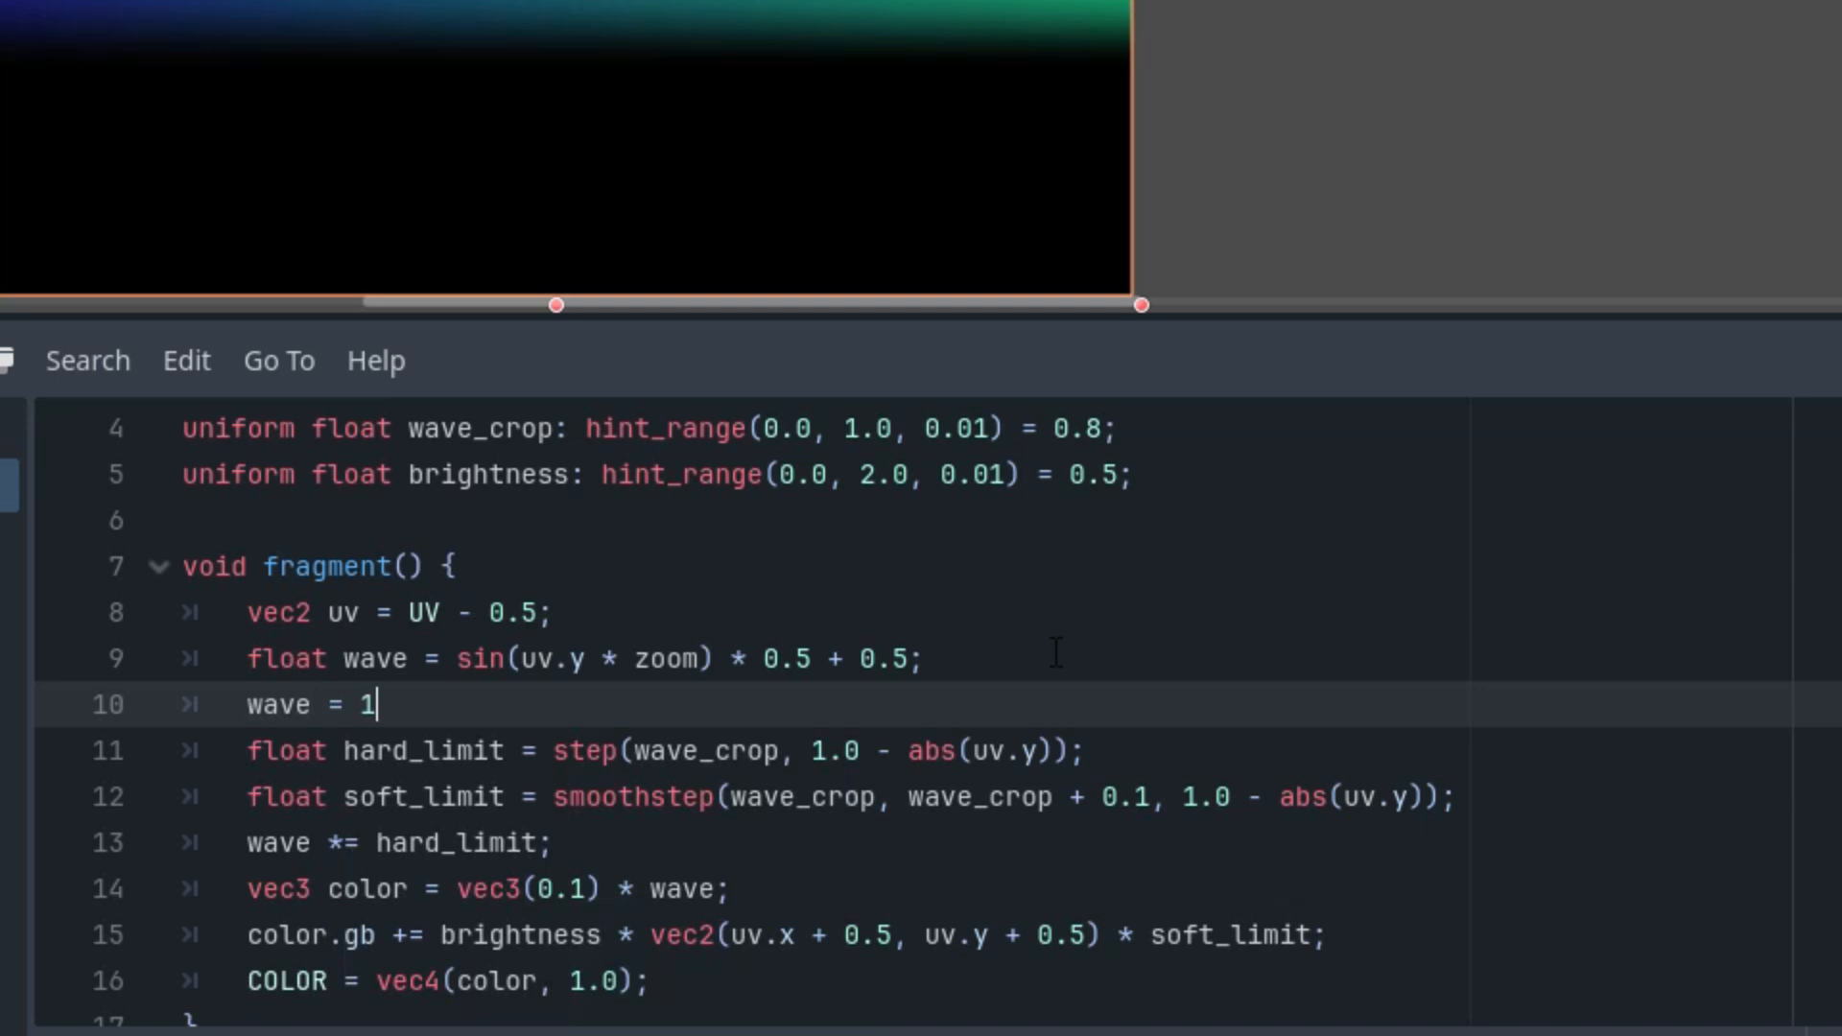
type(".0 -")
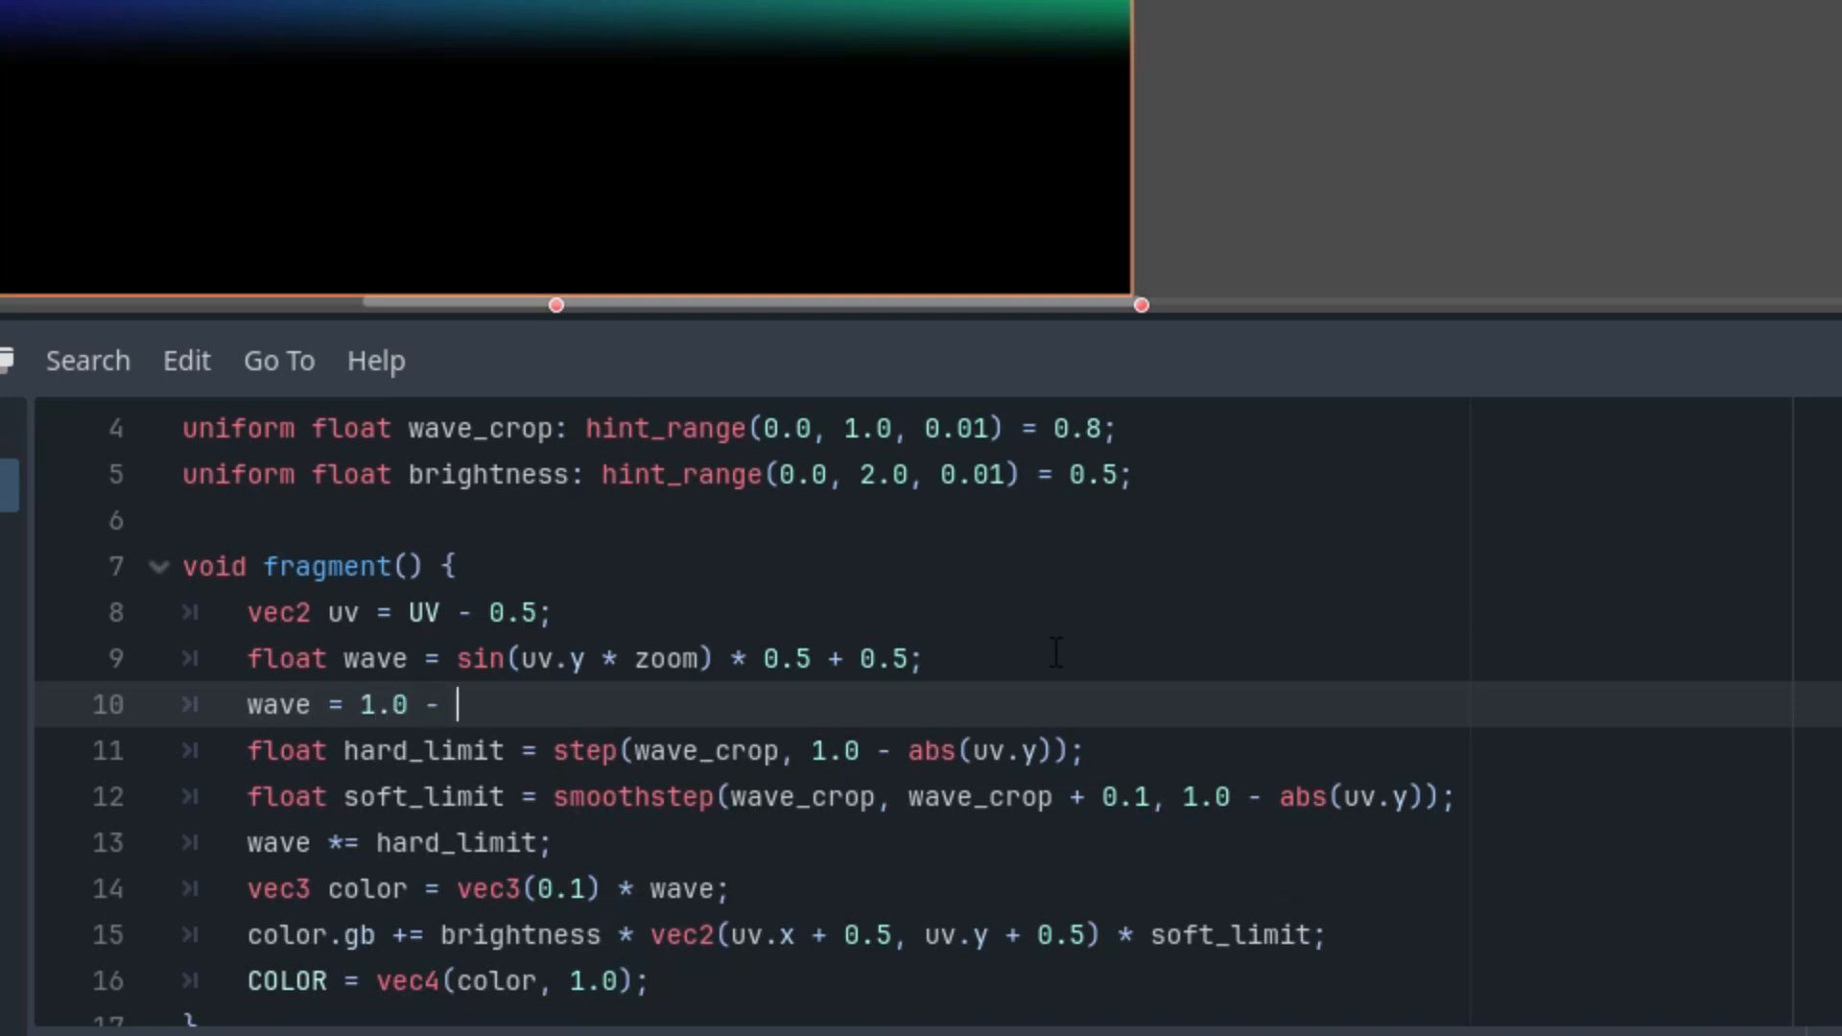
type("smoothstep(0.0")
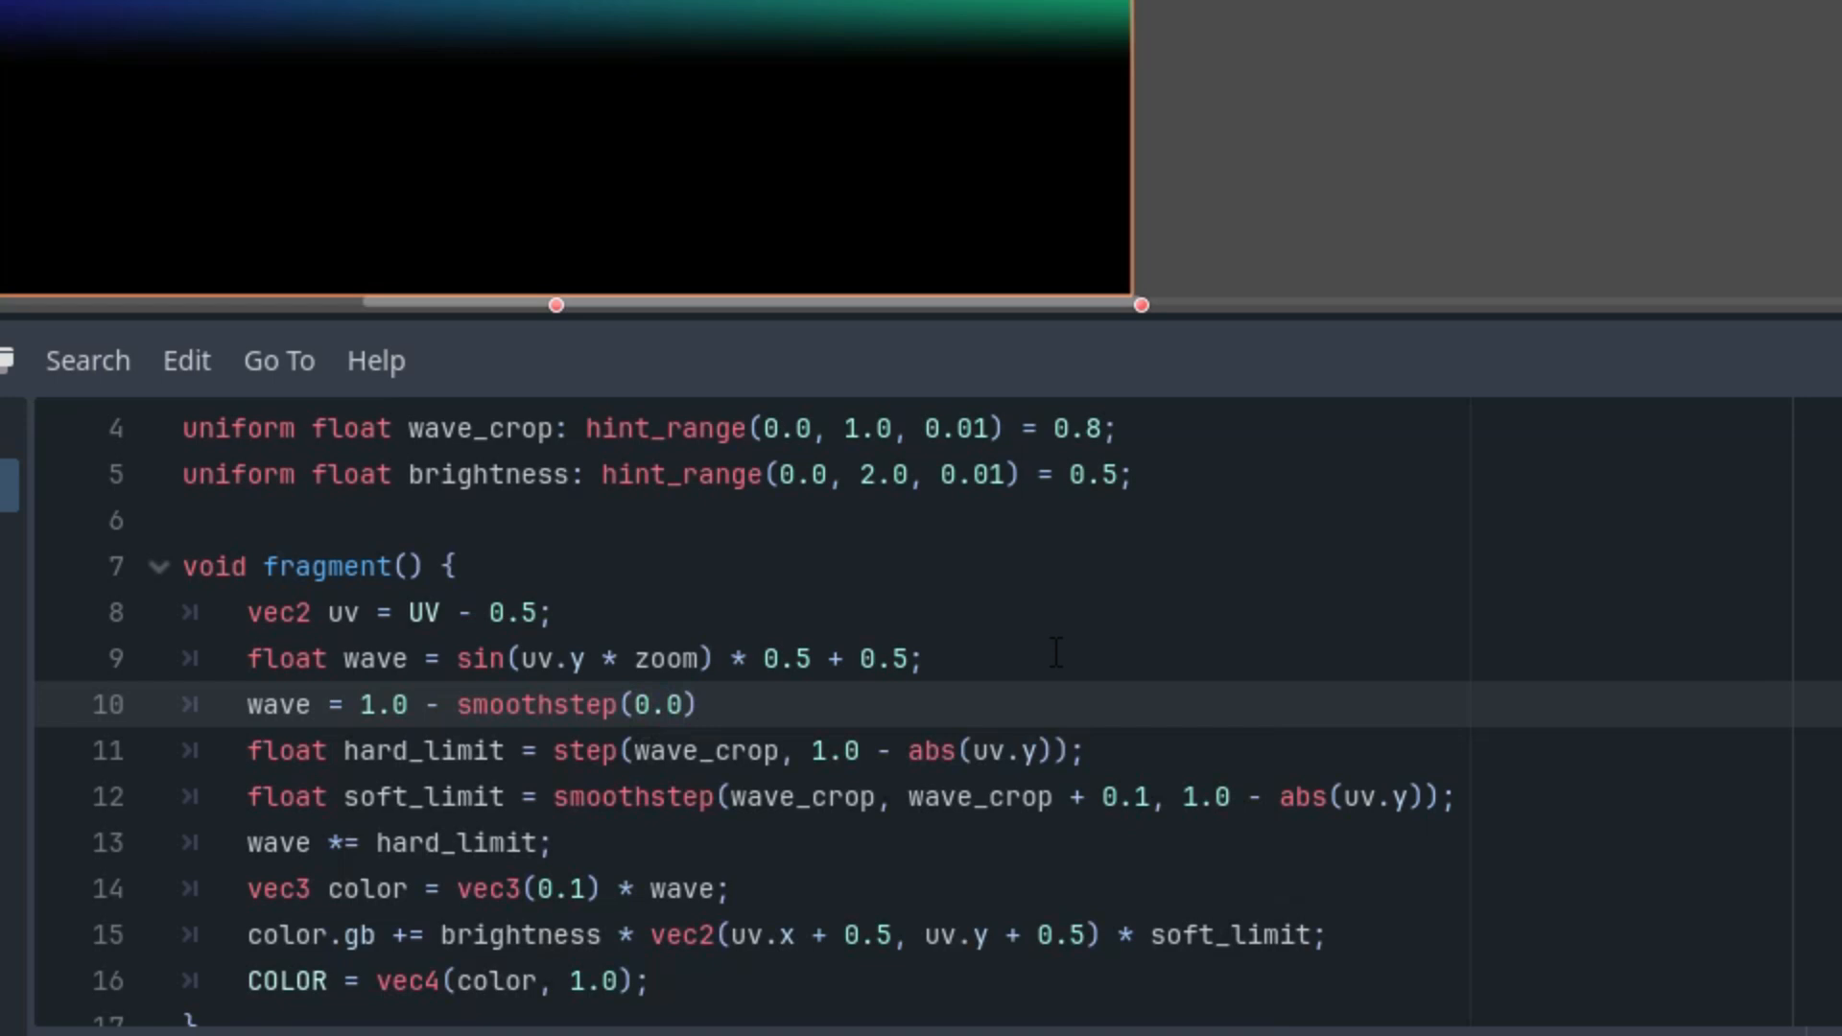
type(", 0.5")
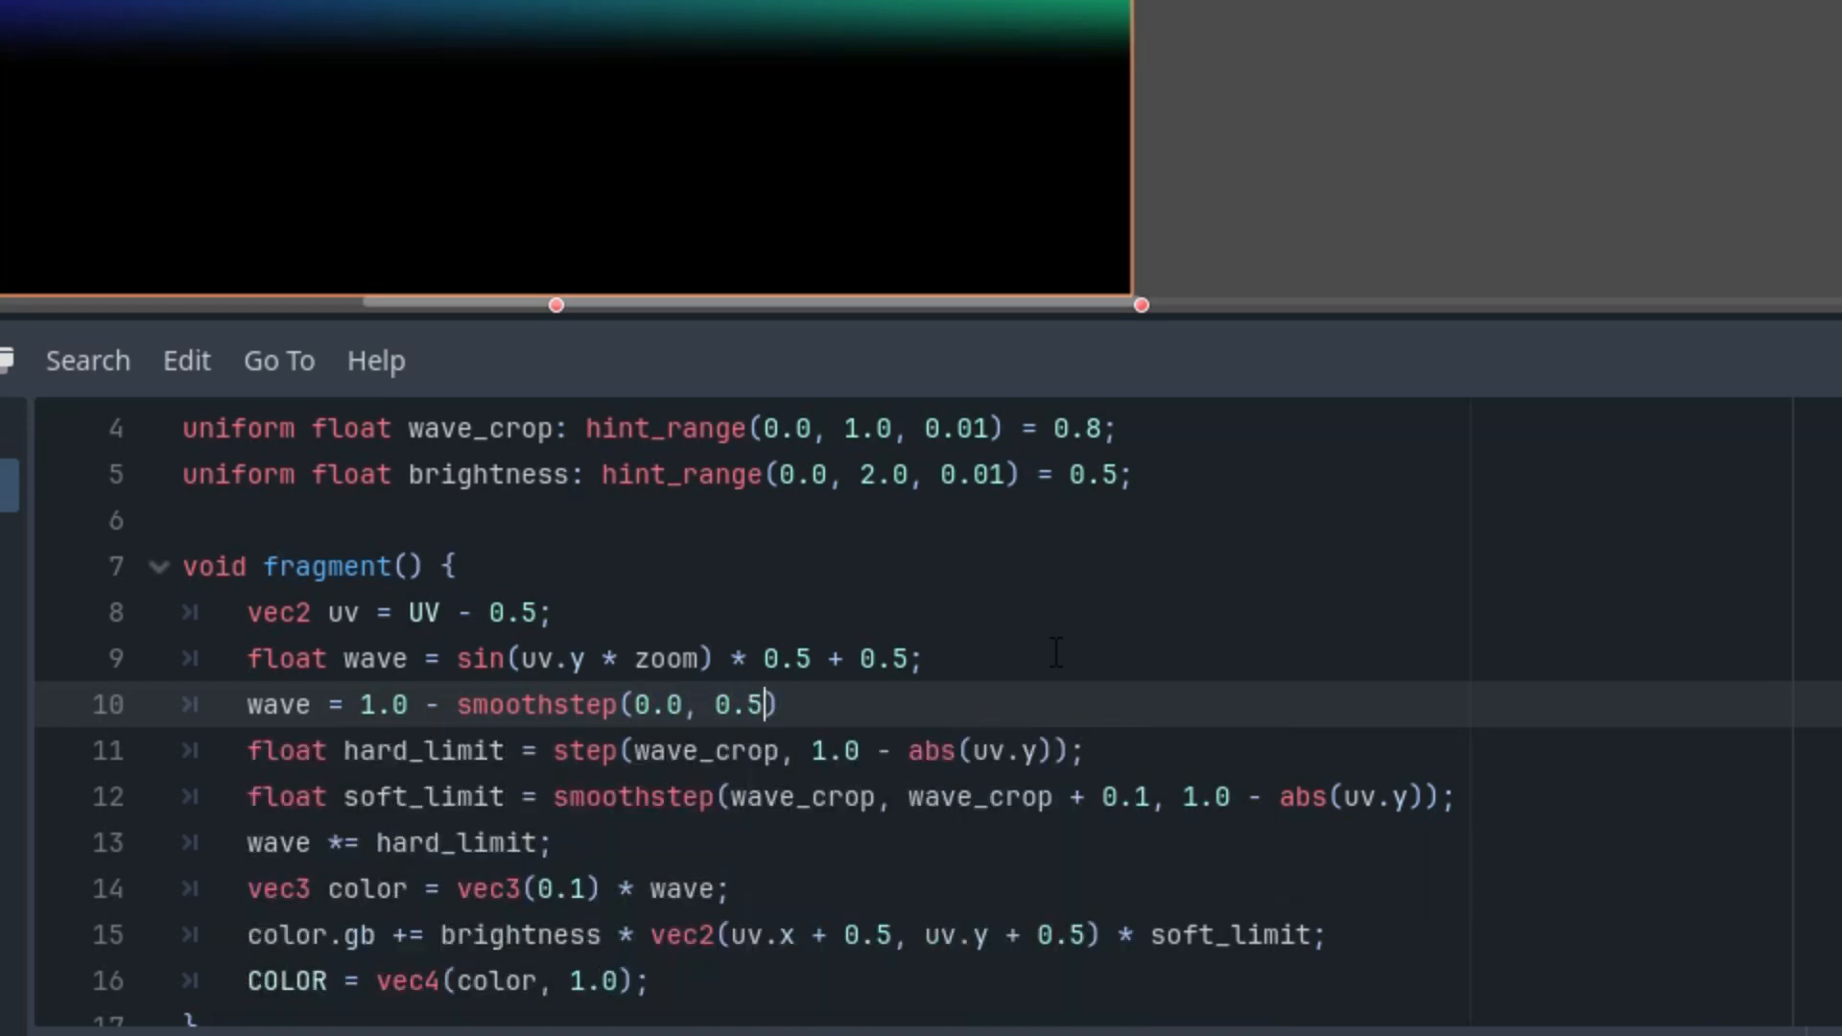
type(", wave")
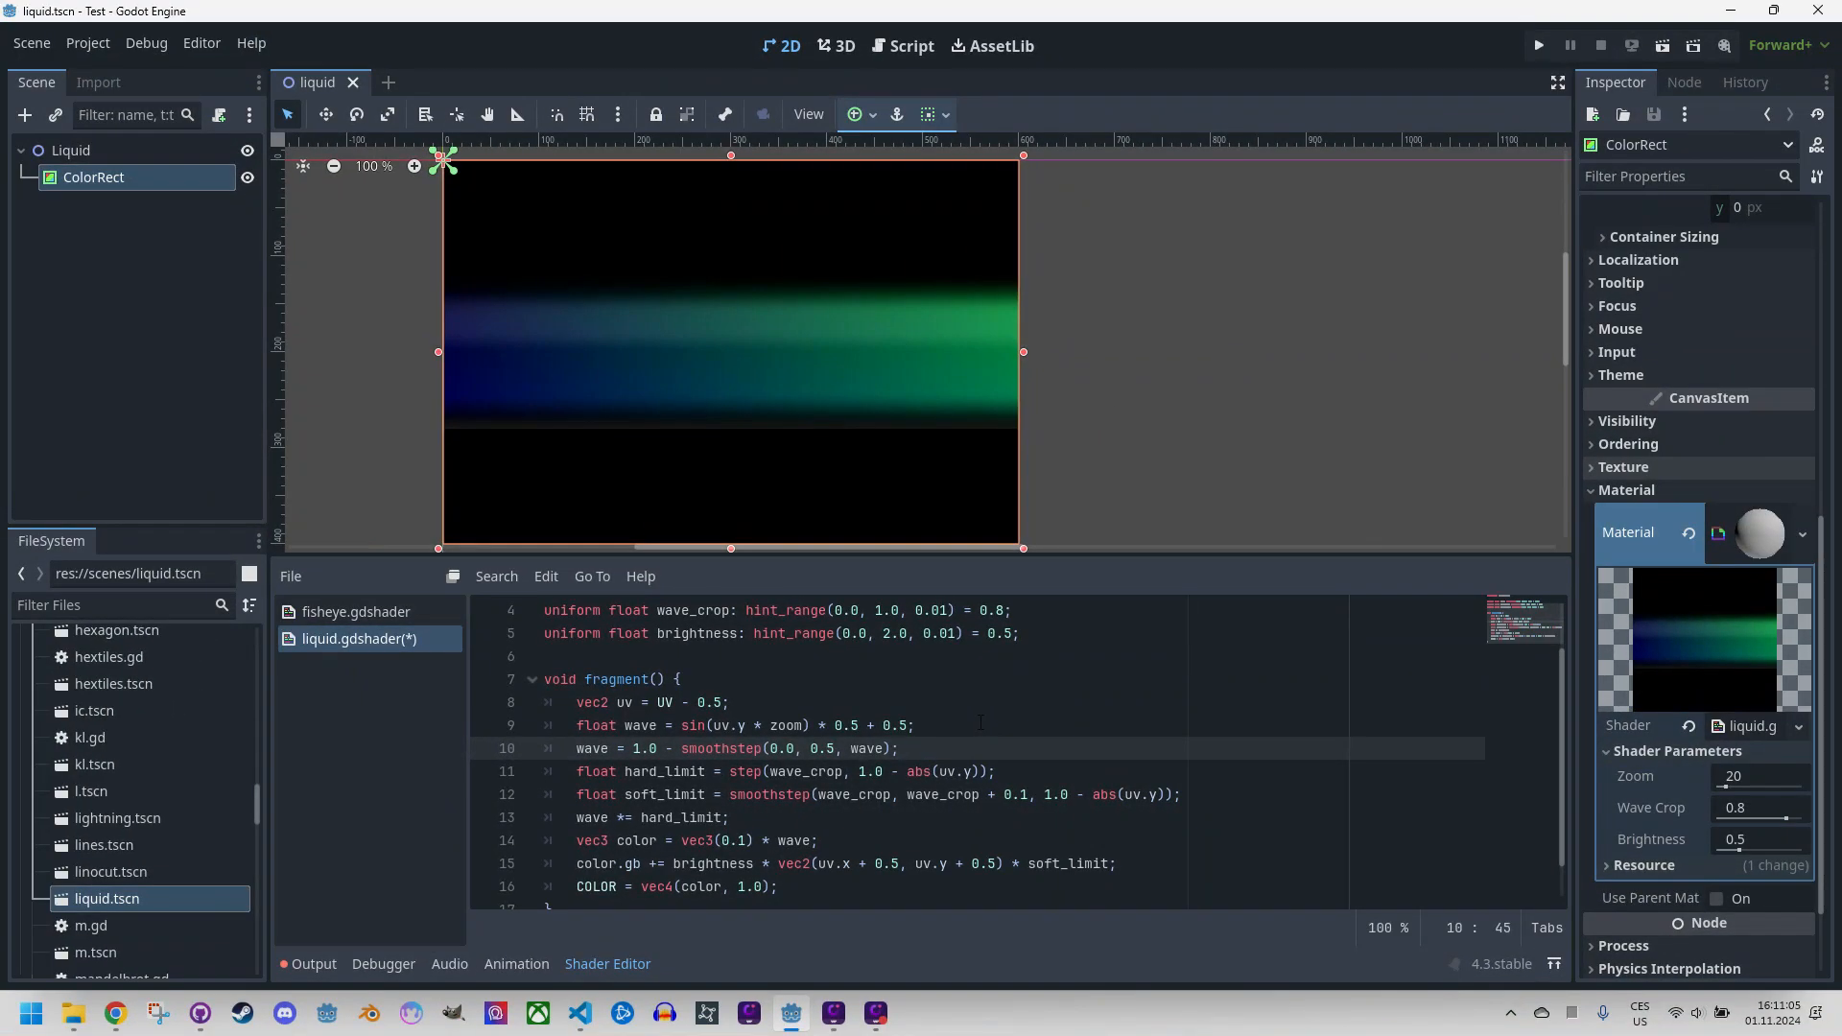
mouse_move(980, 598)
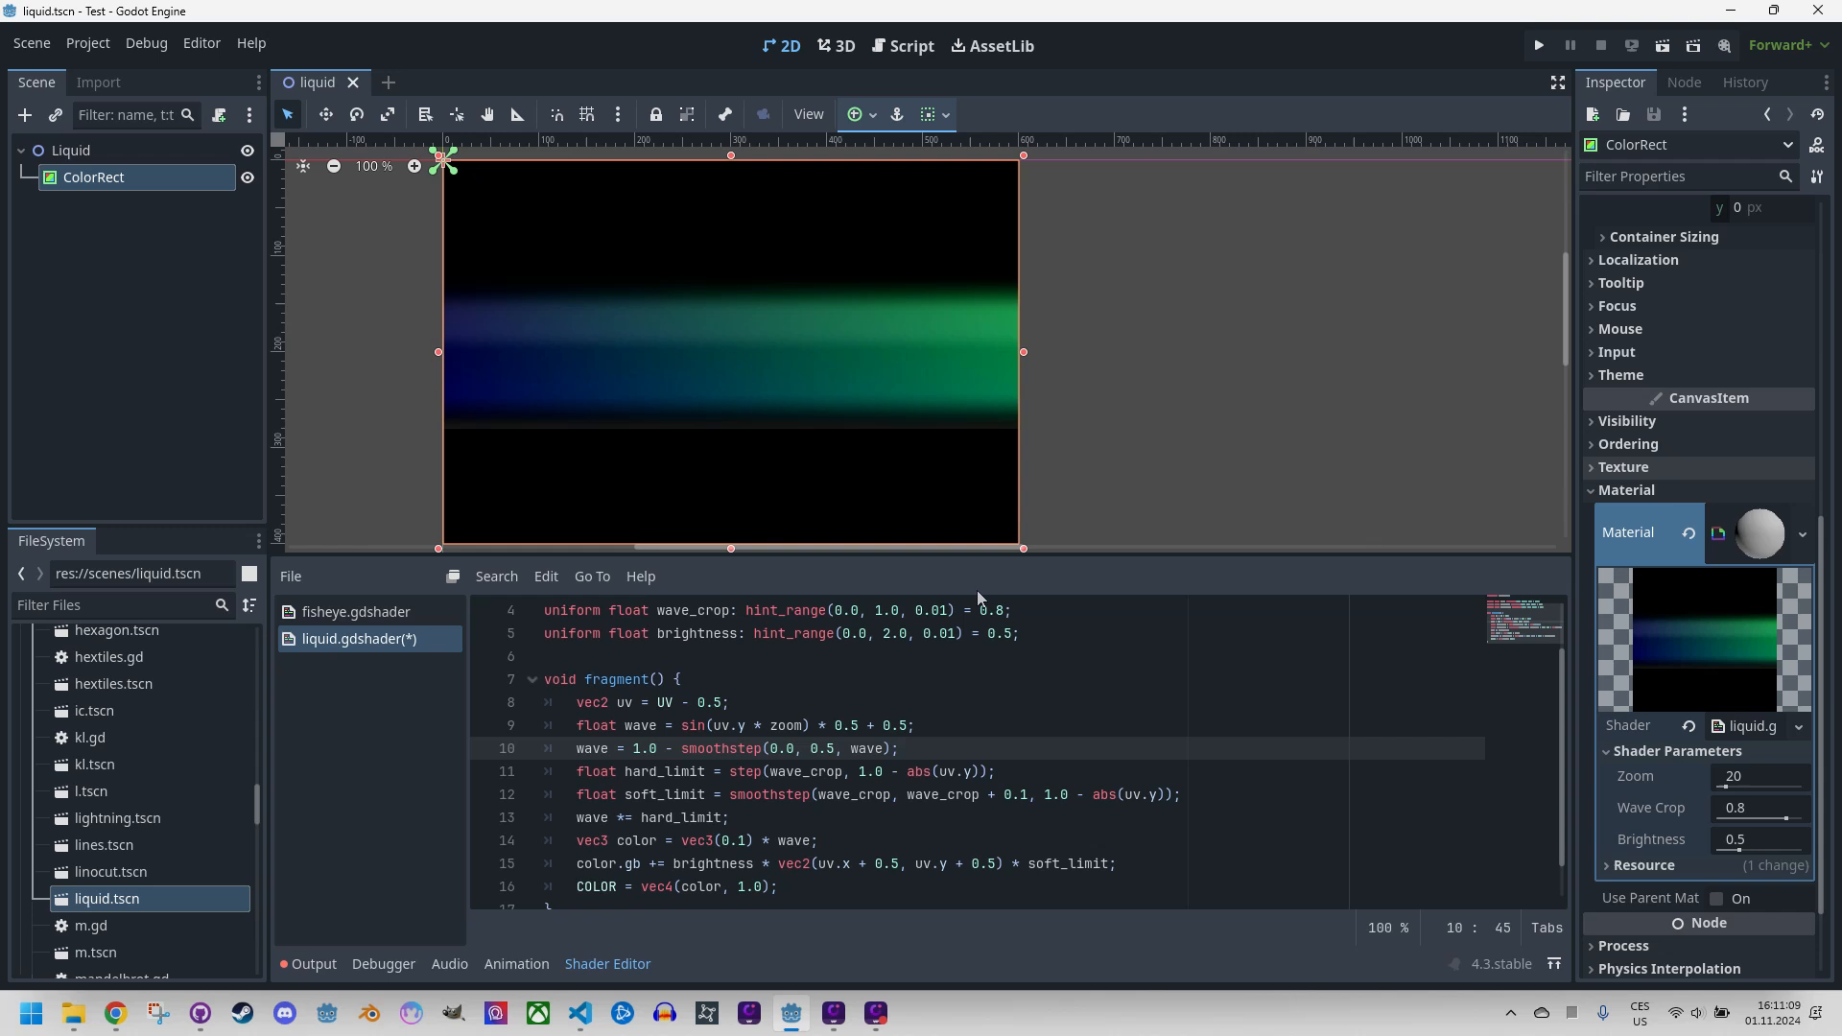
mouse_move(942, 490)
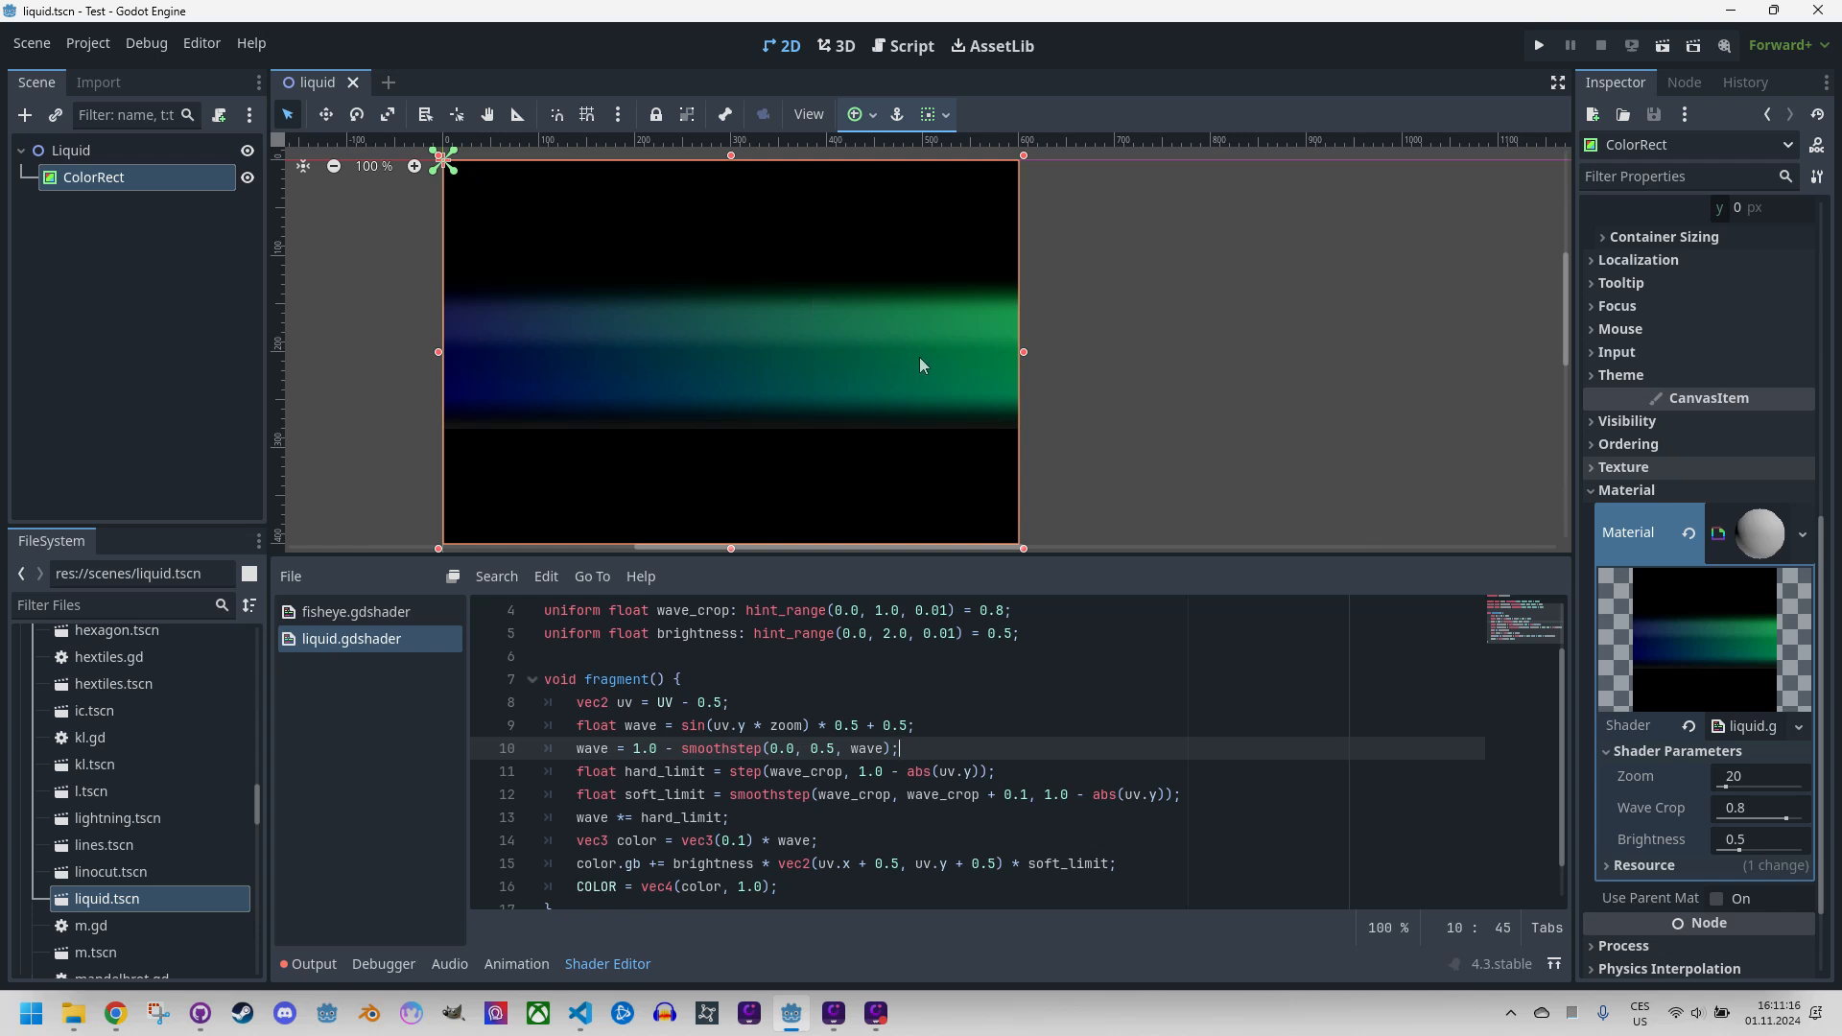
mouse_move(807, 528)
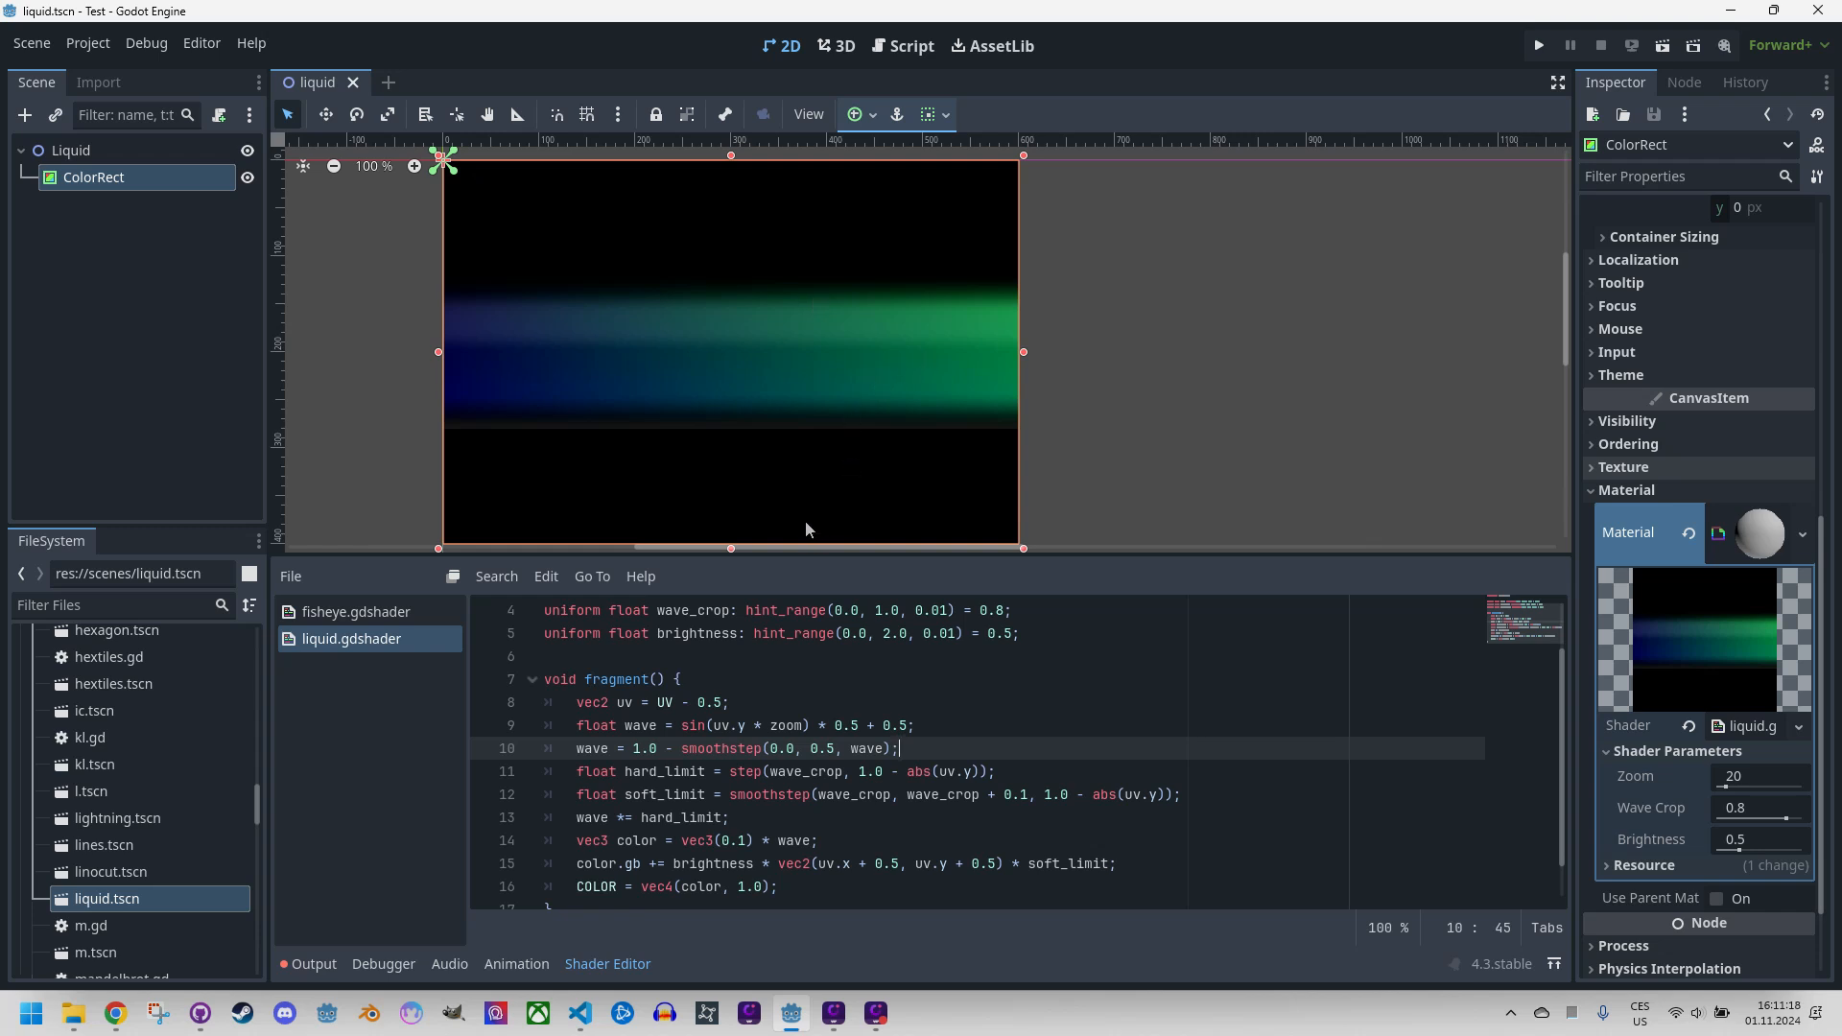
mouse_move(757, 500)
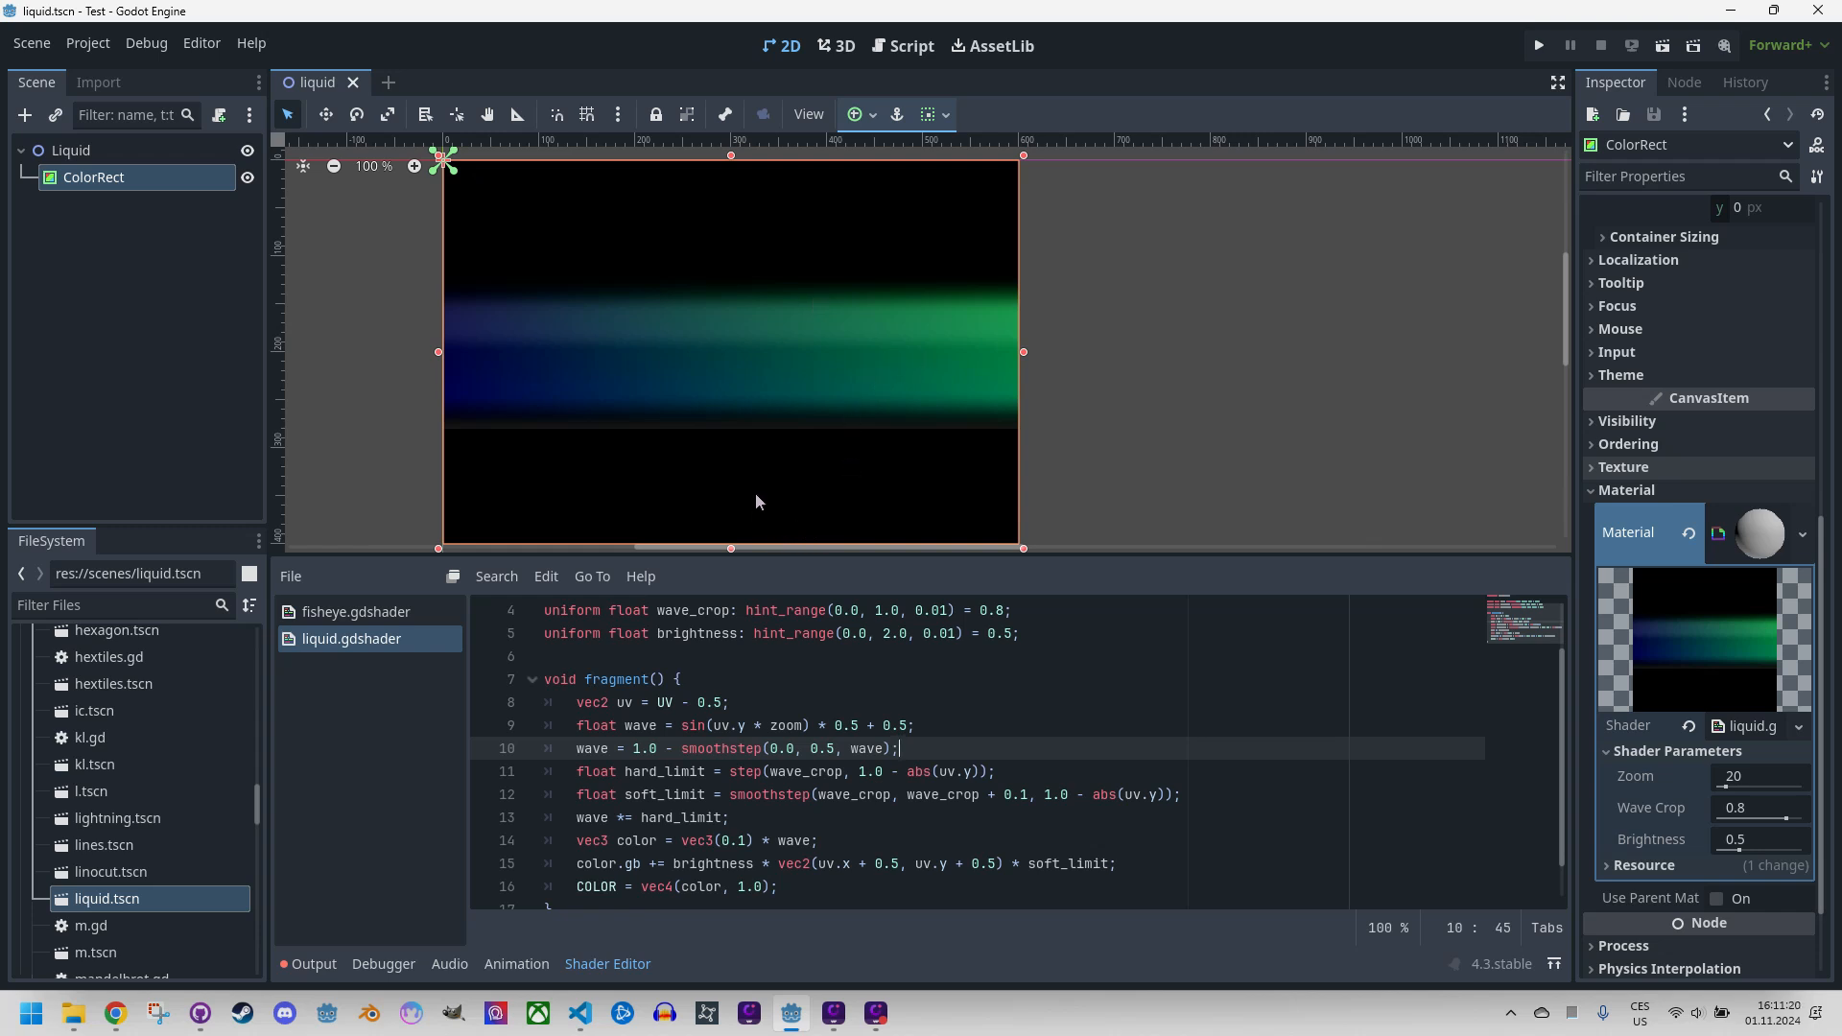
mouse_move(726, 495)
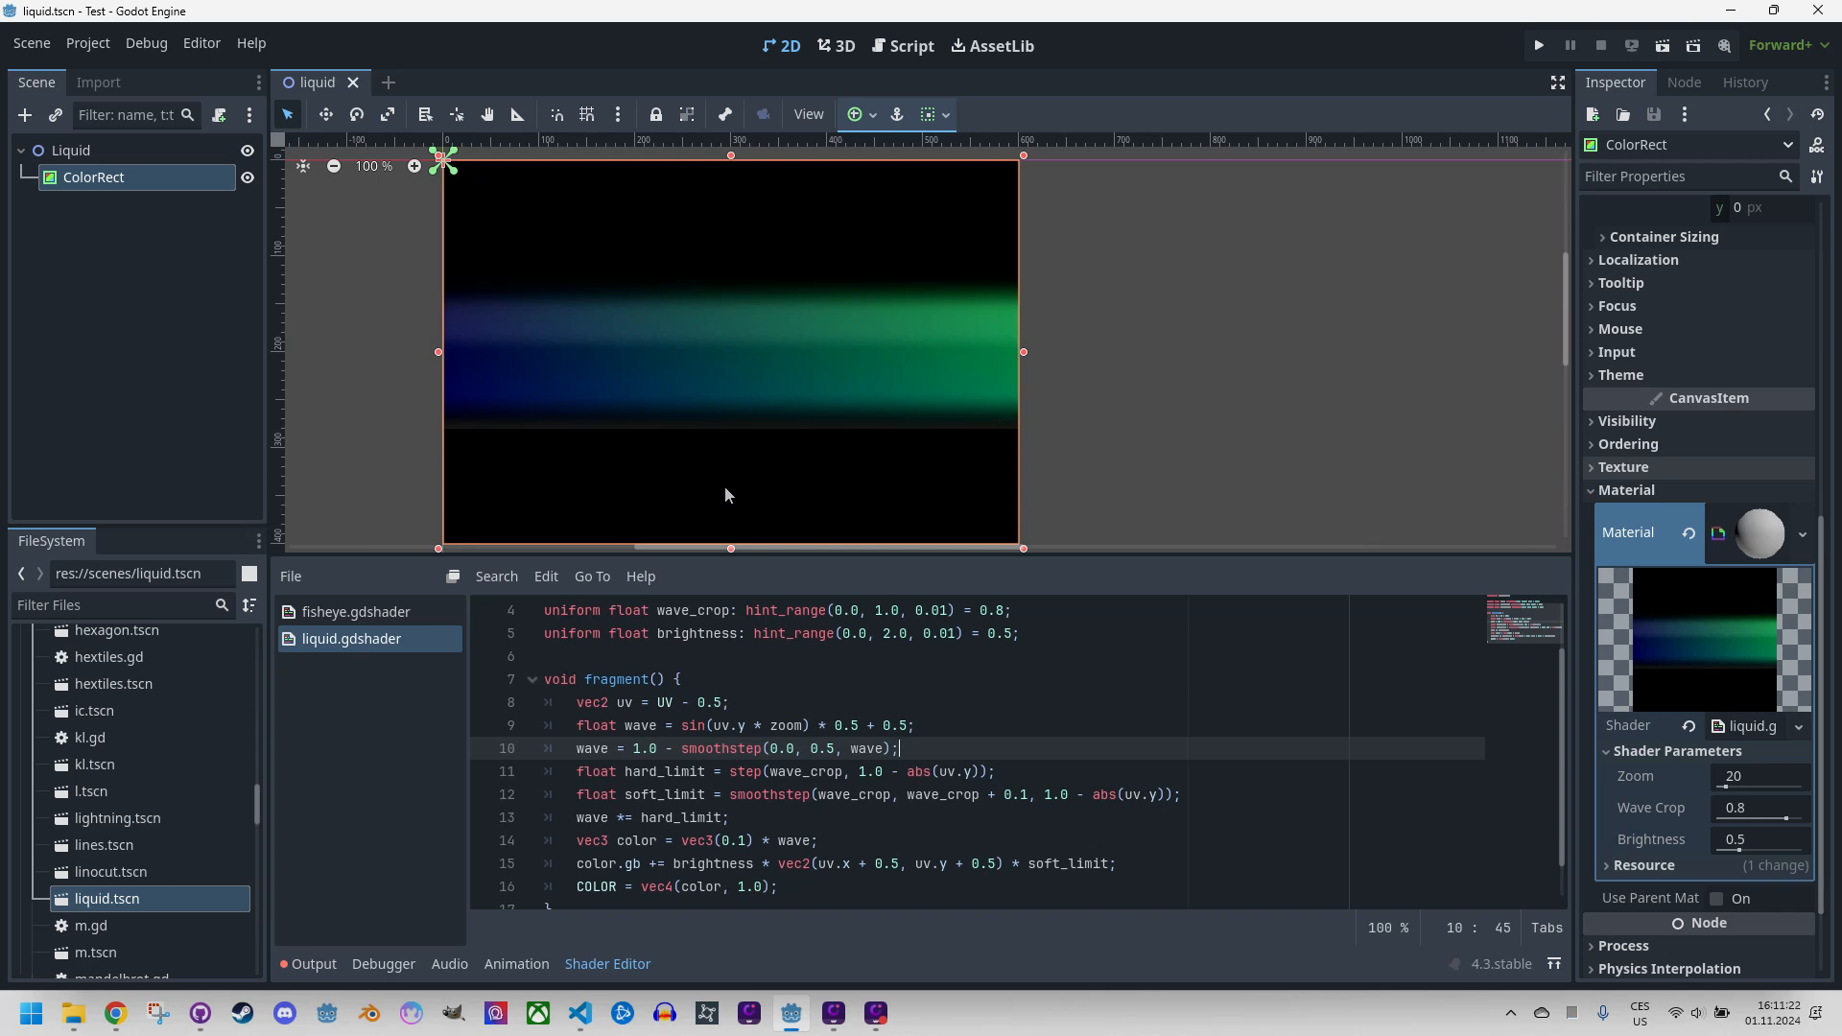
mouse_move(726, 470)
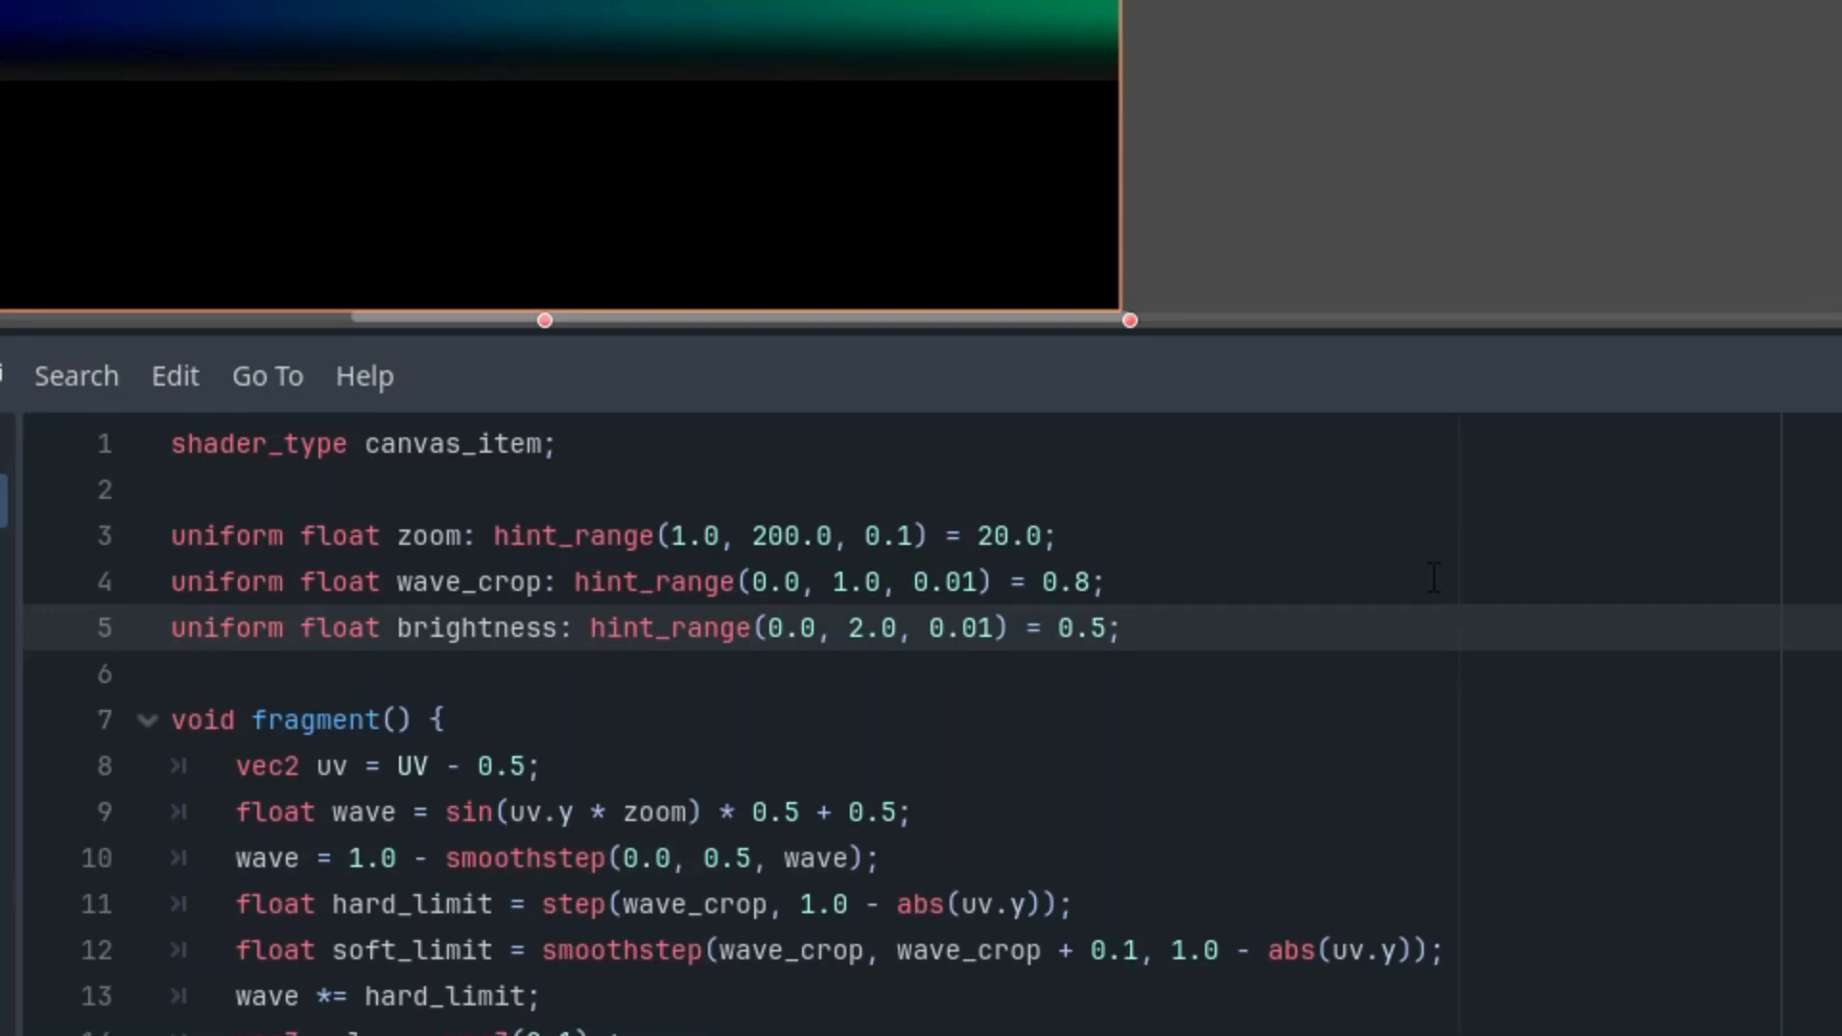
Declare uniform float speed with hint_range(0.0, 10.0, 0.01) and default 1.0.
type("uniform")
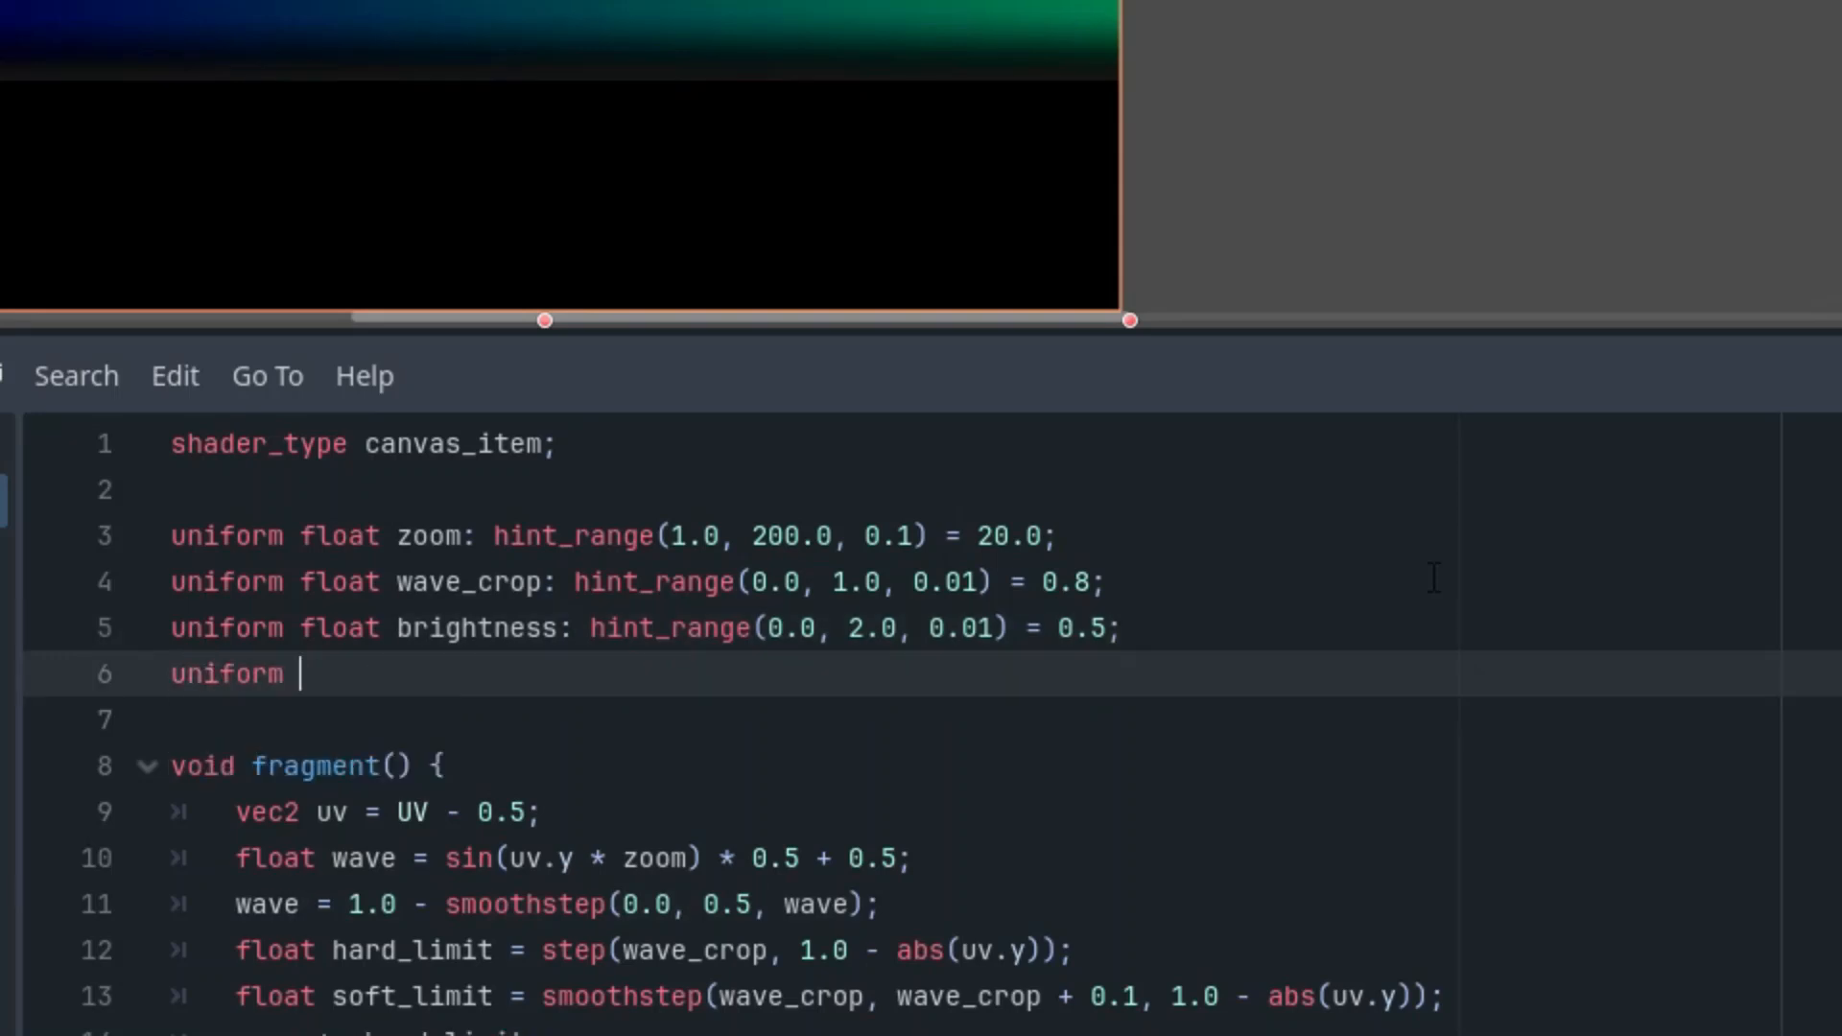
type("float speed:")
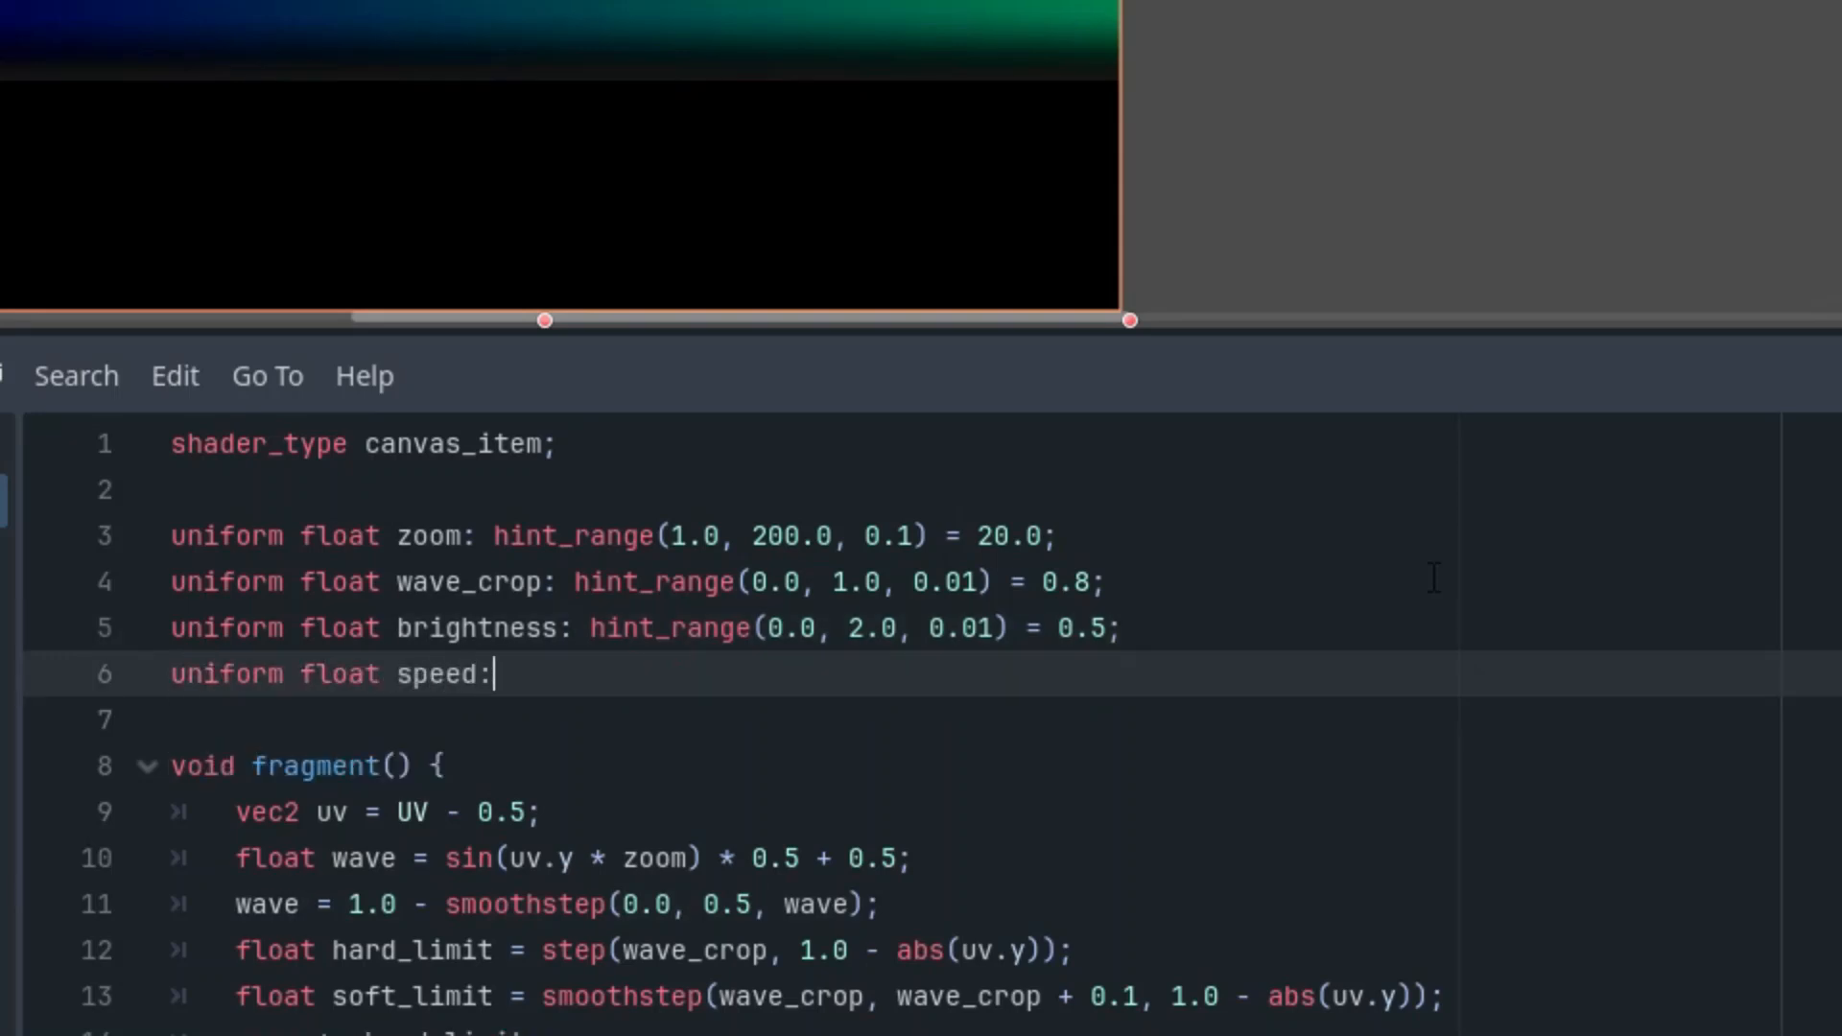
type("hint_range(0.0, 1.0, 0.1) = 1.")
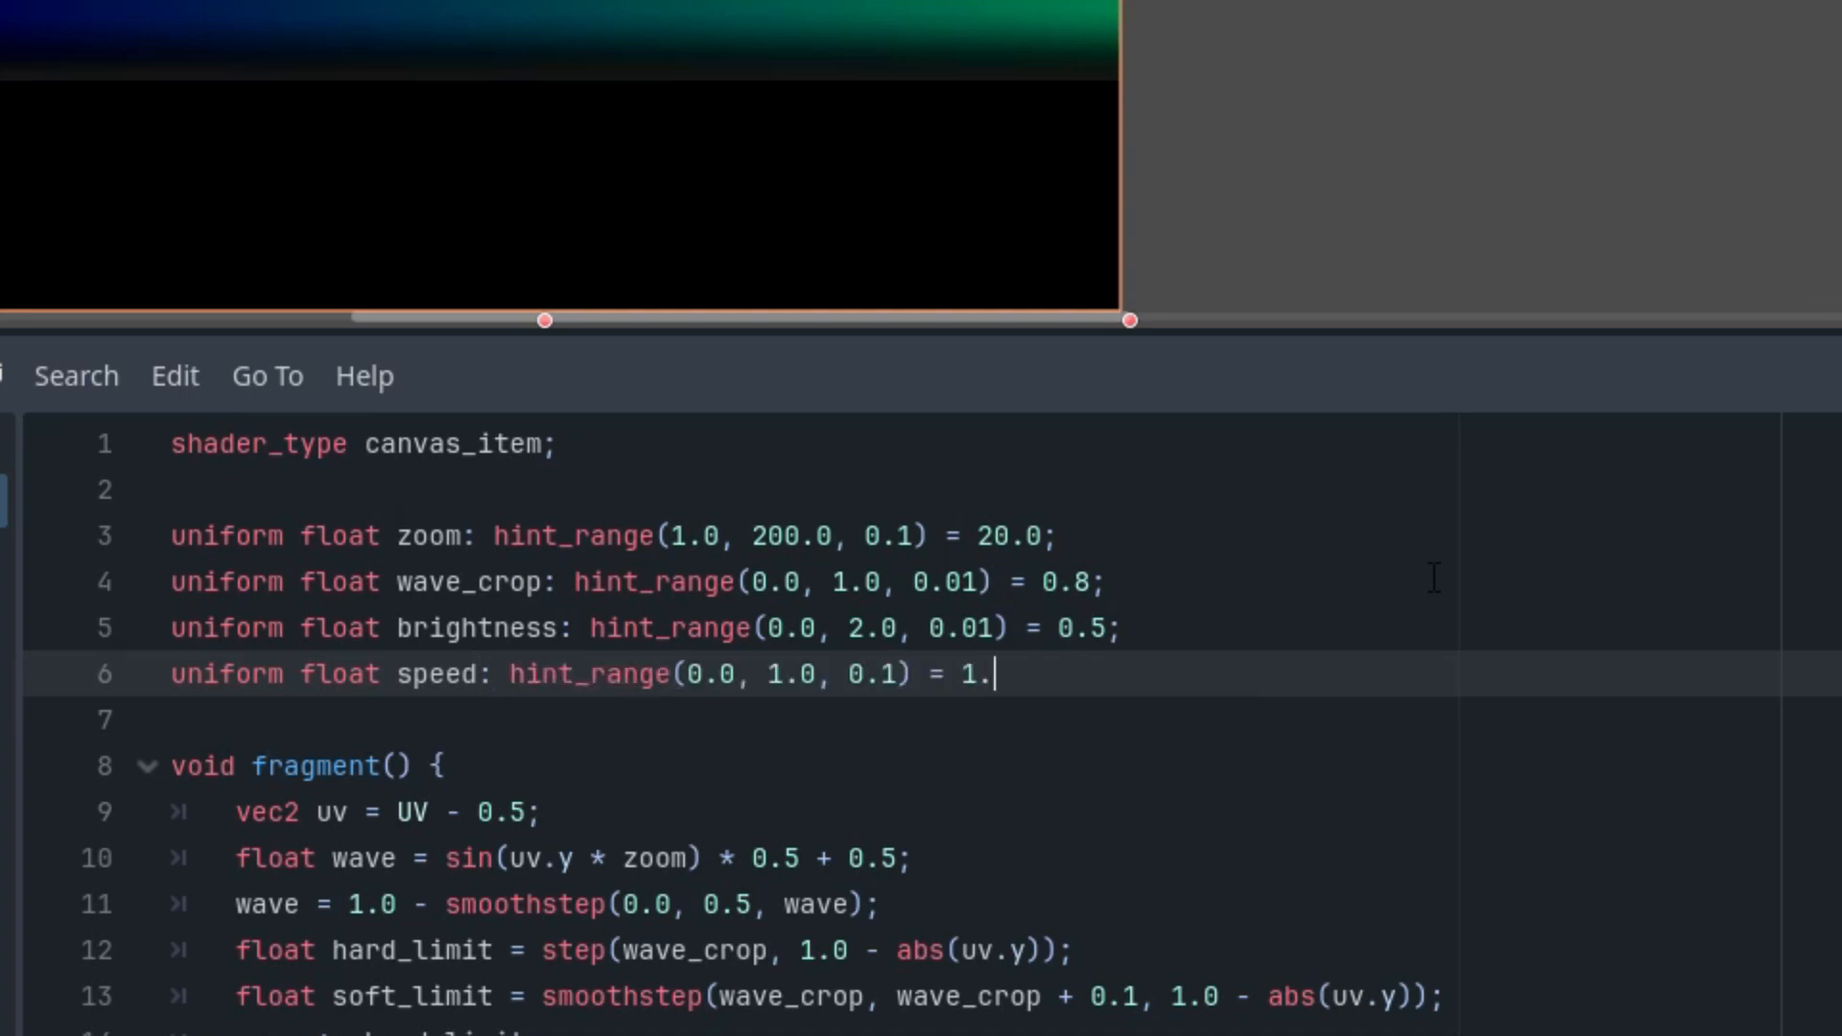
type("0;")
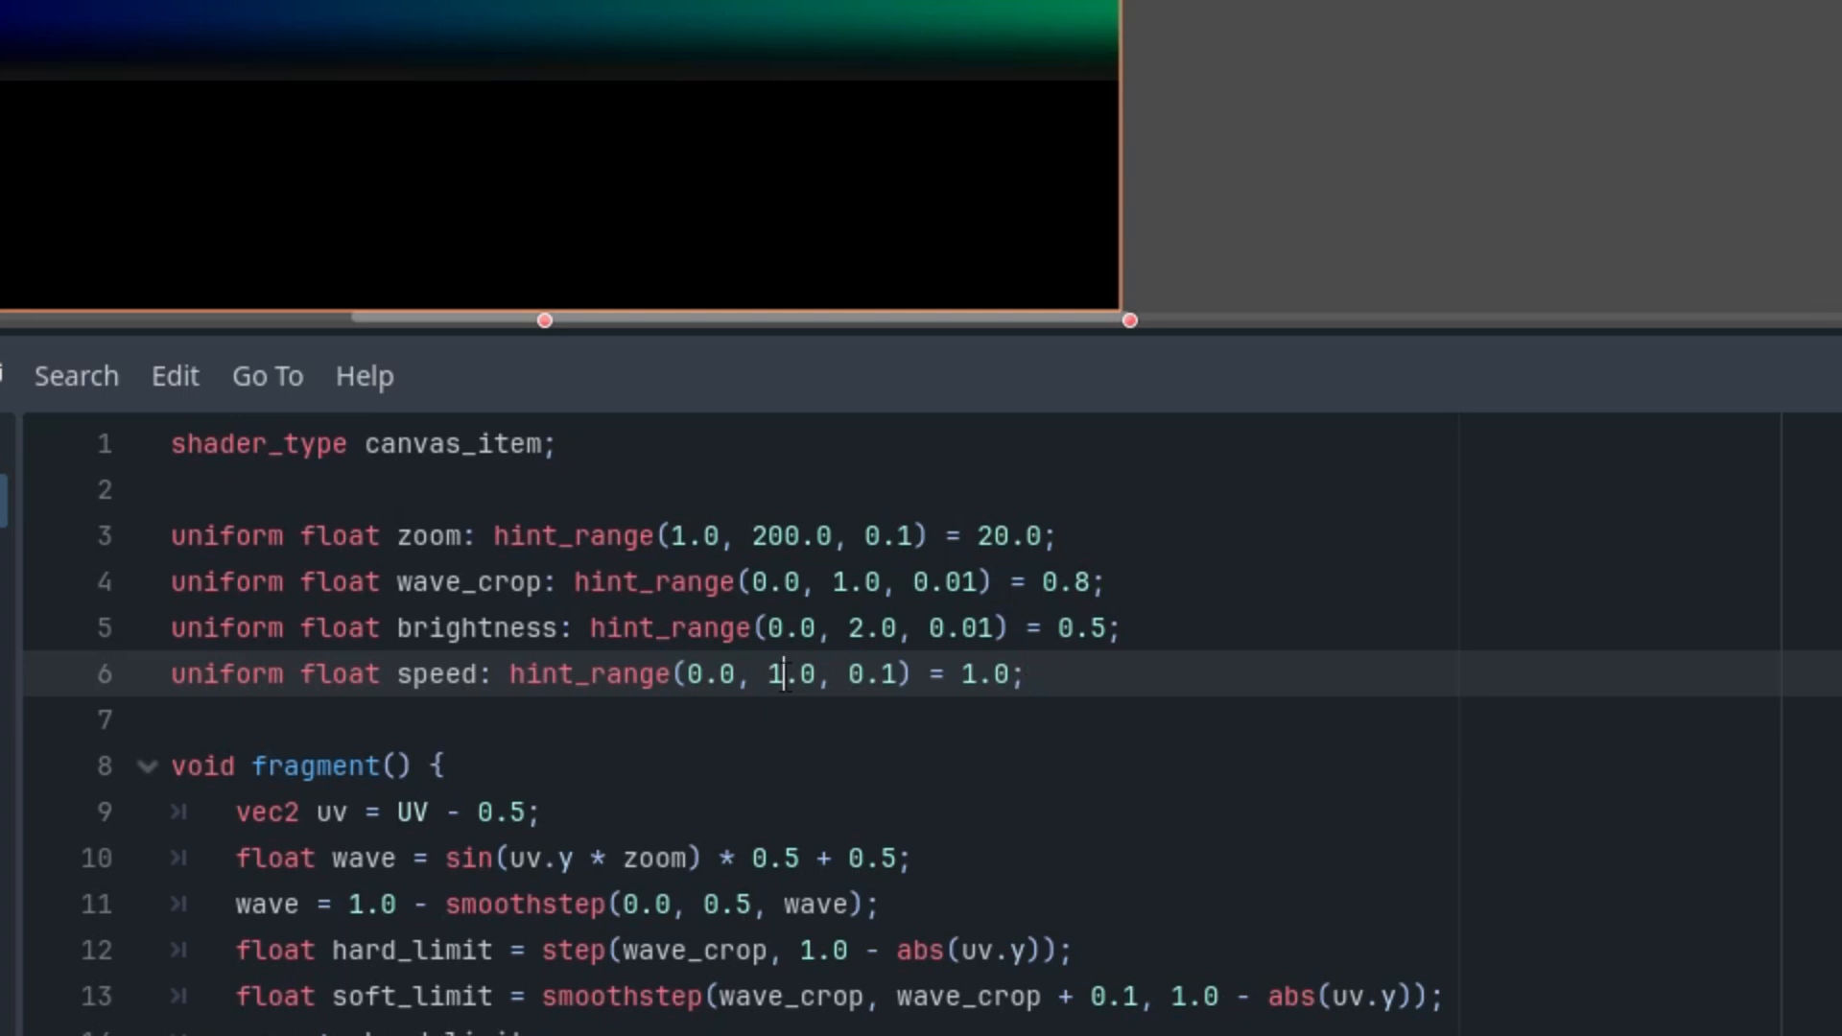
type("0")
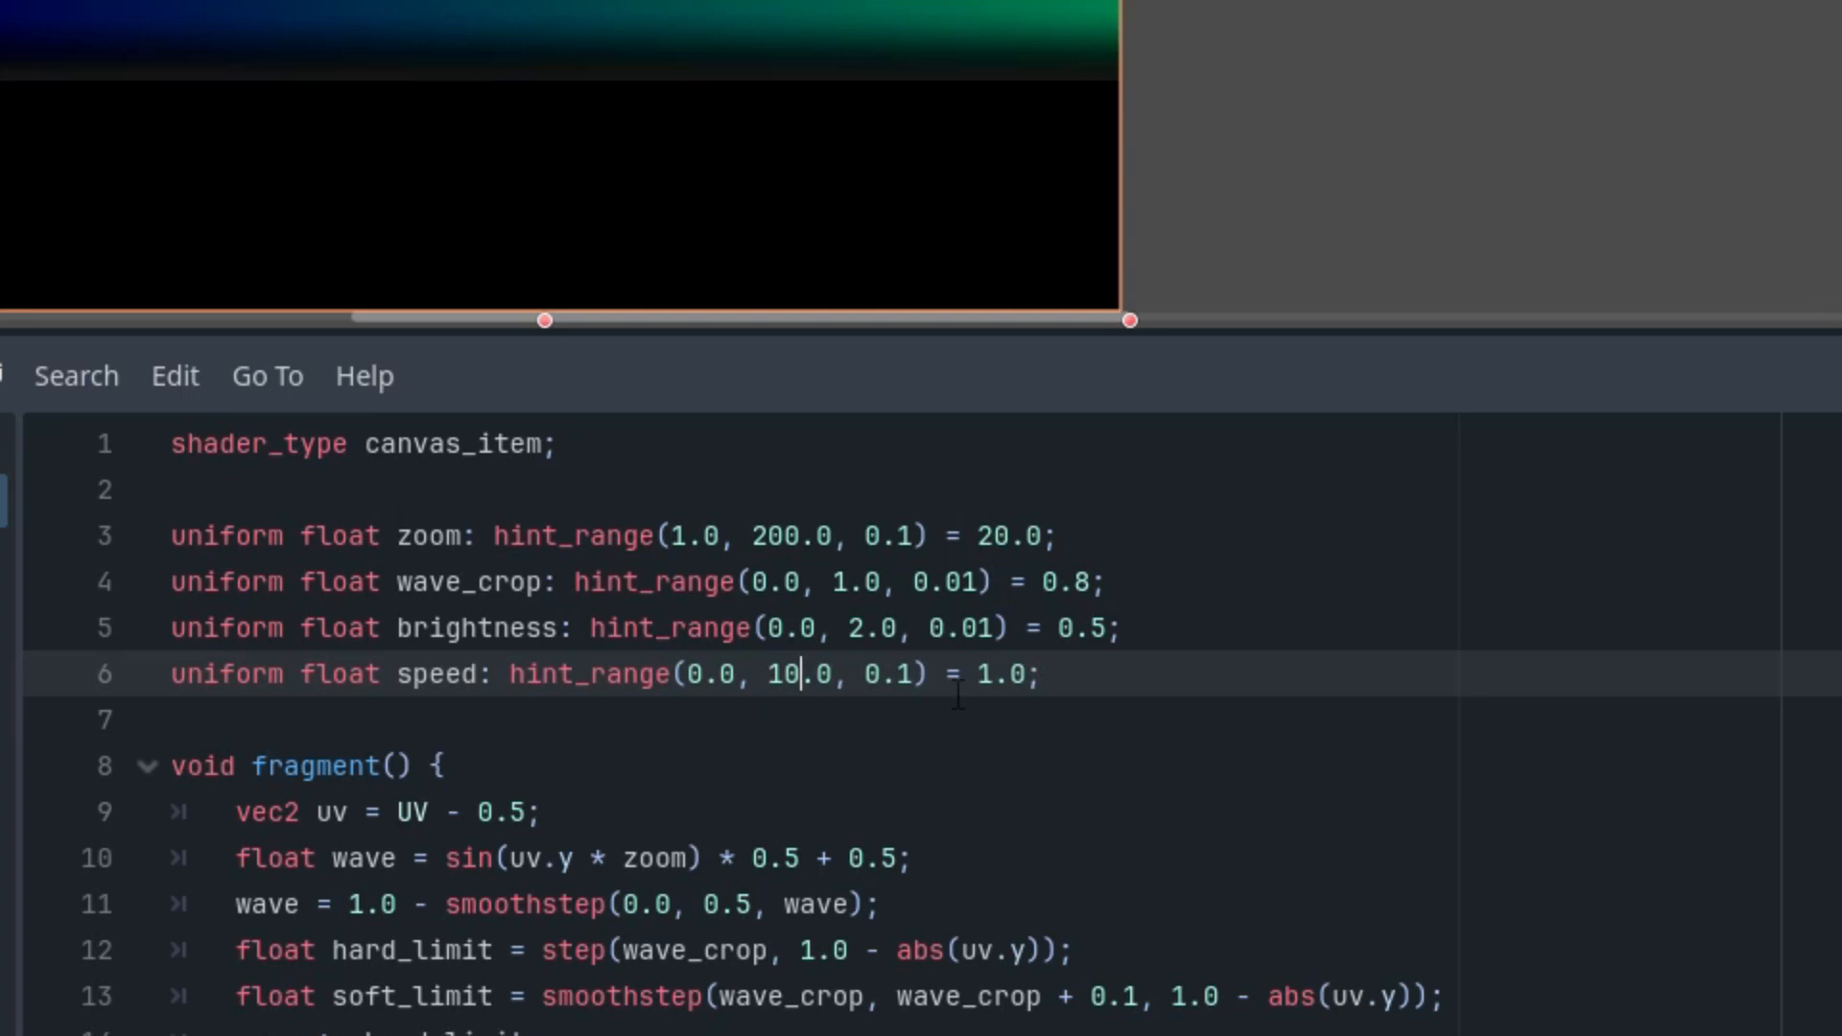
type("0")
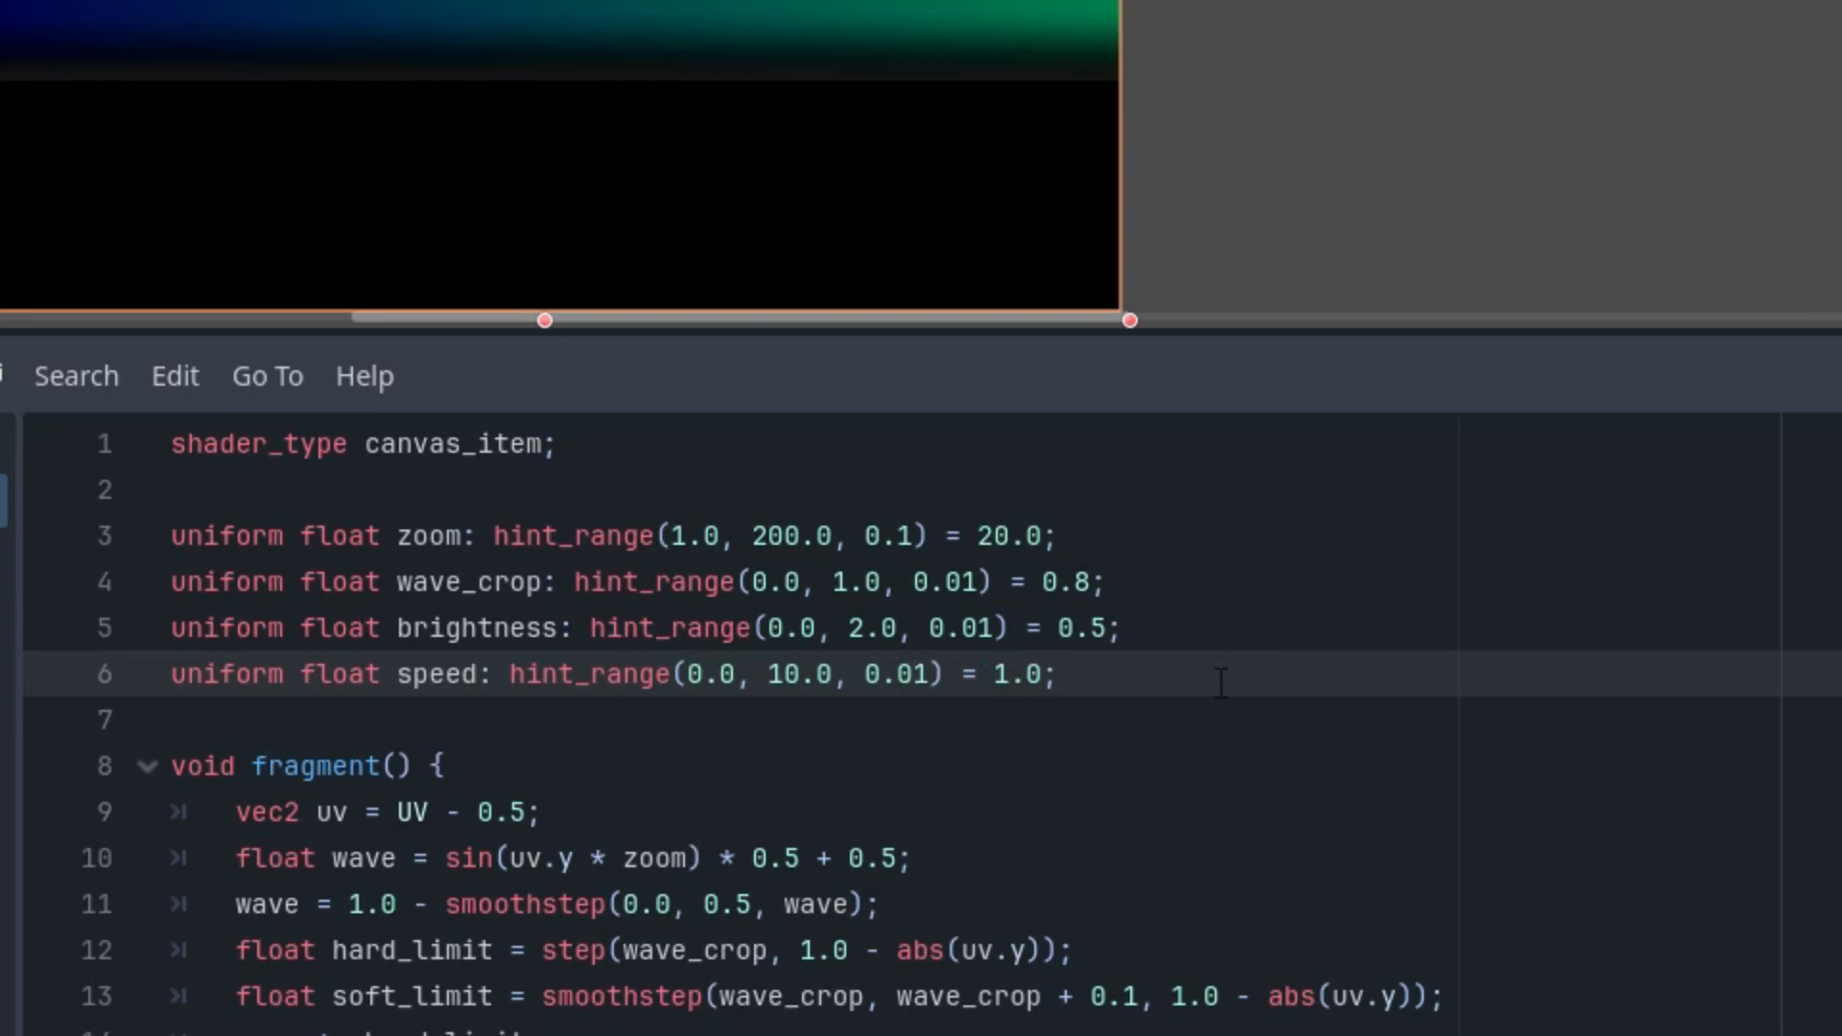
Declare uniform int iterations with hint_range(0, 100, 1) and default 5.
type("uniform int")
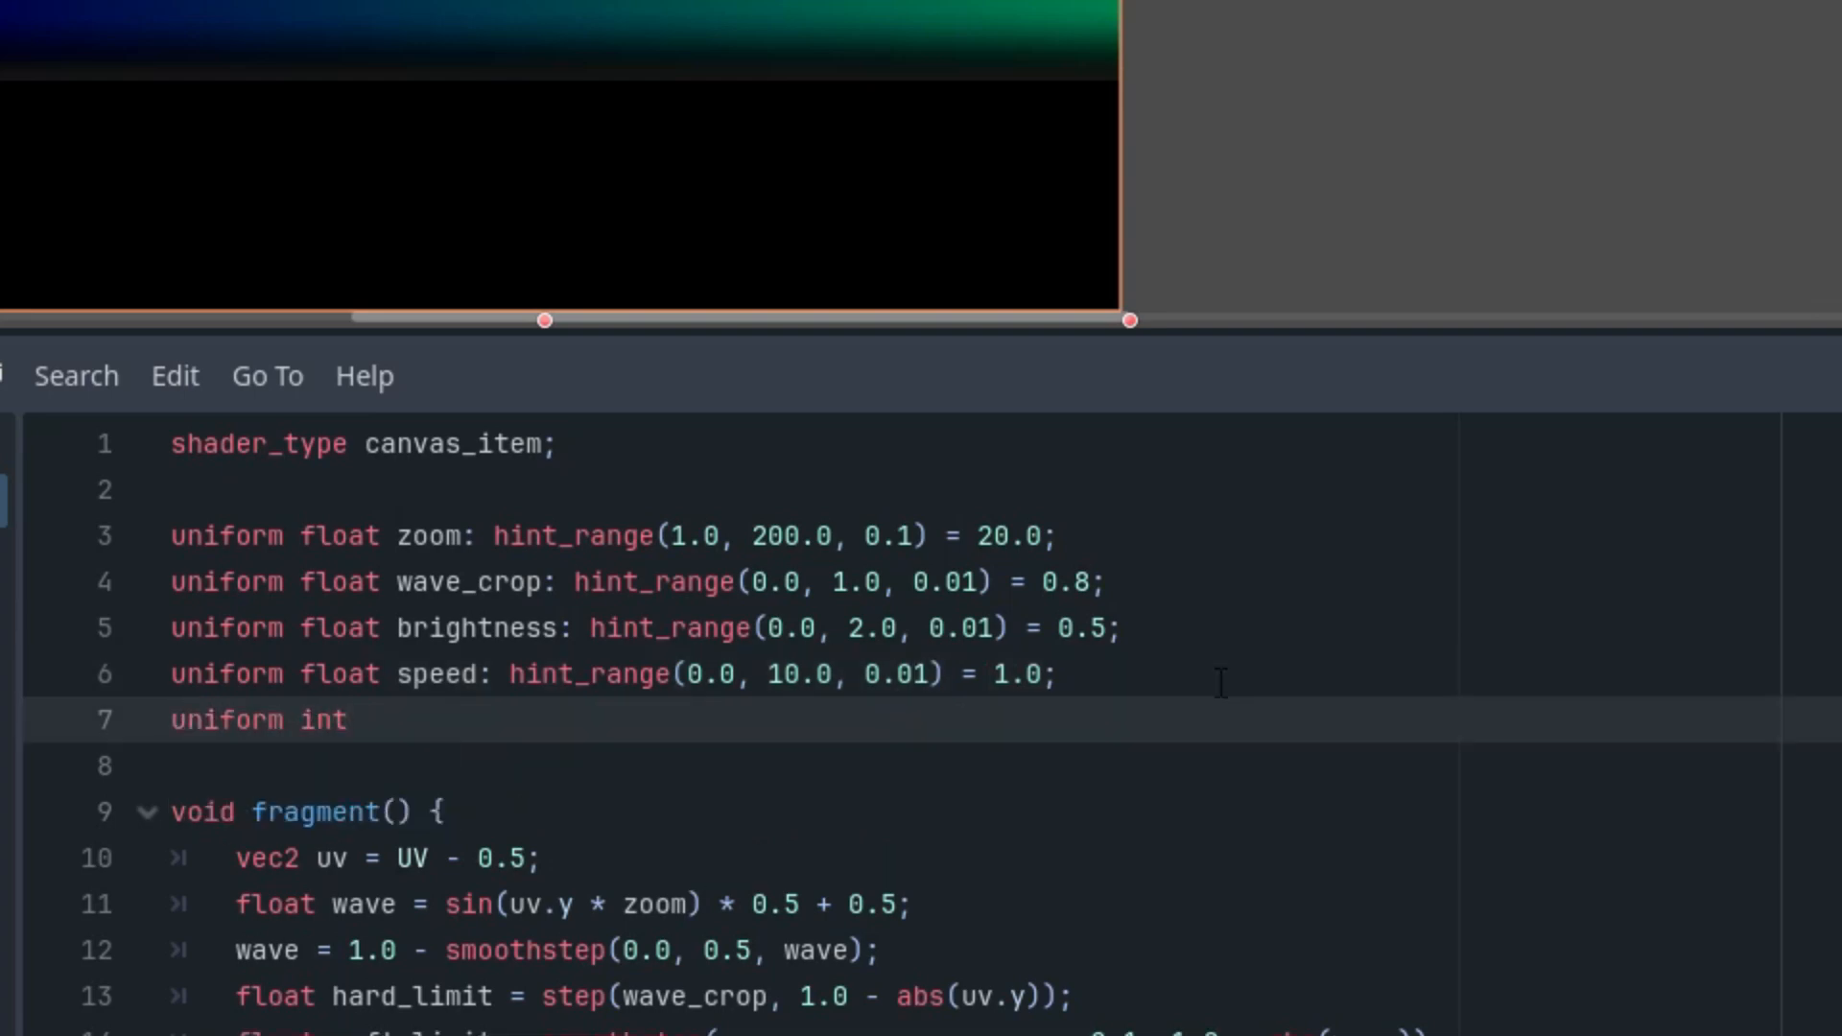
type("itera")
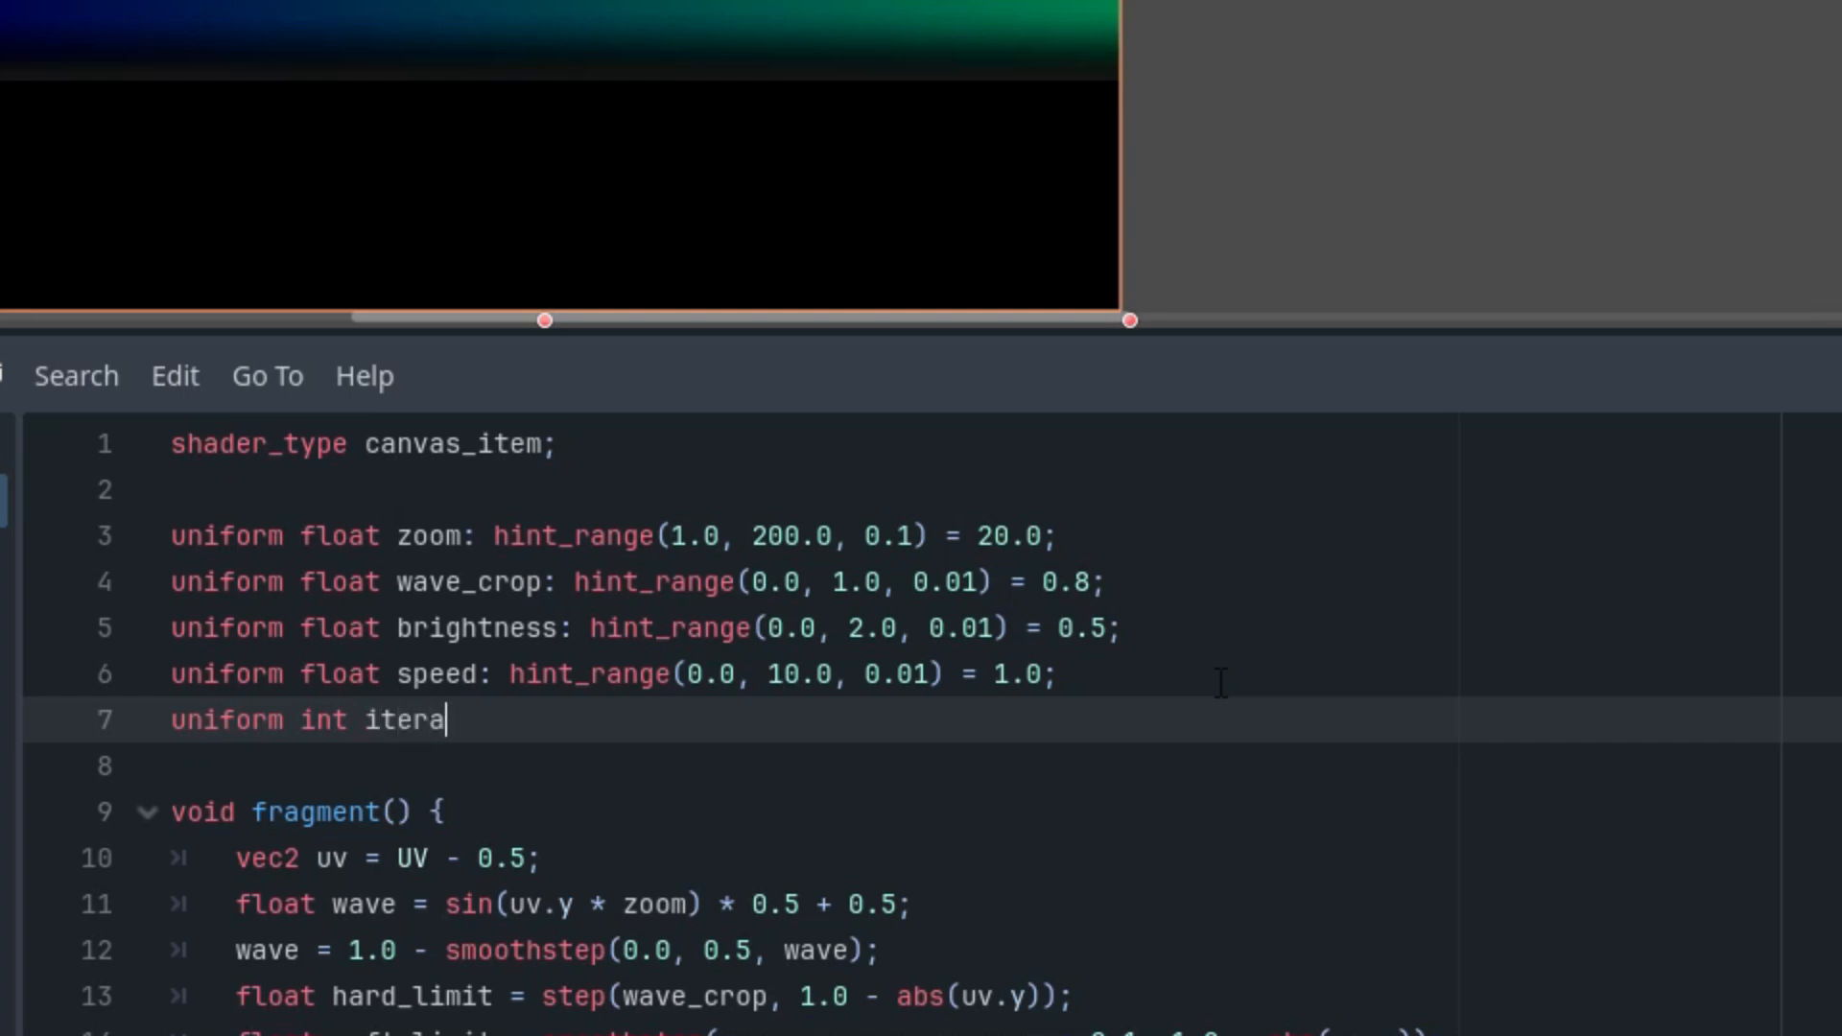
type("tions: hint_range(0, 100, 1)")
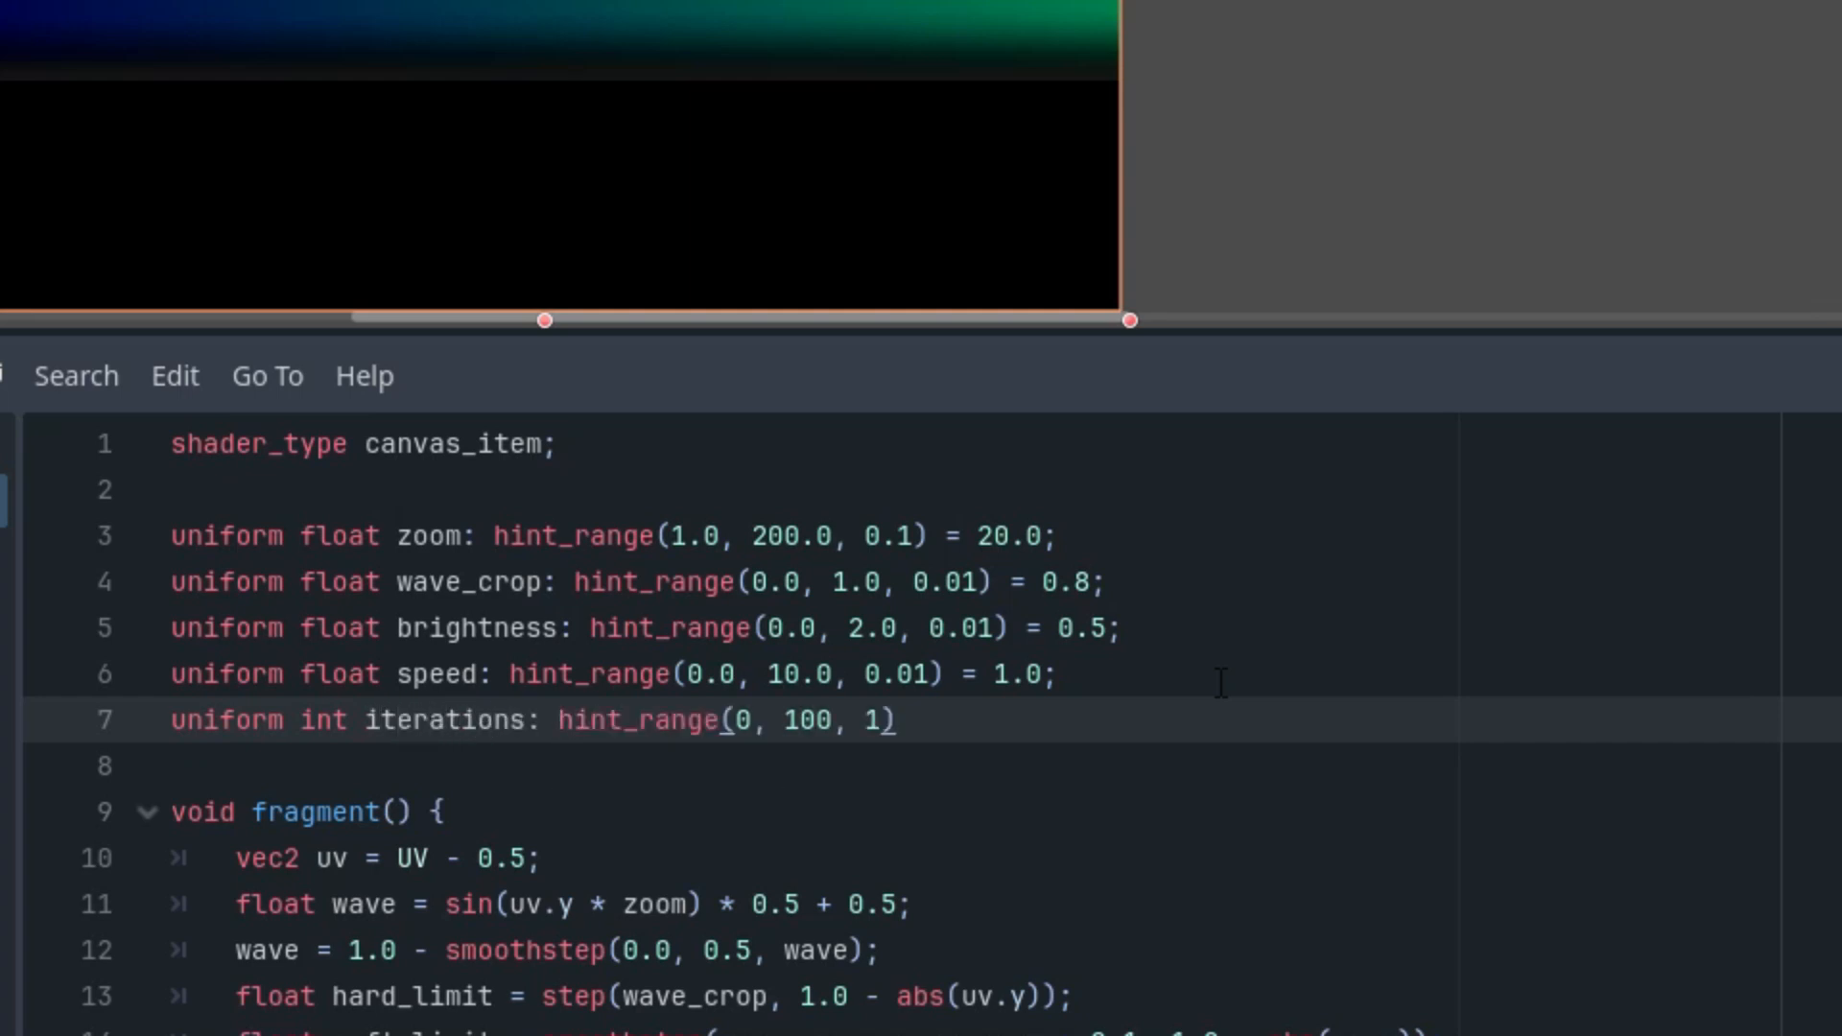
type("=")
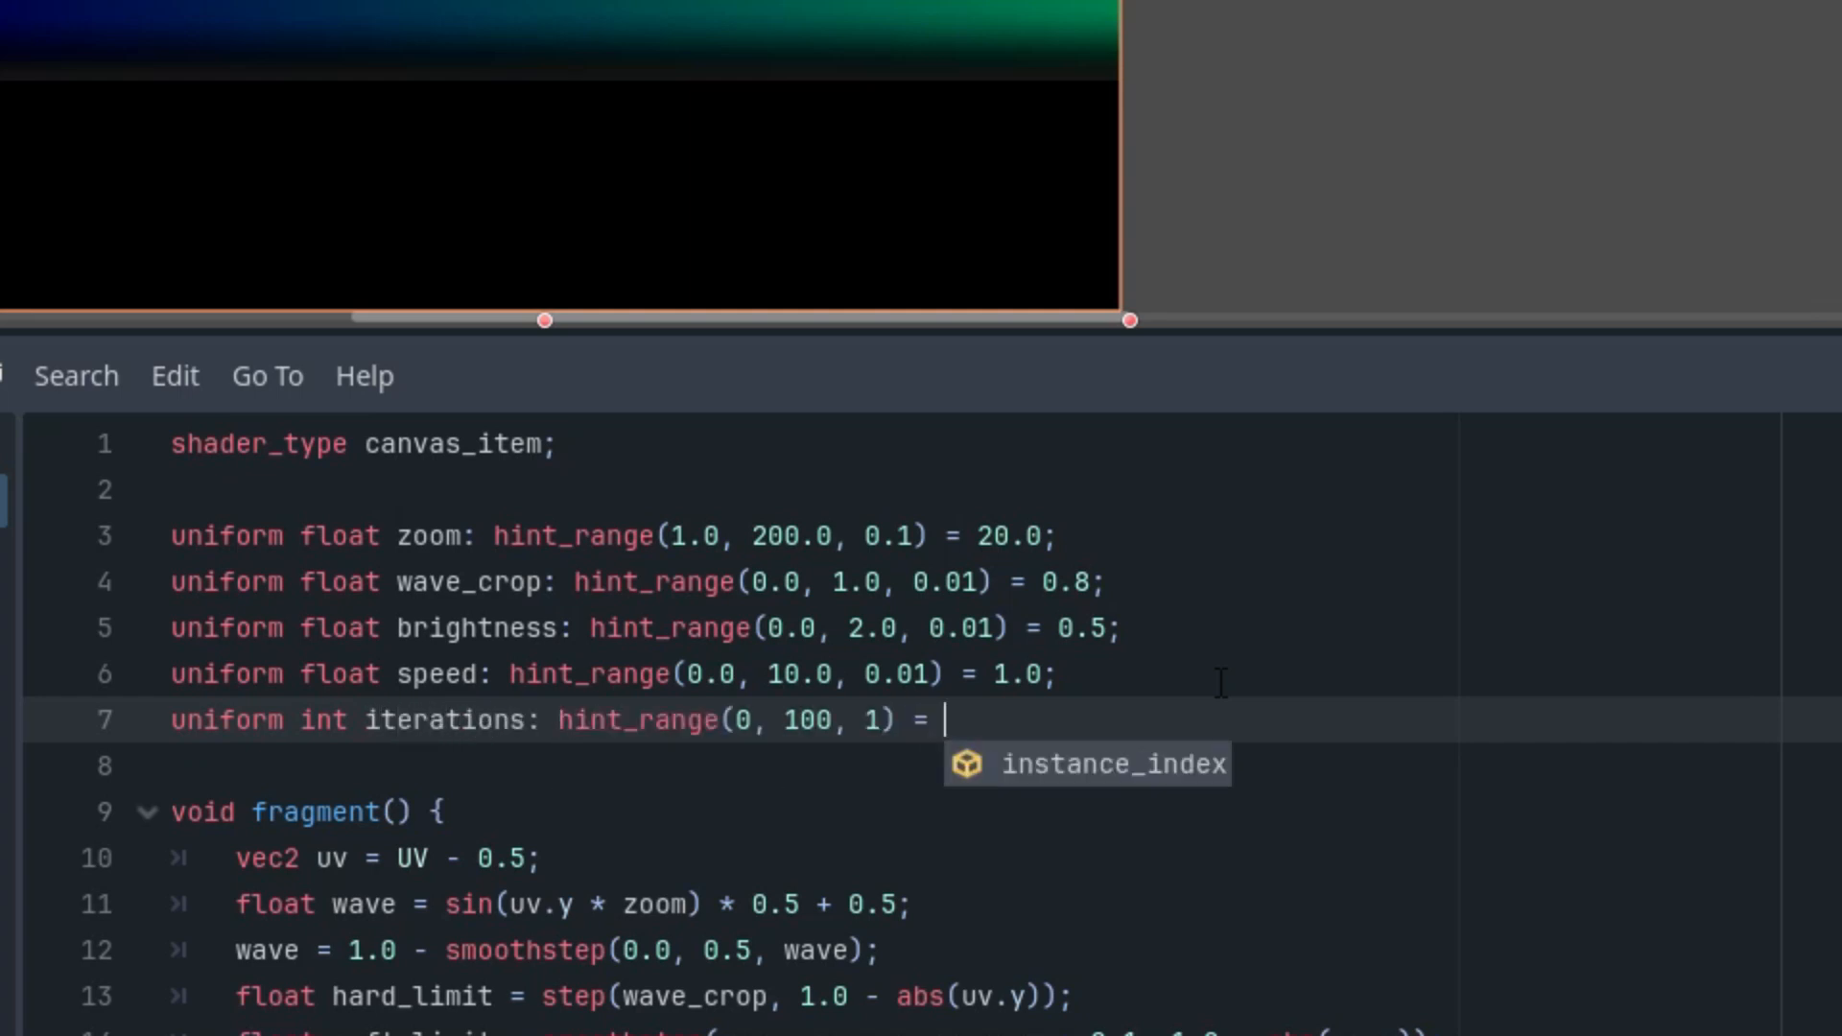
type("5;")
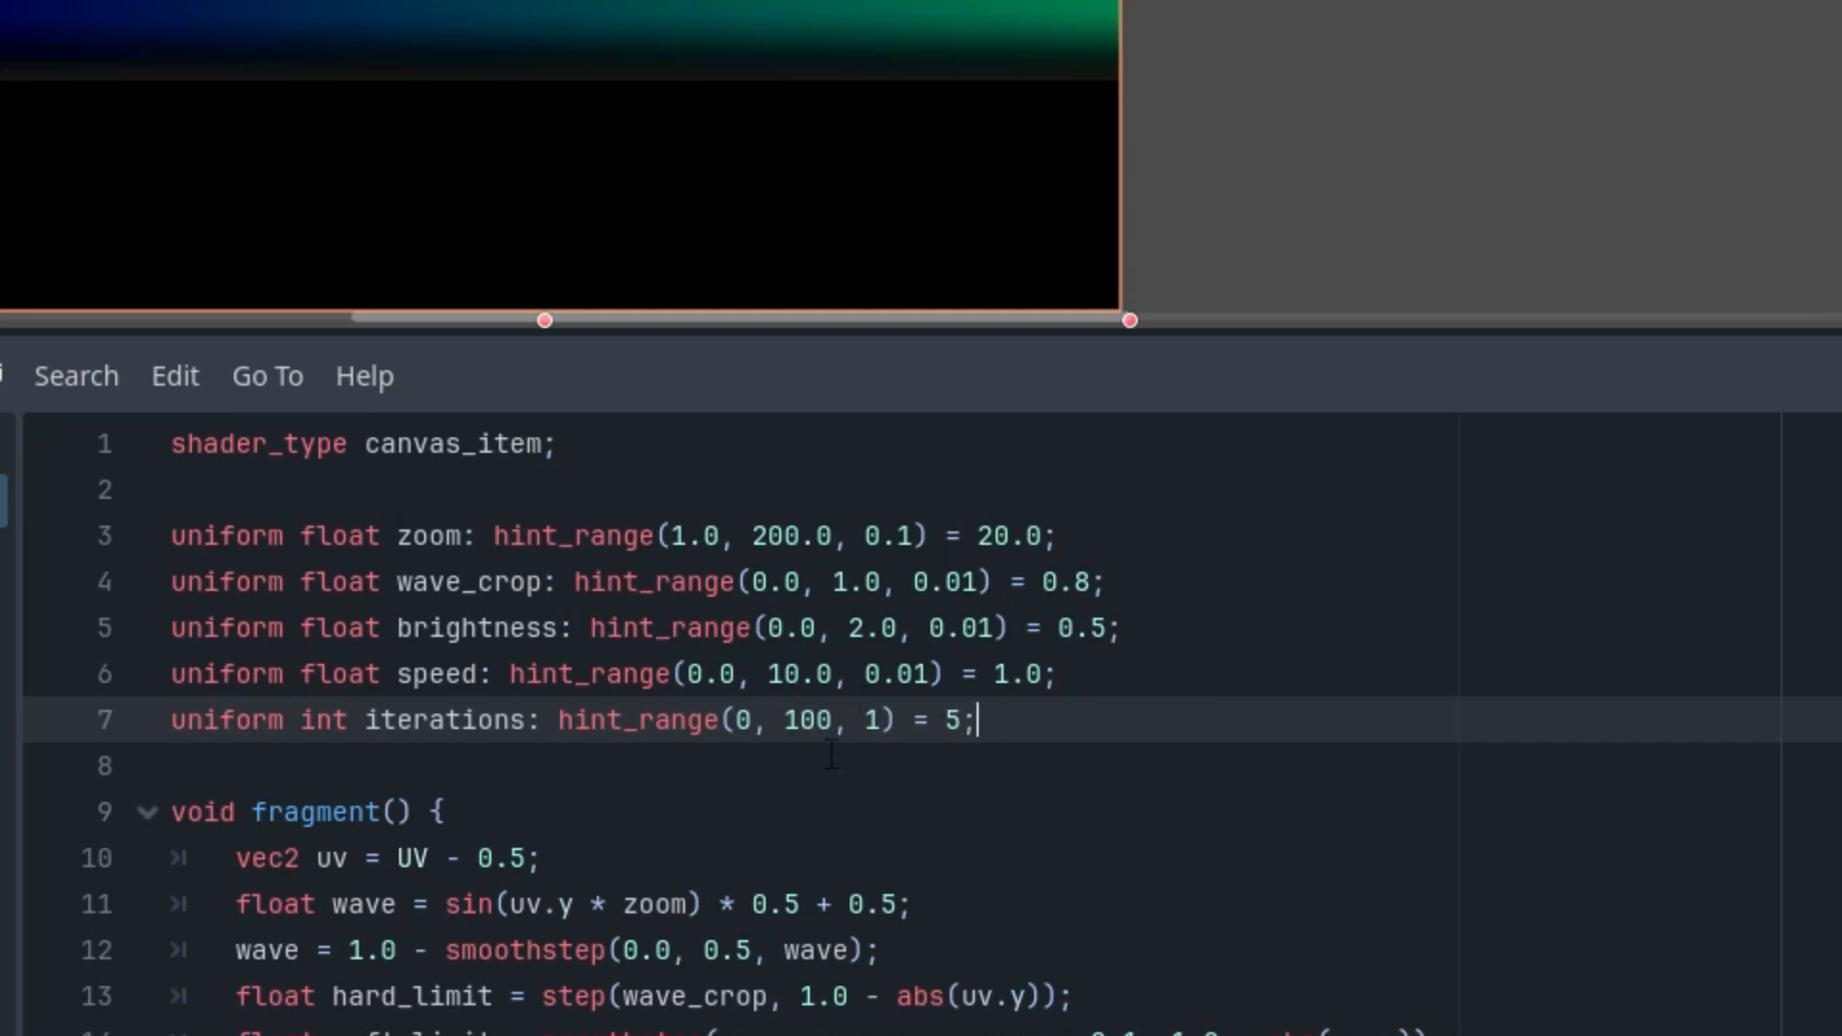
mouse_move(1281, 739)
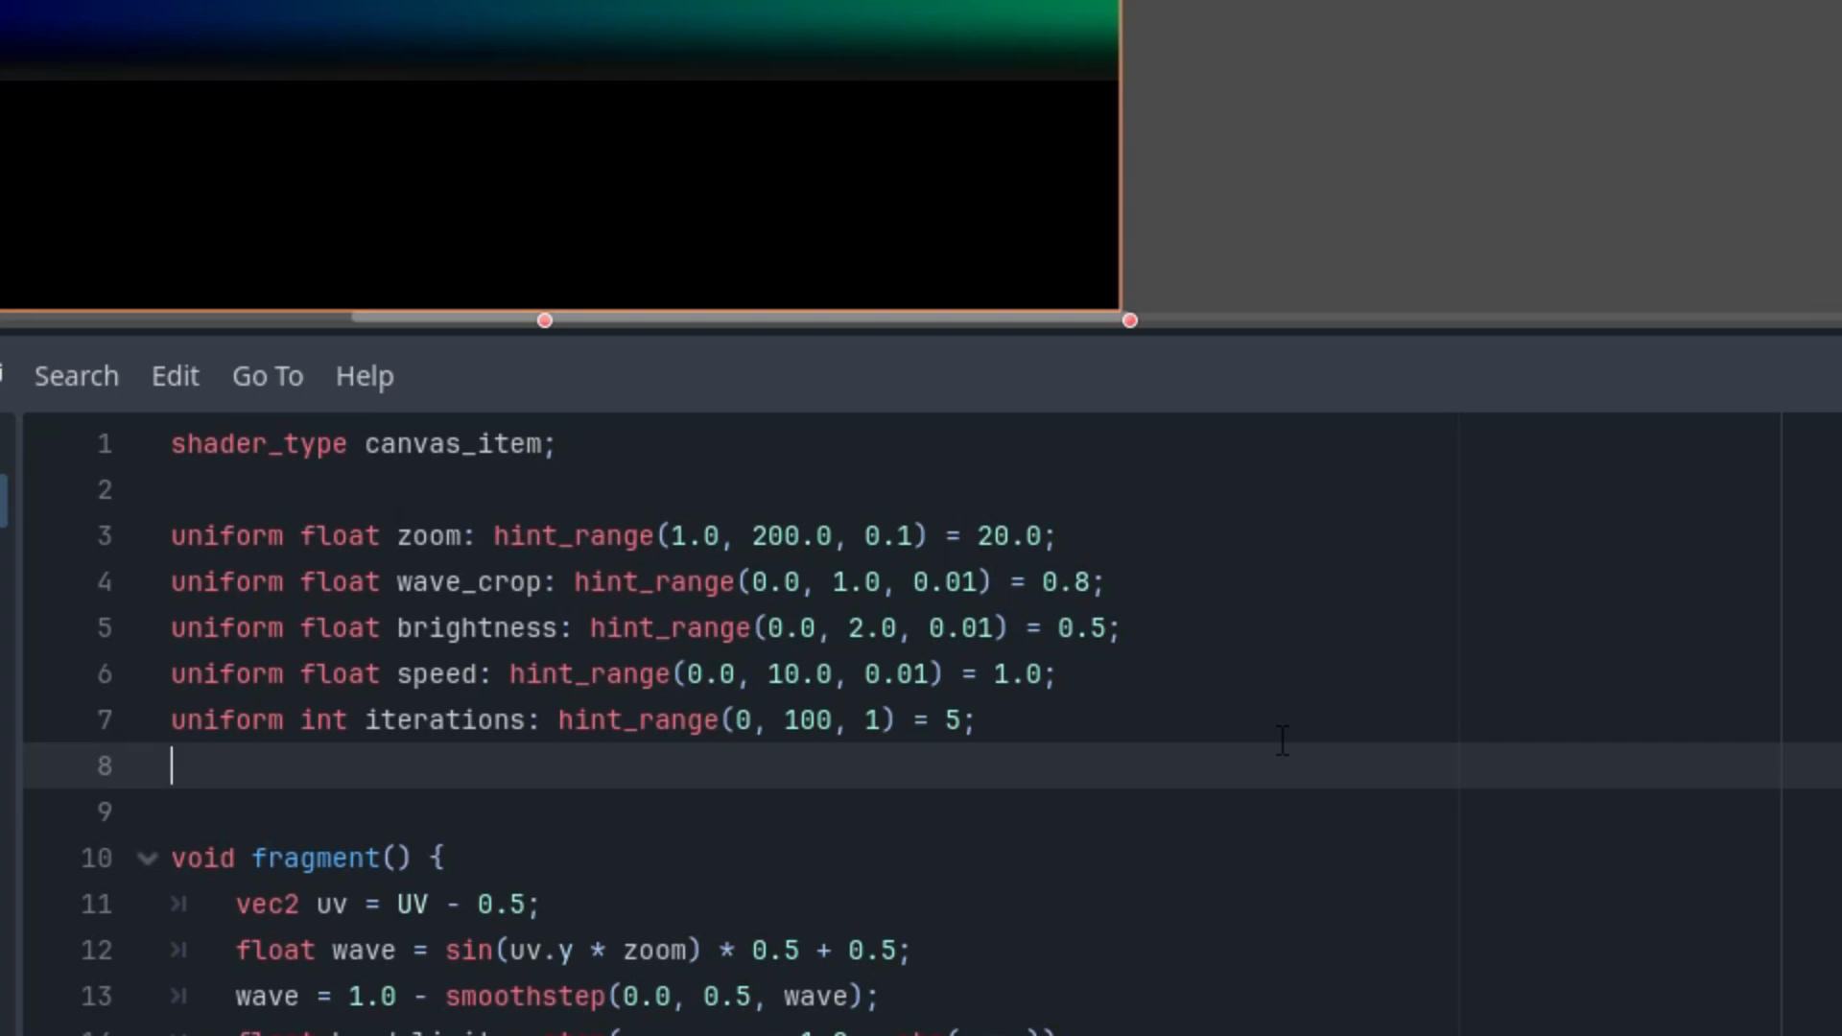
Declare uniform float freq_start with hint_range(0.1, 50.0, 0.01) and default 20.0.
type("uniform floa")
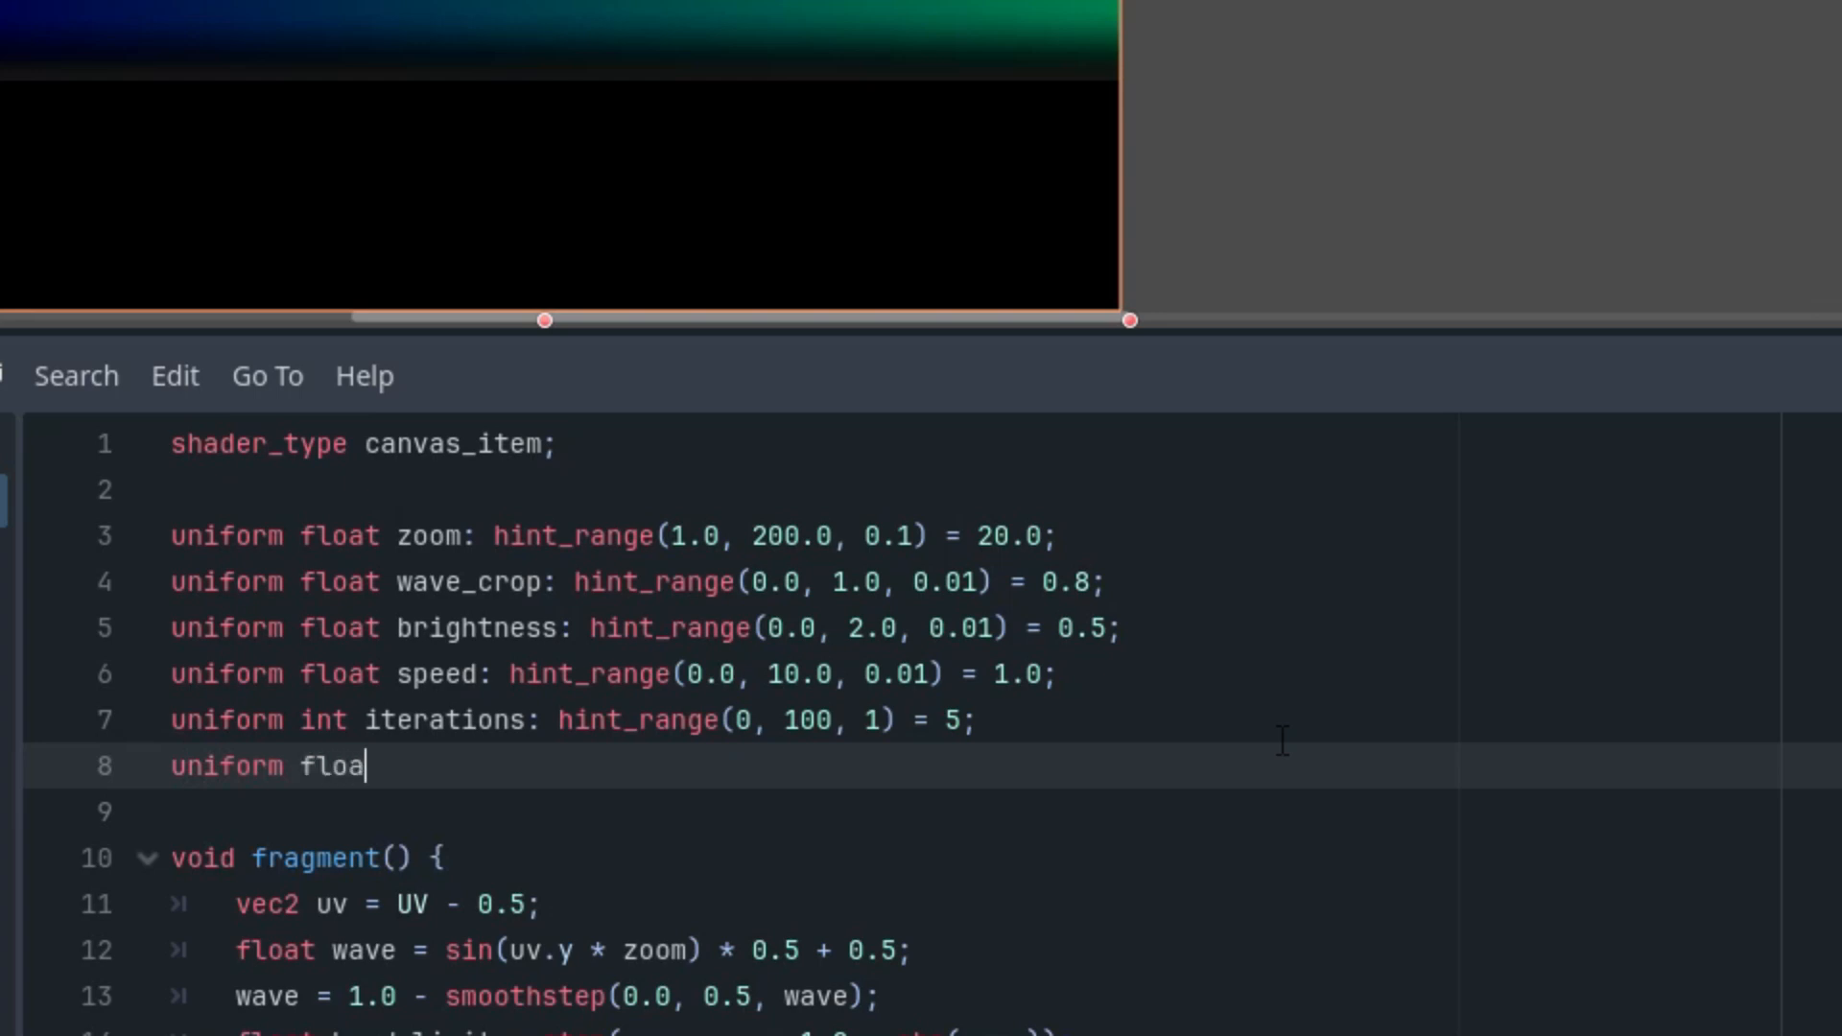
type("t freq")
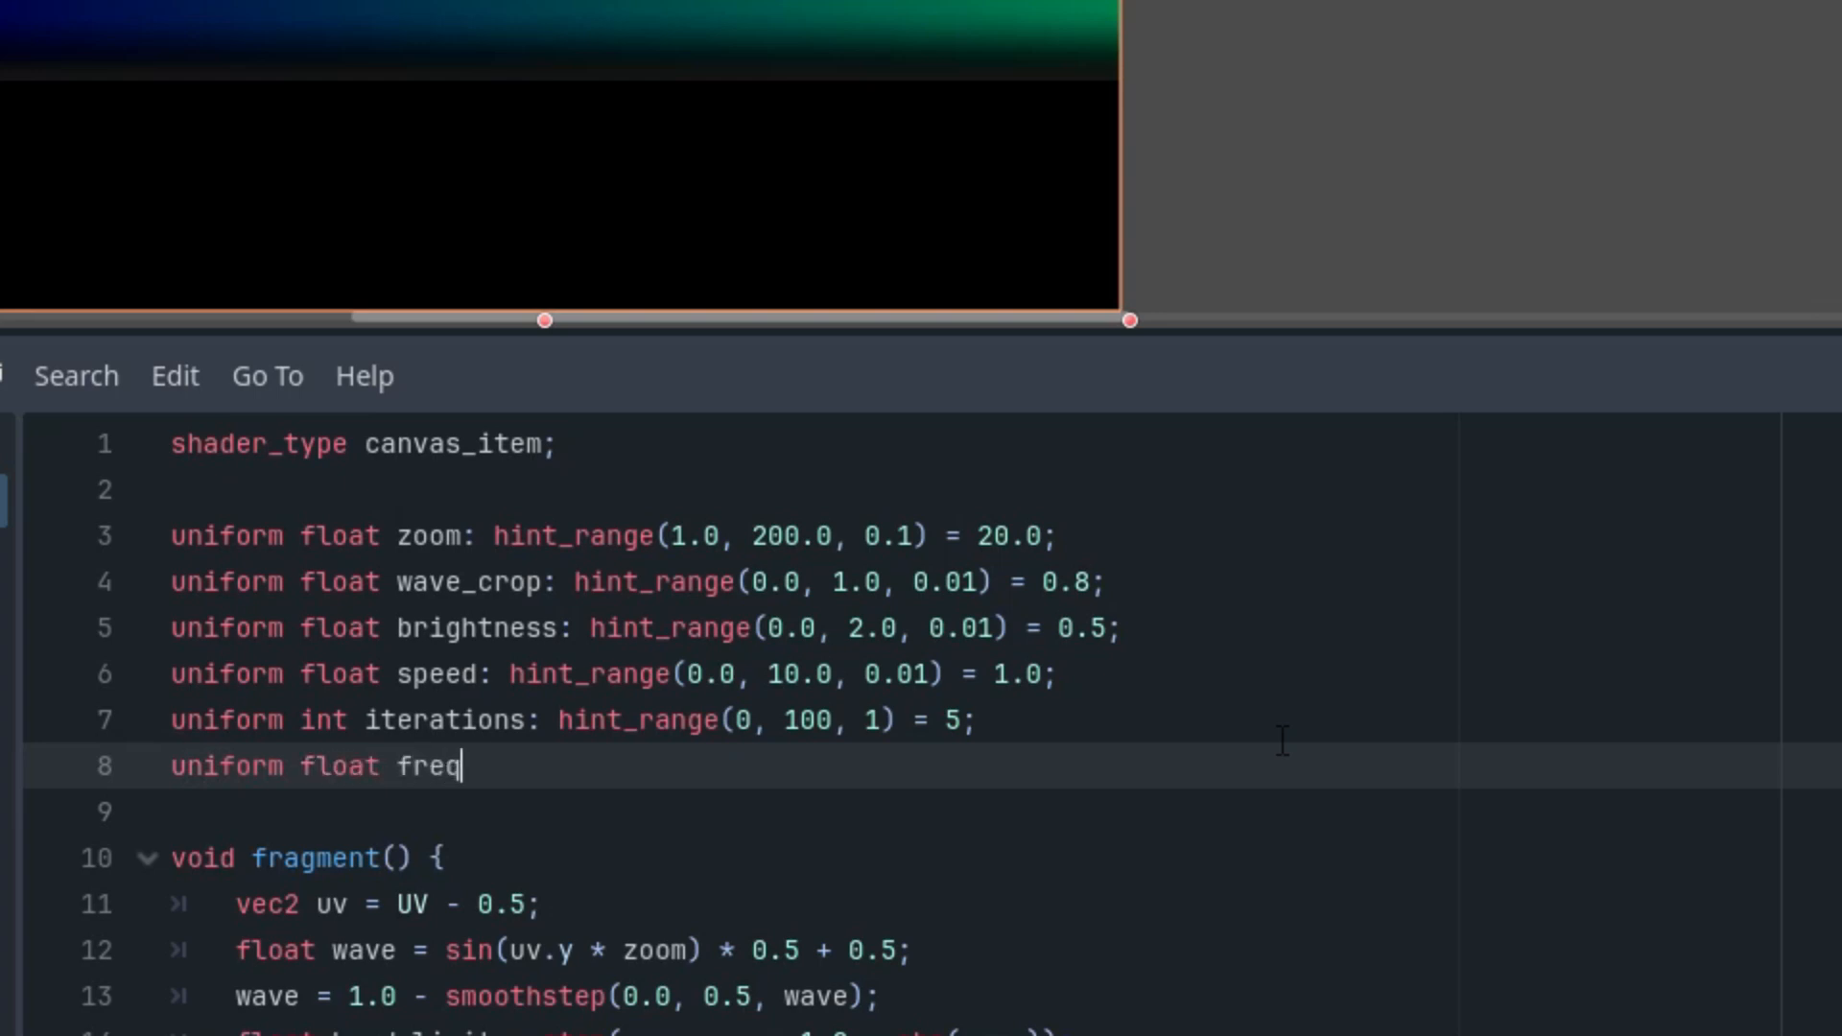
type("_start:")
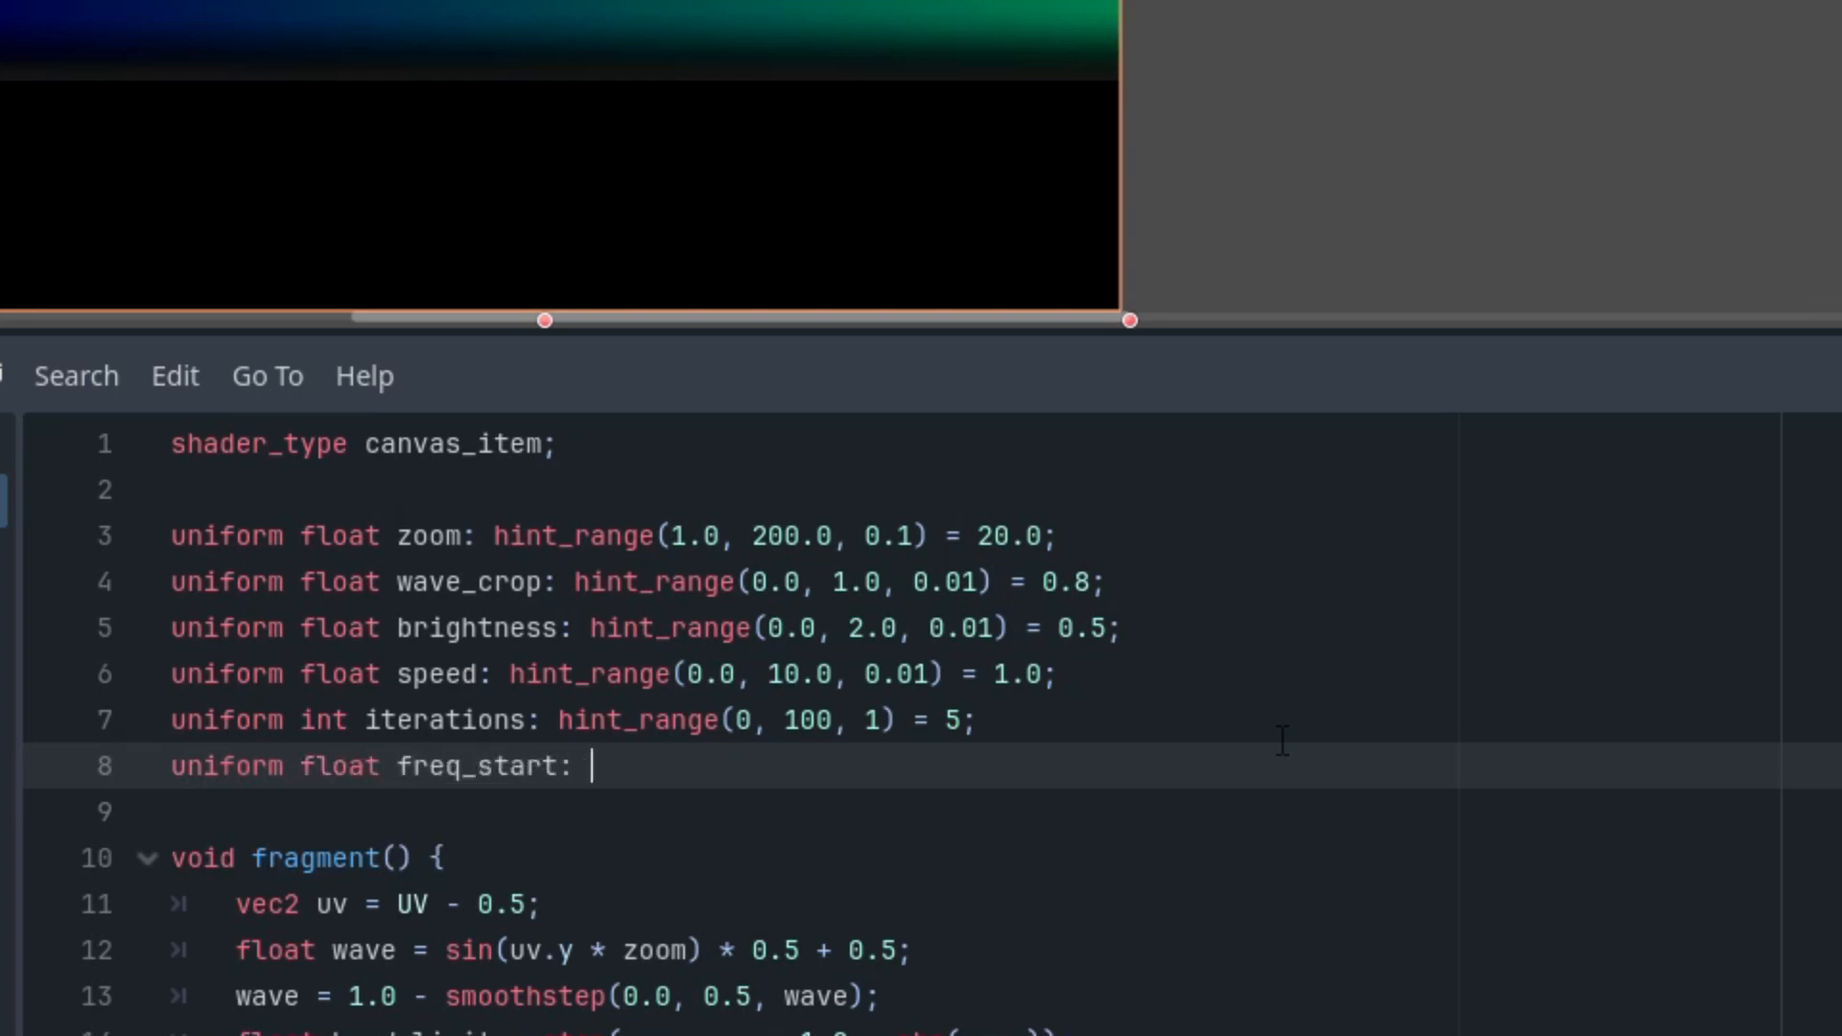
type("hint_range(0.0, 1.0, 0.1)")
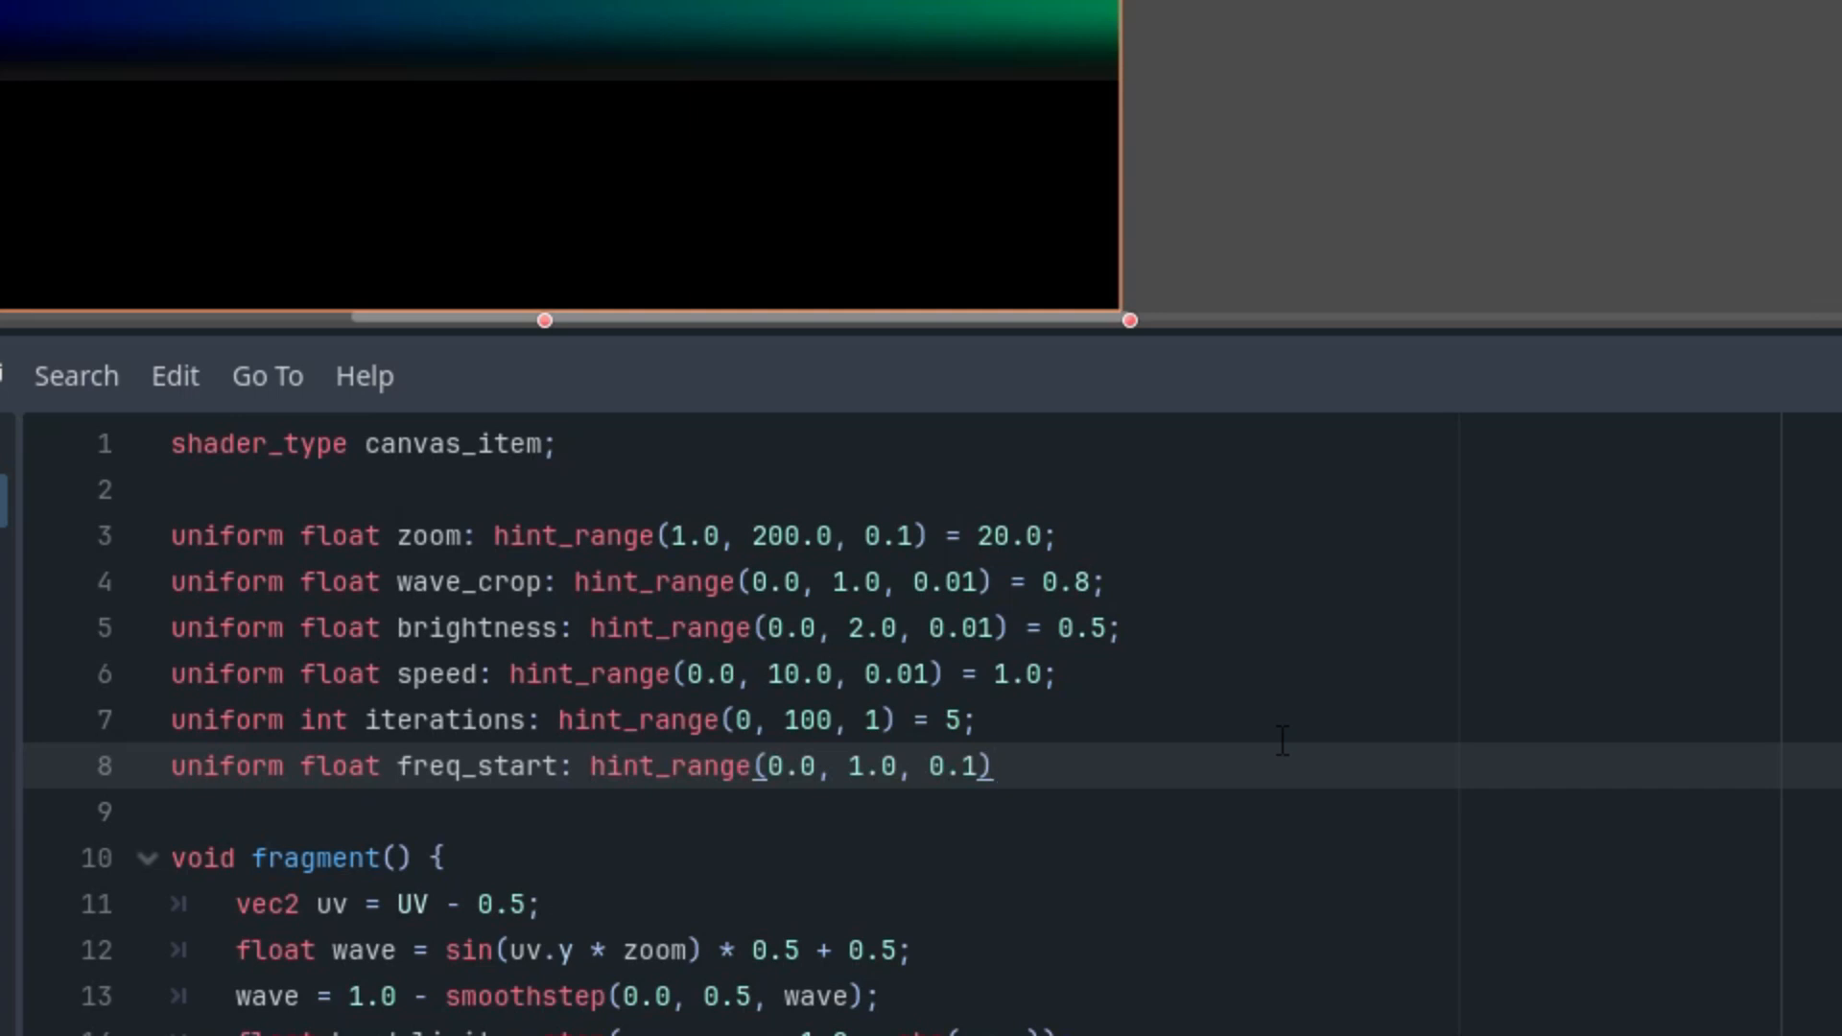
type("= 20.0;")
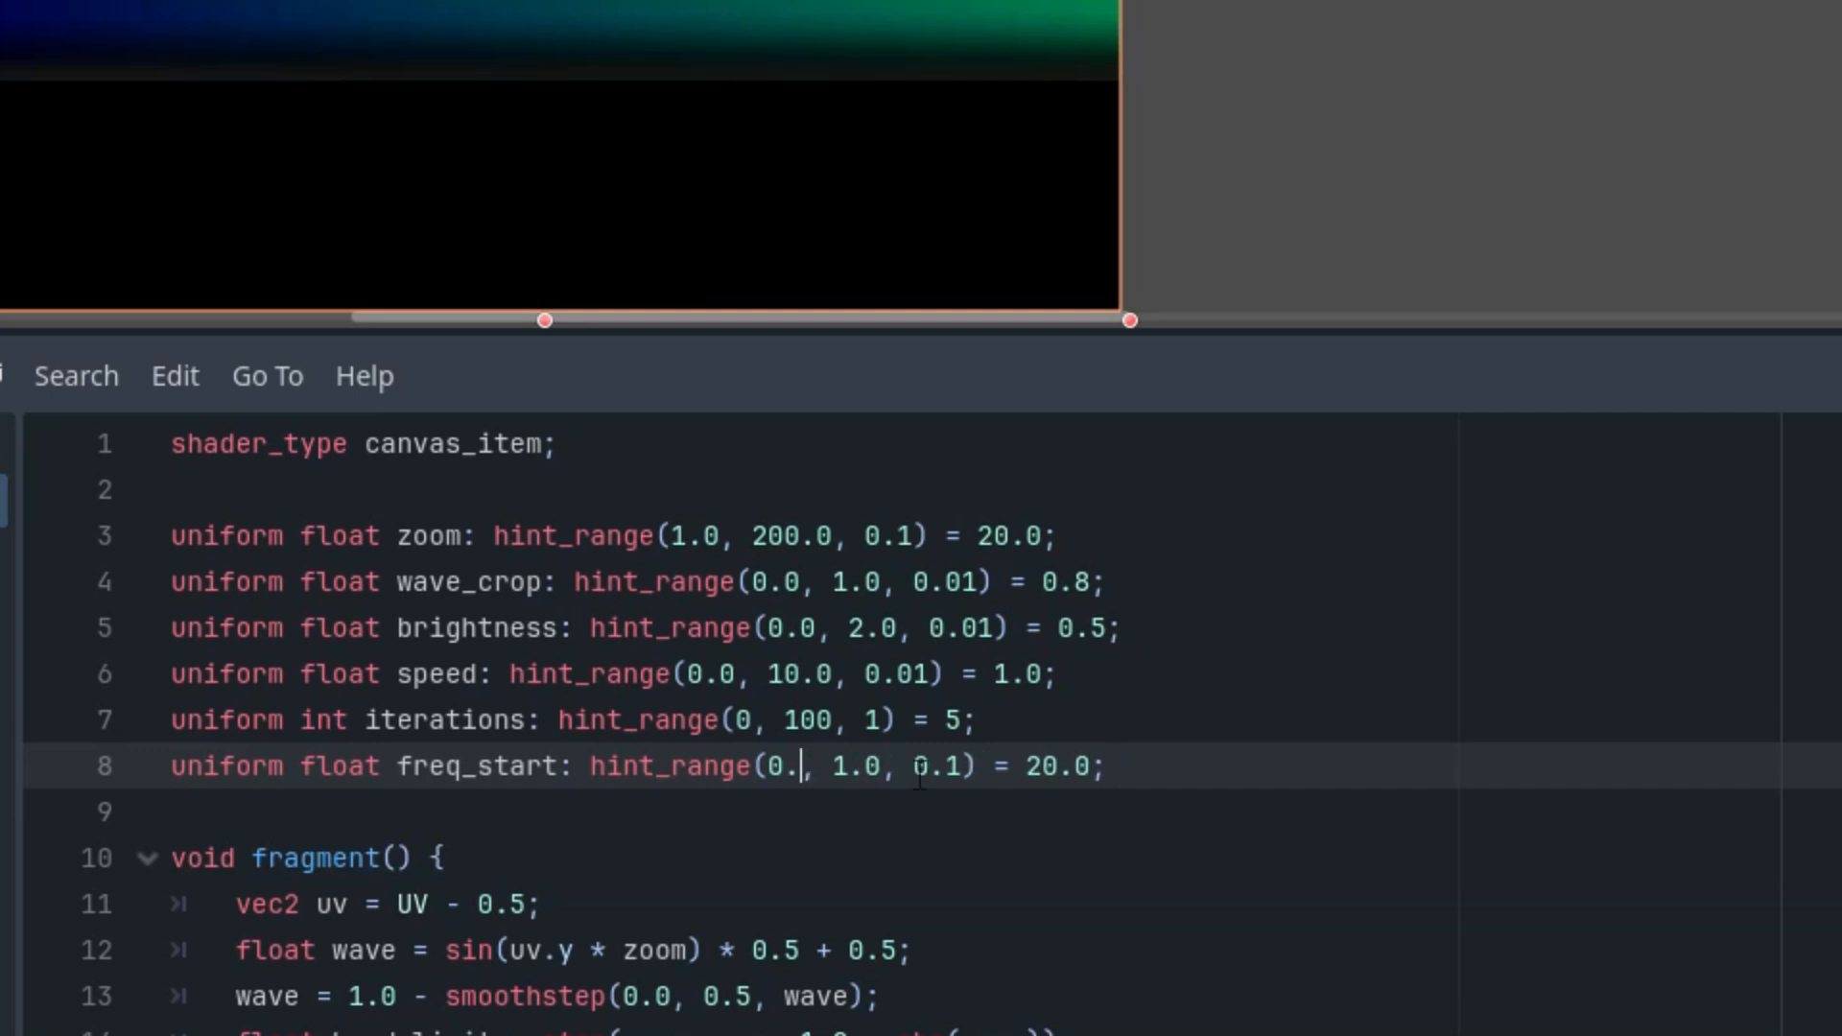
type("1")
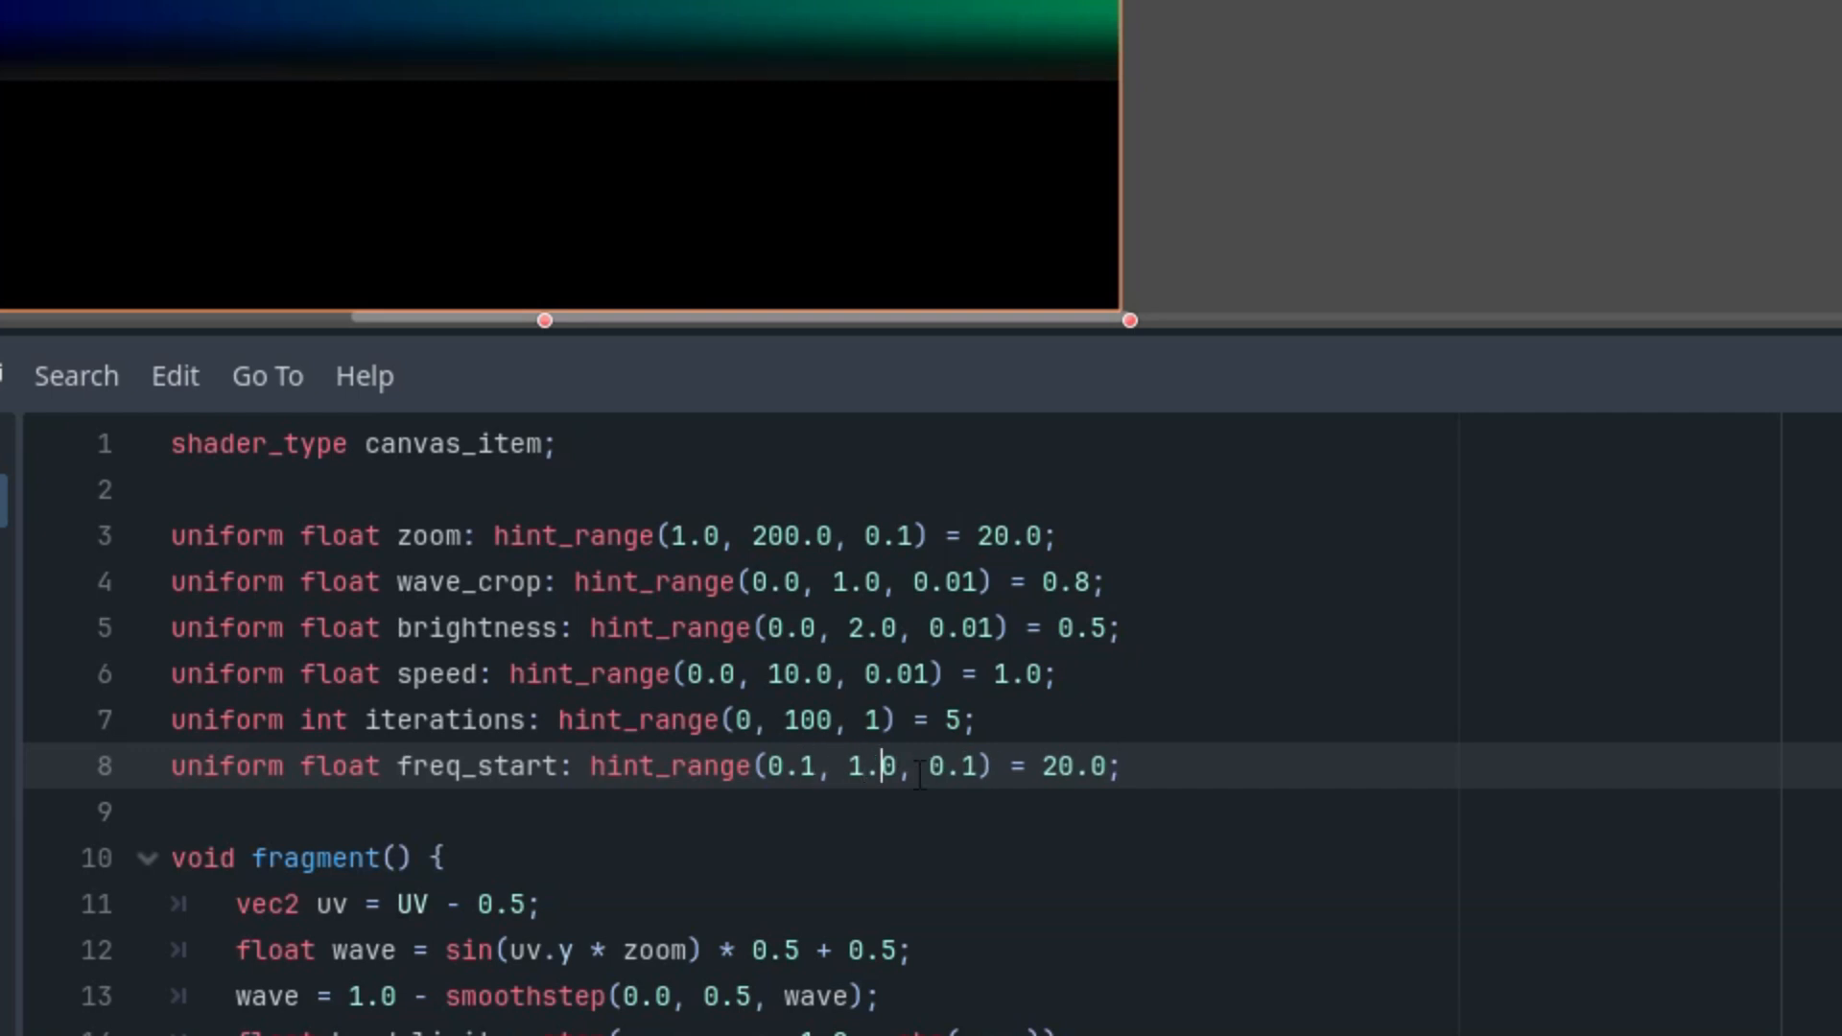
type("50.0")
type("uniform")
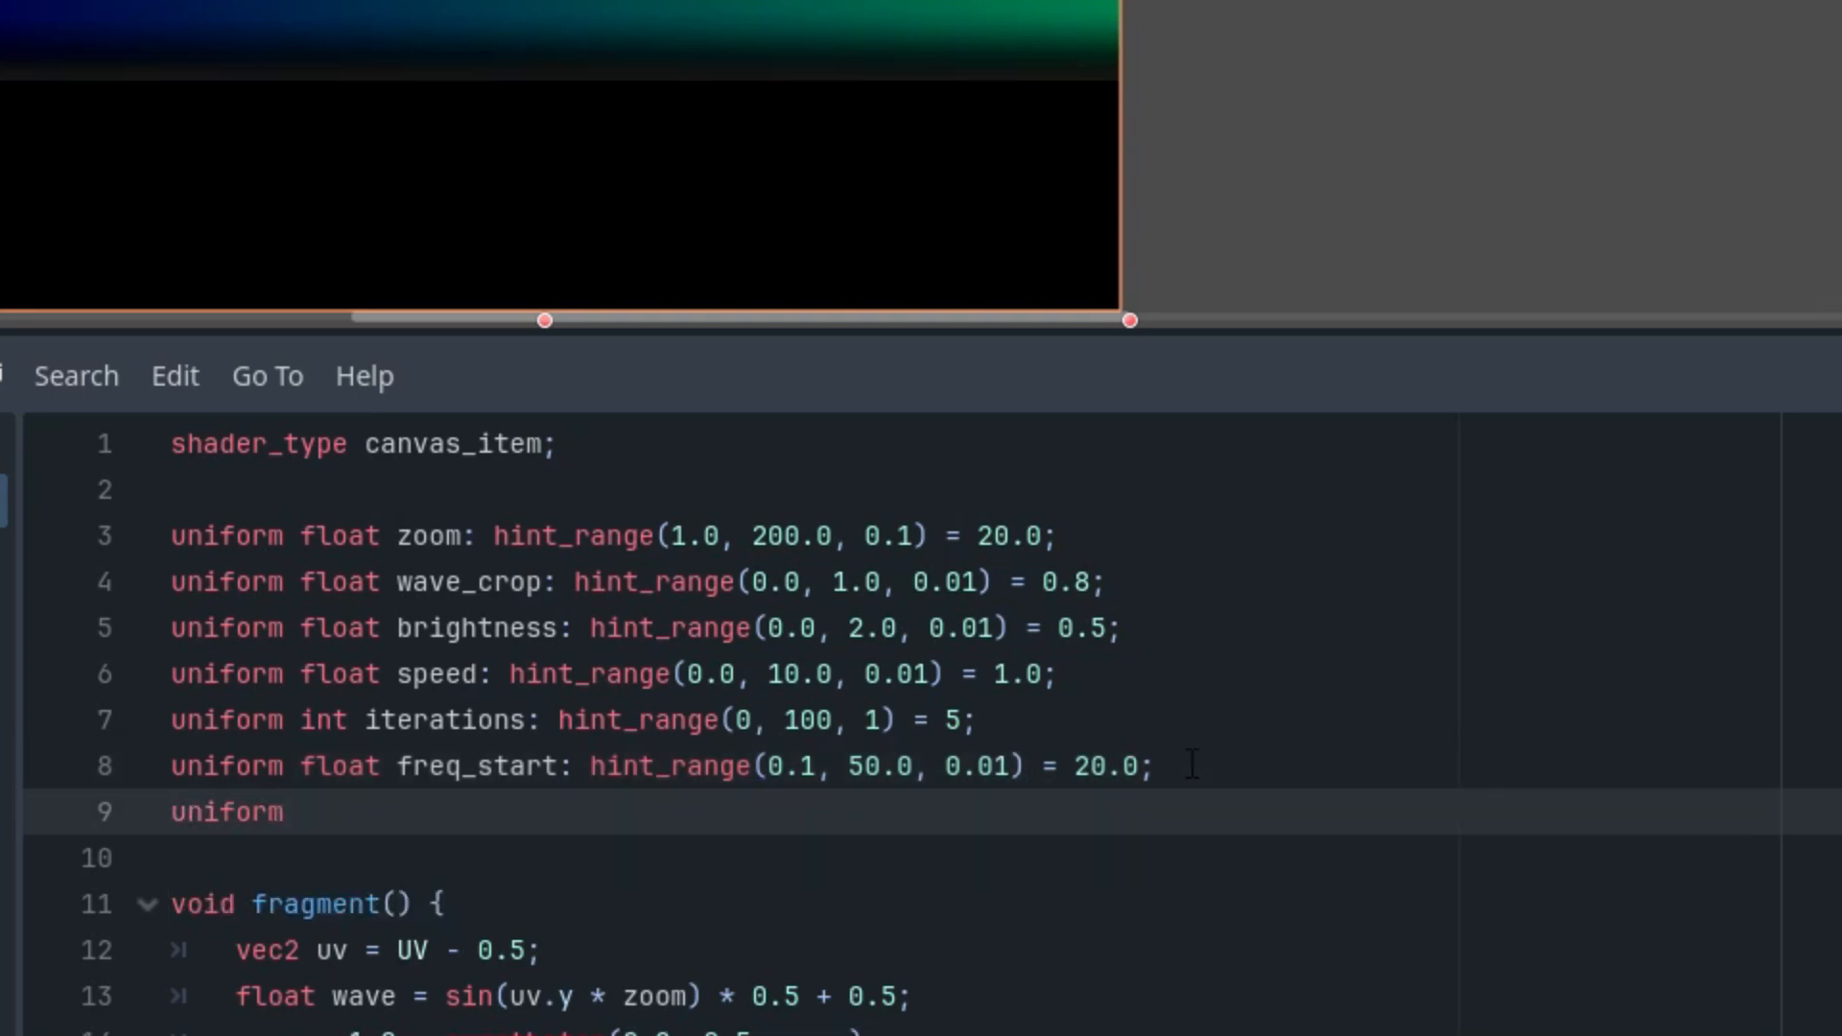
Declare uniform float freq_coeff with hint_range(0.1, 2.0, 0.01) and default 1.0.
type("float fr")
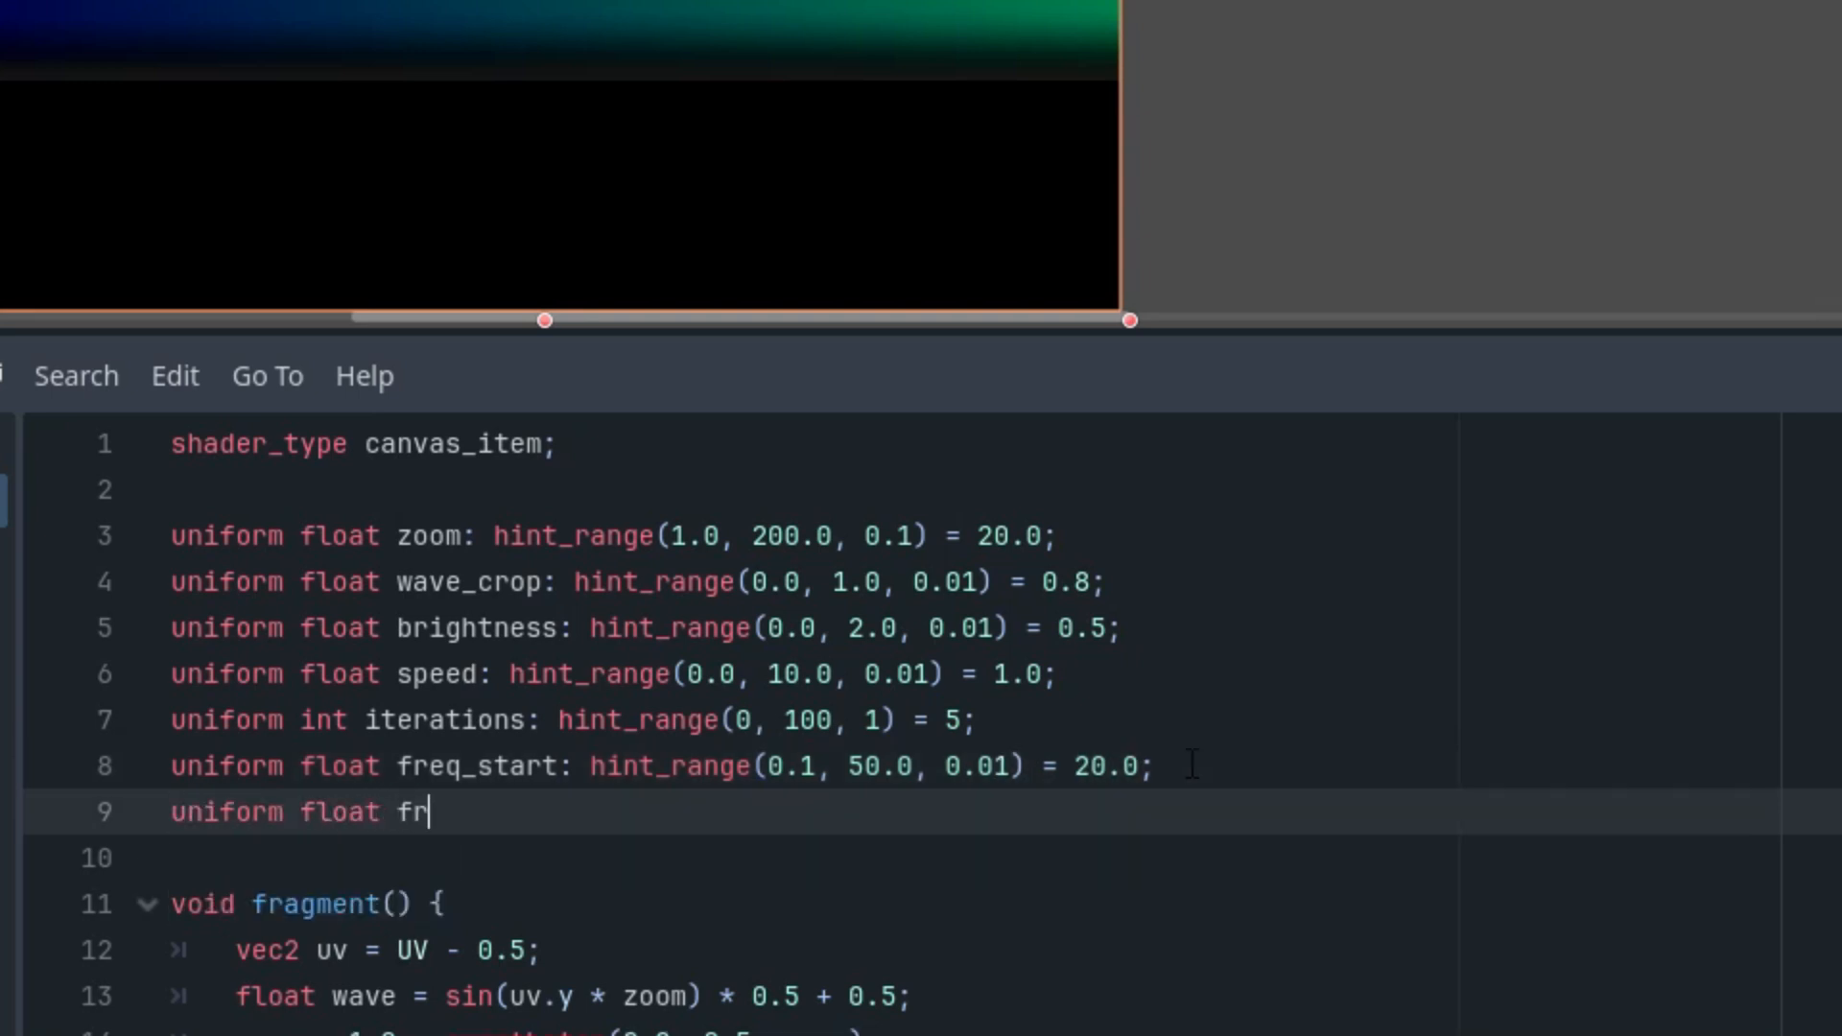
type("eq_coeff")
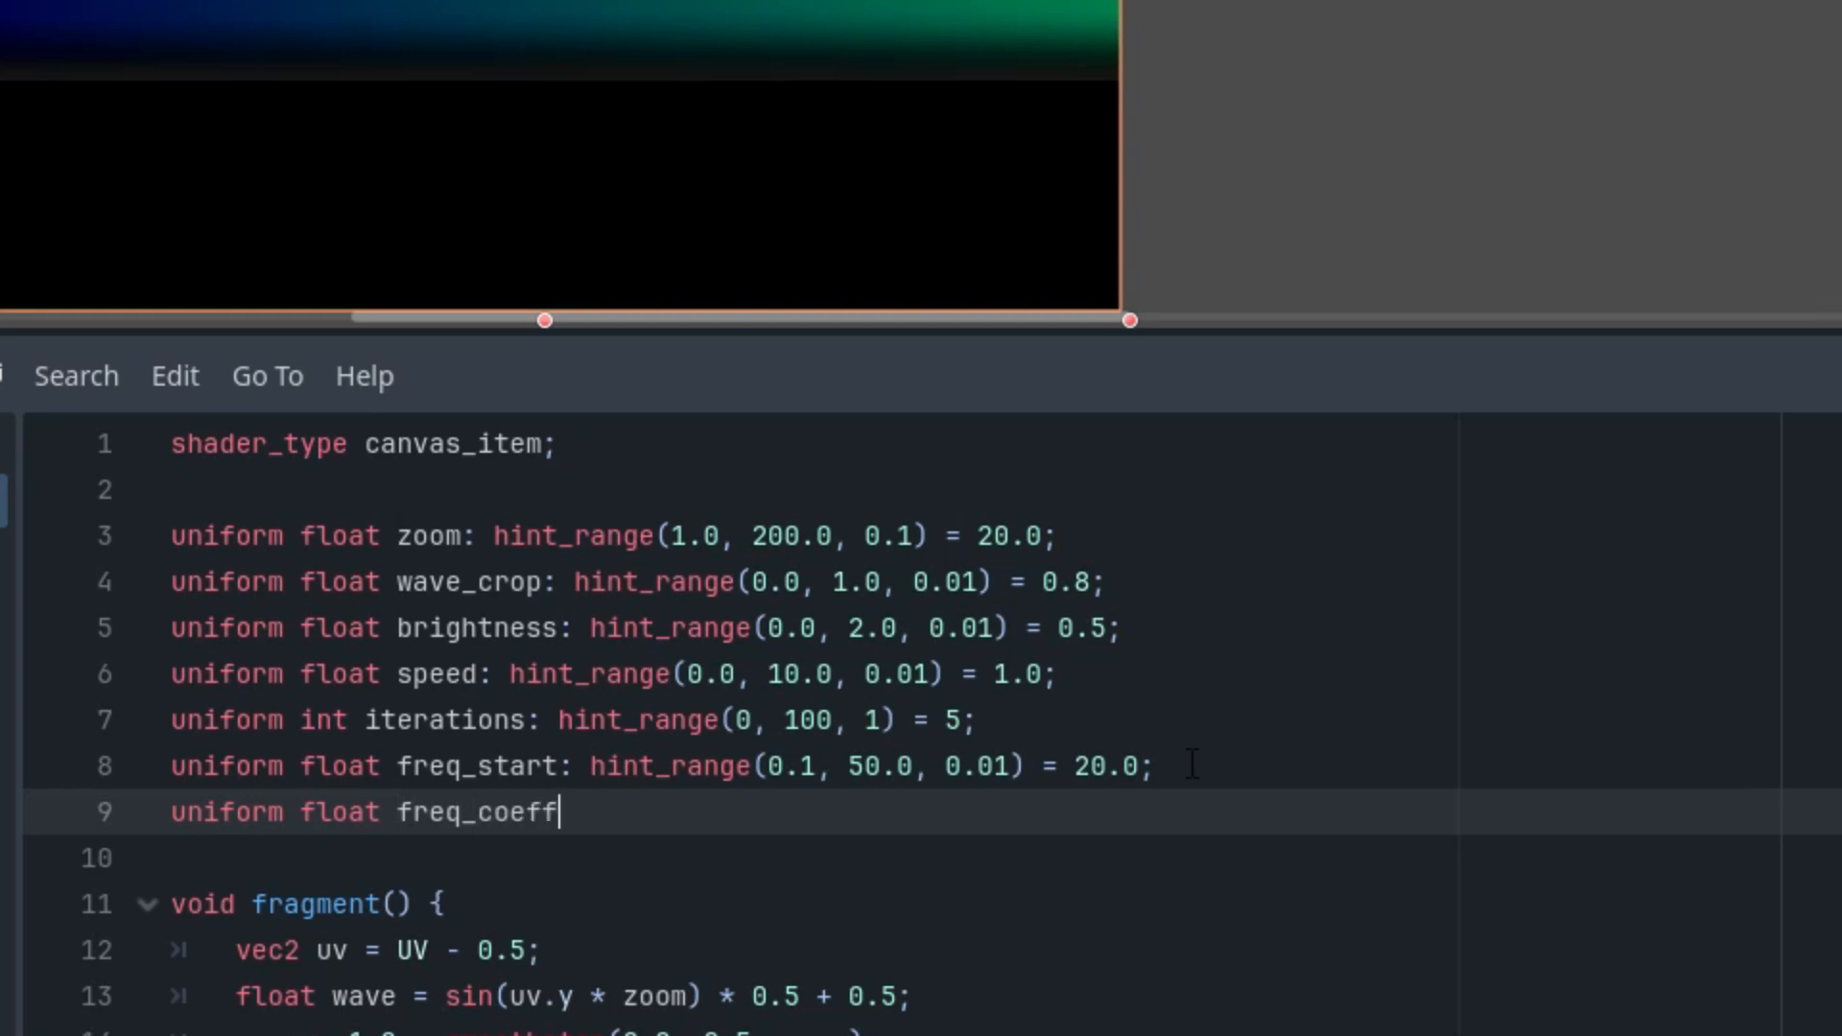
type(": hint_range(0.0, 1.0, 0.1)")
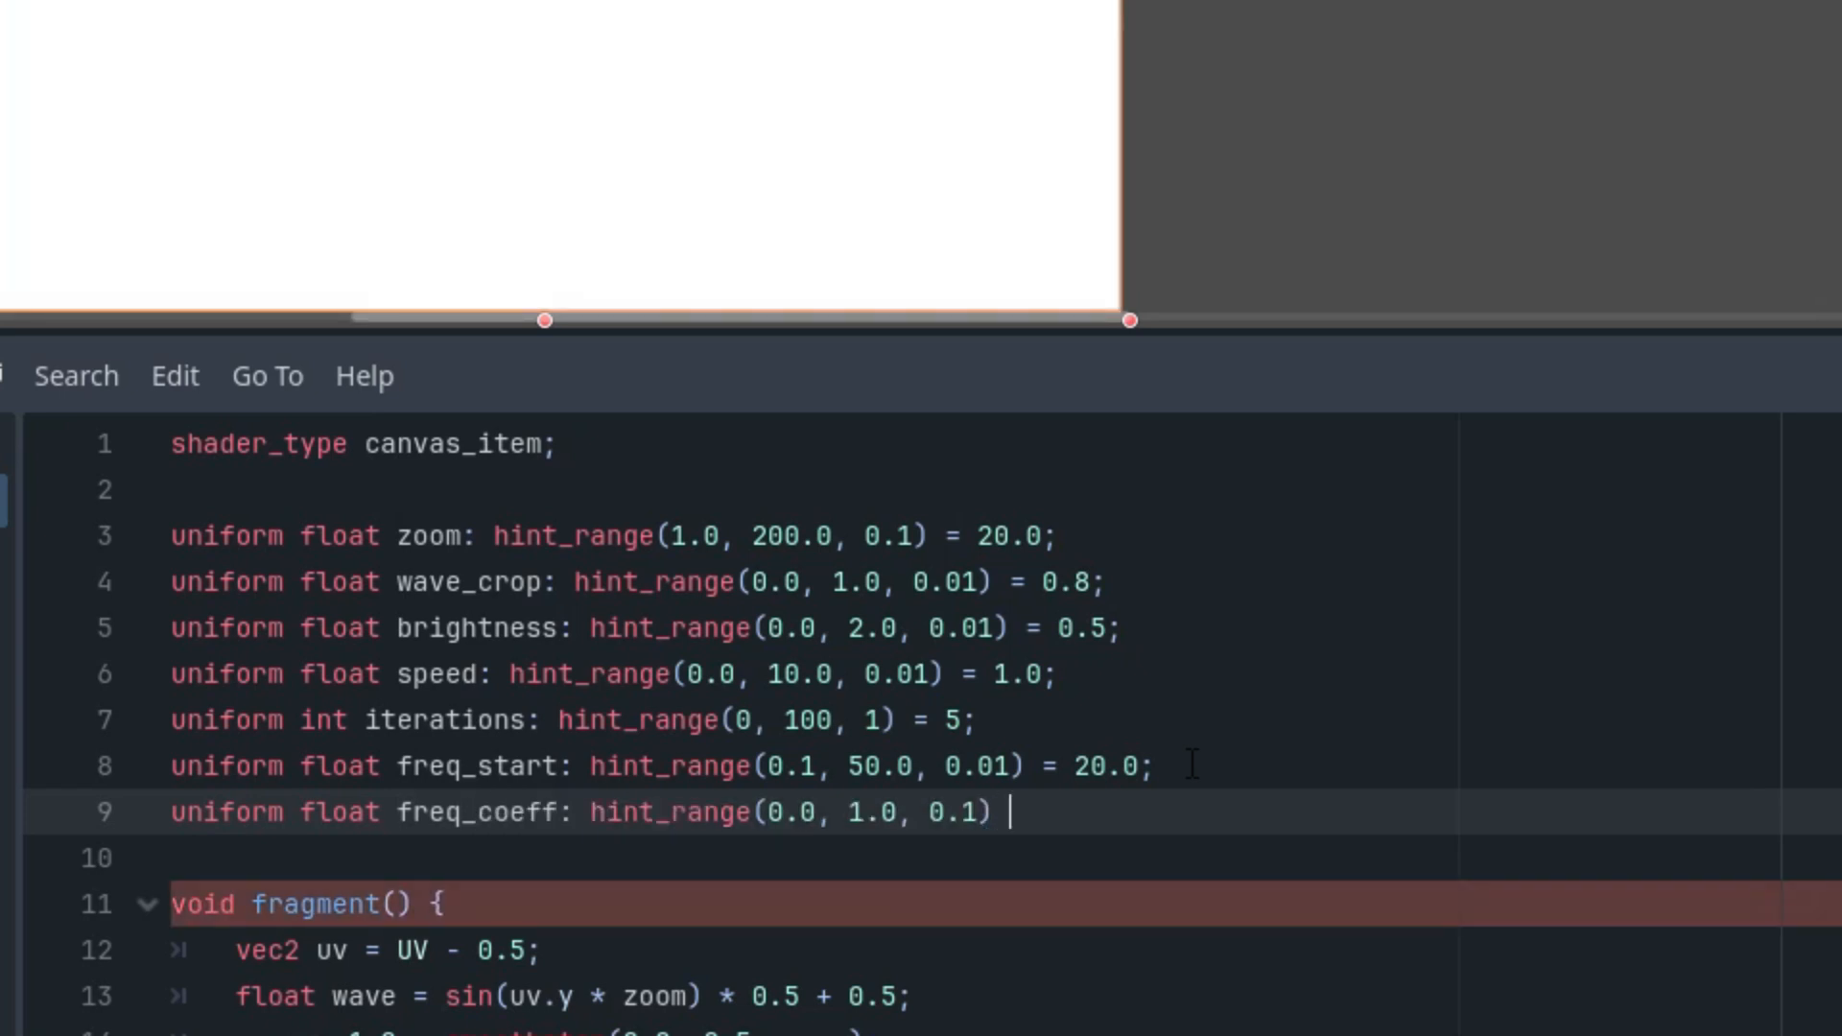
type("=")
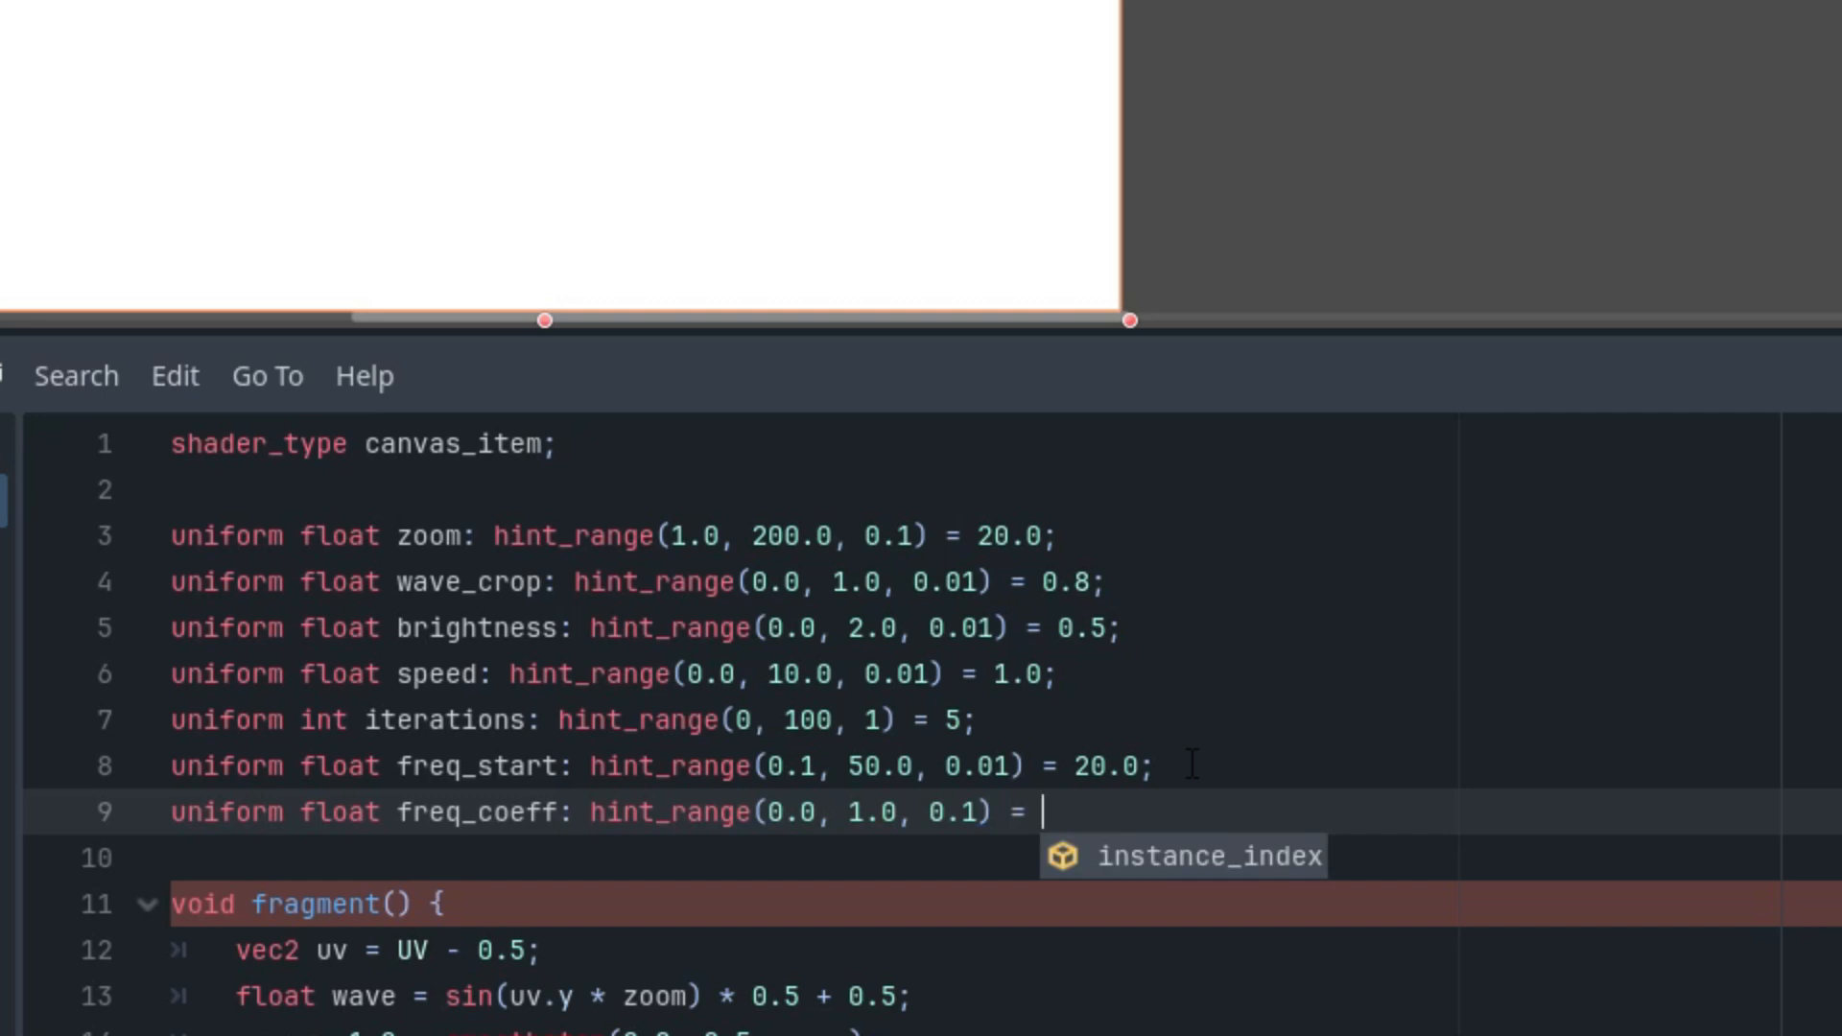
type("1.0")
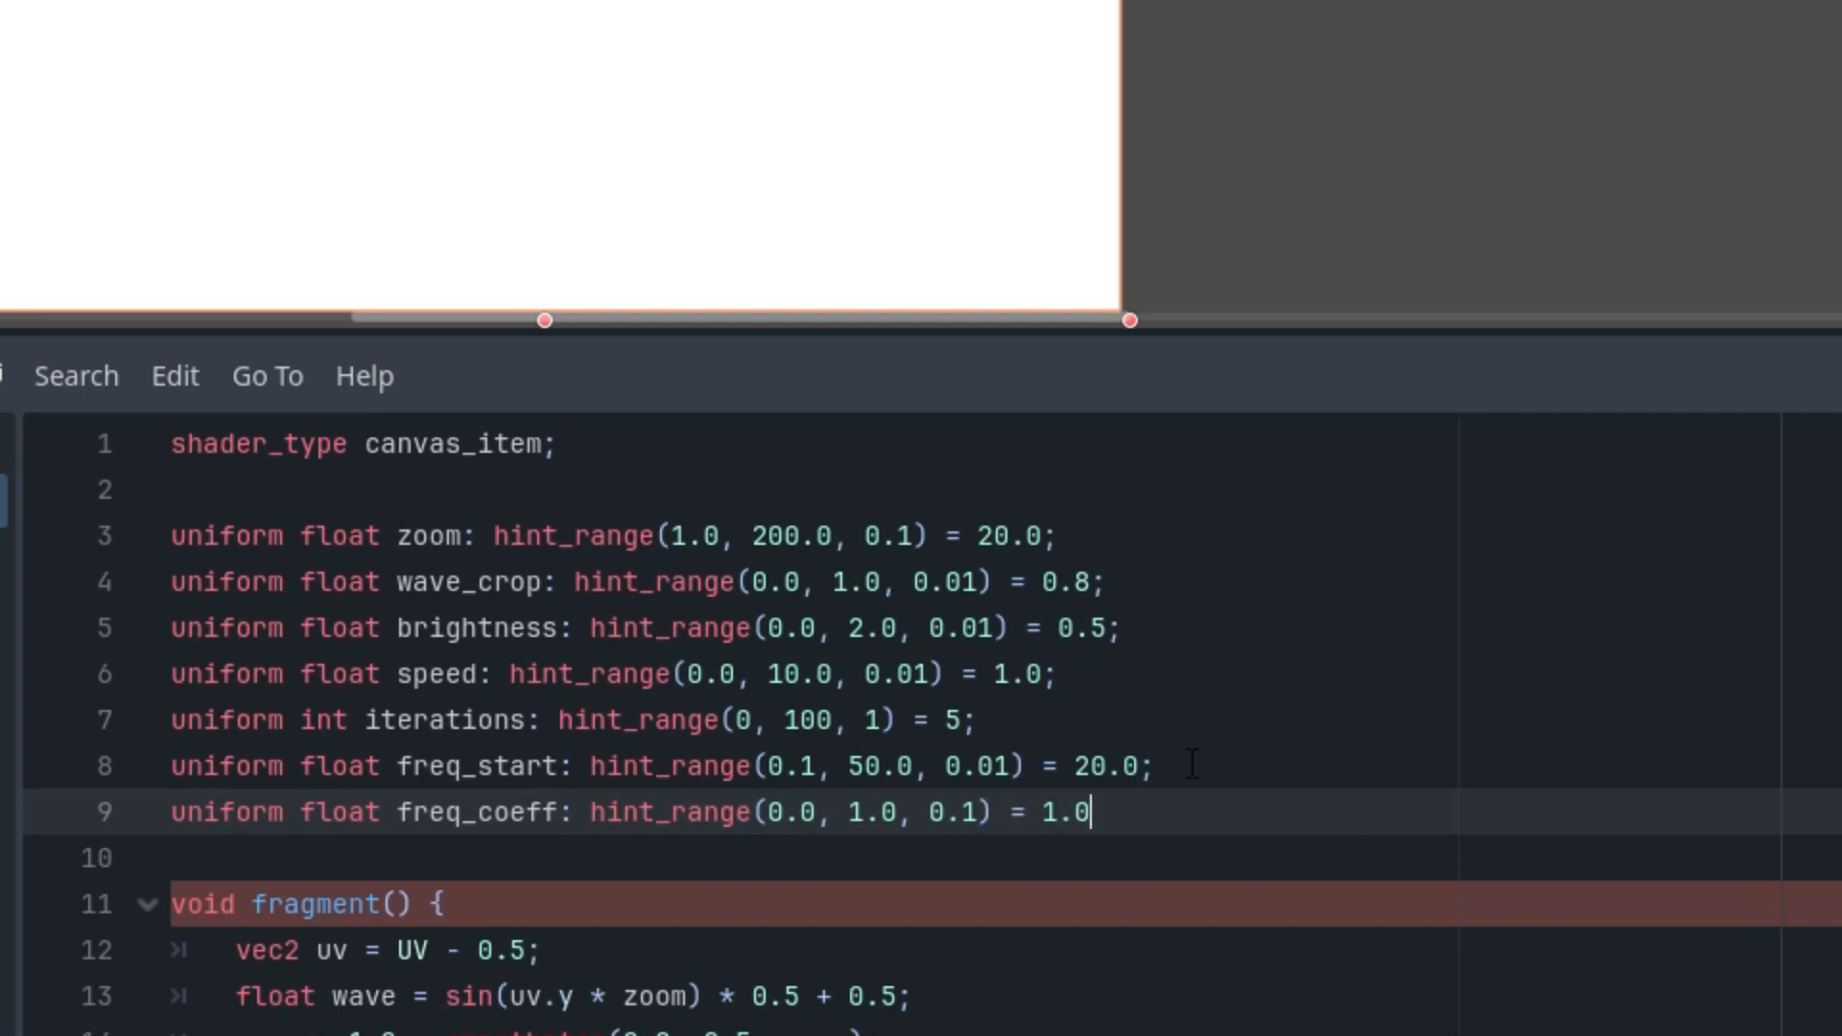
type(";")
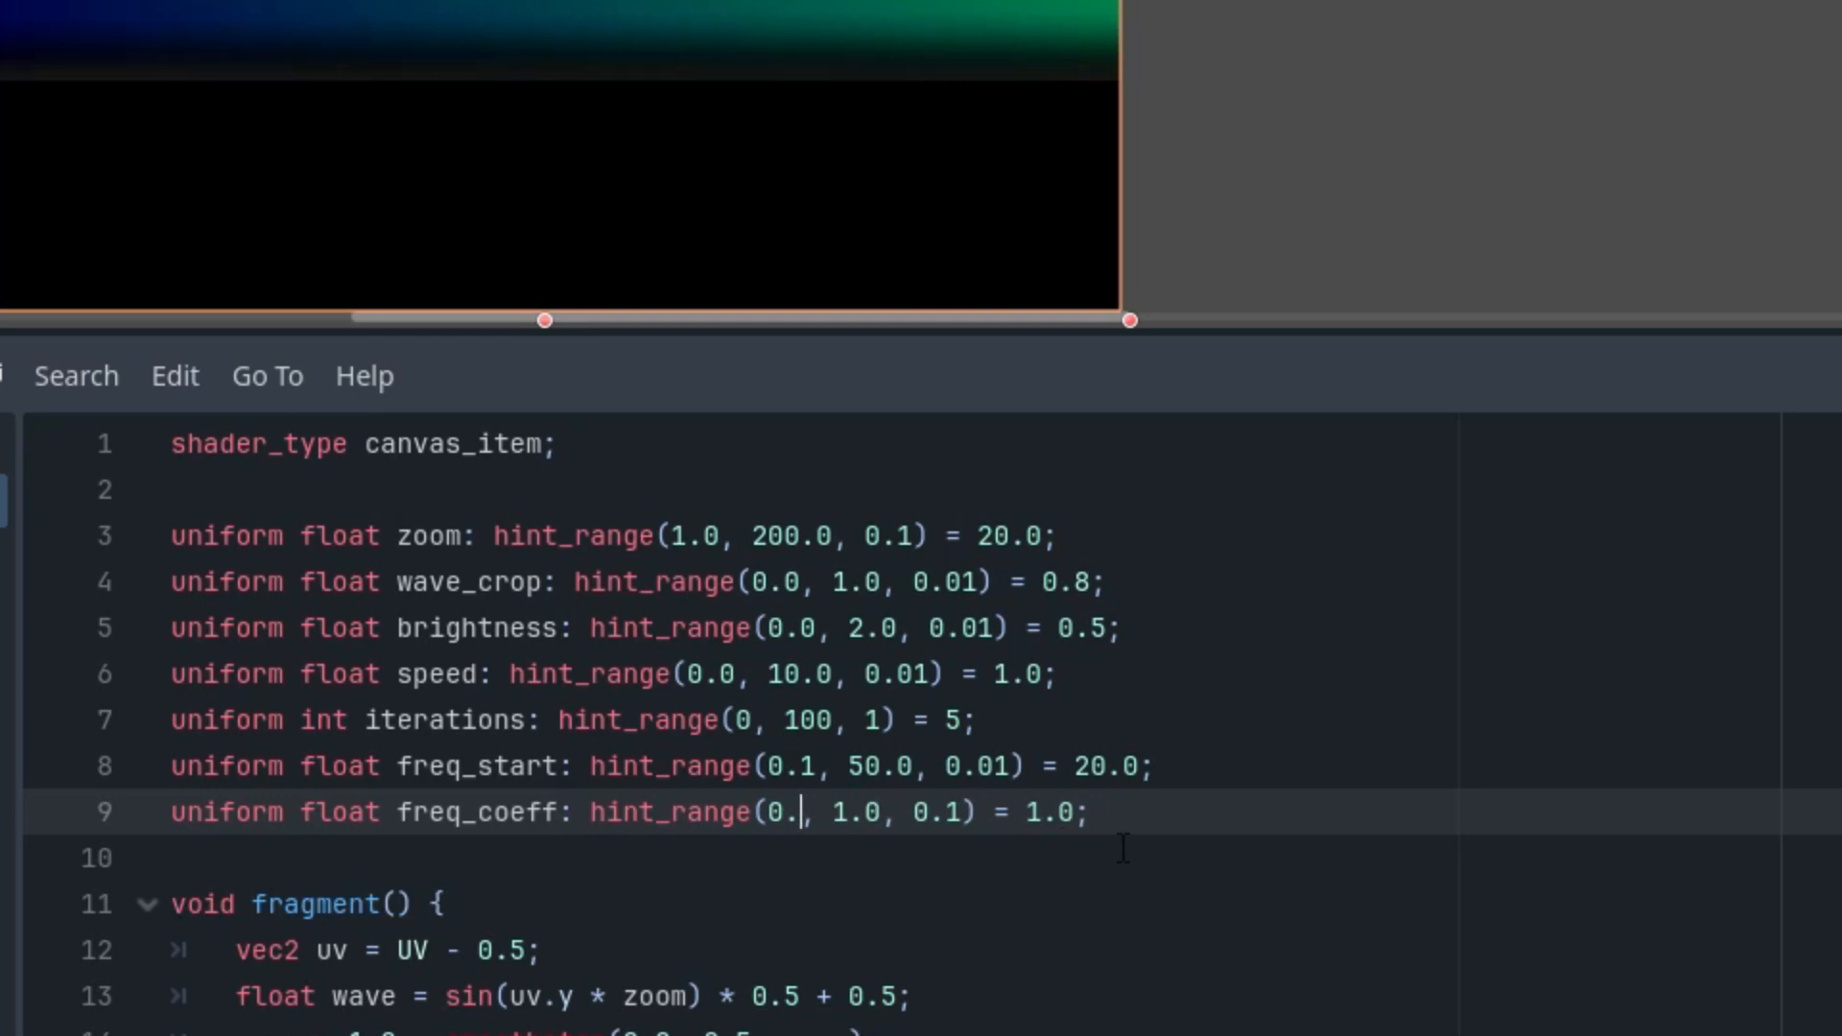
type("1")
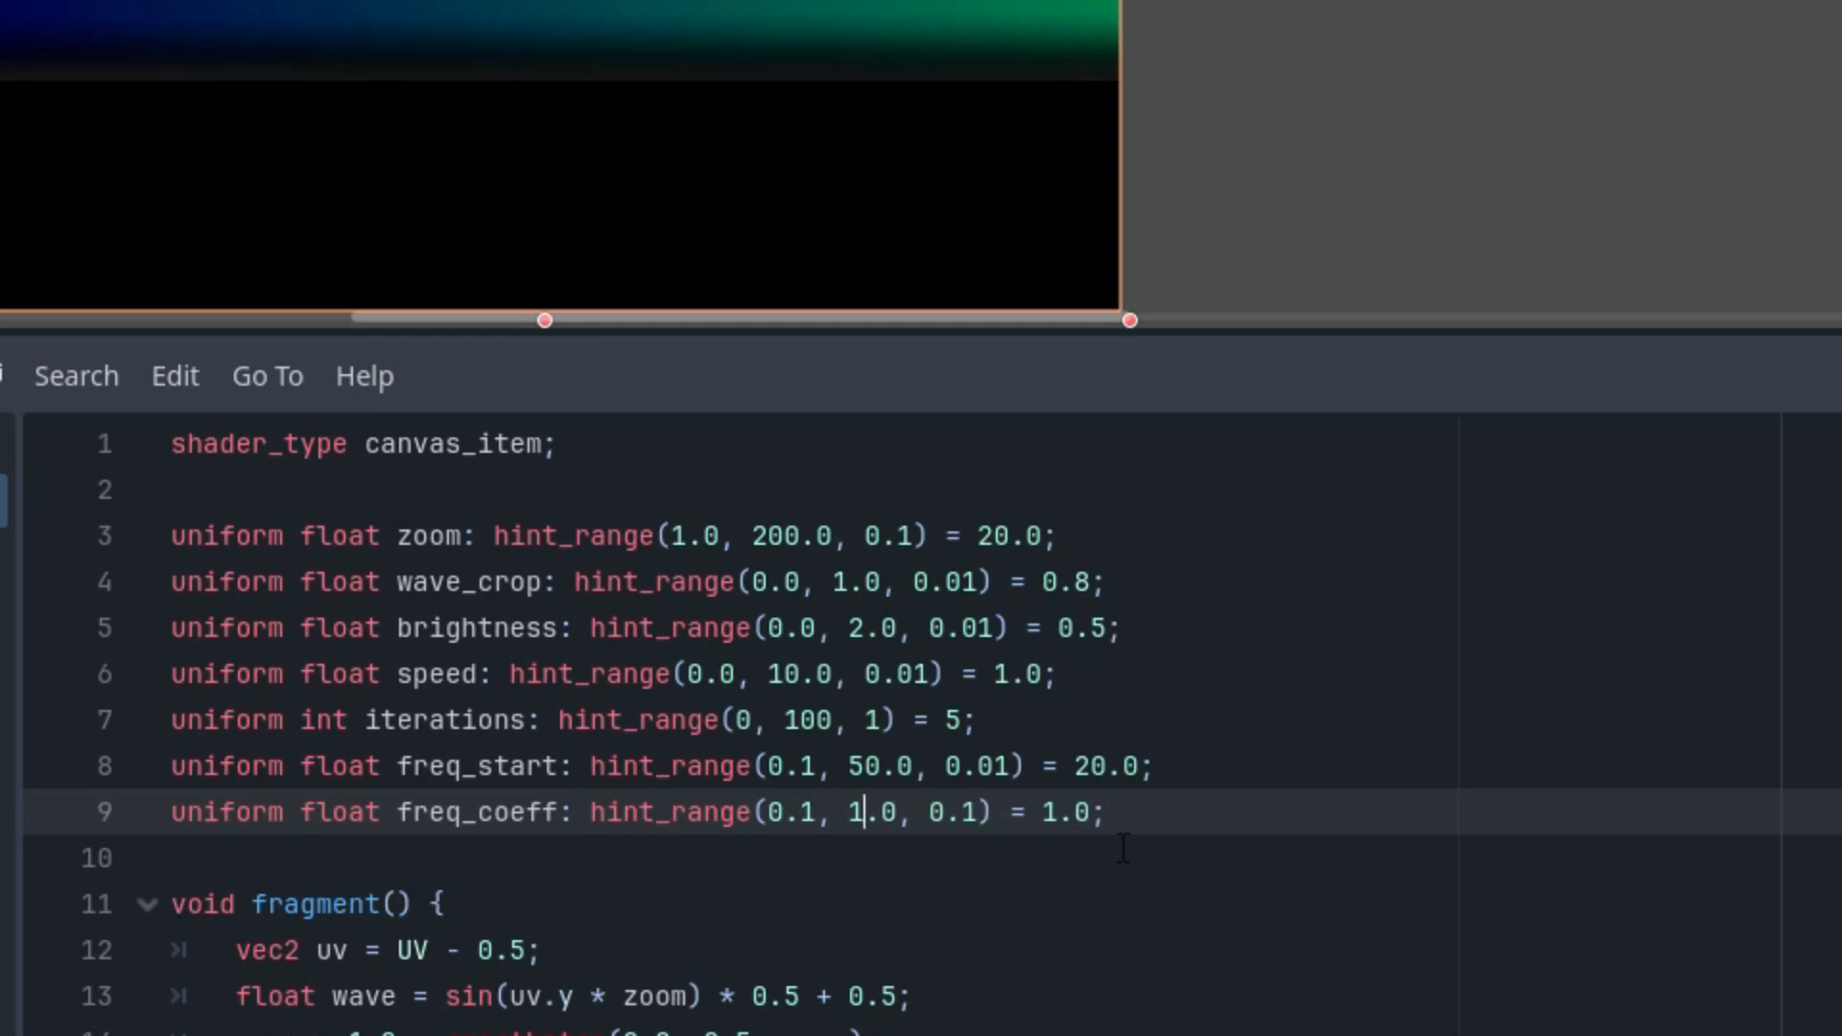
type("2.0,")
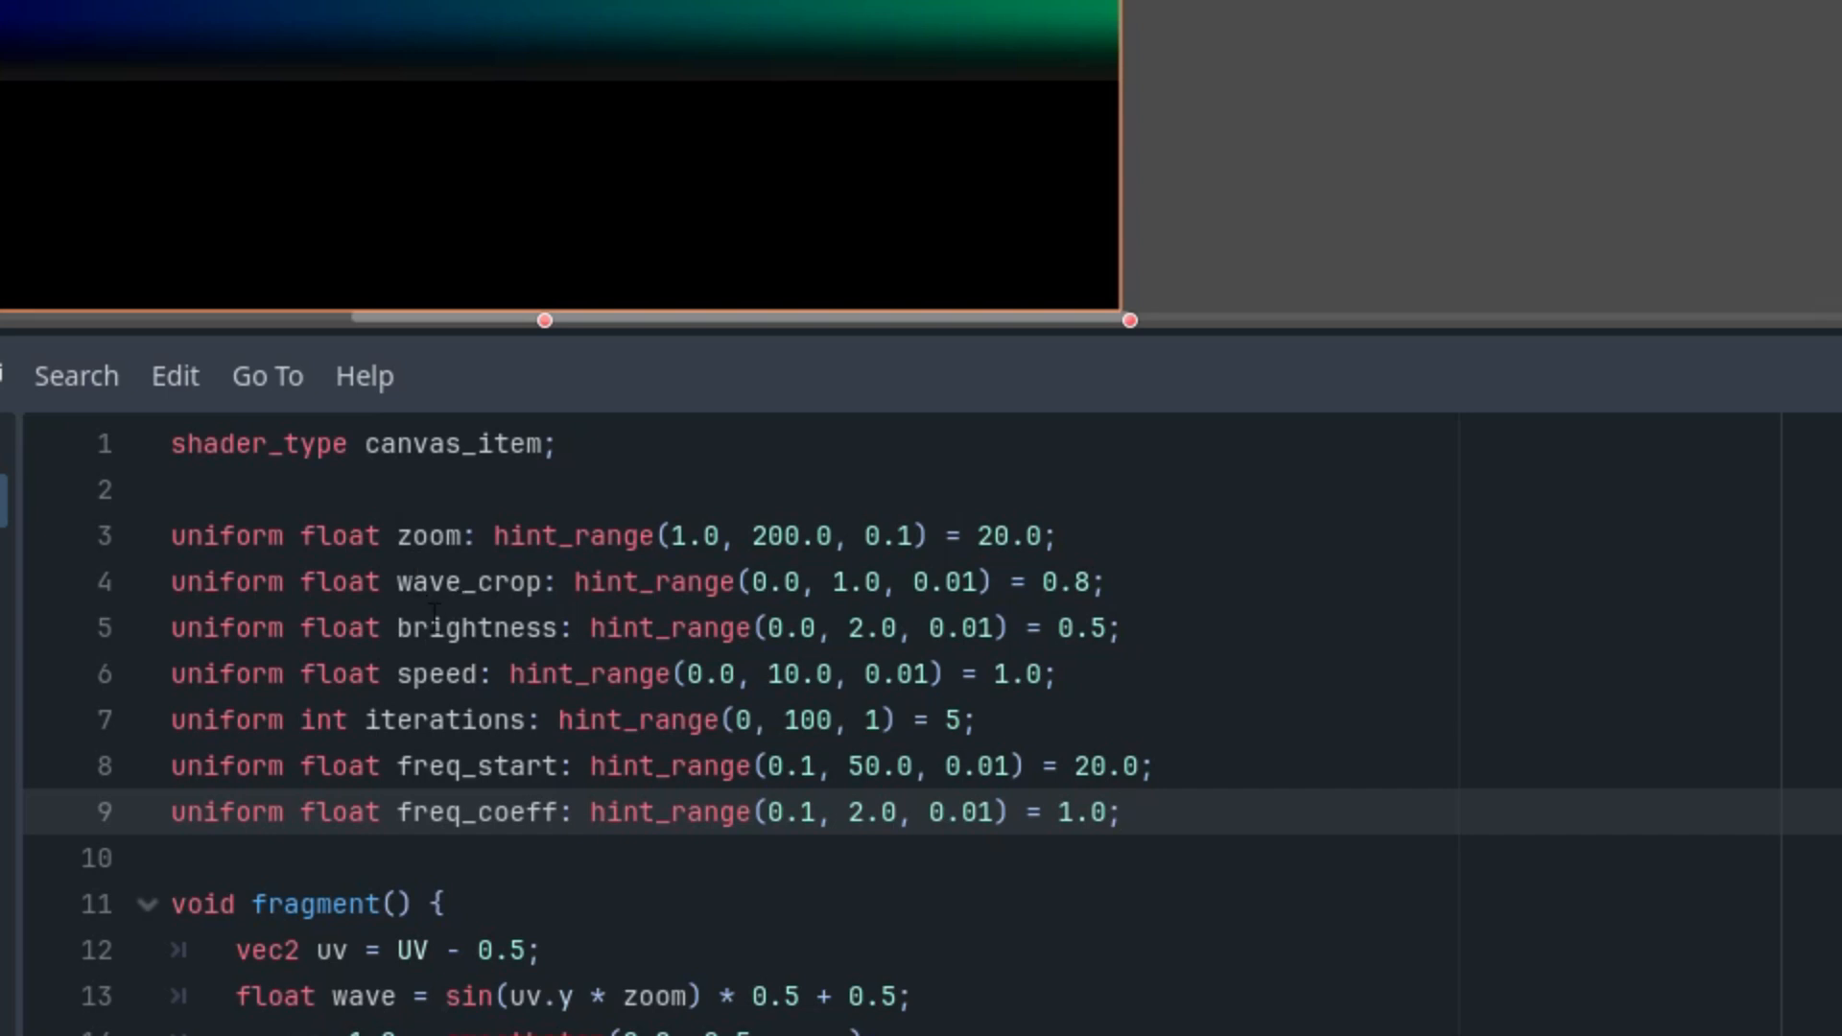
Add time = TIME * speed and freq = freq_start to the fragment function.
scroll("down", 3)
type("float ")
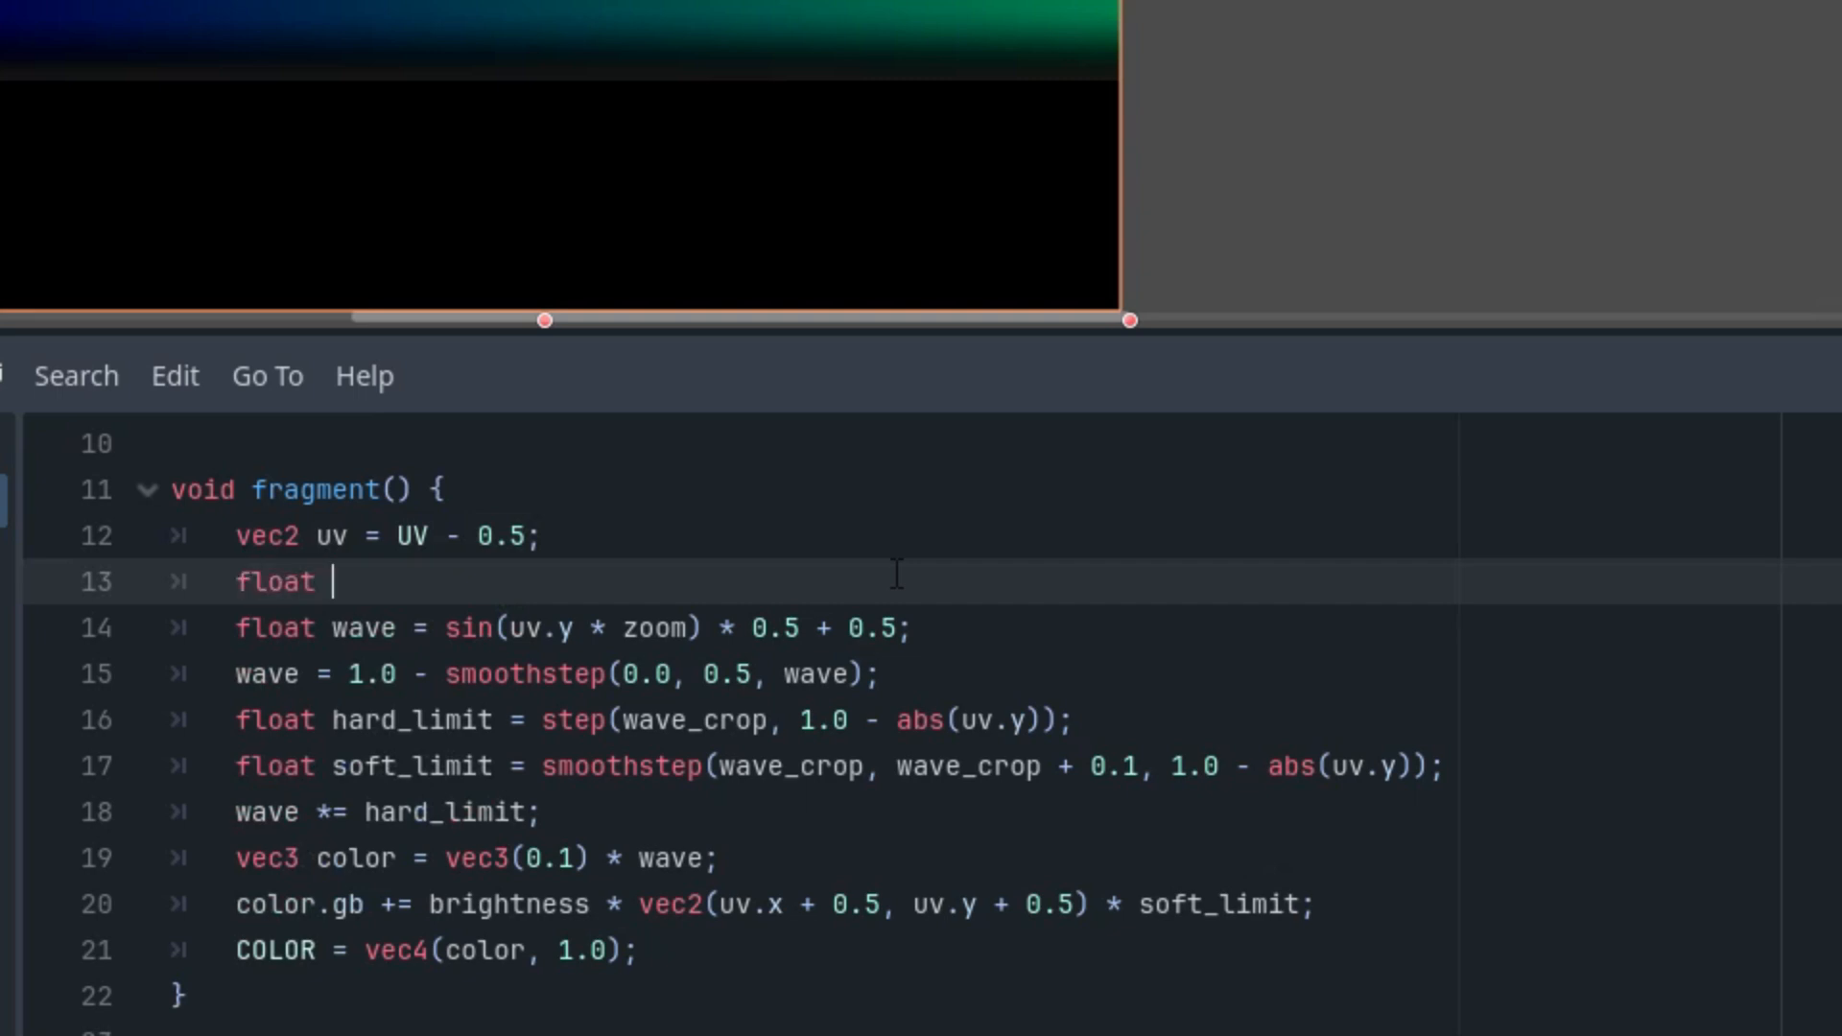
type("time =")
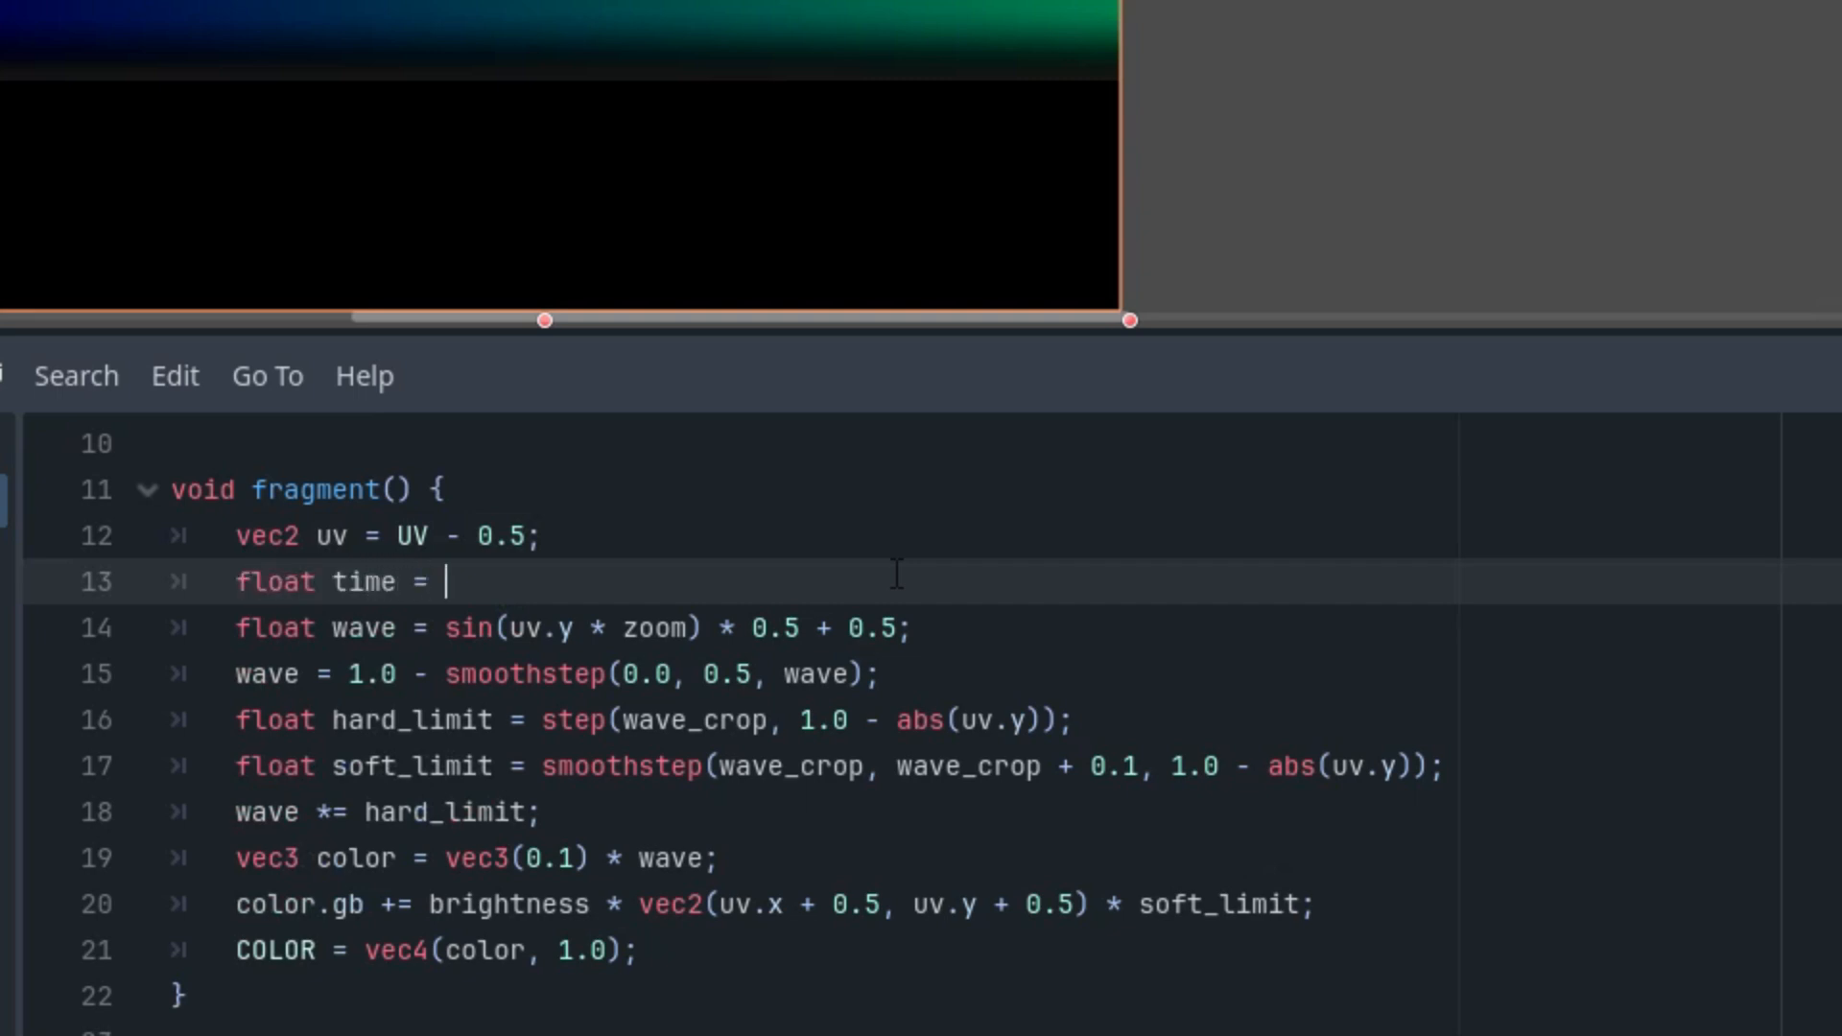
type("TIME *")
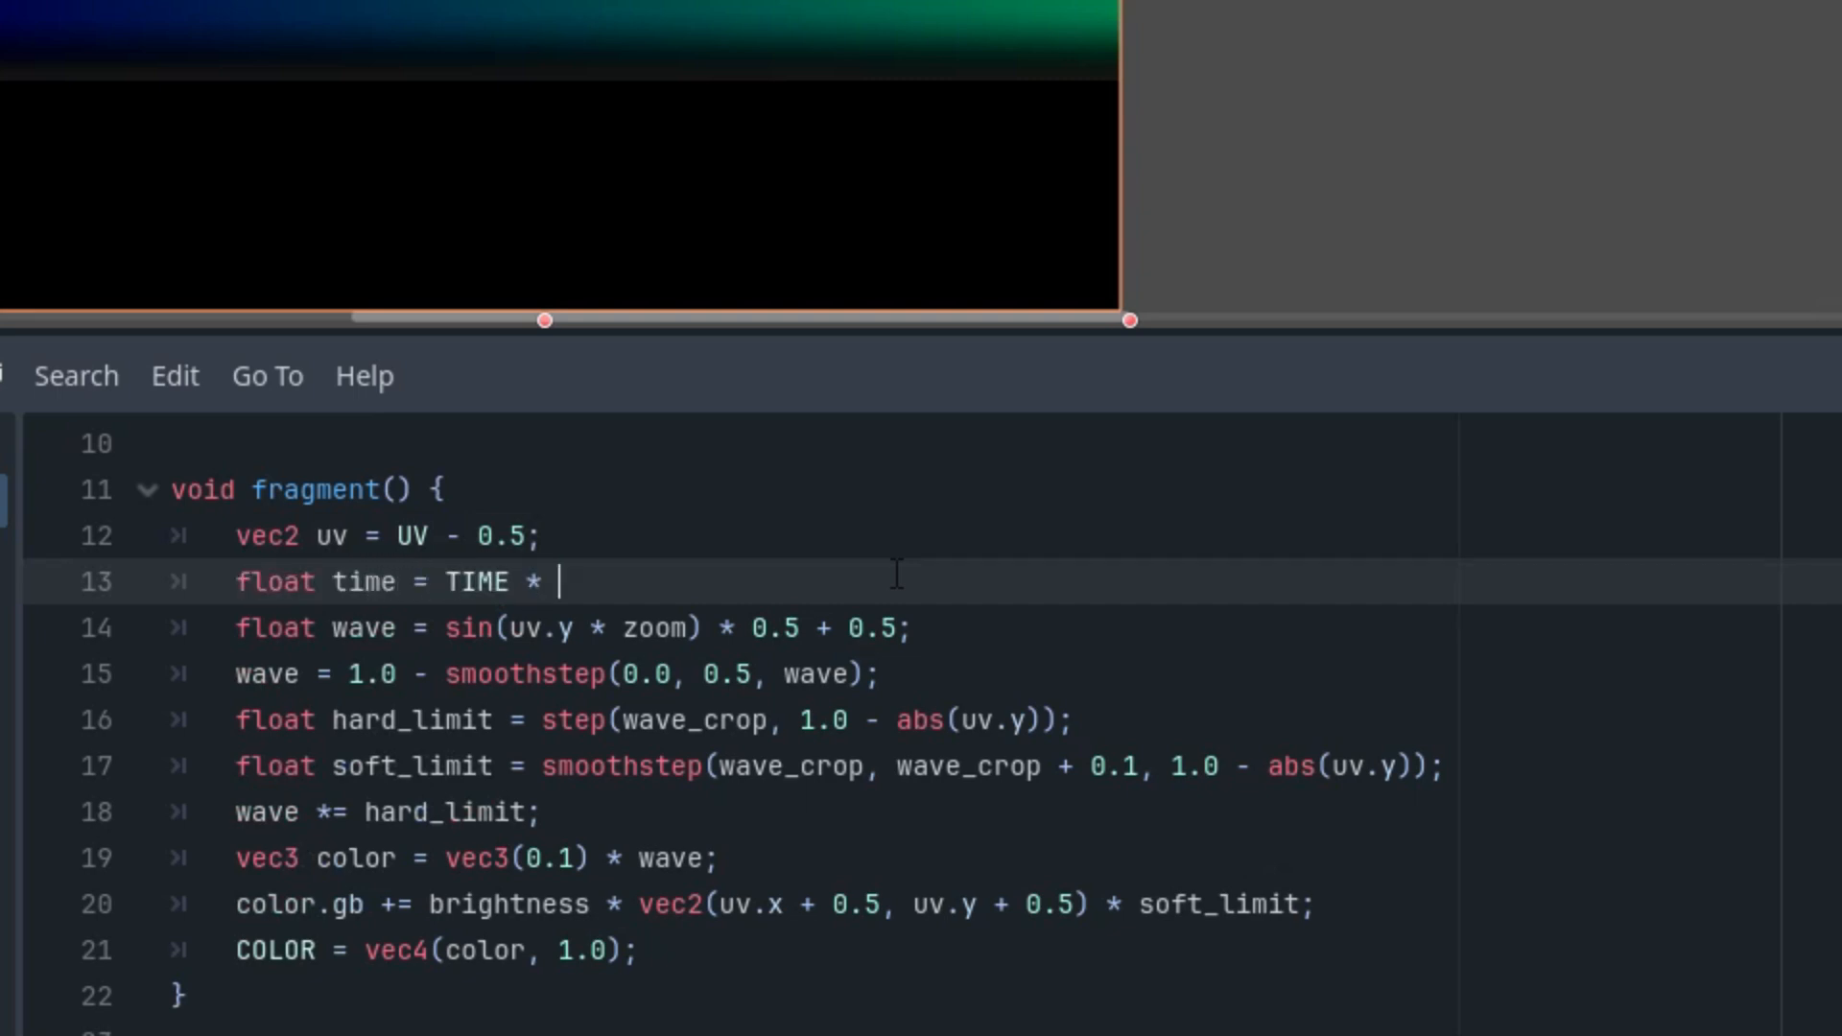
type("speed;")
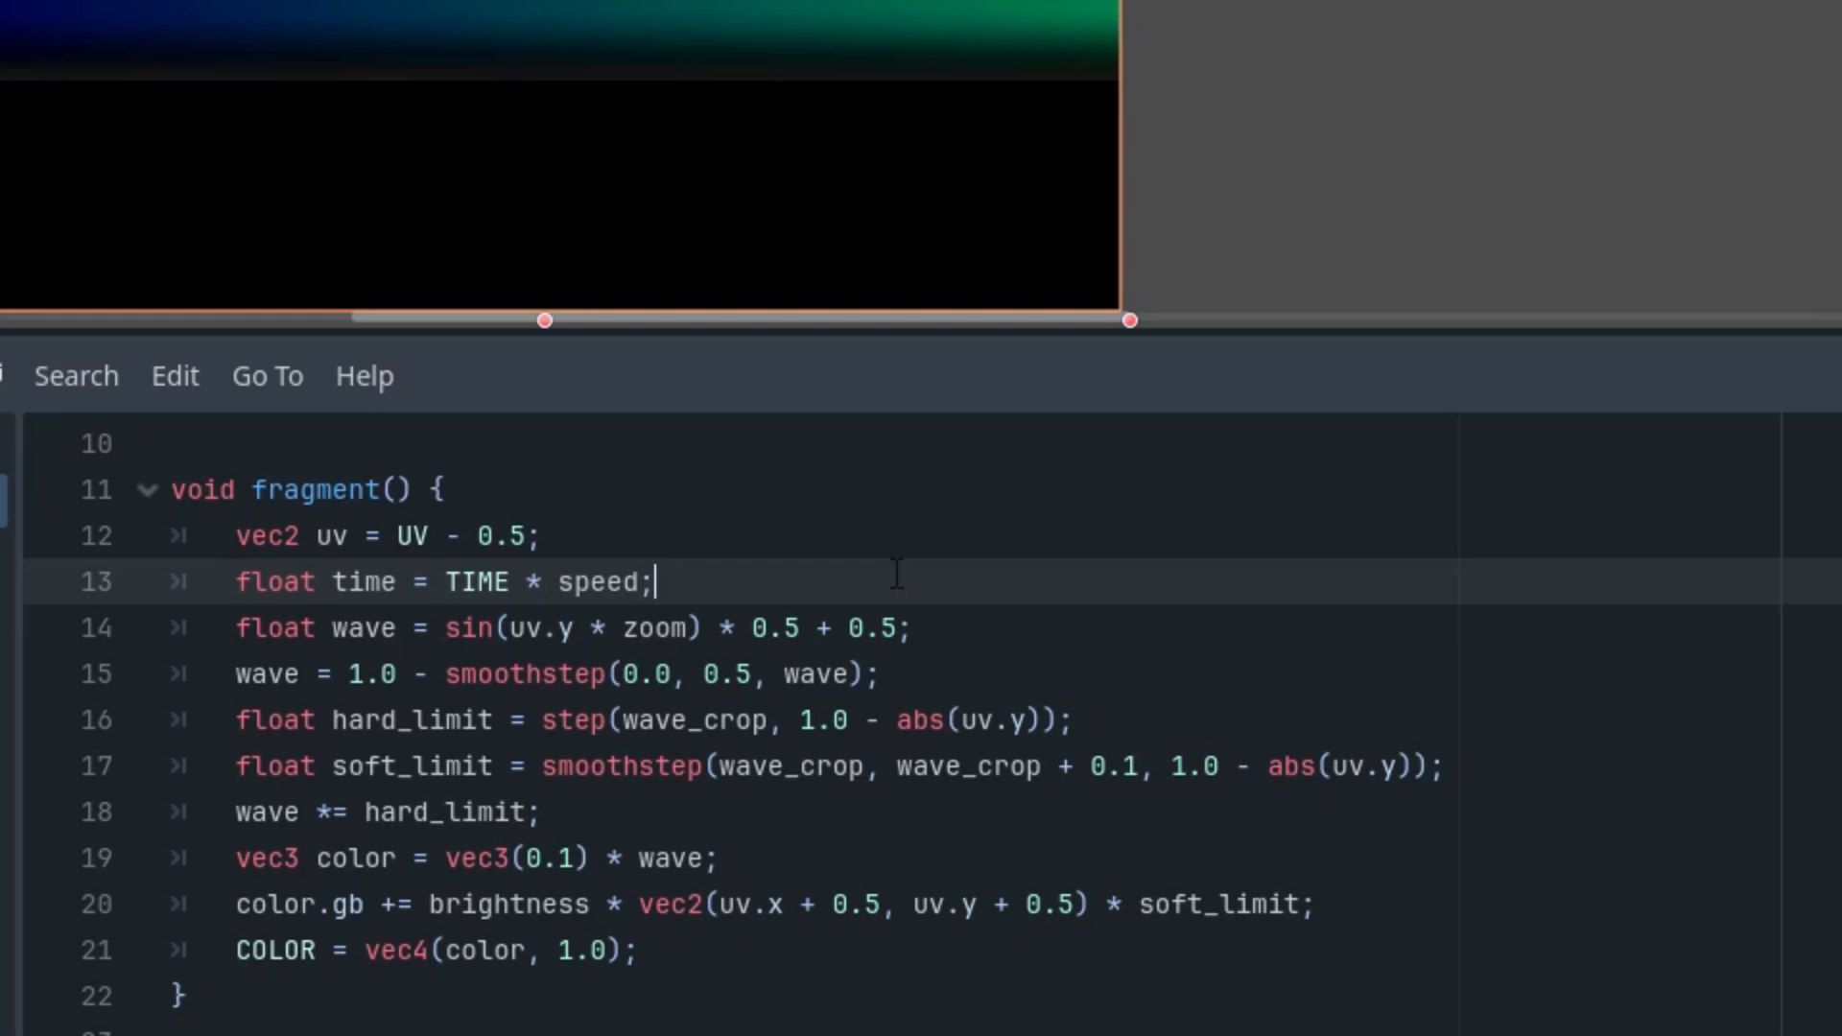
mouse_move(1592, 158)
type("float")
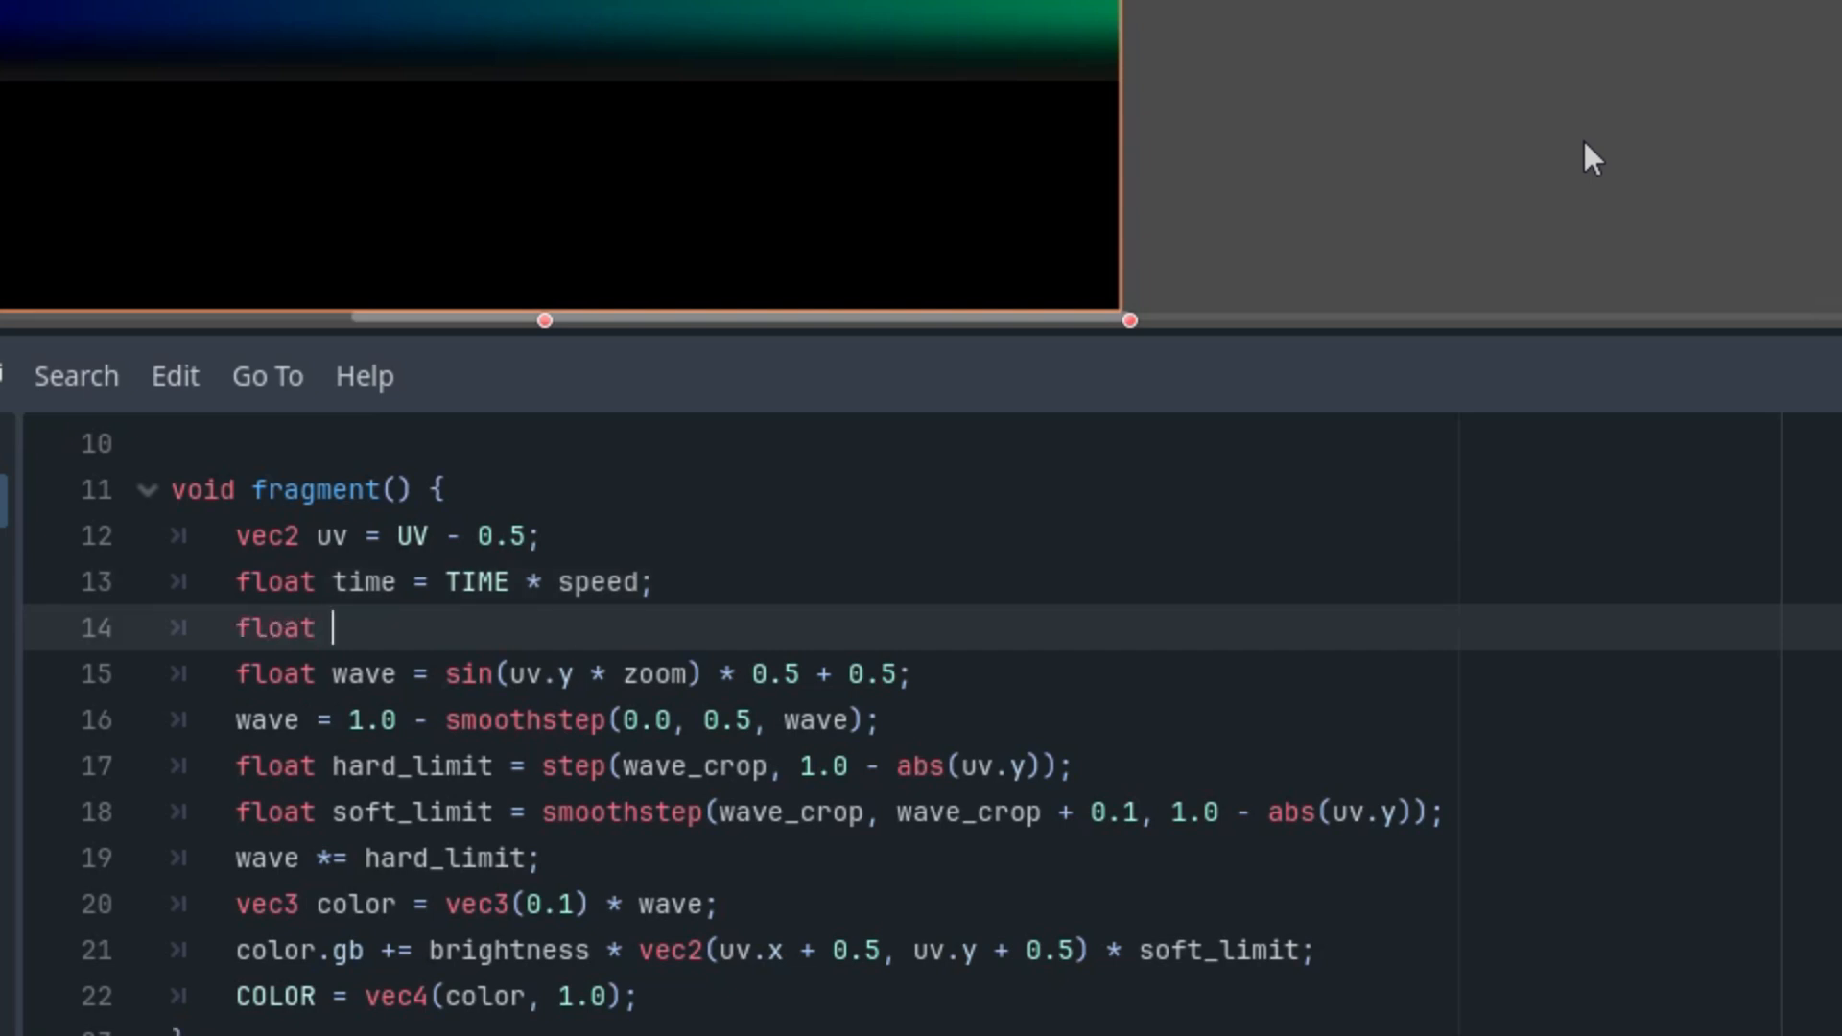
type("freq")
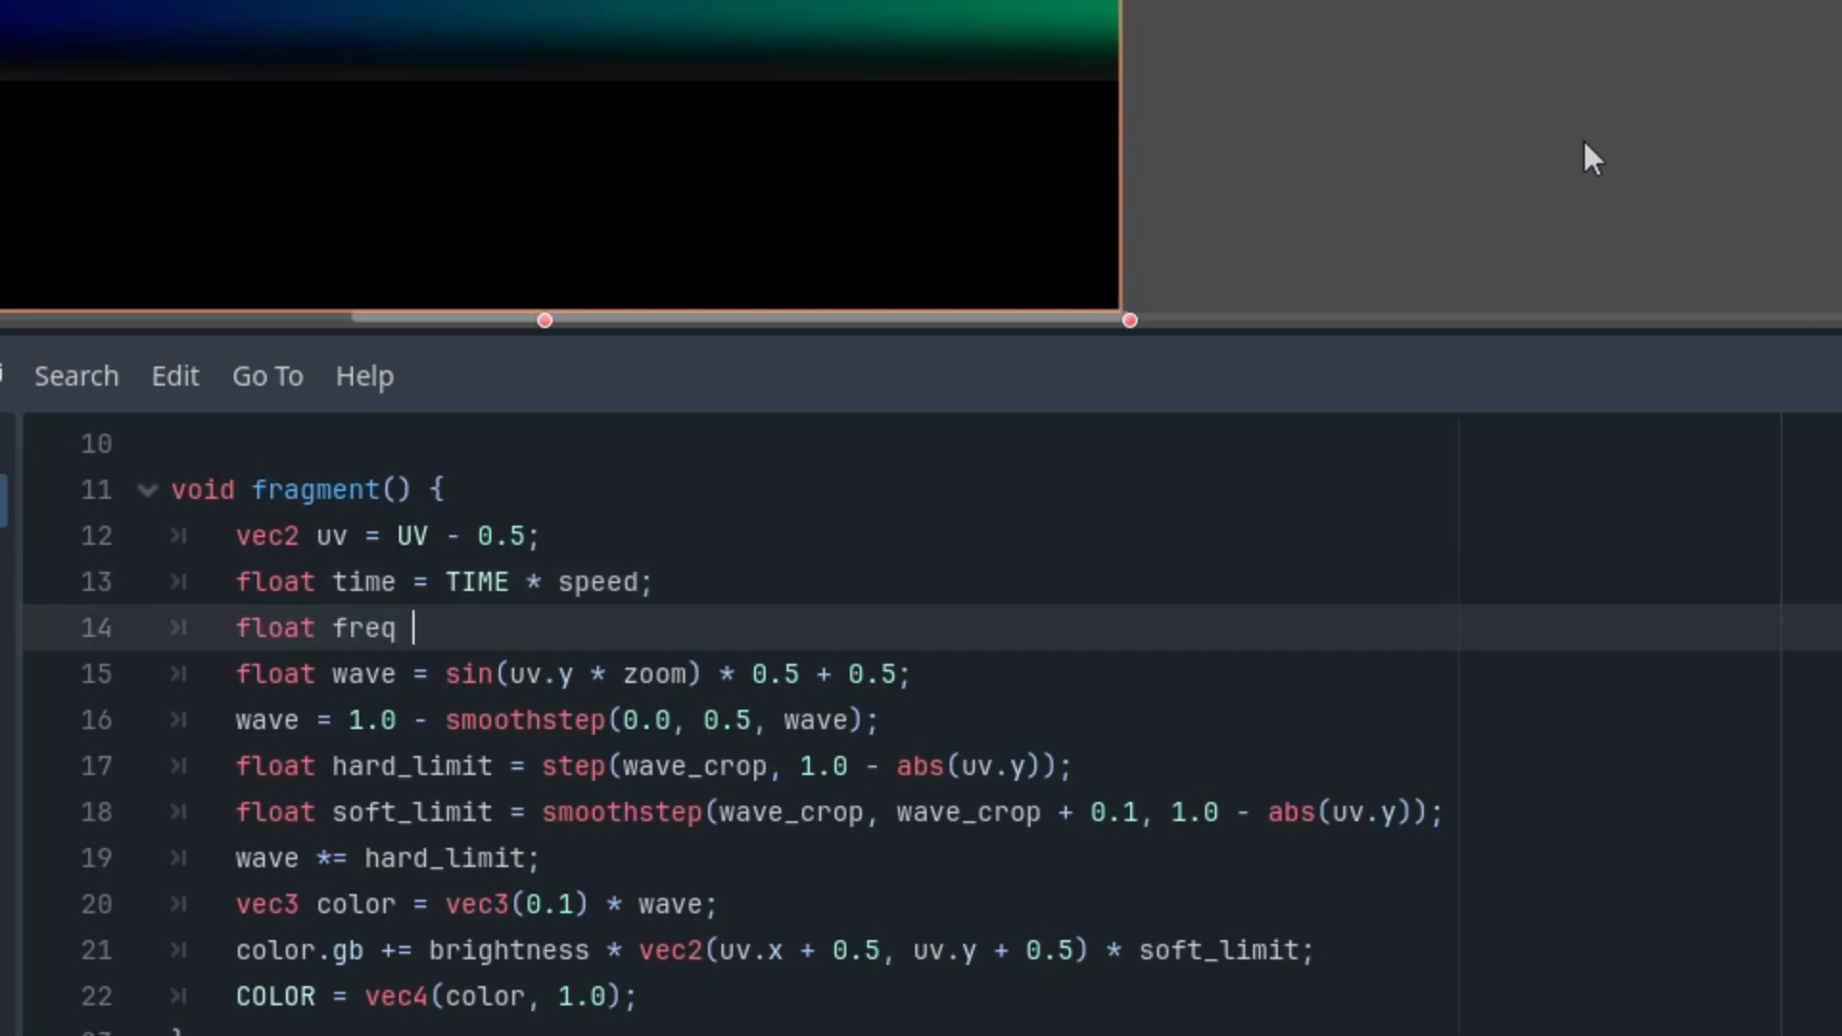
type("=")
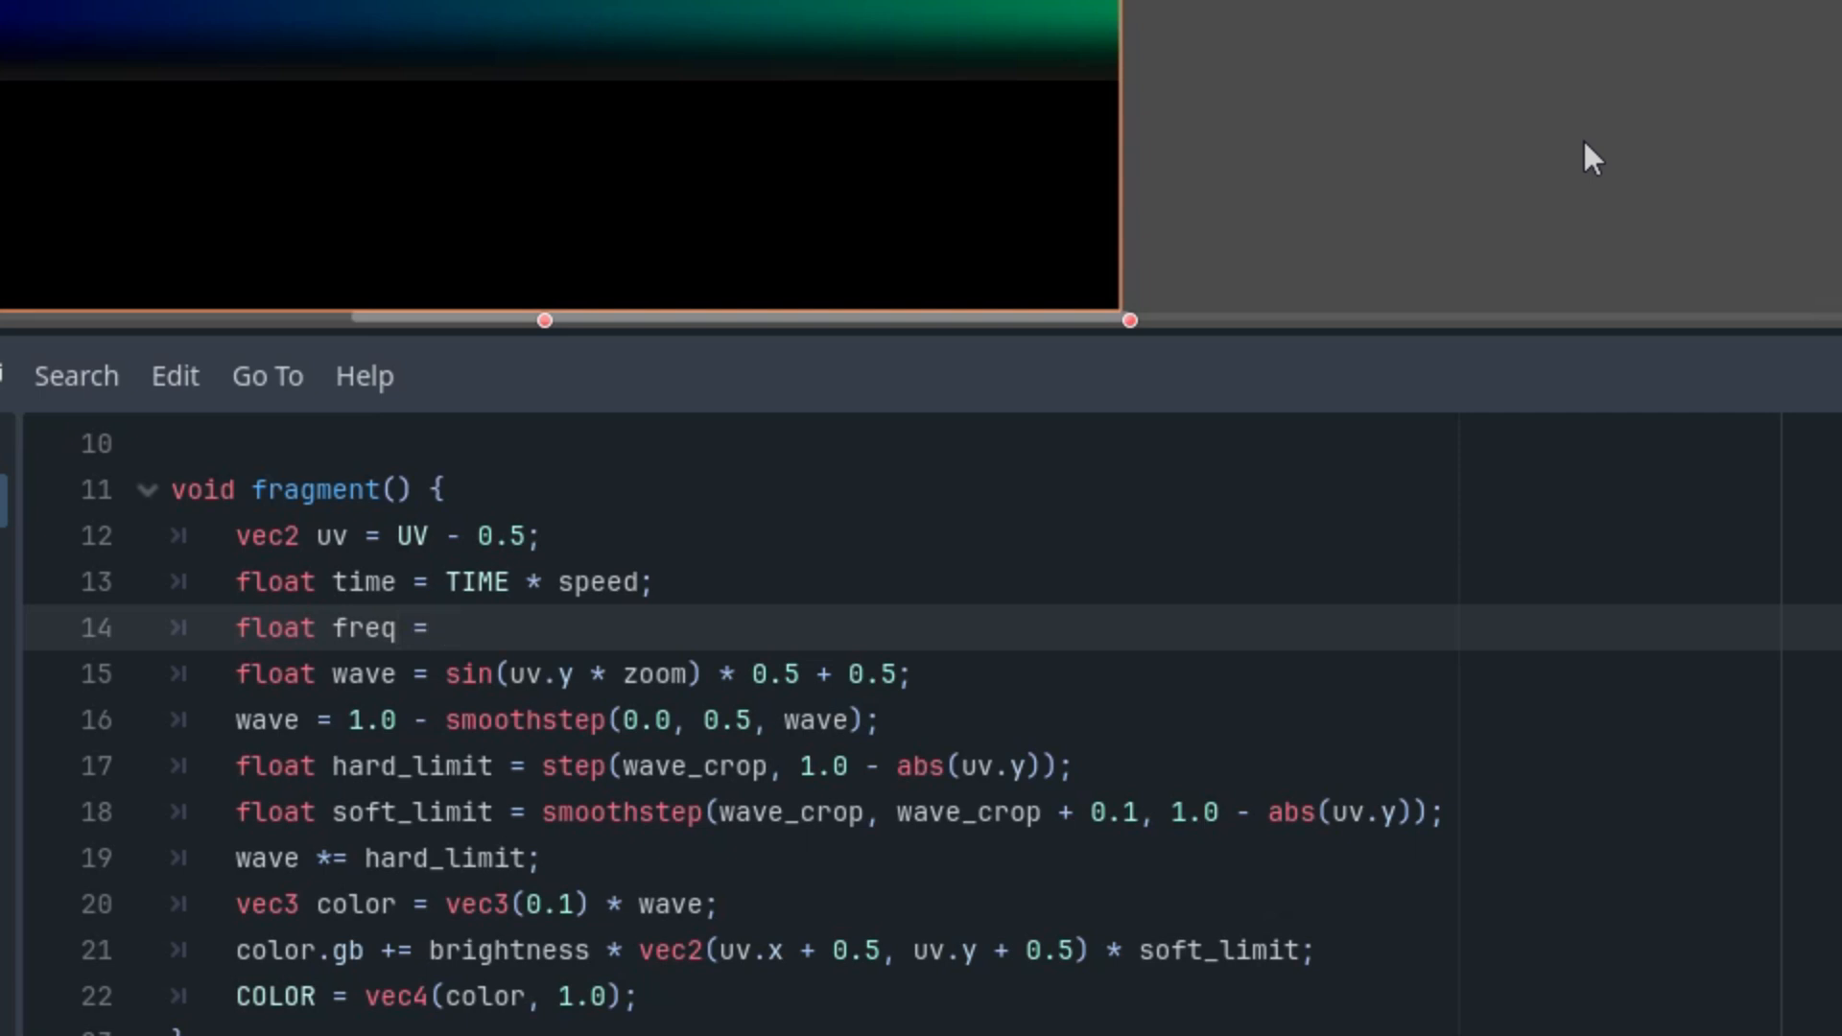
type("freq_start;")
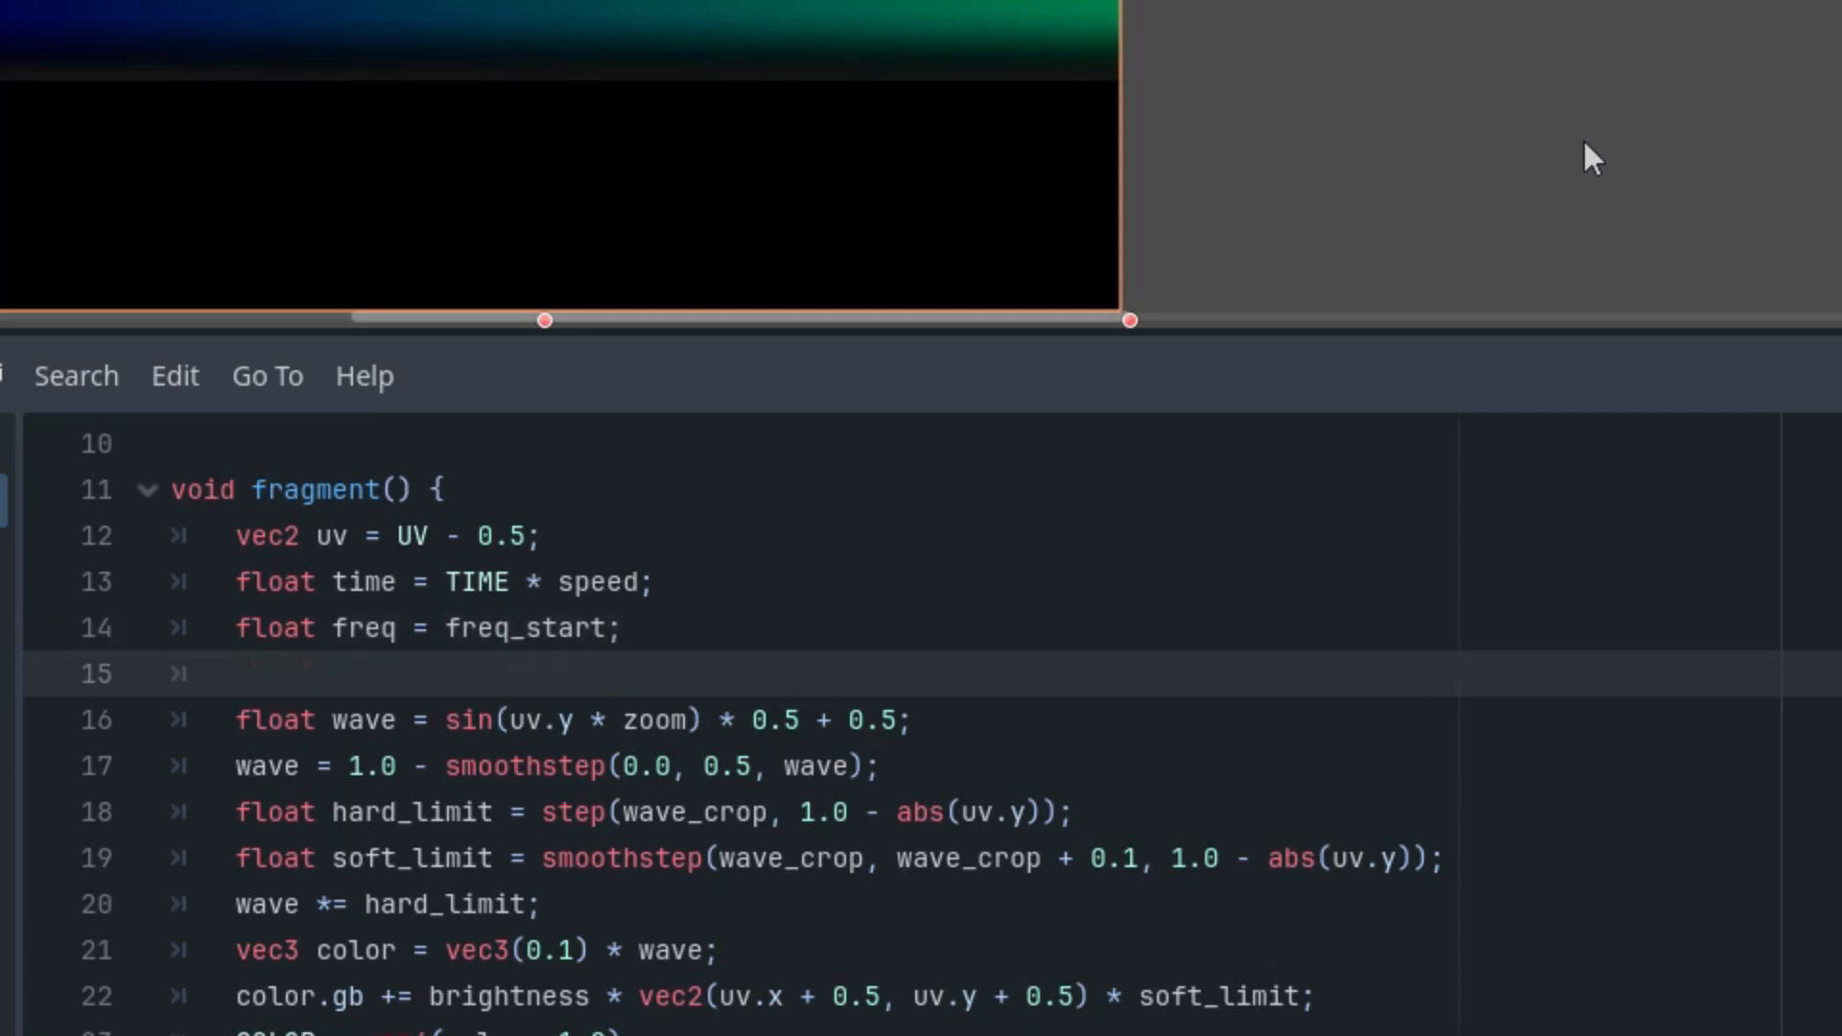
Start a for loop running i from 0 up to iterations.
type("for (int i")
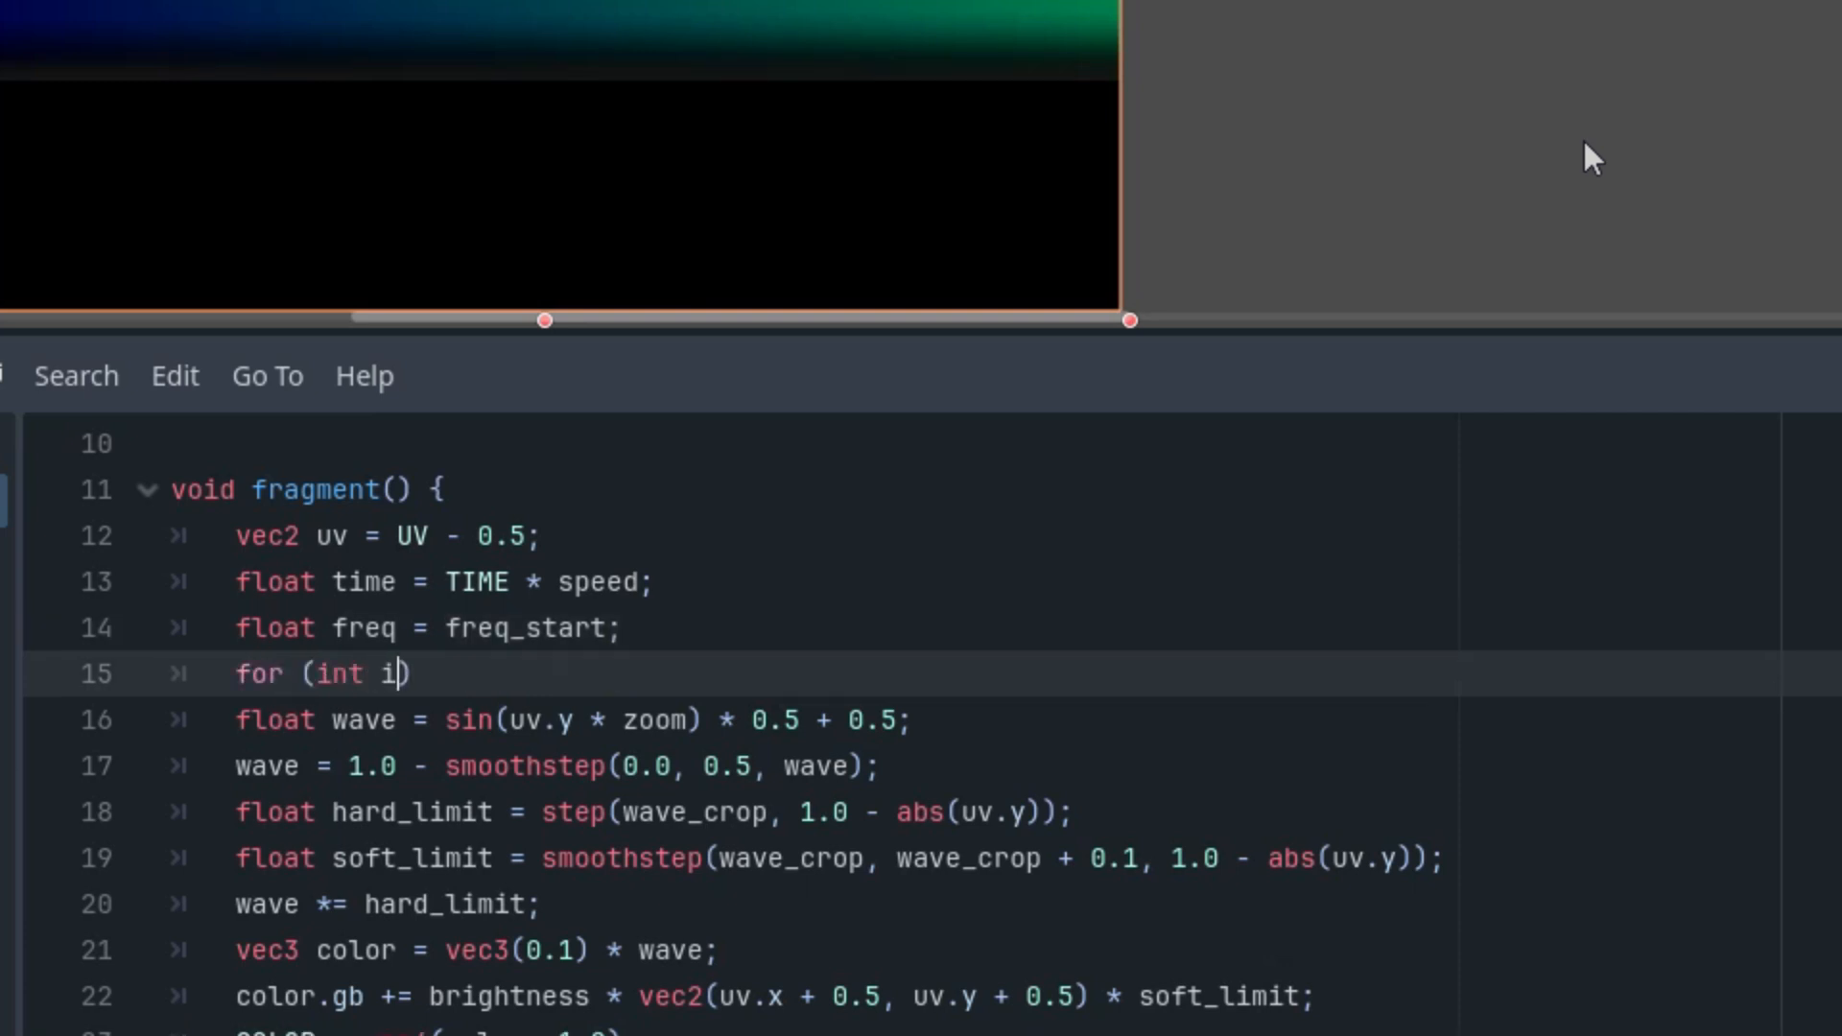
type("= 0; i")
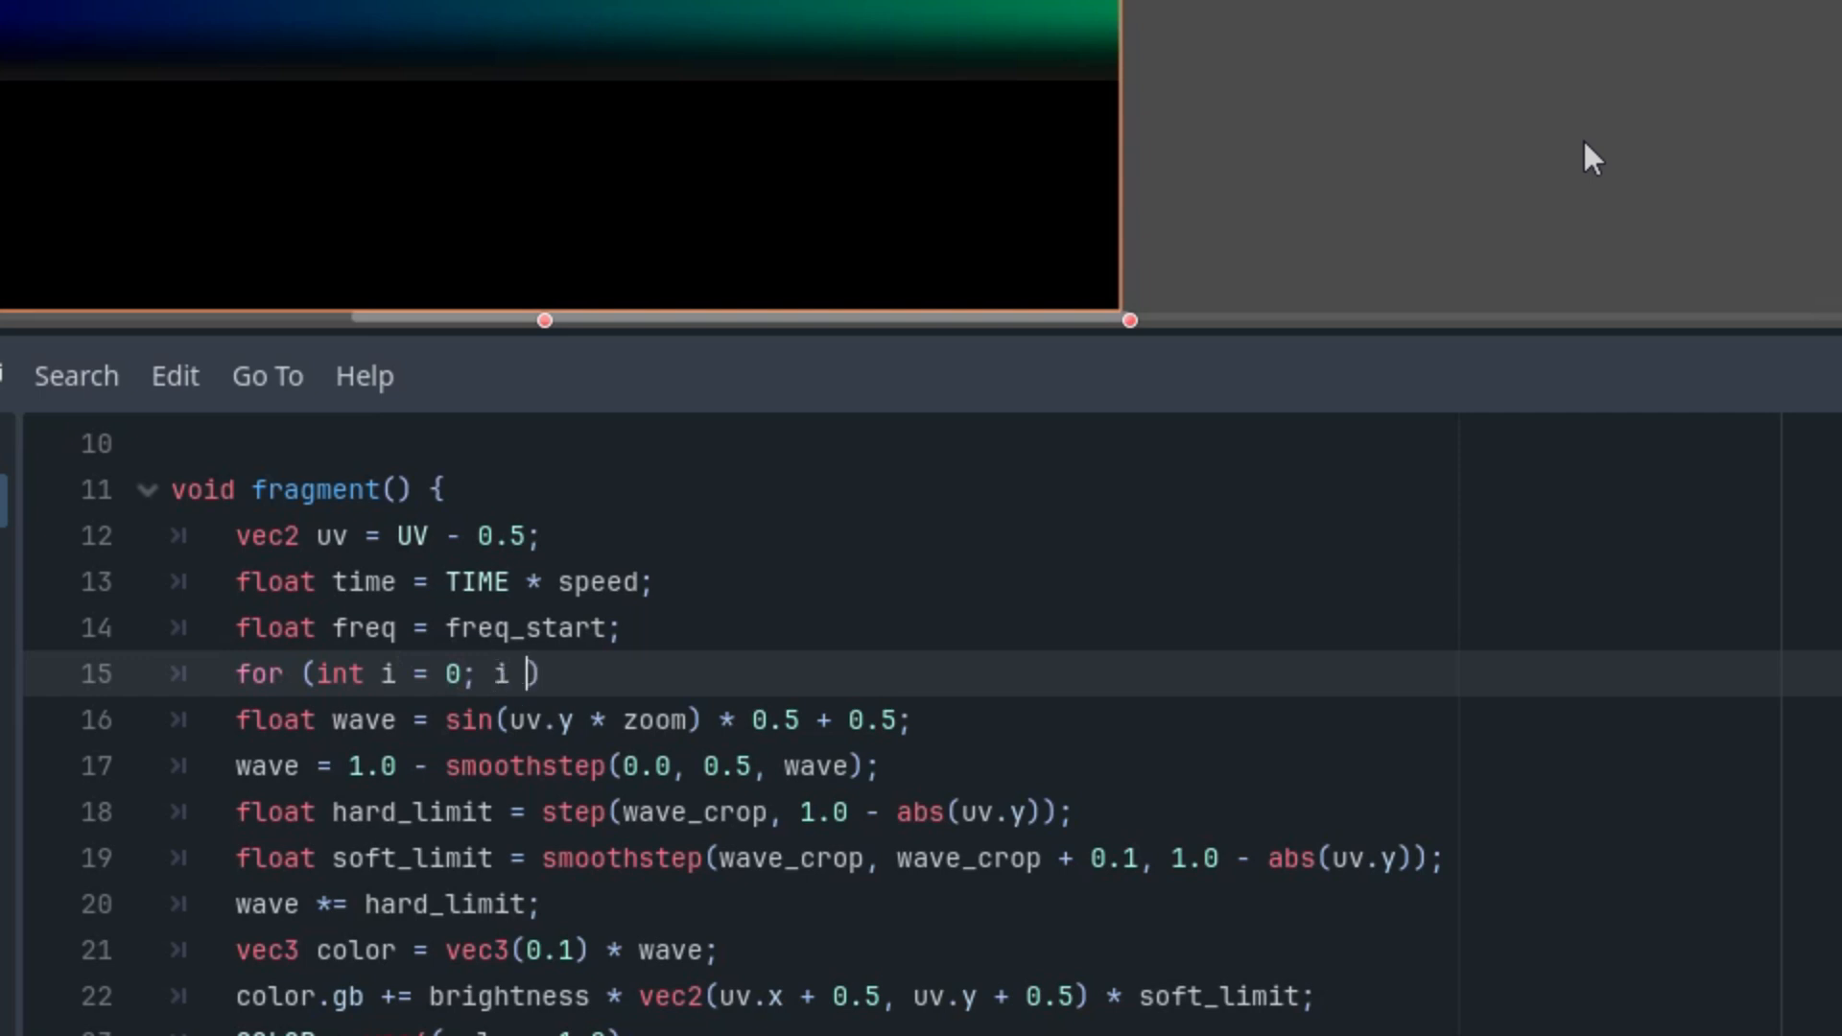
type("< iterations; i++")
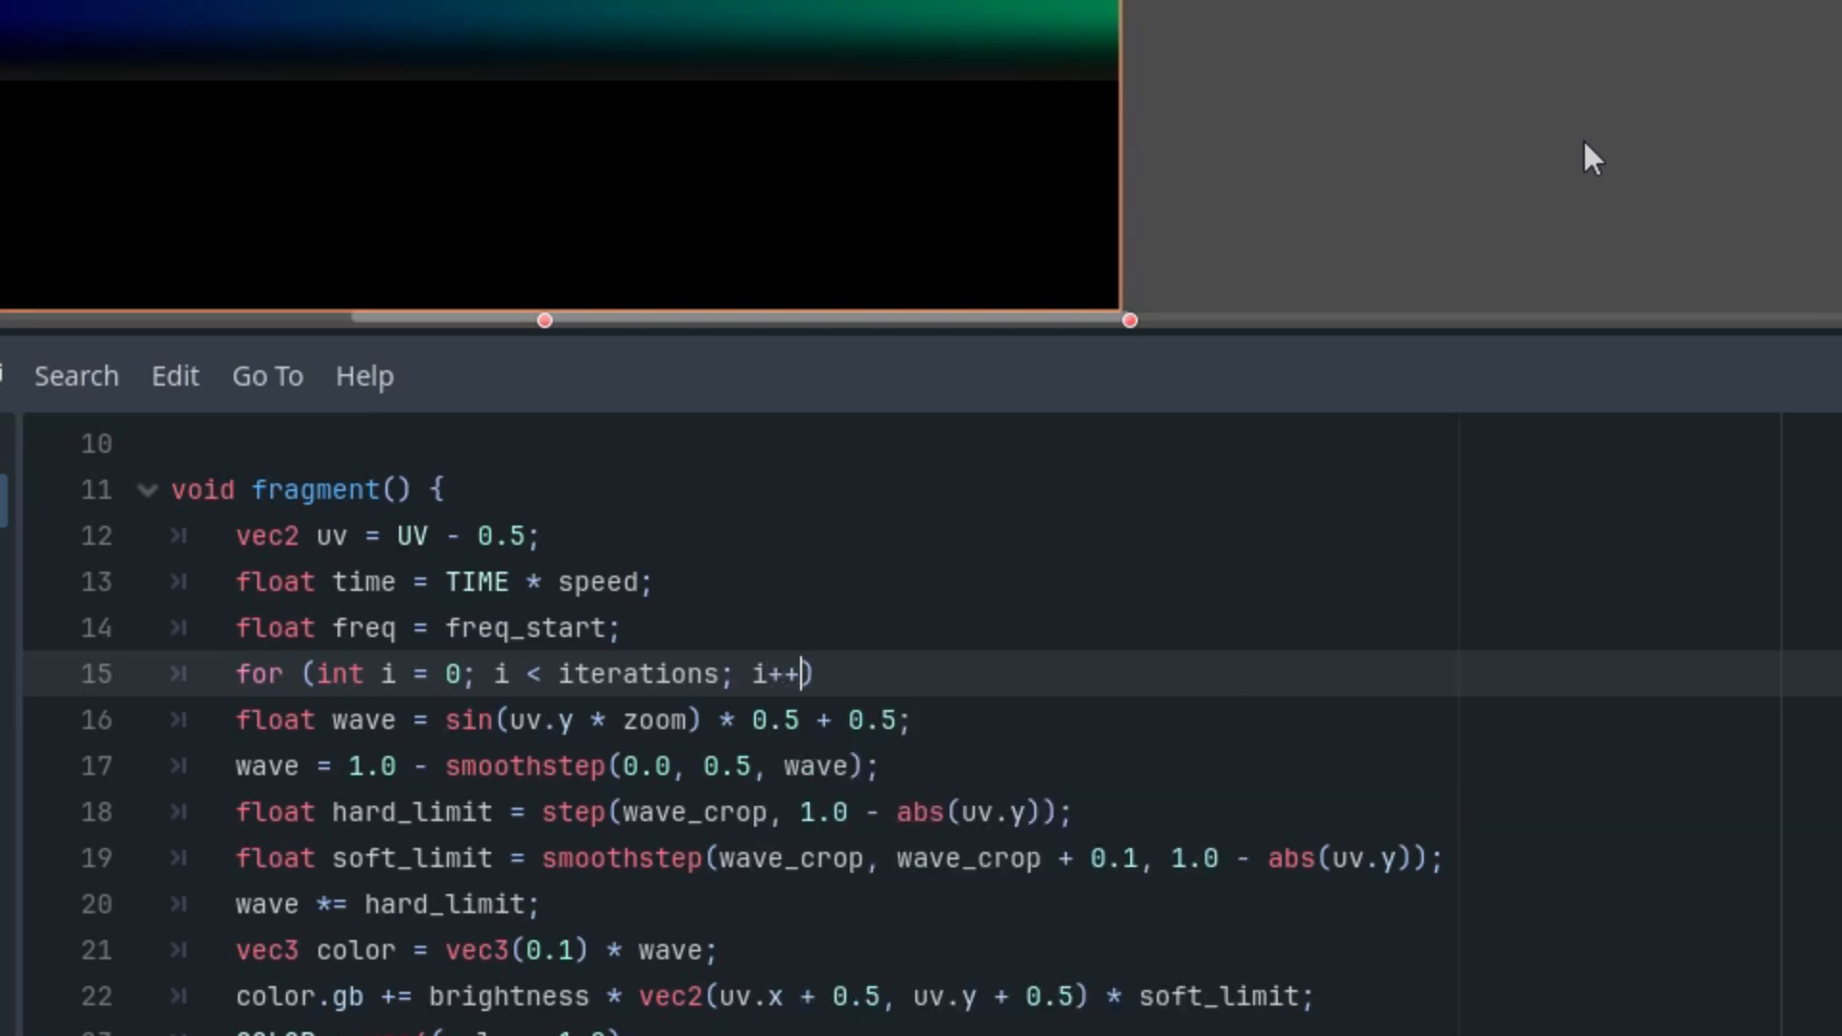
type("{")
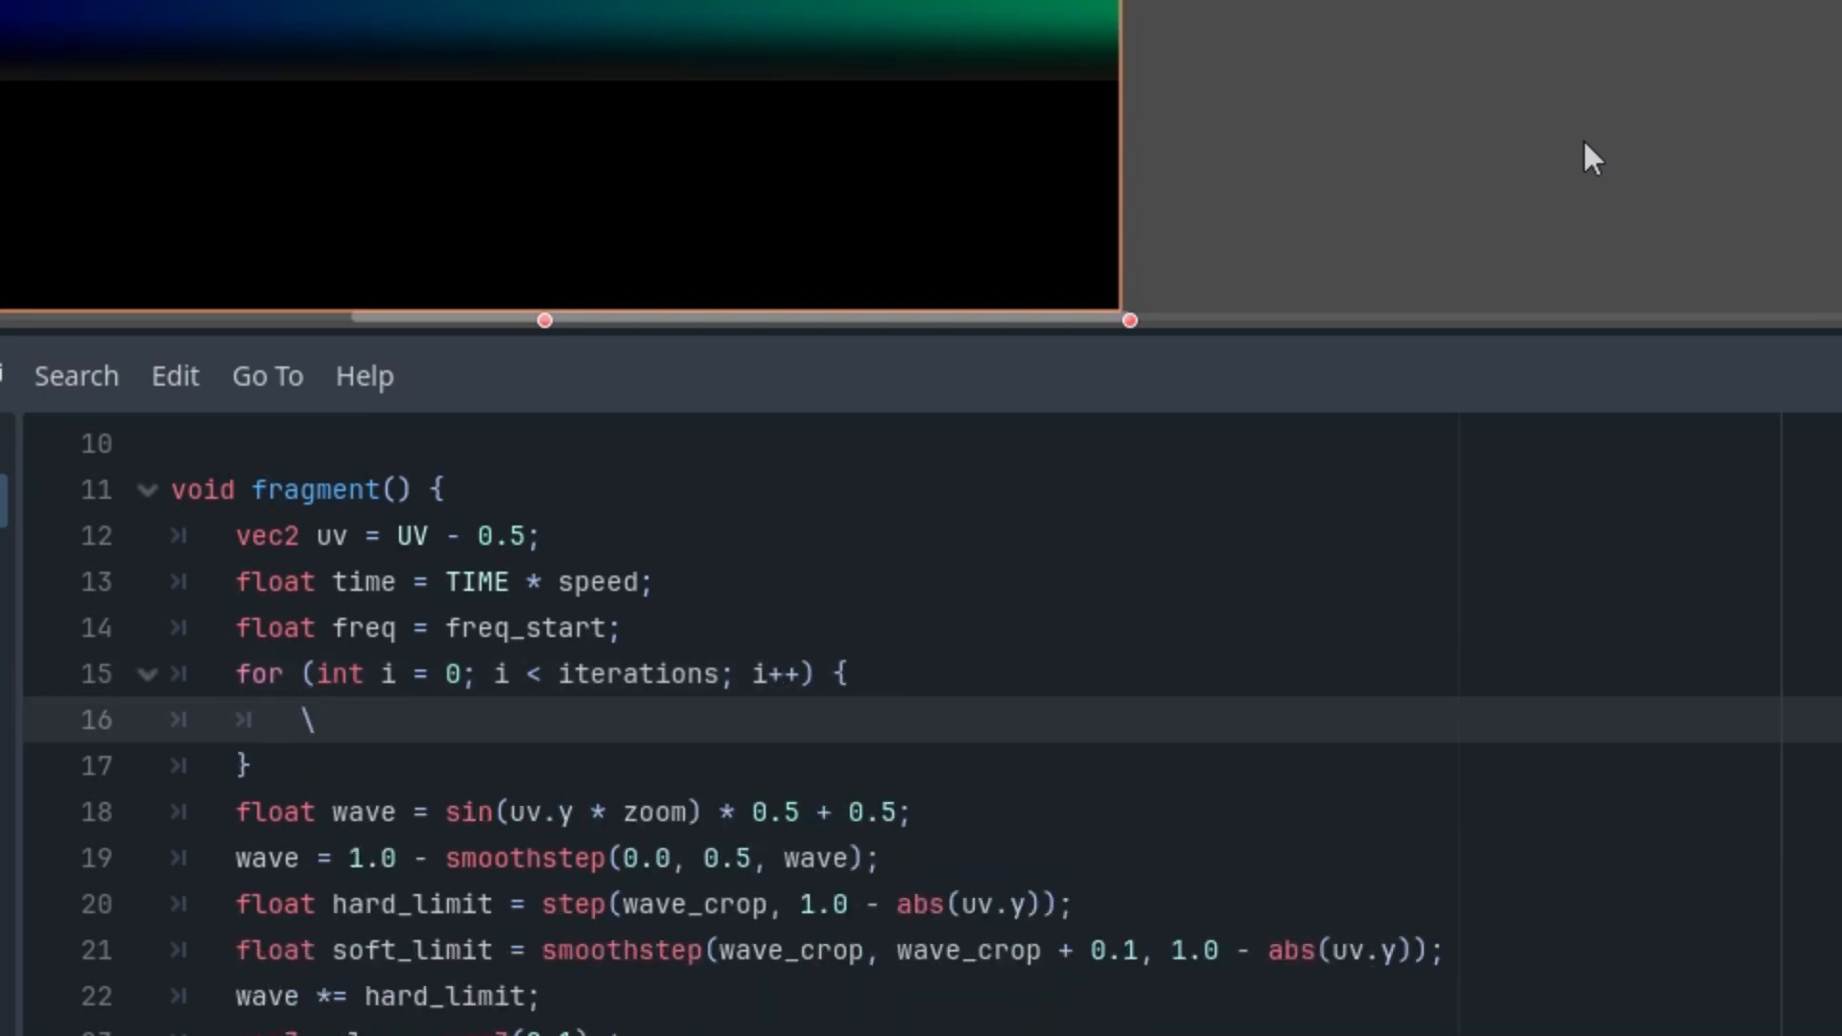
key("Backspace")
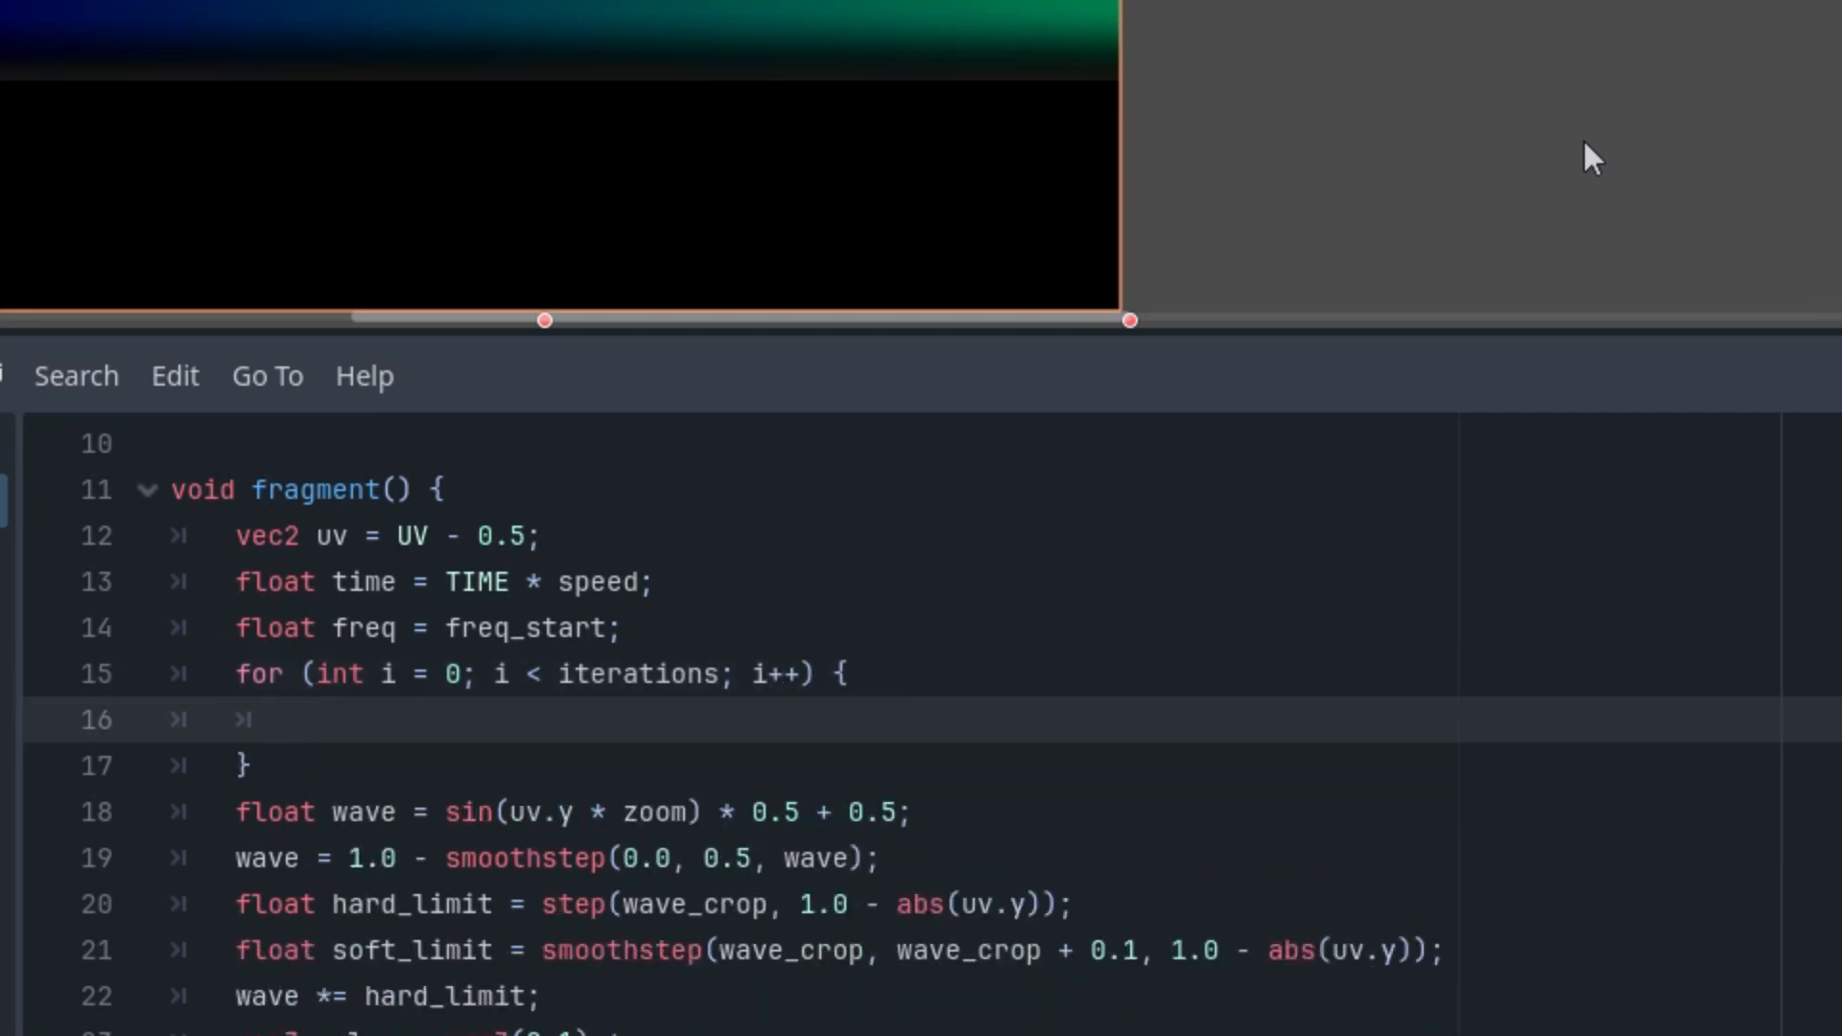
Inside the loop, add sin(uv.x * 4.0 + time) / freq to uv.y.
type("uv")
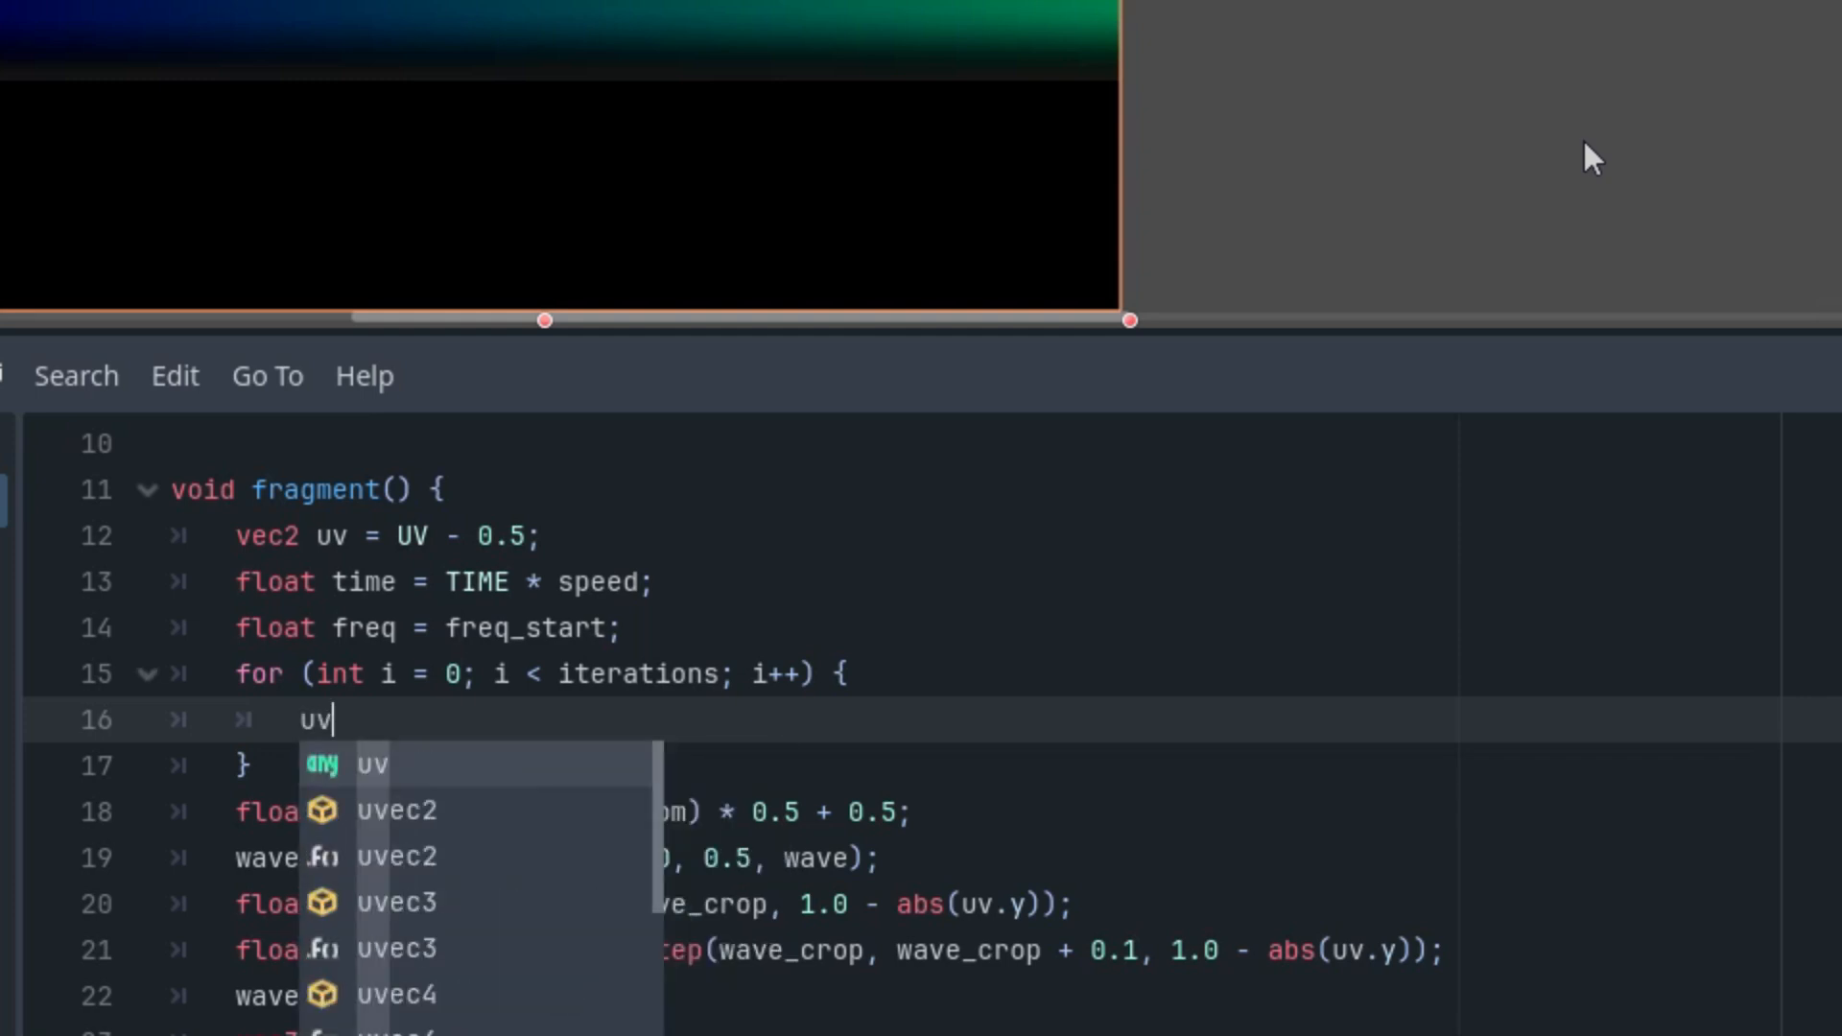
type(".y +")
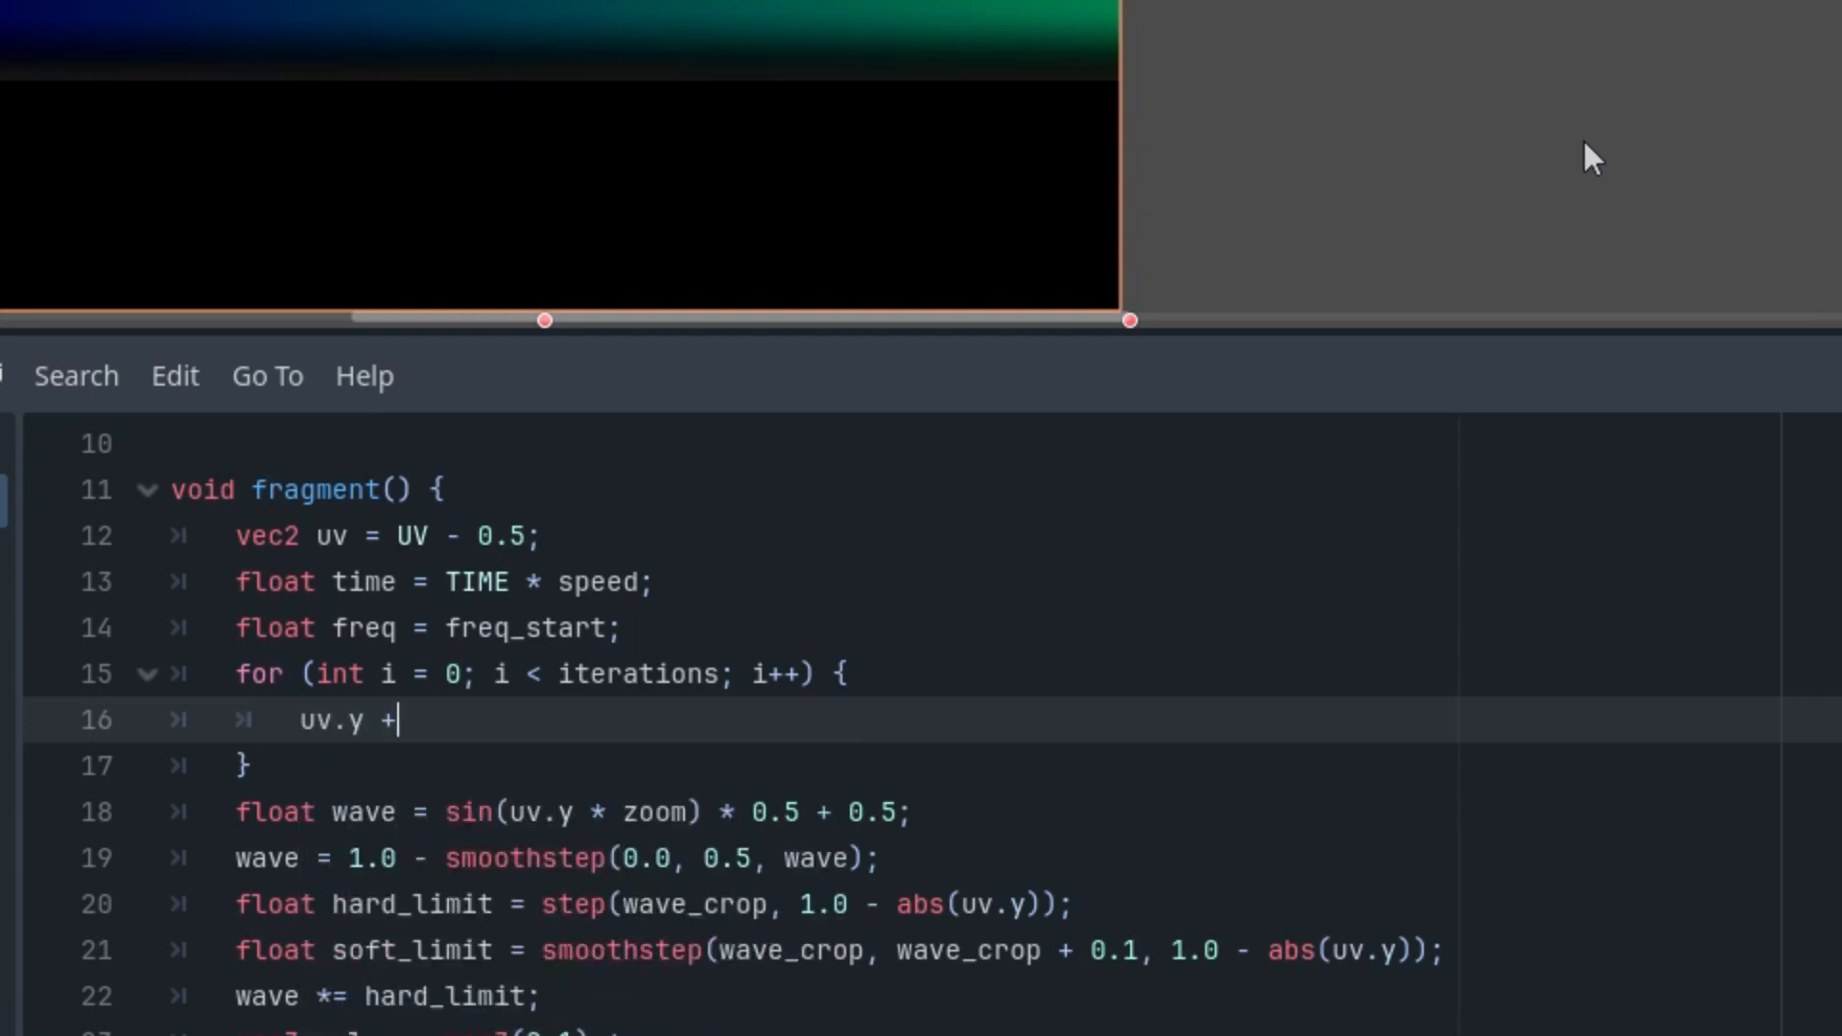
type("= si")
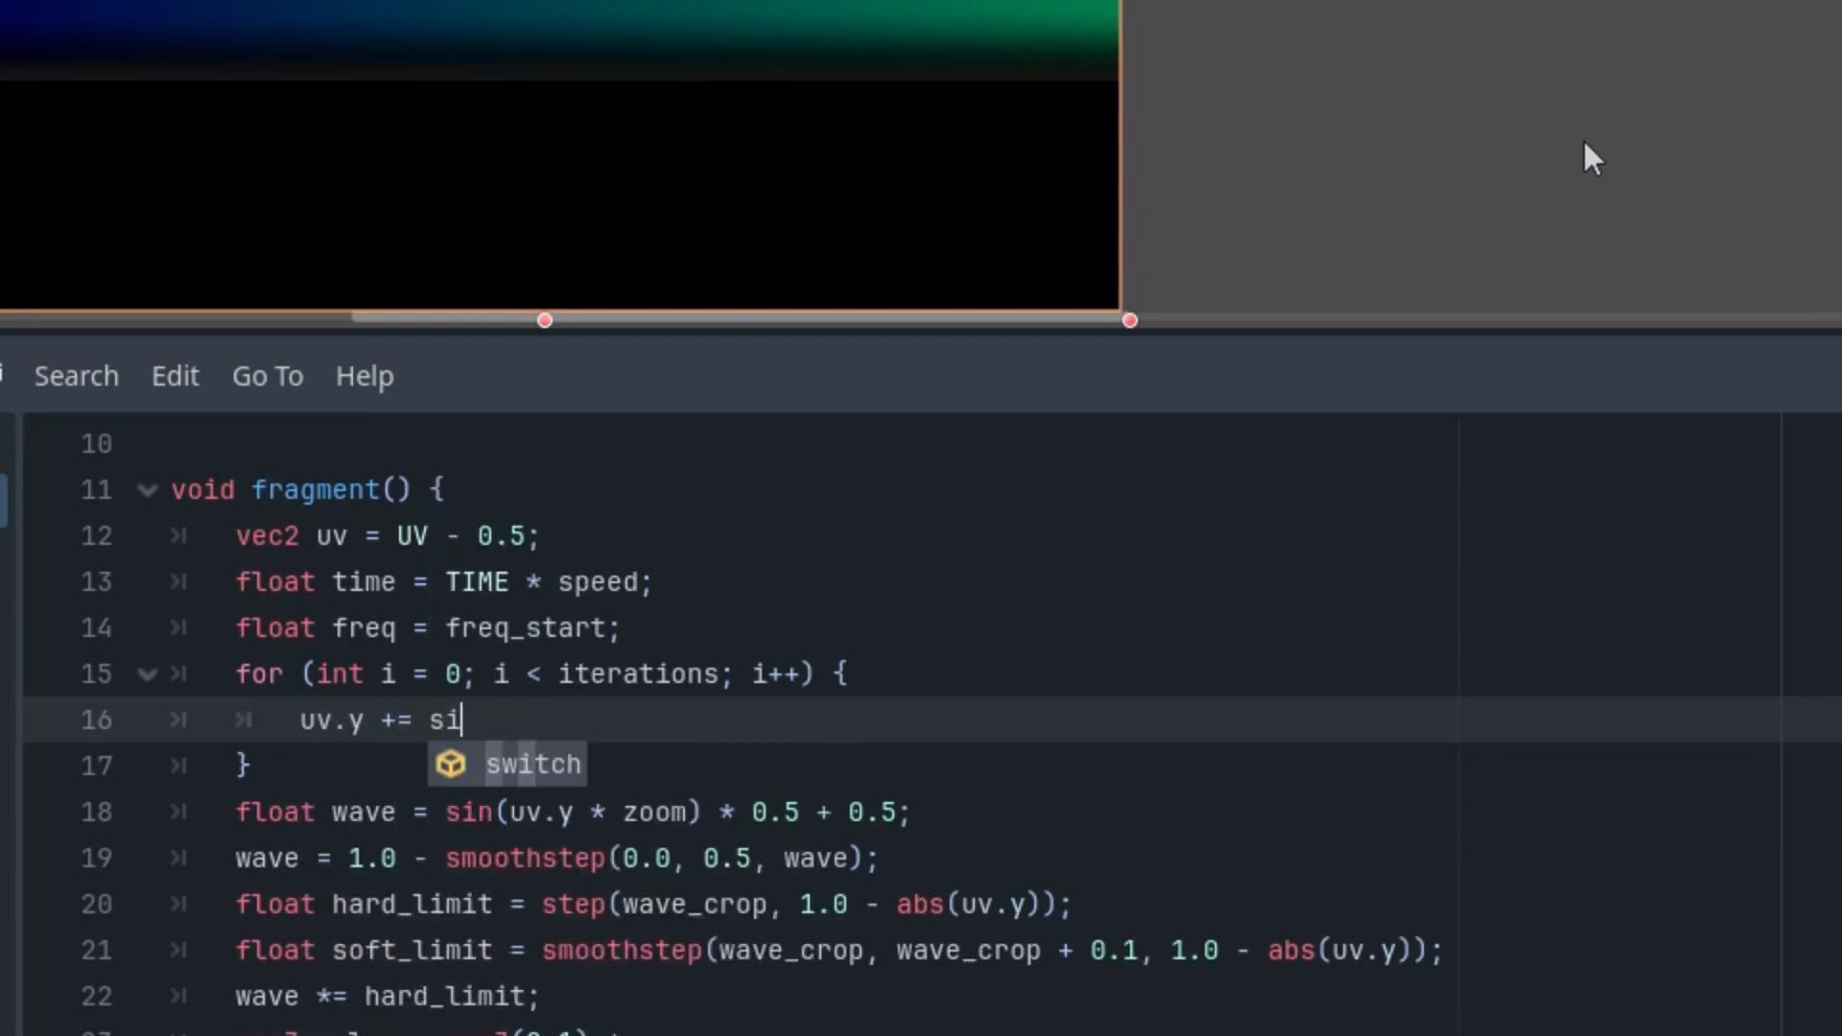
type("n(uv")
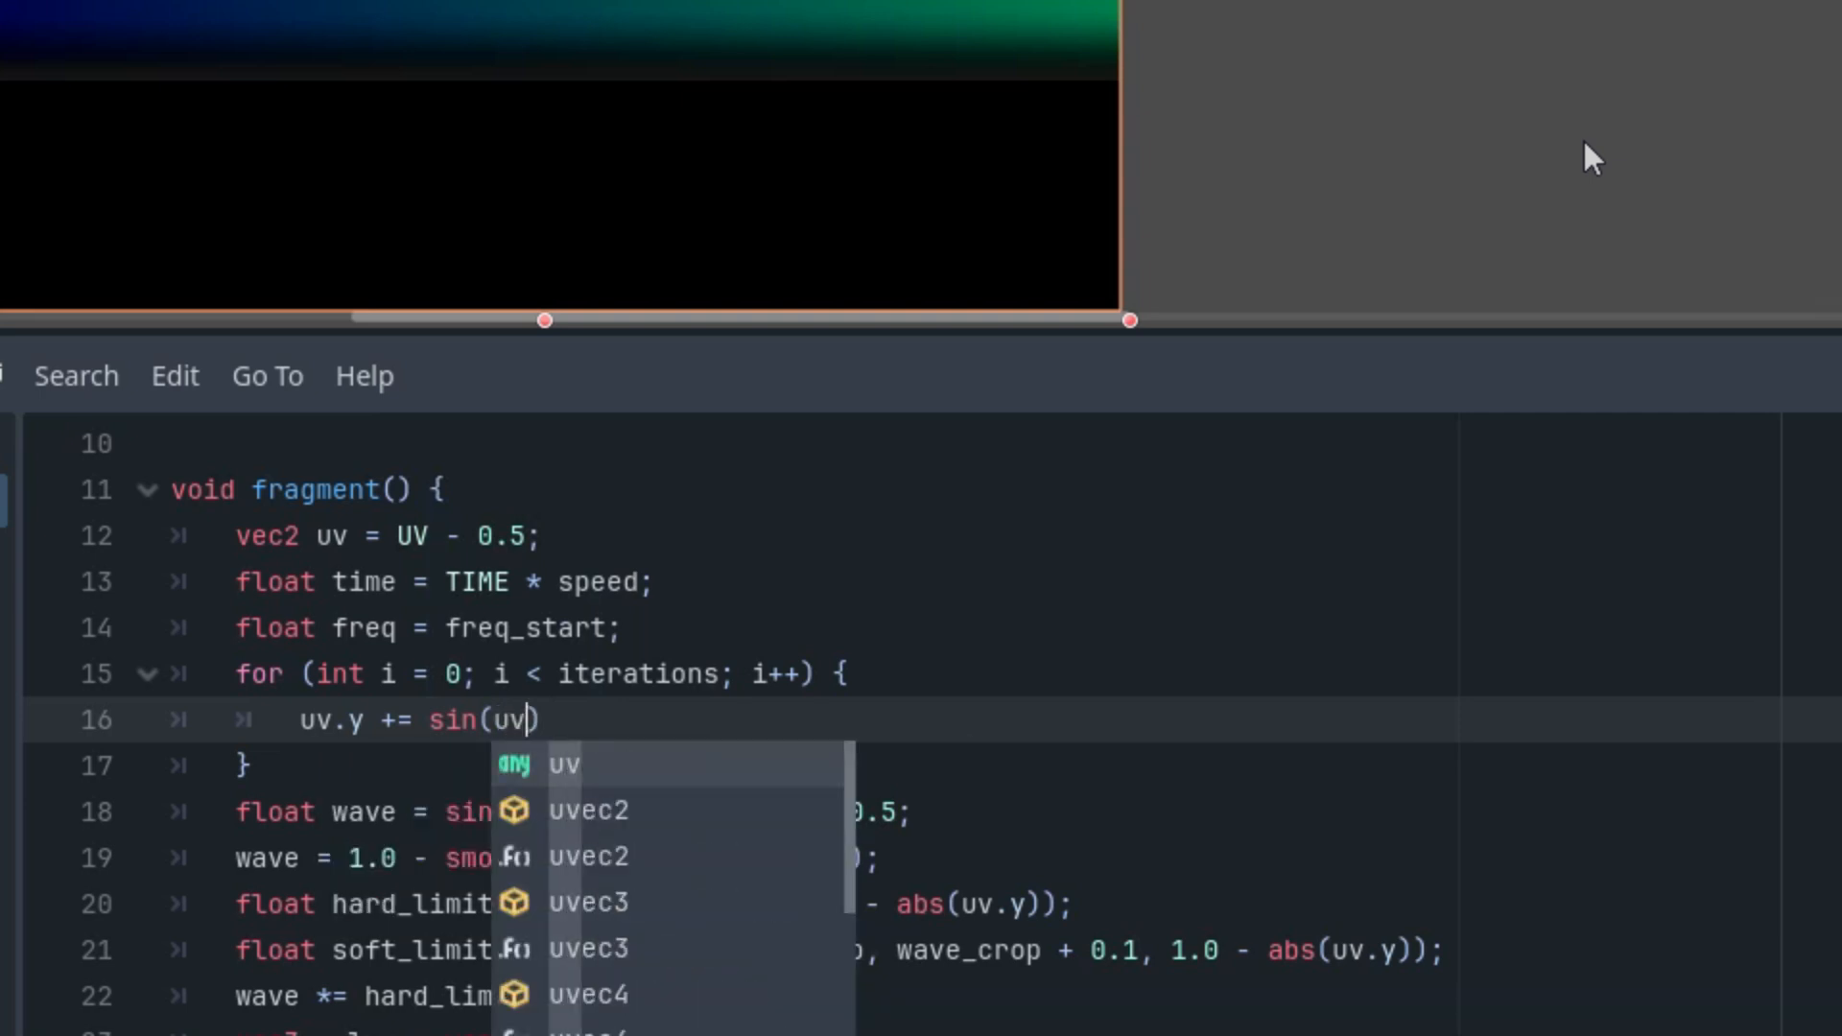
type(".x")
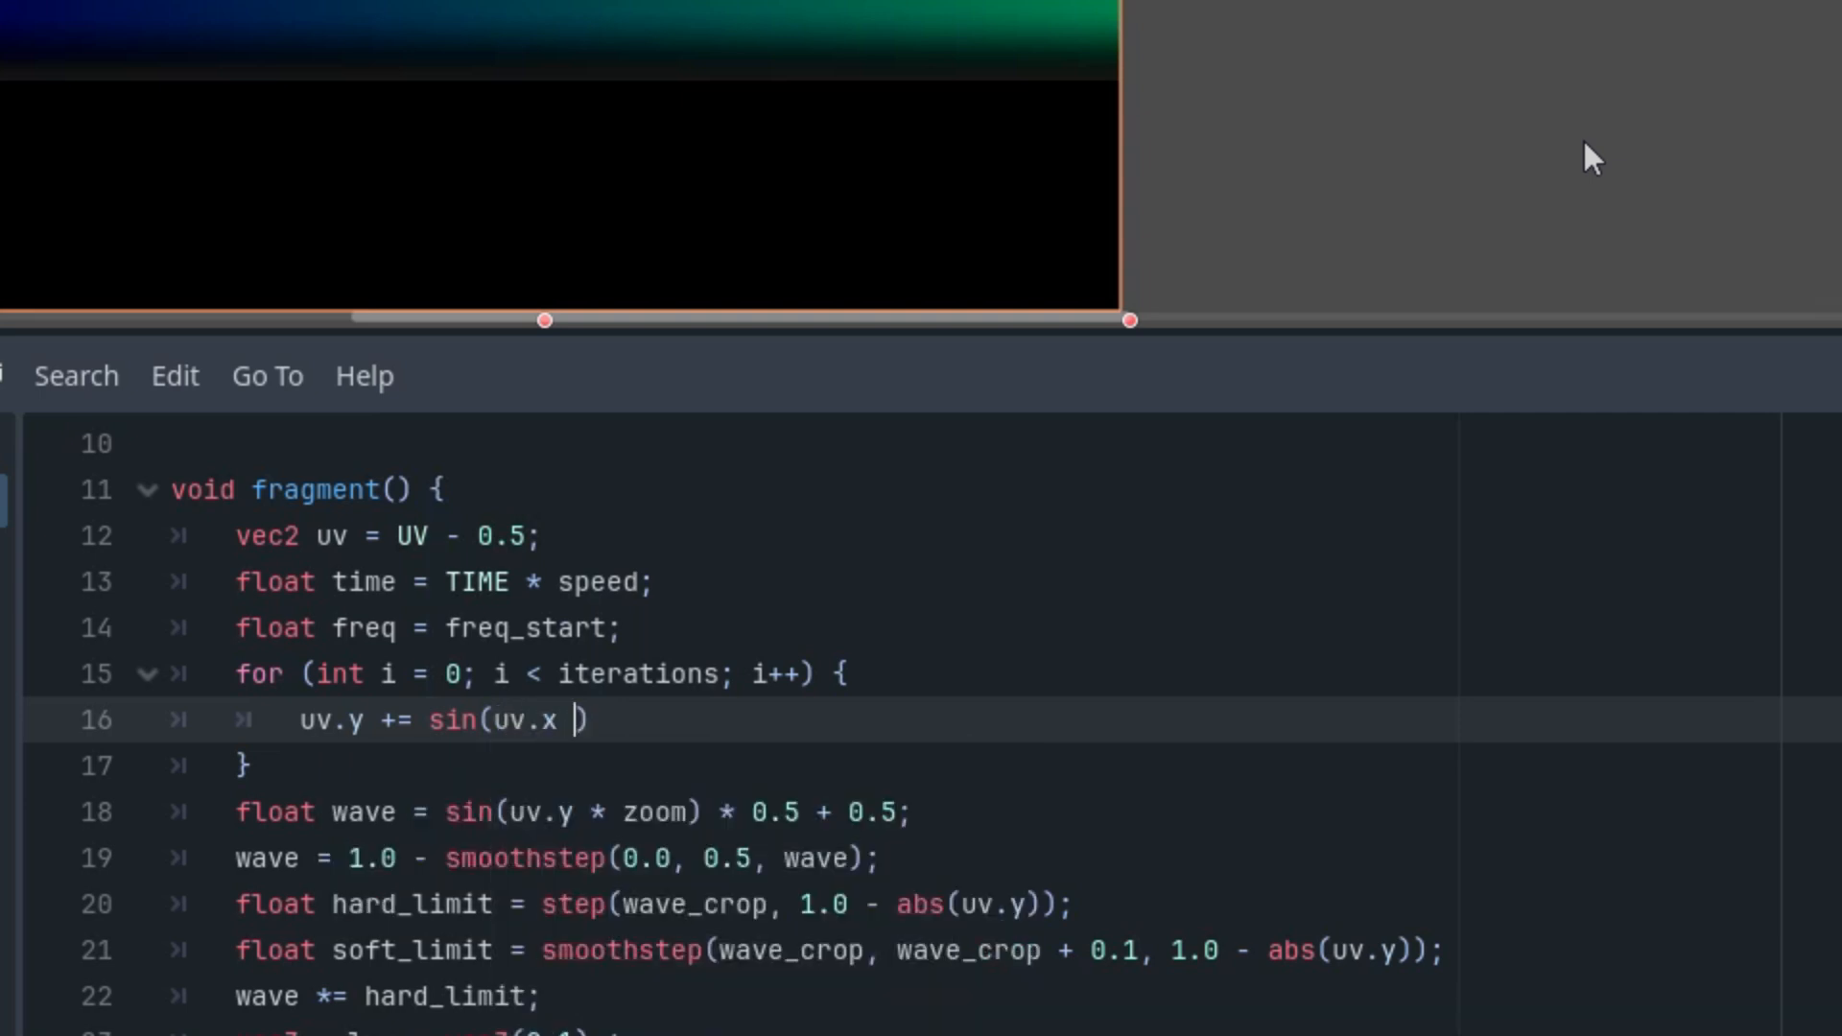
type("* 4.0")
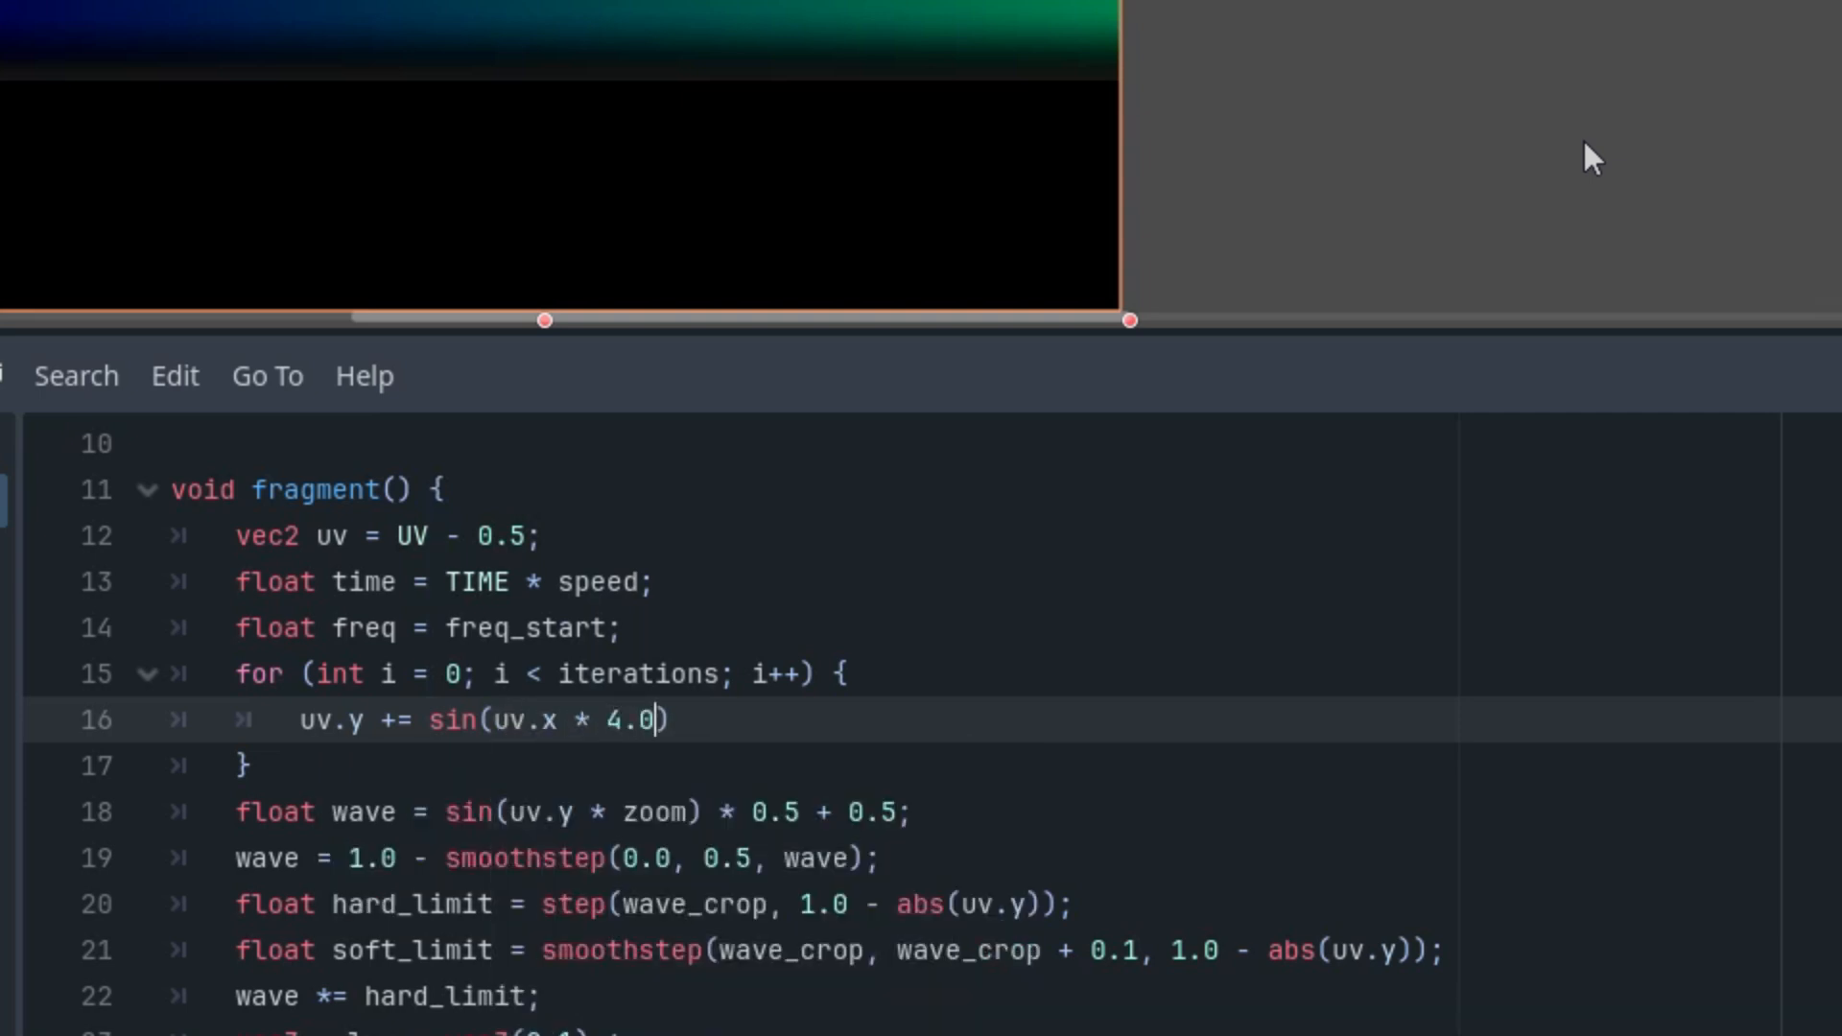
type("+")
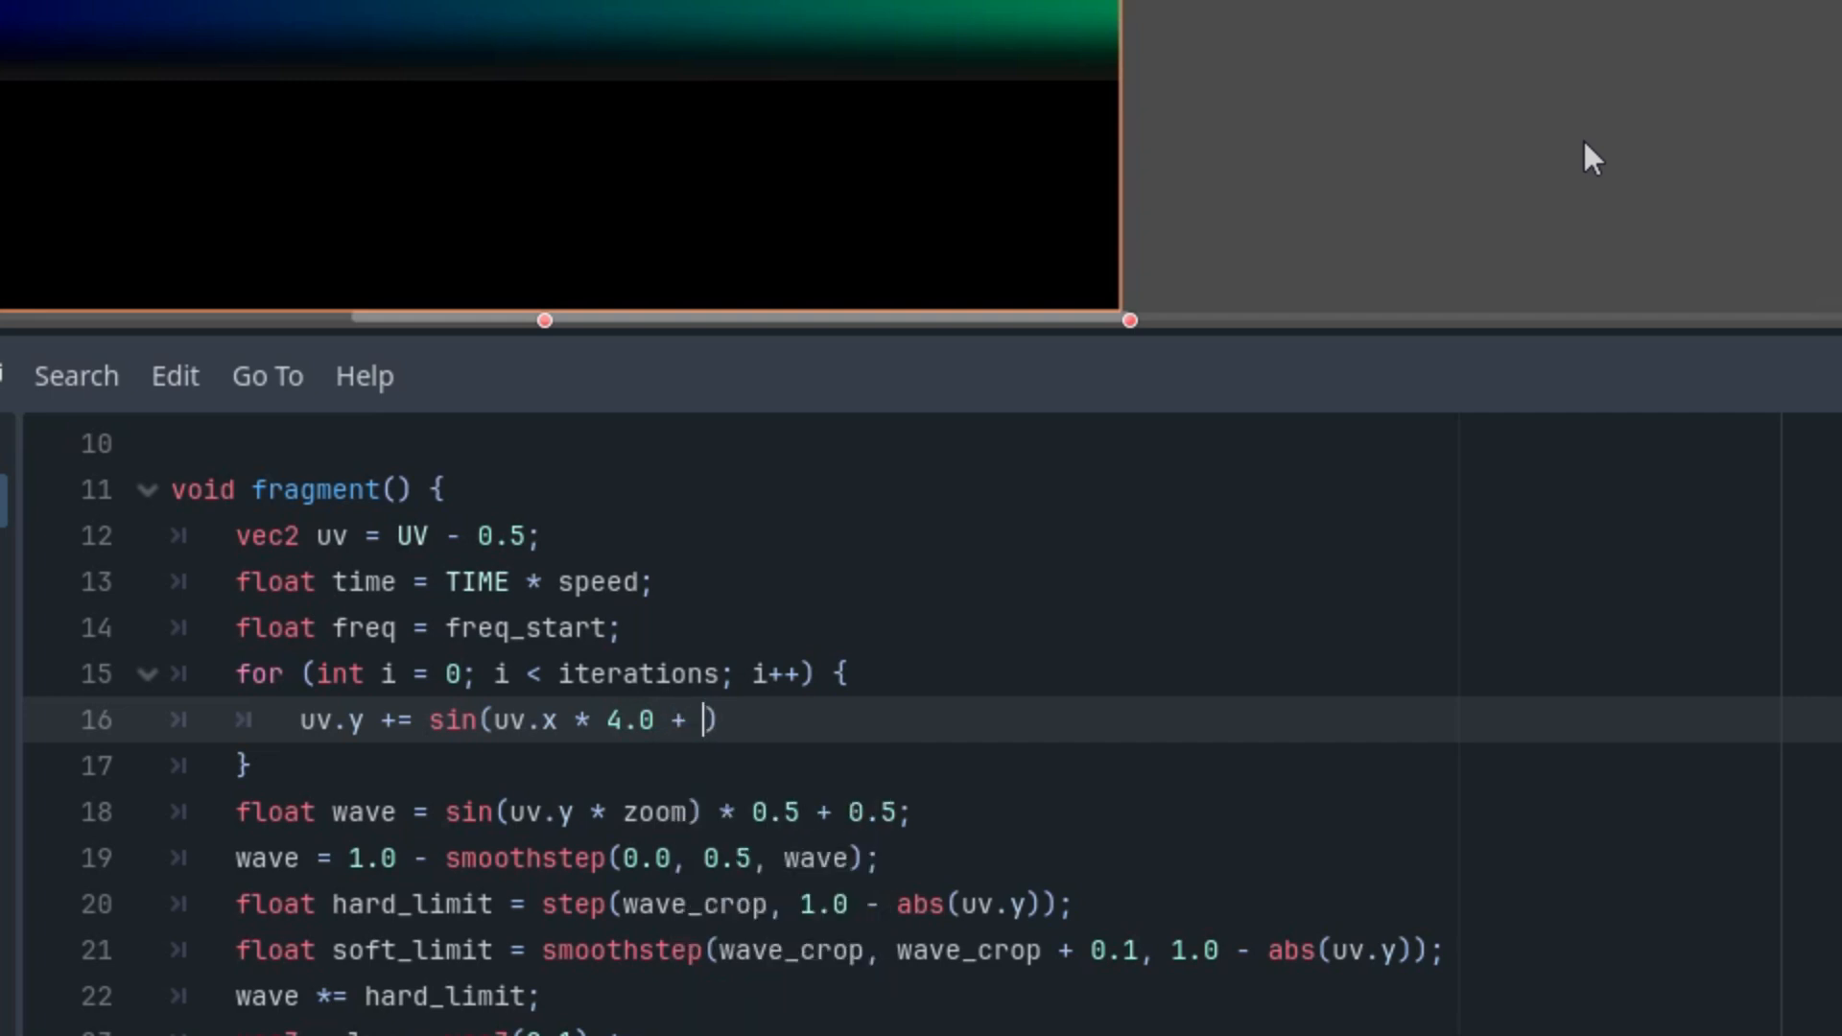
type("time")
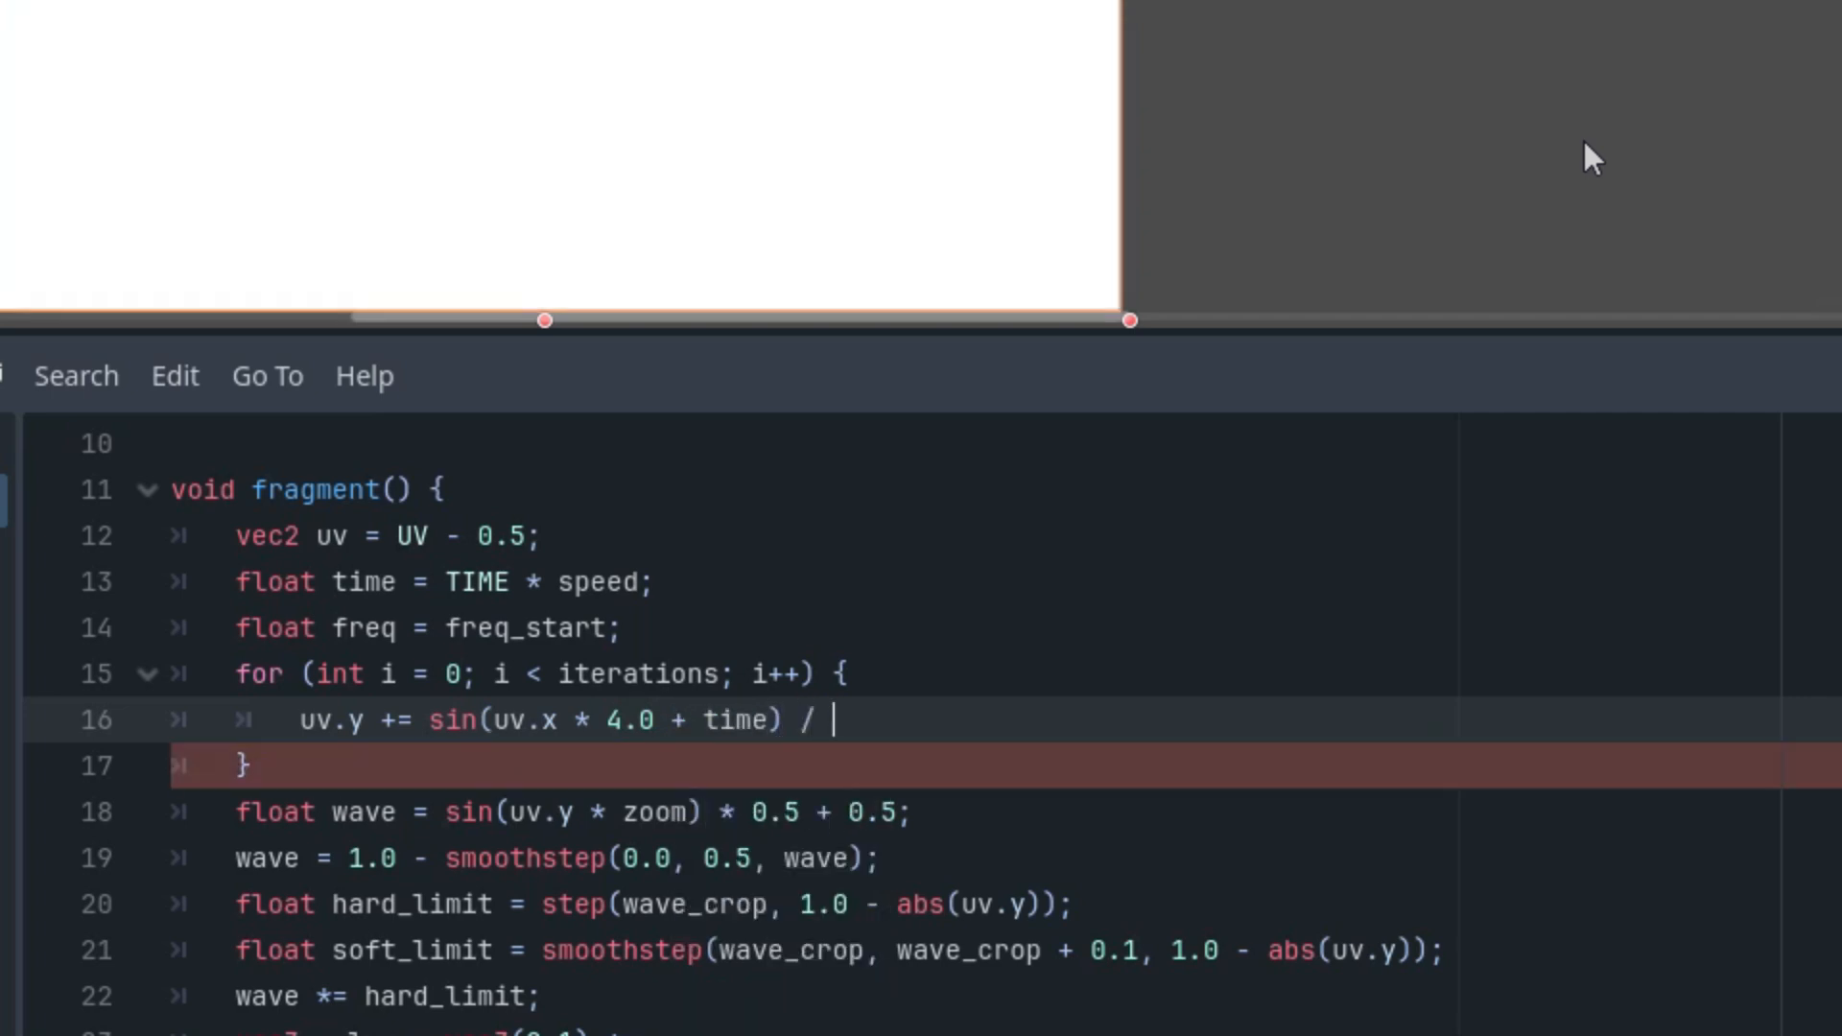
type("freq;")
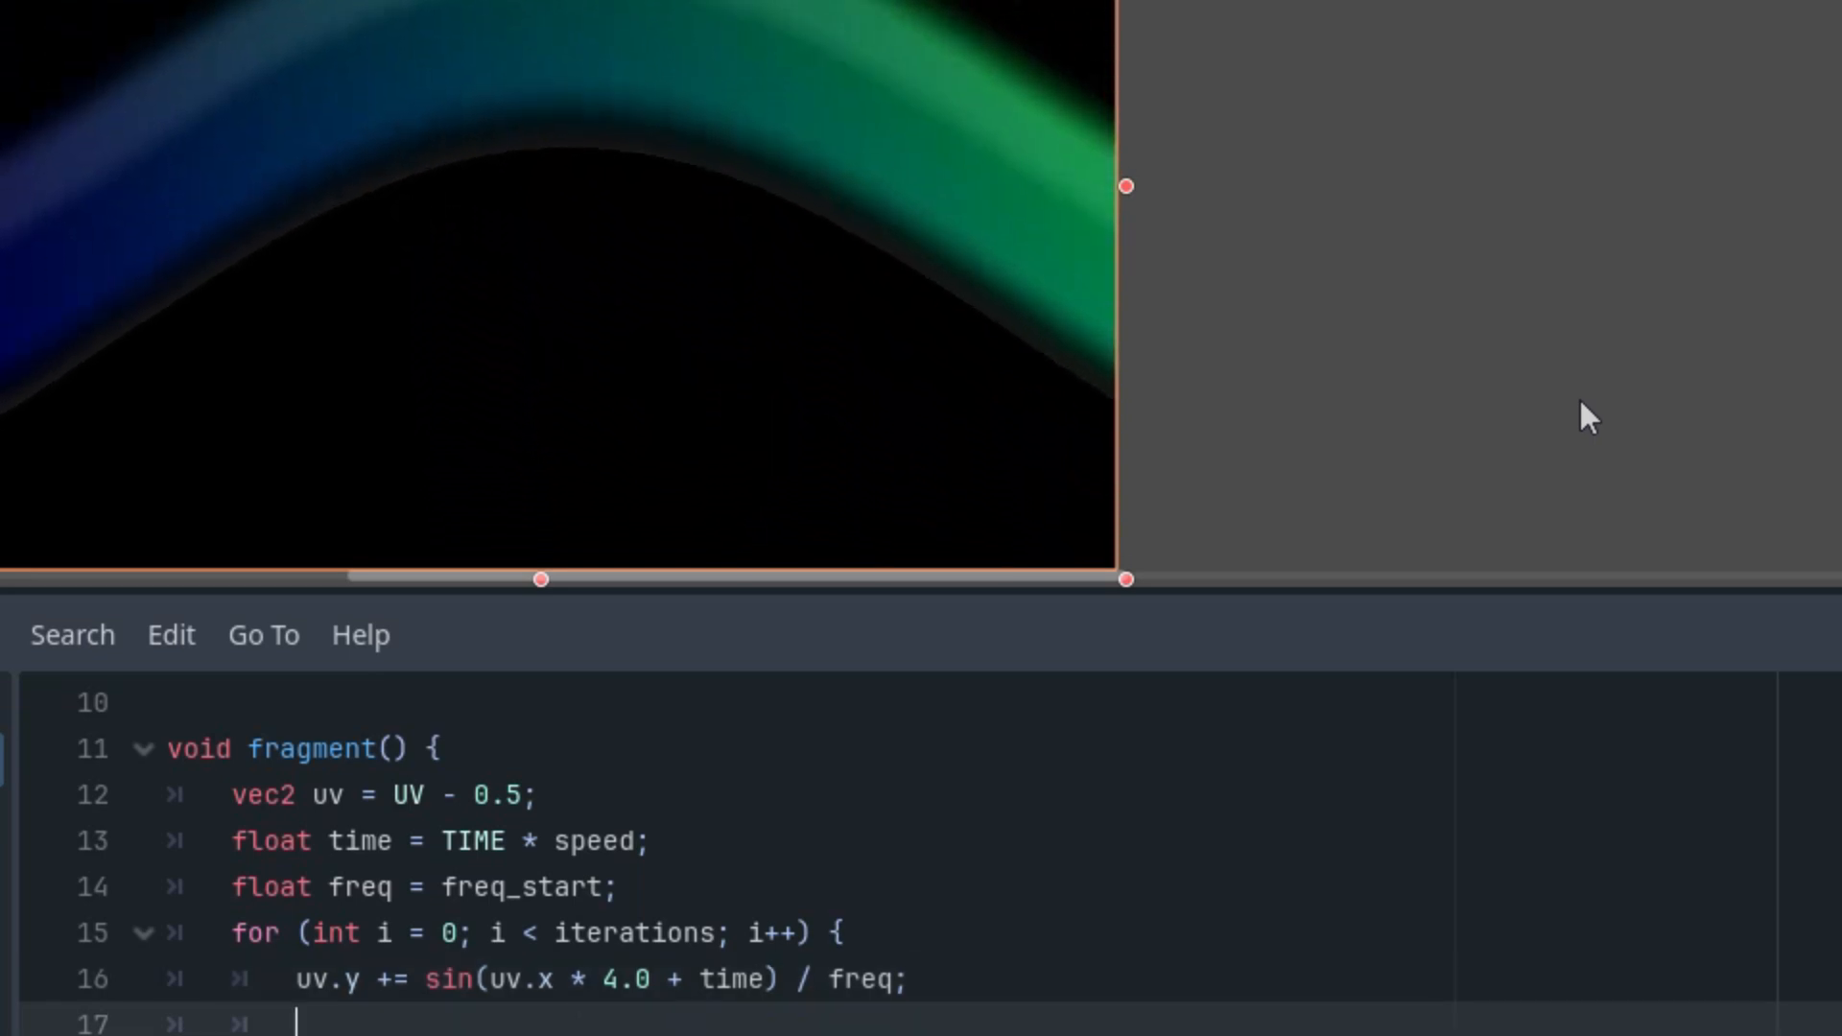
Inside the loop, add a cosine offset involving time, divided by freq, to uv.x.
type("uv")
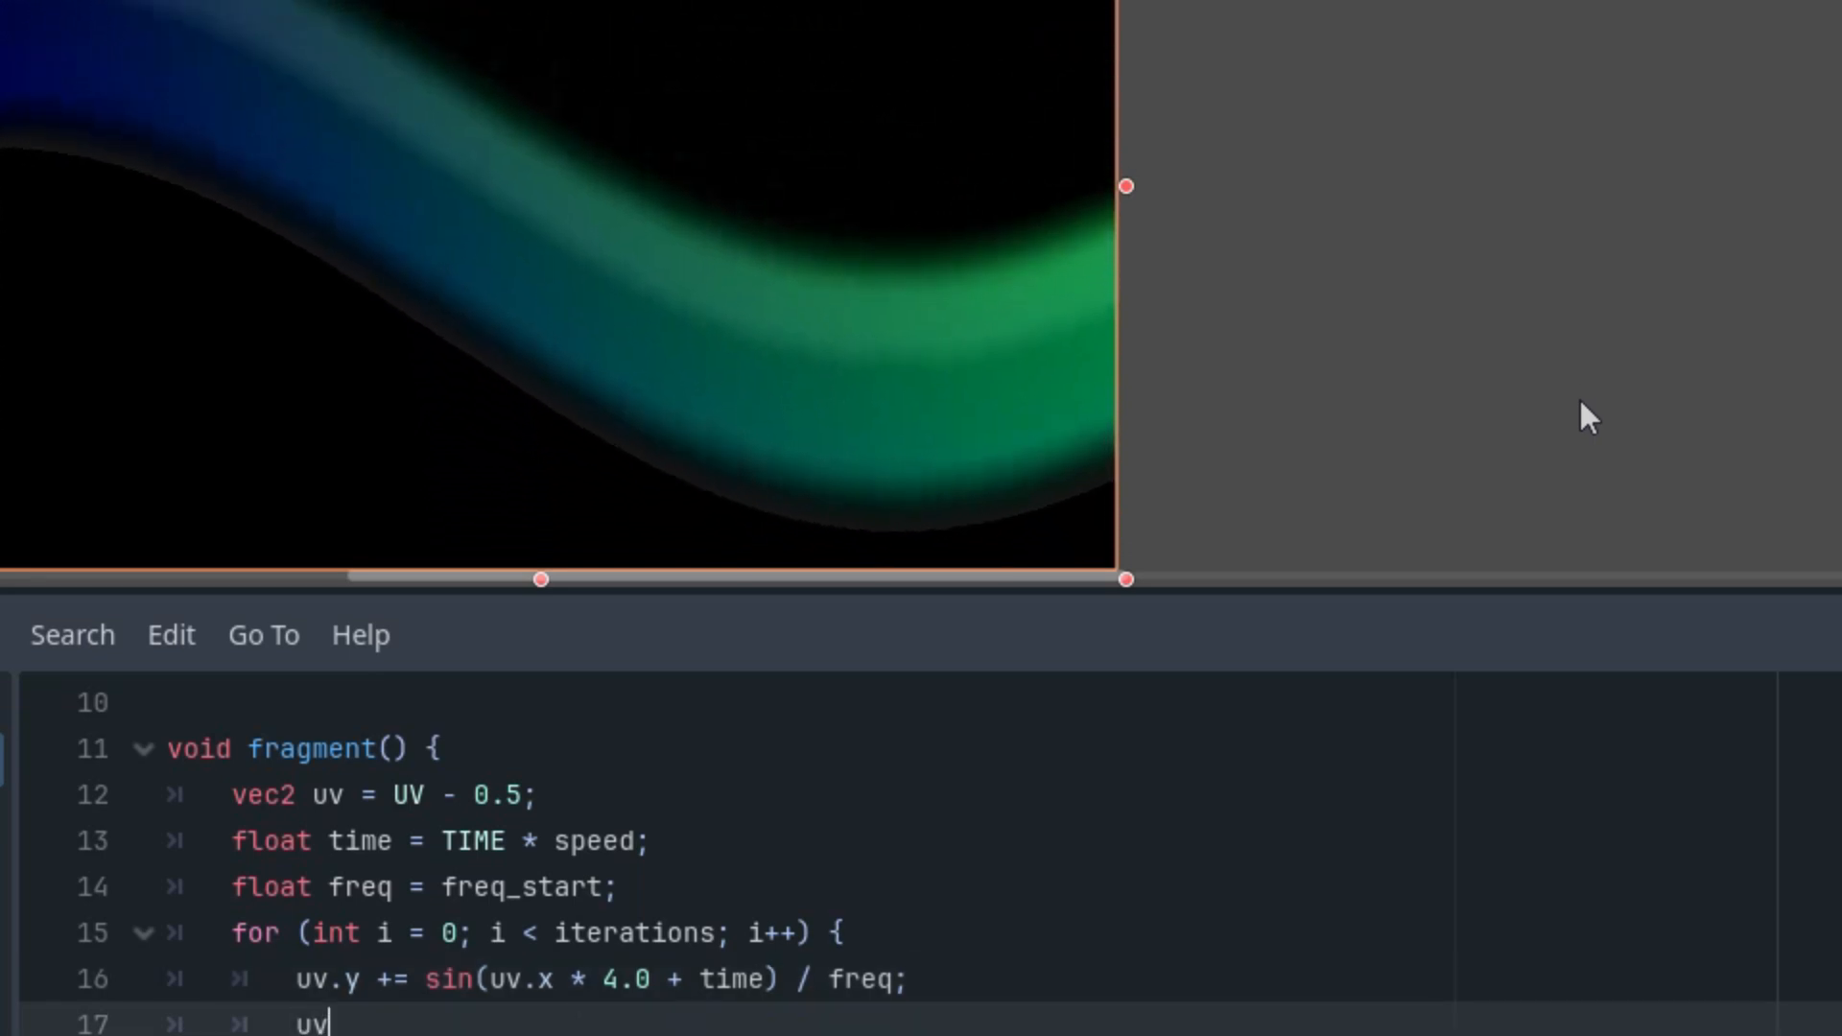
type(".x +=")
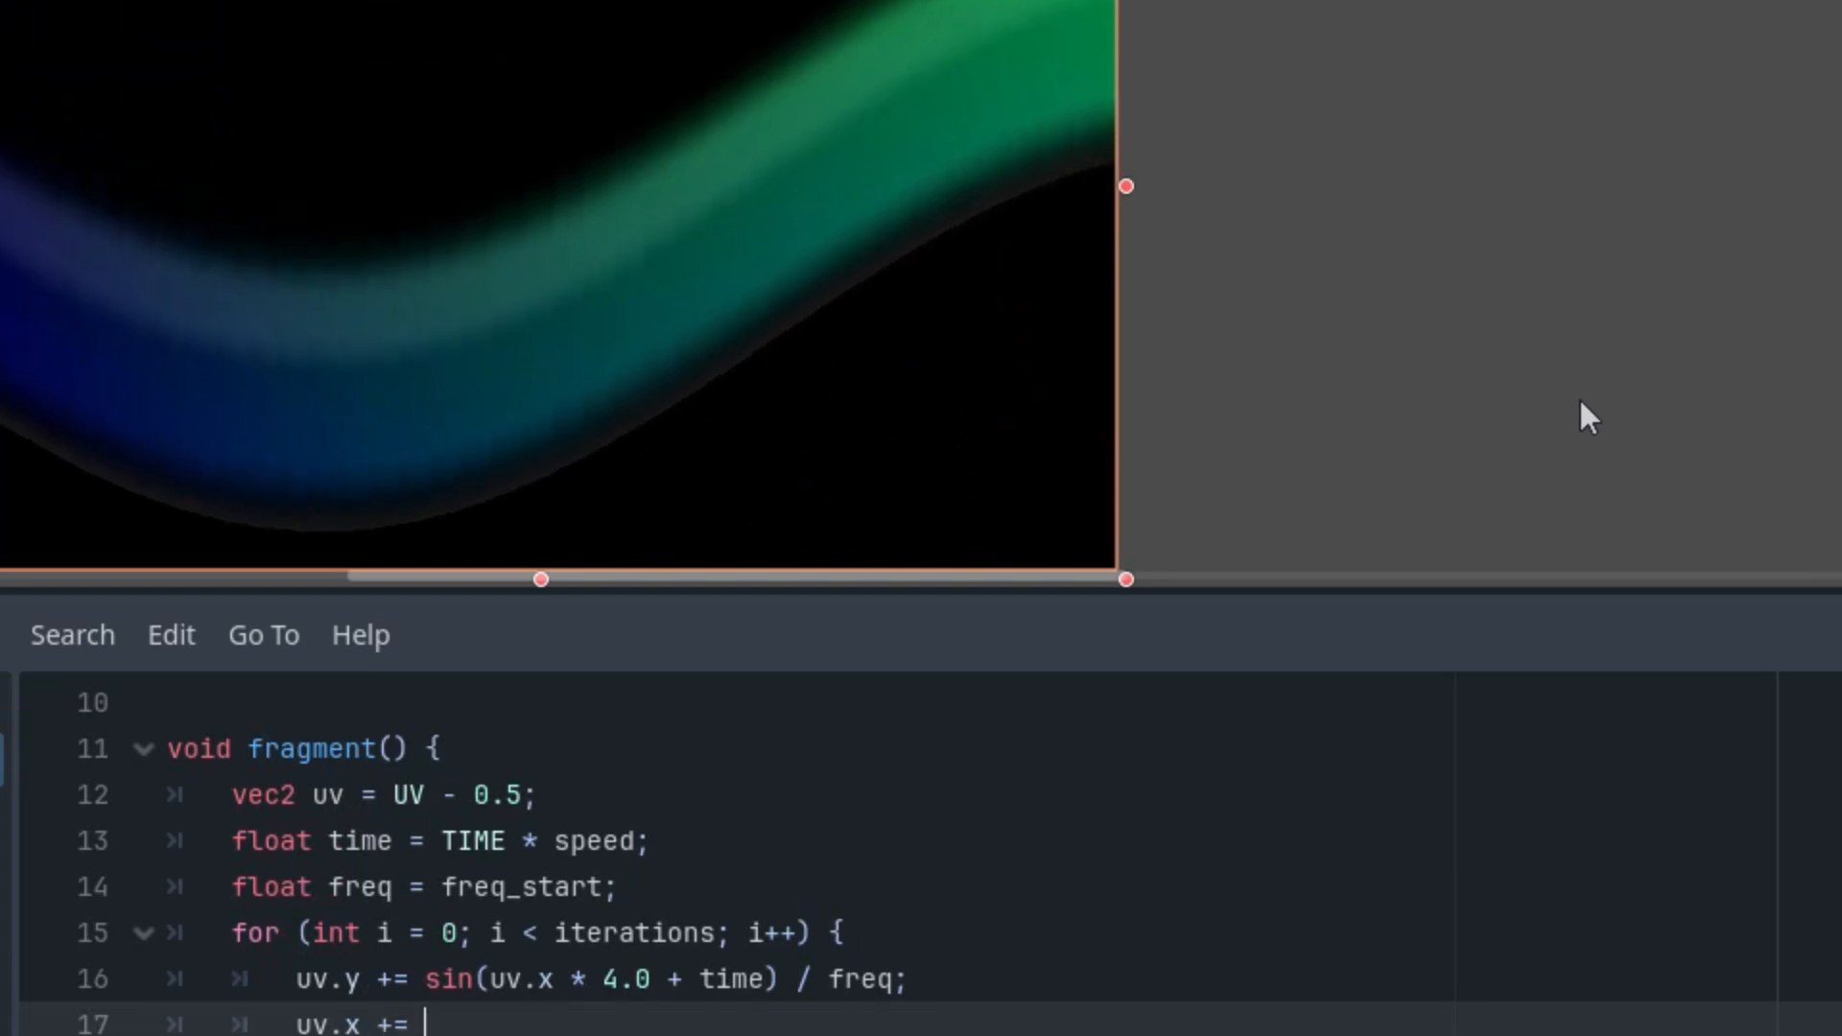
type("cos()")
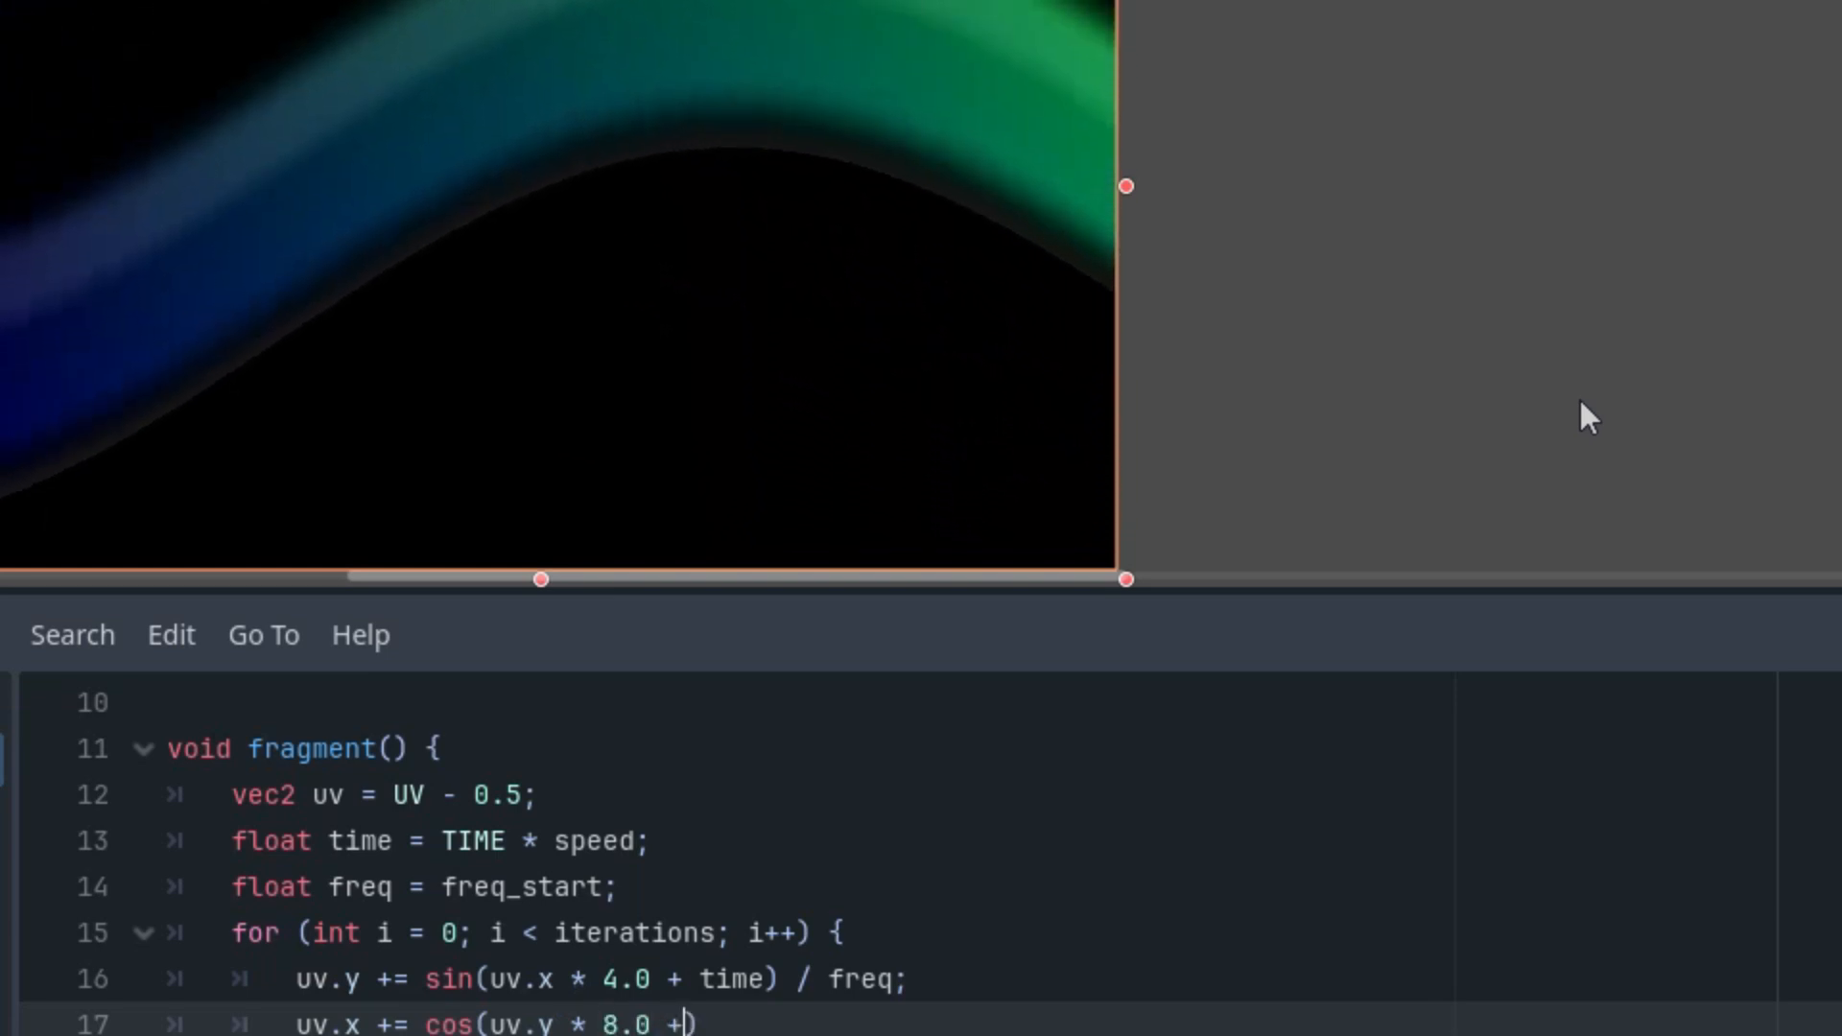
type("time")
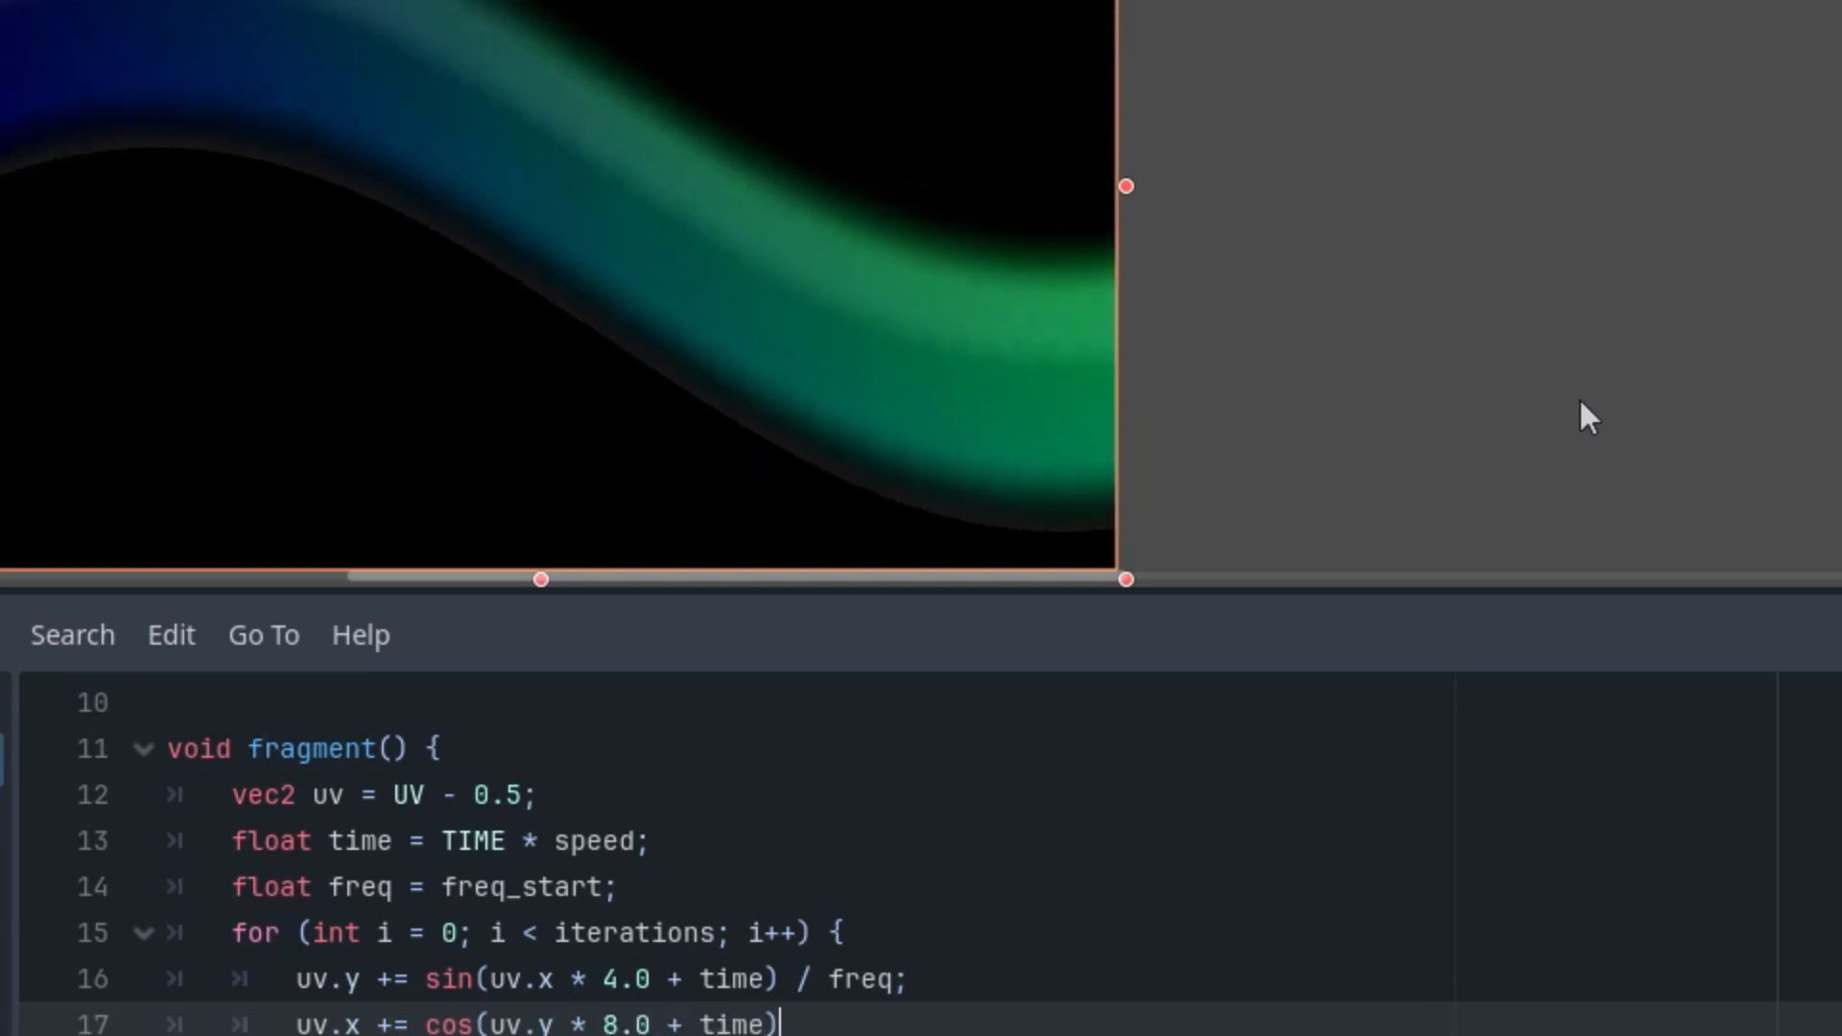
type("/ f")
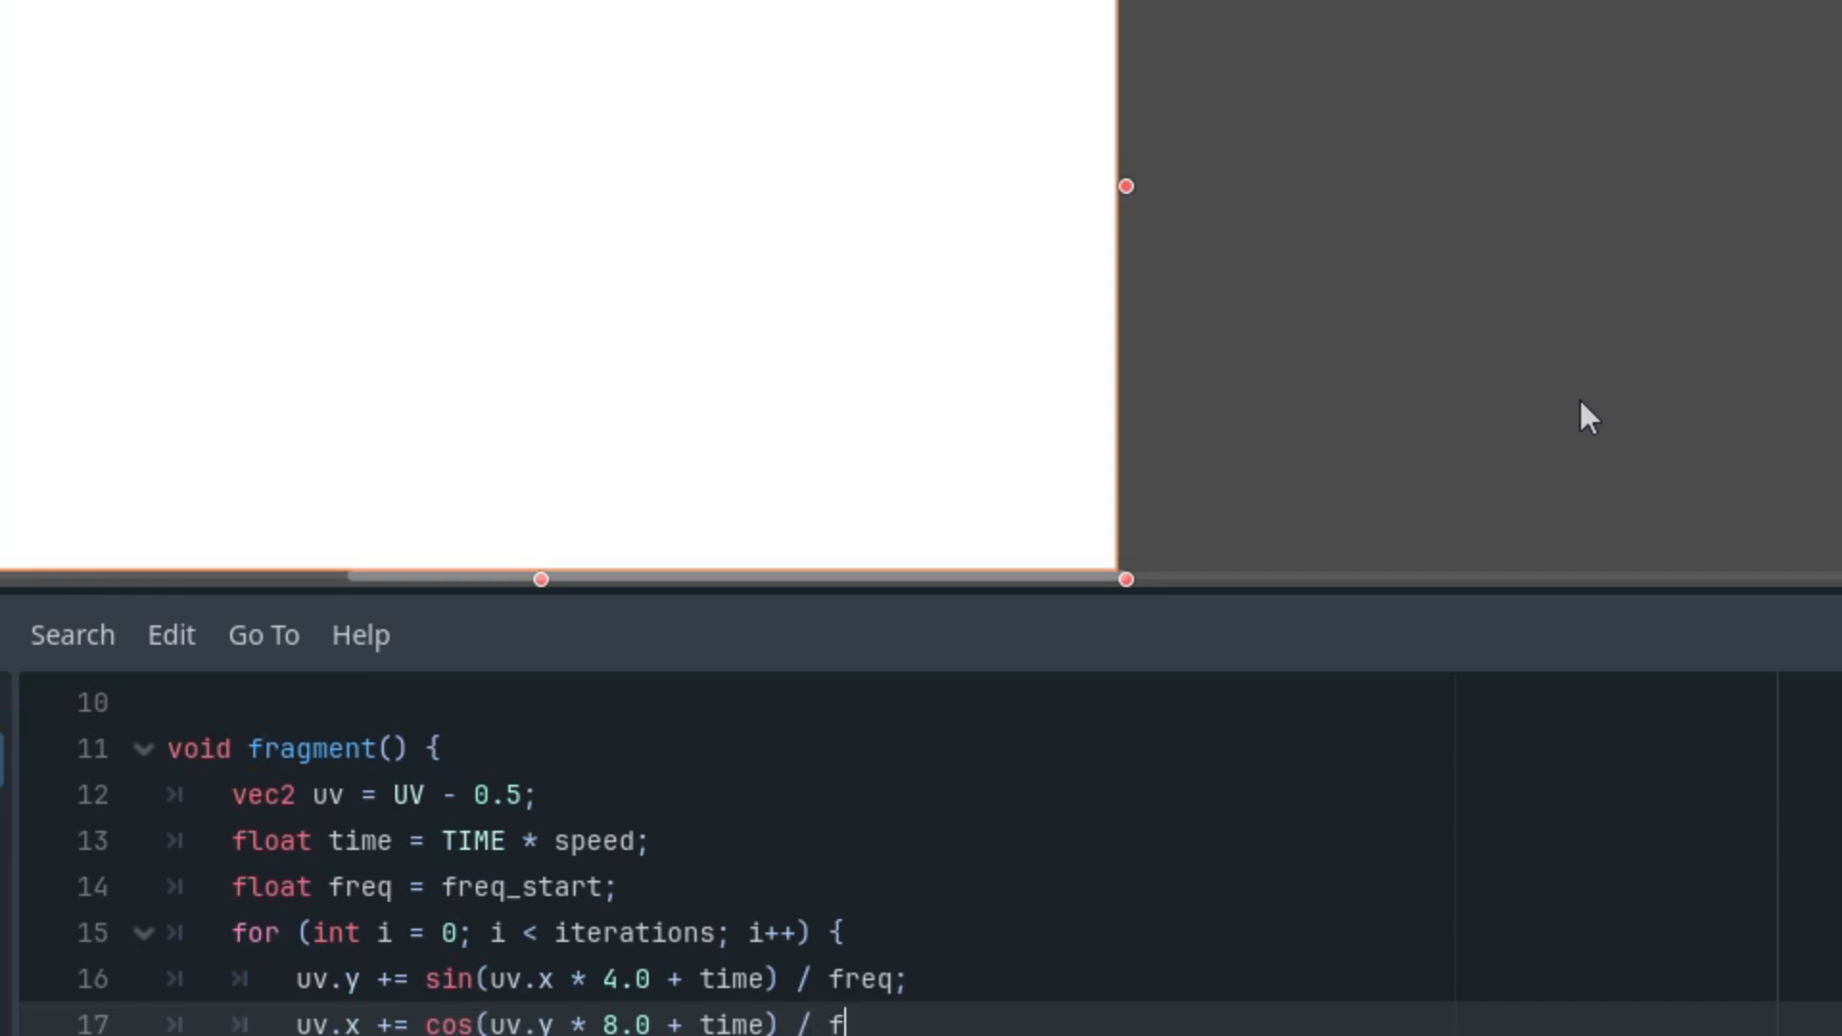
type("req;")
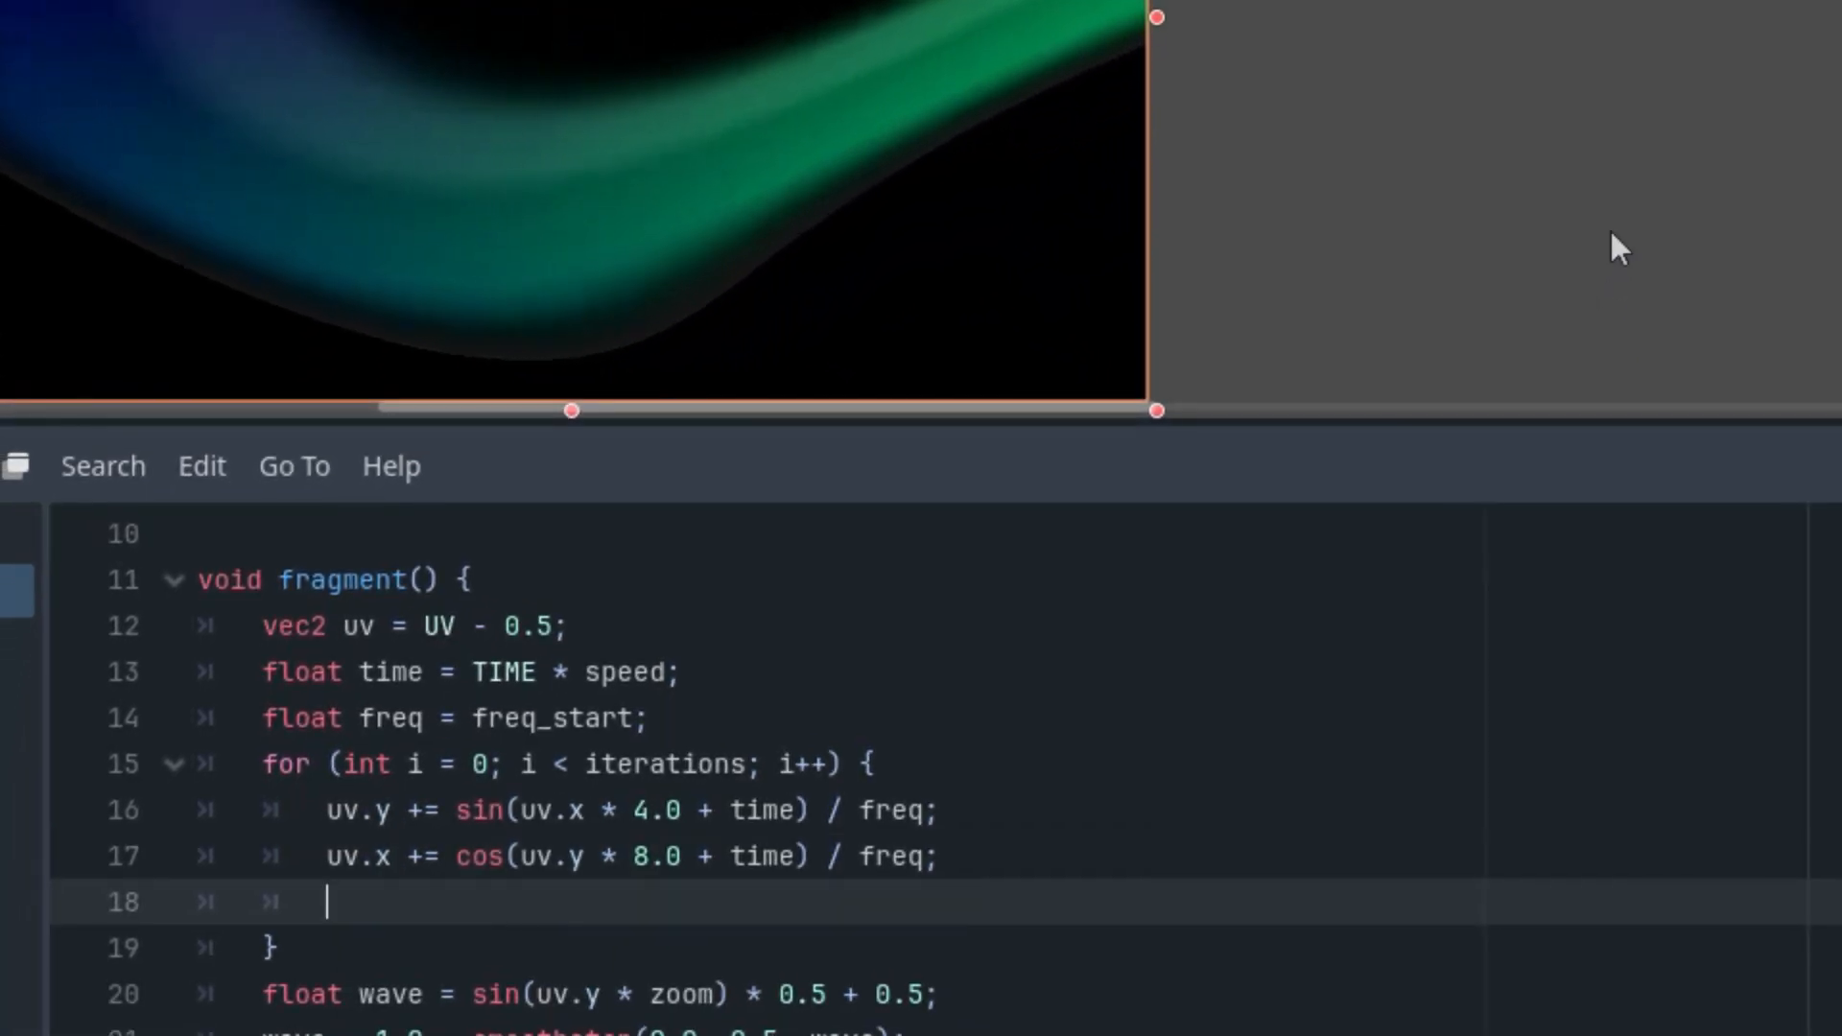
Add freq += freq_coeff inside the loop via autocomplete.
type("freq")
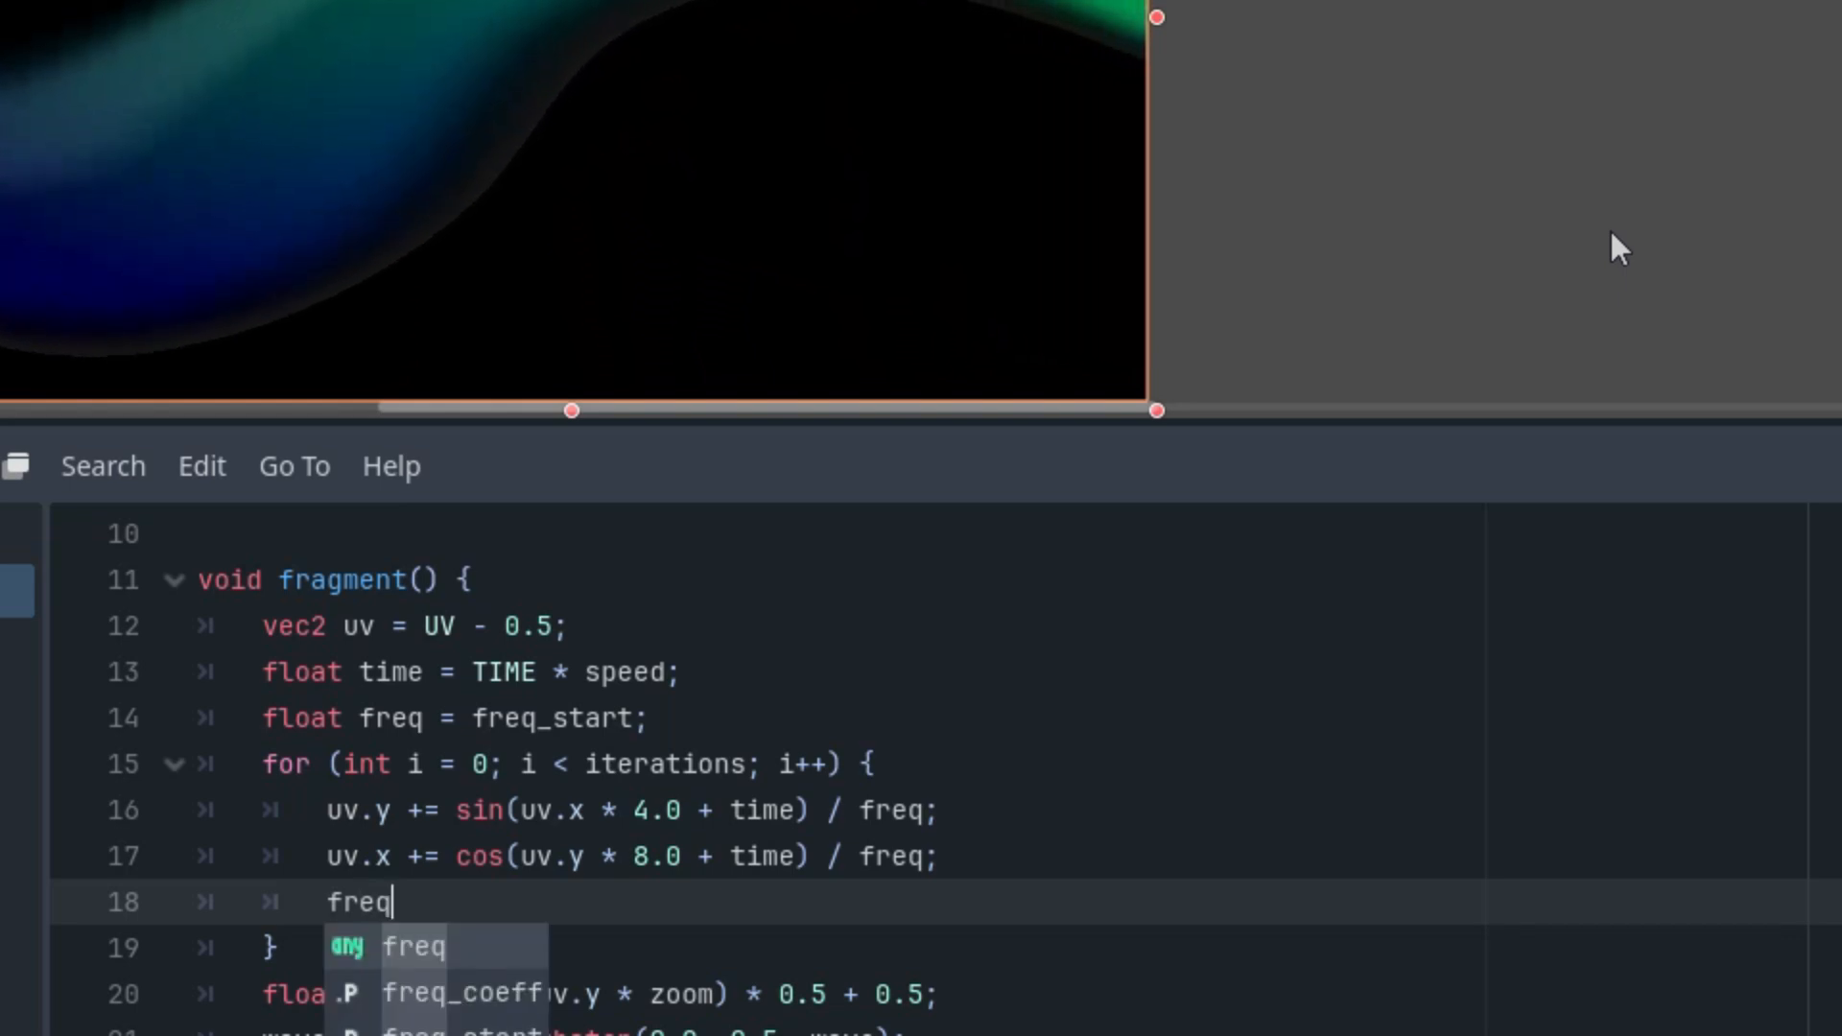
type("+= freq_coeff;")
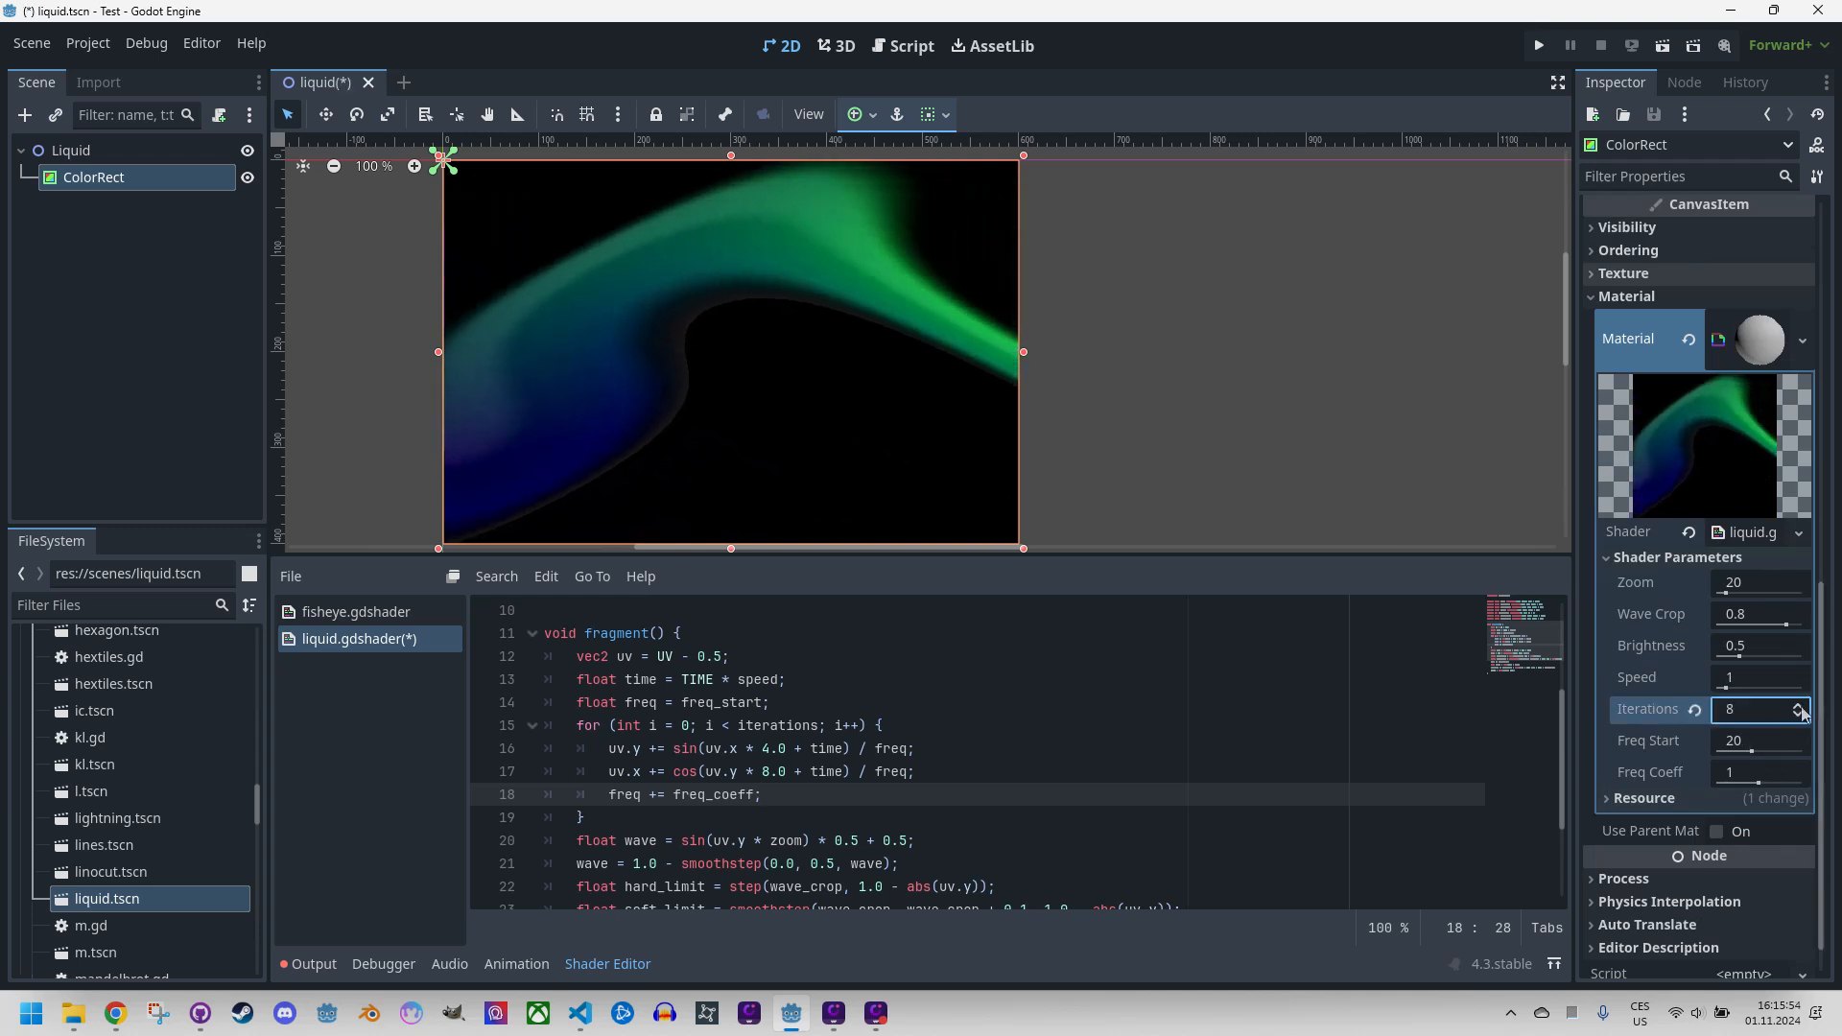
Set Iterations to 5 and Freq Start to 9.91, and raise Zoom for denser stripes.
left_click(1796, 705)
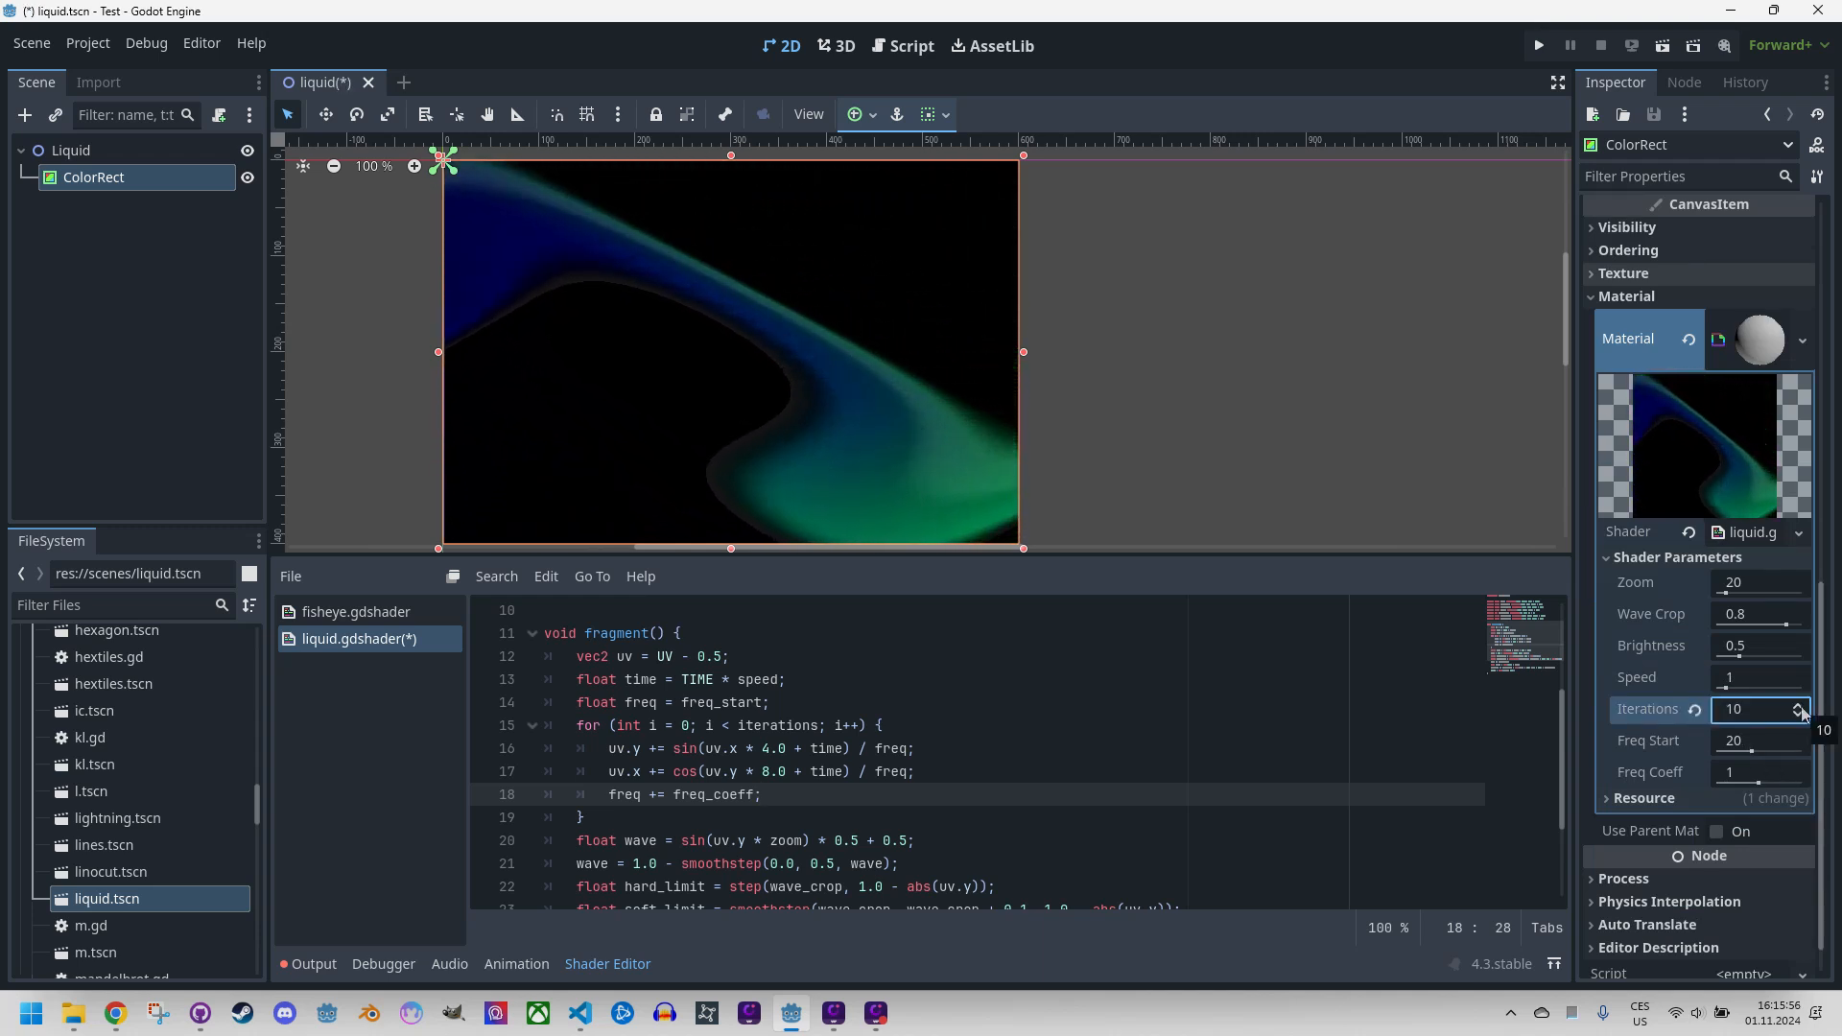
left_click(1797, 705)
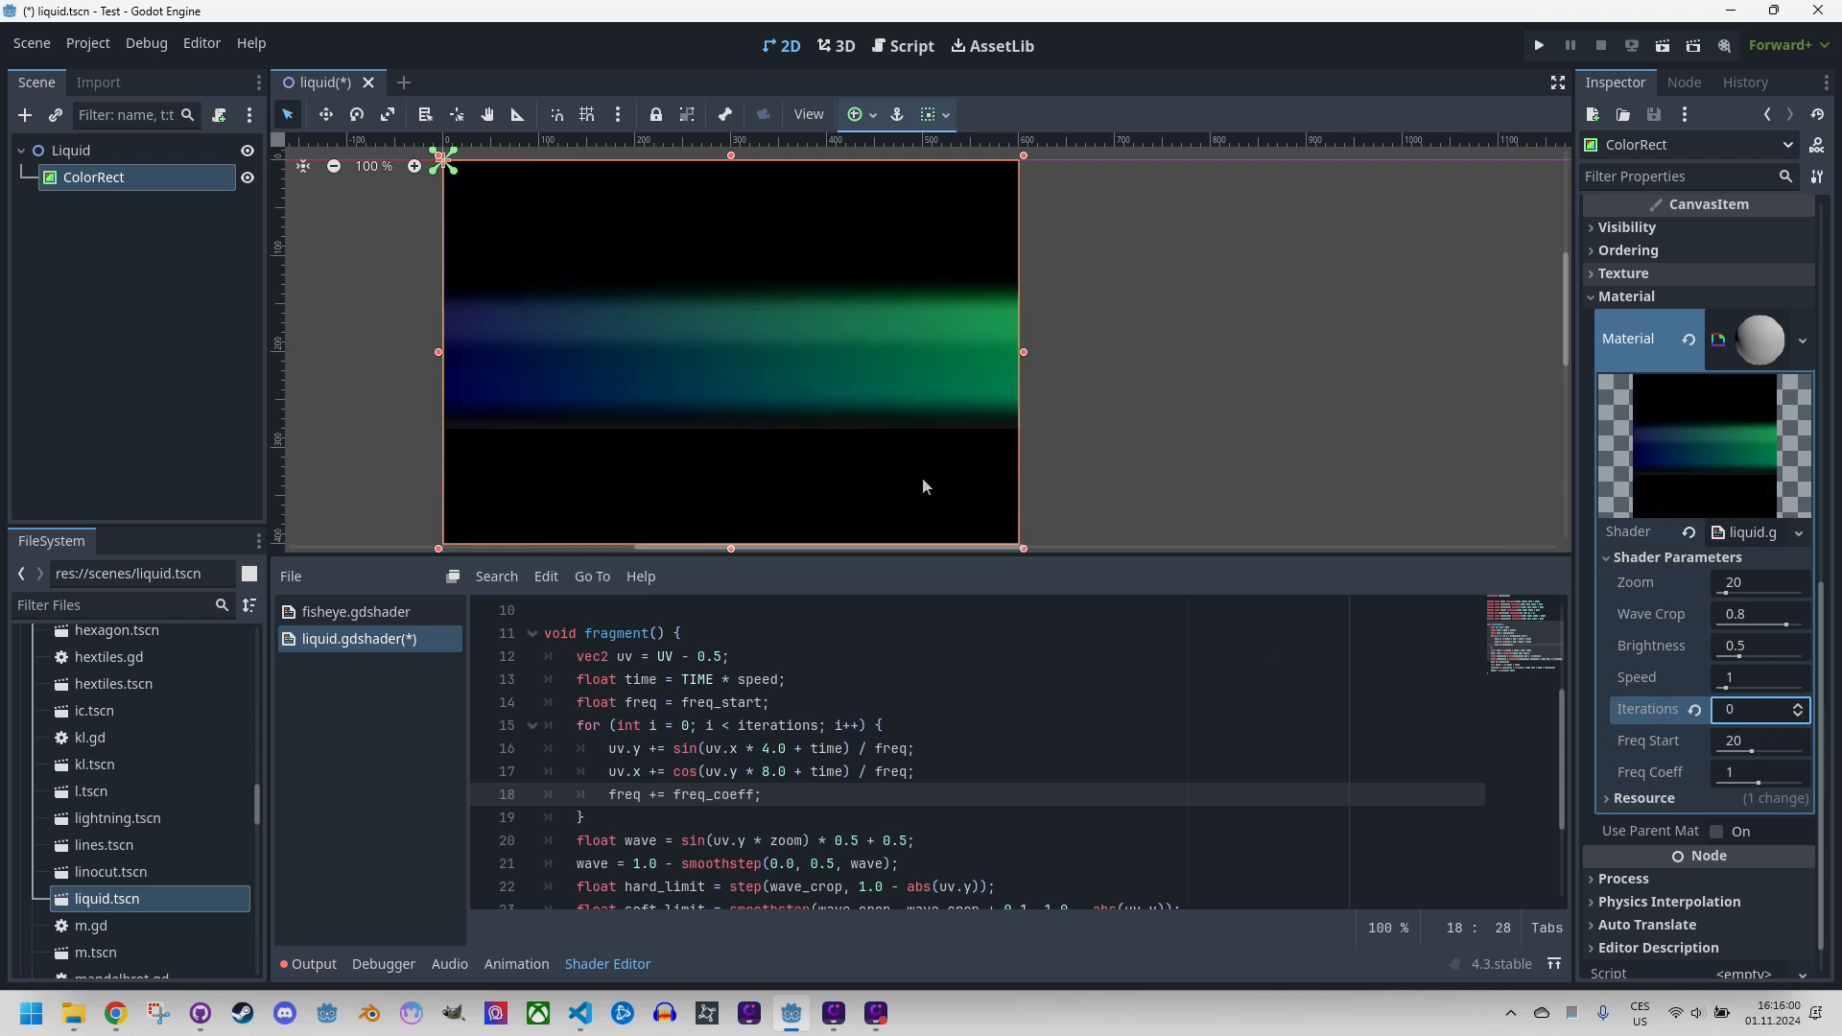
mouse_move(948, 450)
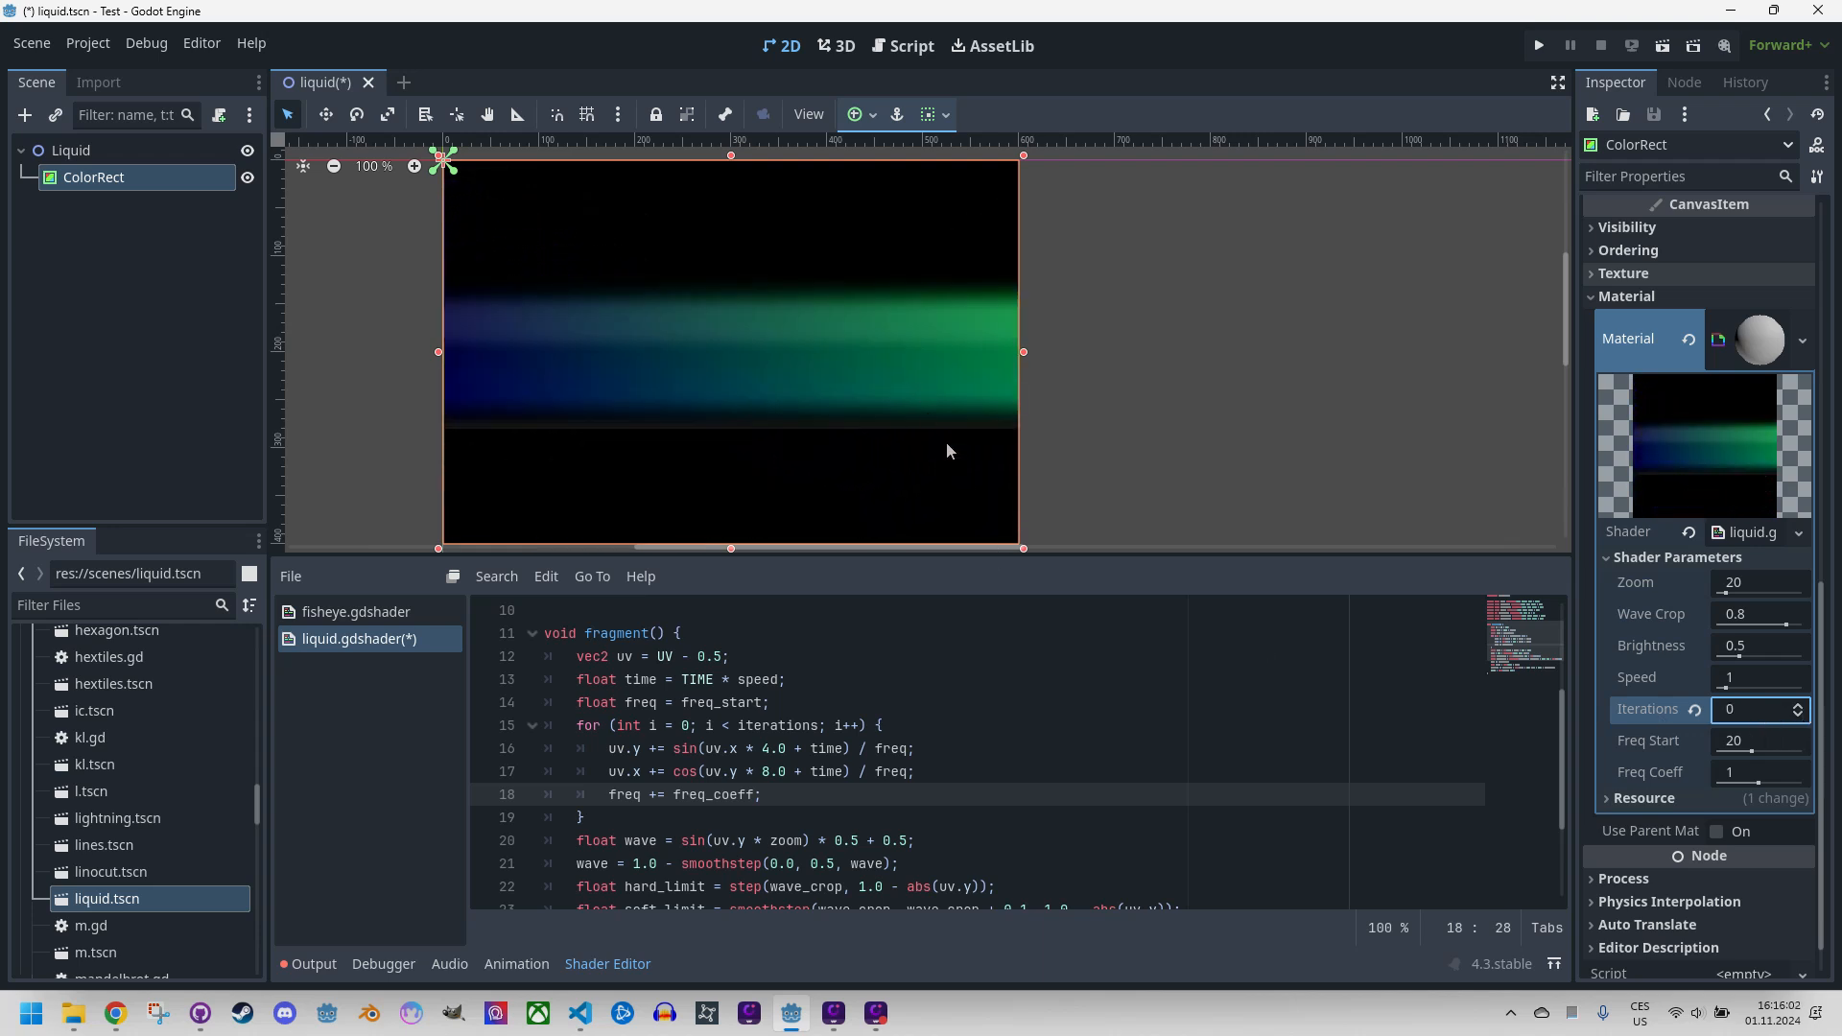
mouse_move(885, 412)
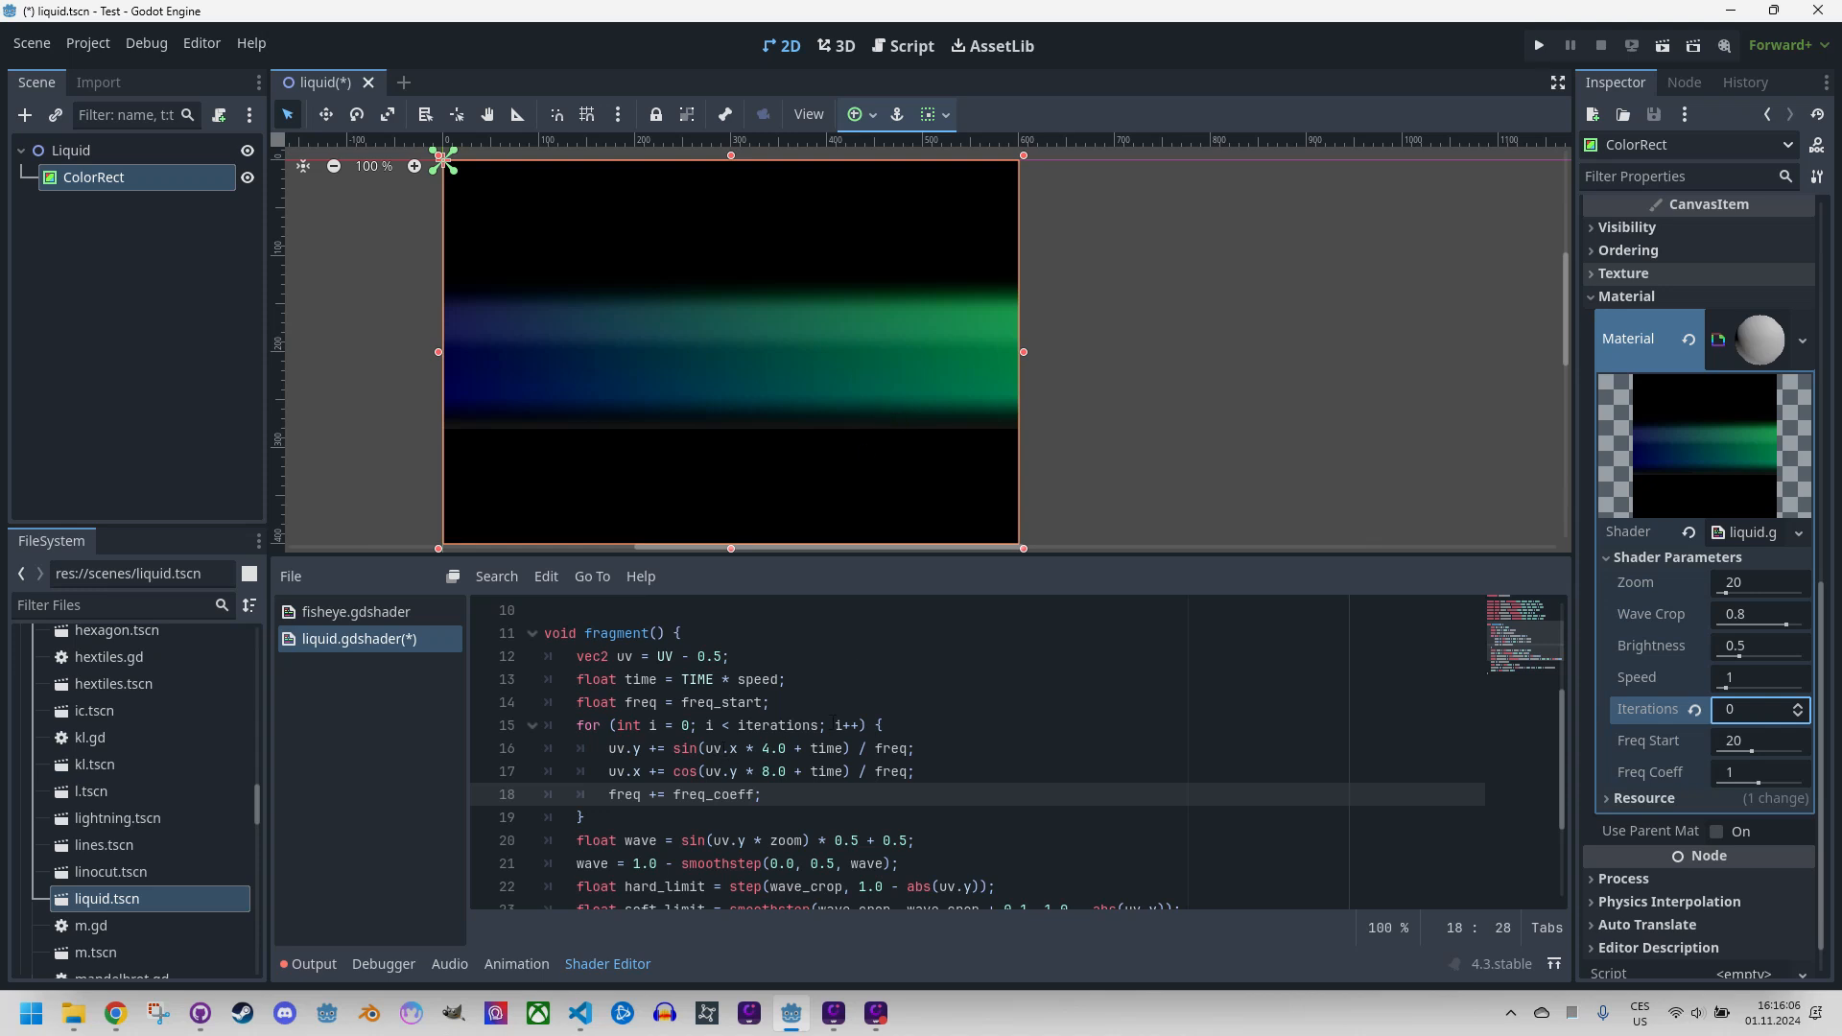
left_click(1796, 705)
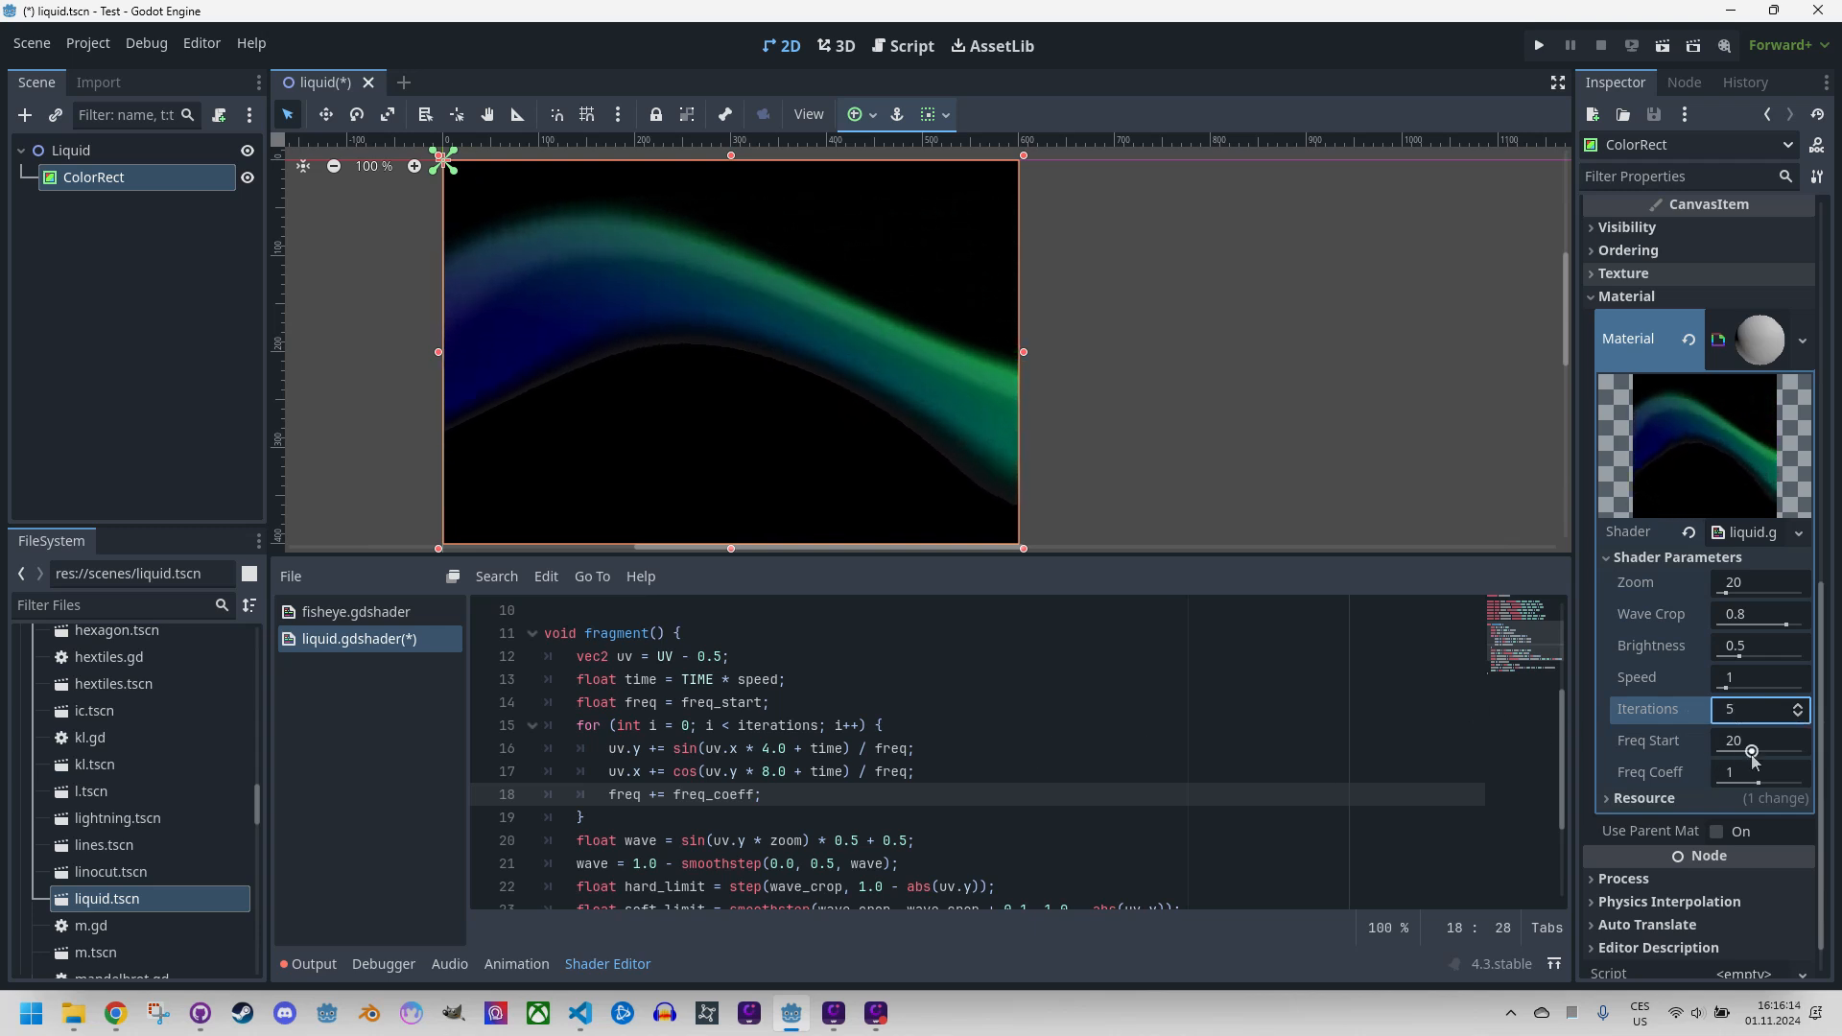
left_click_drag(1750, 752, 1777, 752)
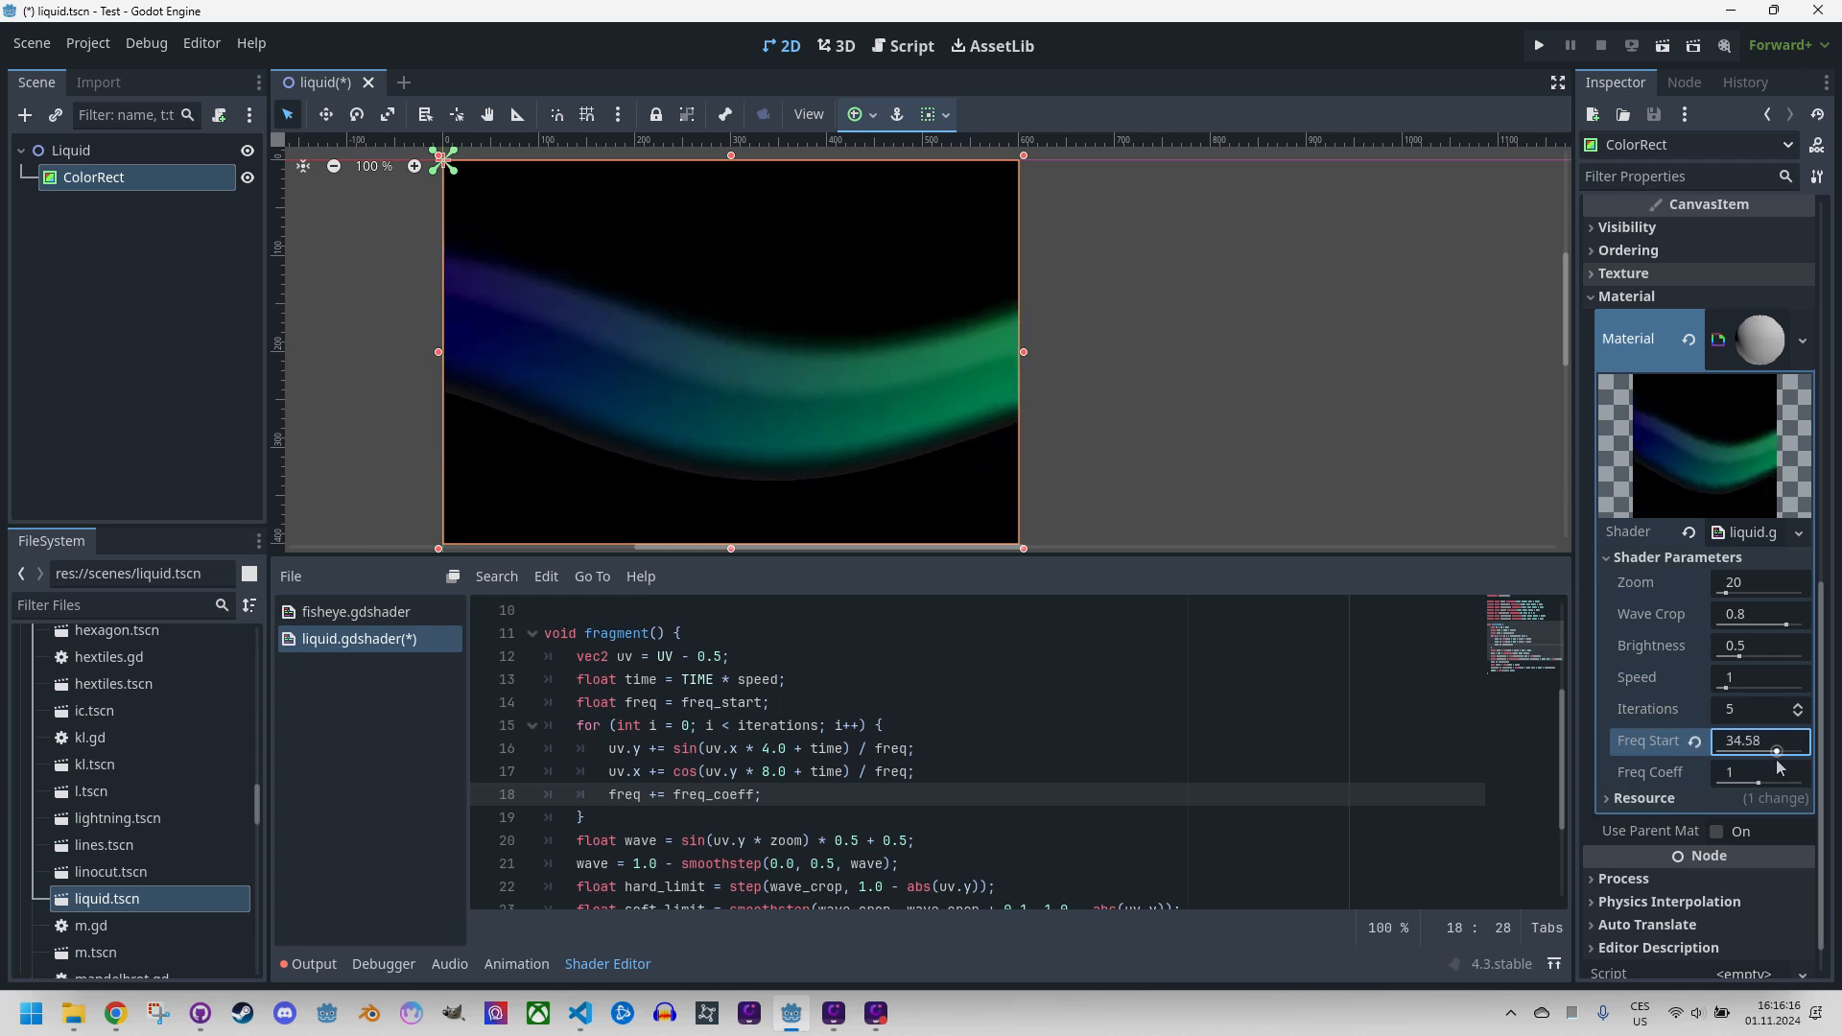
left_click_drag(1774, 754, 1737, 753)
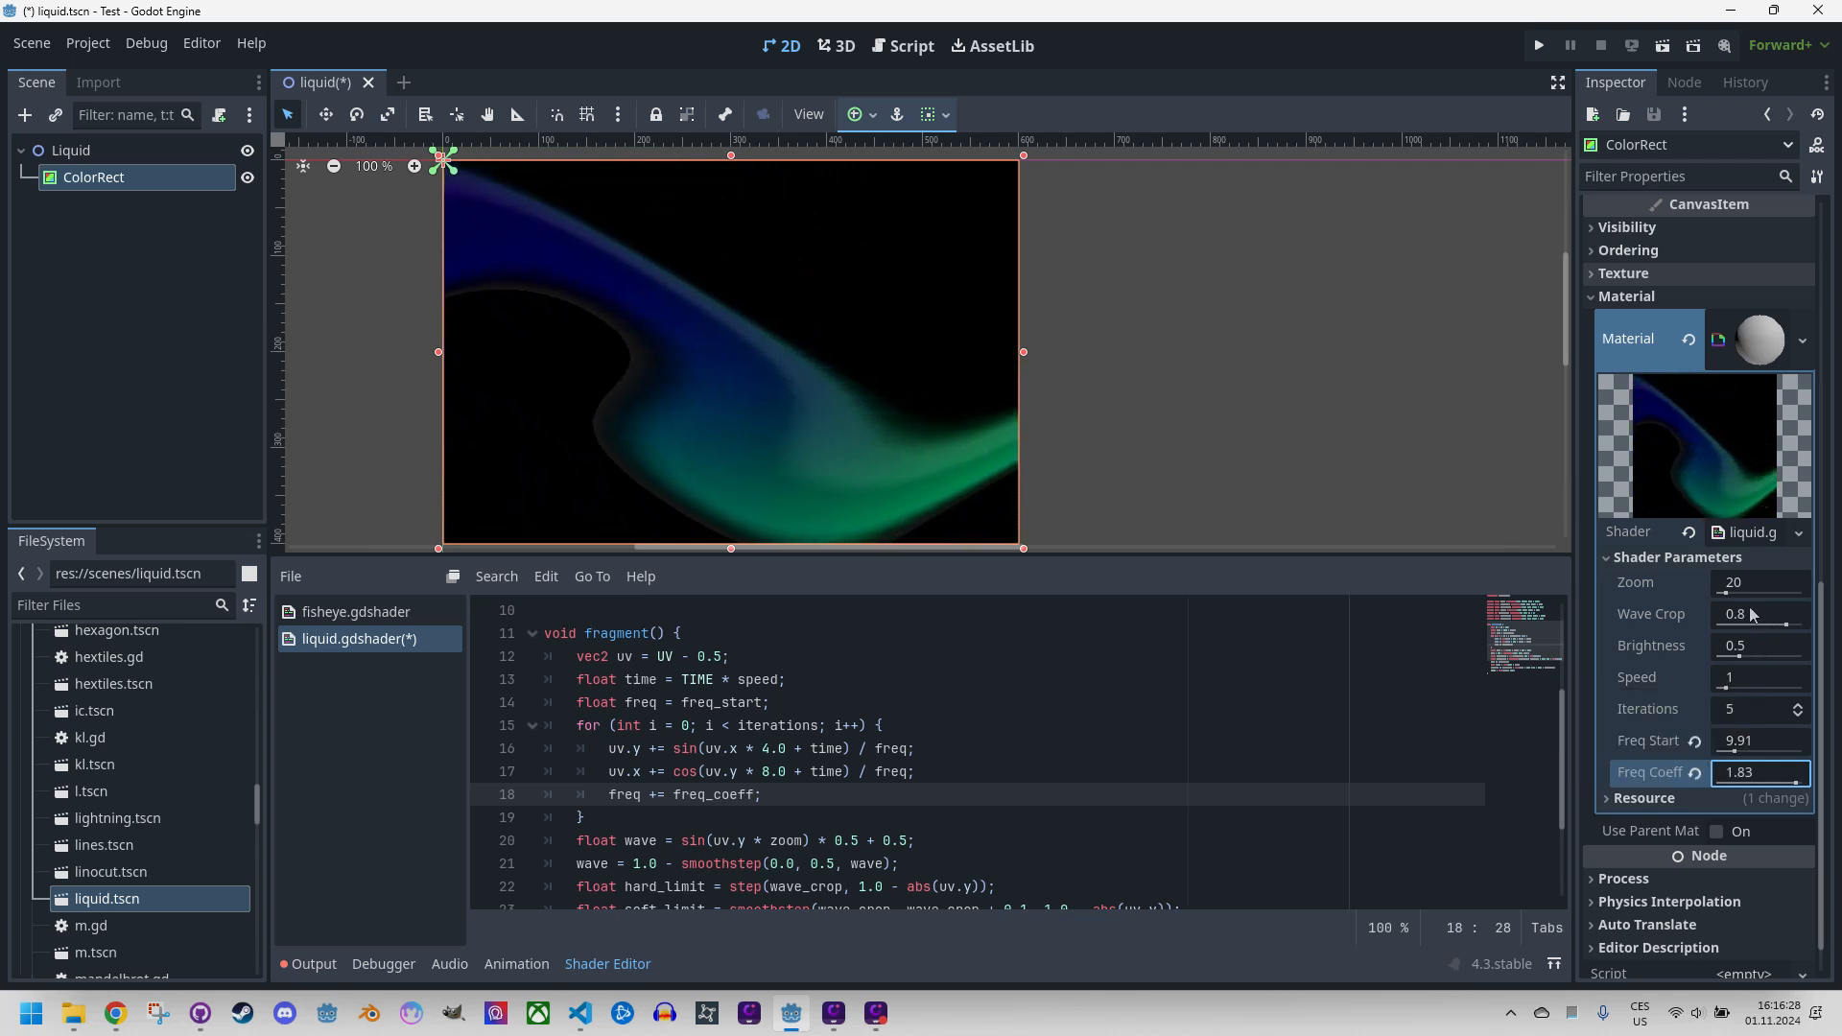
left_click_drag(1750, 583, 1774, 582)
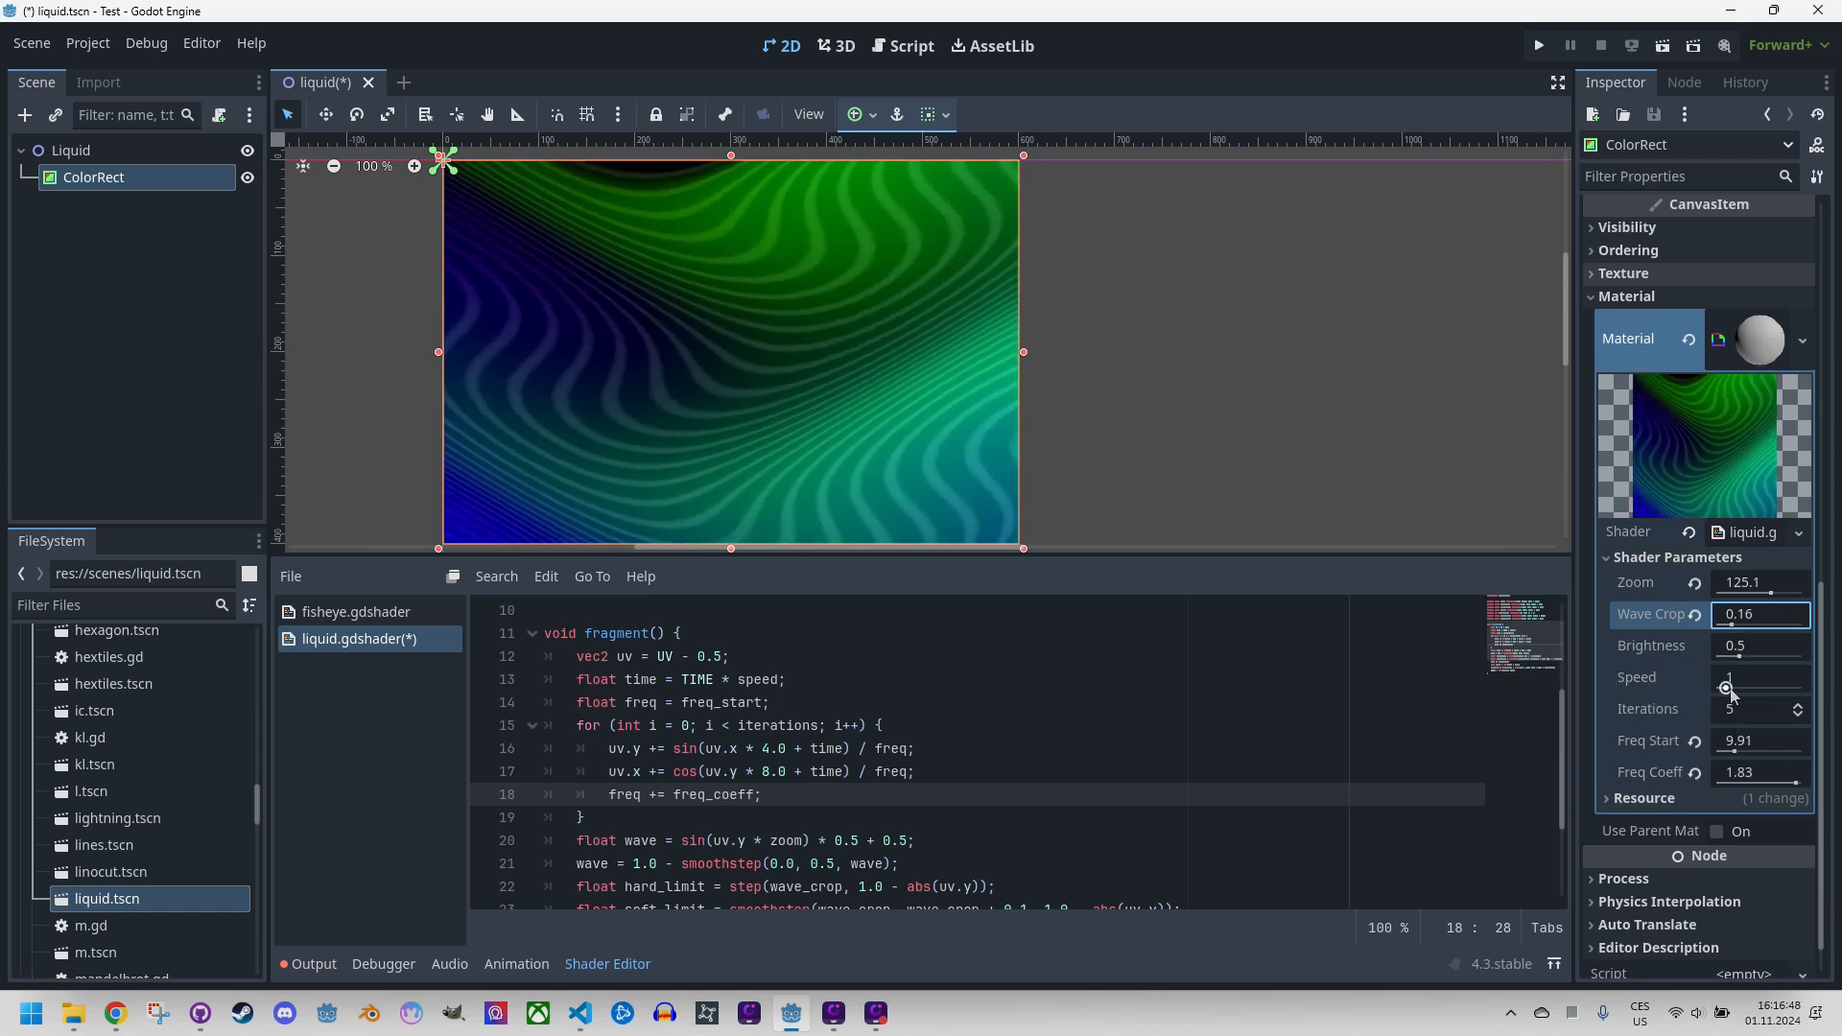
left_click(1758, 677)
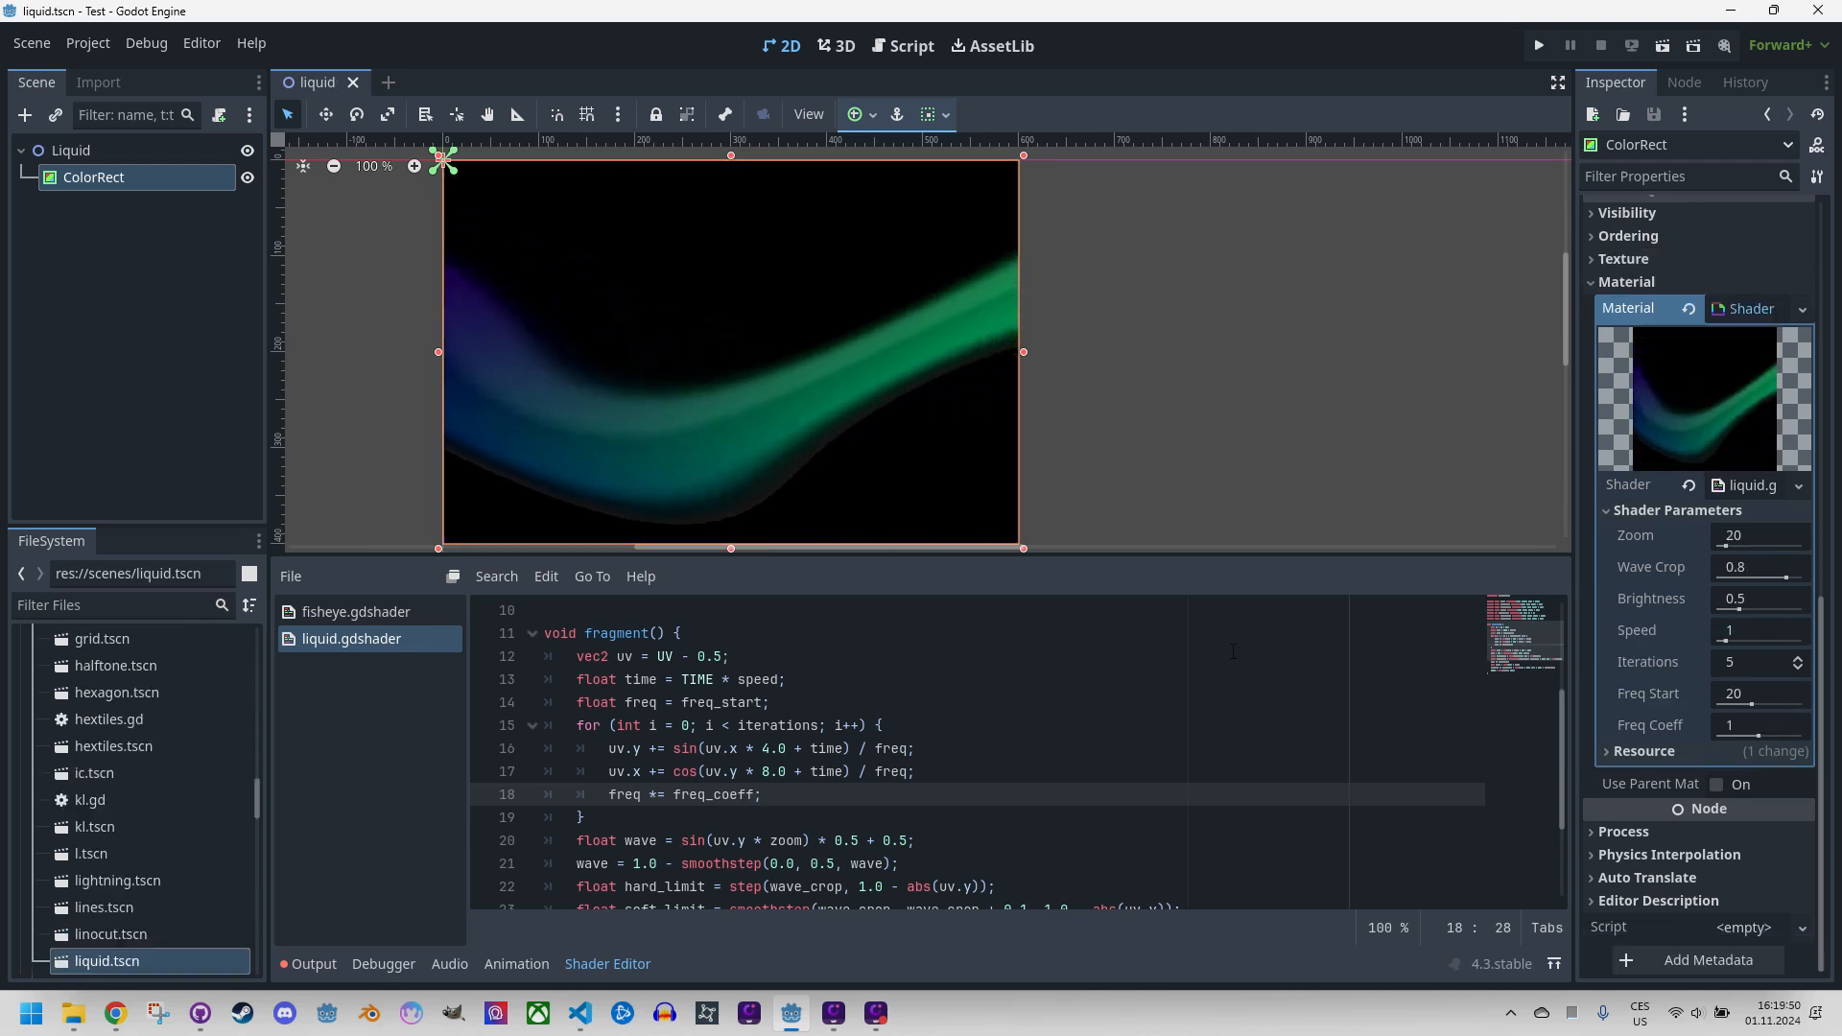
Adjust a shader parameter slider in the Inspector.
left_click_drag(1785, 575, 1784, 576)
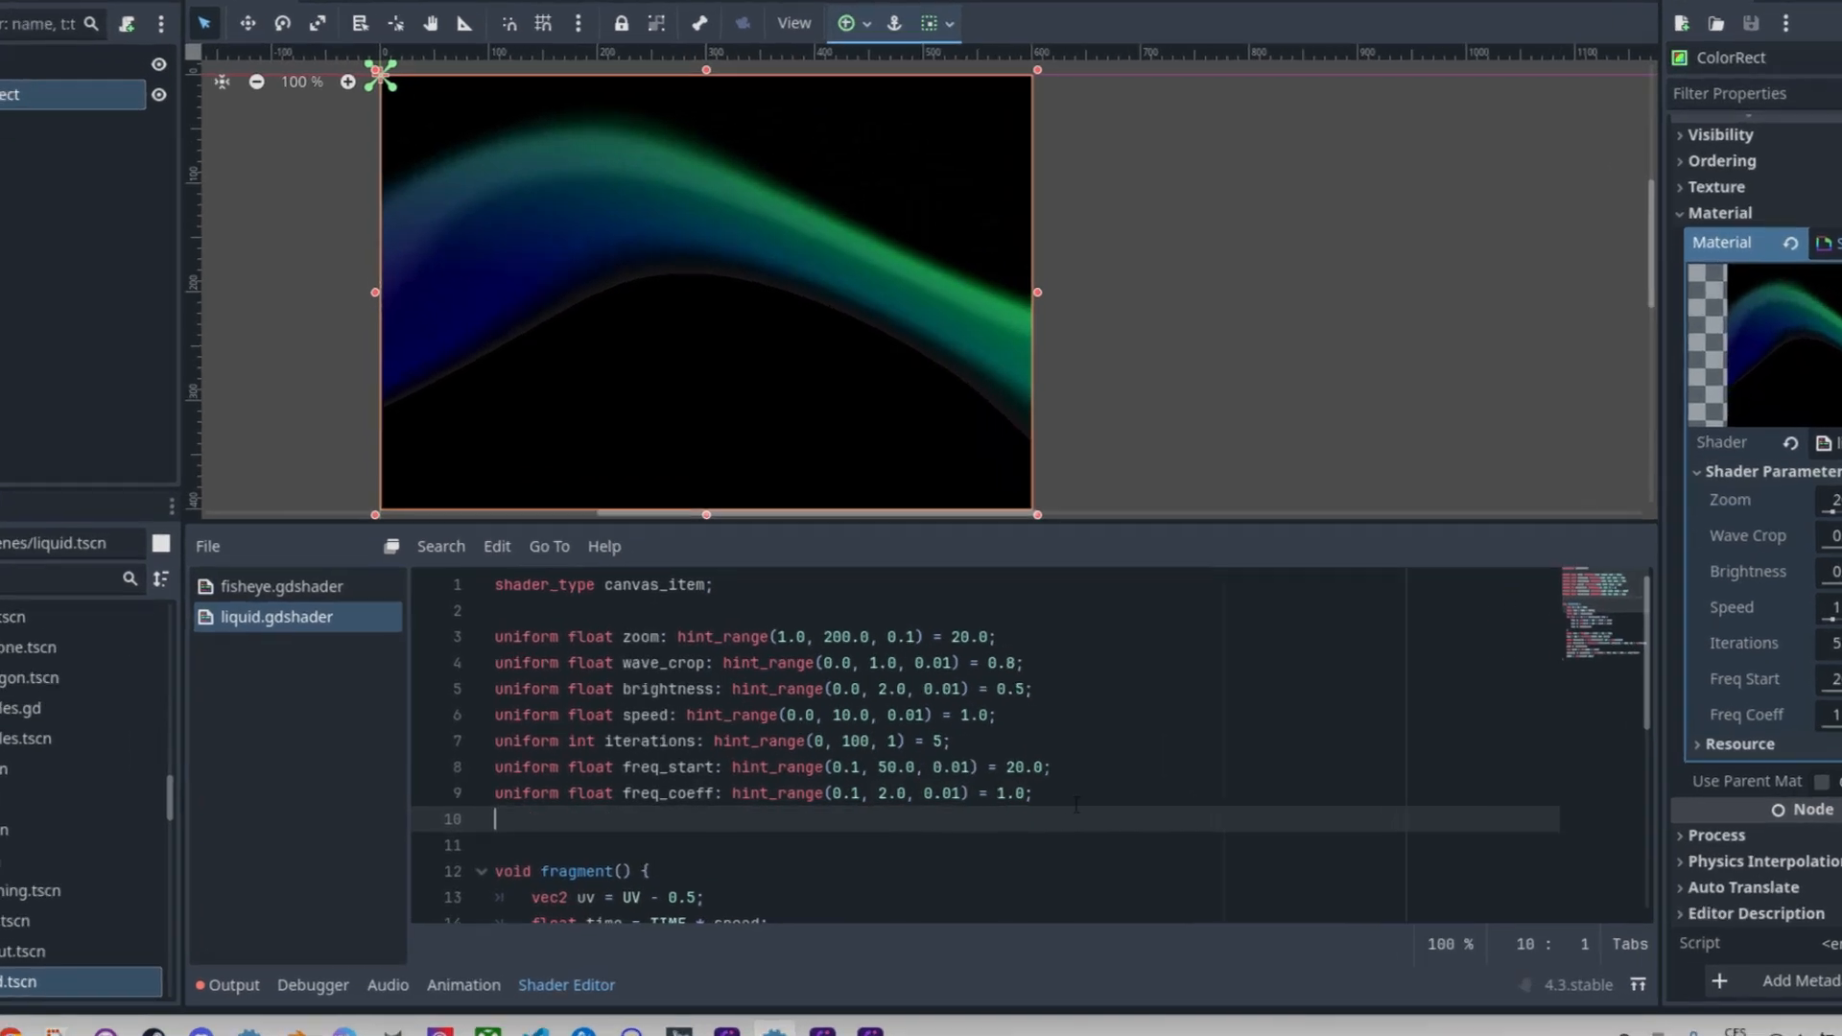
Declare uniform float alpha_threshold with hint_range(0.0, 1.0, 0.01) and default 0.0.
type("uniform float")
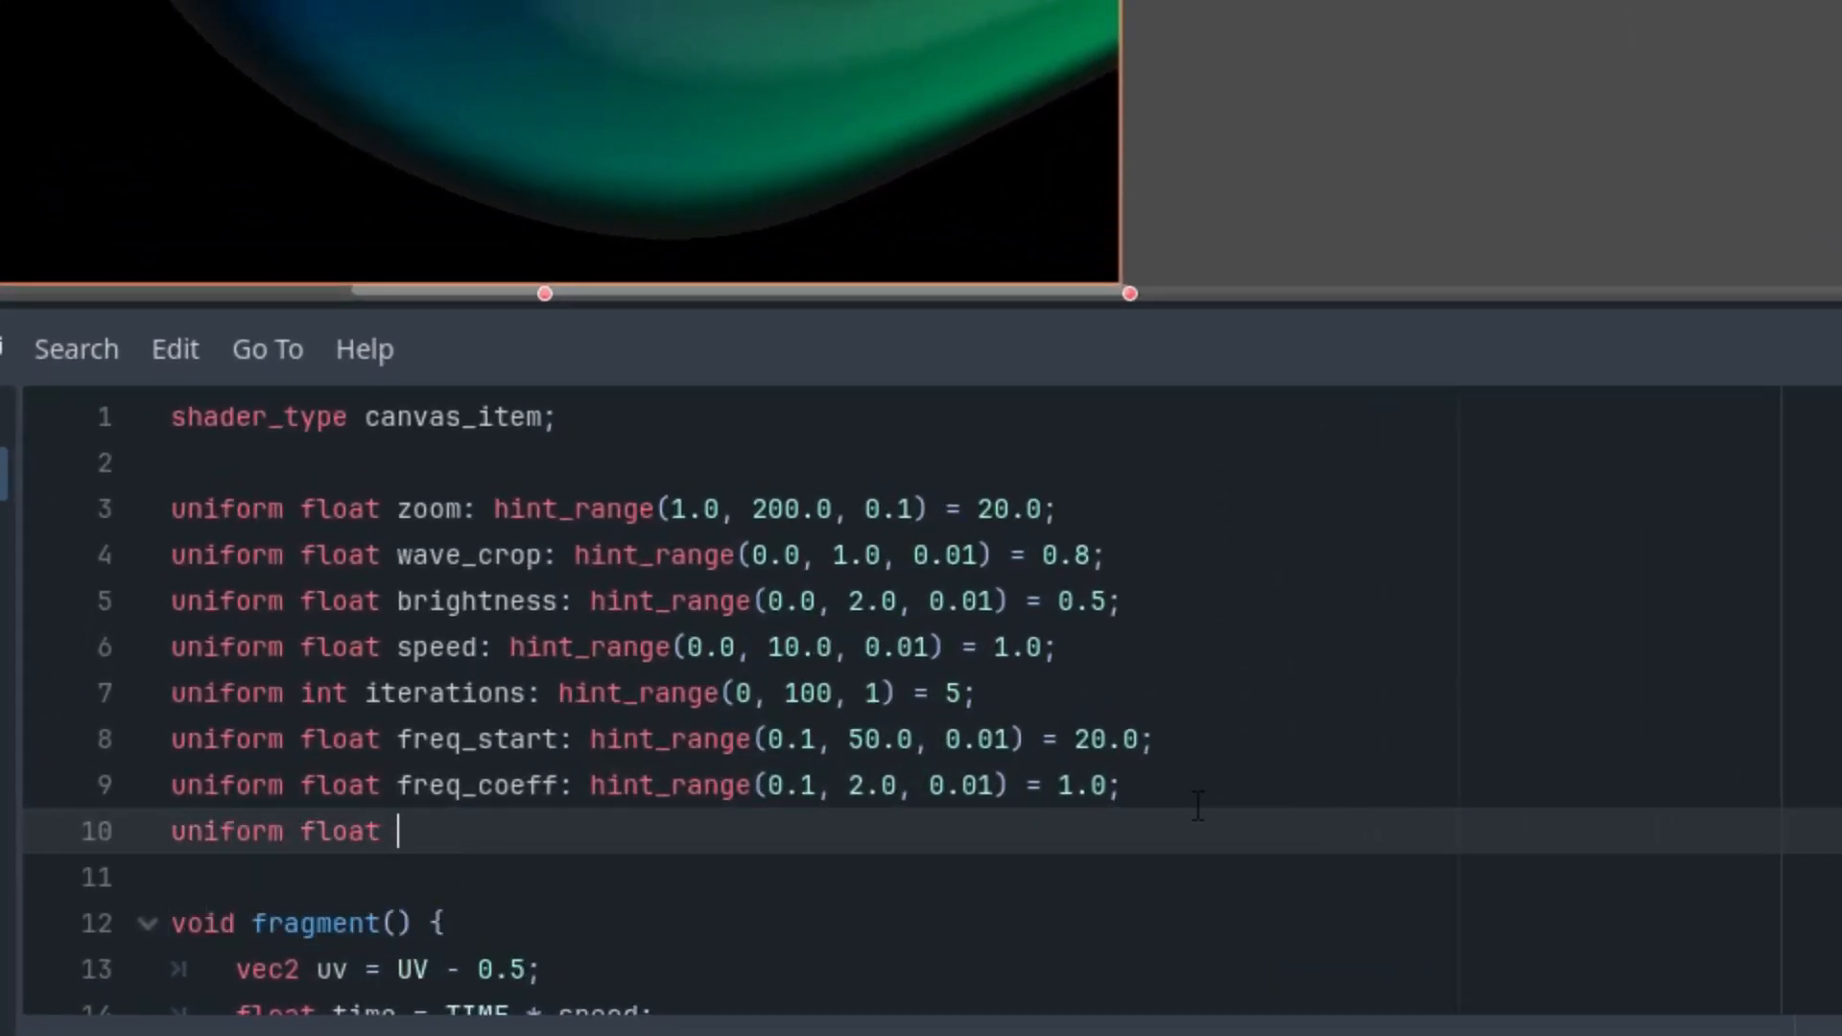
type("apph")
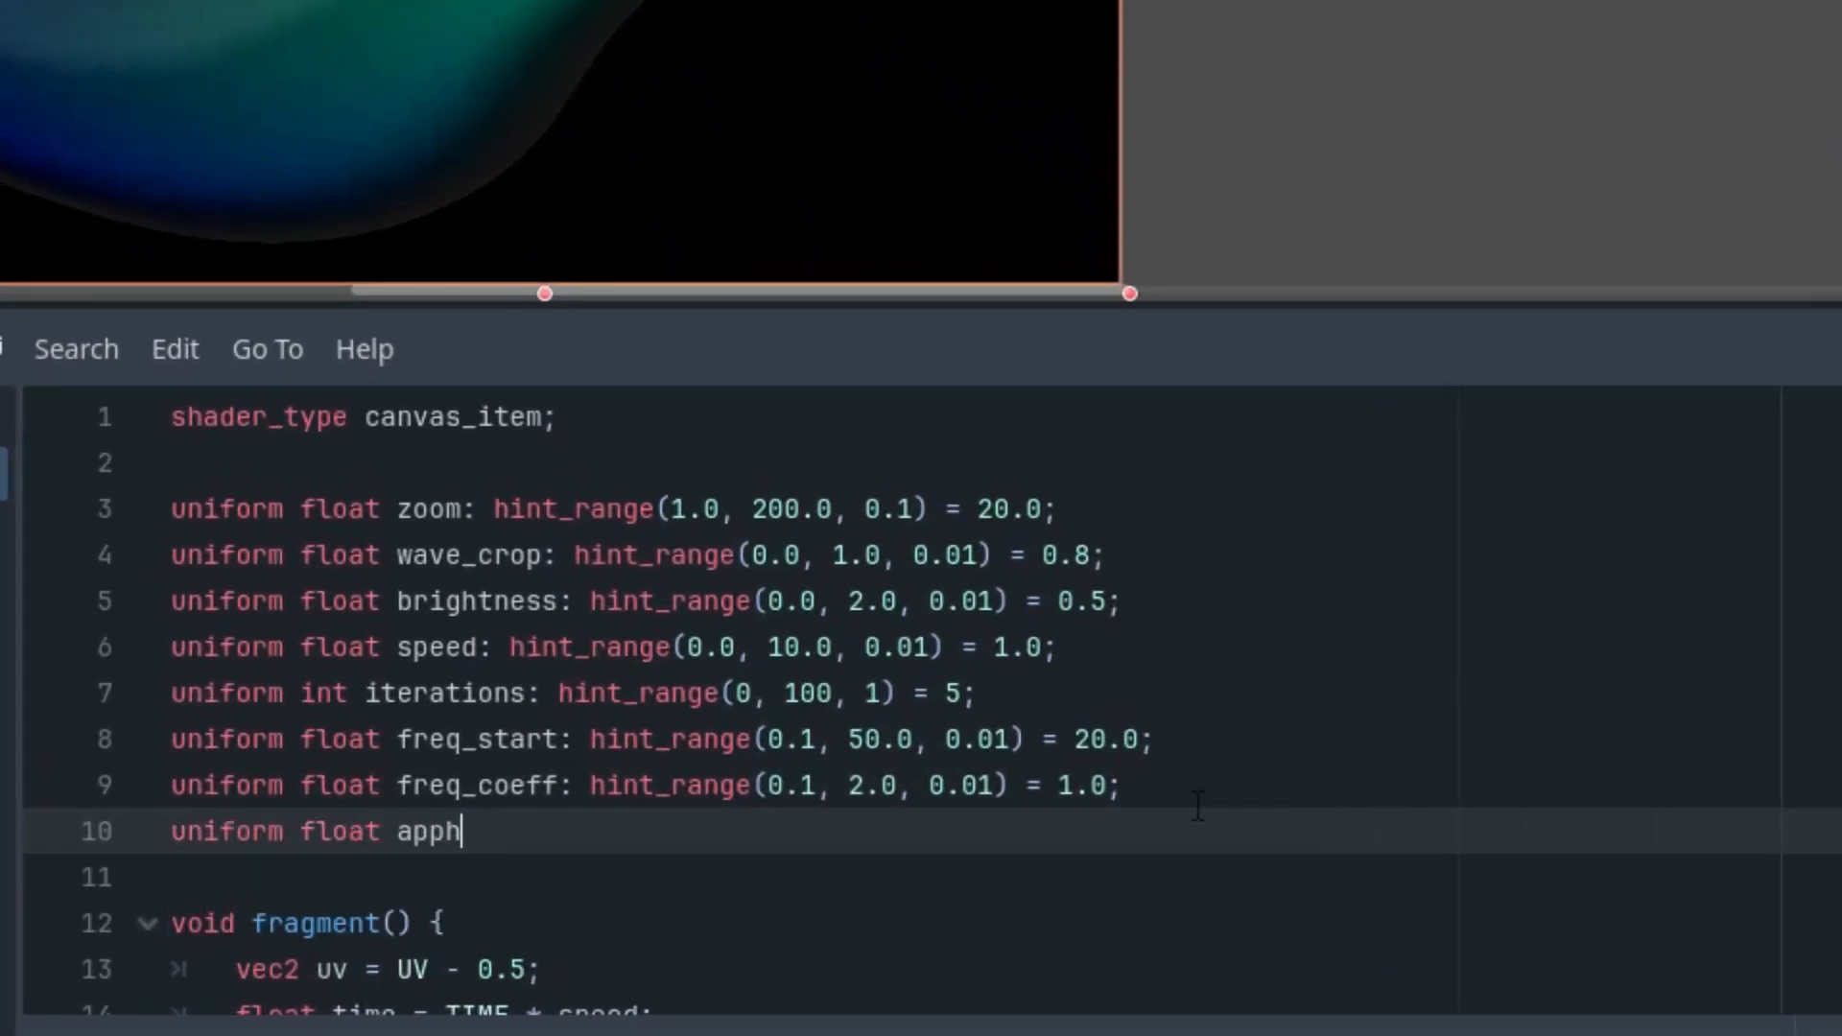
type("alpha_")
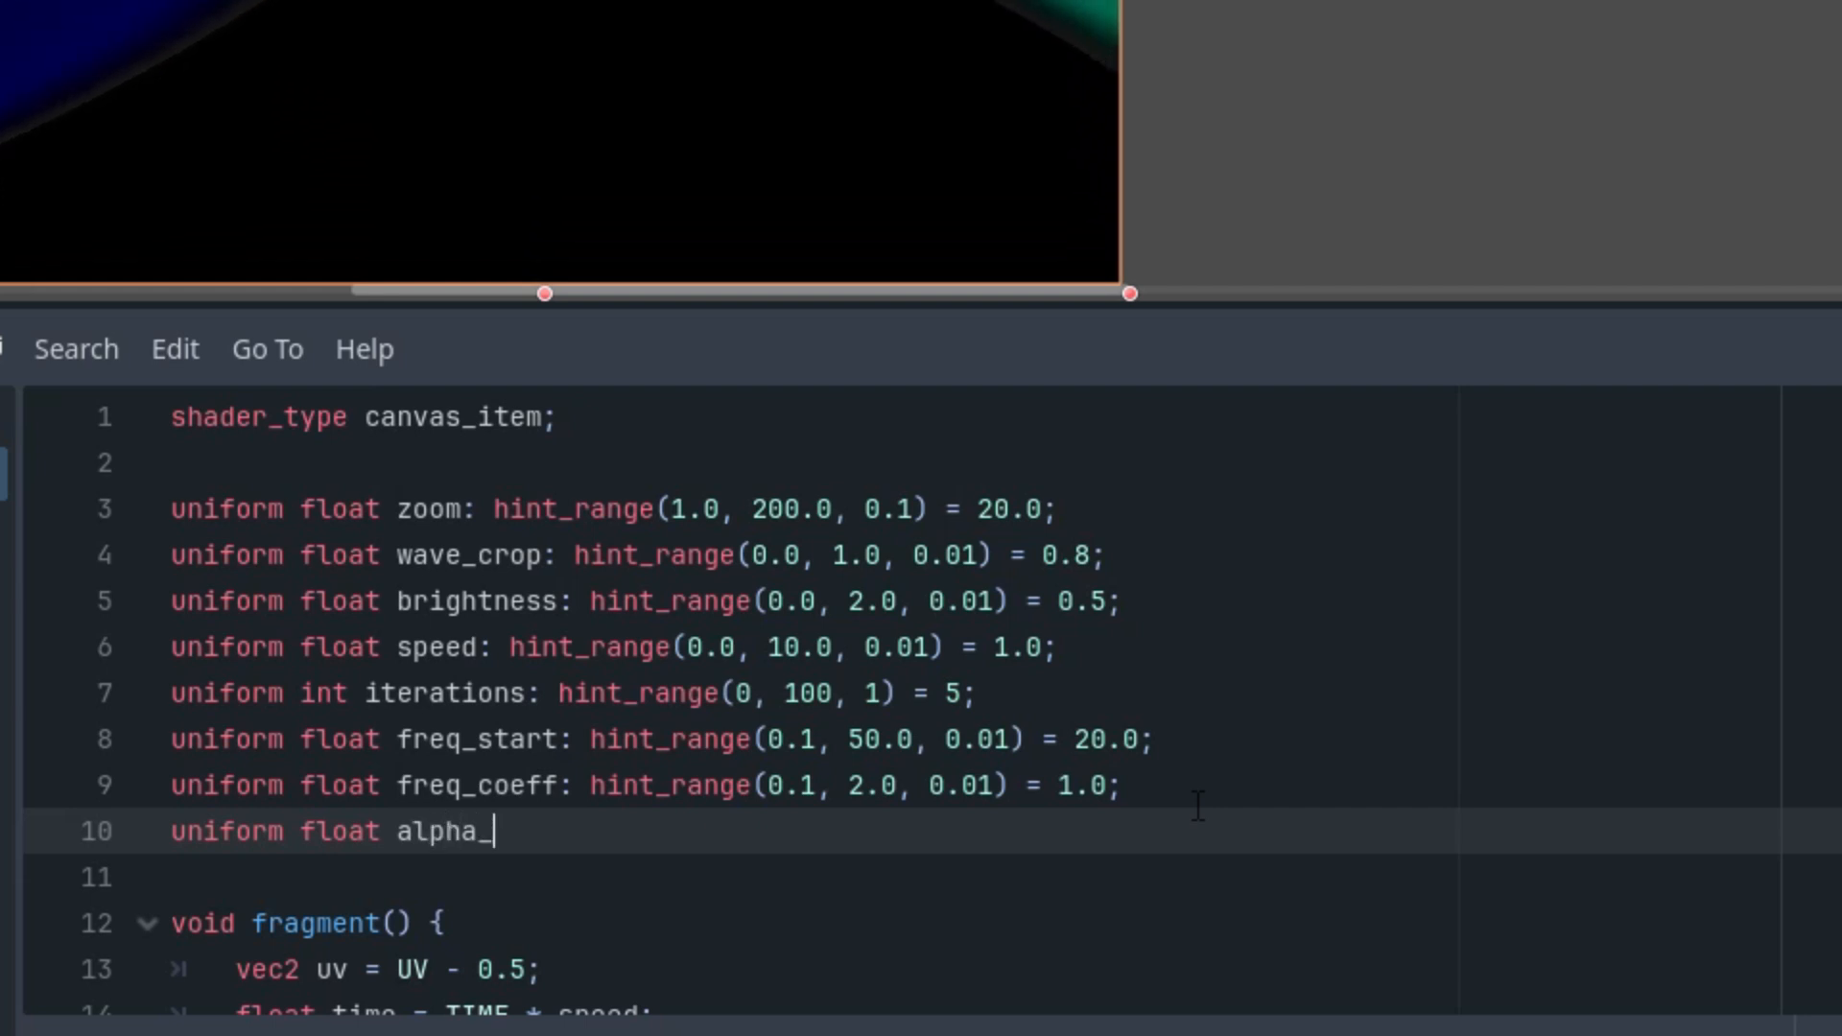
type("threshor")
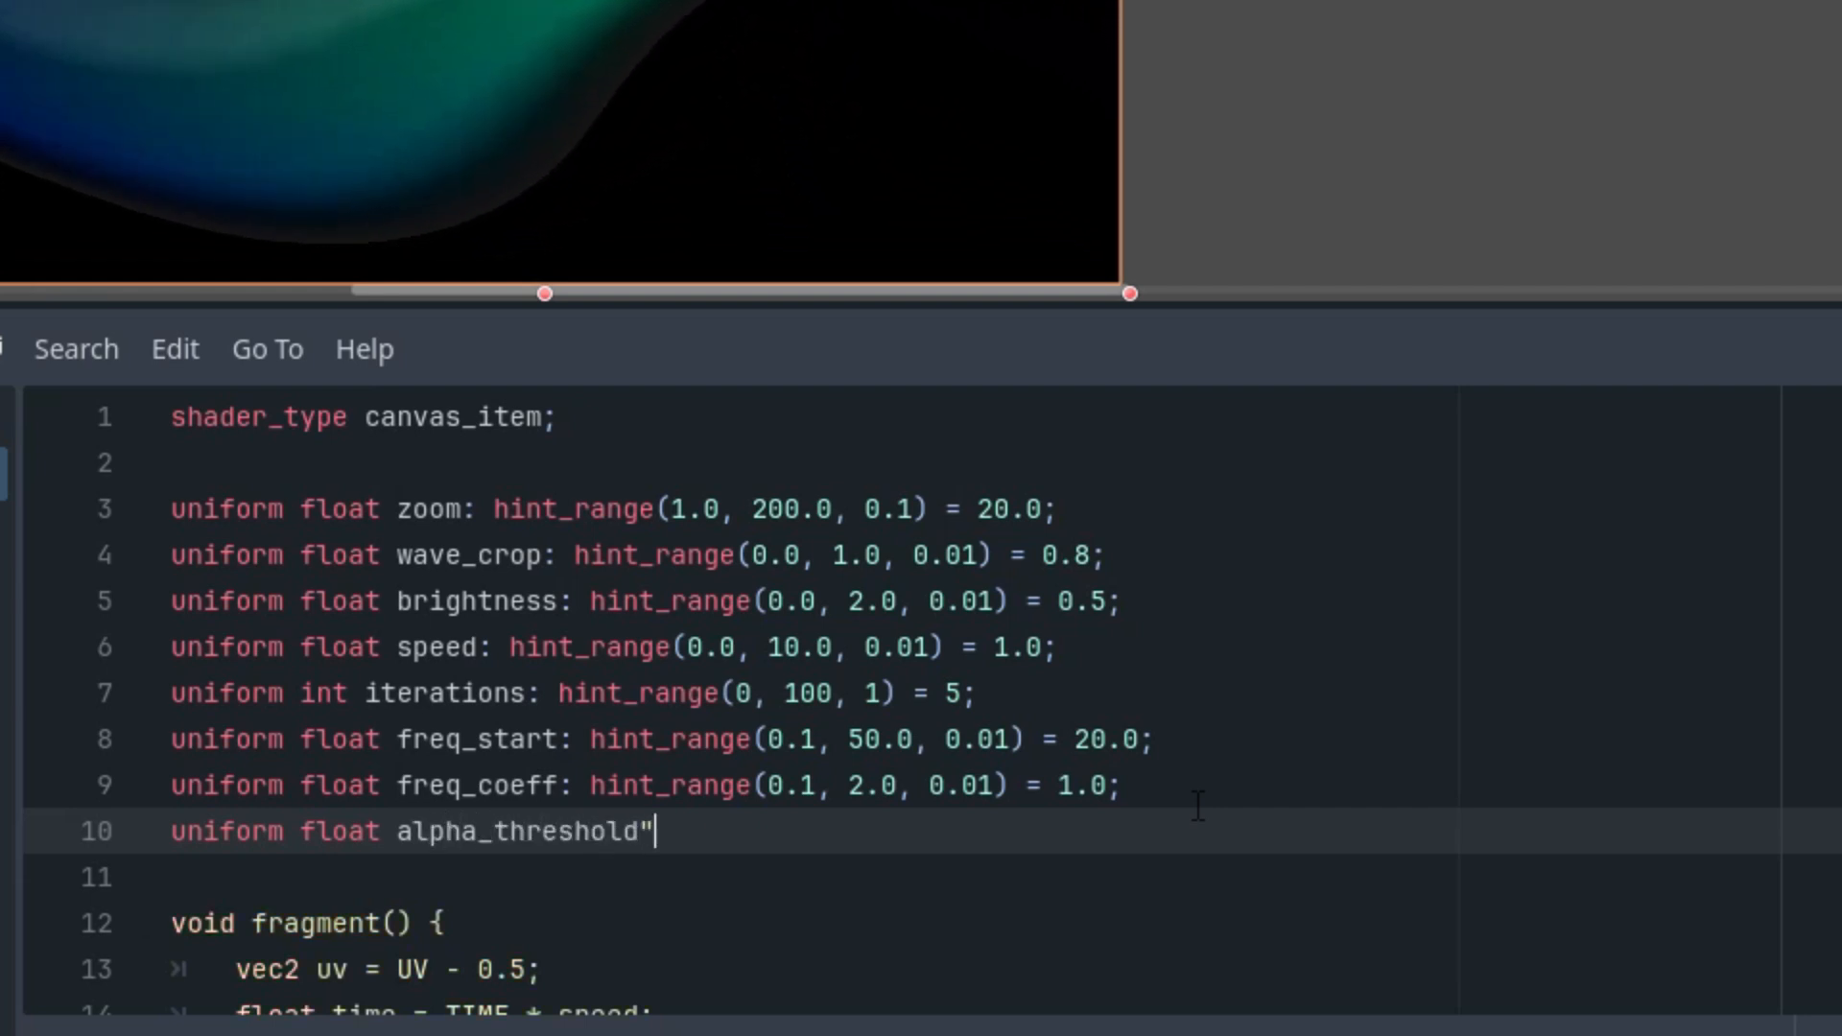
type(": hi")
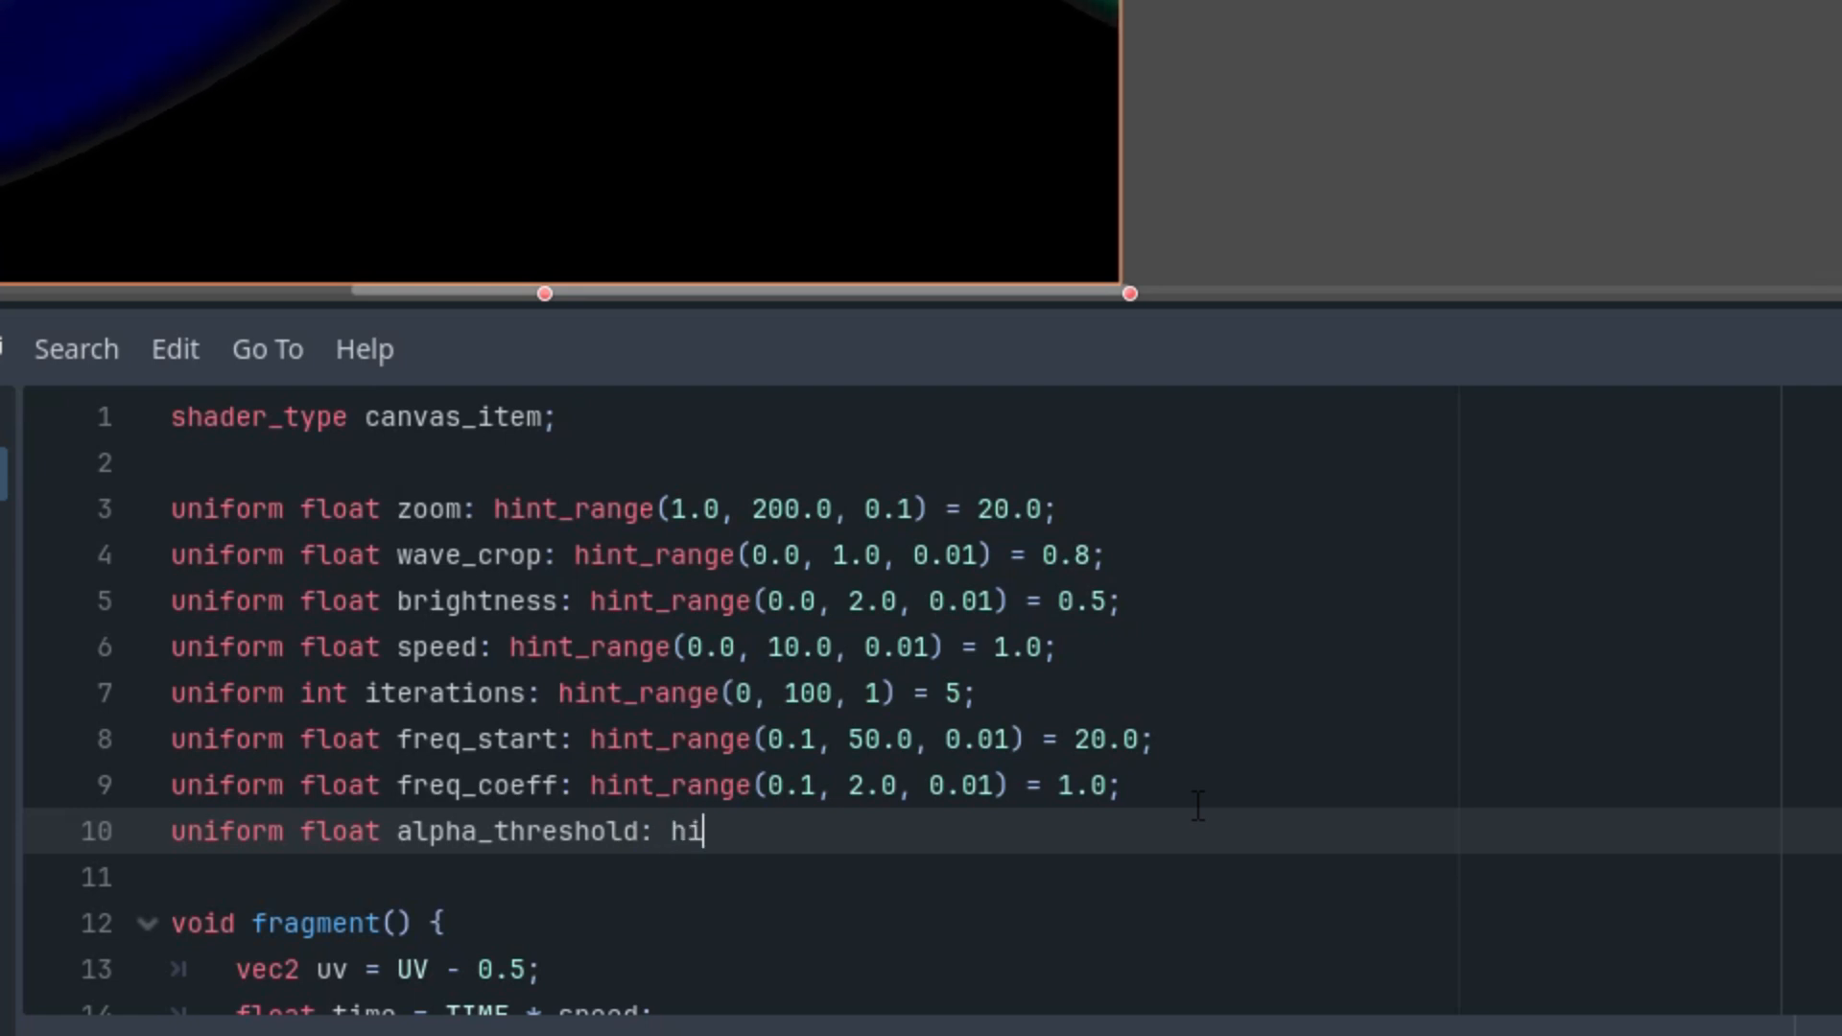
type("nt_range(0.0, 1.0, 0.1)")
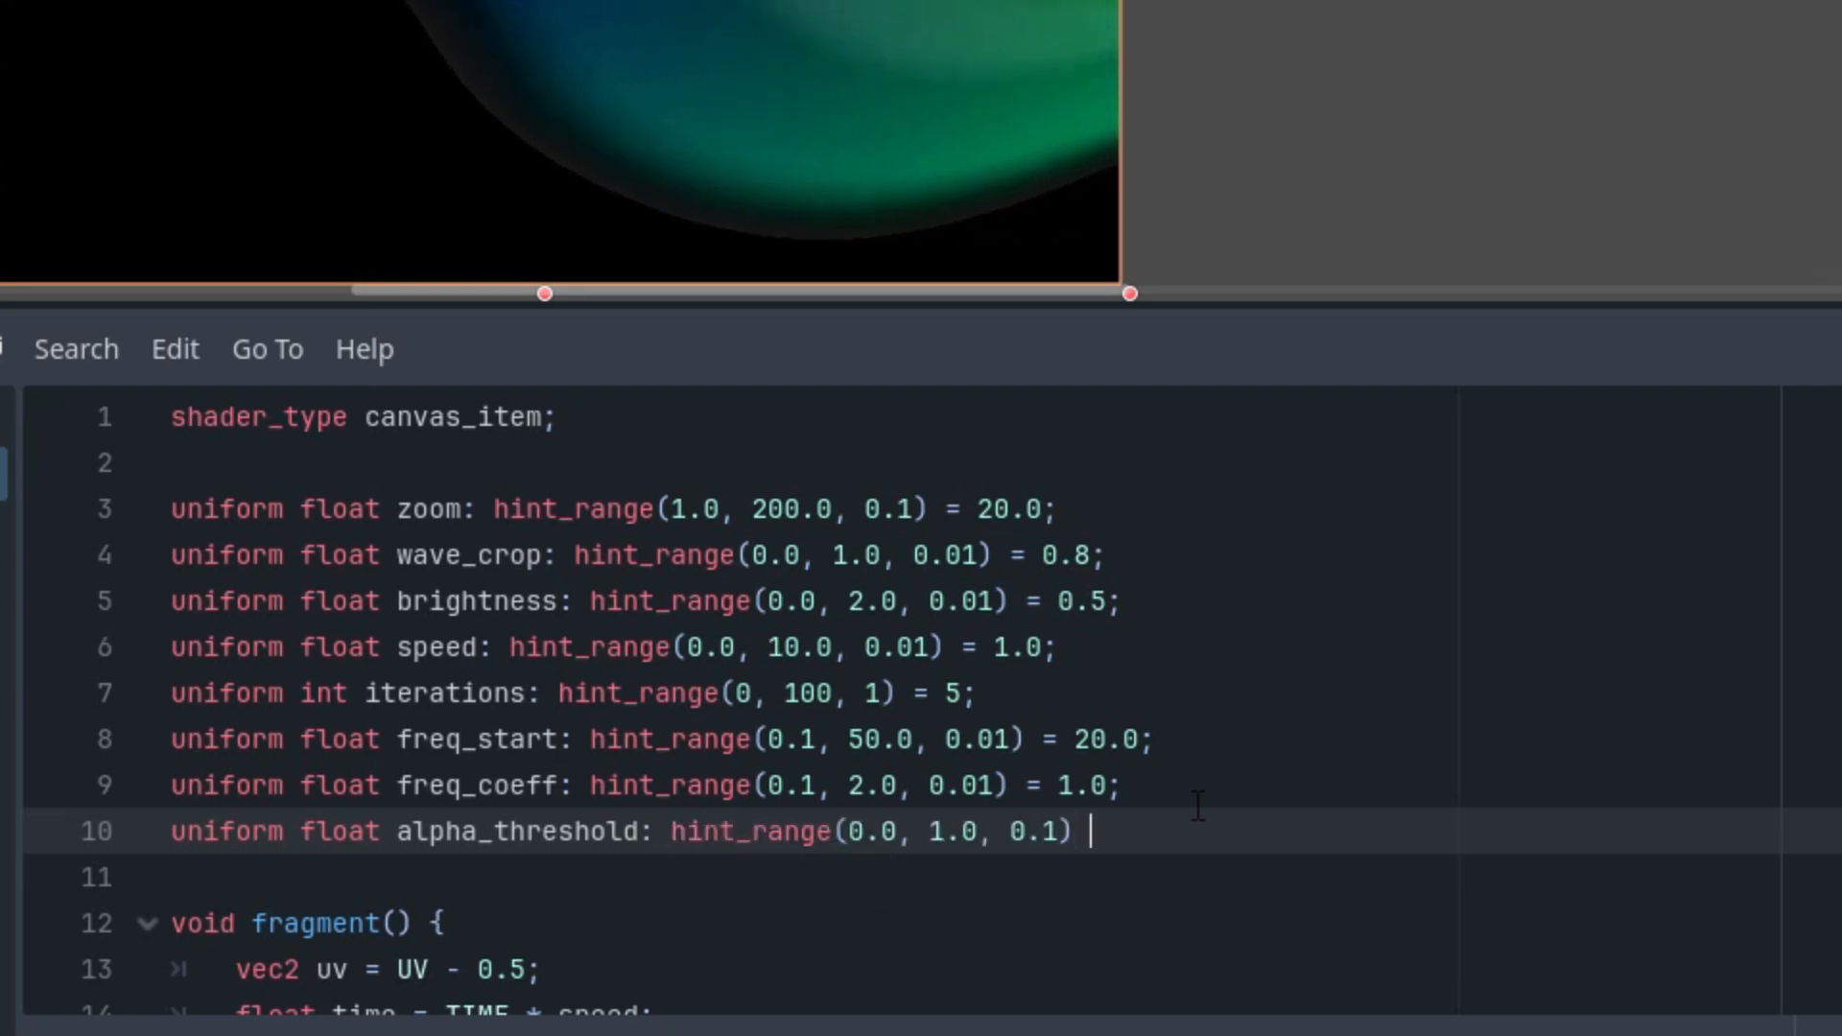
type("= 0.0;")
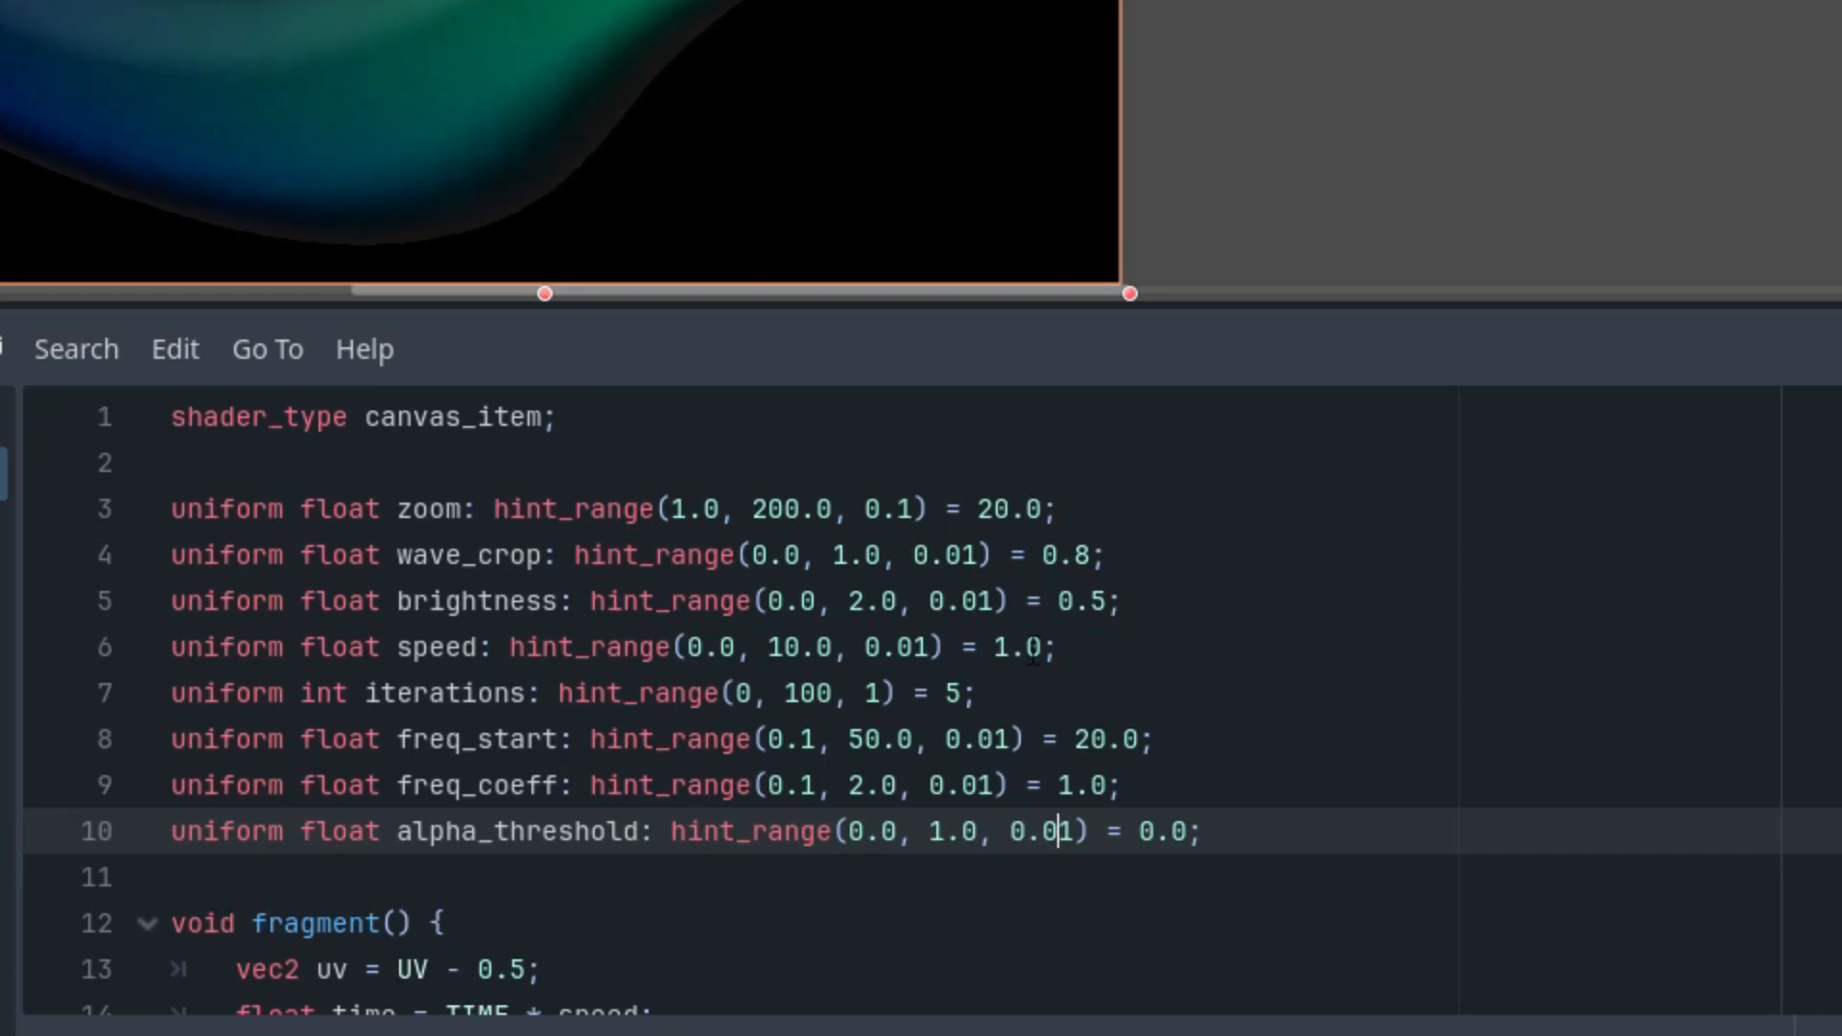
Add avg = (color.r + color.g + color.b) / 3.0 and begin COLOR alpha as avg < alpha_threshold ? 0.
scroll("down", 3)
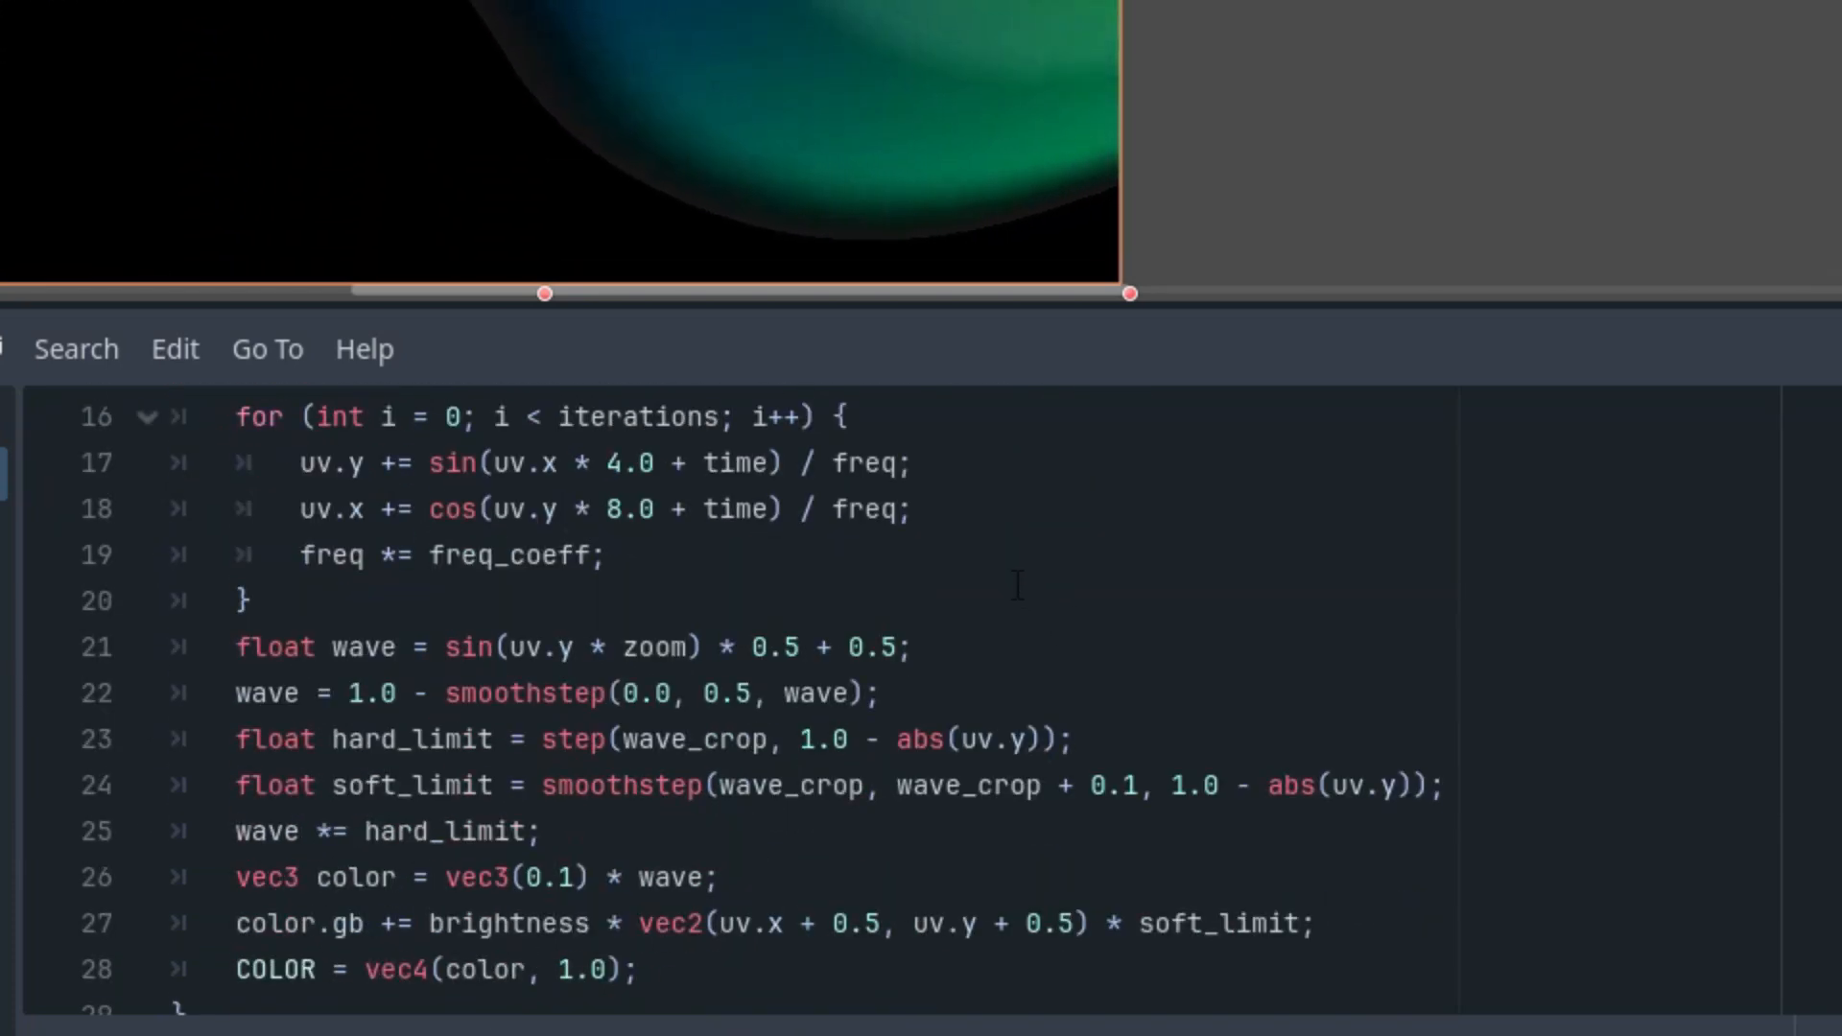
scroll("down", 3)
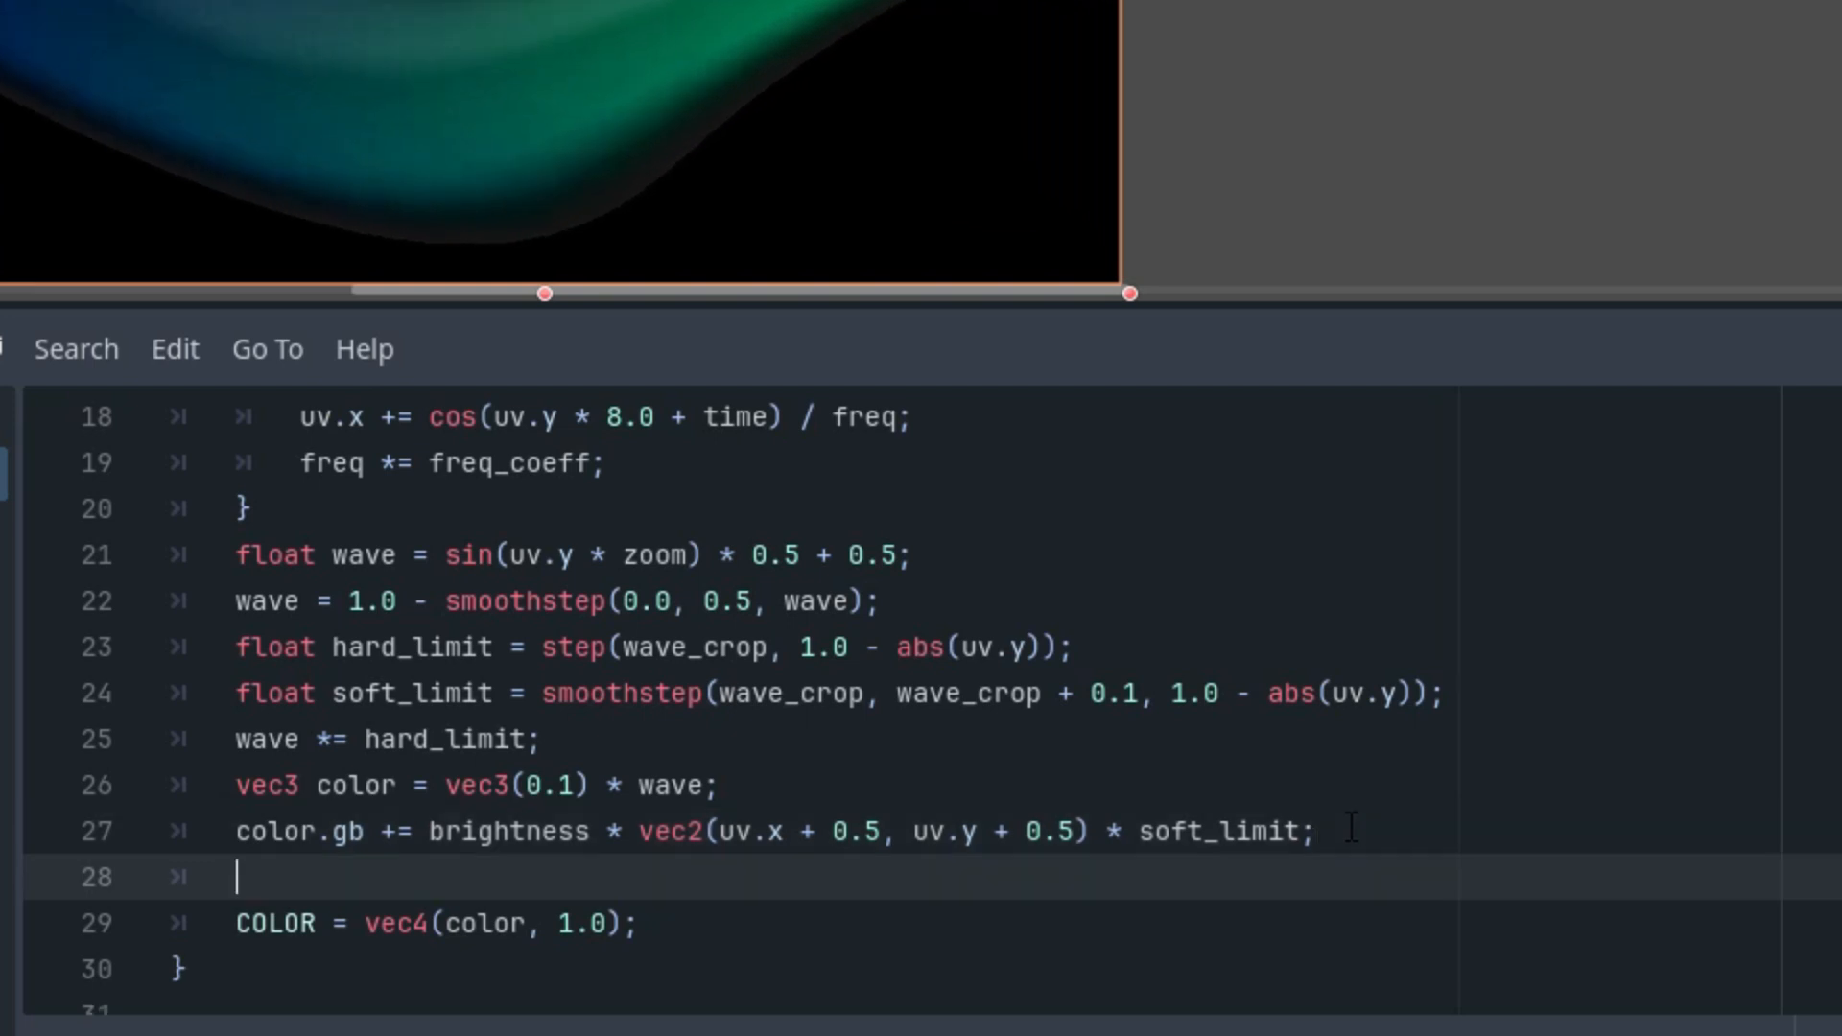
type("float")
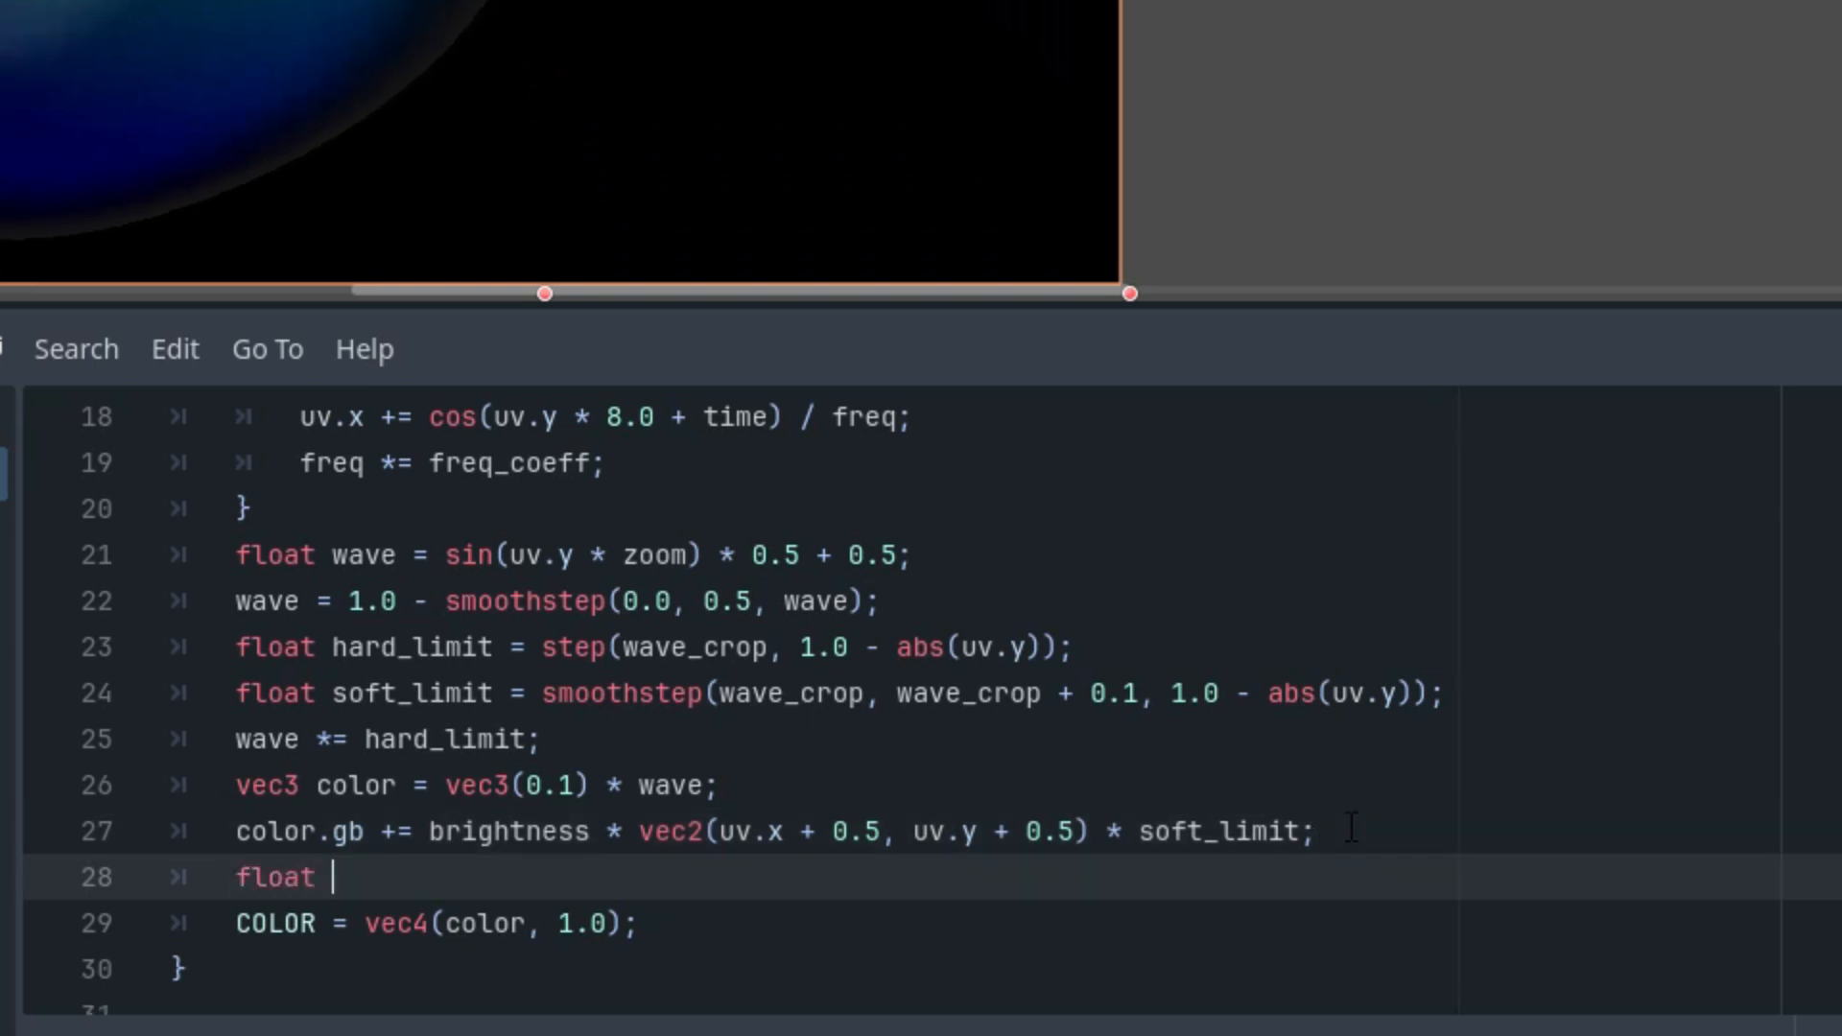
type("avg =")
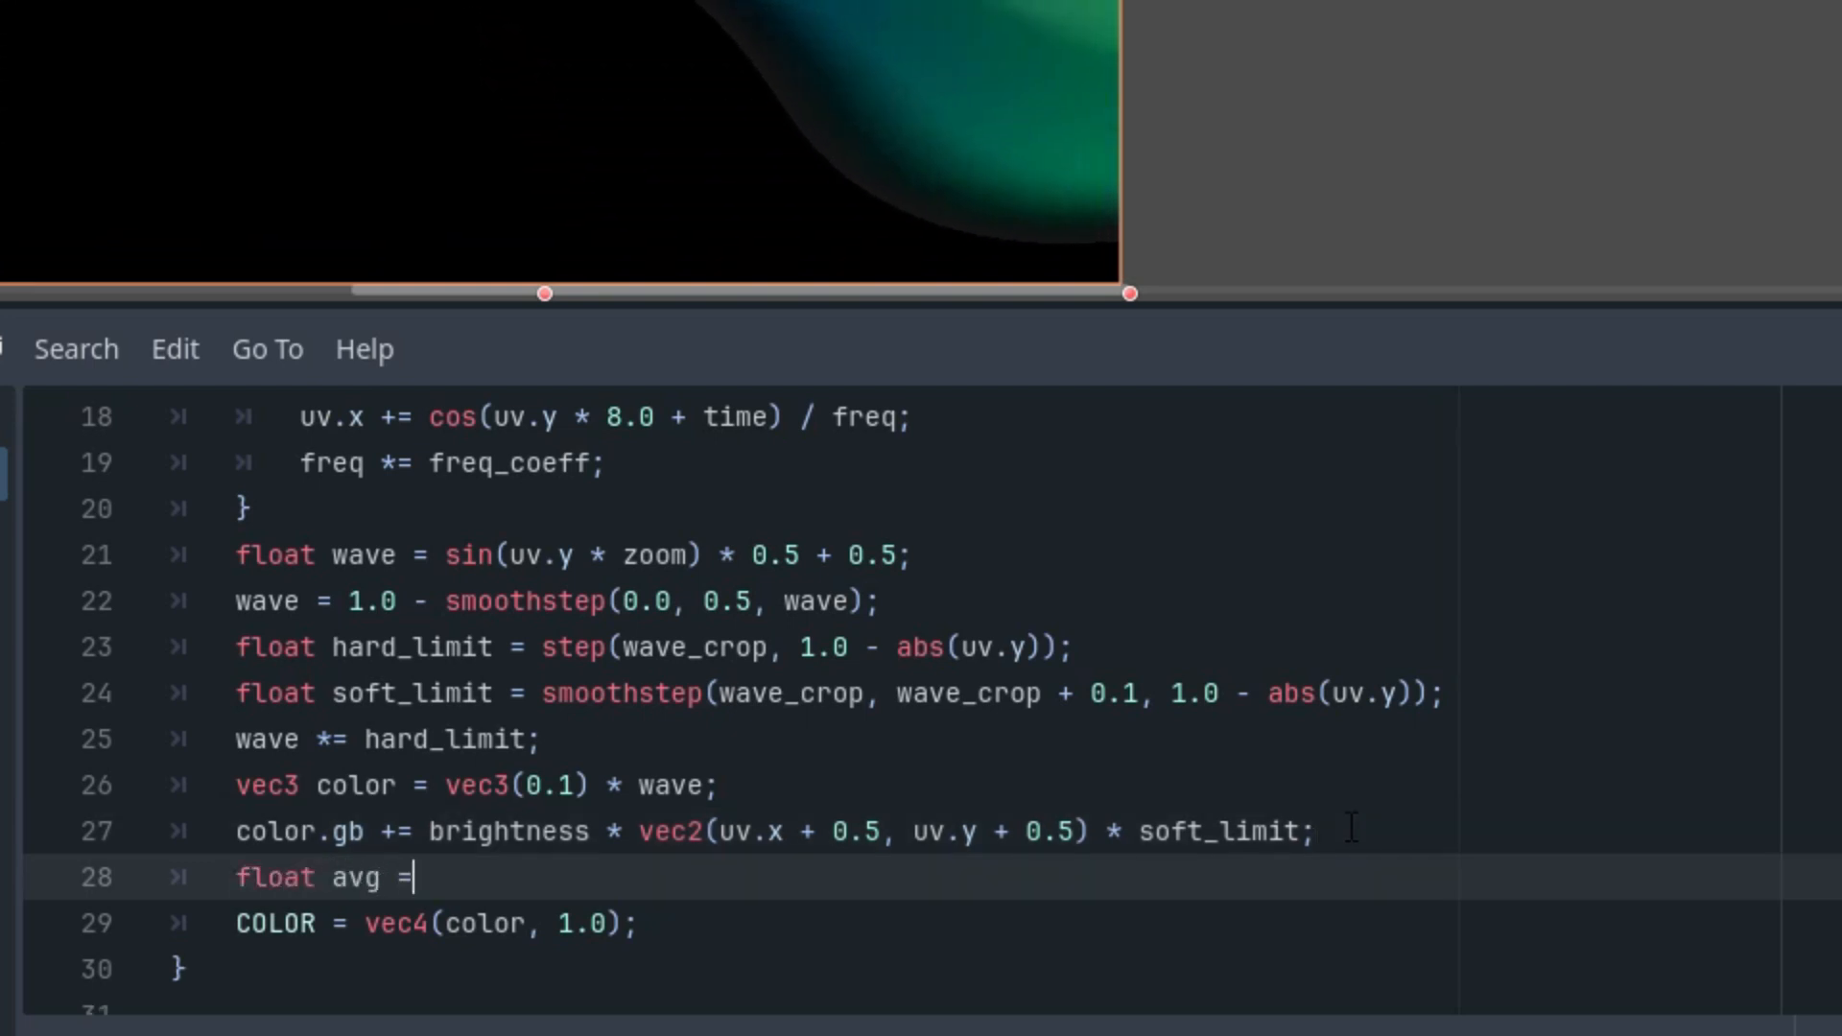
type("(color.")
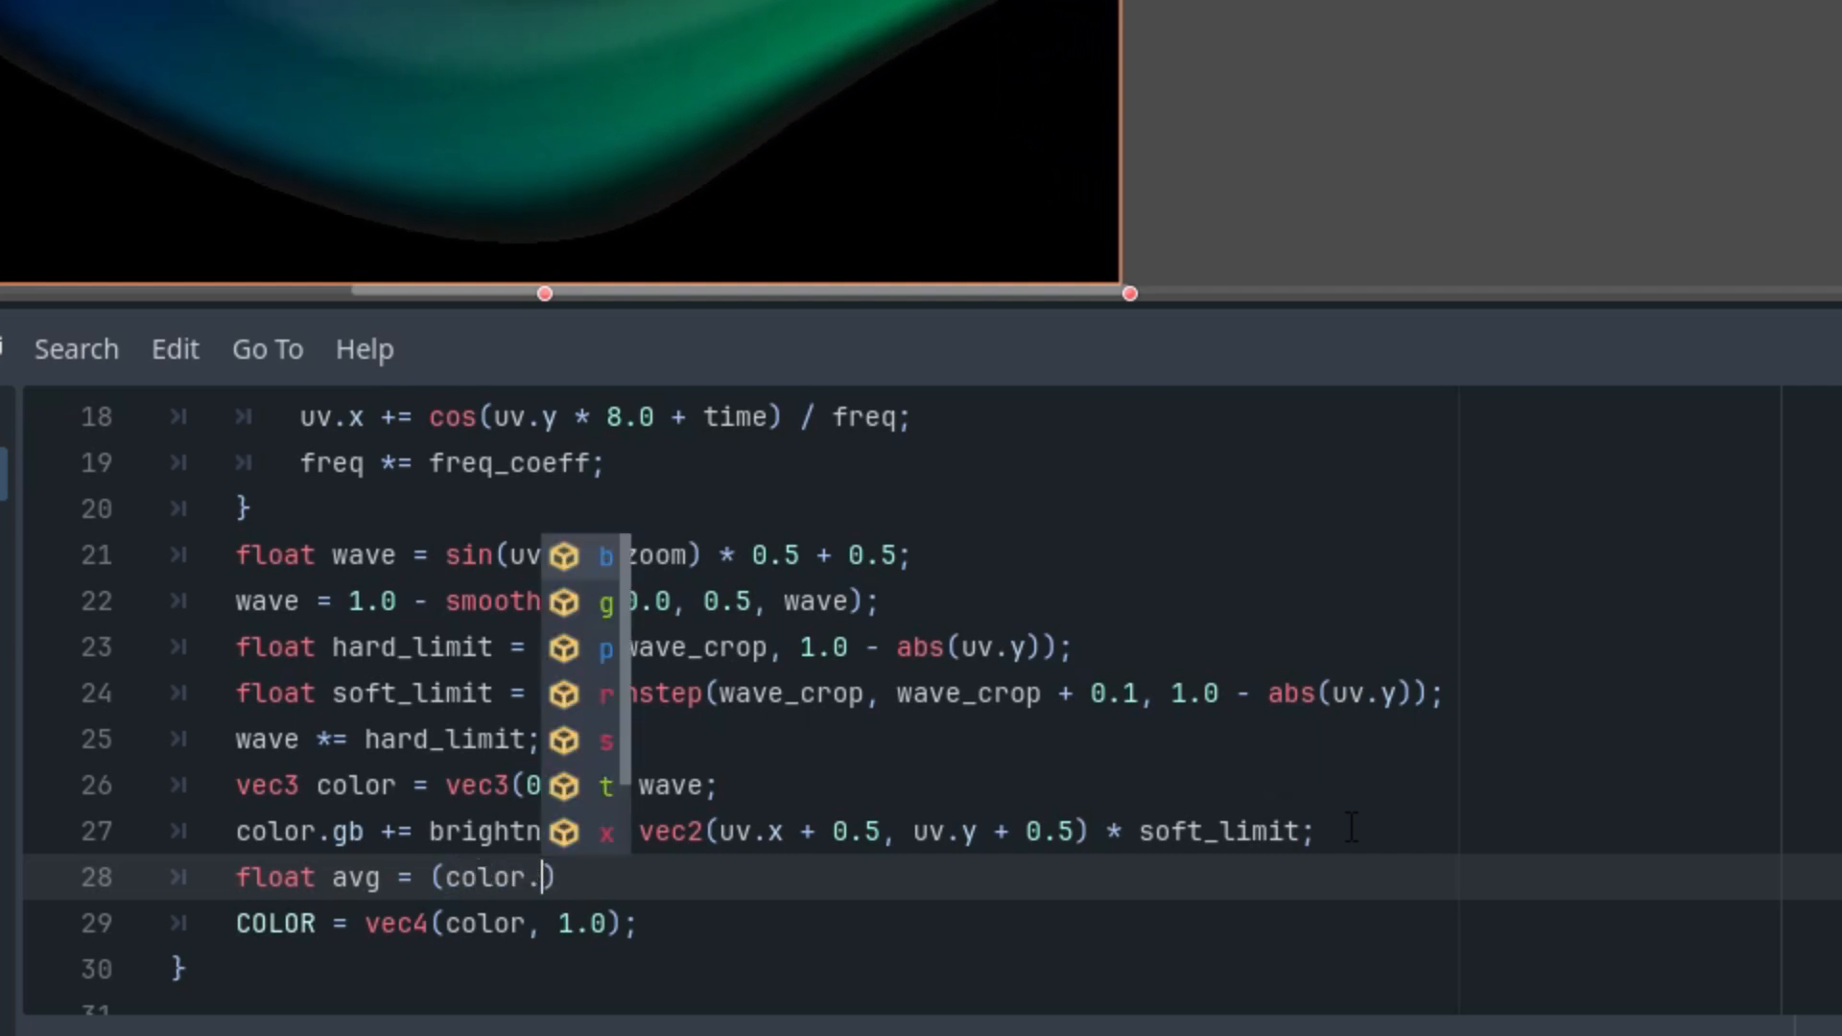
type("r + color.g")
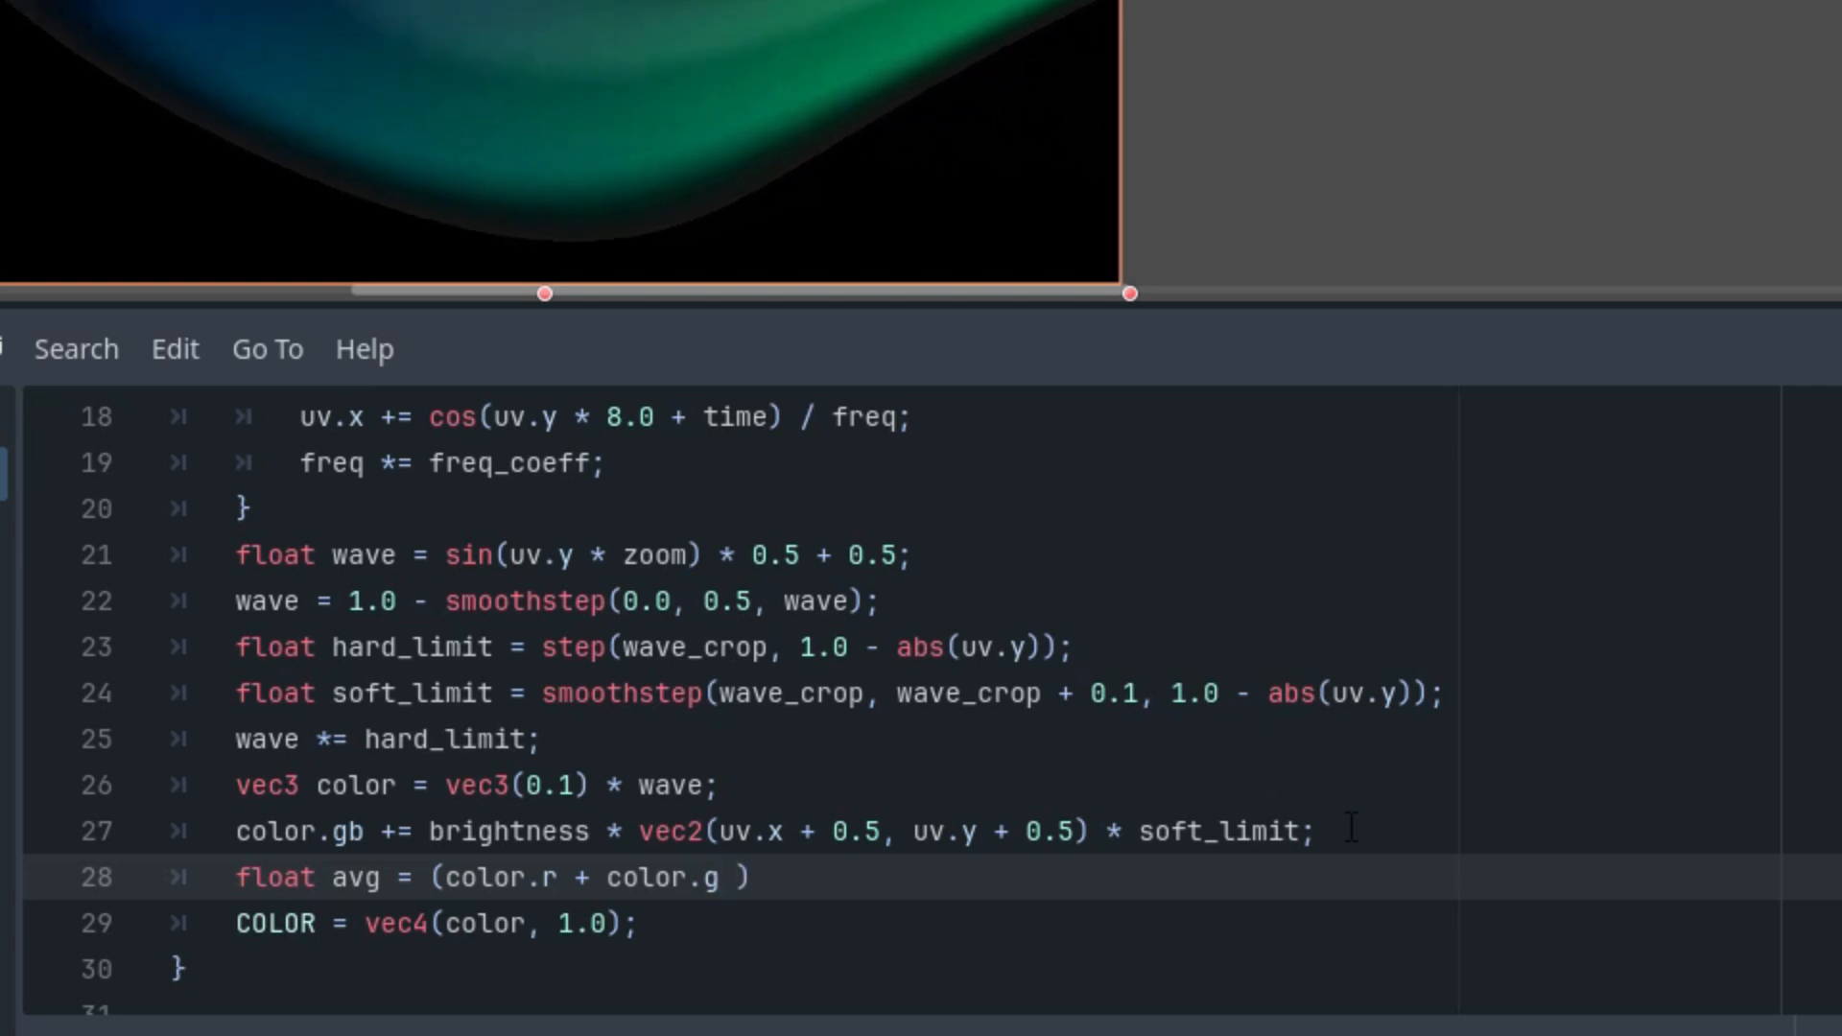
type("+ color.b")
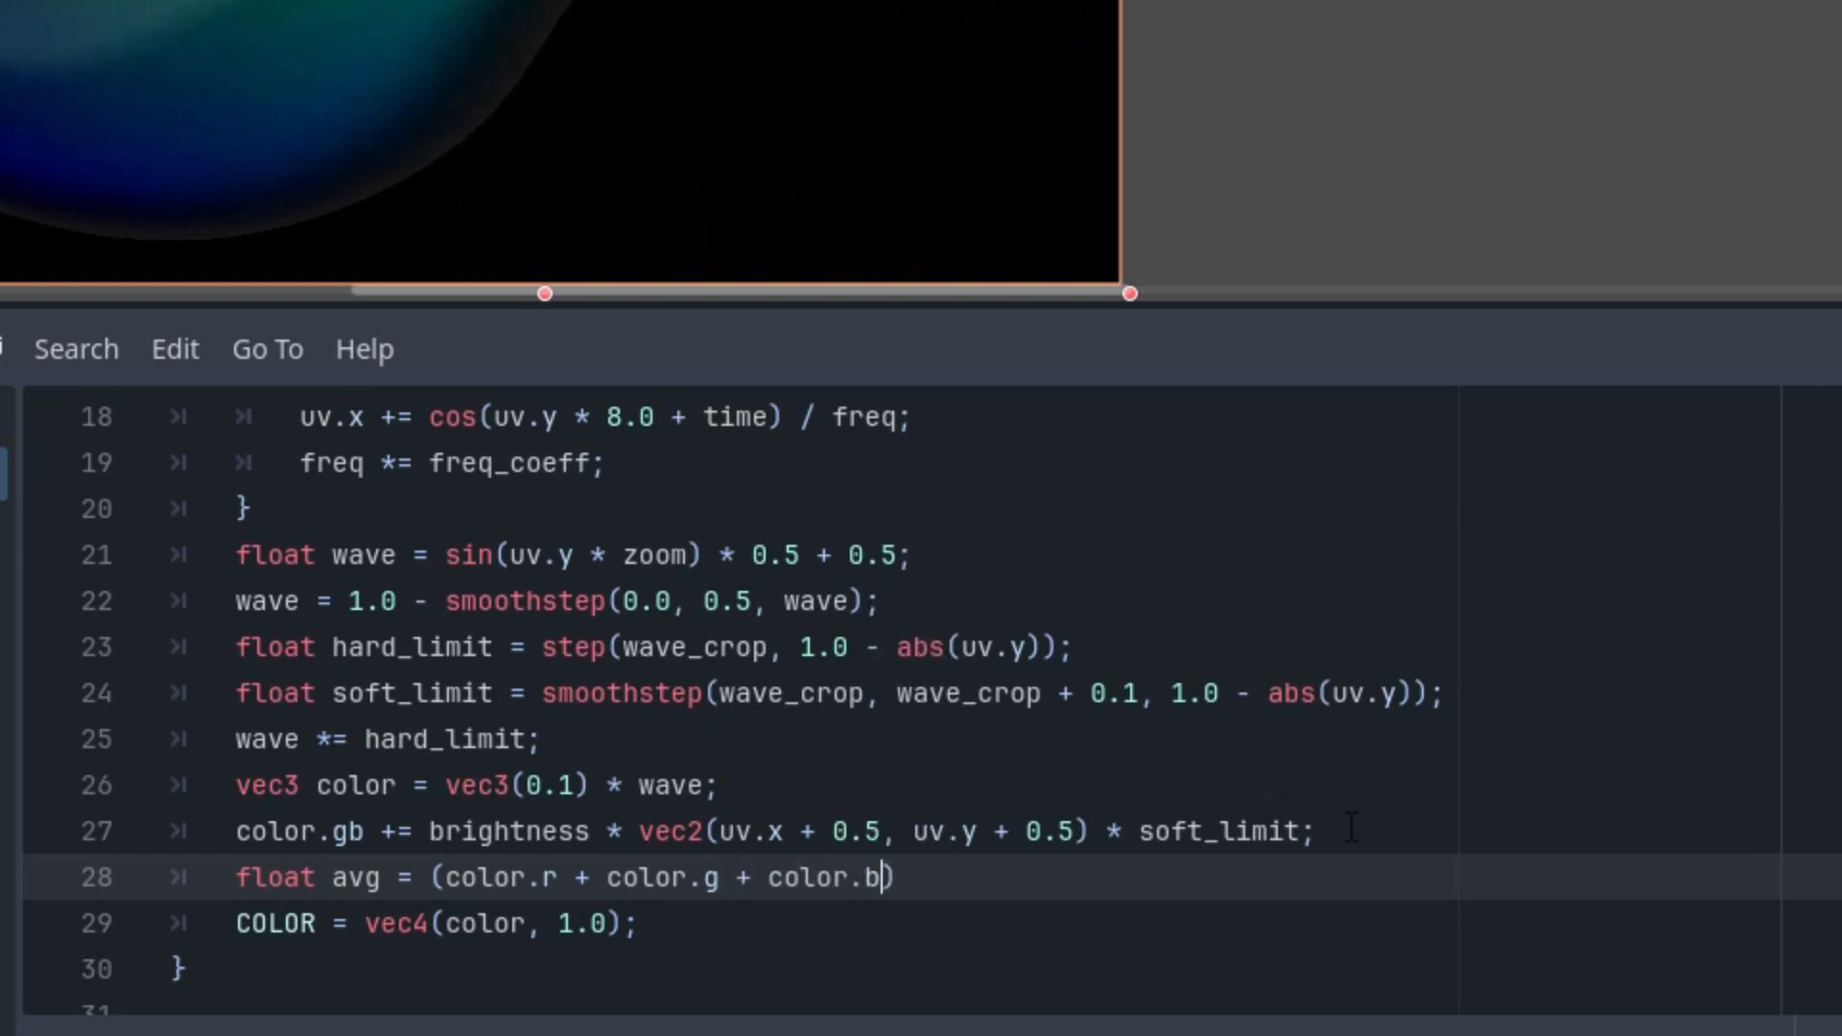
type("/")
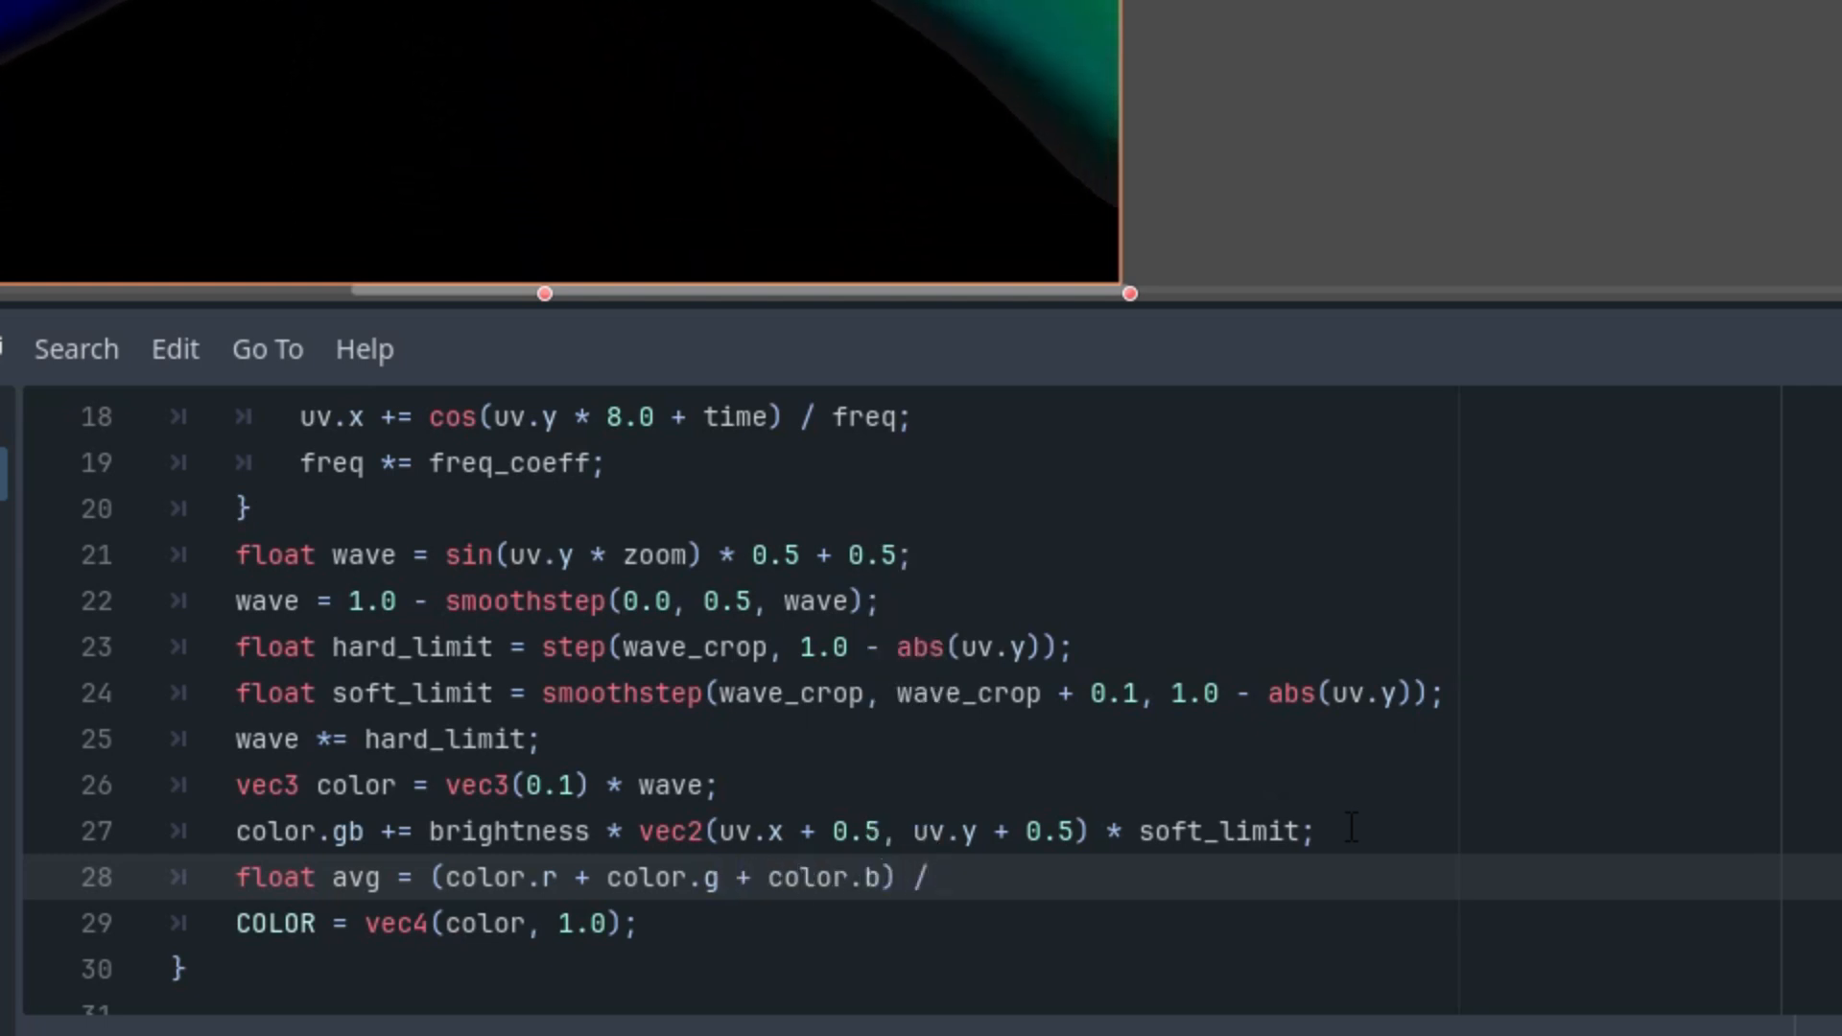
type("3.0;")
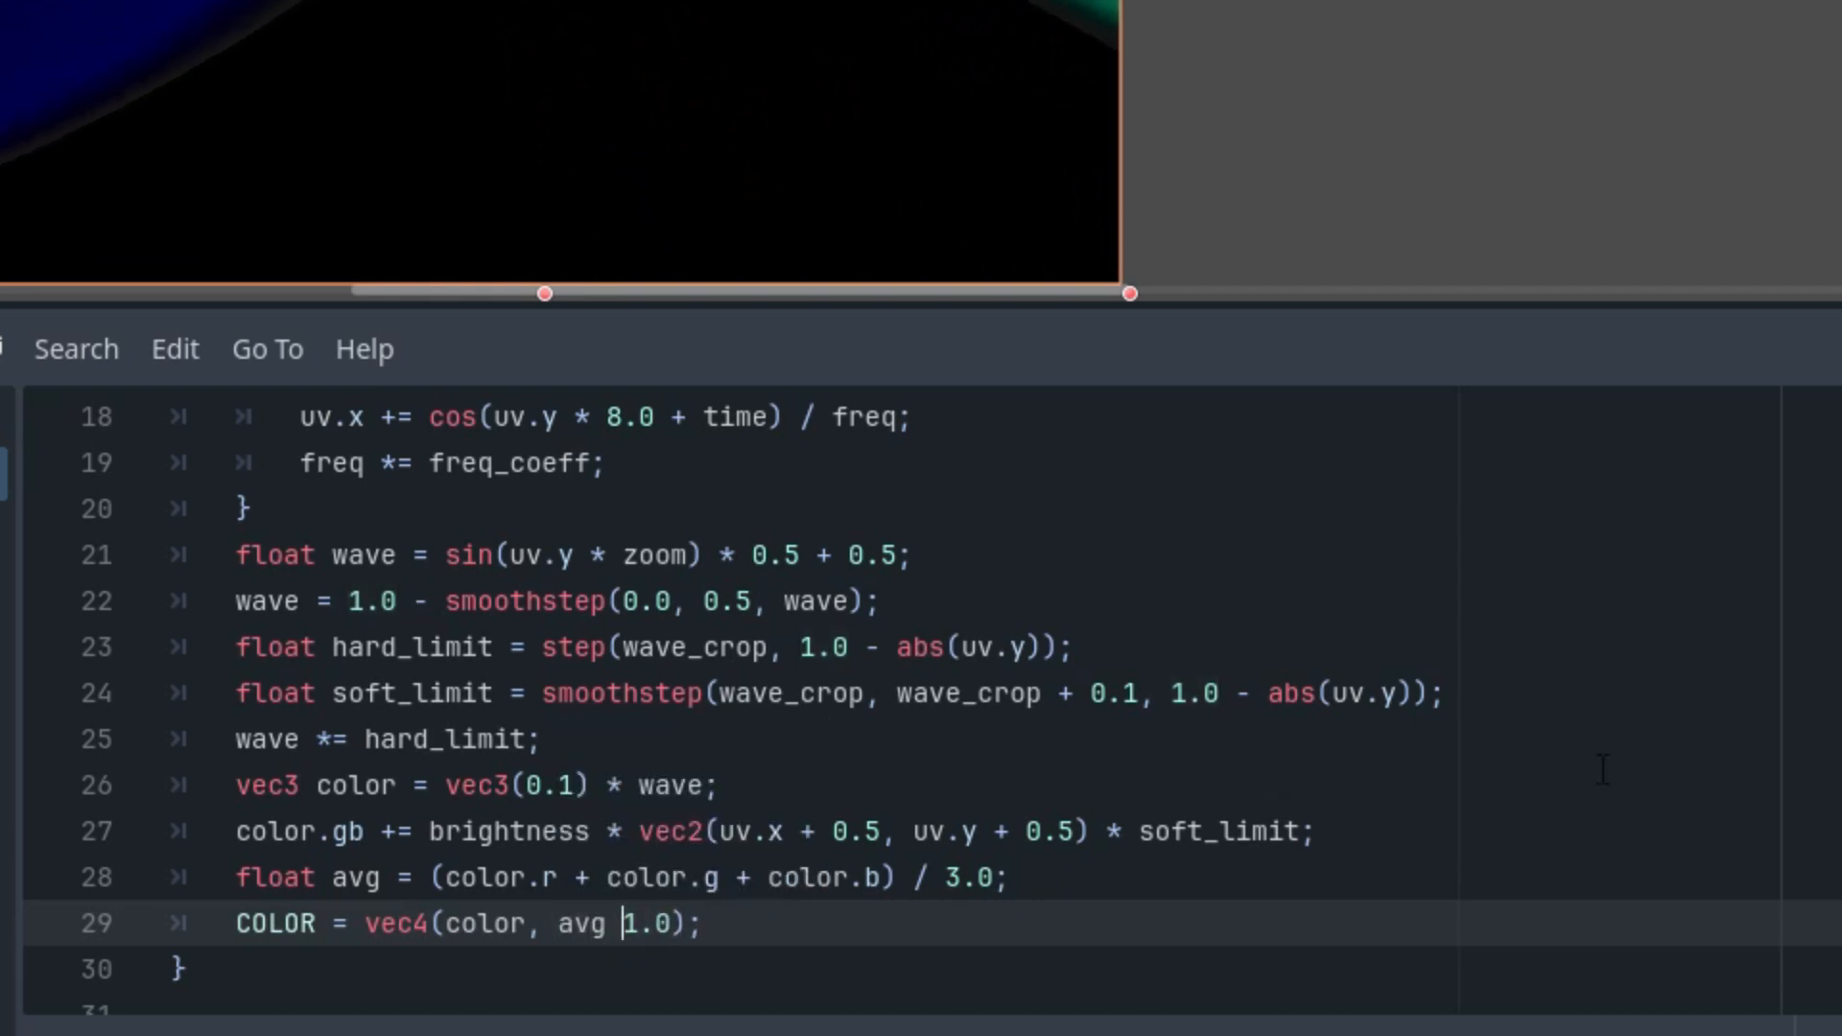
type("< alpha_threshold")
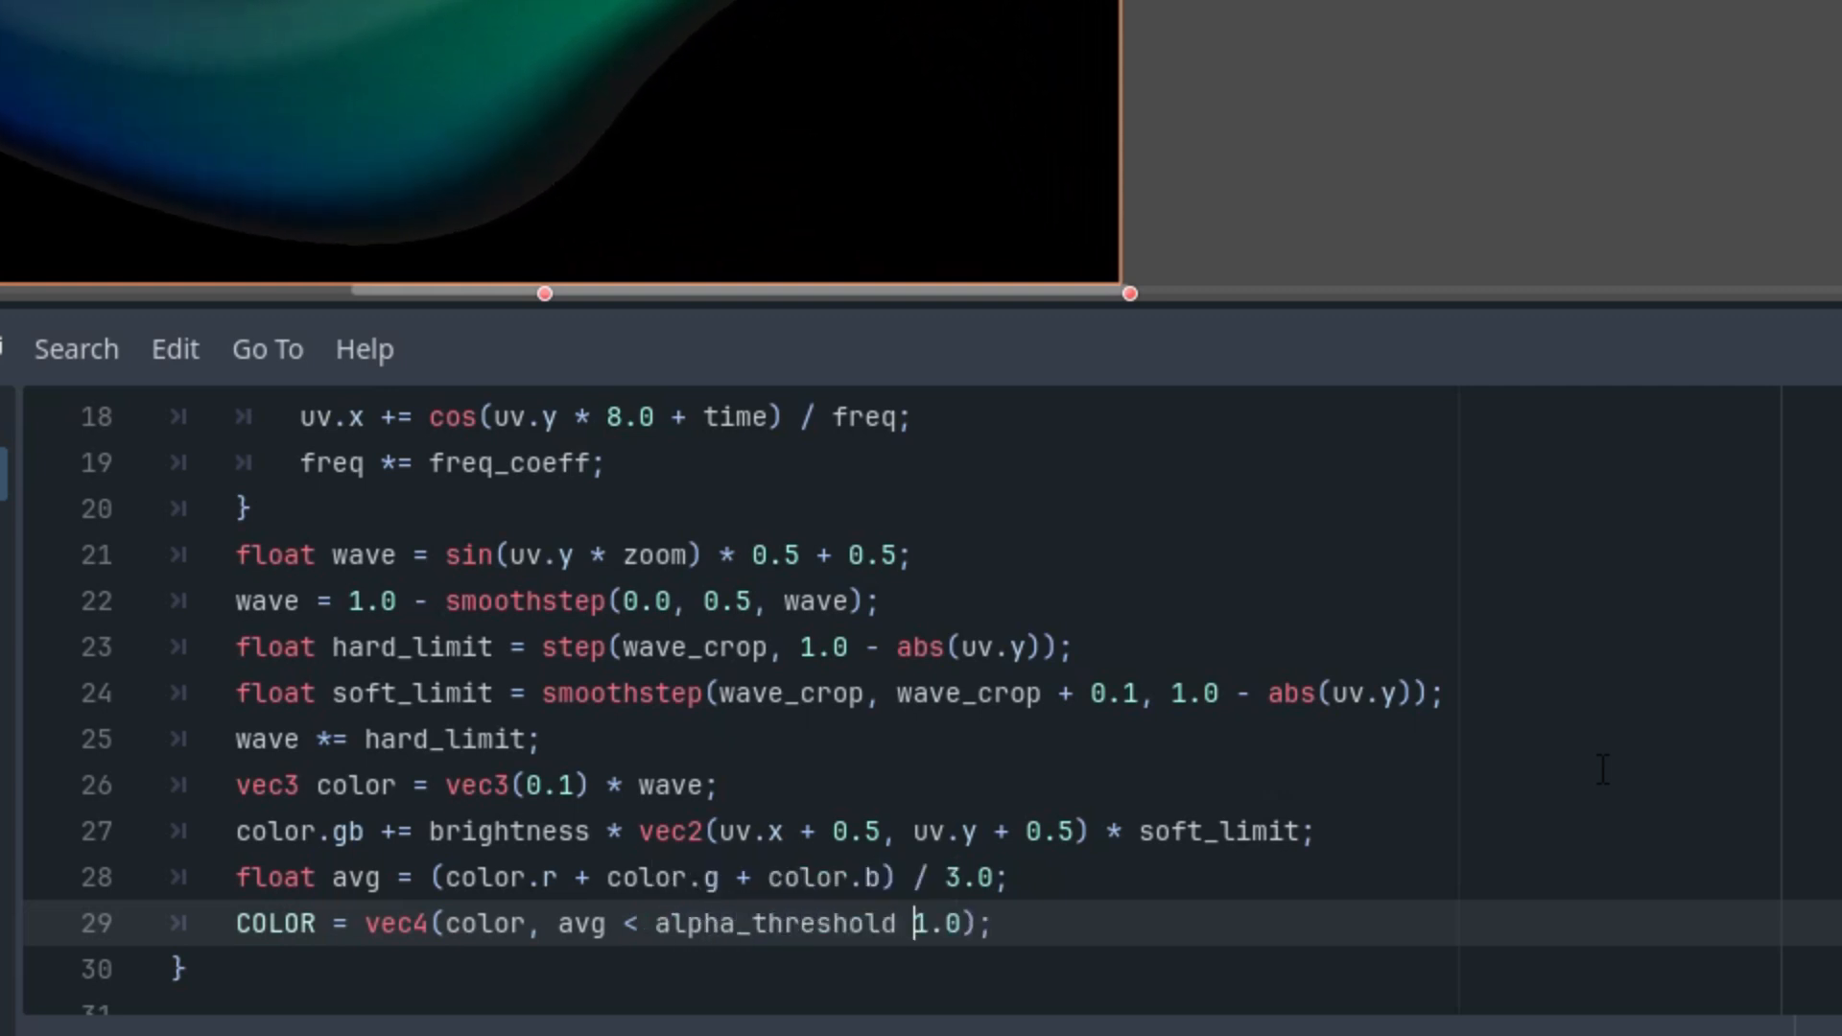
type("? 0.")
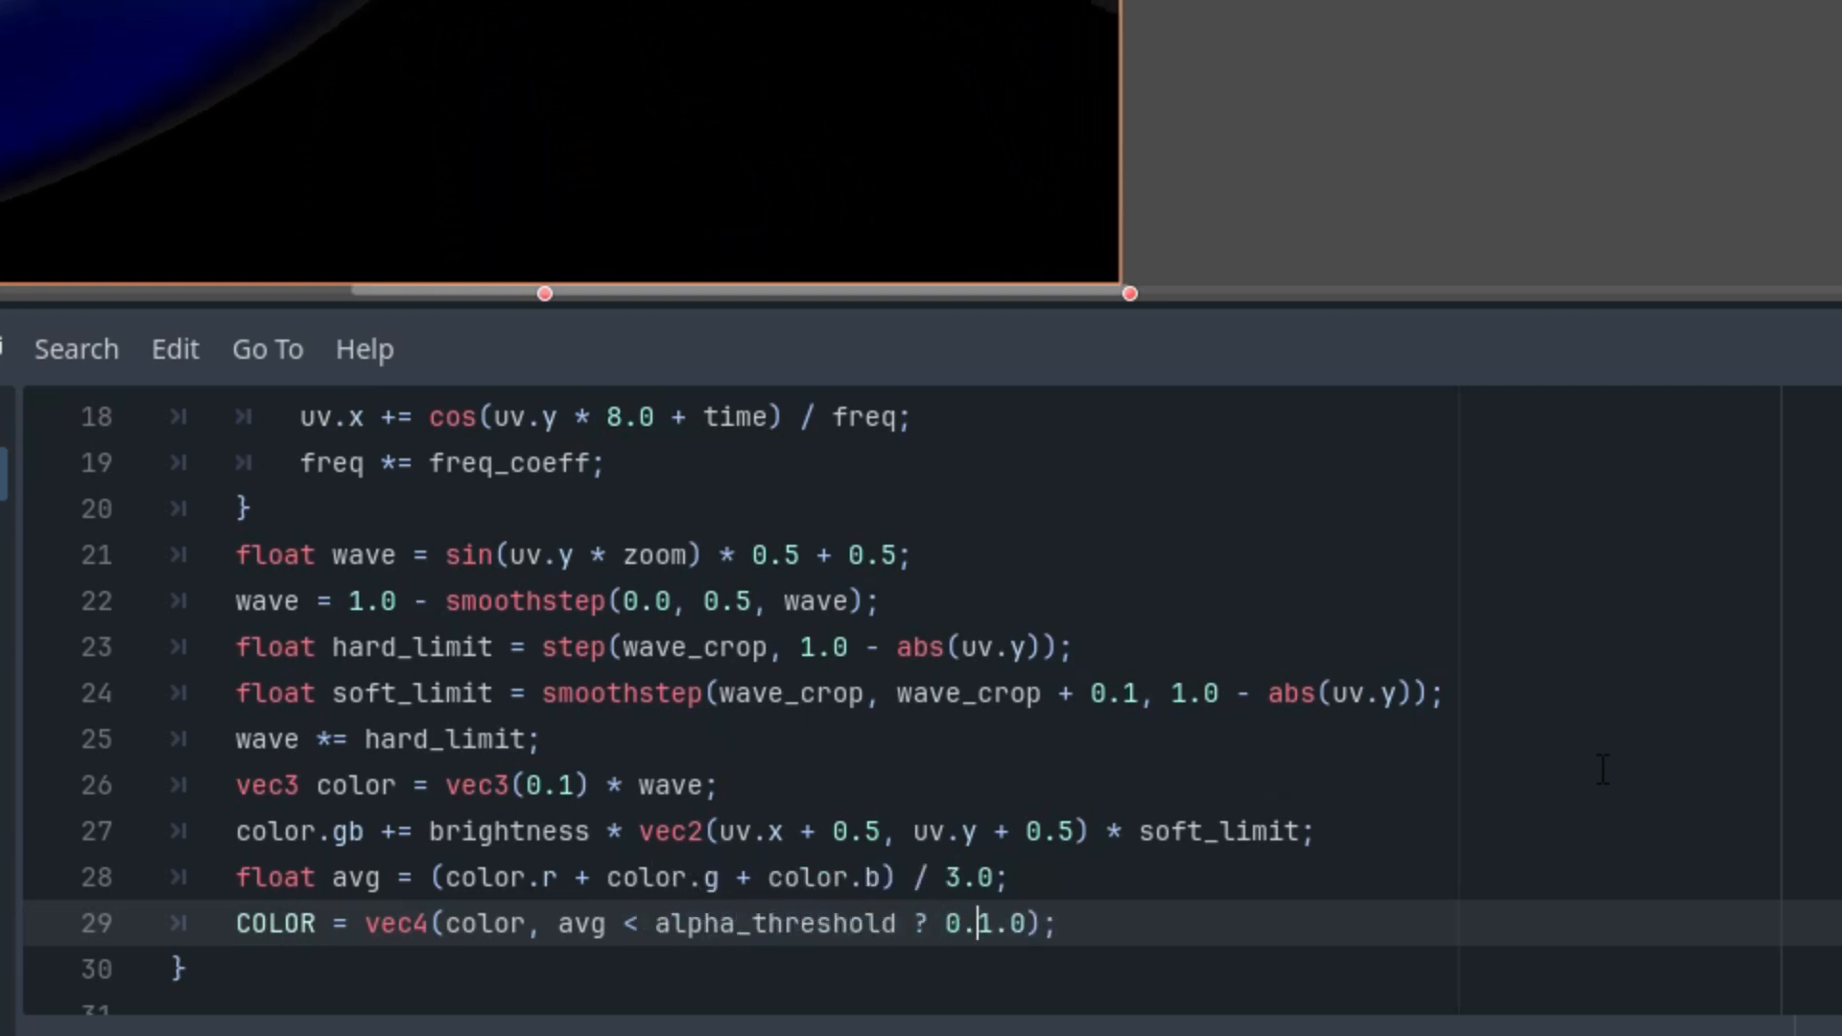